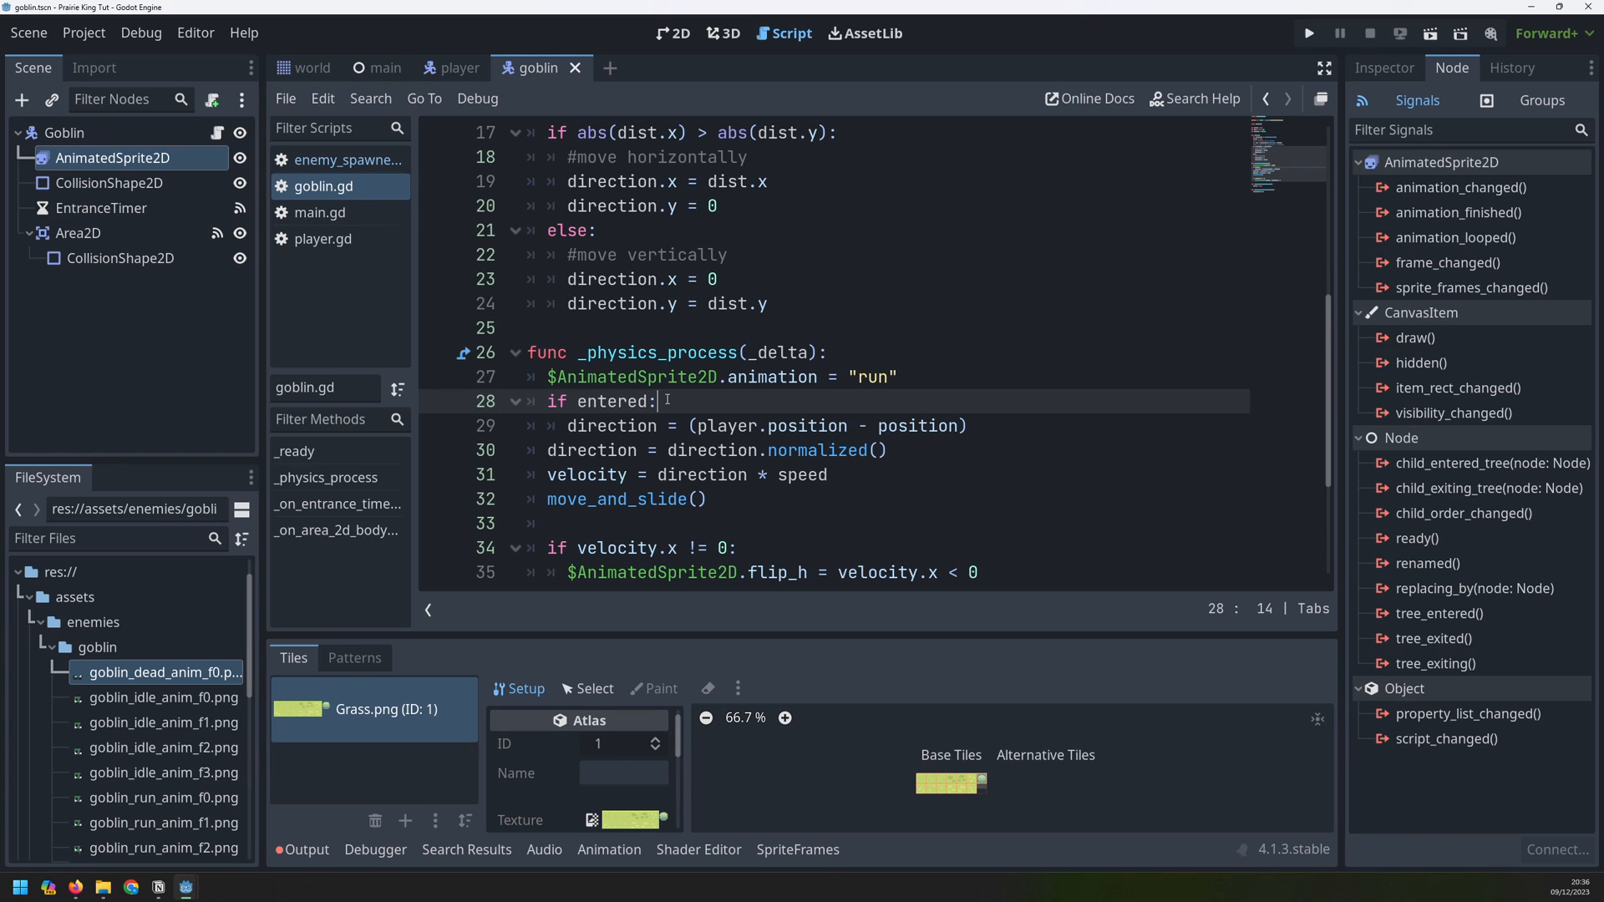
Switch to player.gd and place the cursor at the end of get_input for new lines
left_click(459, 68)
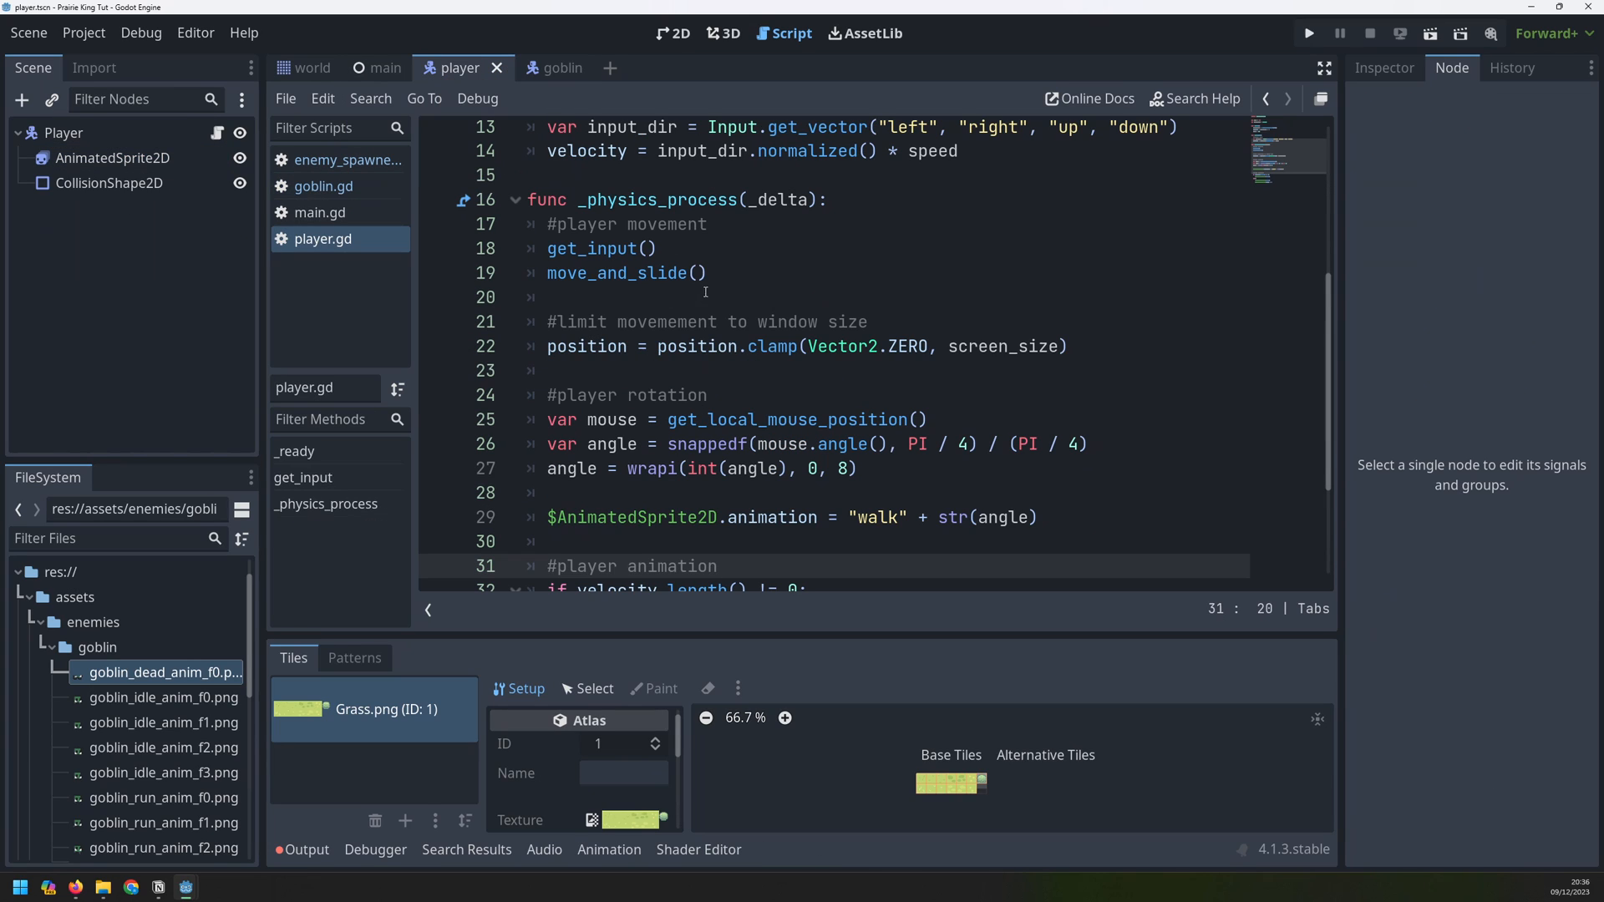
mouse_move(609, 200)
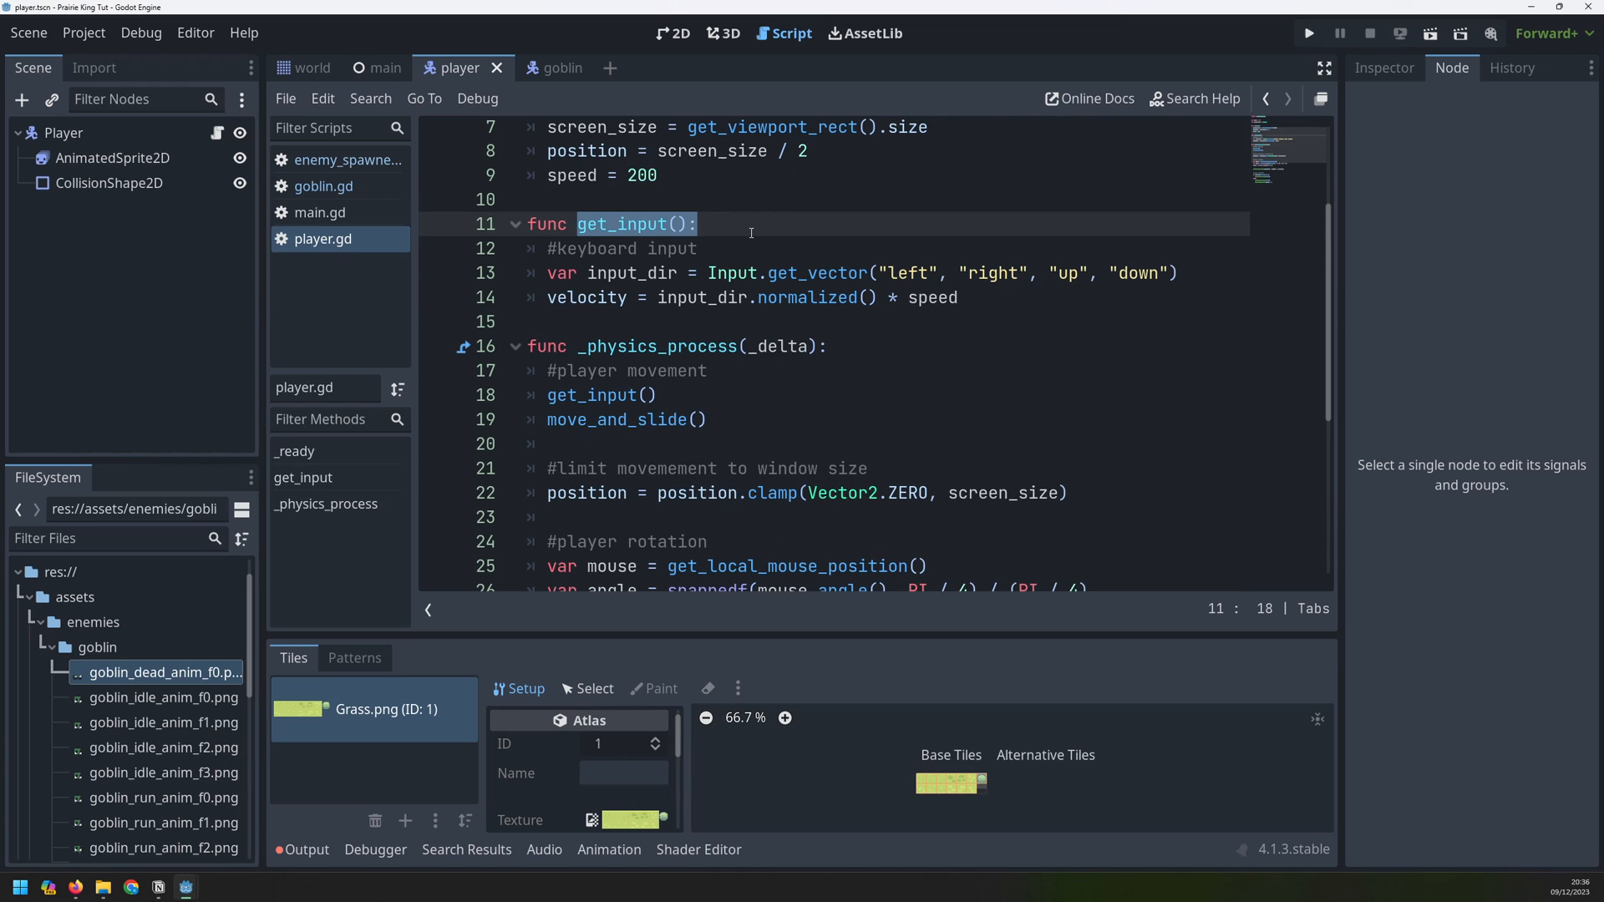
left_click(957, 297)
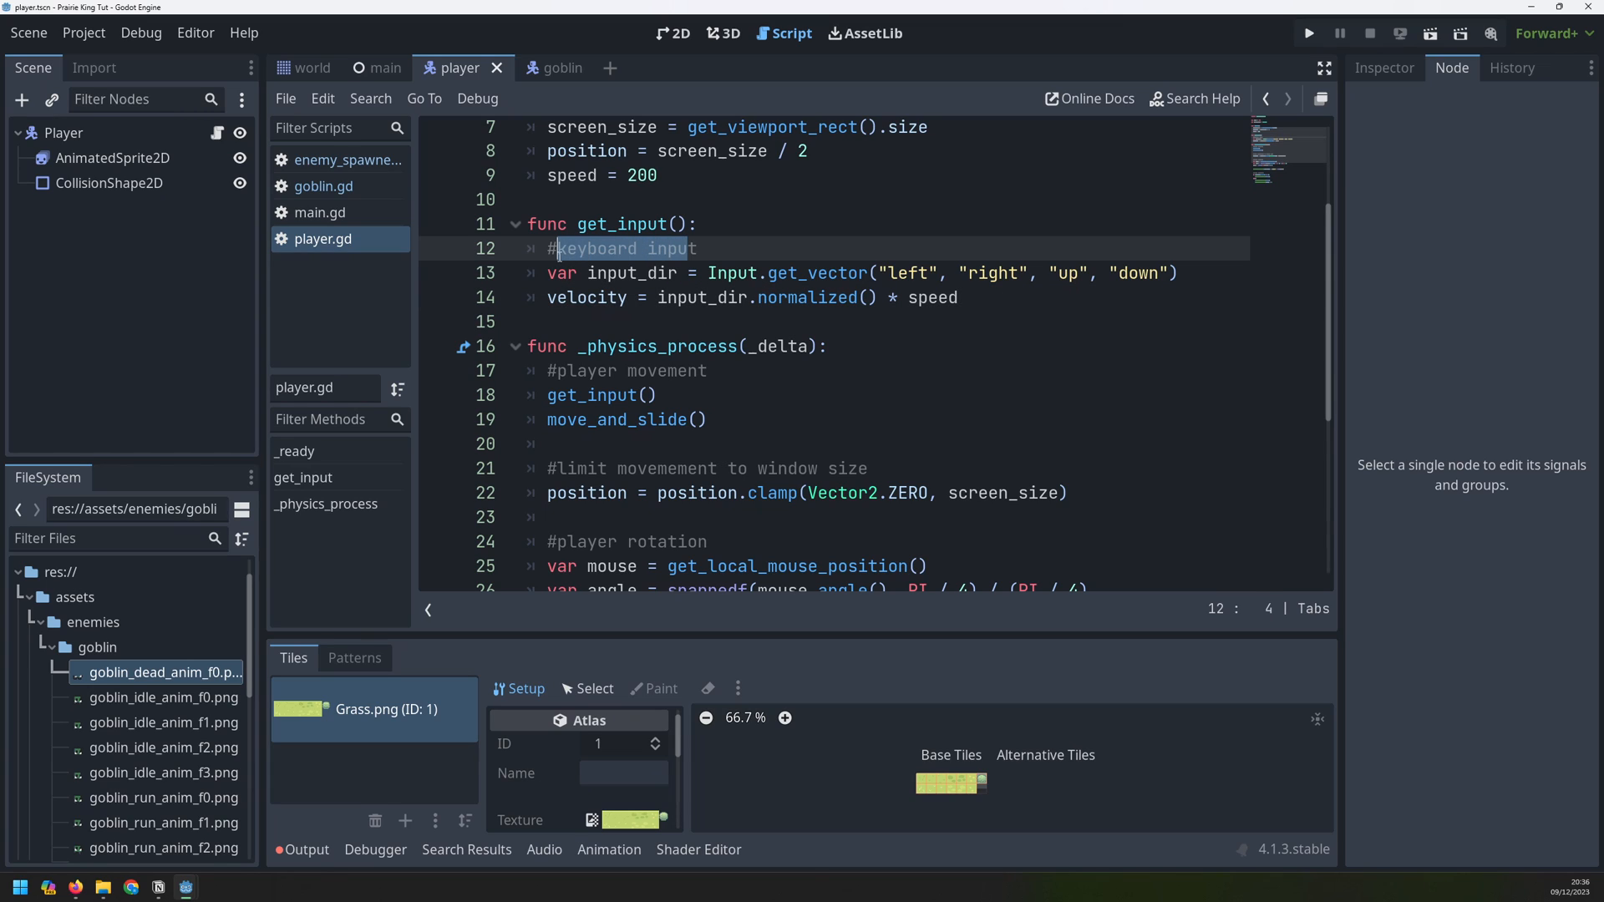
left_click(988, 297)
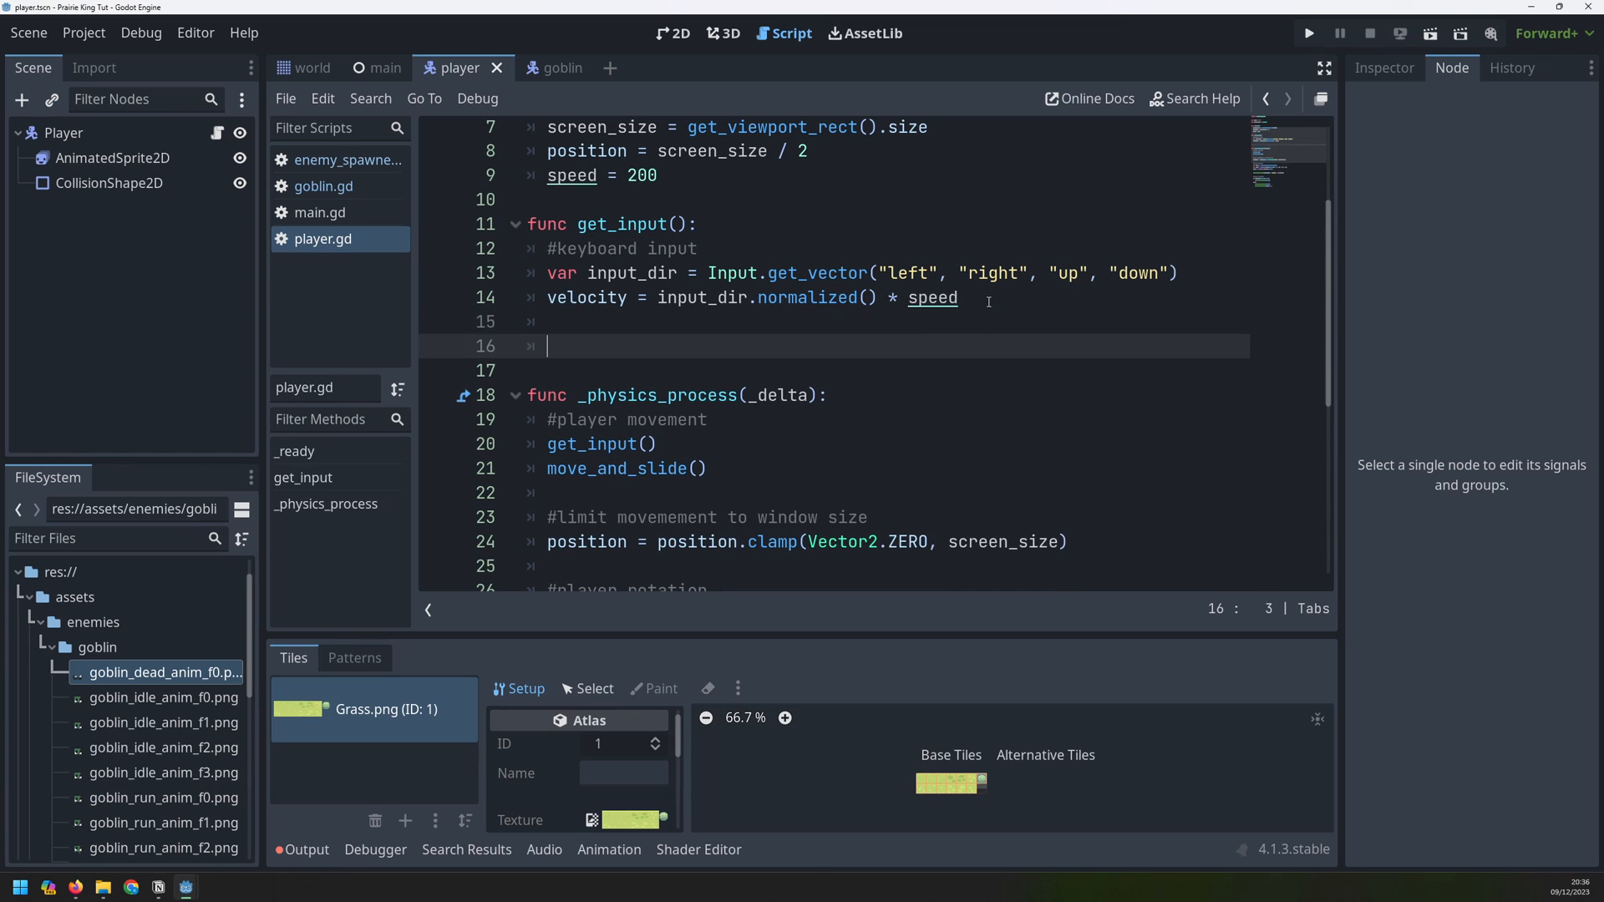
Add a #mouse clicks comment and an if Input.is_mouse_button_pressed(MOUSE_BUTTON_LEFT) condition
type("#mouse clicks")
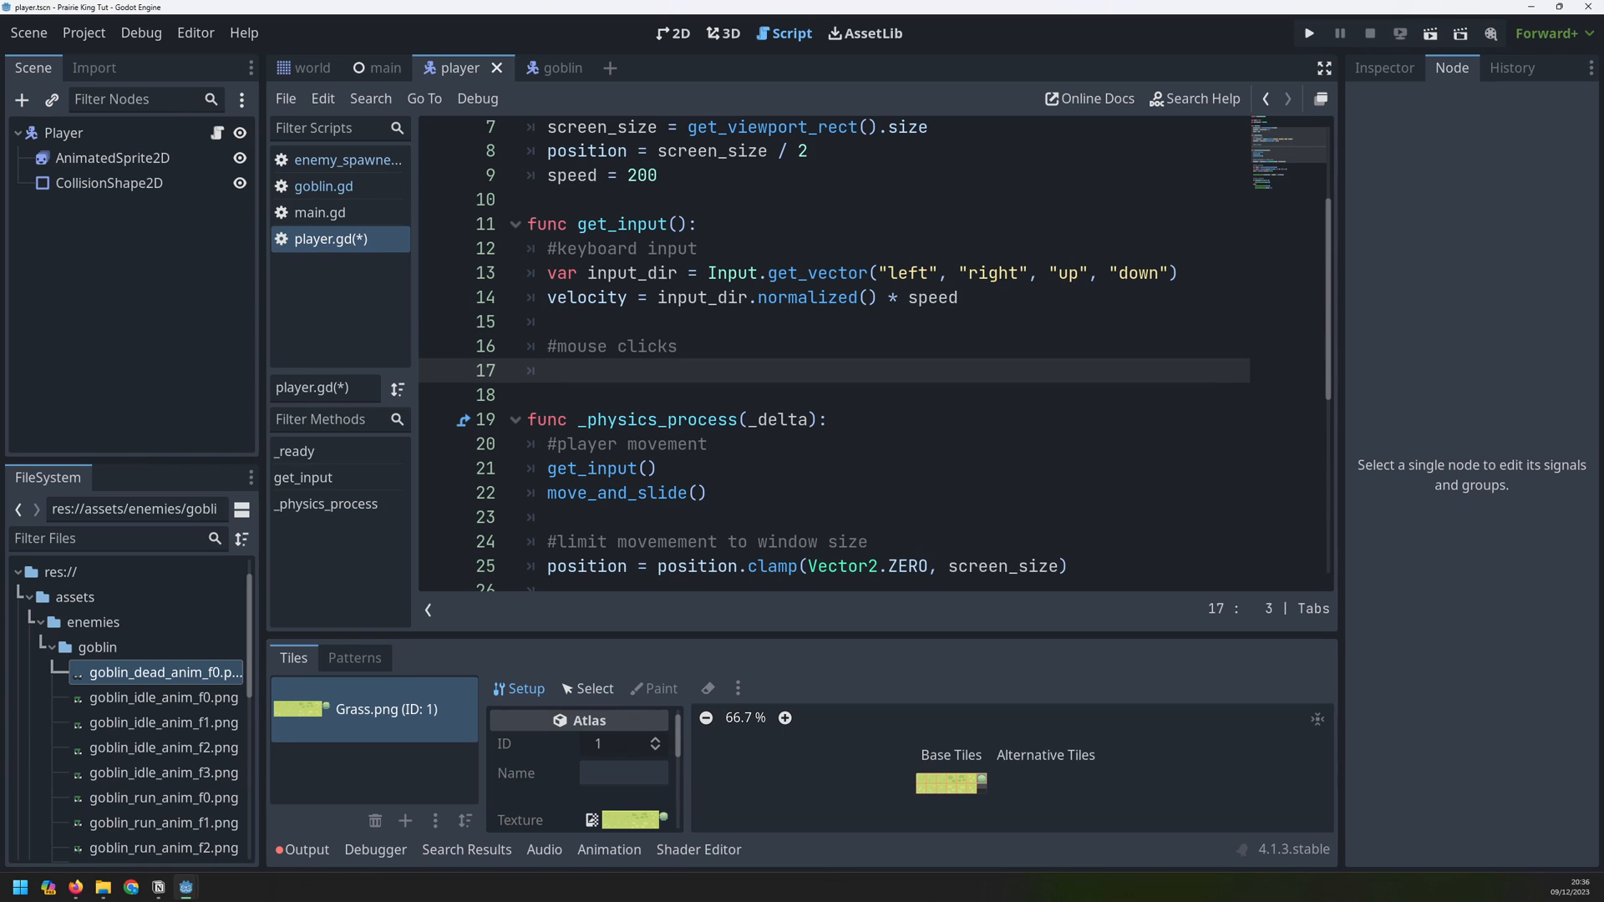
type("if Input")
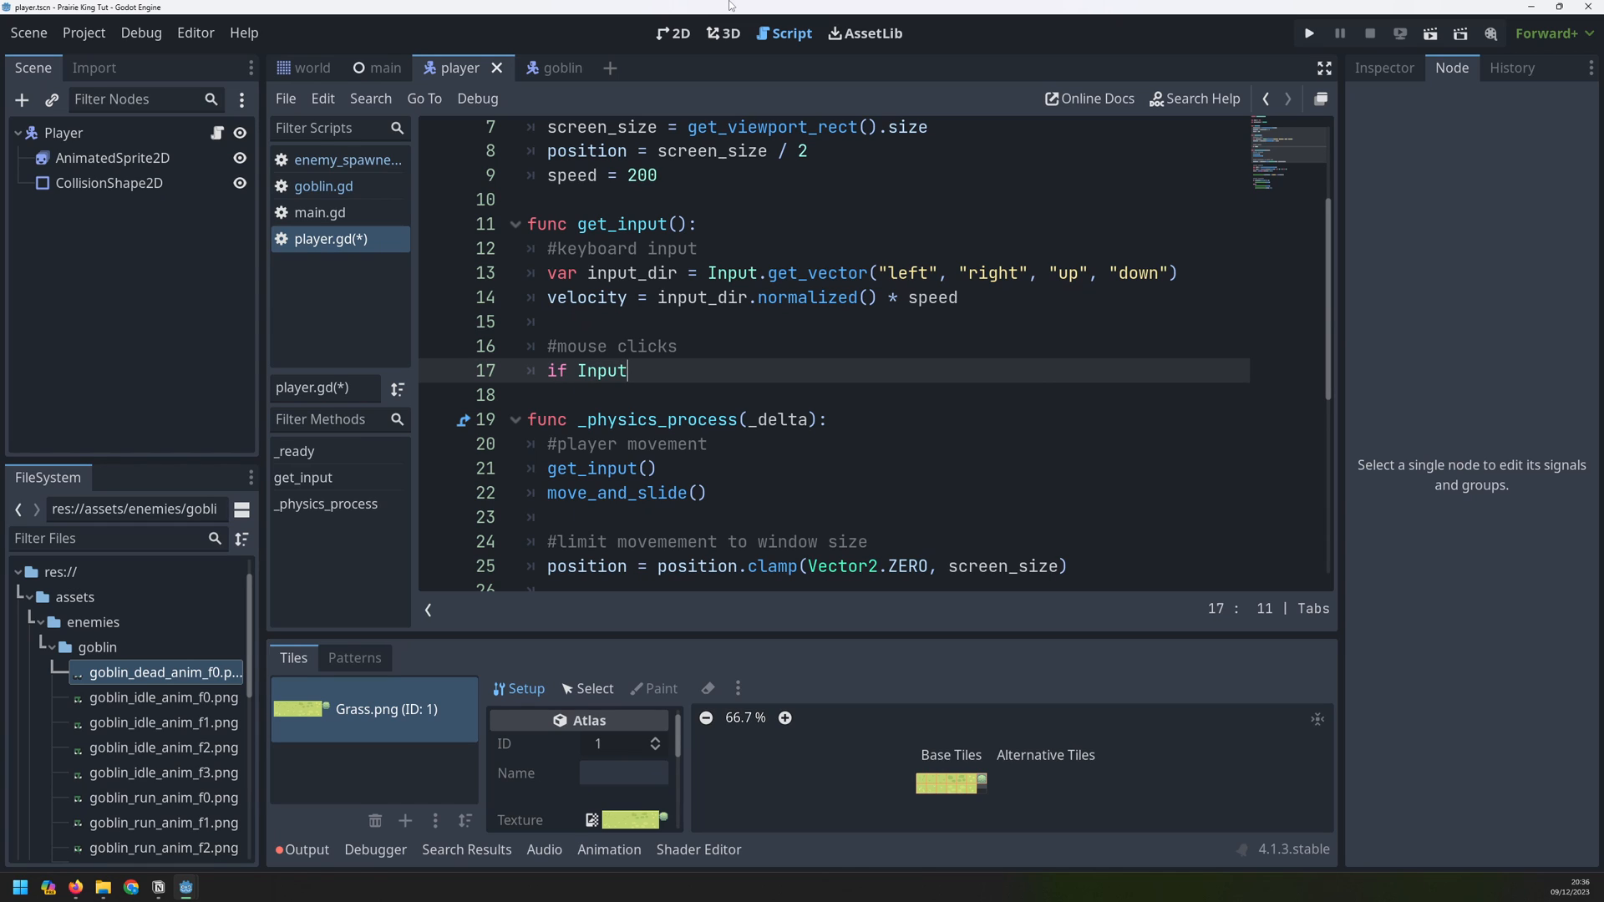
type(".is_")
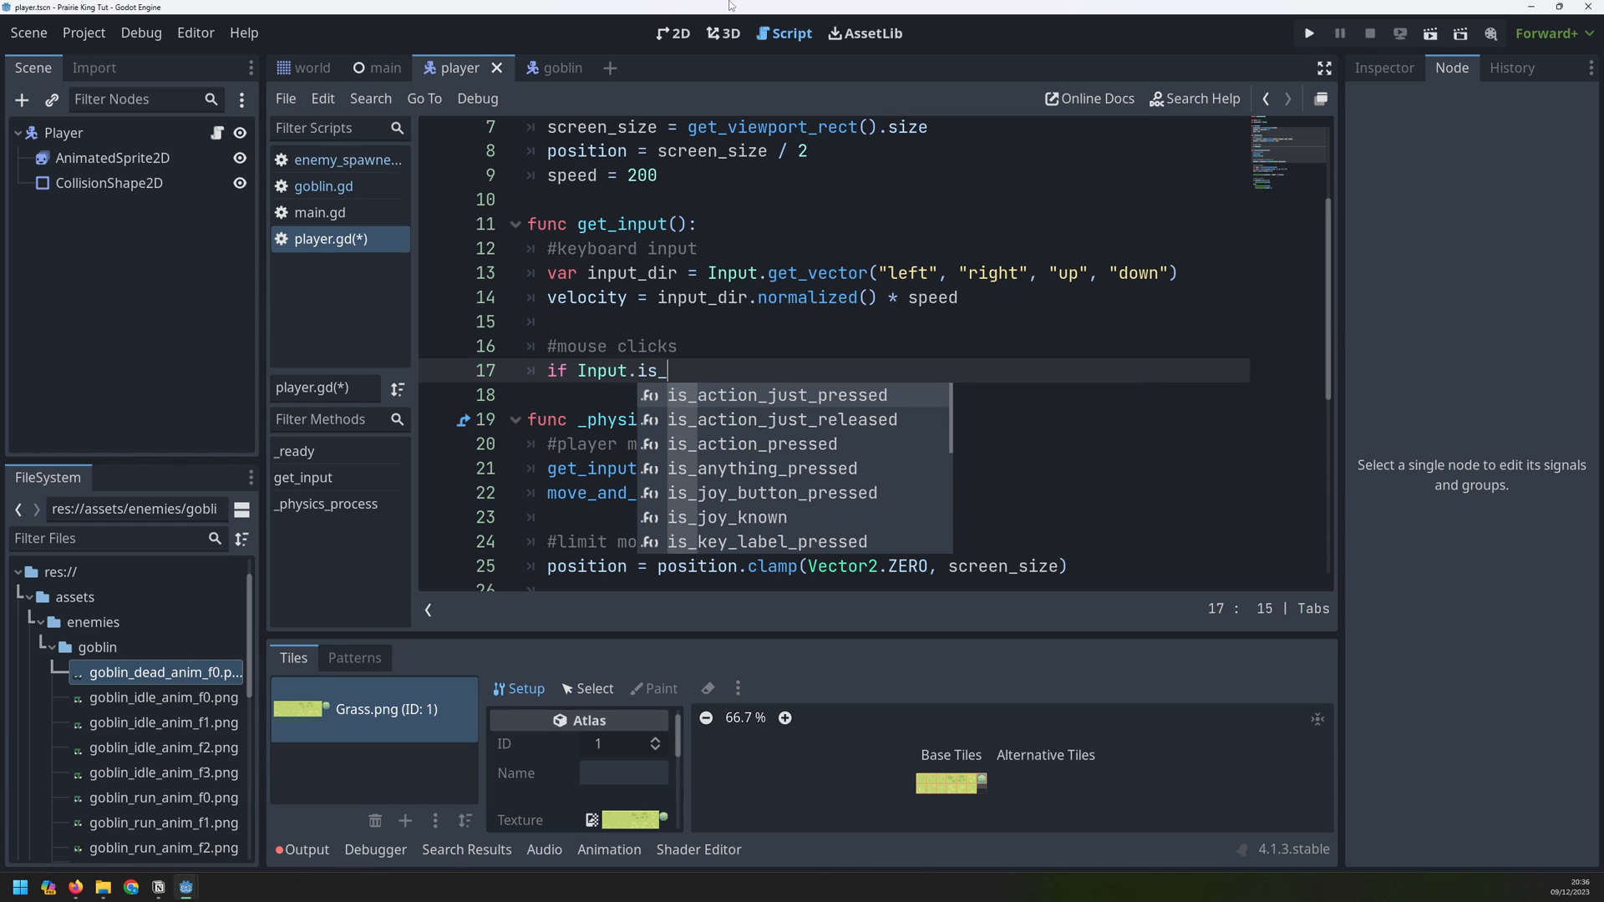
type("mouse_button_pressed(")
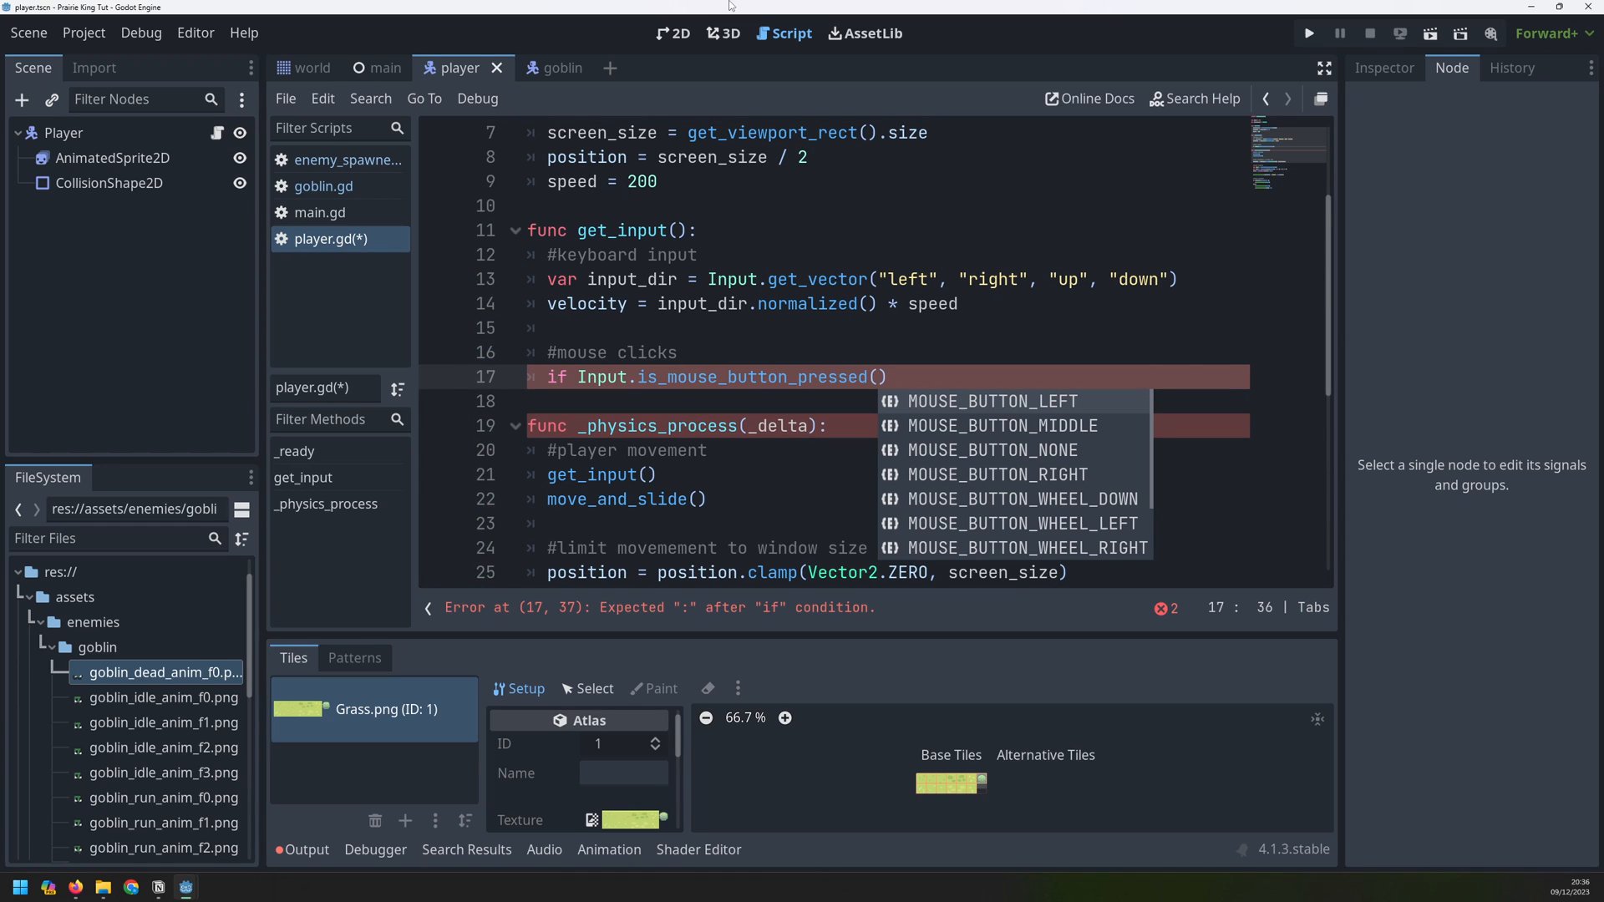
mouse_move(774, 64)
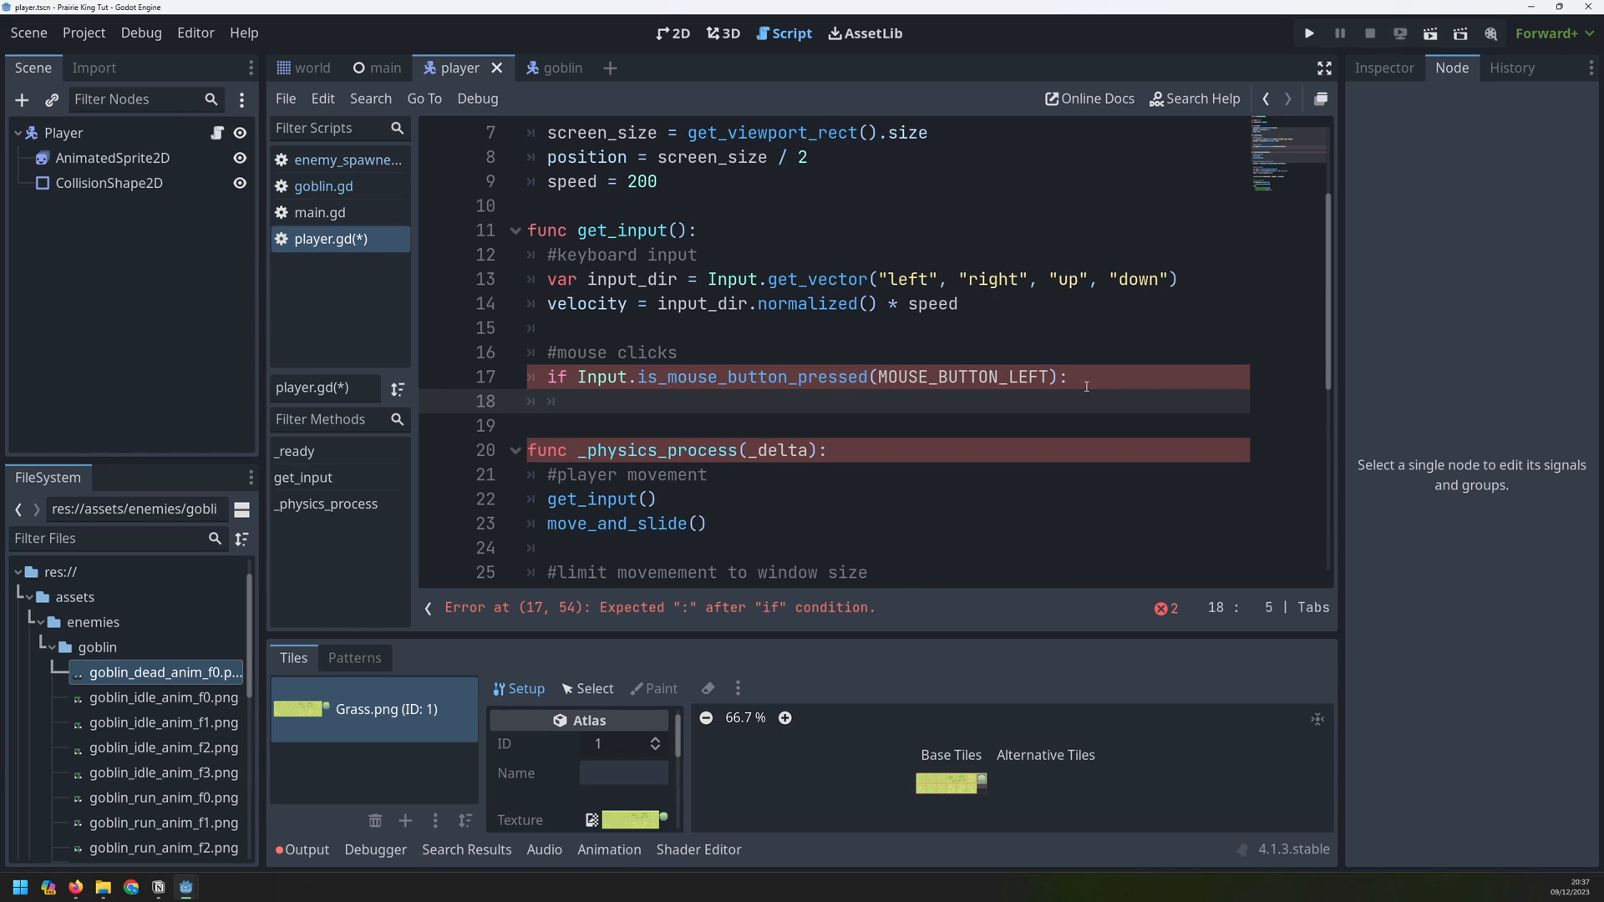
Inside the condition, write var dir = get_global_mouse_position() - position
left_click(625, 400)
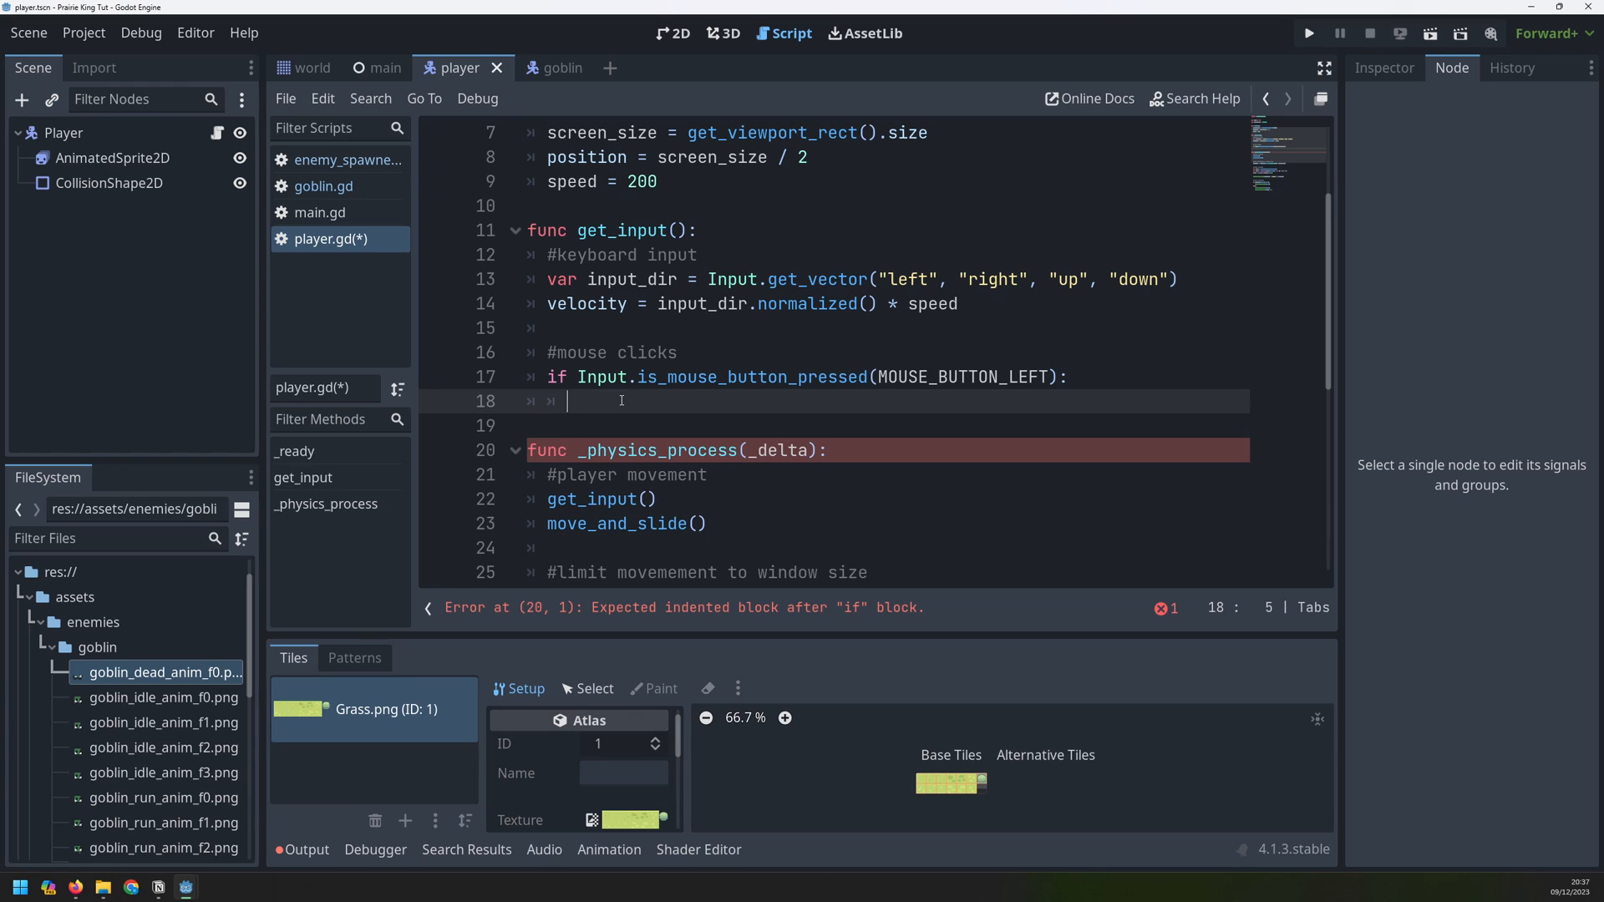
type("var d")
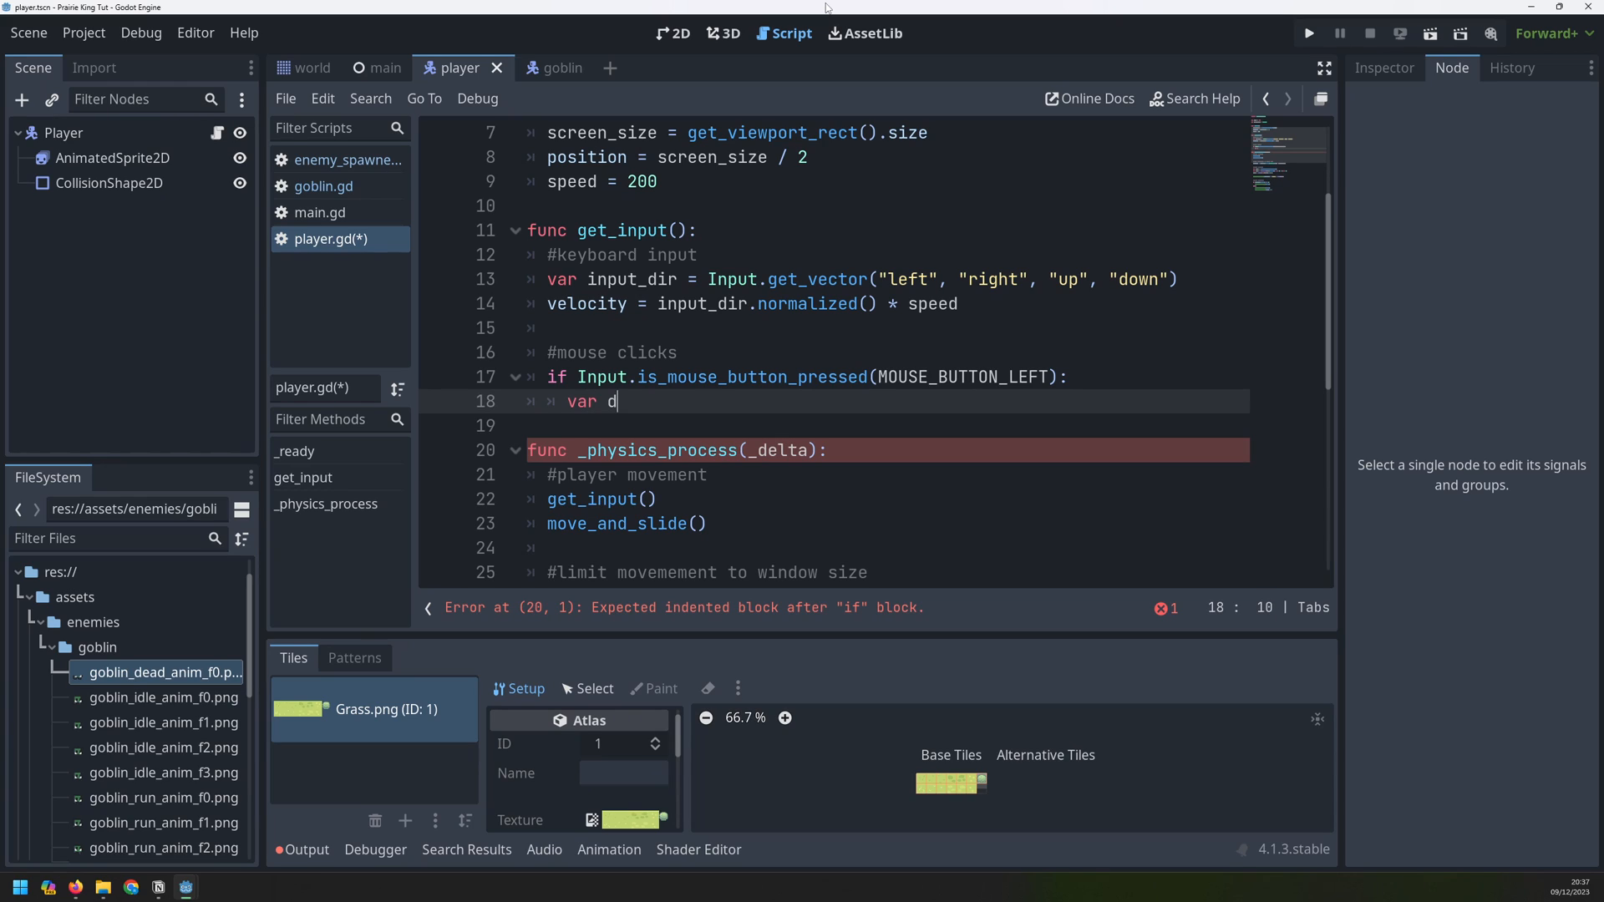
type("ir =")
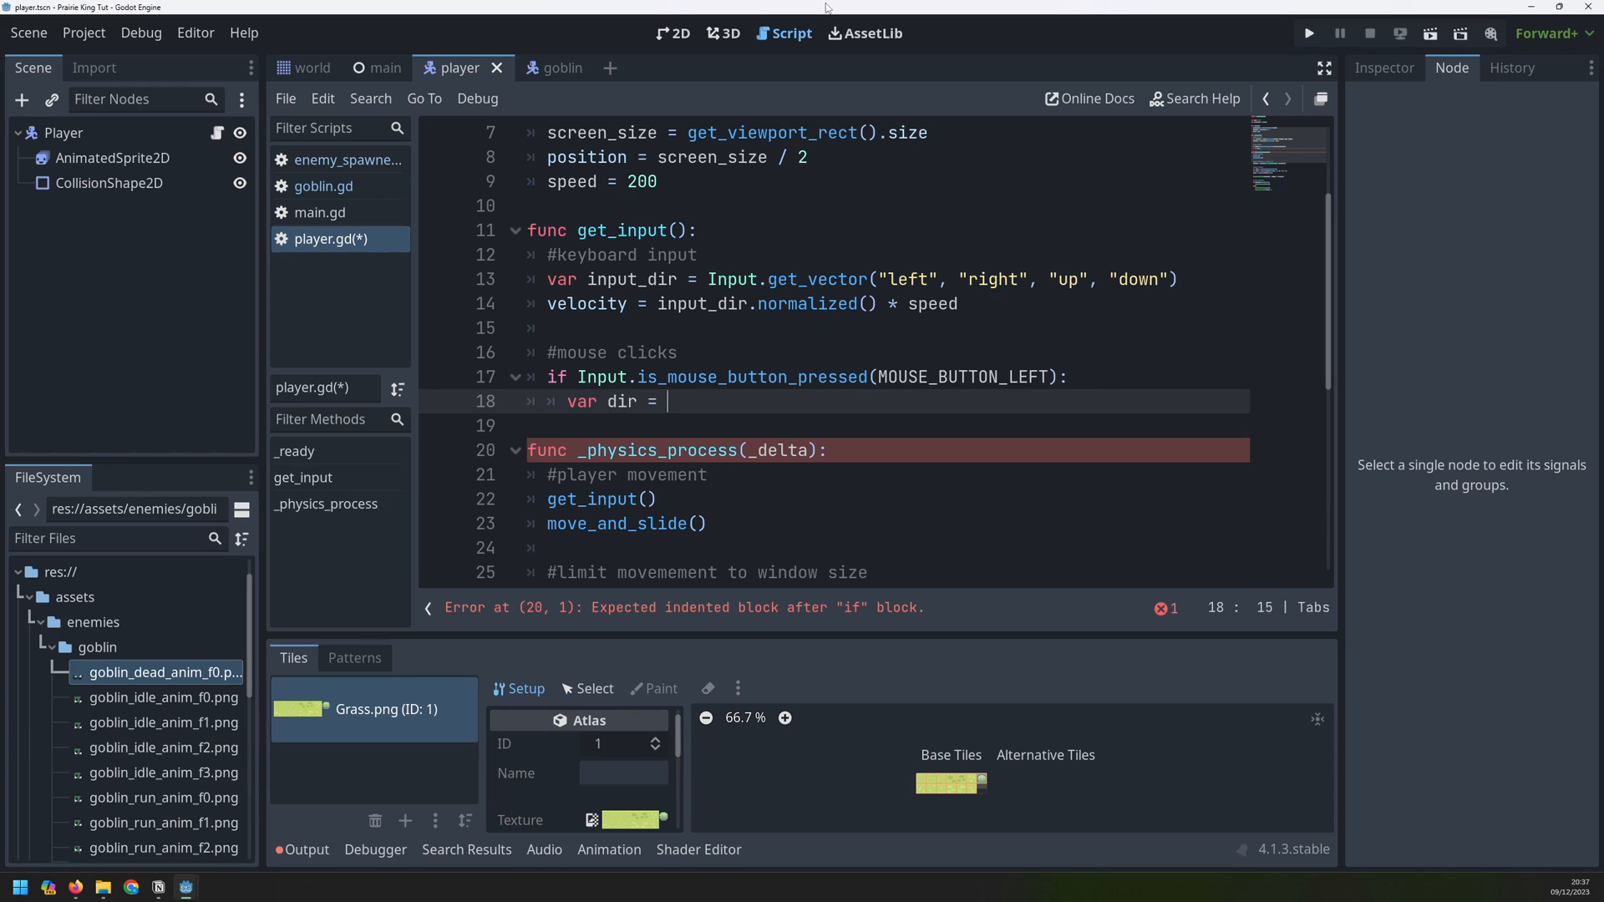
type("get")
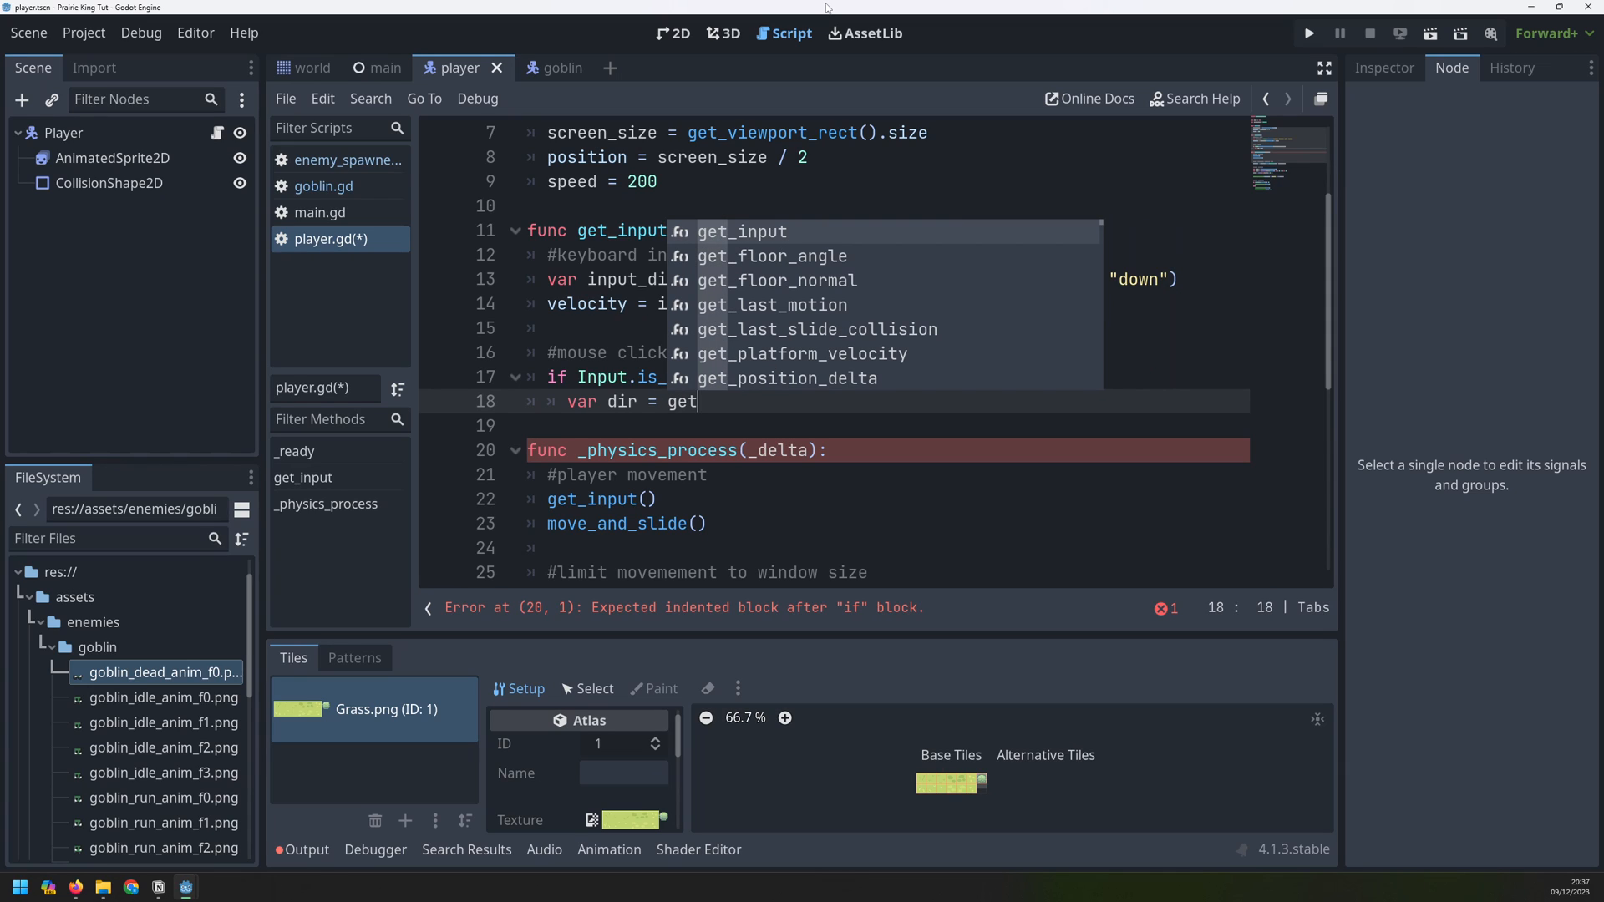
type("_global_mouse_")
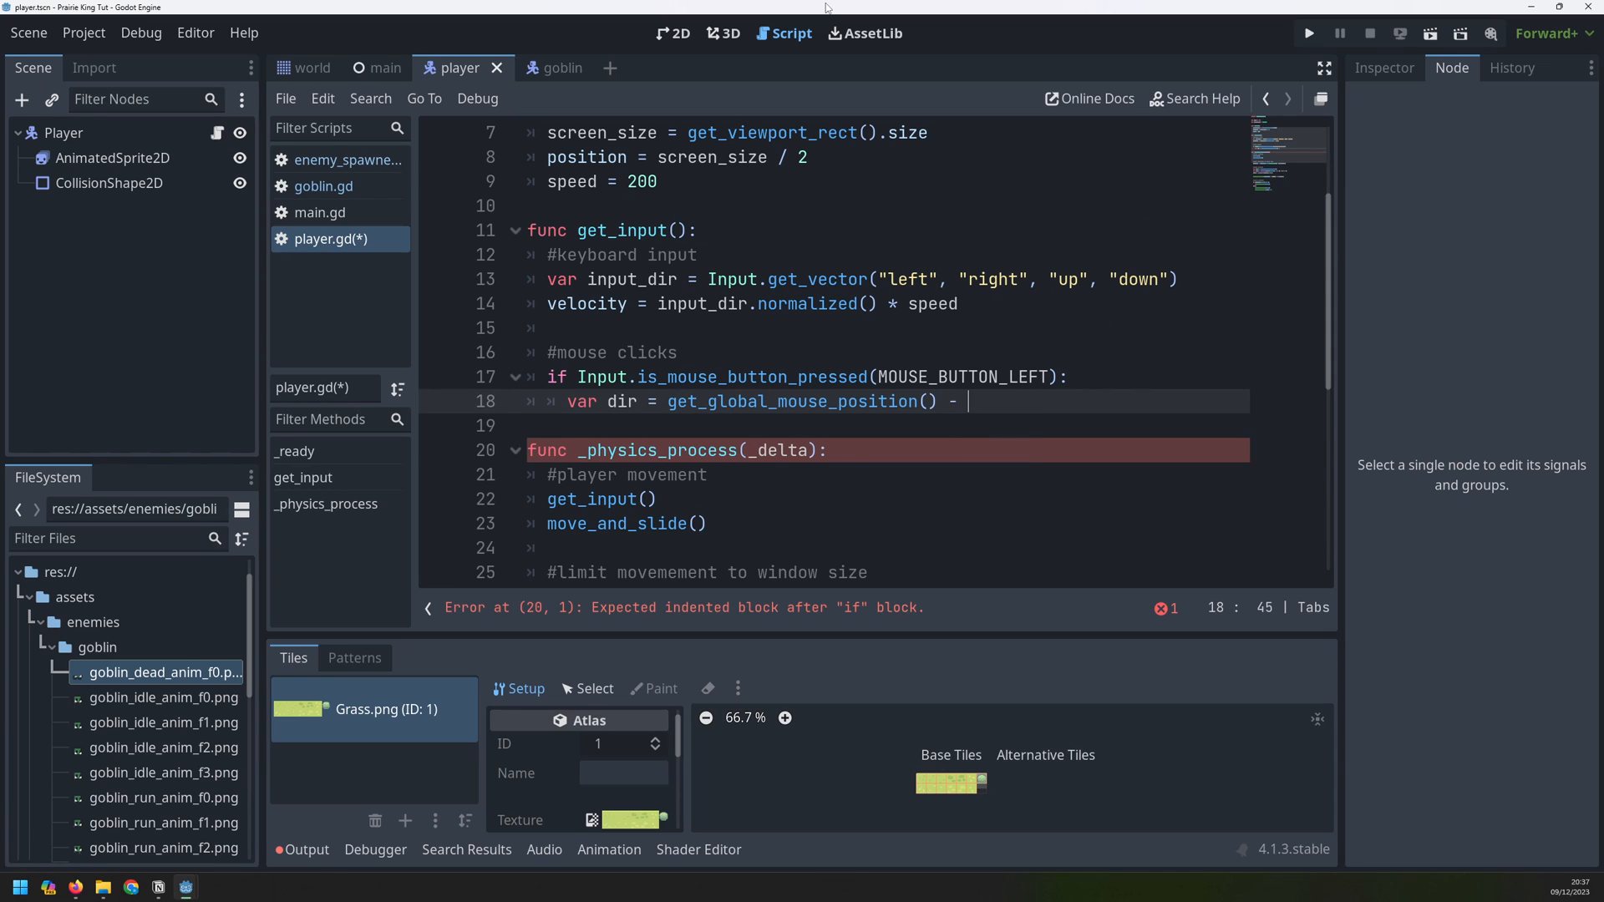
type("pos")
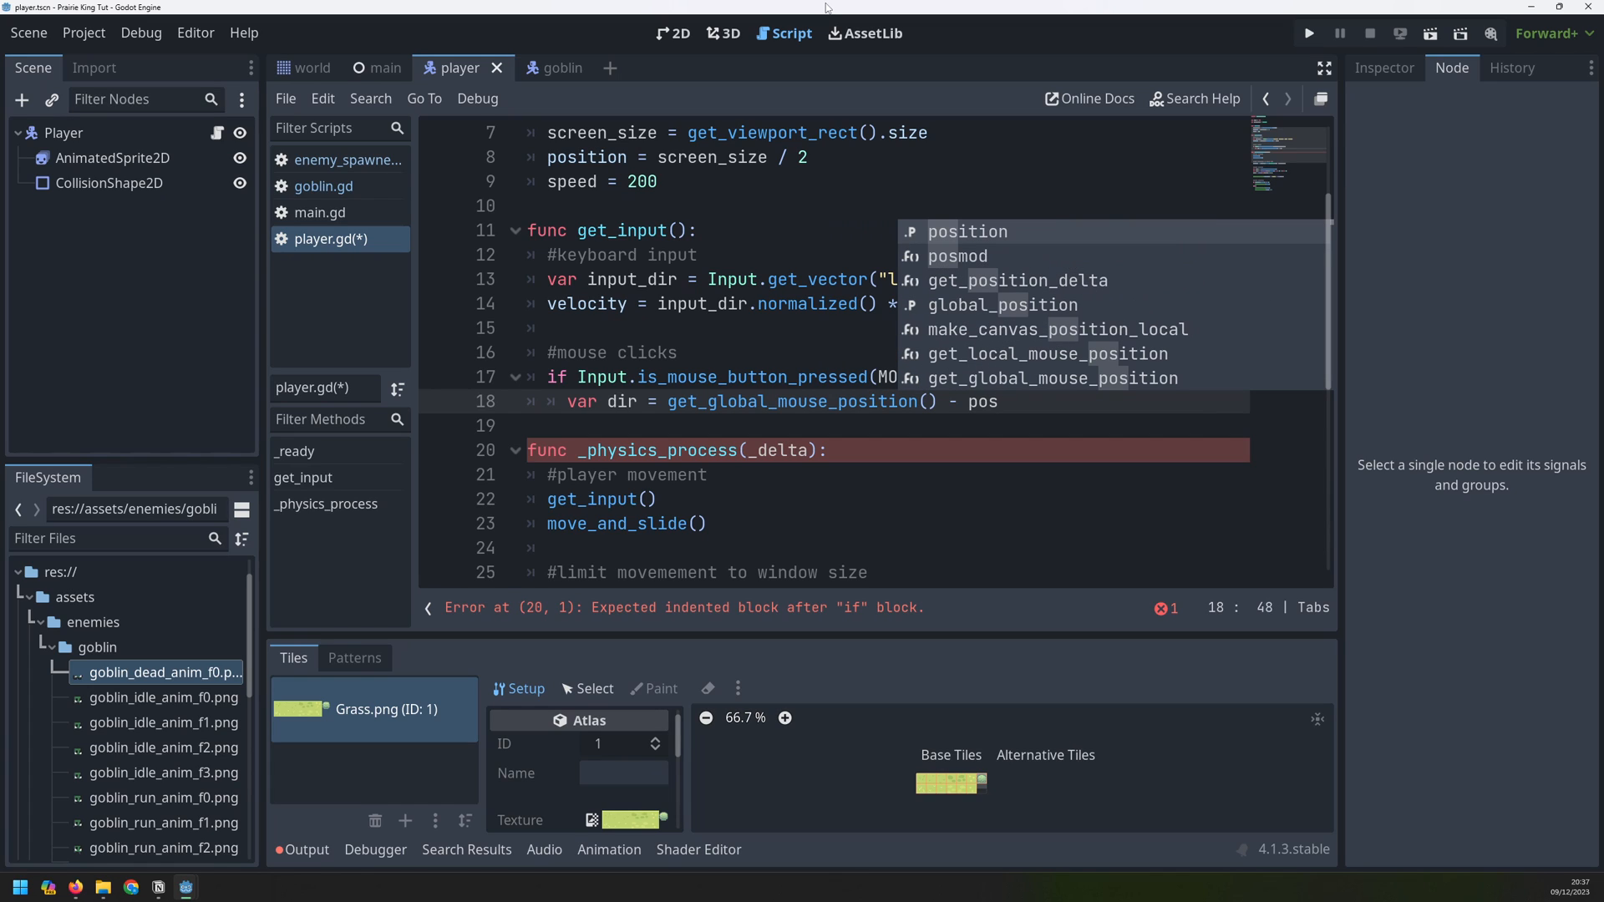
type("ition")
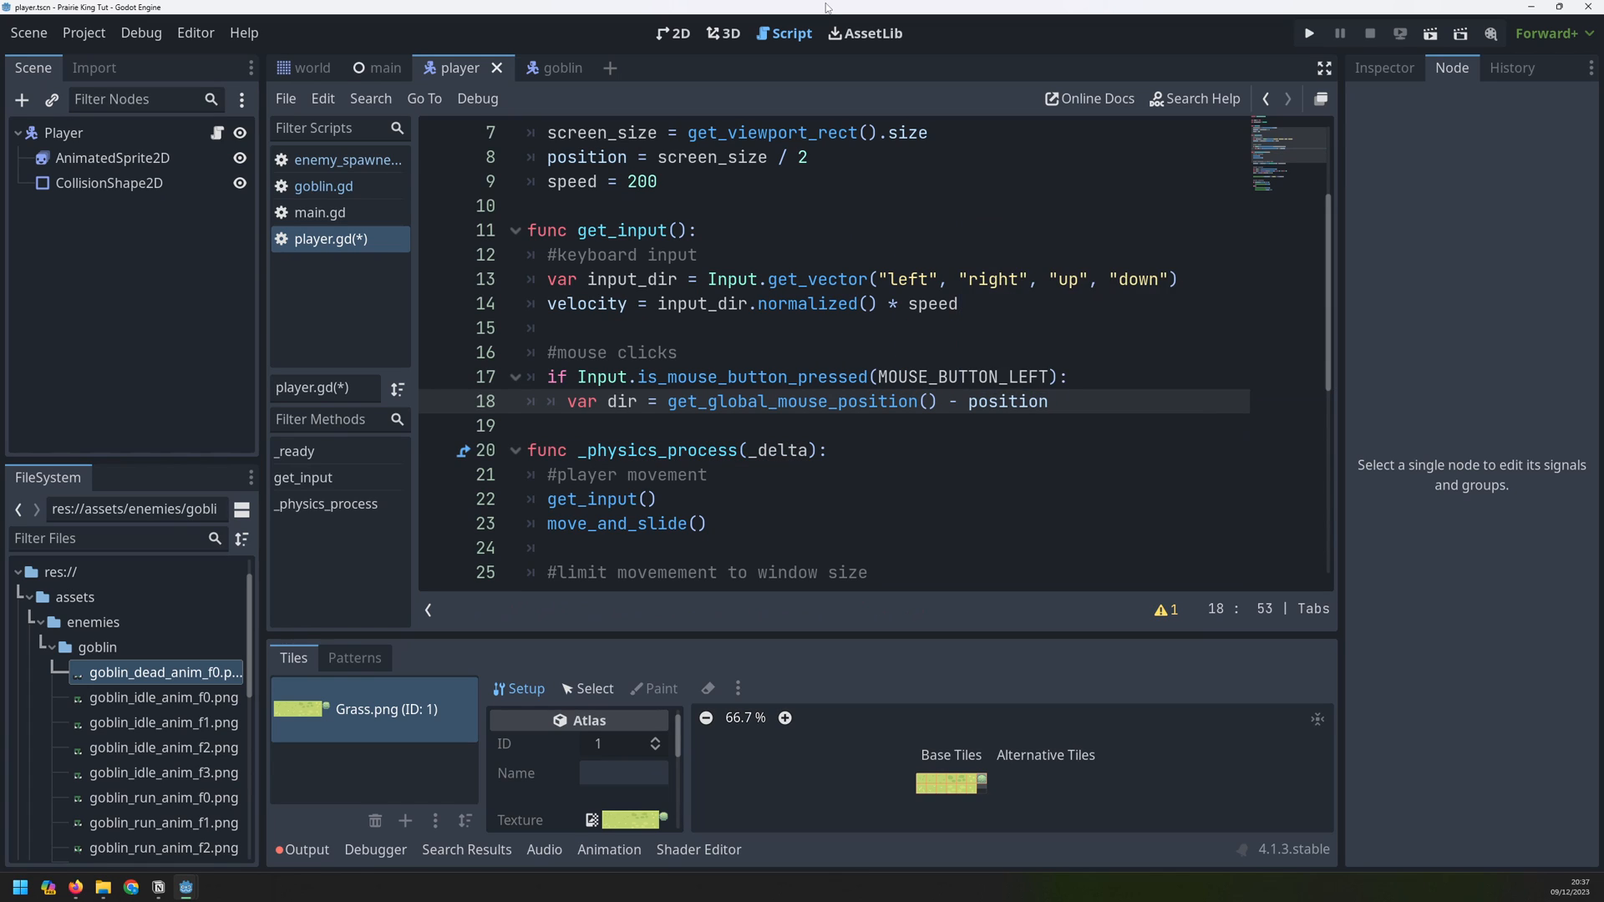
mouse_move(793, 401)
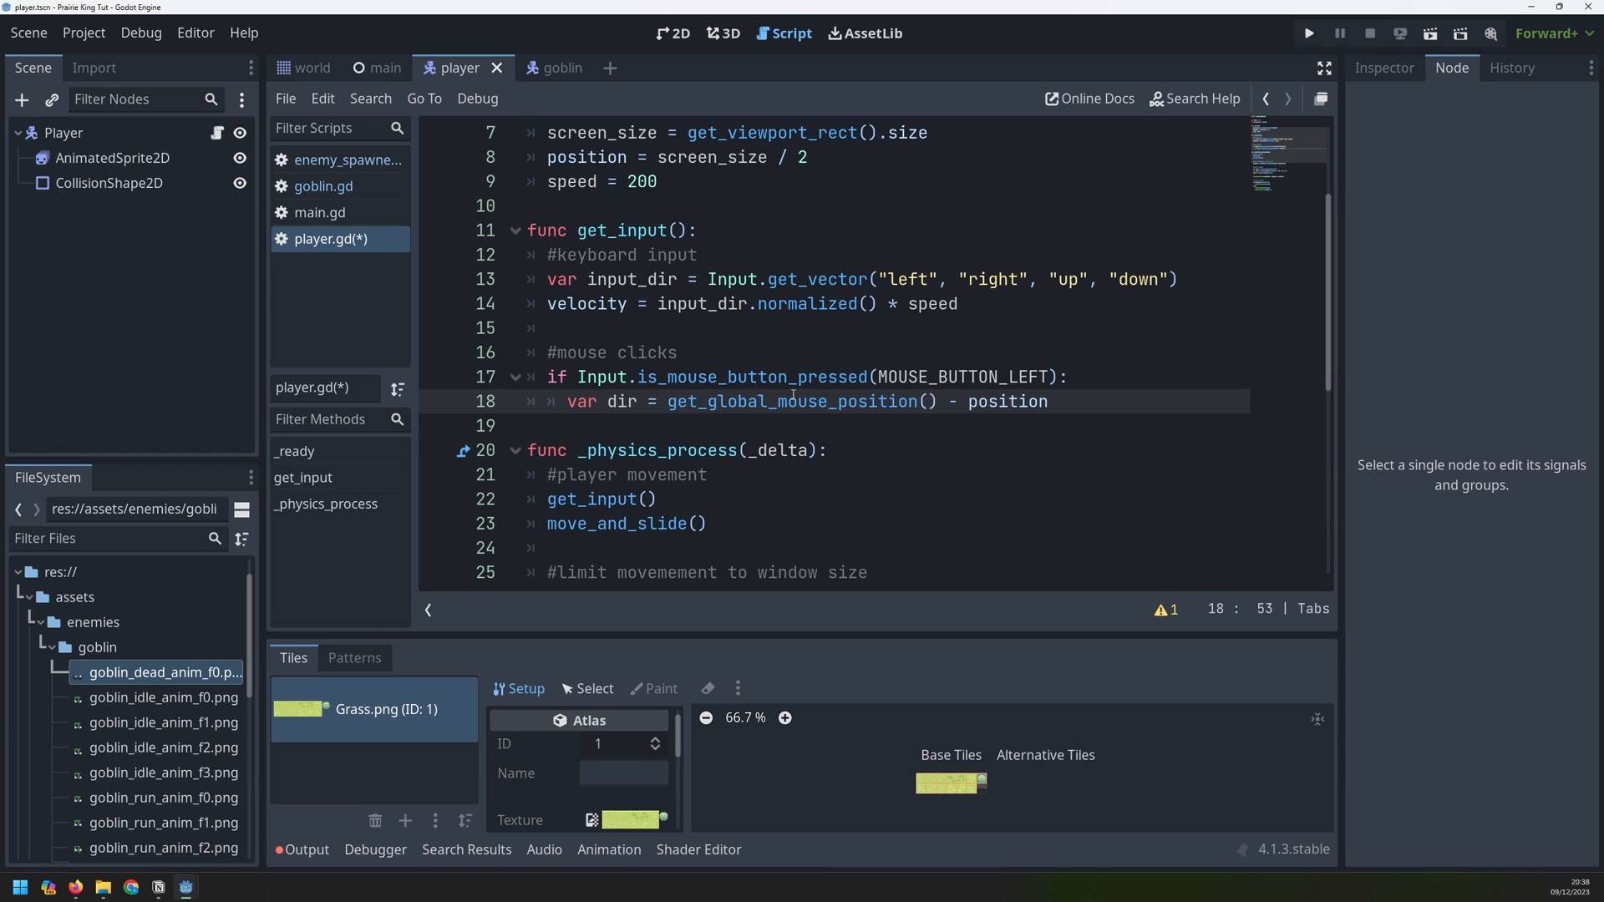
scroll("up", 3)
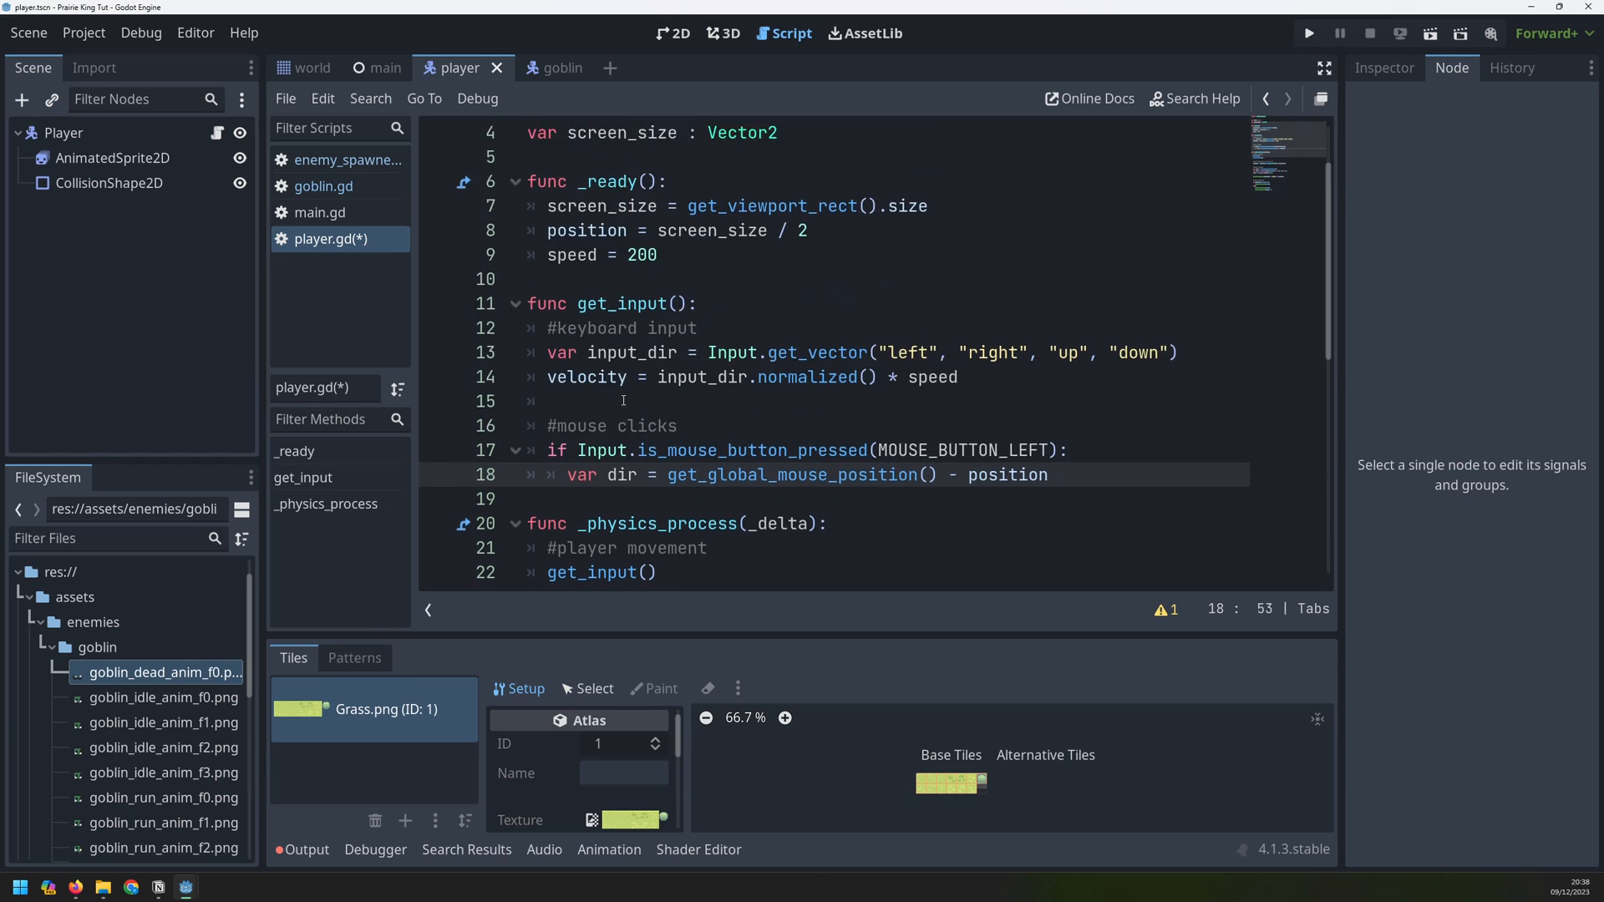
scroll("up", 3)
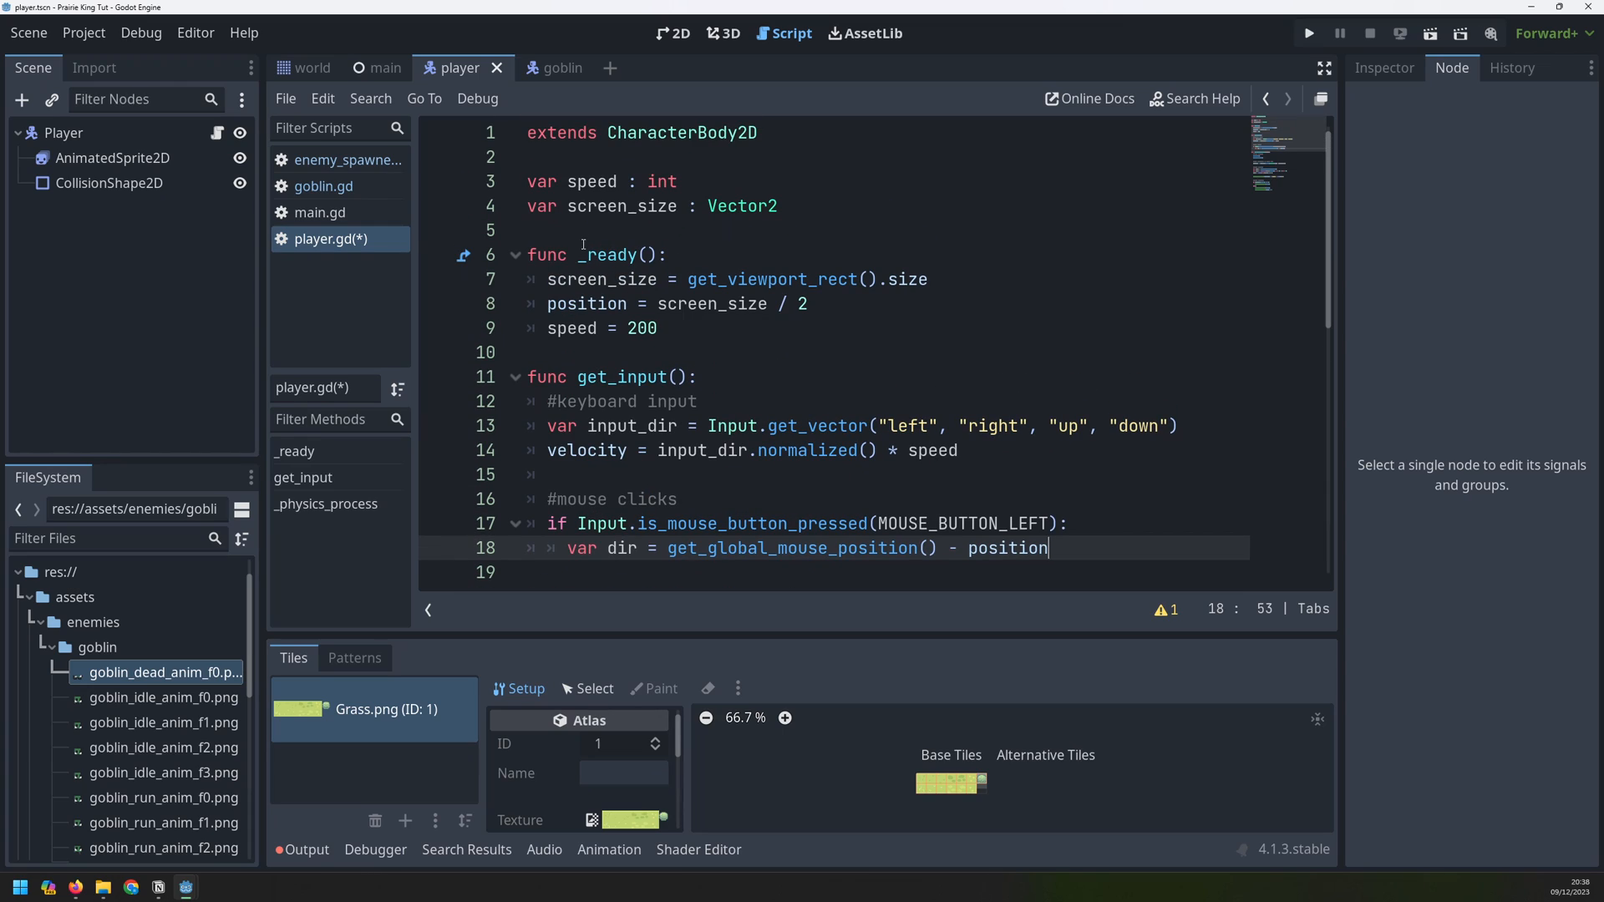
Declare signal shoot at the top and call shoot.emit(position, dir) in the click block
left_click(527, 156)
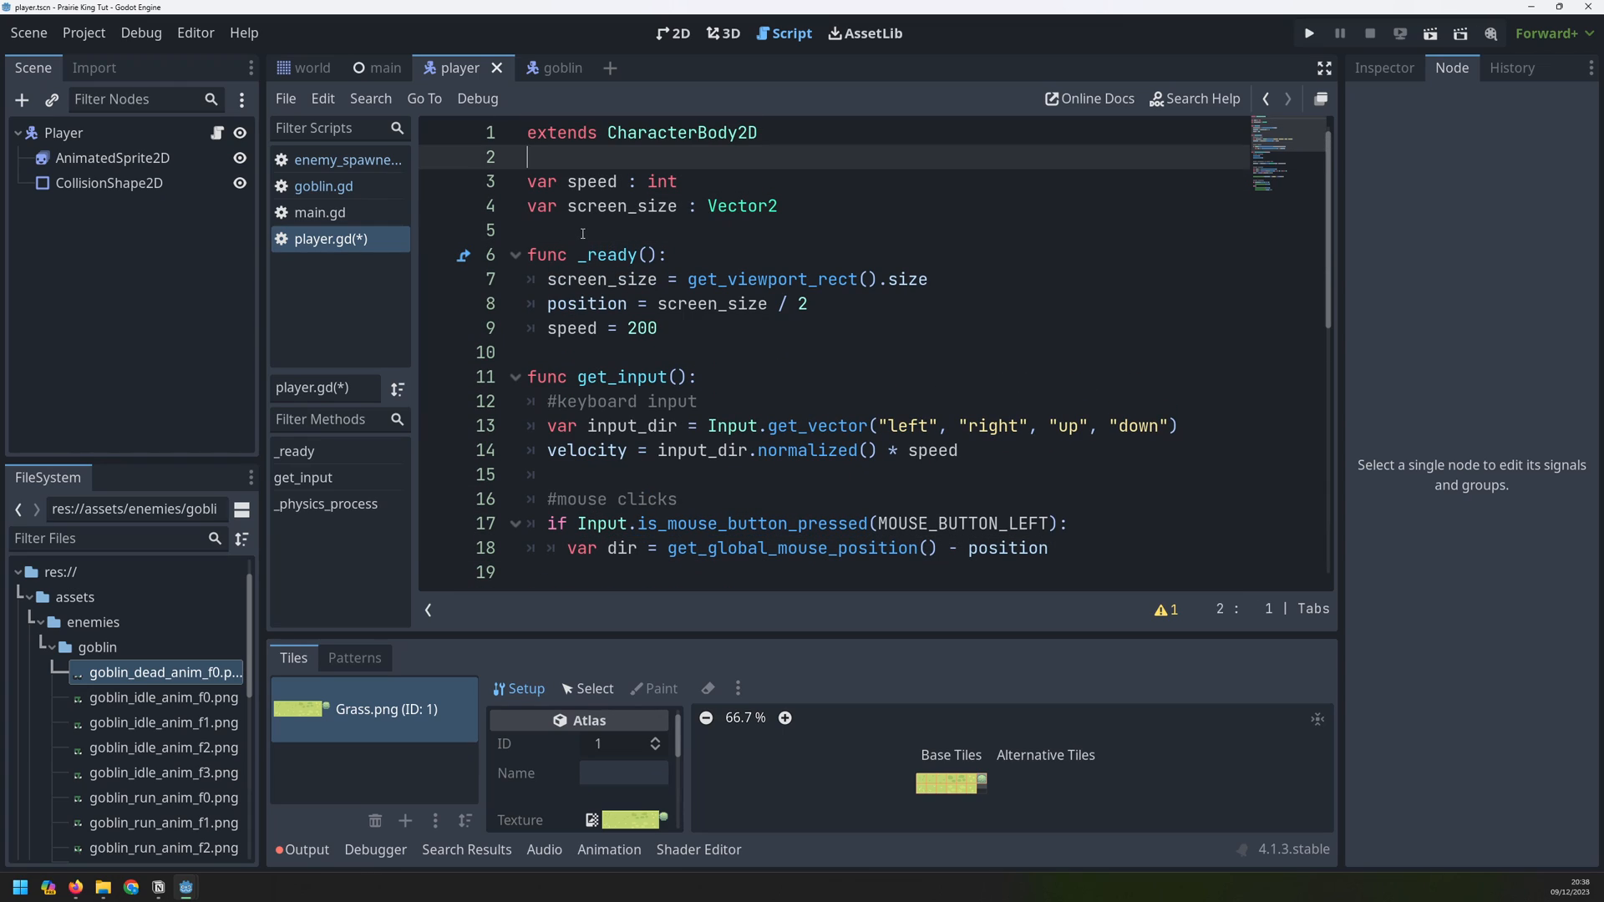
type("signal shoot")
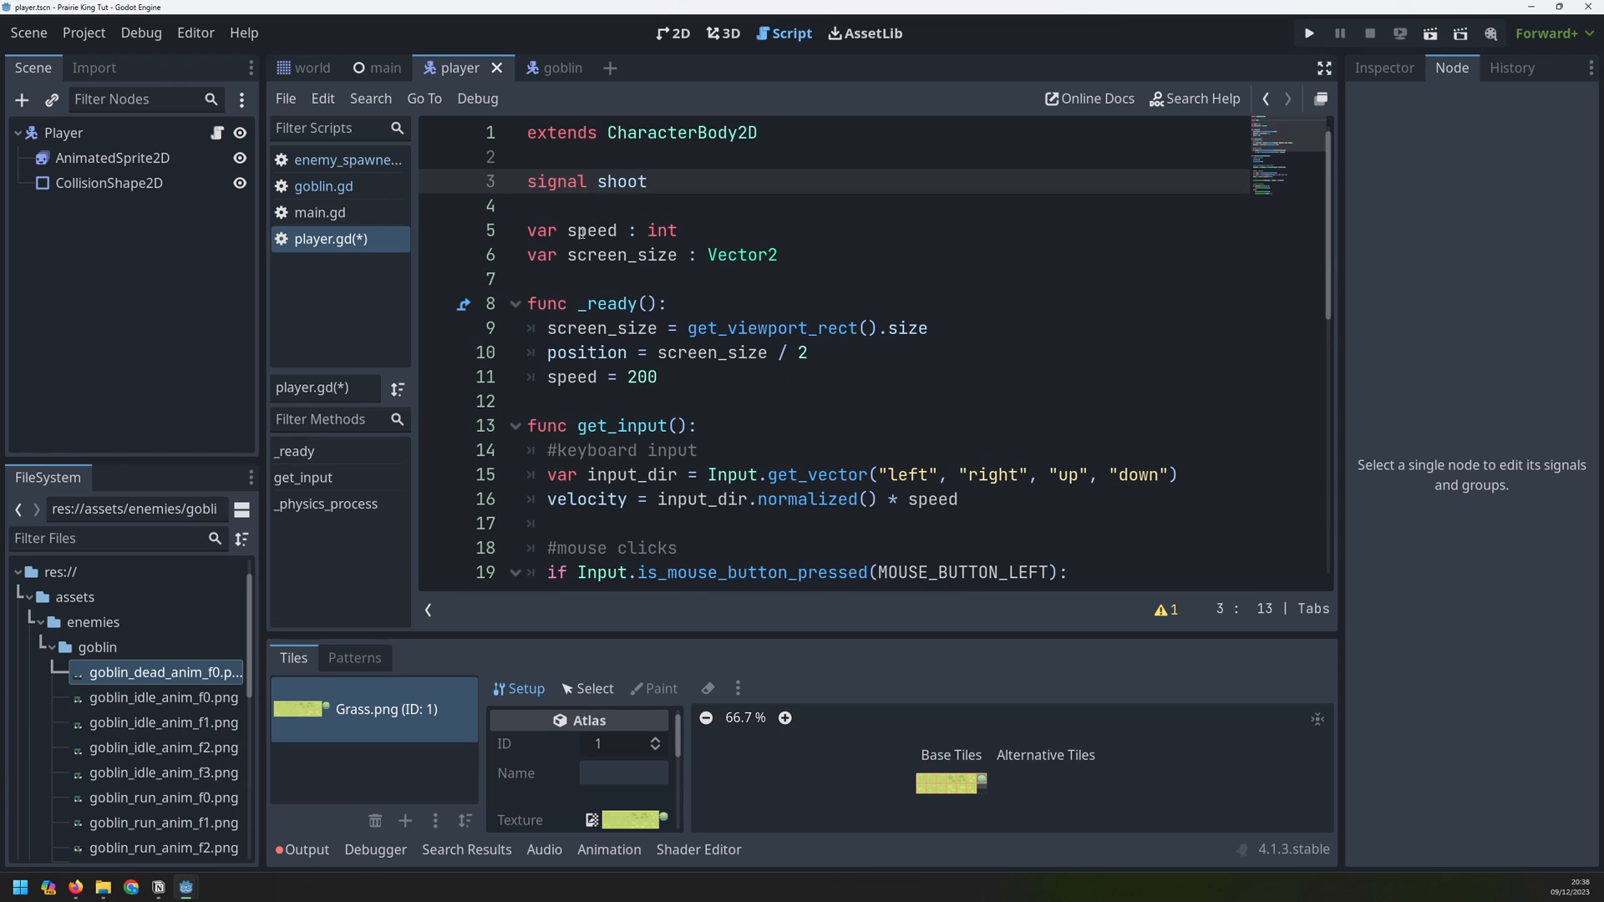
scroll("down", 3)
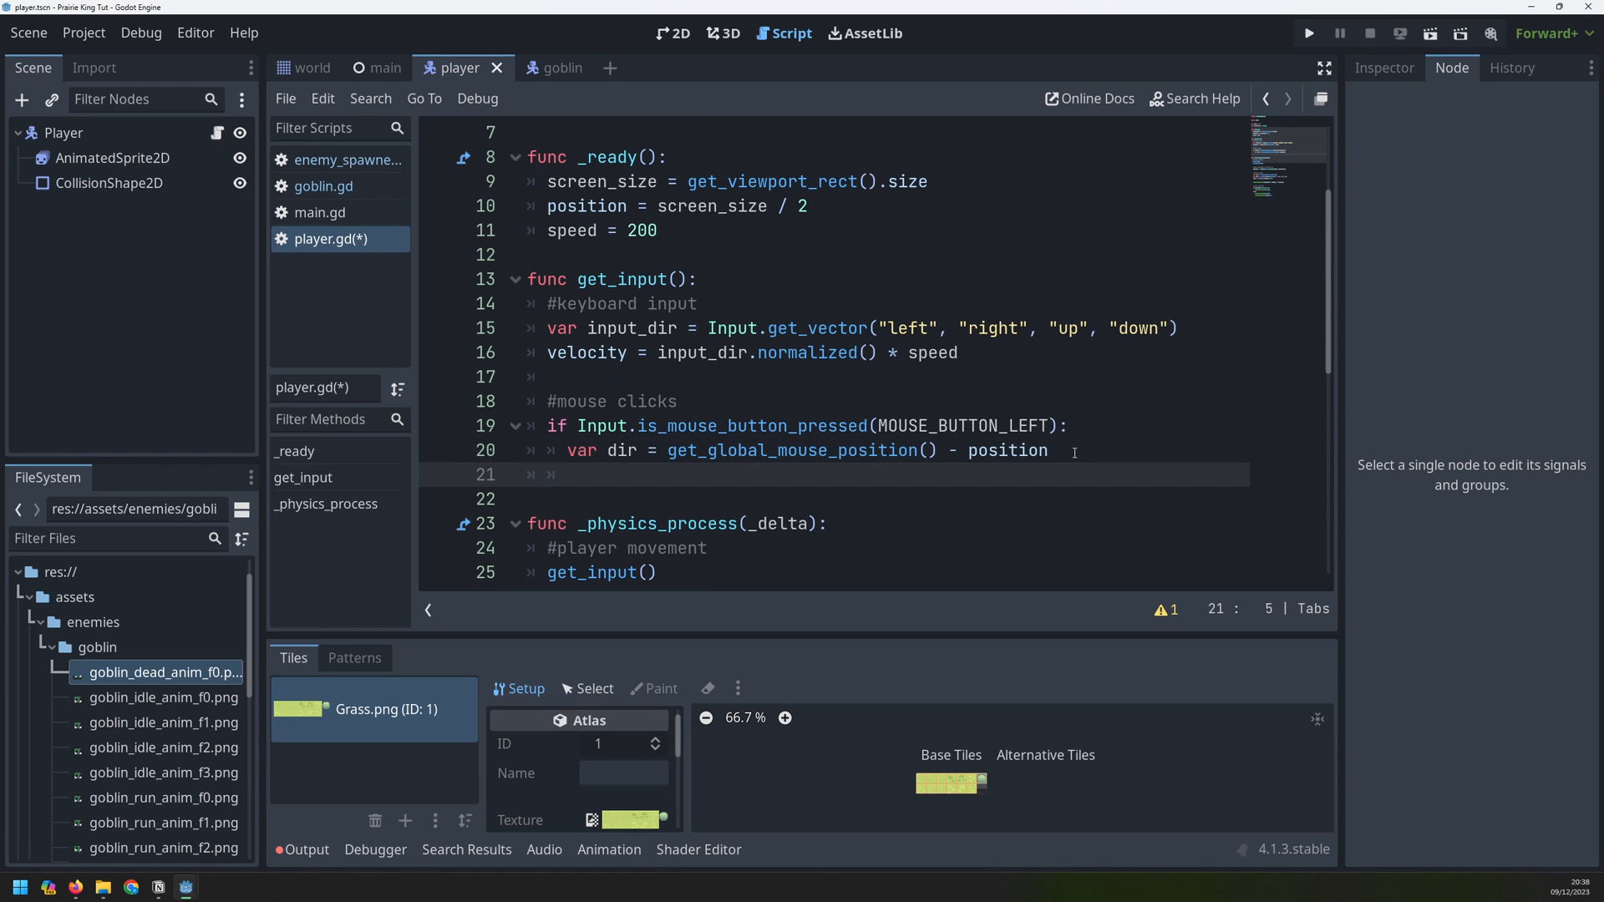
type("shoot")
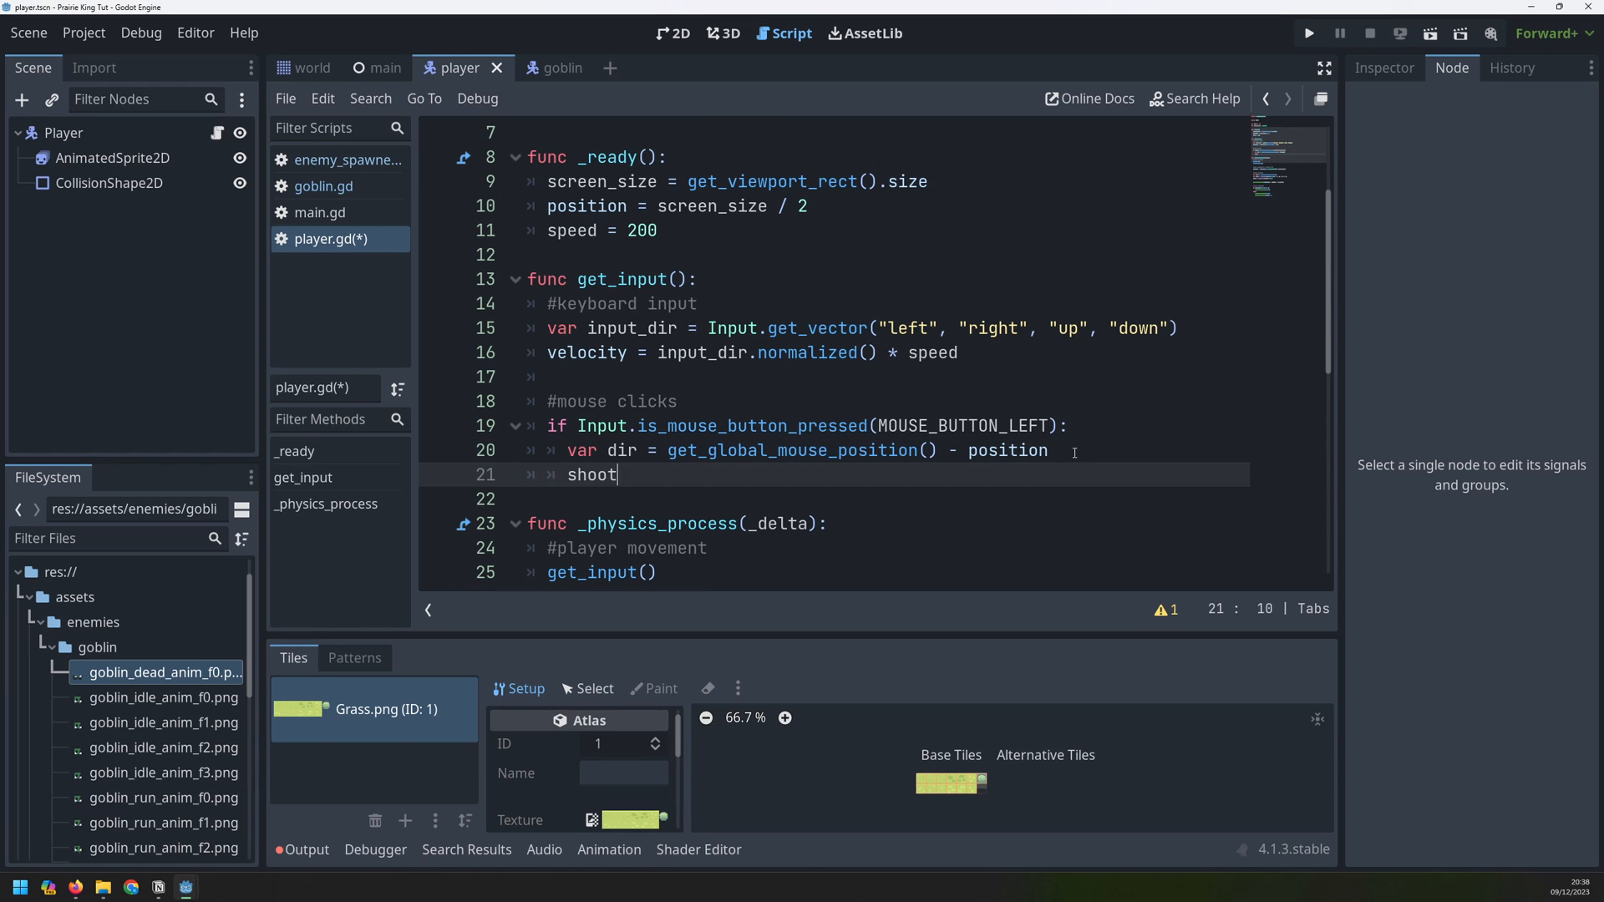
type(".emit()")
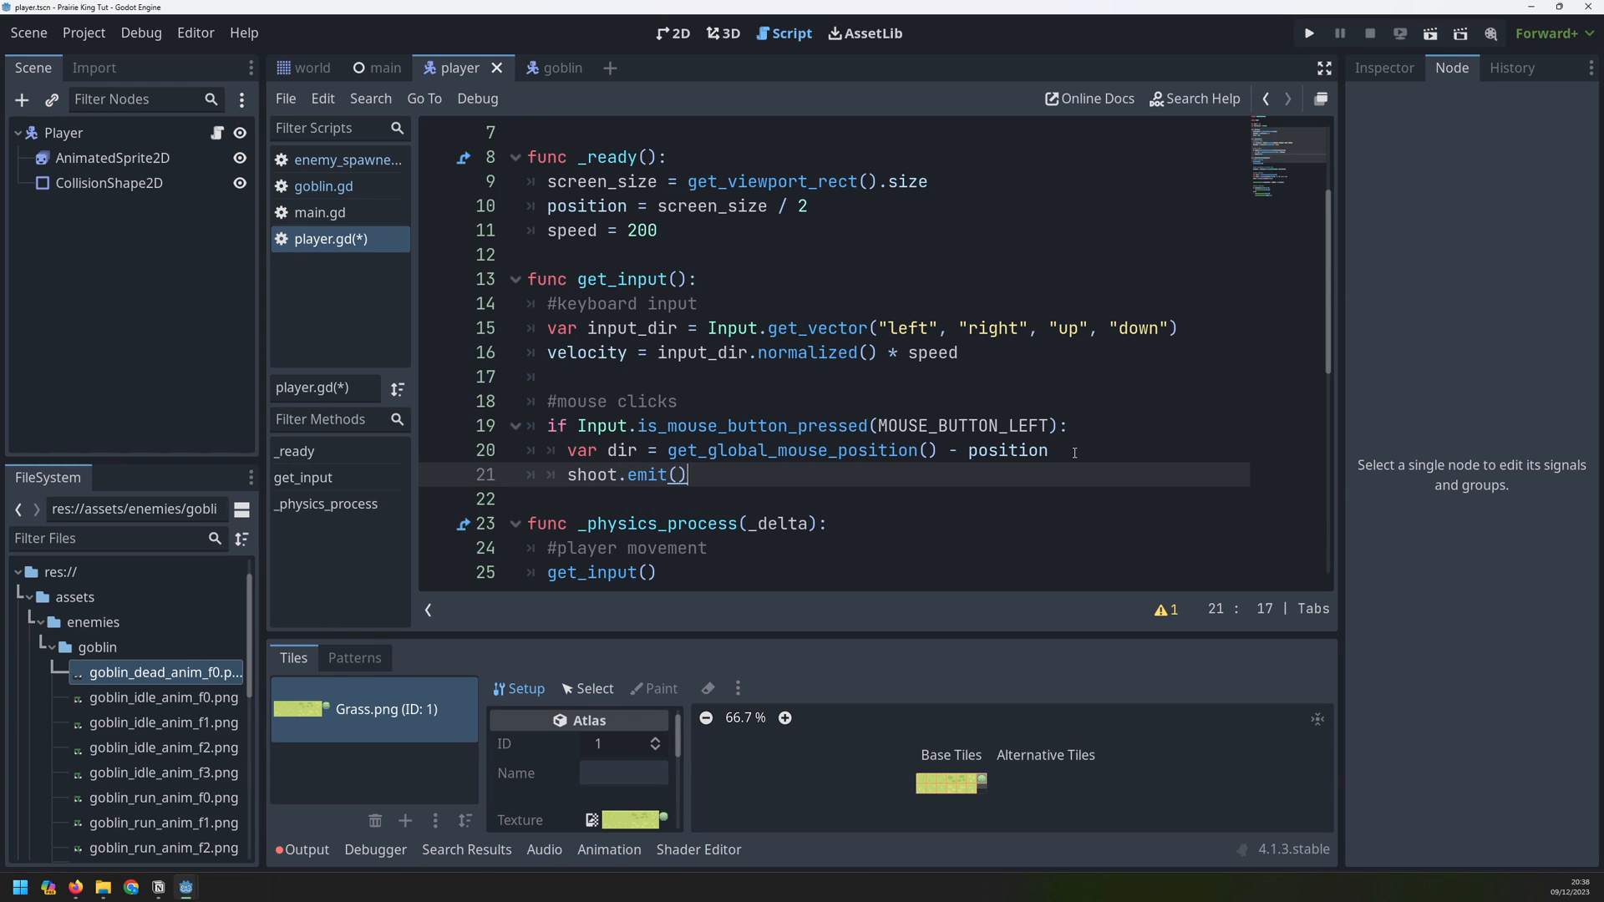
type("p")
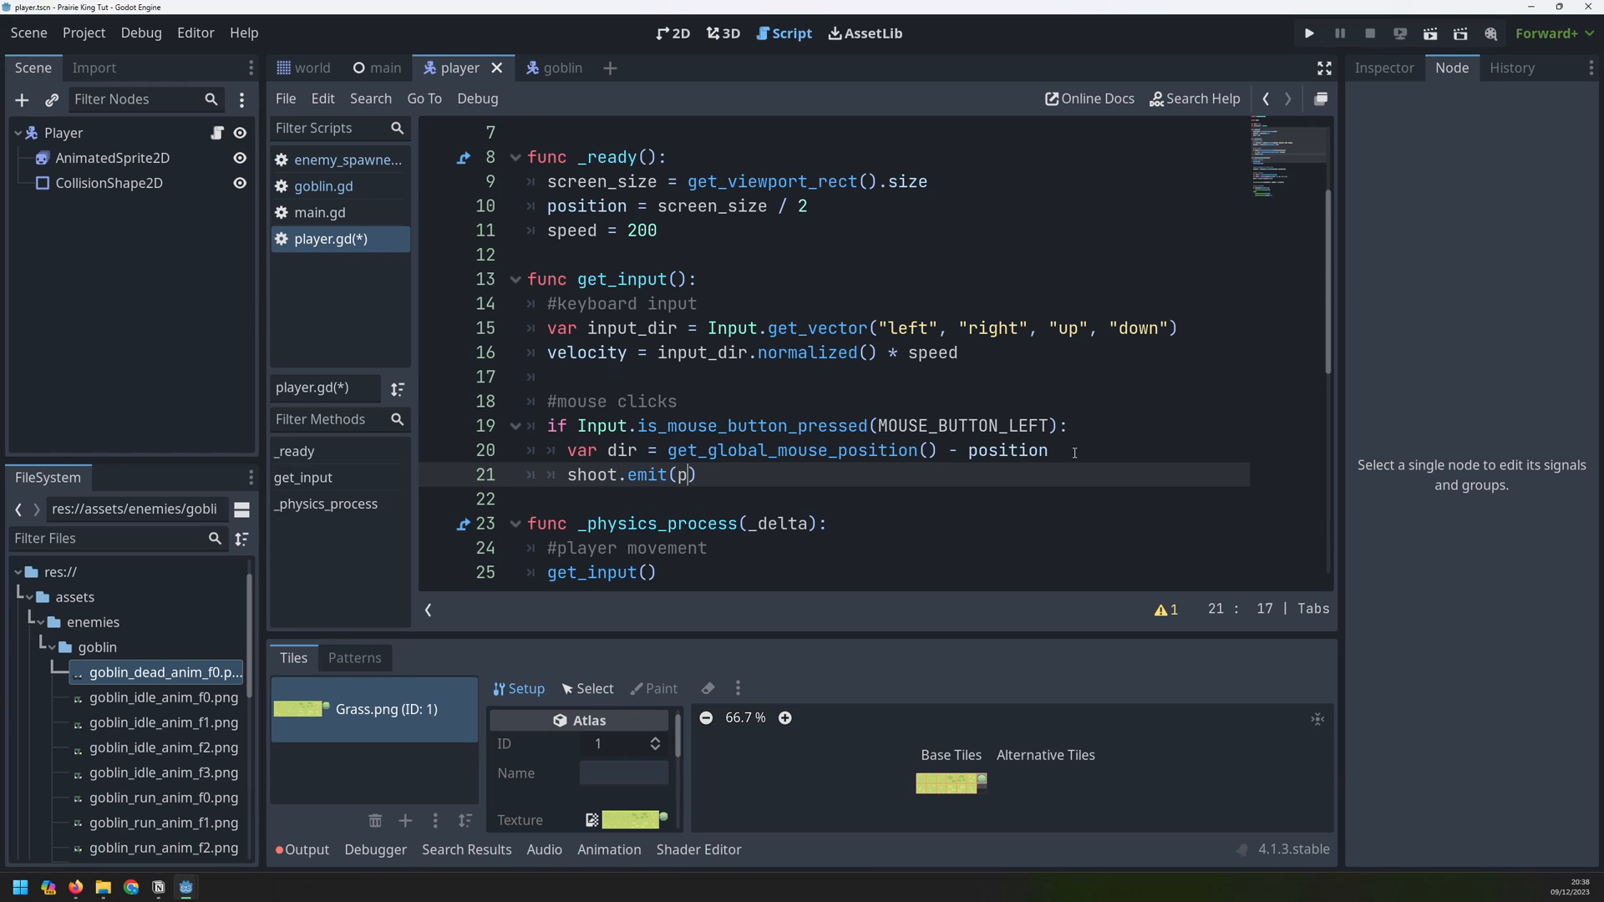
type("osition,")
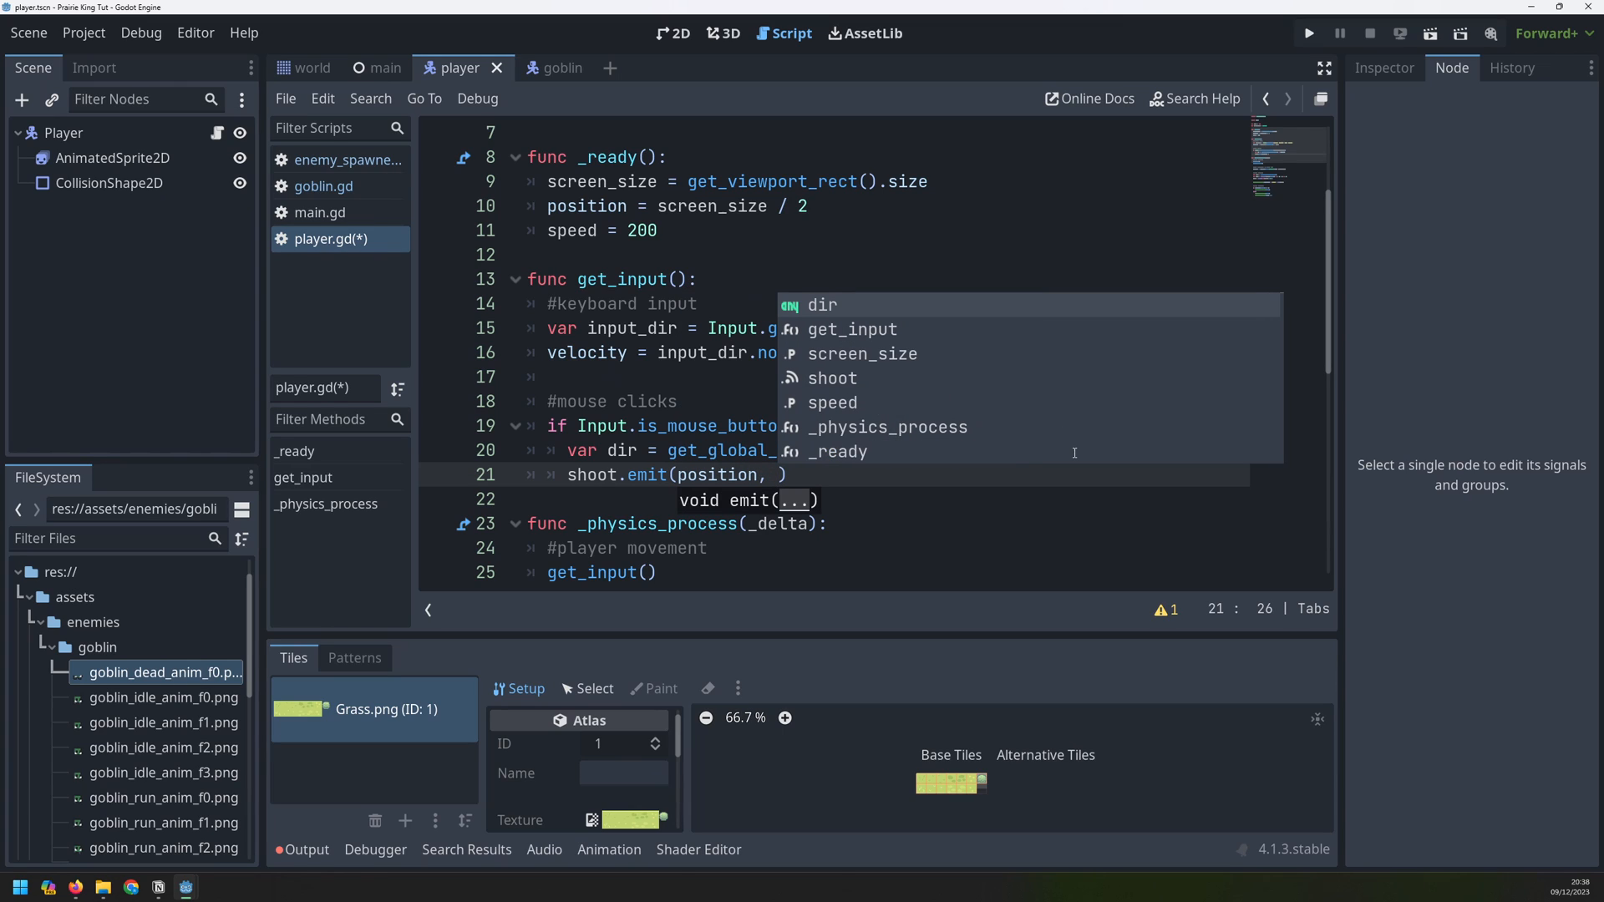
type("dir")
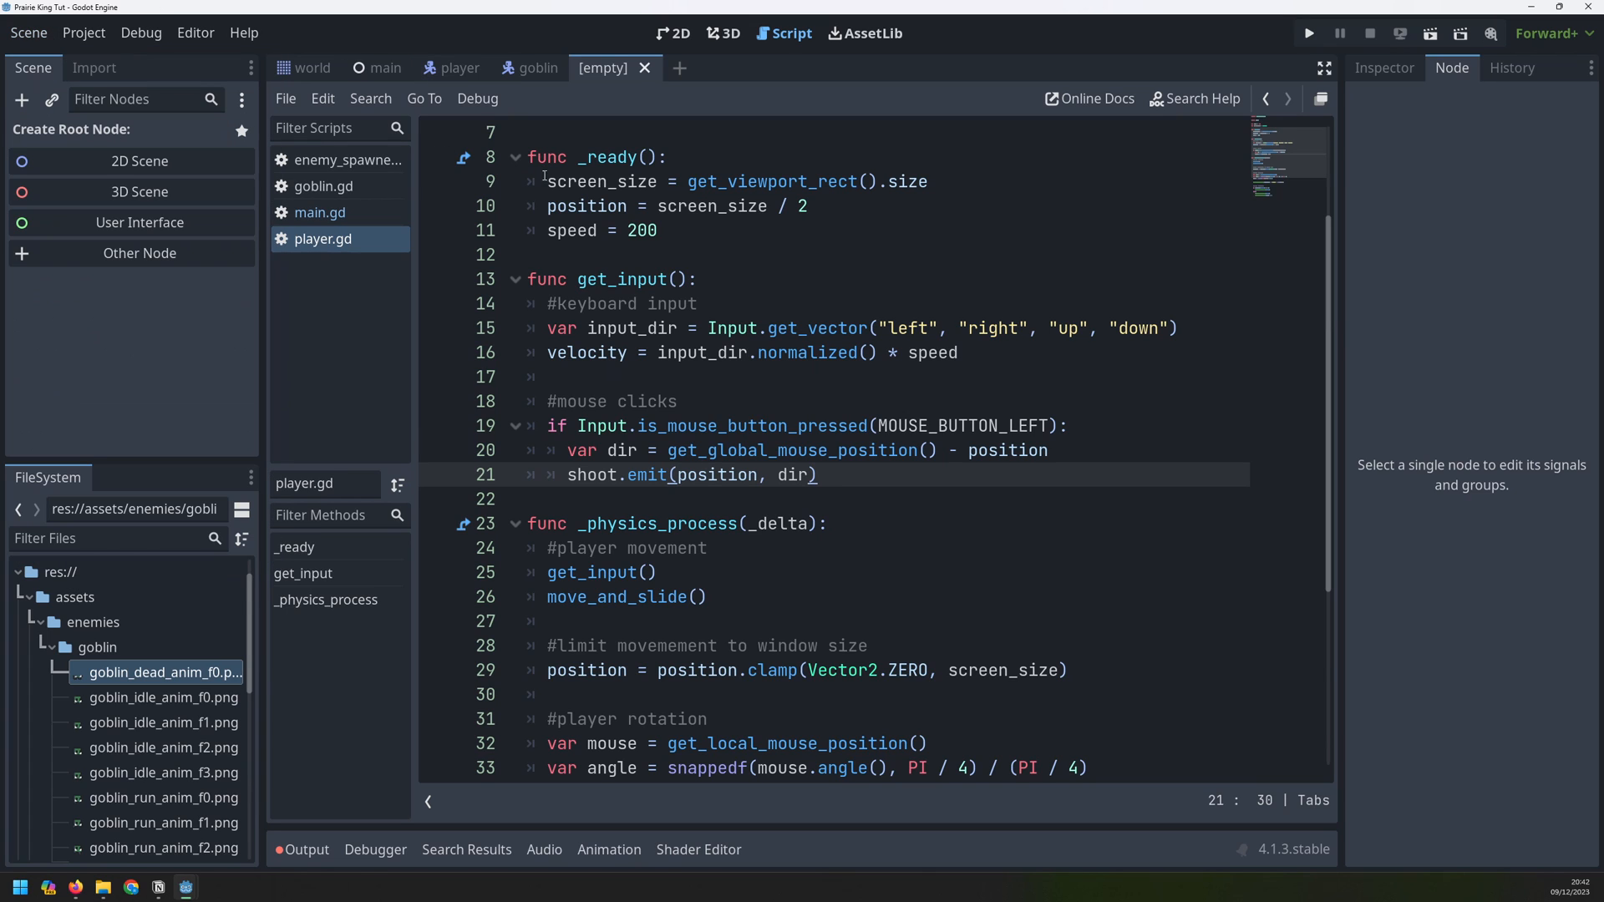
Make the new scene's root an Area2D and rename it Bullet
left_click(140, 252)
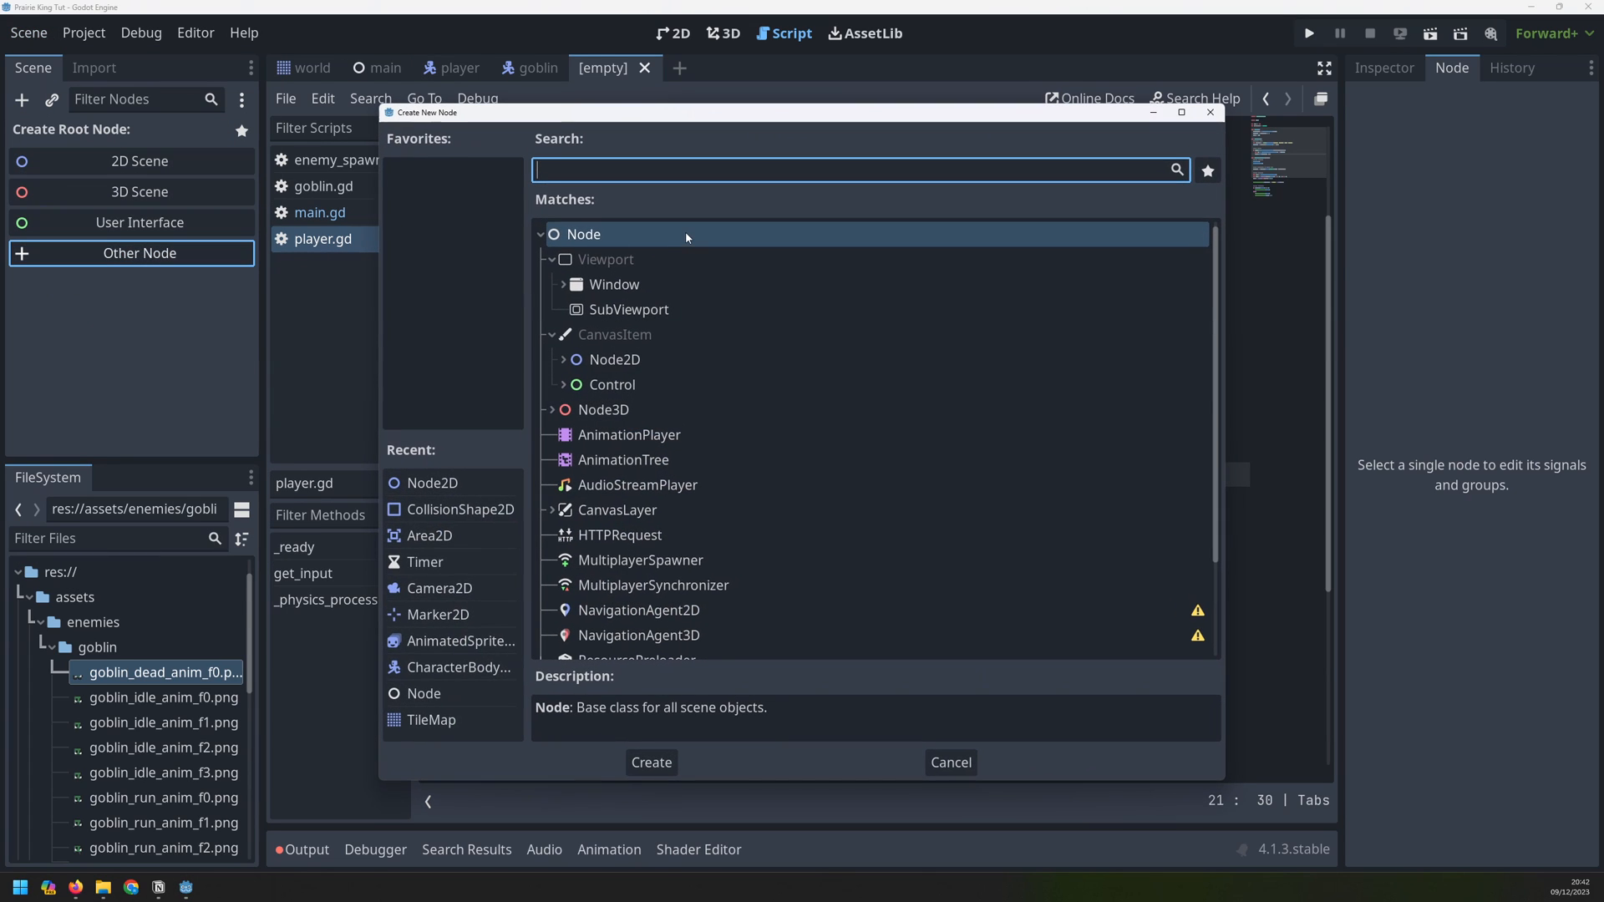
type("area")
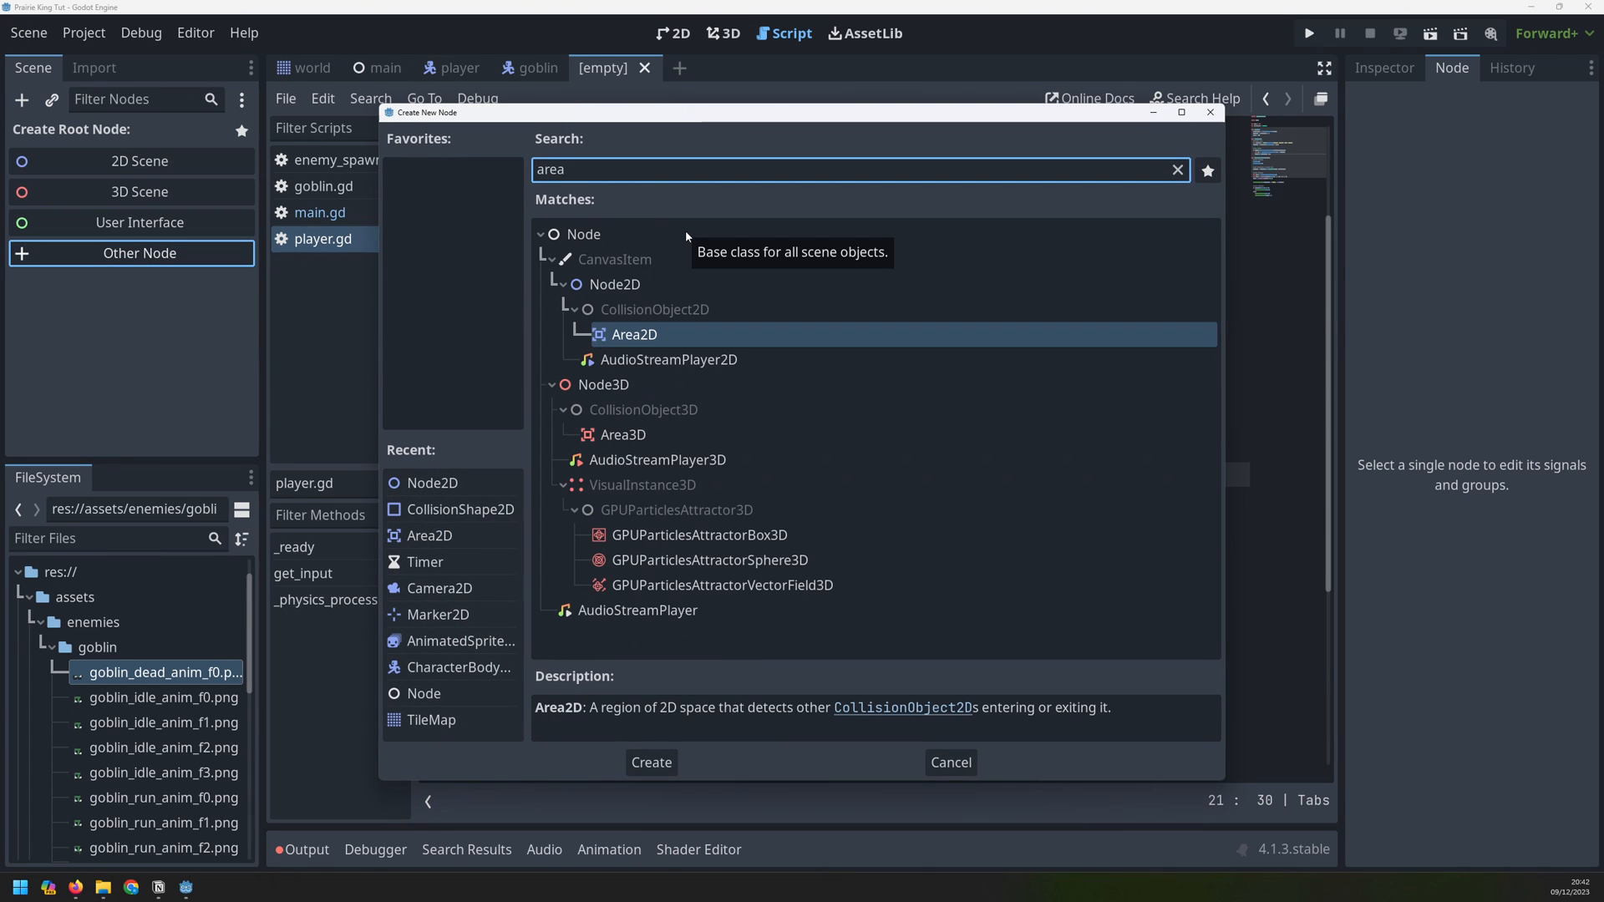
left_click(651, 761)
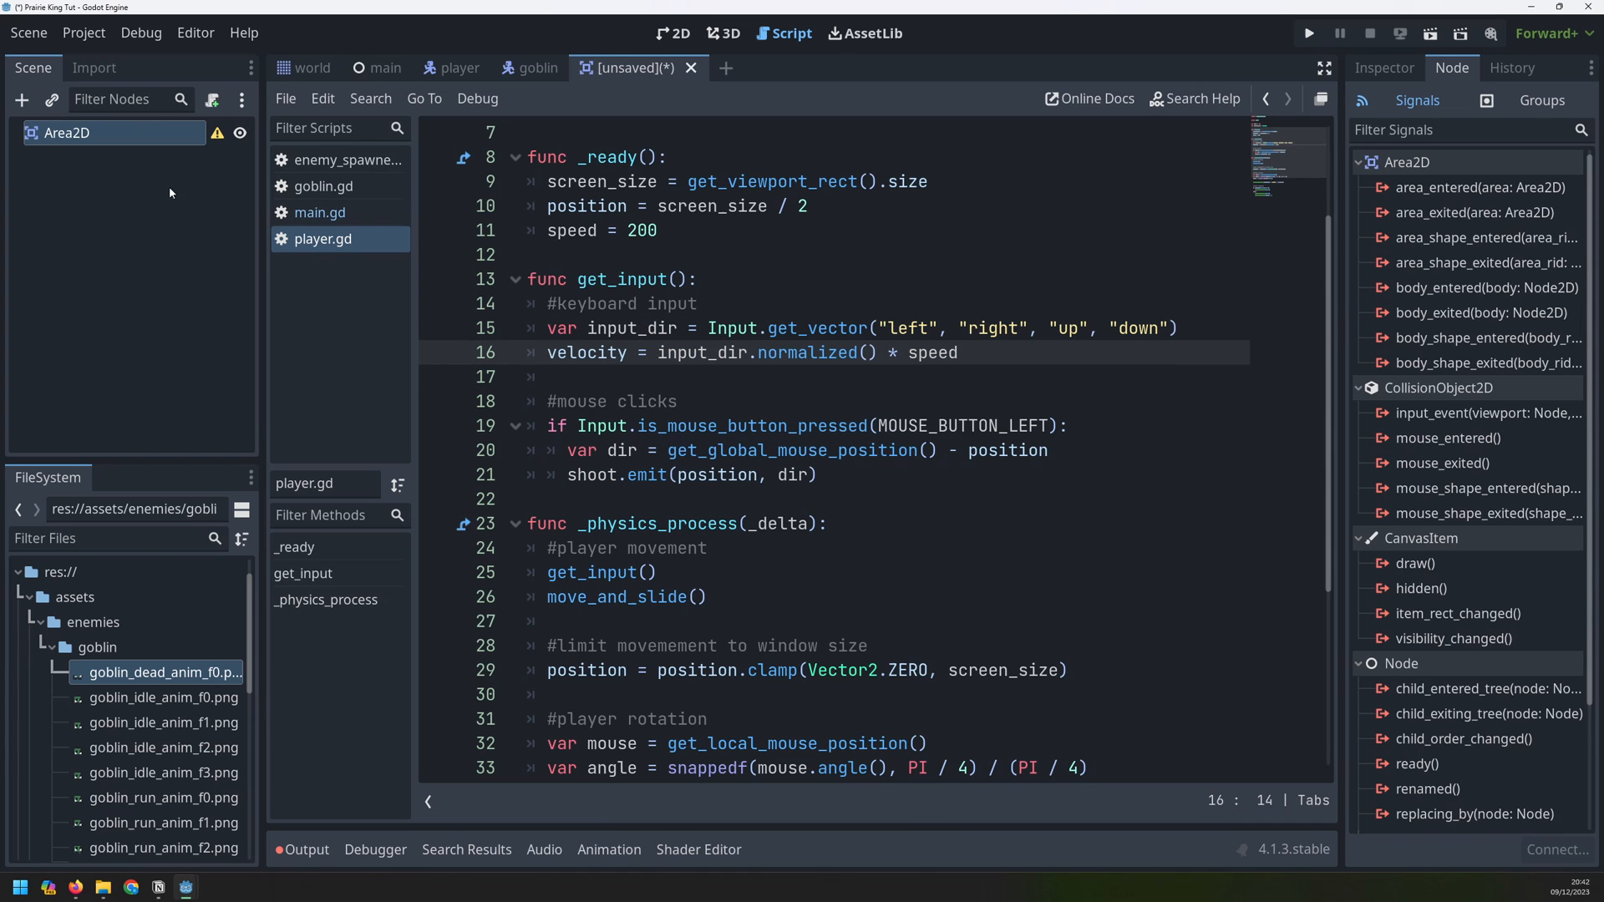
mouse_move(122, 165)
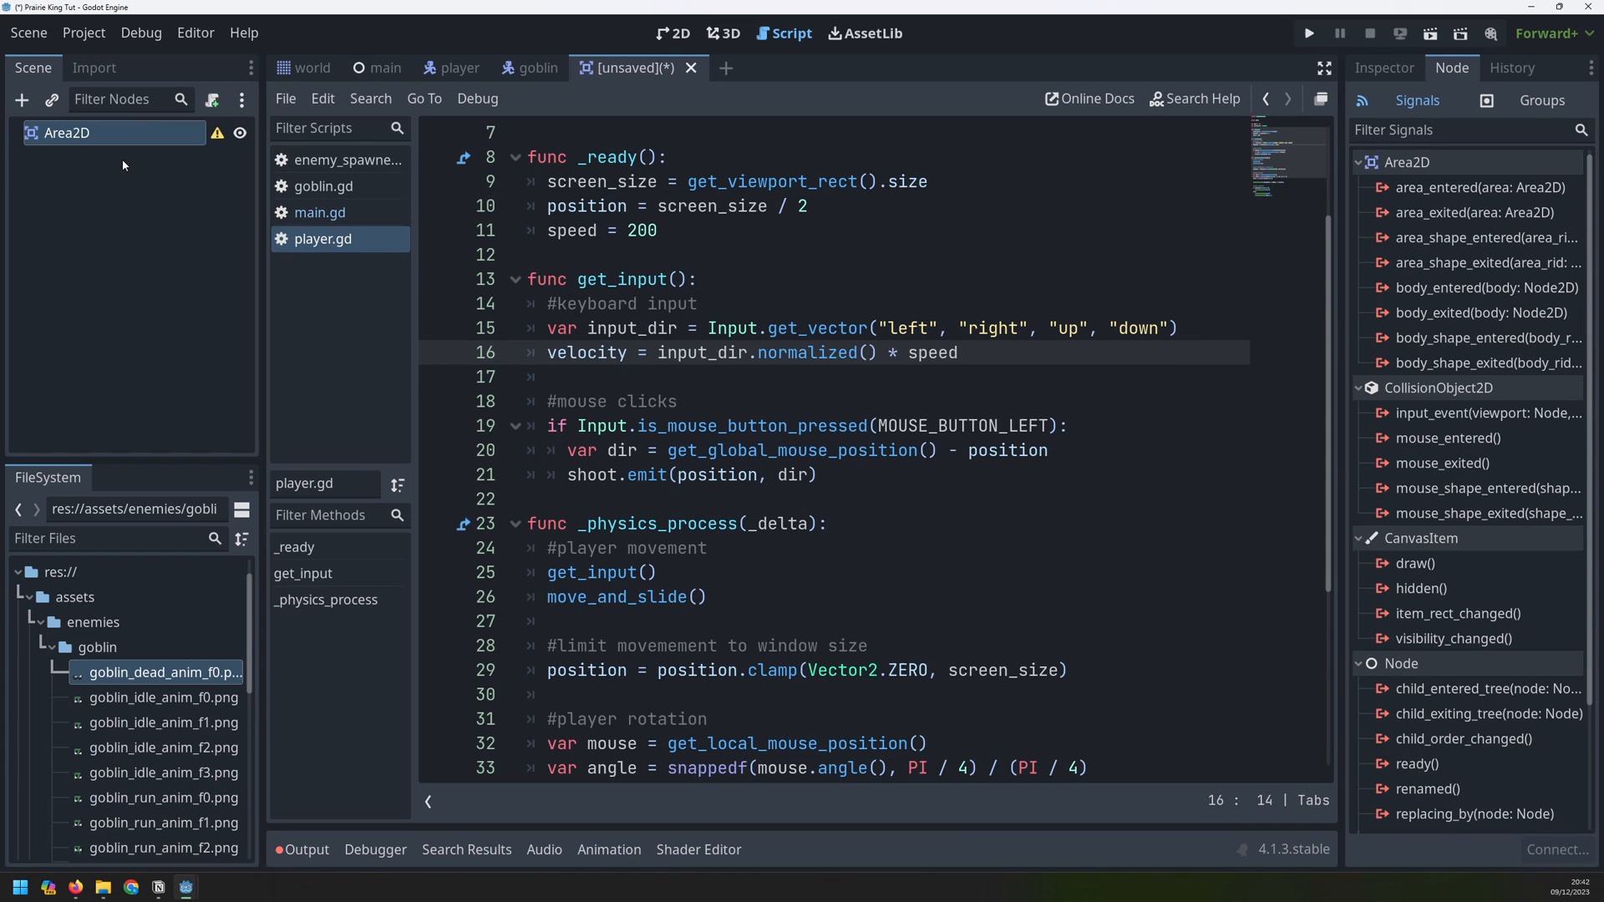
double_click(67, 133)
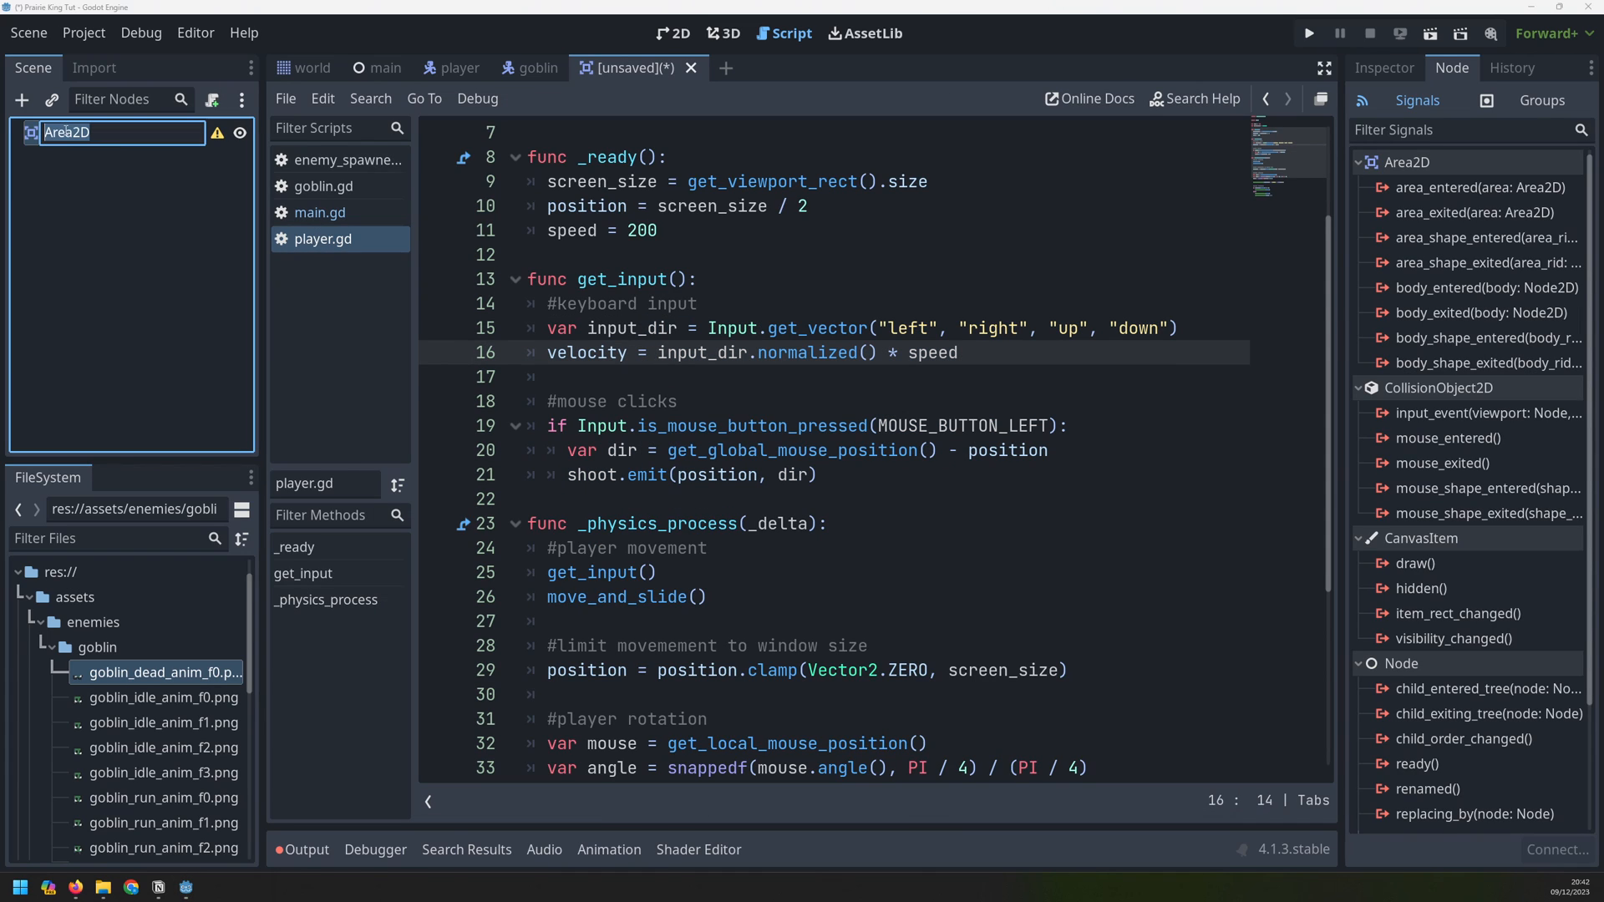
type("Bullet")
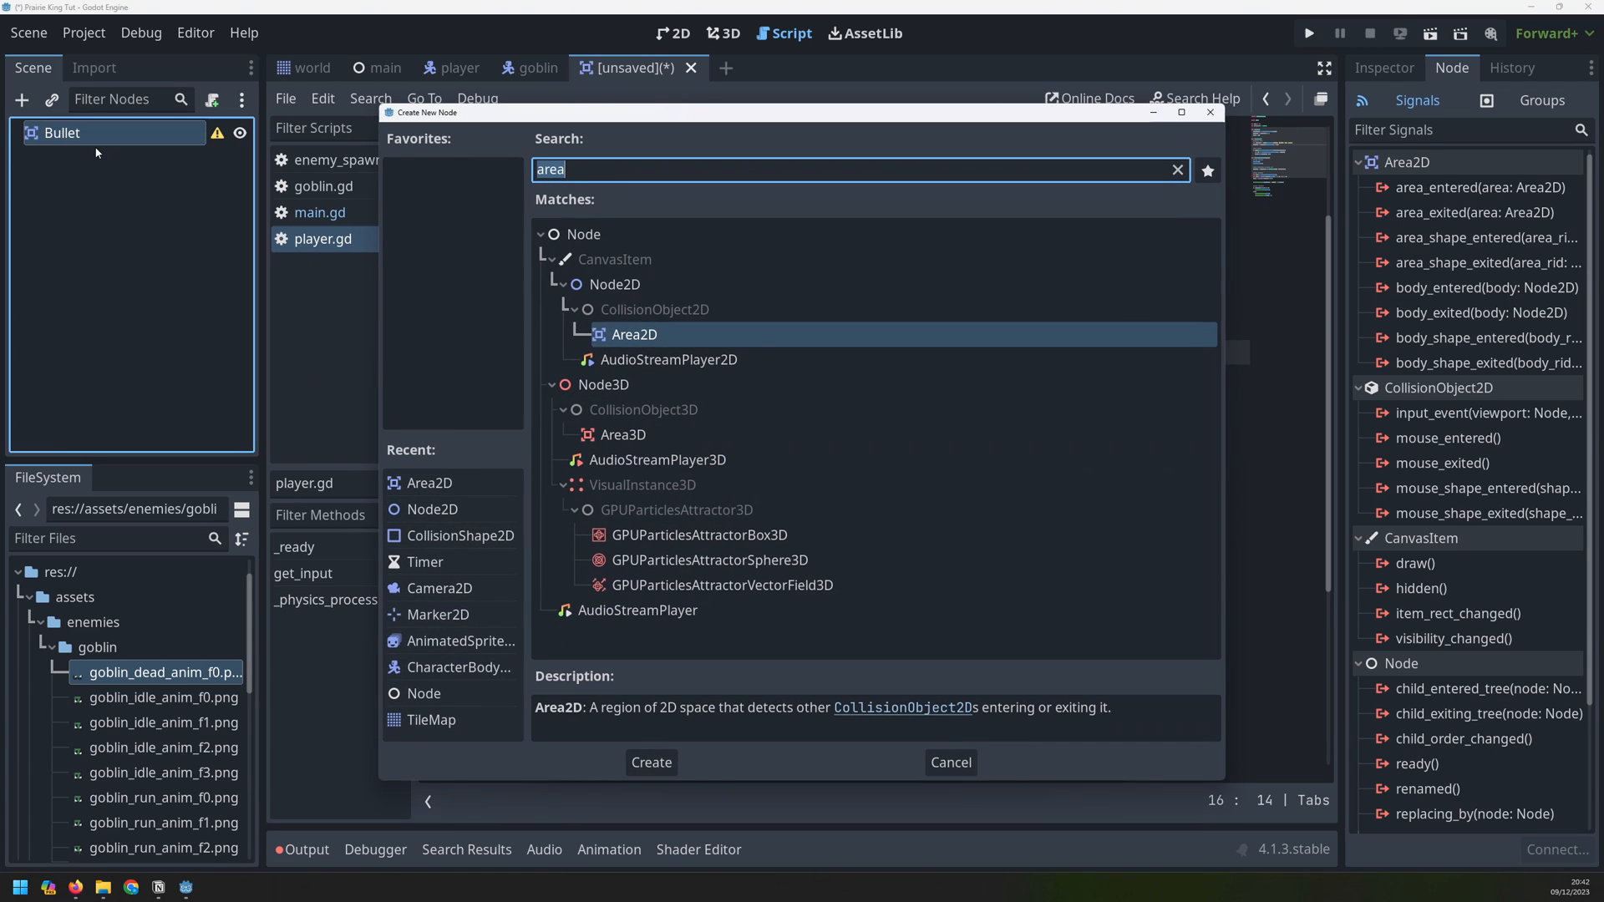
Add Sprite2D and CollisionShape2D children to Bullet and select the Sprite2D
left_click(651, 762)
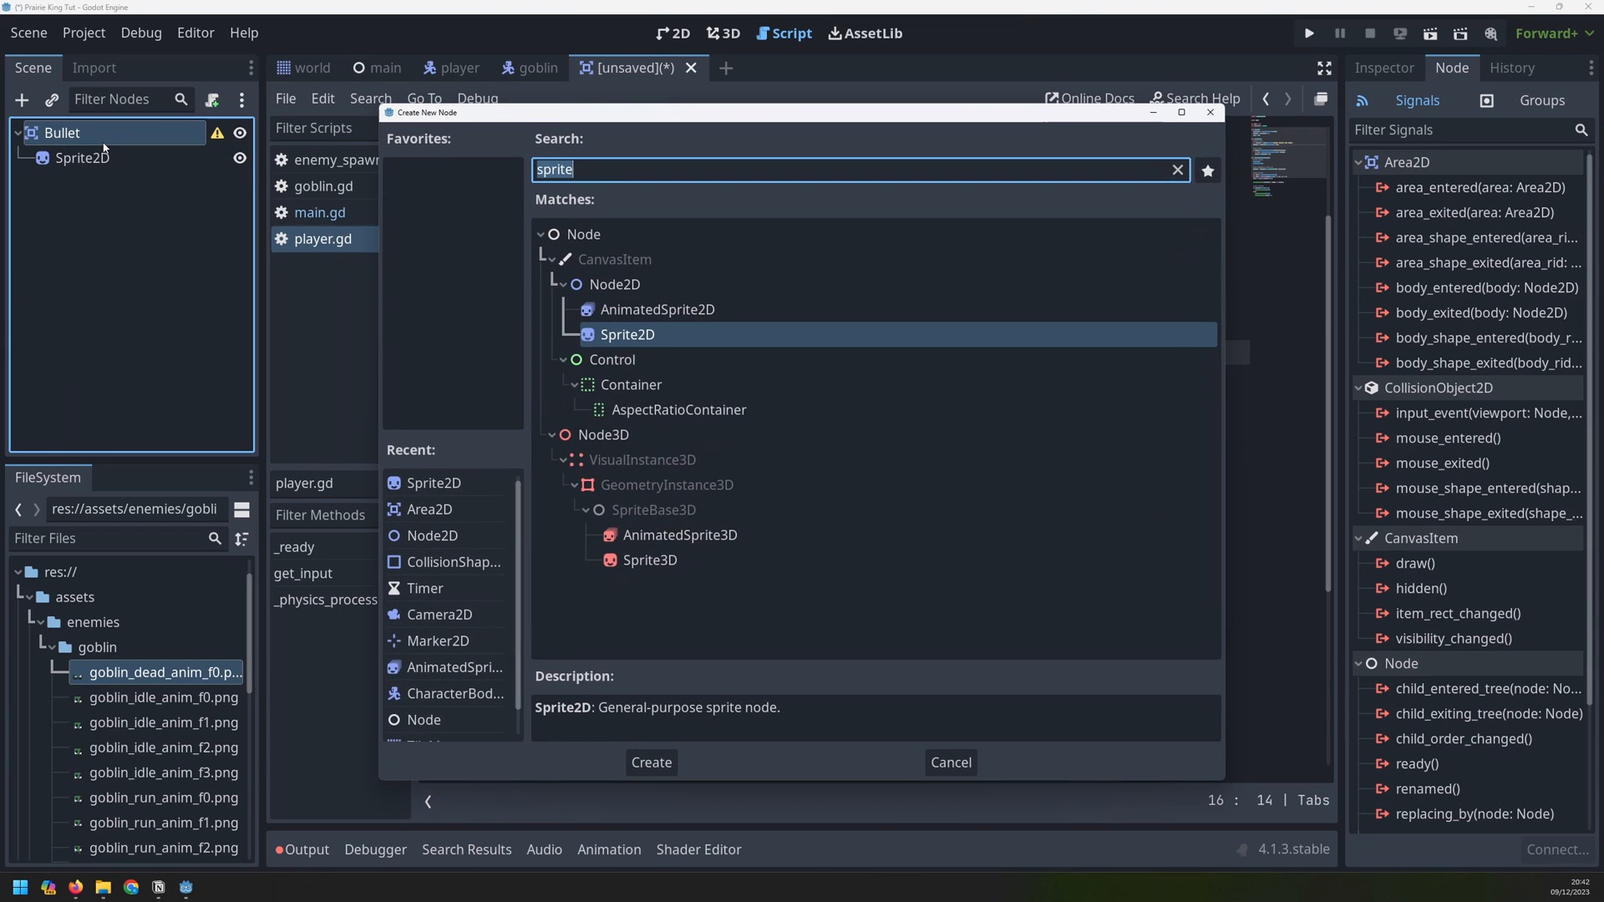
left_click(650, 762)
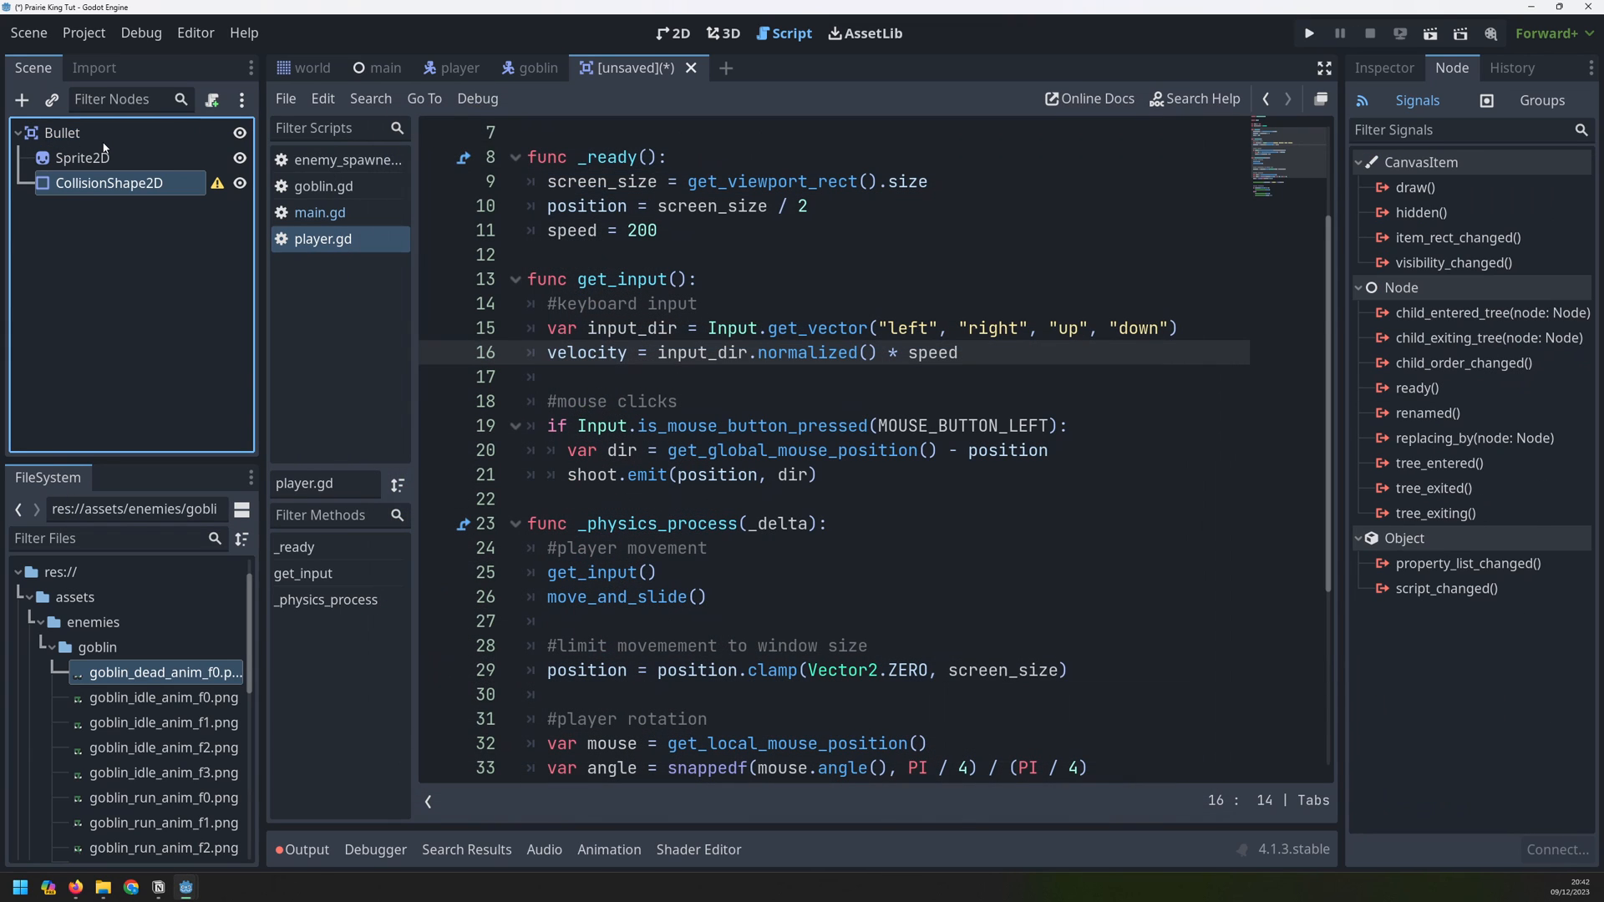
left_click(82, 158)
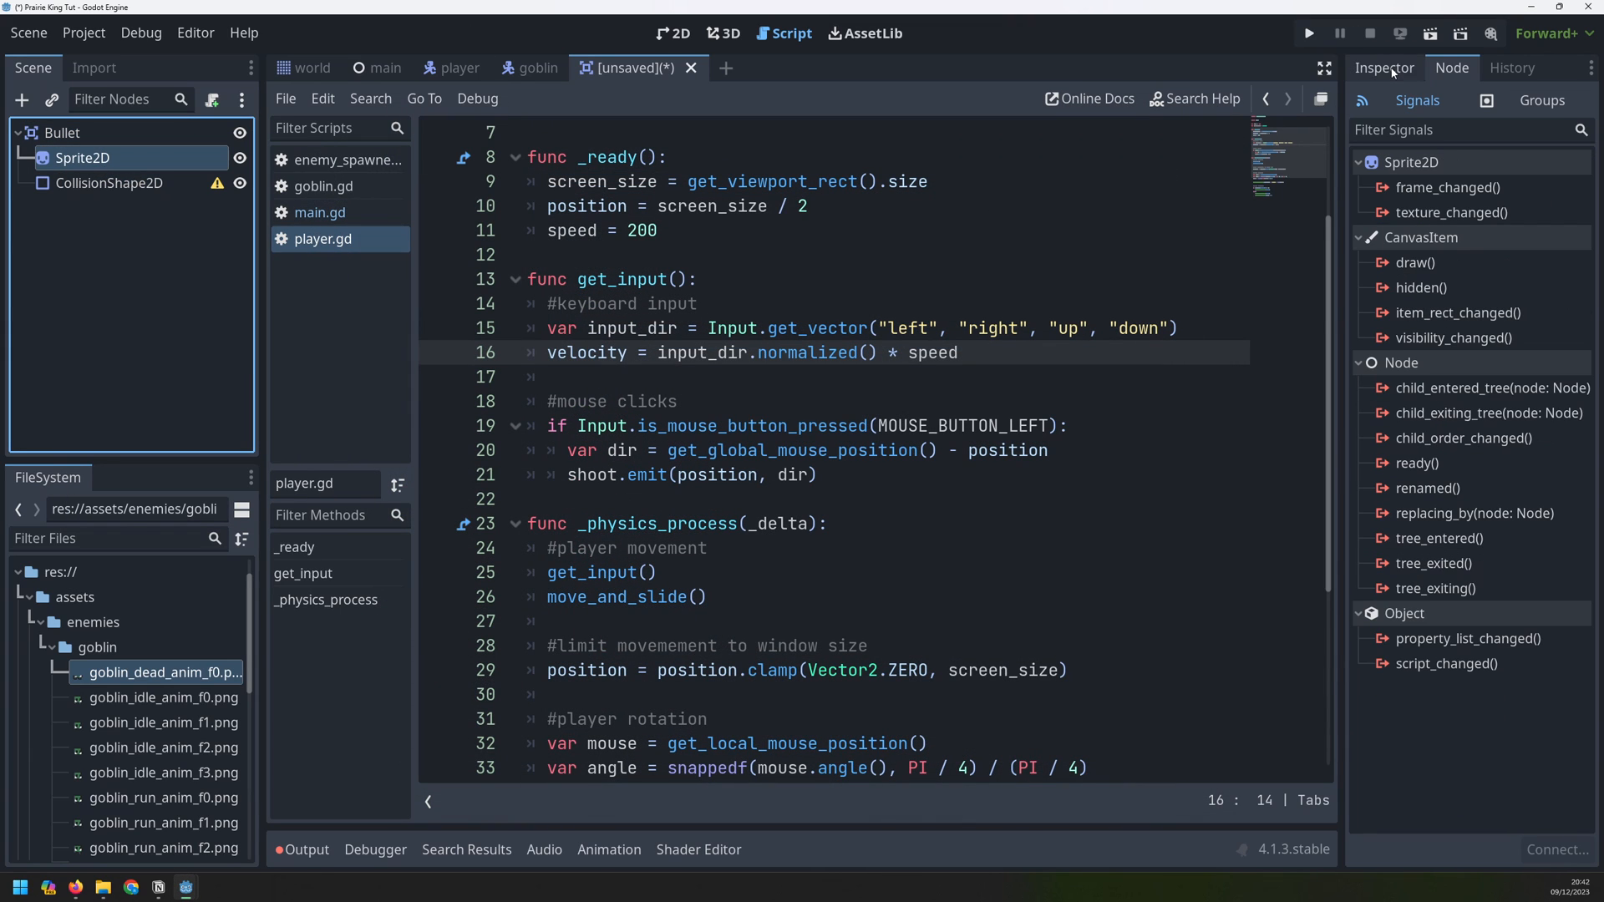
Give the sprite the bullet.png texture and the collision shape a new CircleShape2D
left_click(1384, 68)
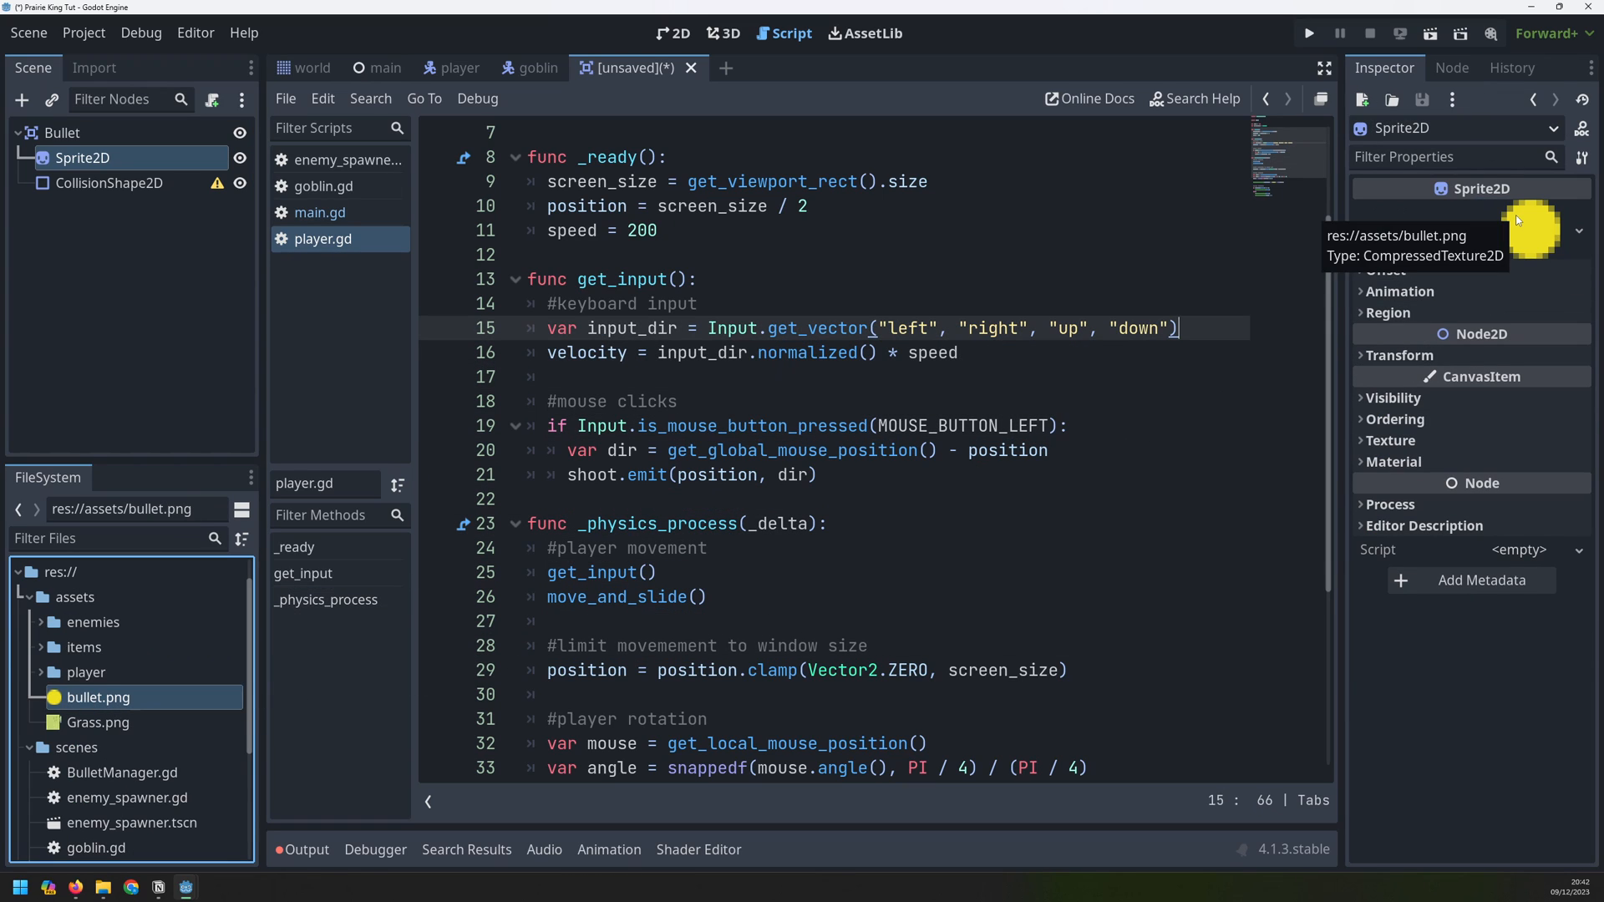
left_click(108, 183)
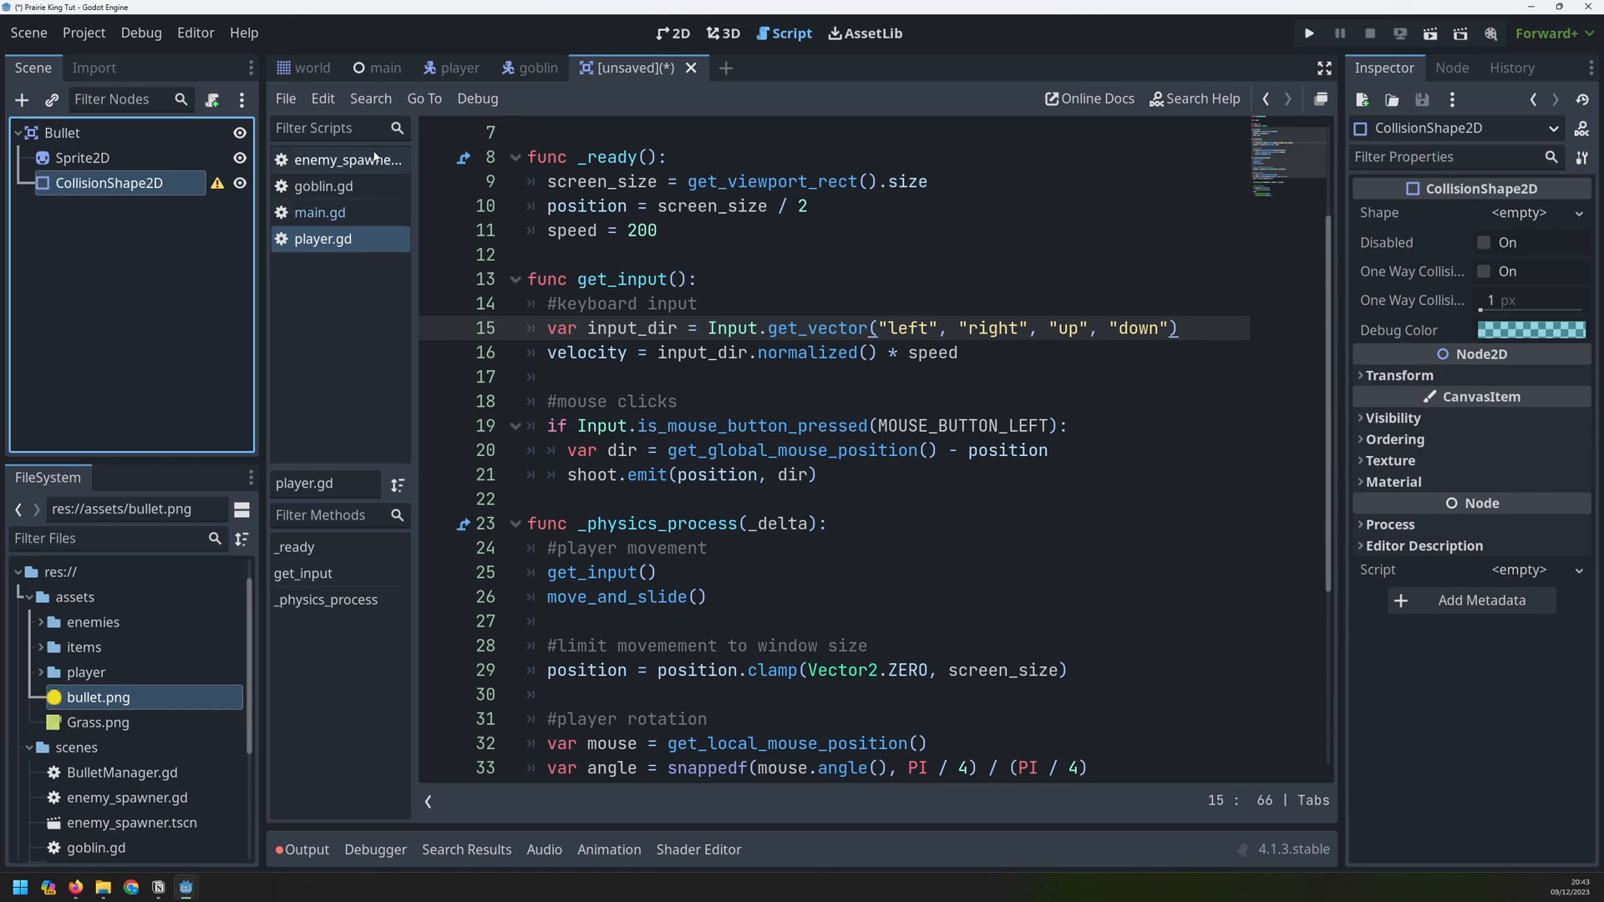
left_click(672, 32)
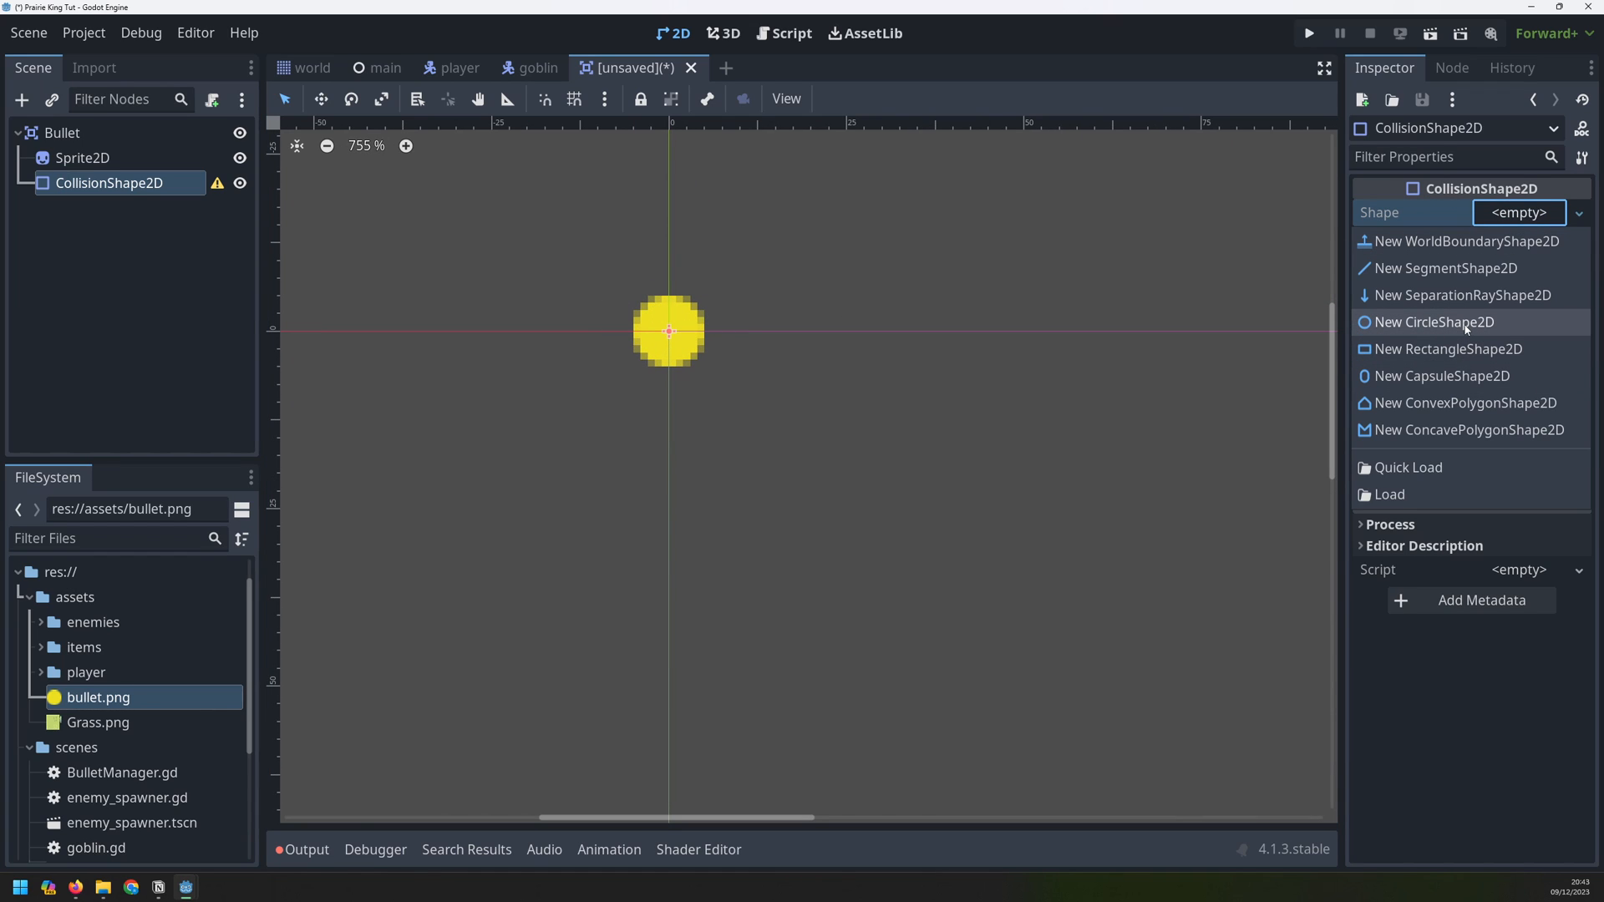
left_click(1435, 321)
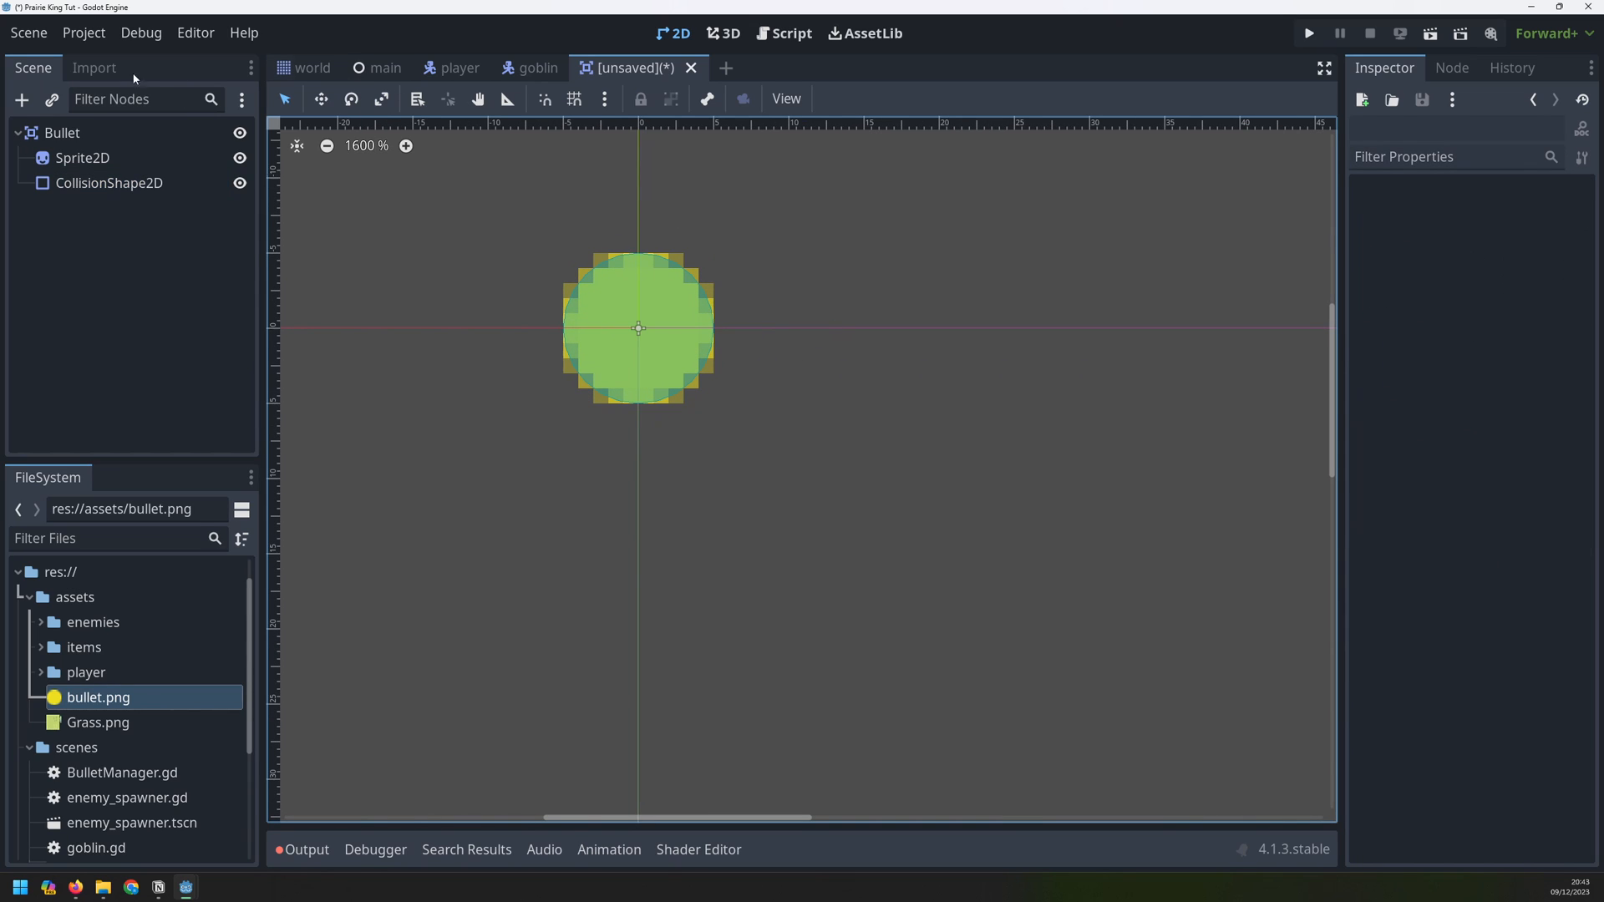
Put Bullet on collision layer 4 (Bullets) and add layer 3 to its mask
left_click(61, 133)
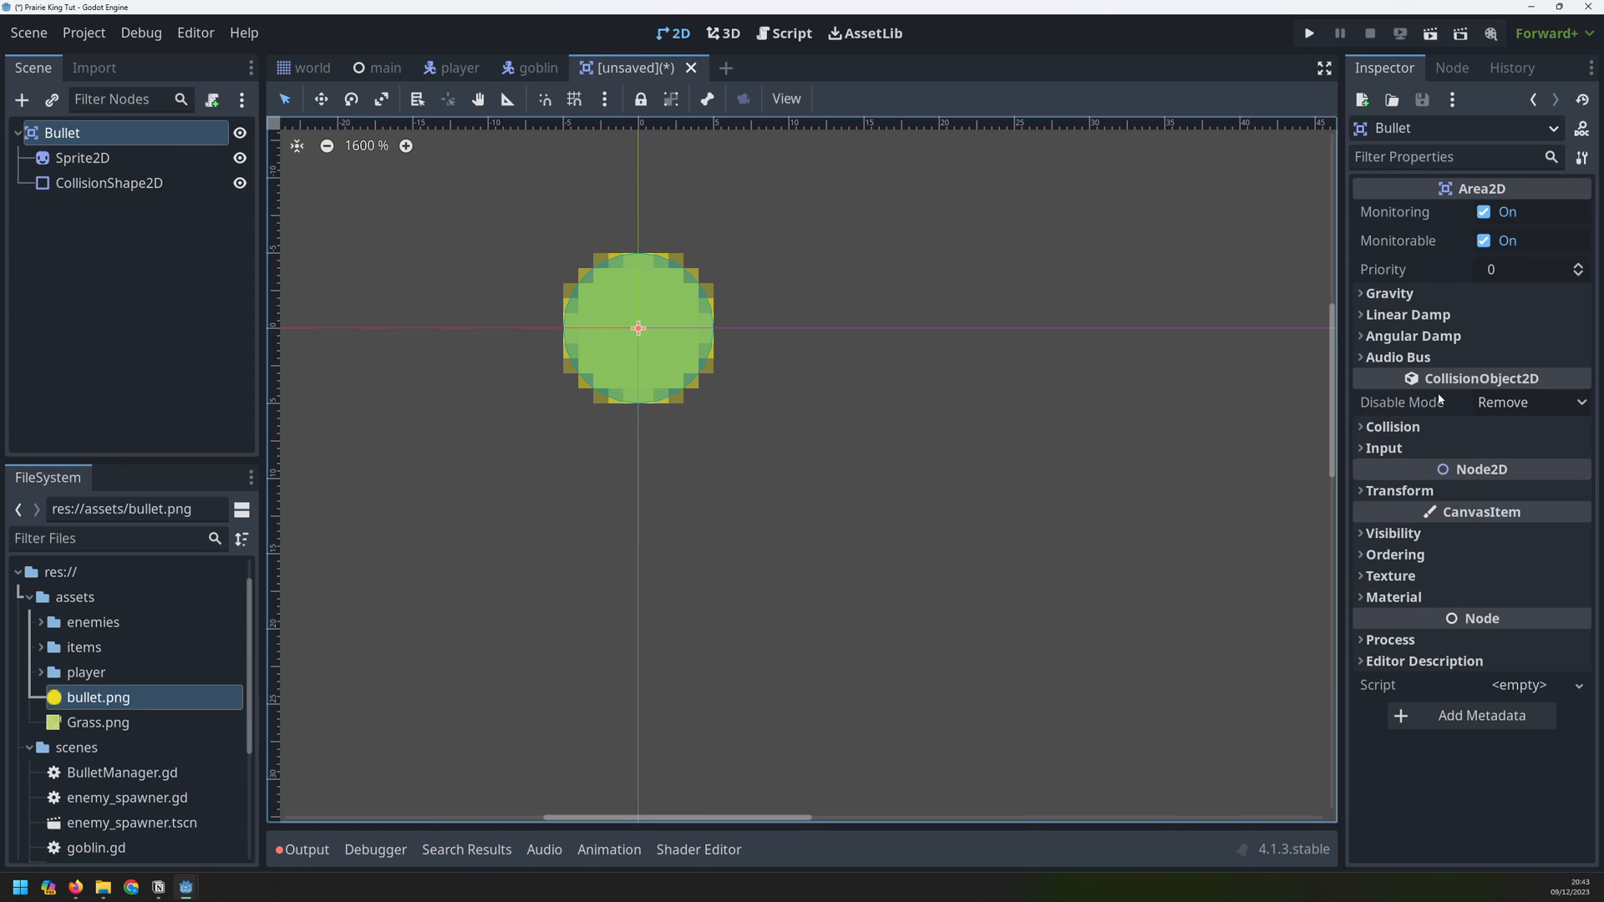
left_click(1391, 427)
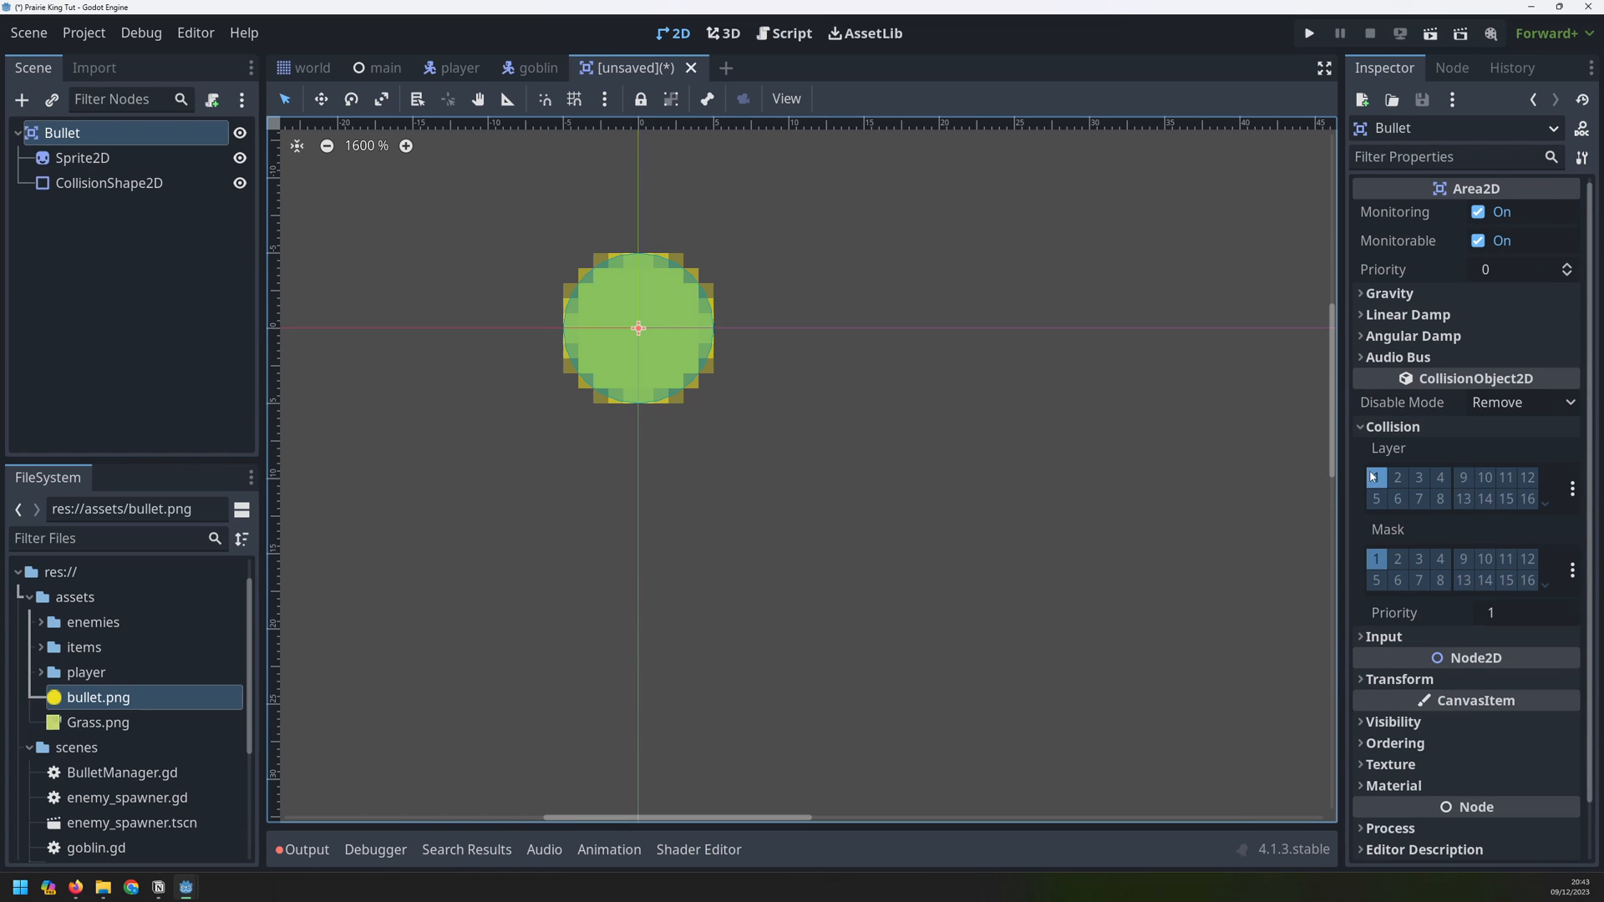
mouse_move(1441, 477)
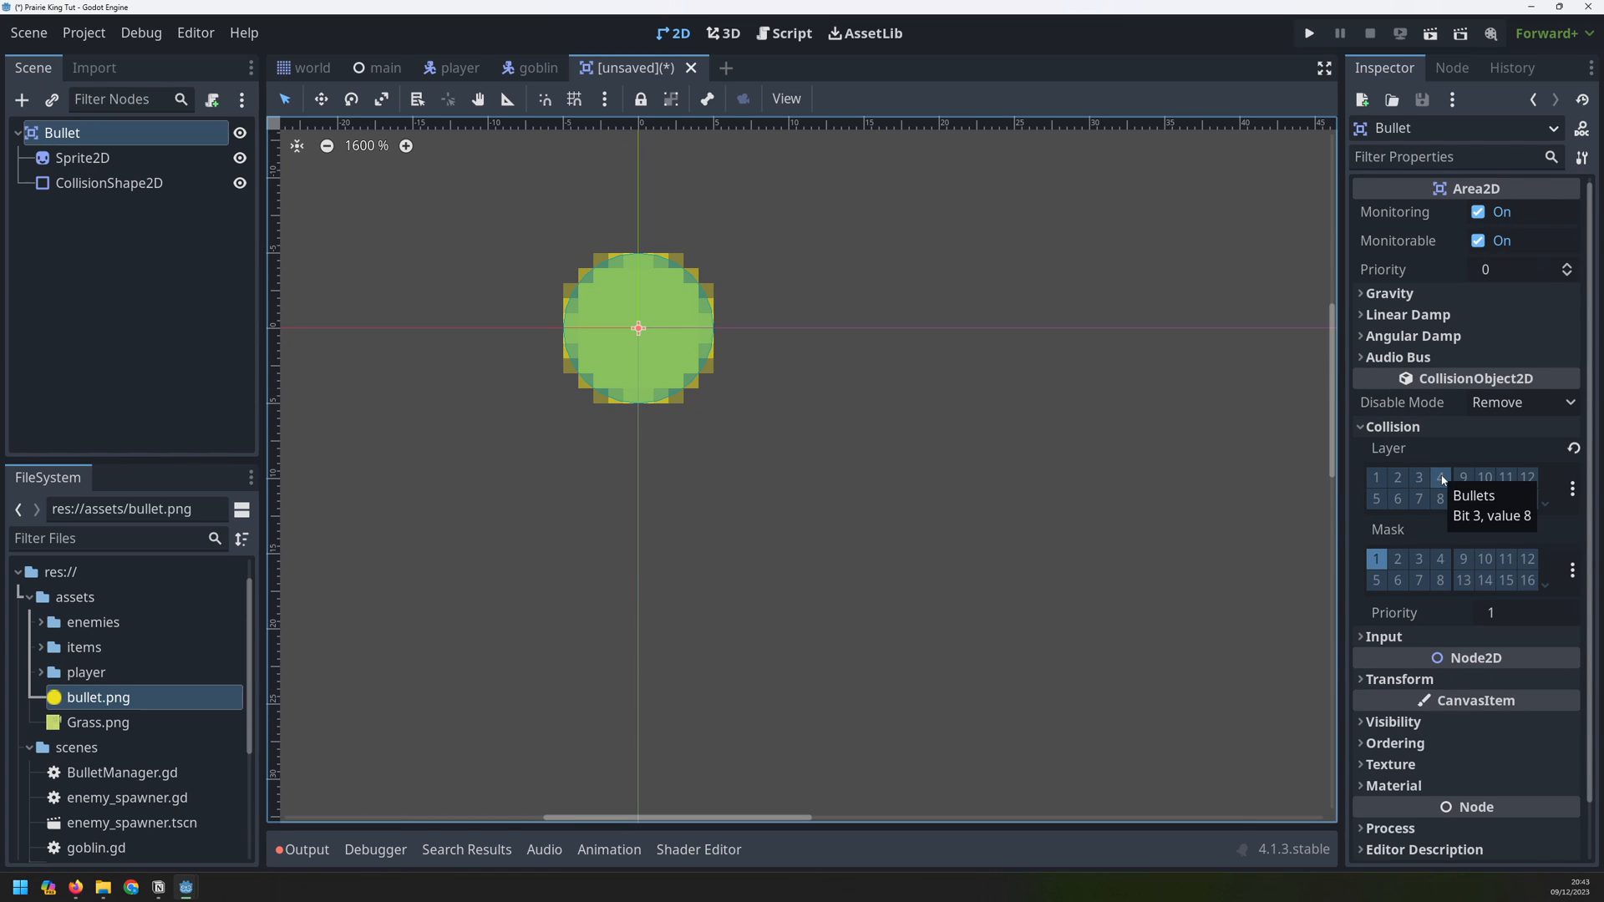
left_click(1440, 478)
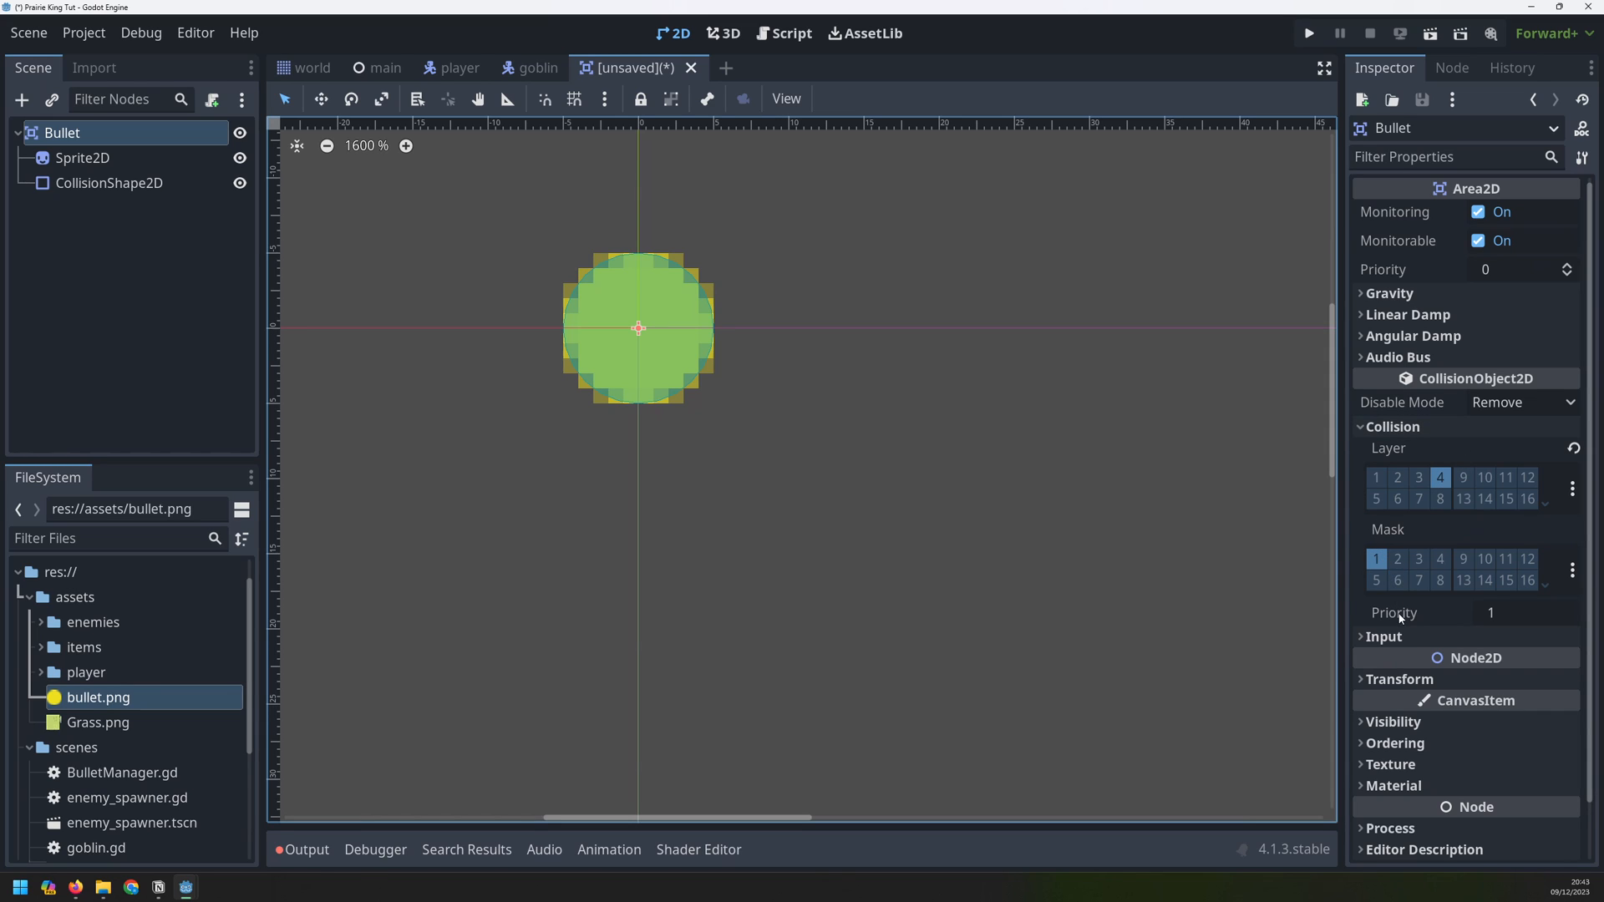
mouse_move(1376, 558)
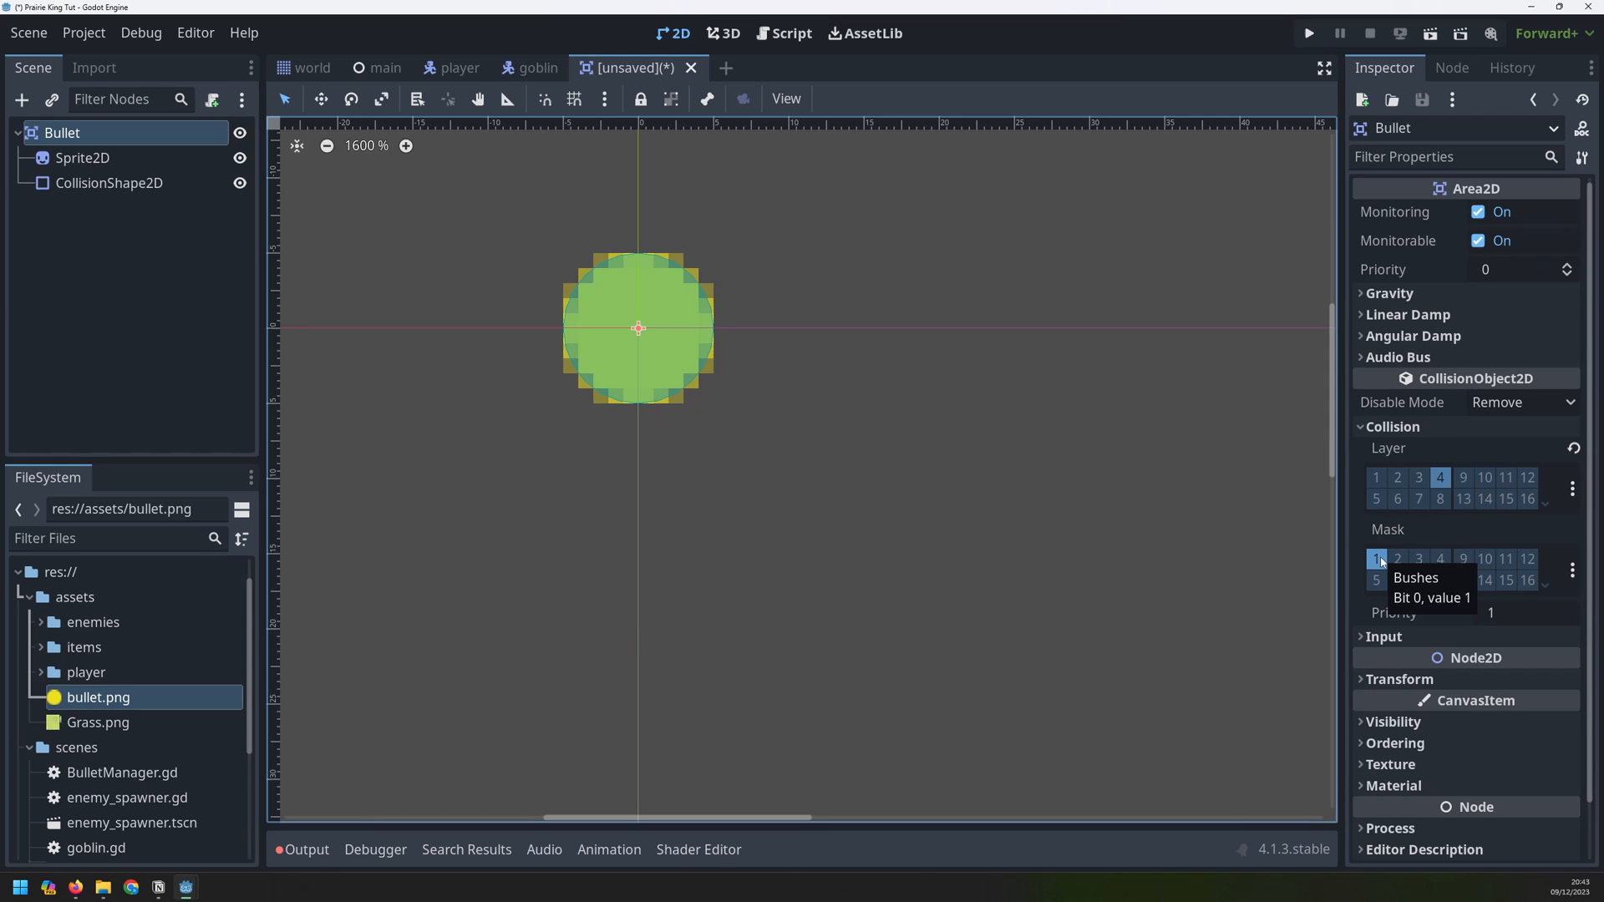
left_click(1376, 559)
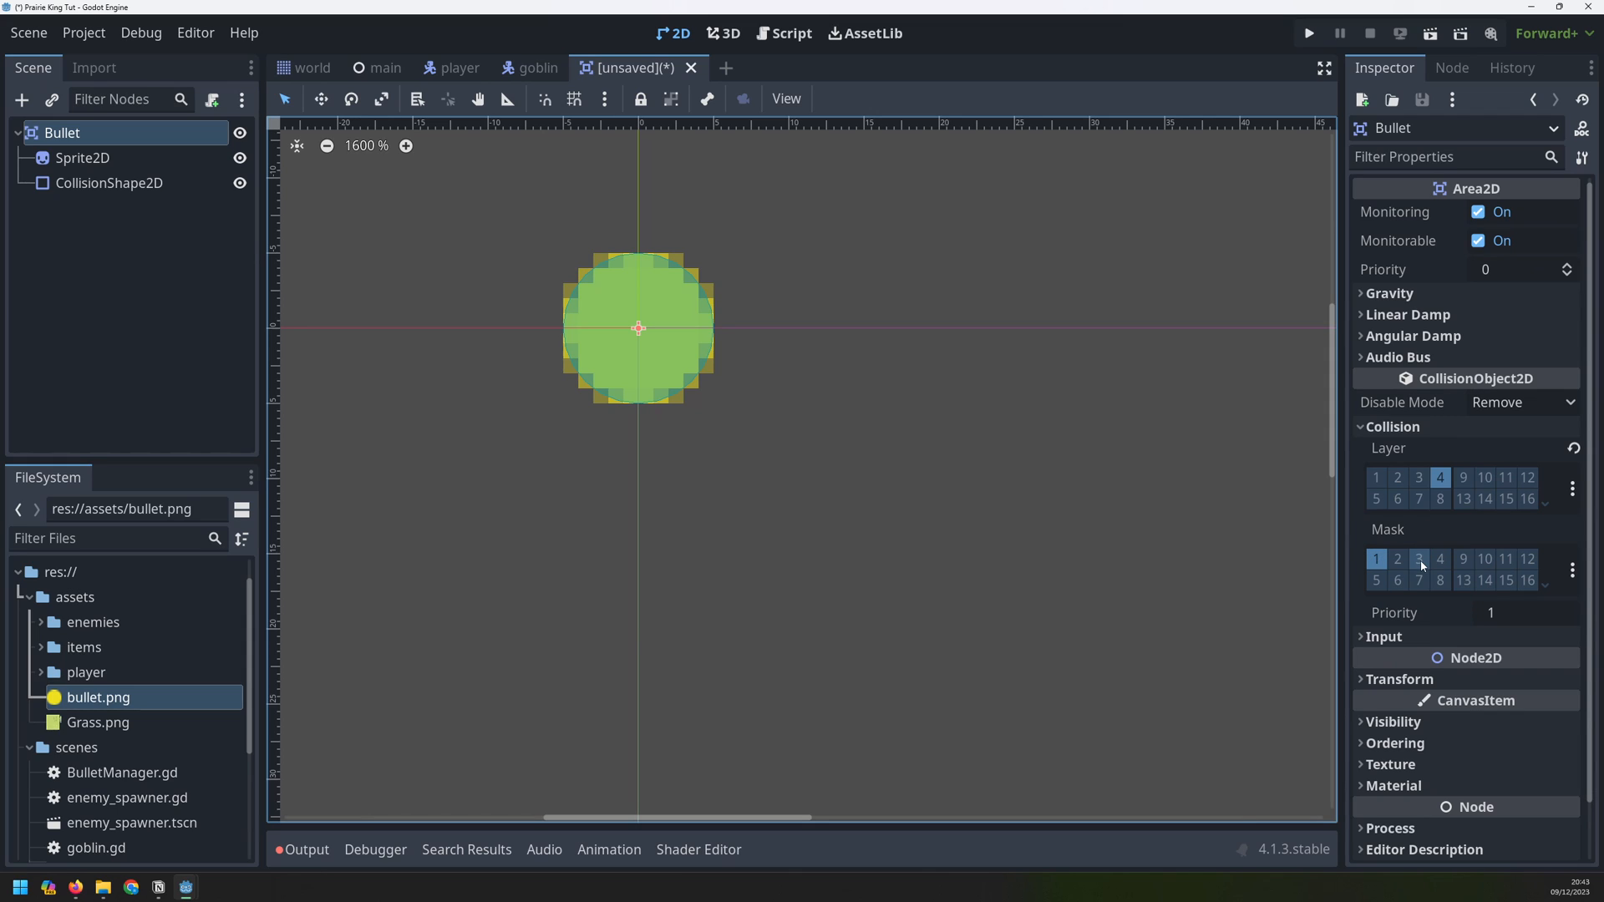
mouse_move(1418, 559)
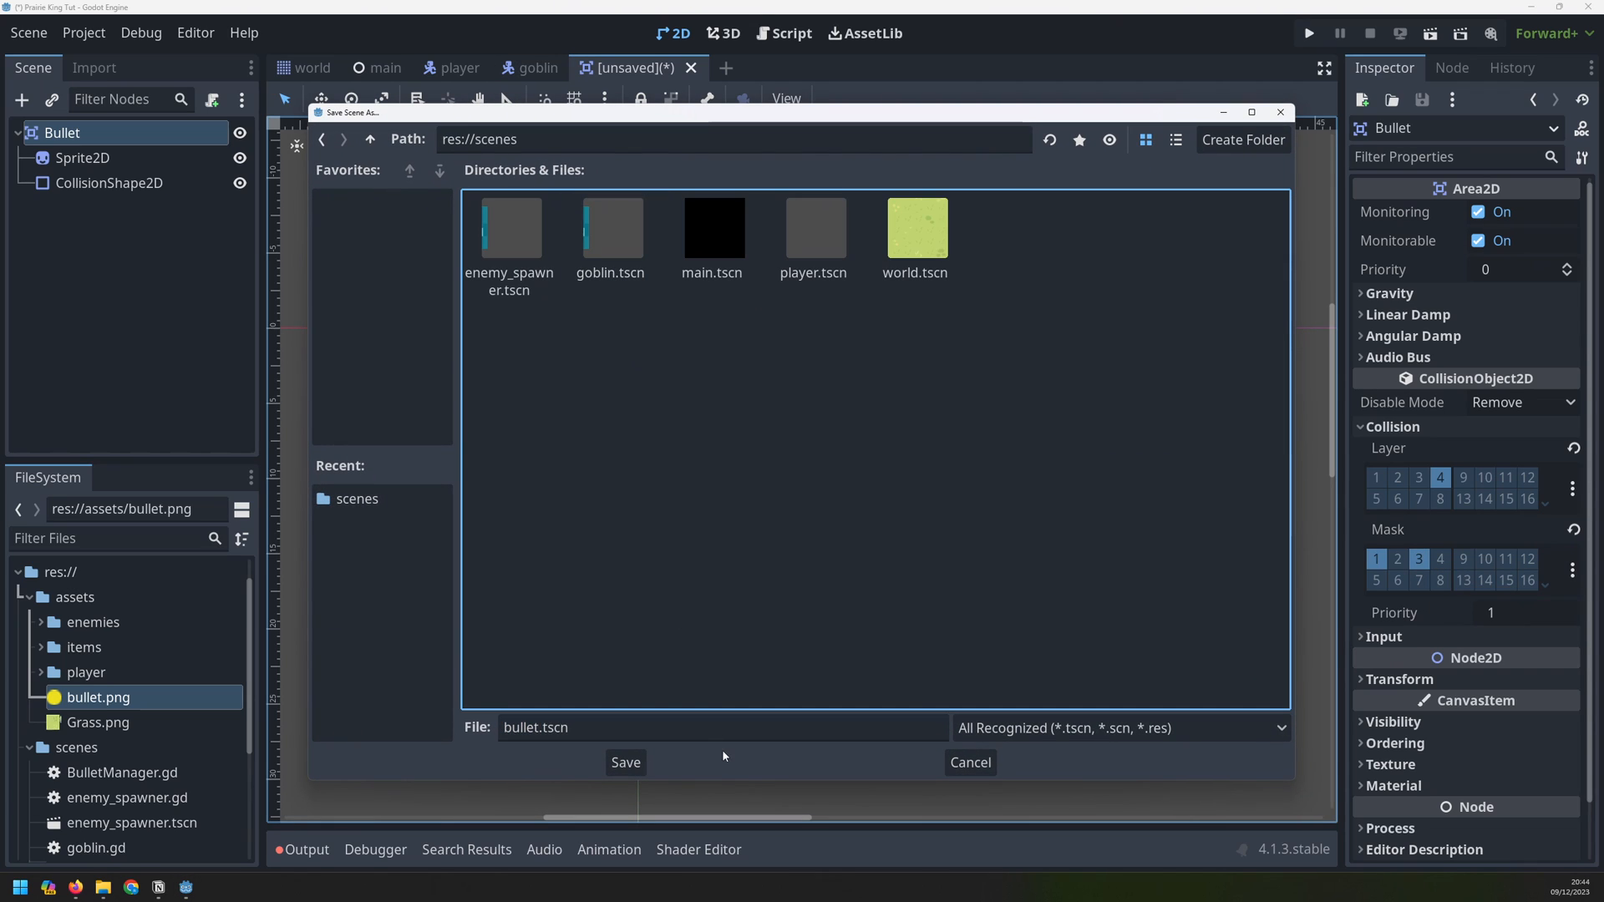
Save the scene as bullet.tscn, view the player script, then switch to the main scene
left_click(625, 762)
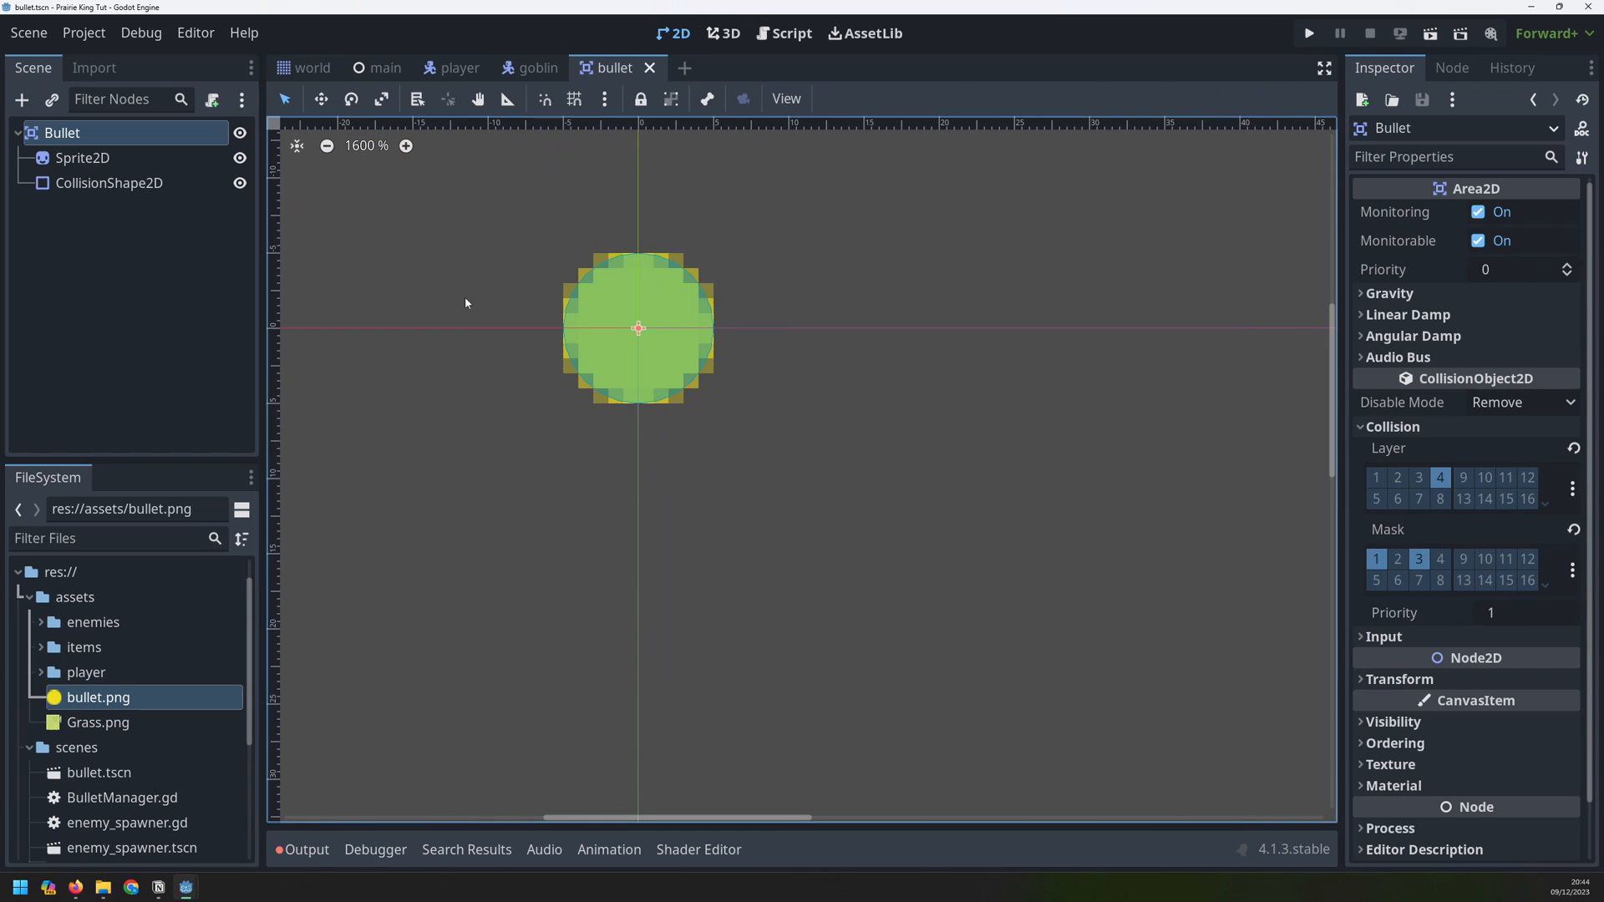
mouse_move(478, 200)
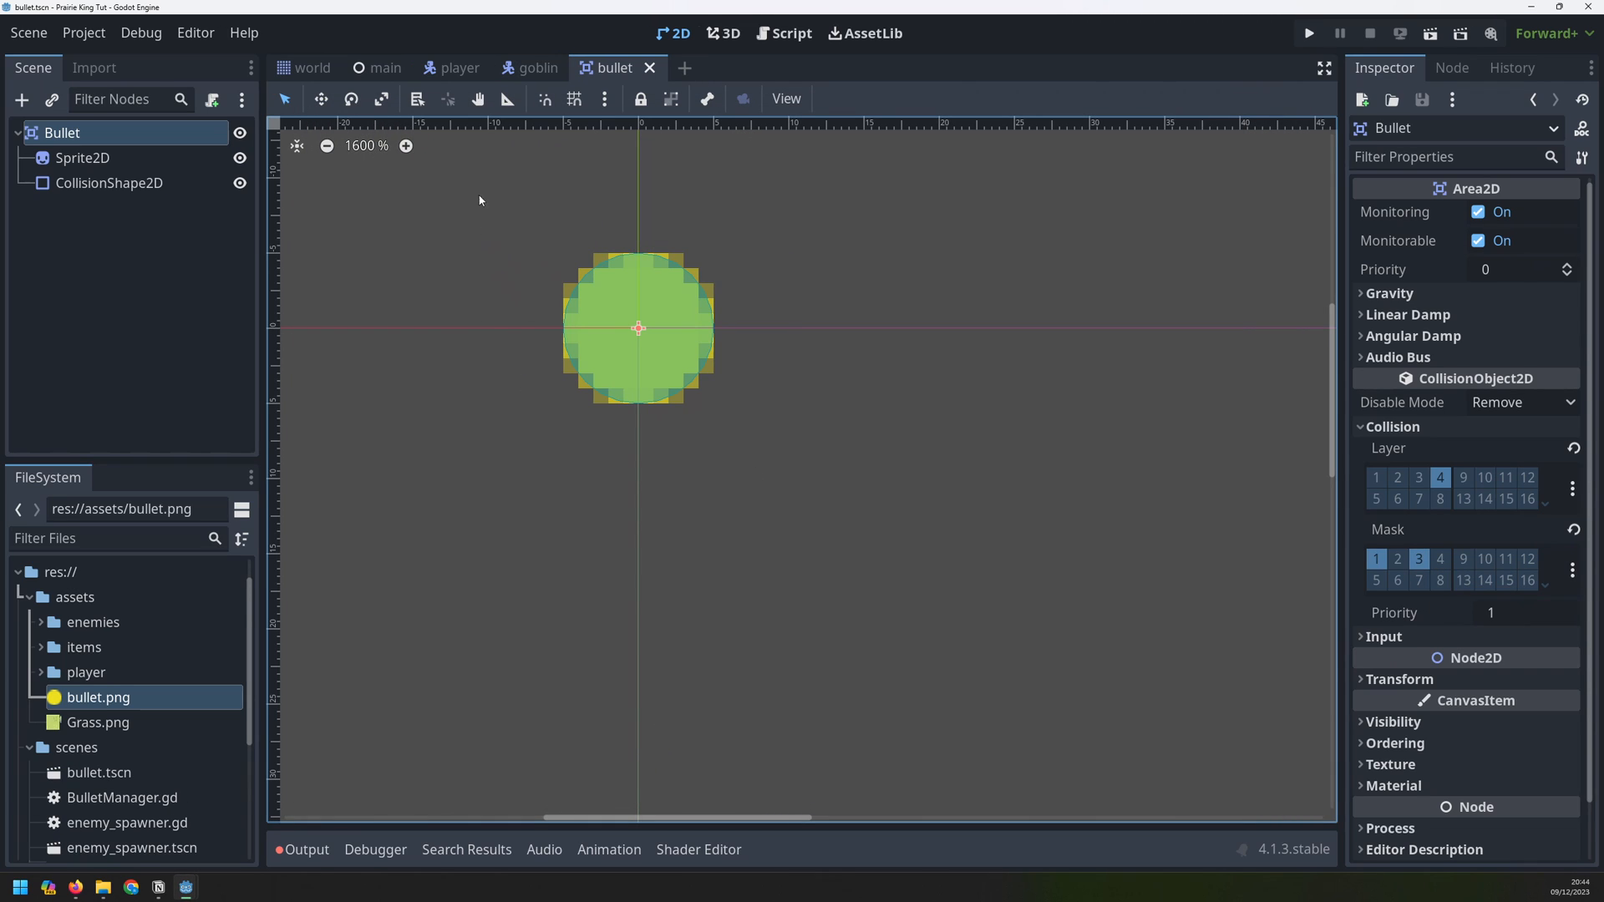
left_click(459, 68)
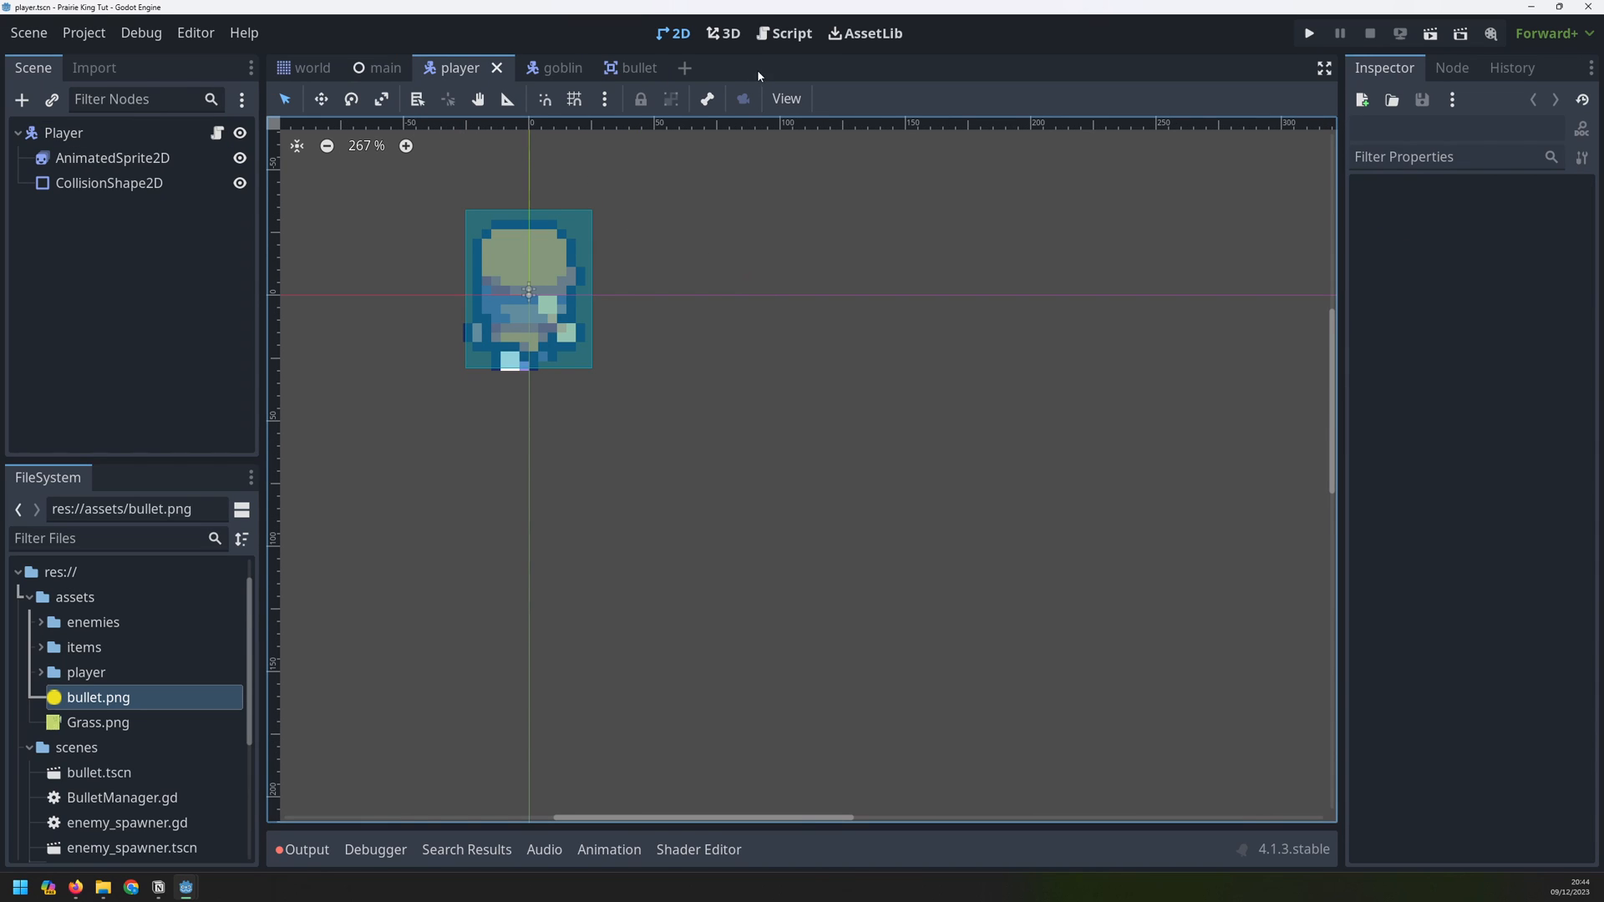
left_click(791, 33)
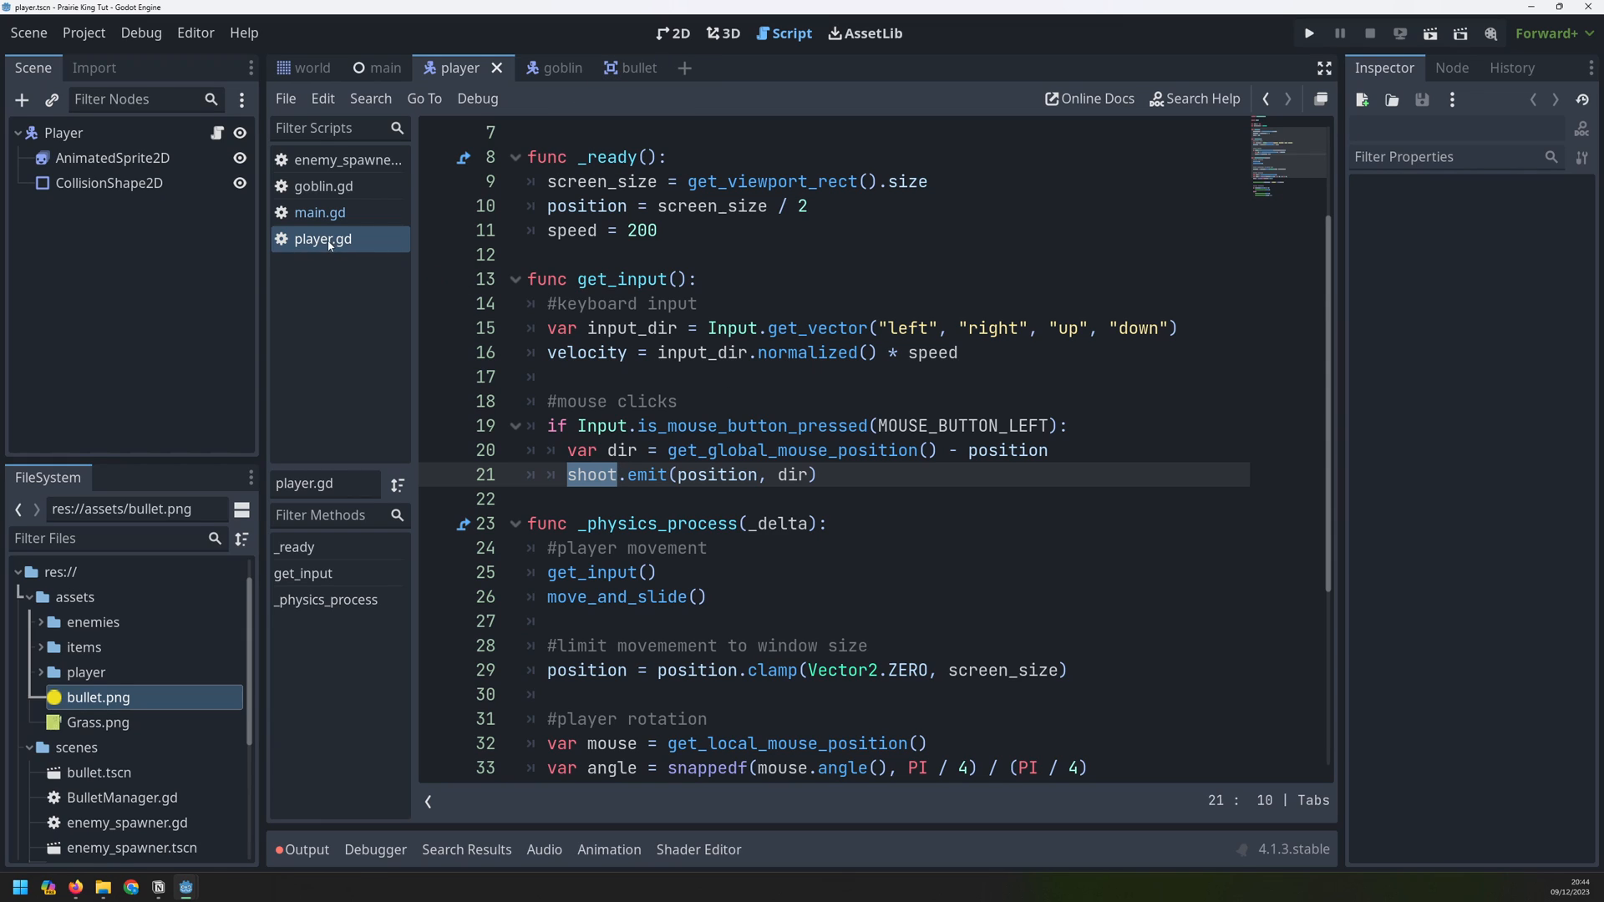
left_click(386, 68)
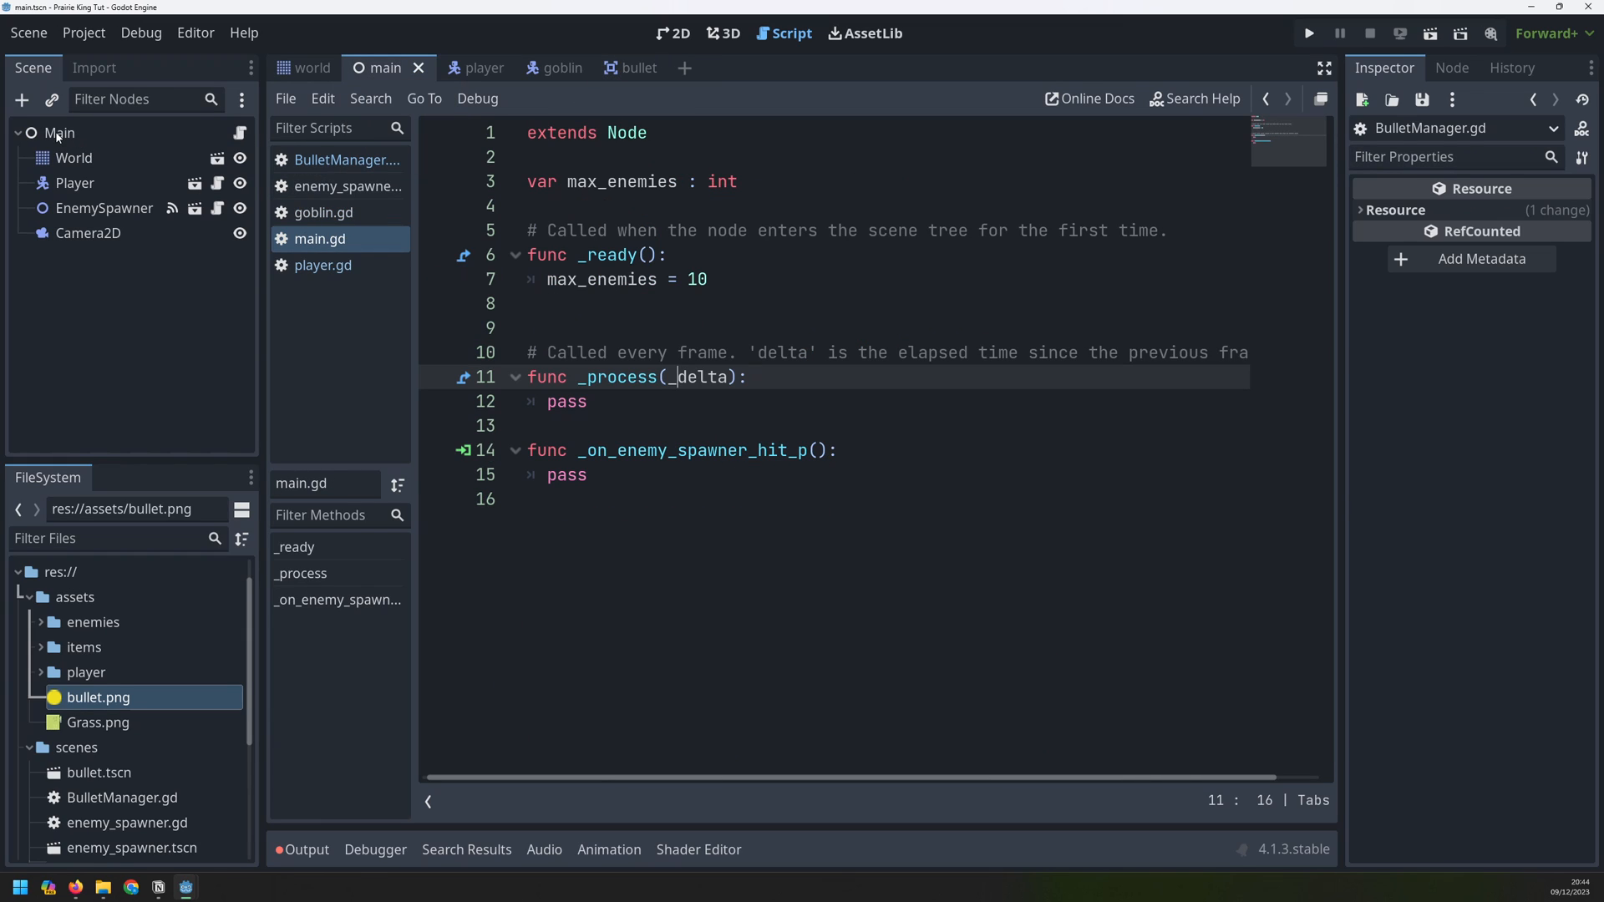
Add a Node2D under Main named BulletManager, placed right below Player
left_click(58, 133)
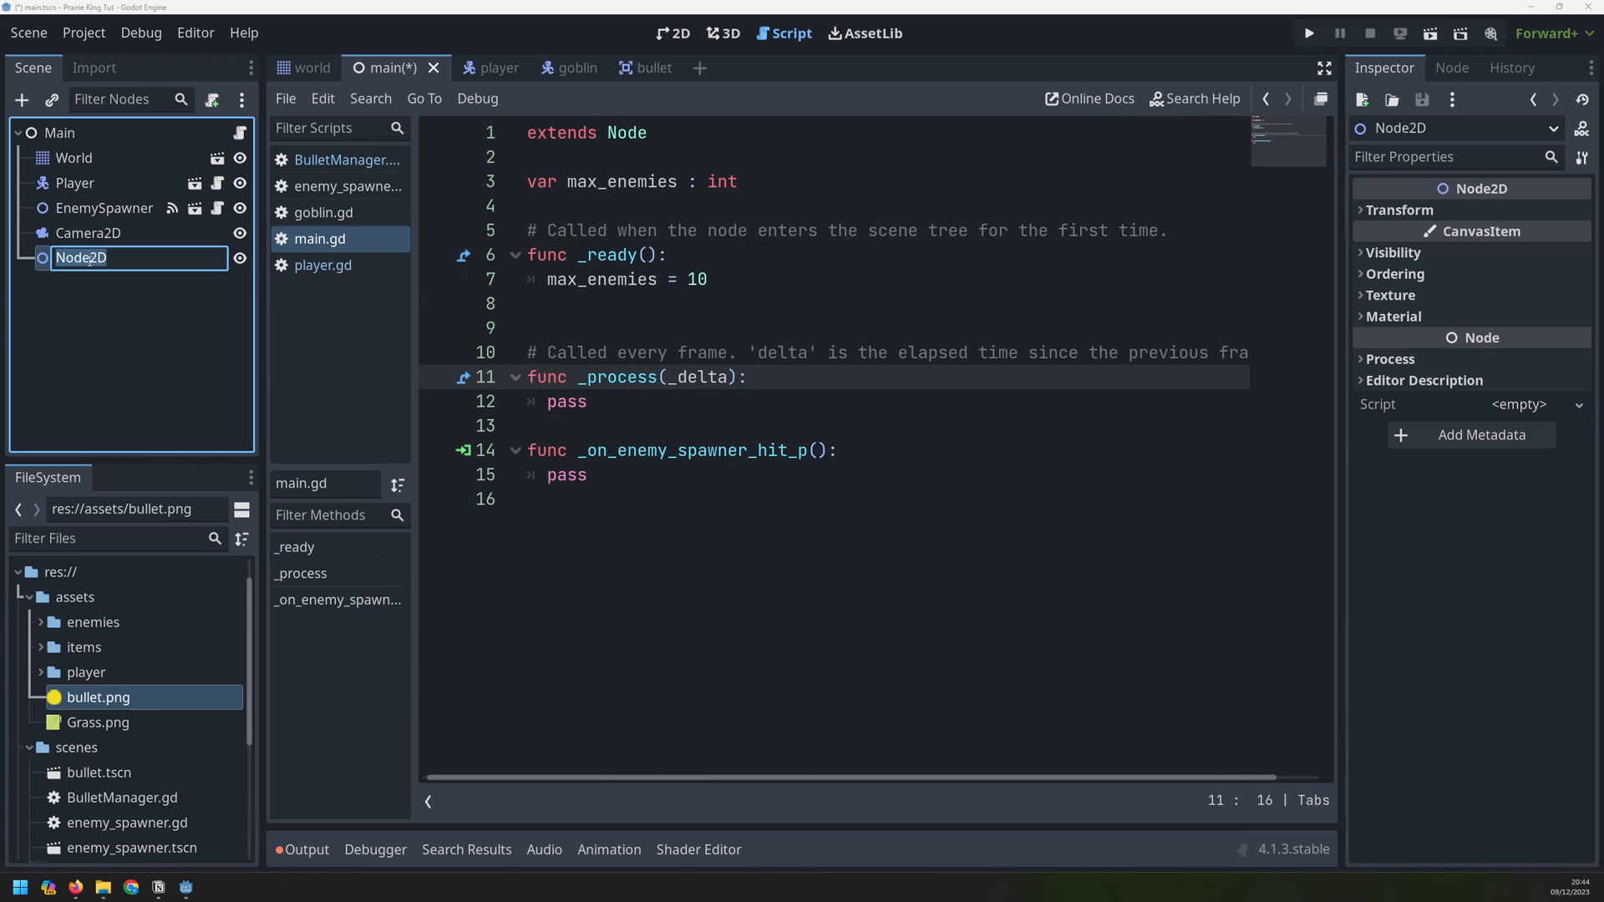
type("BulletMan")
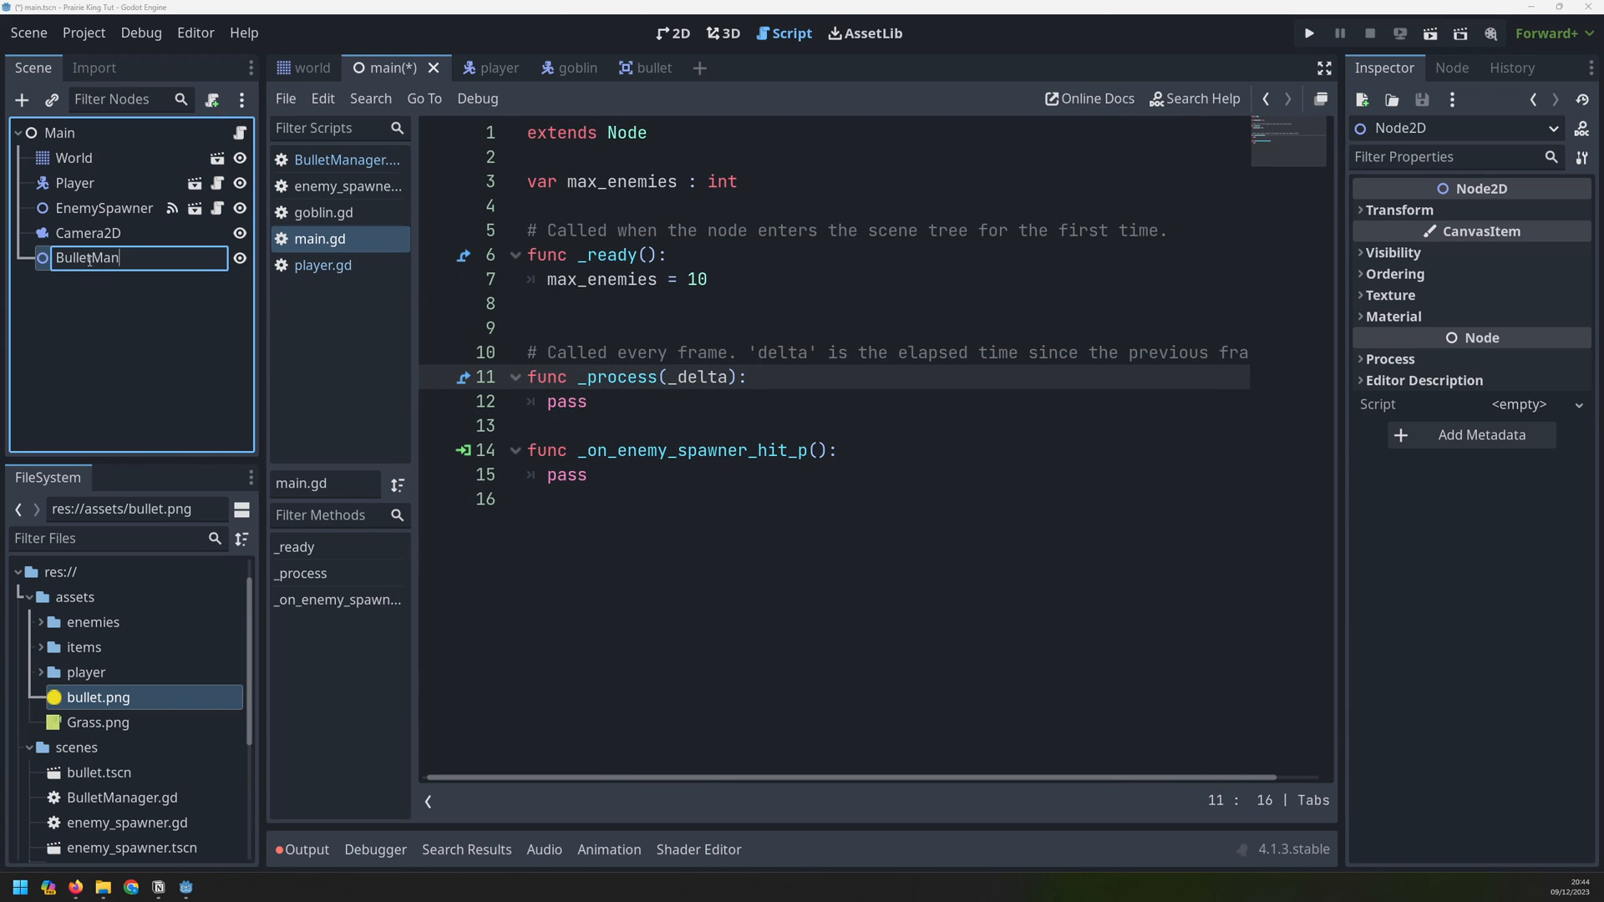
key("Return")
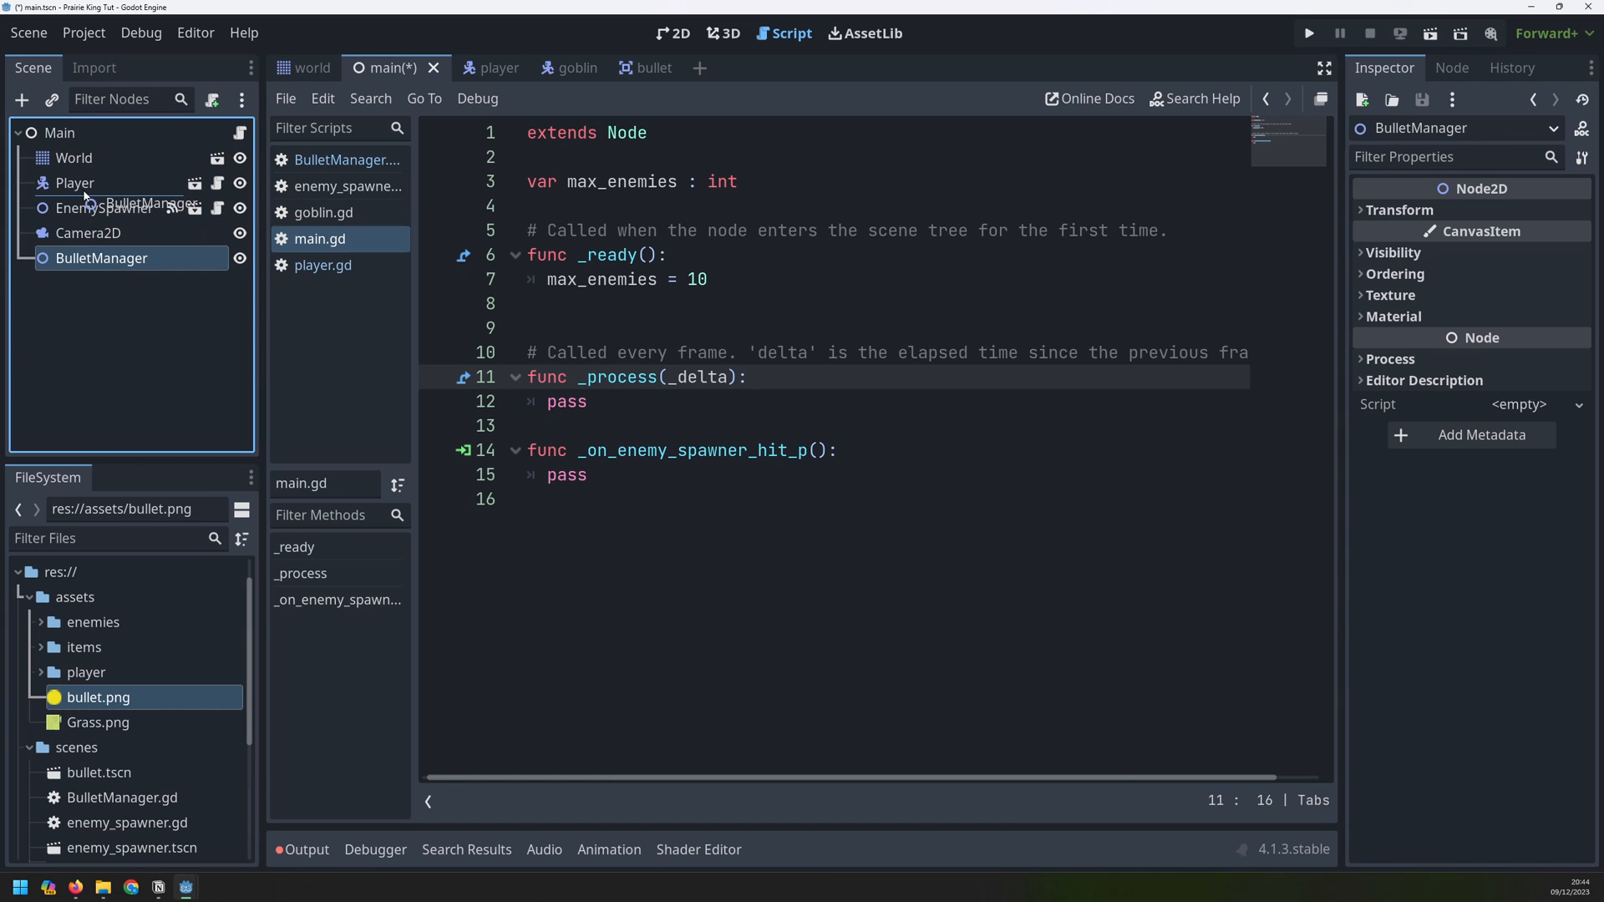
left_click(74, 182)
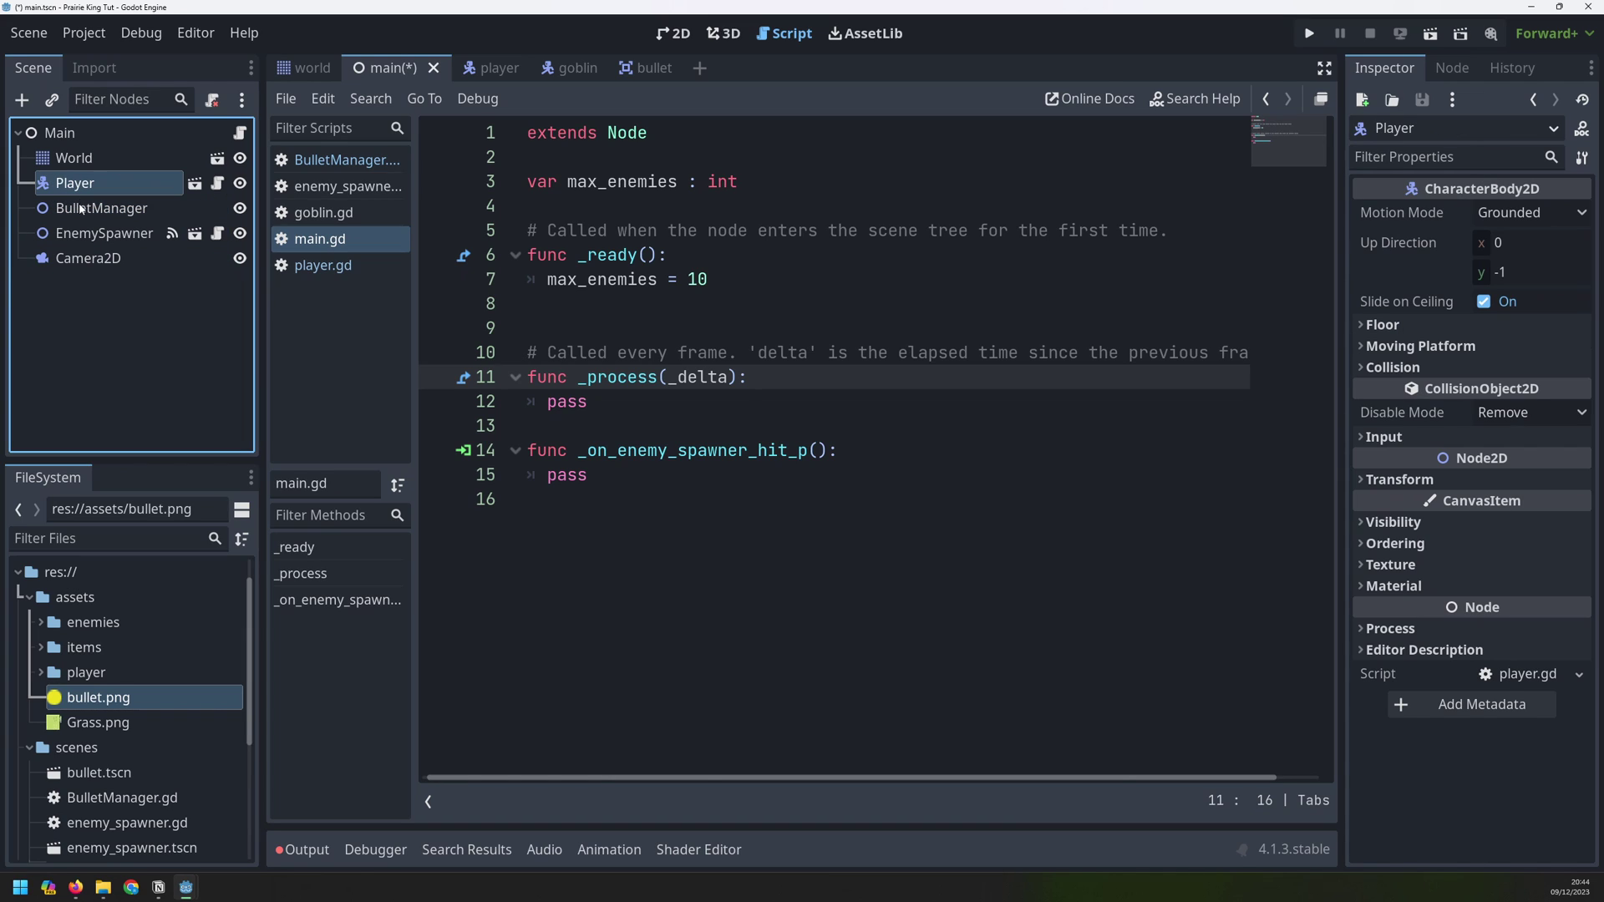
left_click(101, 208)
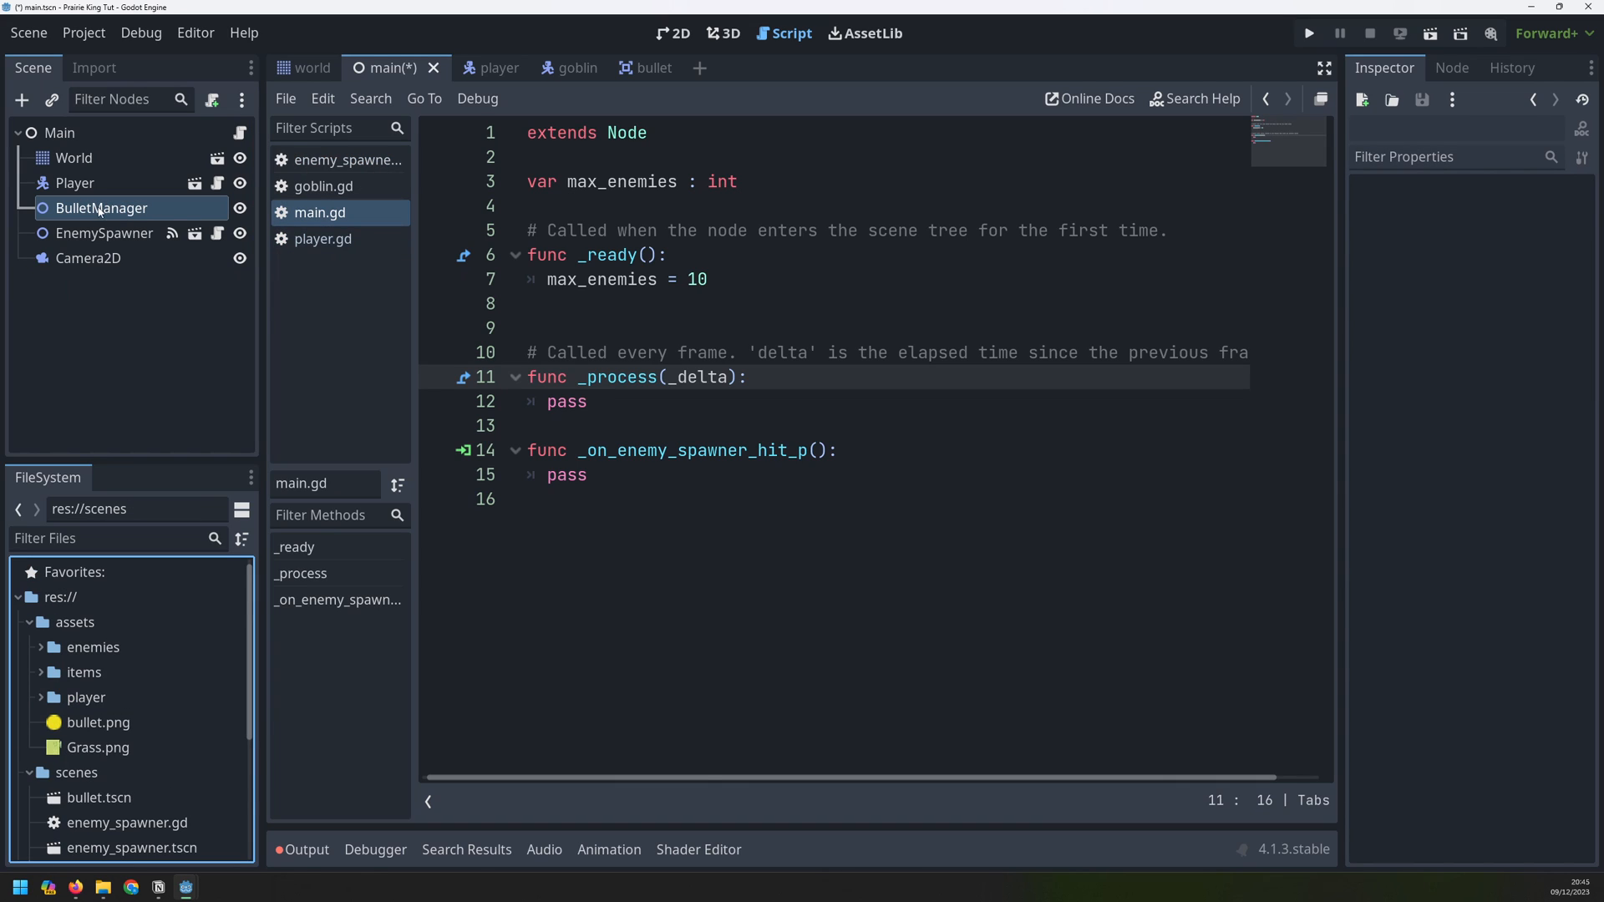
left_click(211, 100)
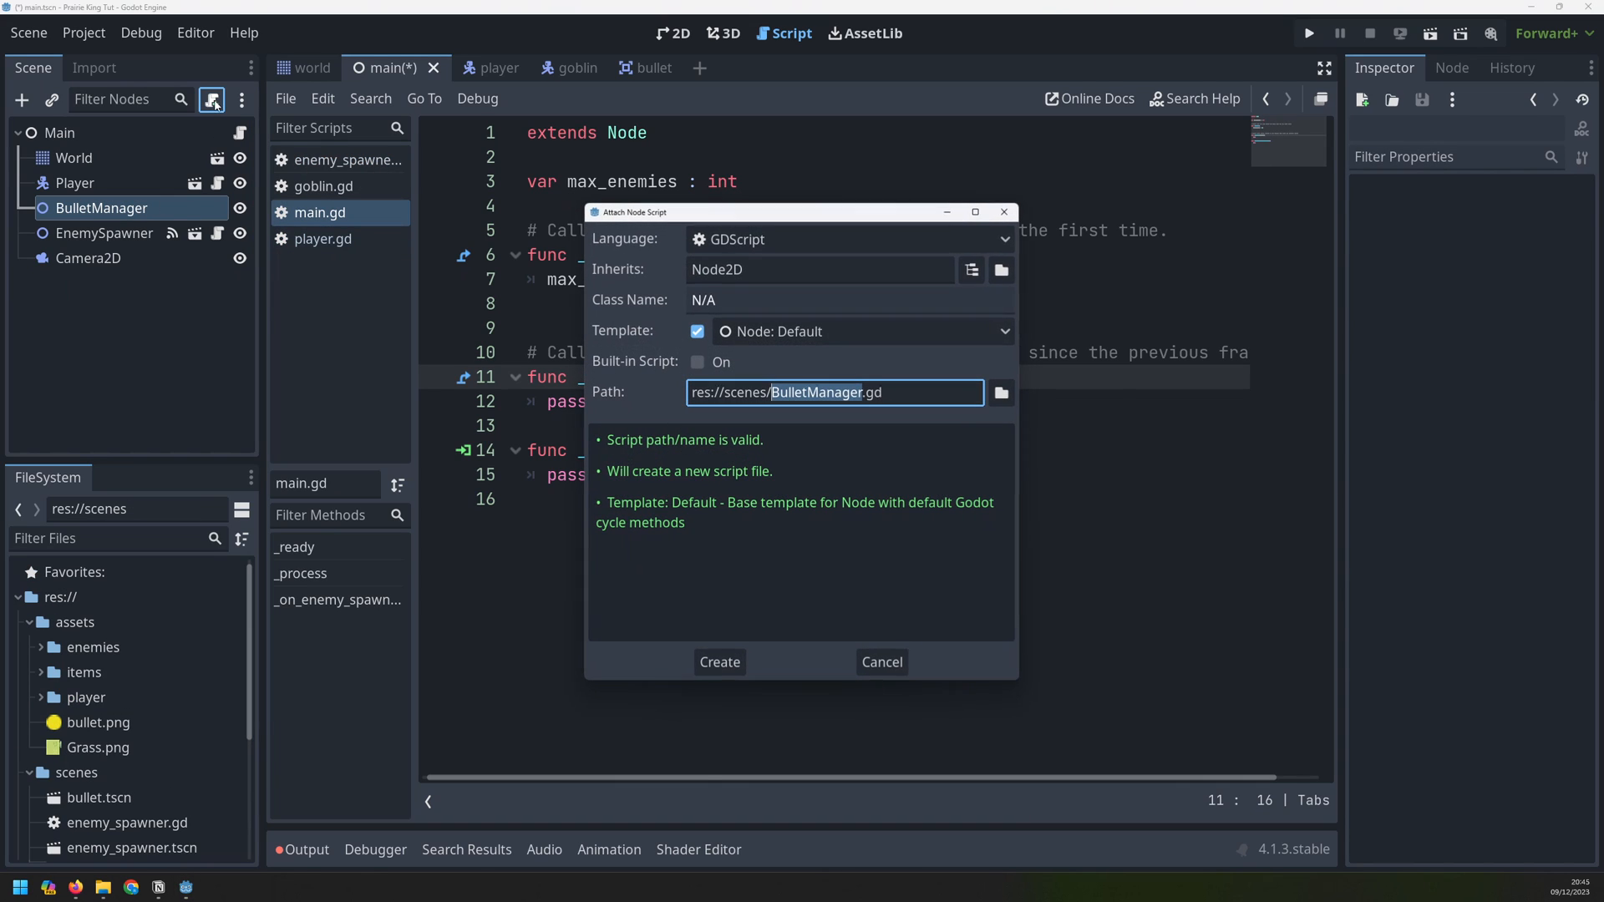
left_click(719, 662)
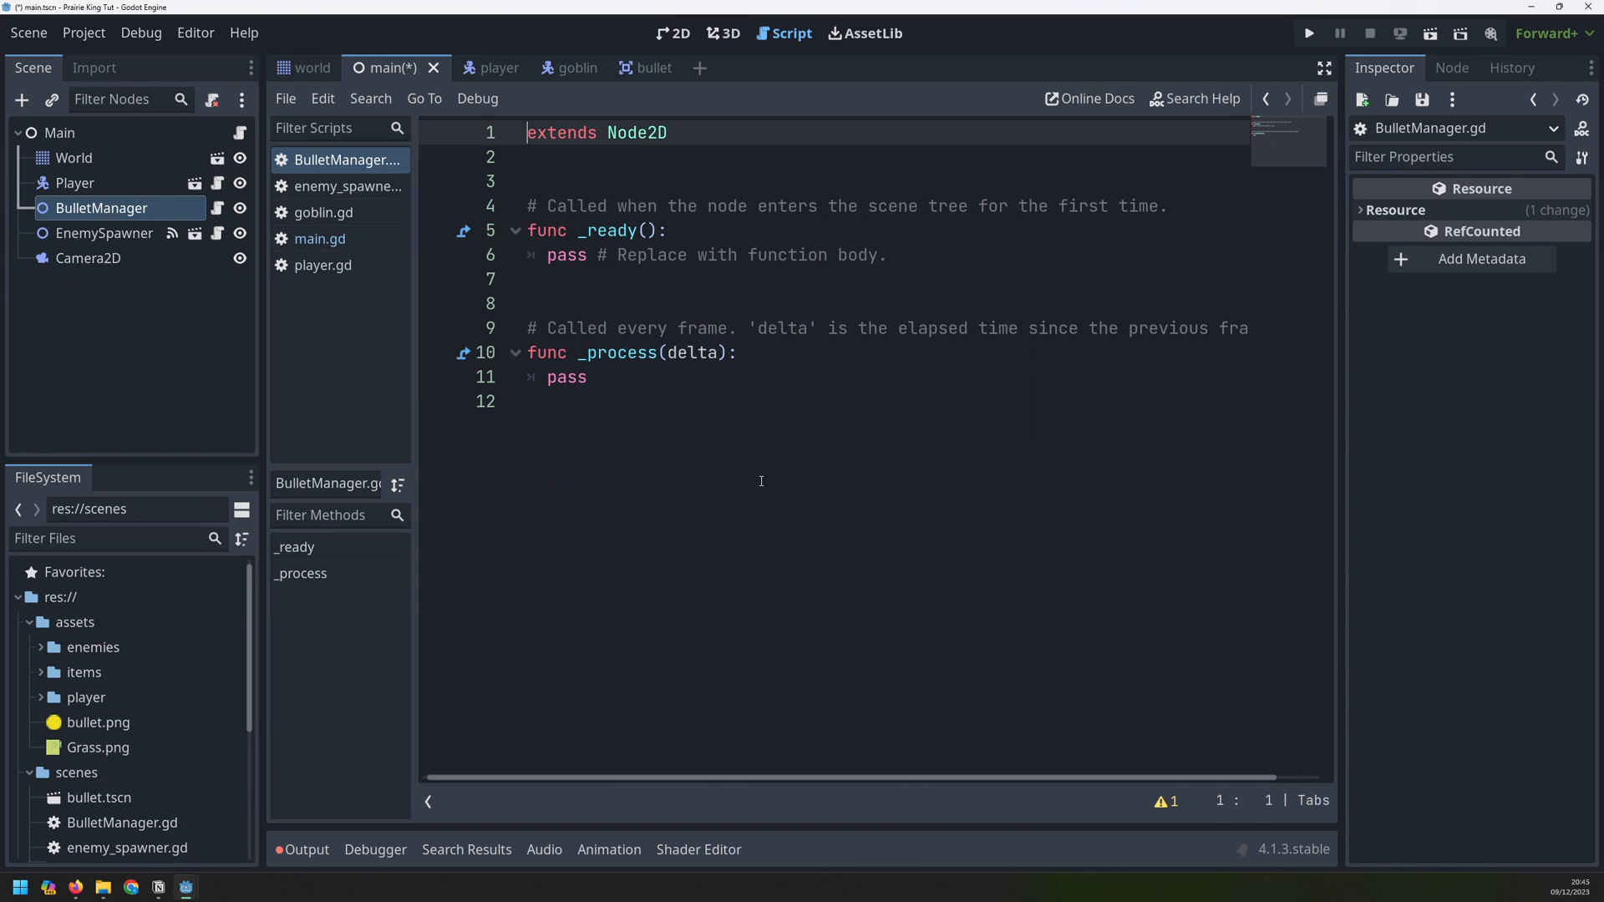
mouse_move(621, 277)
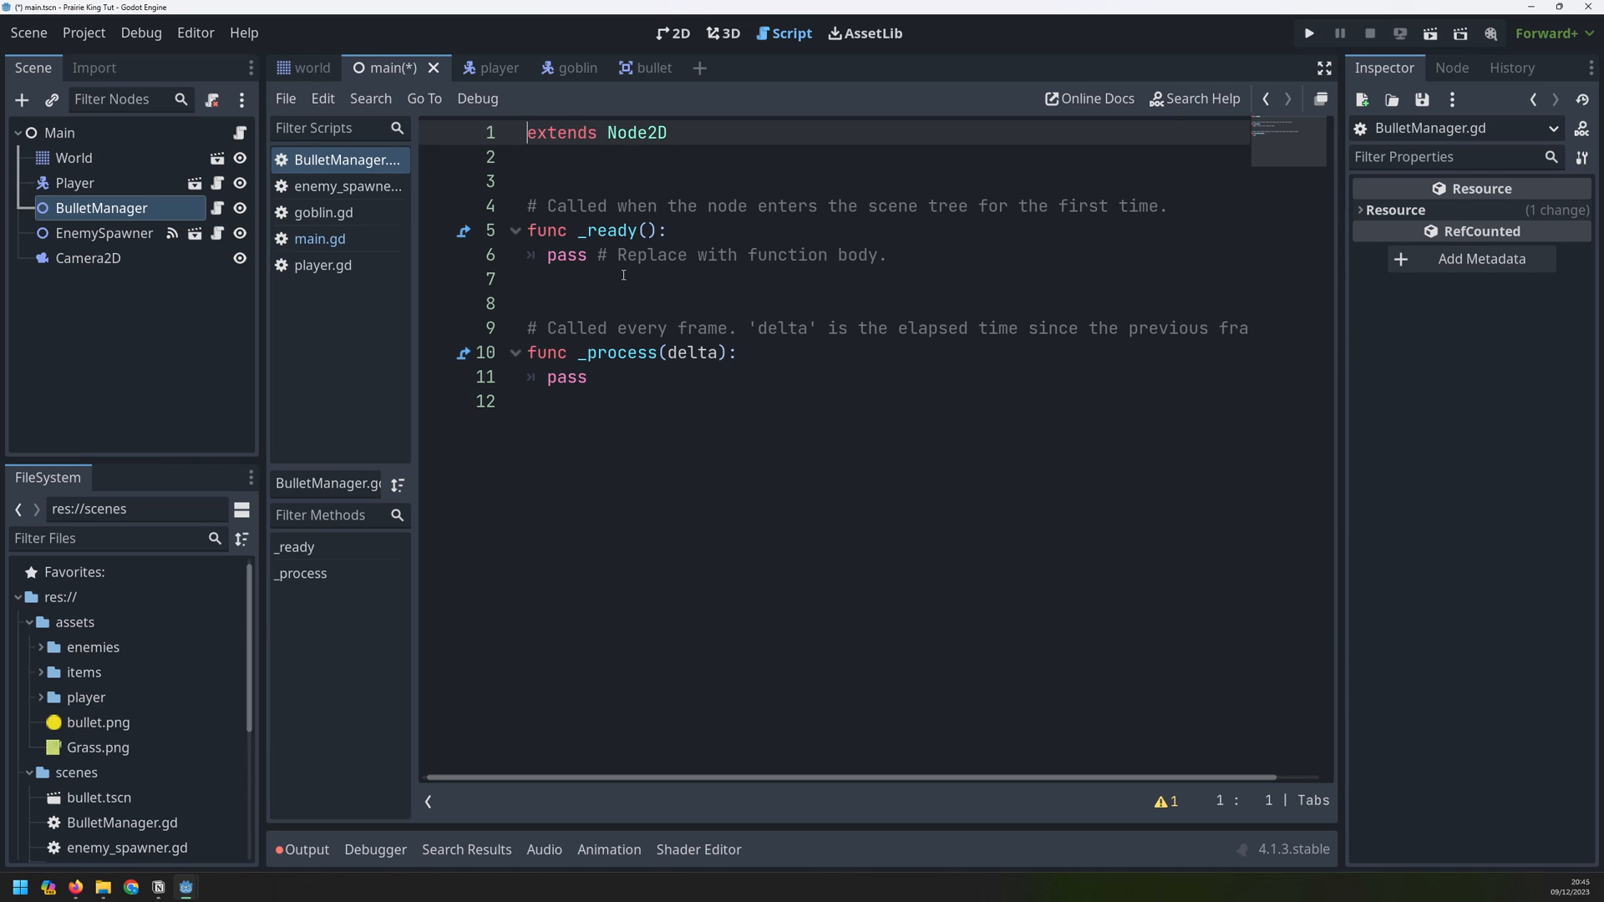
mouse_move(709, 513)
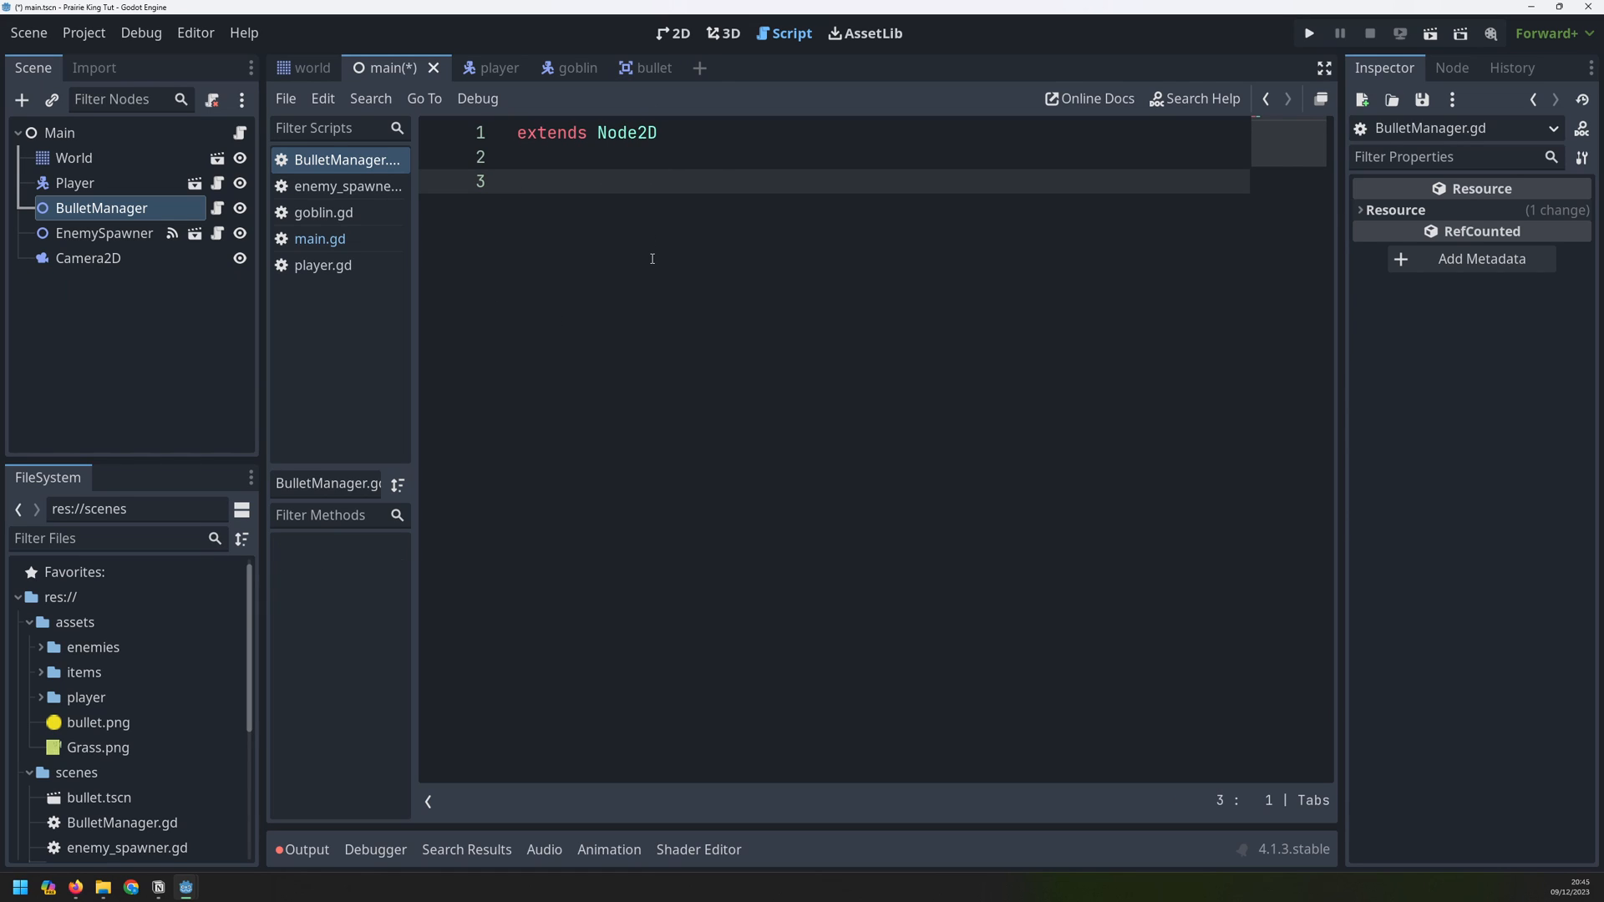
type("@e")
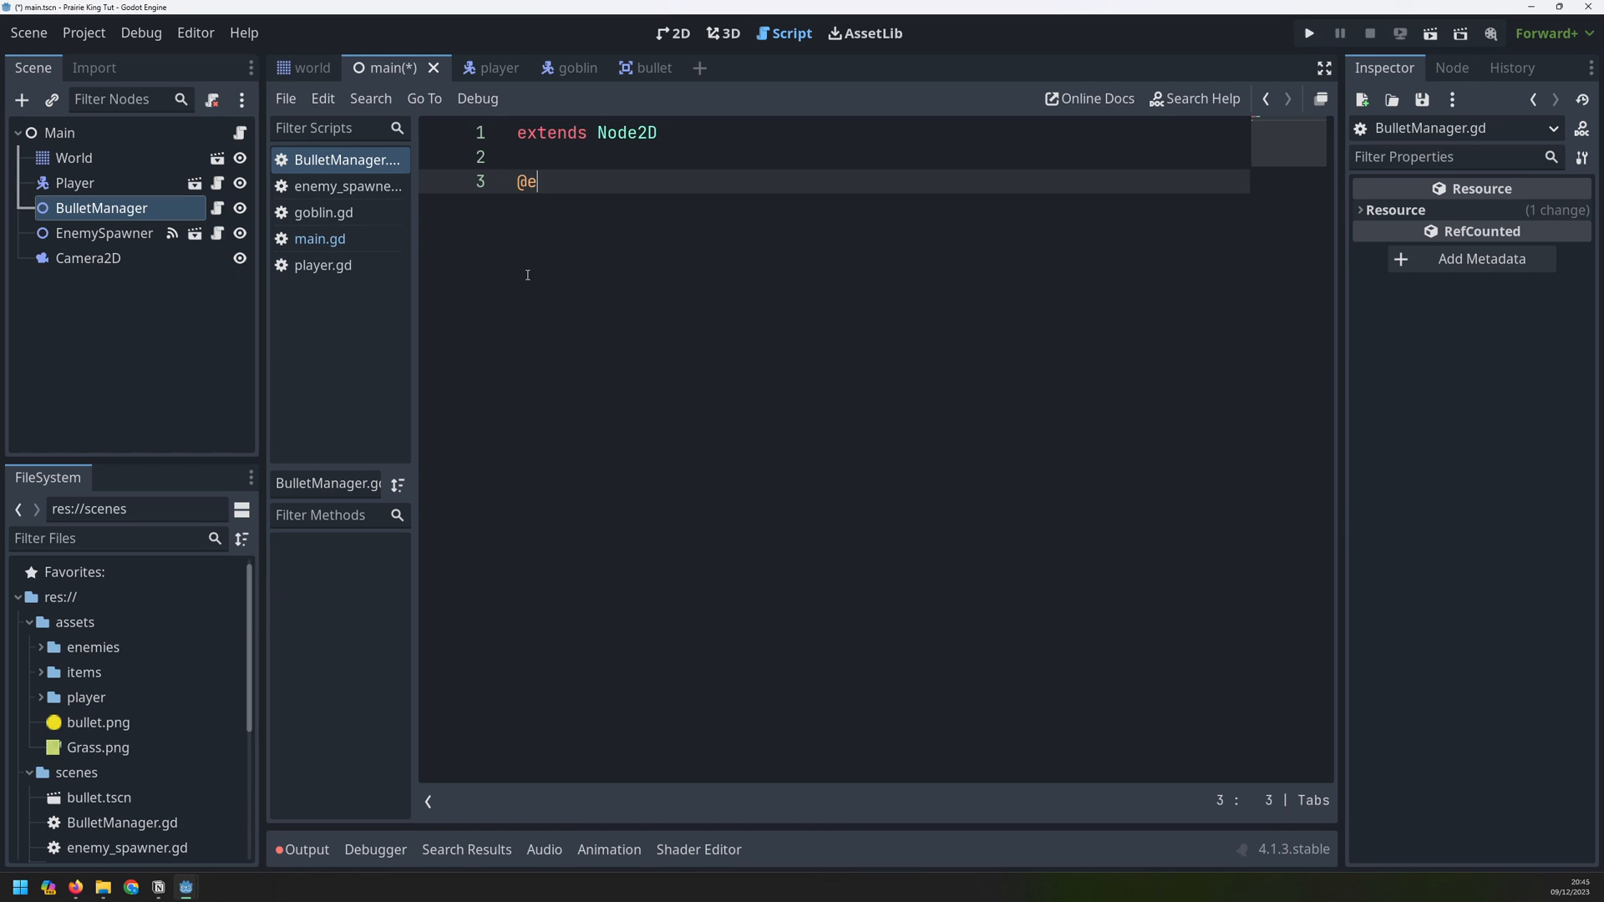
type("xport v")
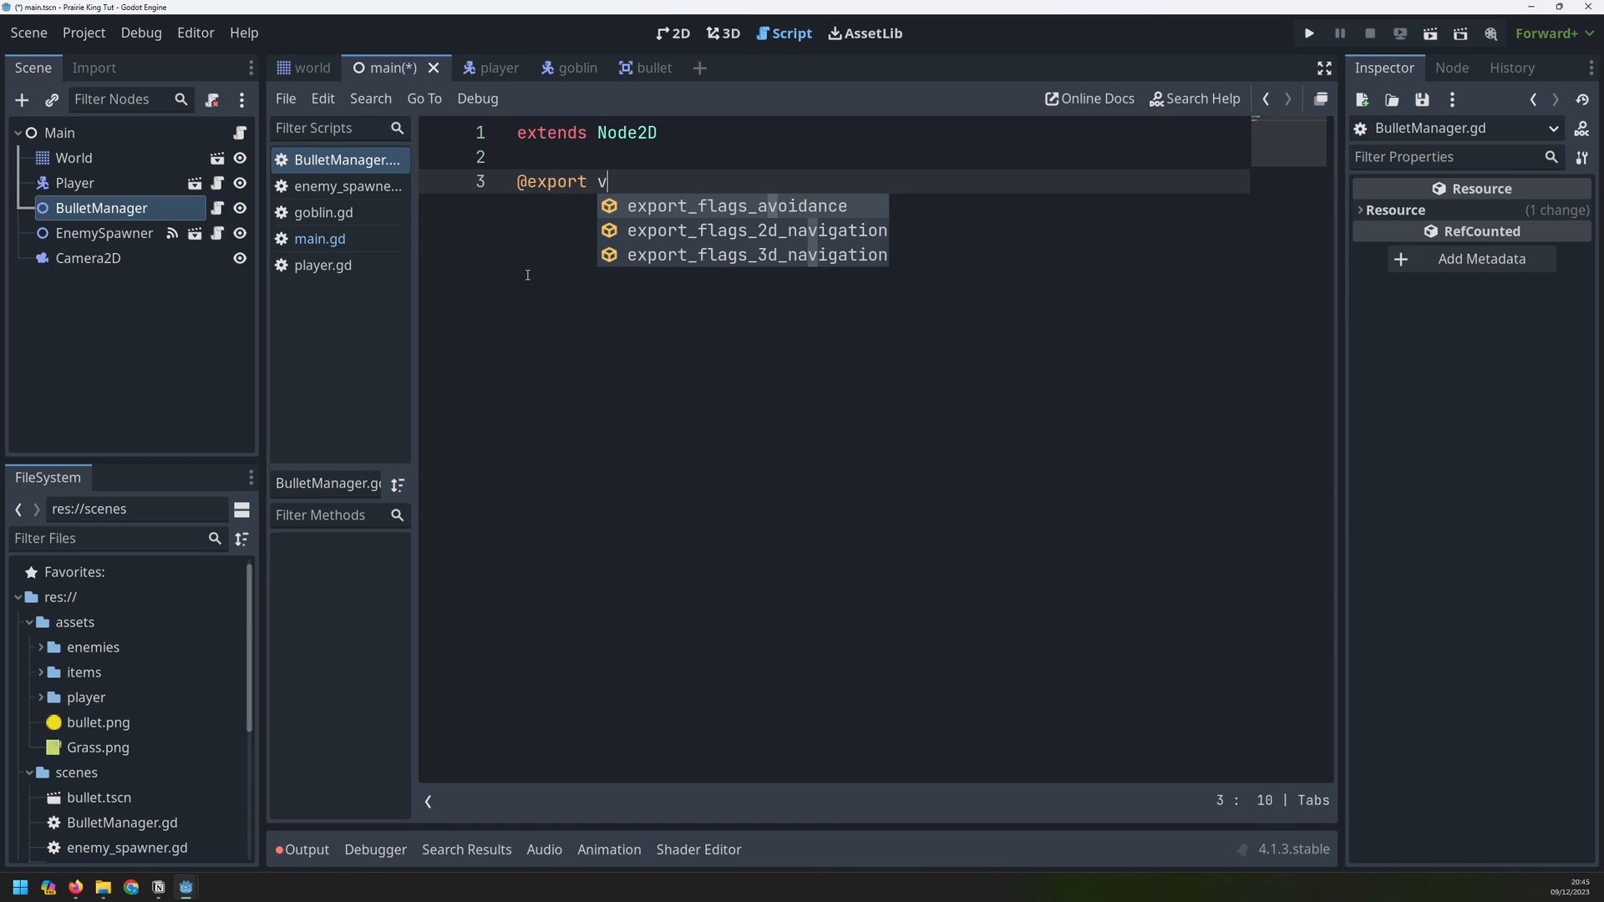
type("ar bullet_scene :")
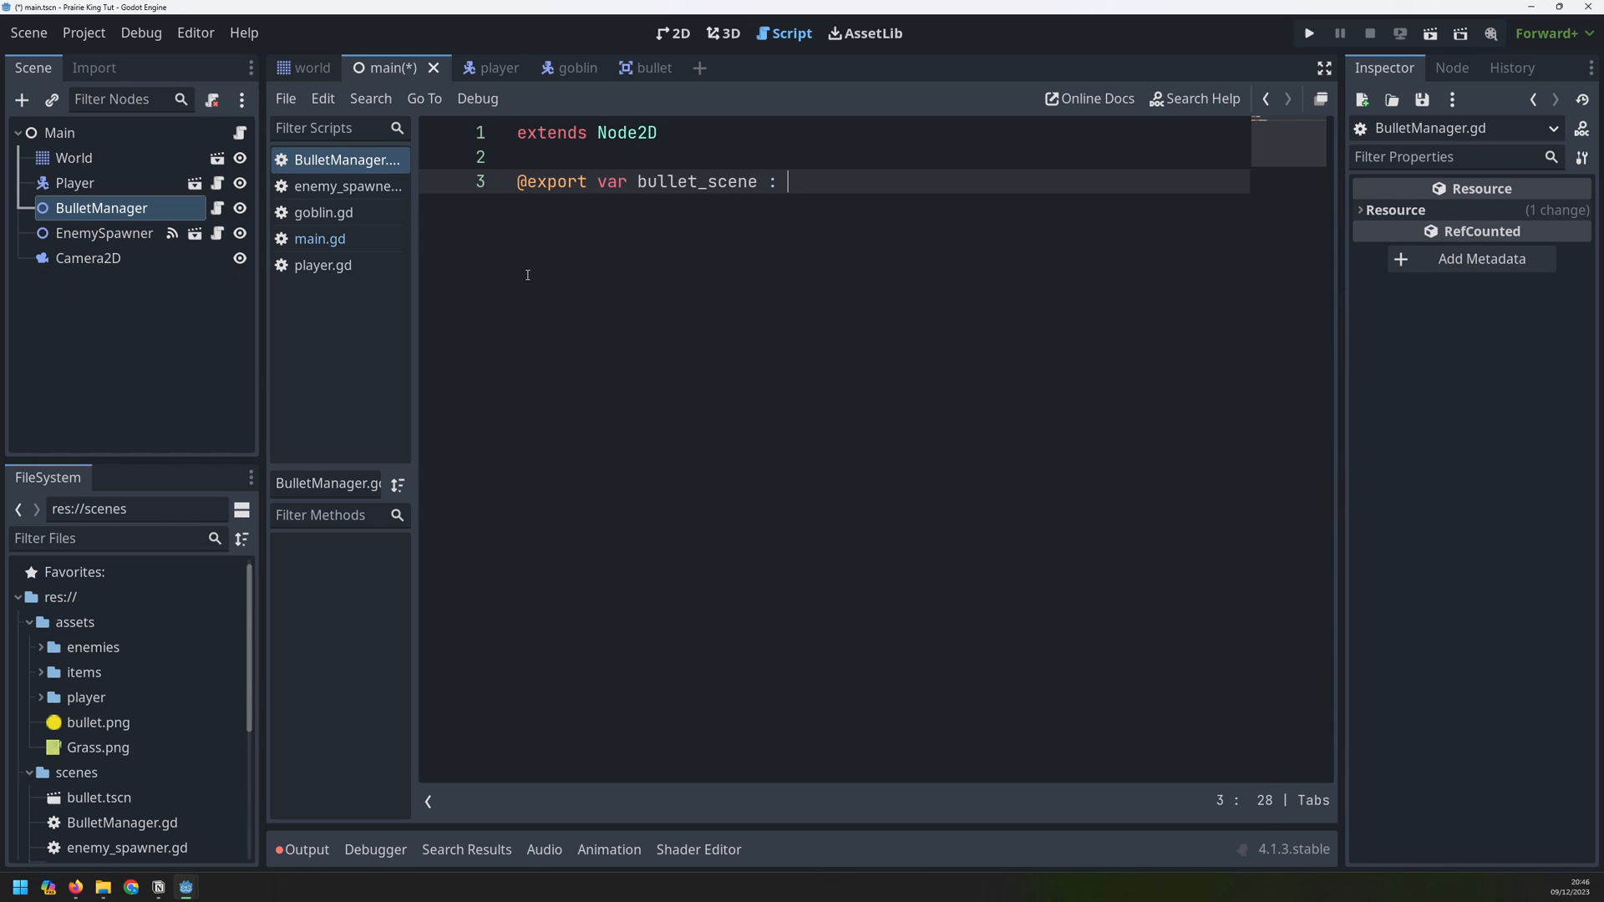
type("PackedScene")
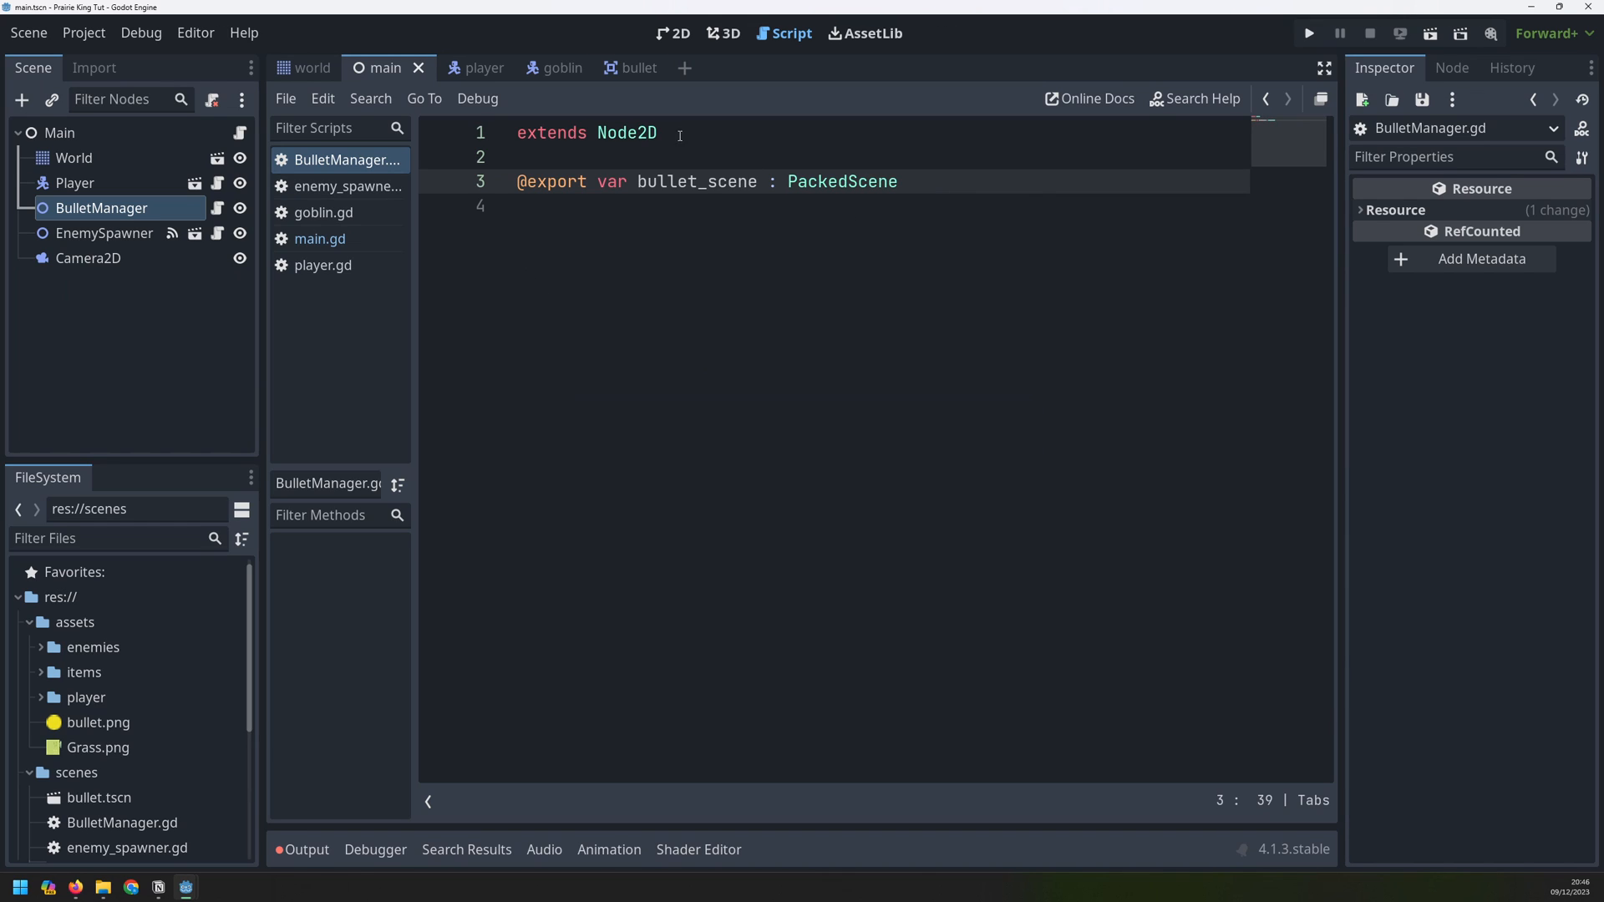
mouse_move(1404, 78)
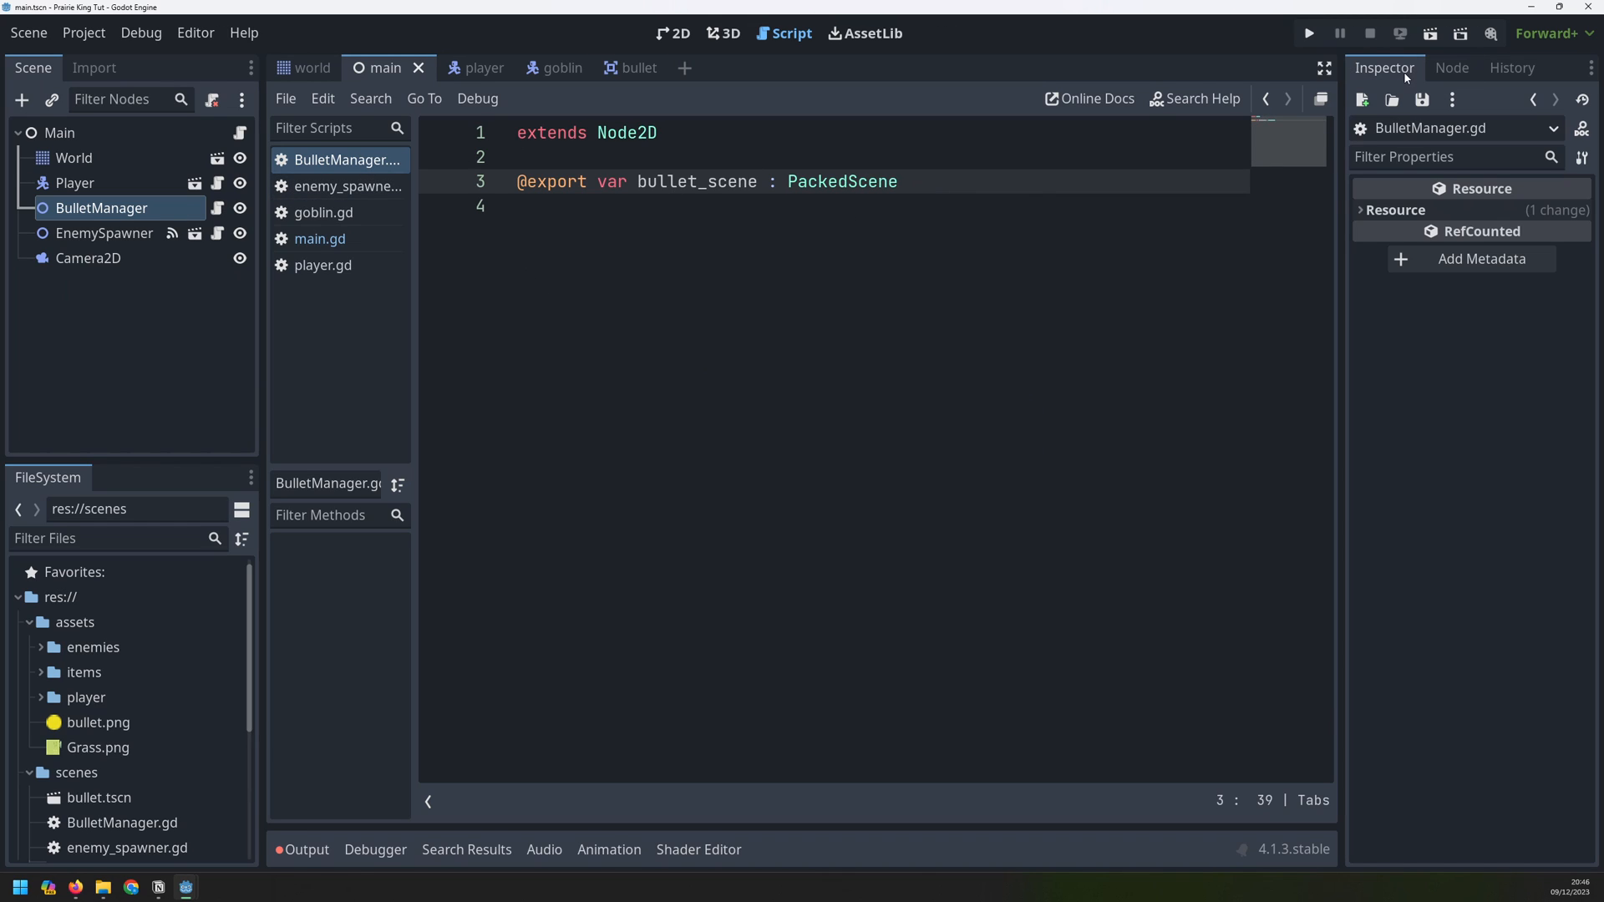
Select BulletManager and scroll the Inspector to its Bullet Scene property
left_click(101, 208)
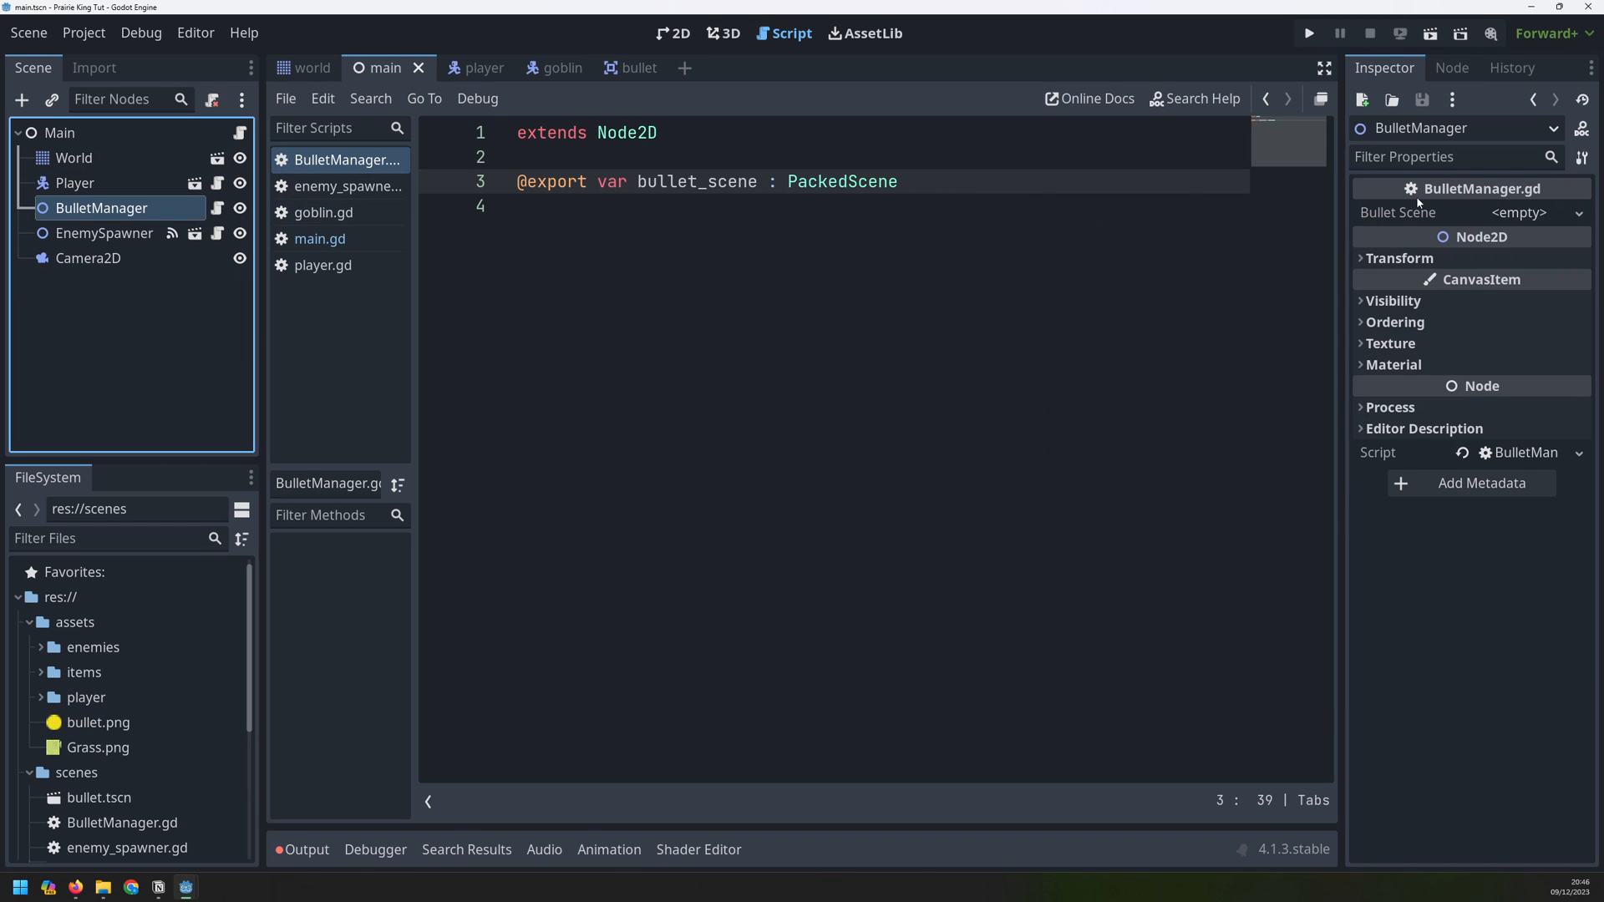
mouse_move(1423, 214)
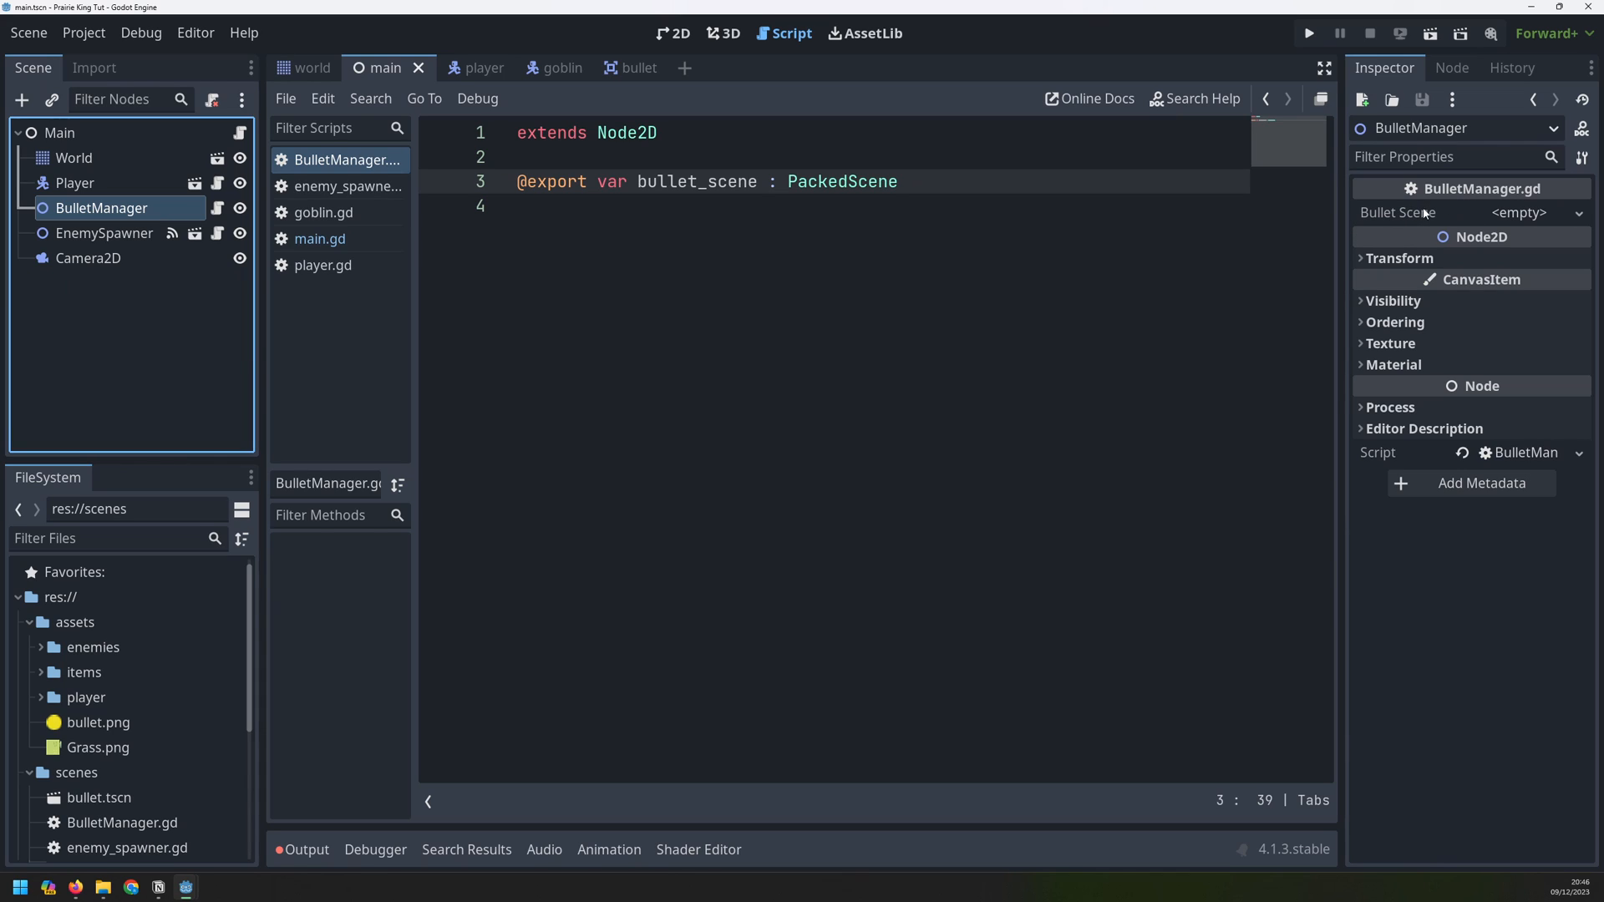
mouse_move(1421, 215)
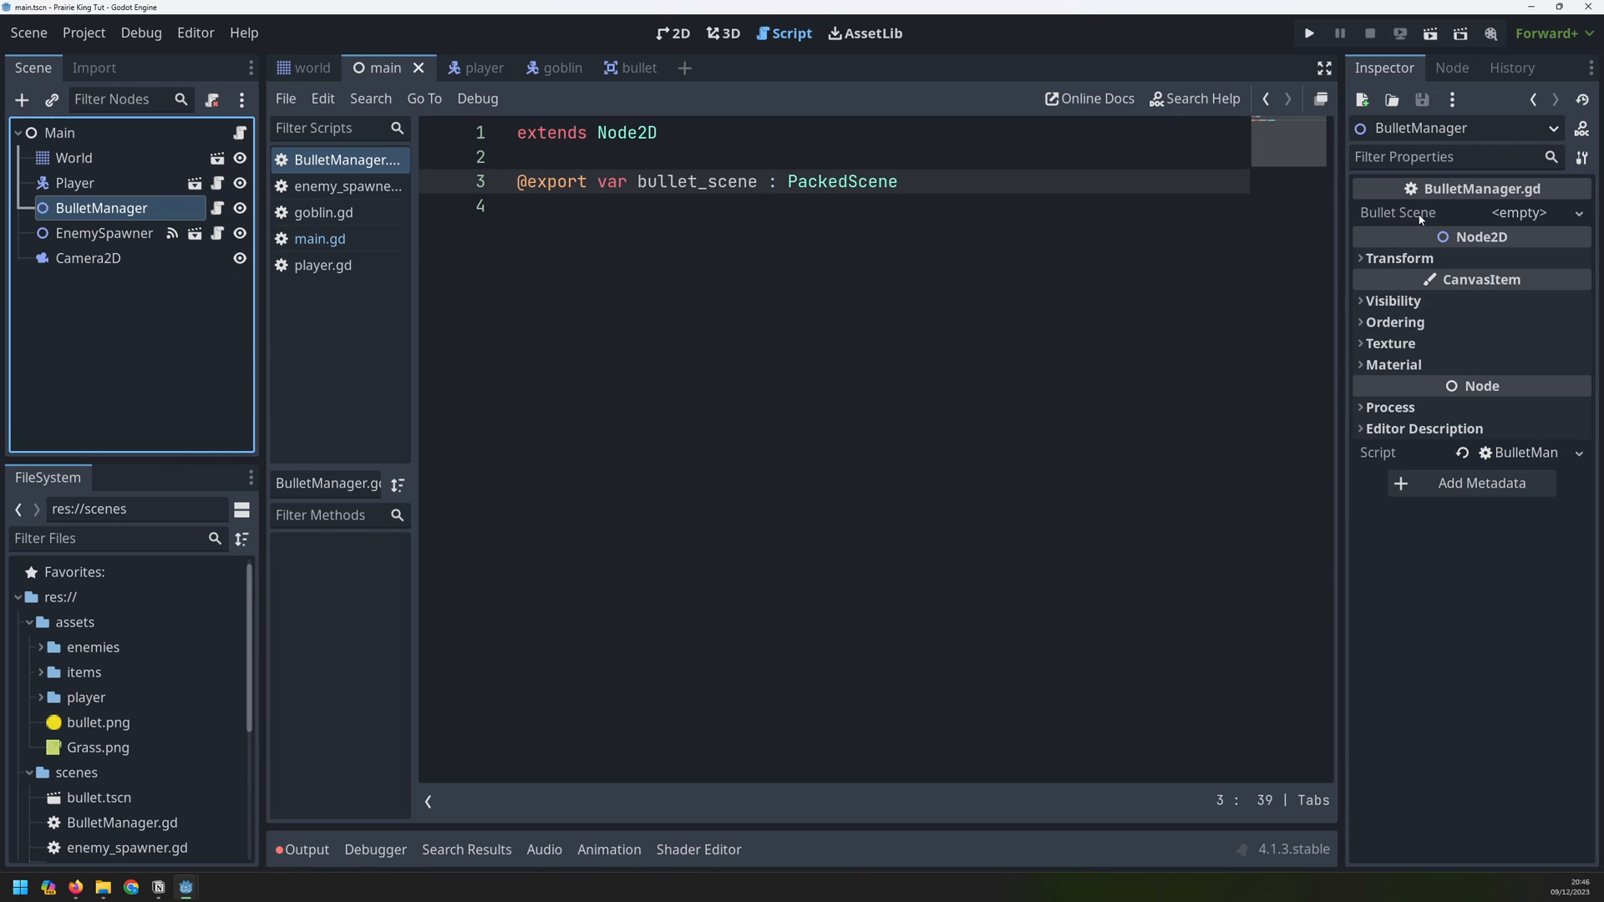
scroll("down", 3)
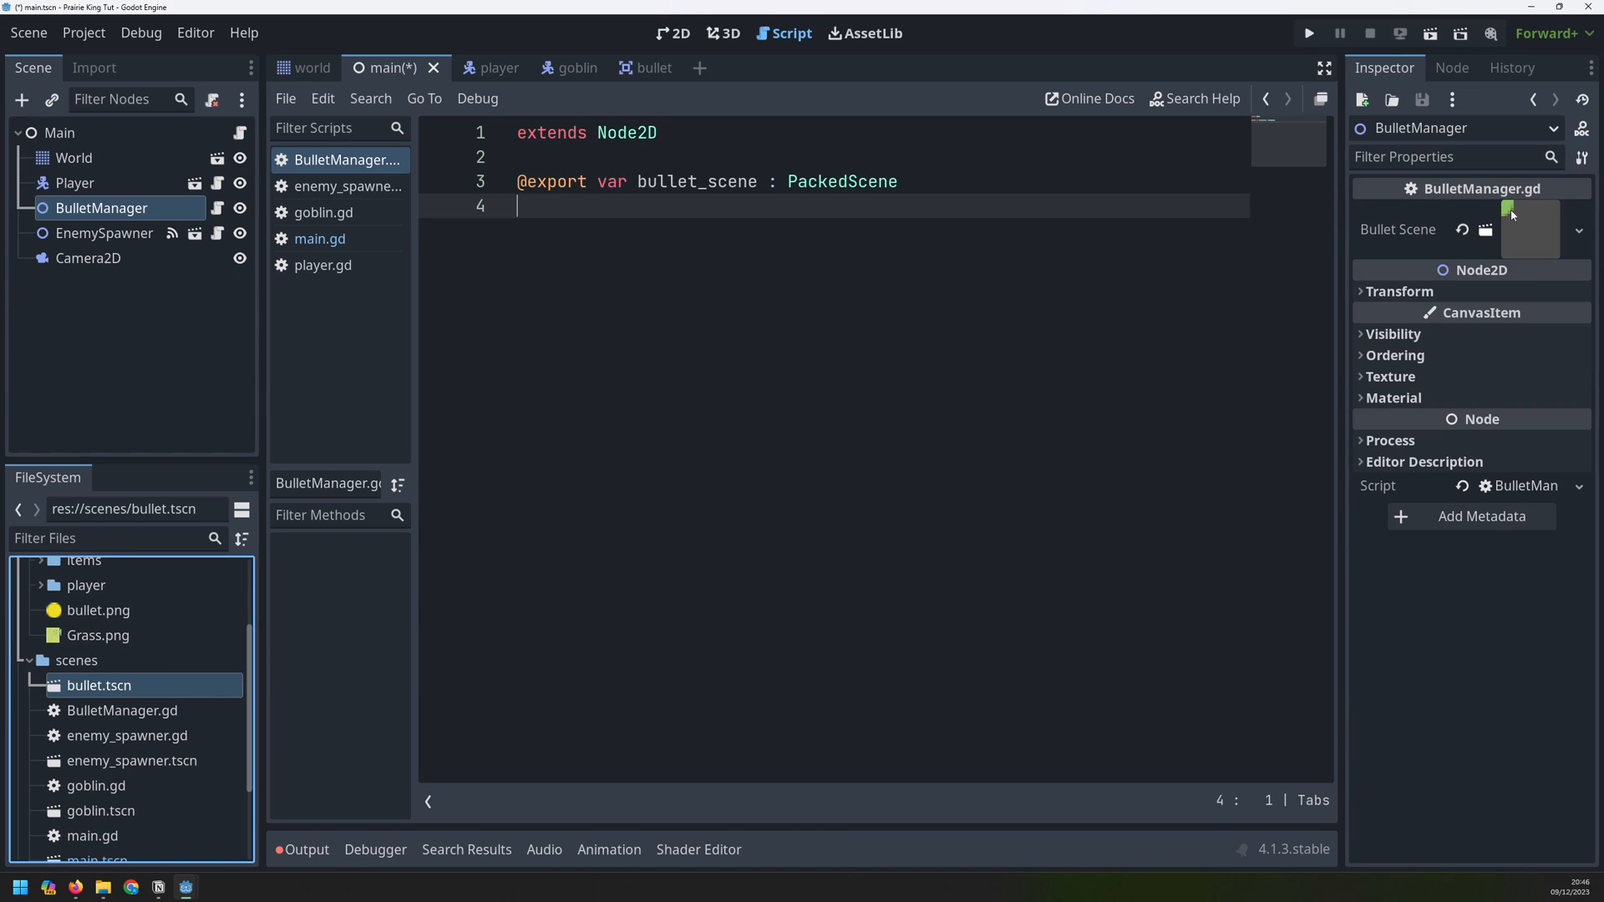
mouse_move(1562, 223)
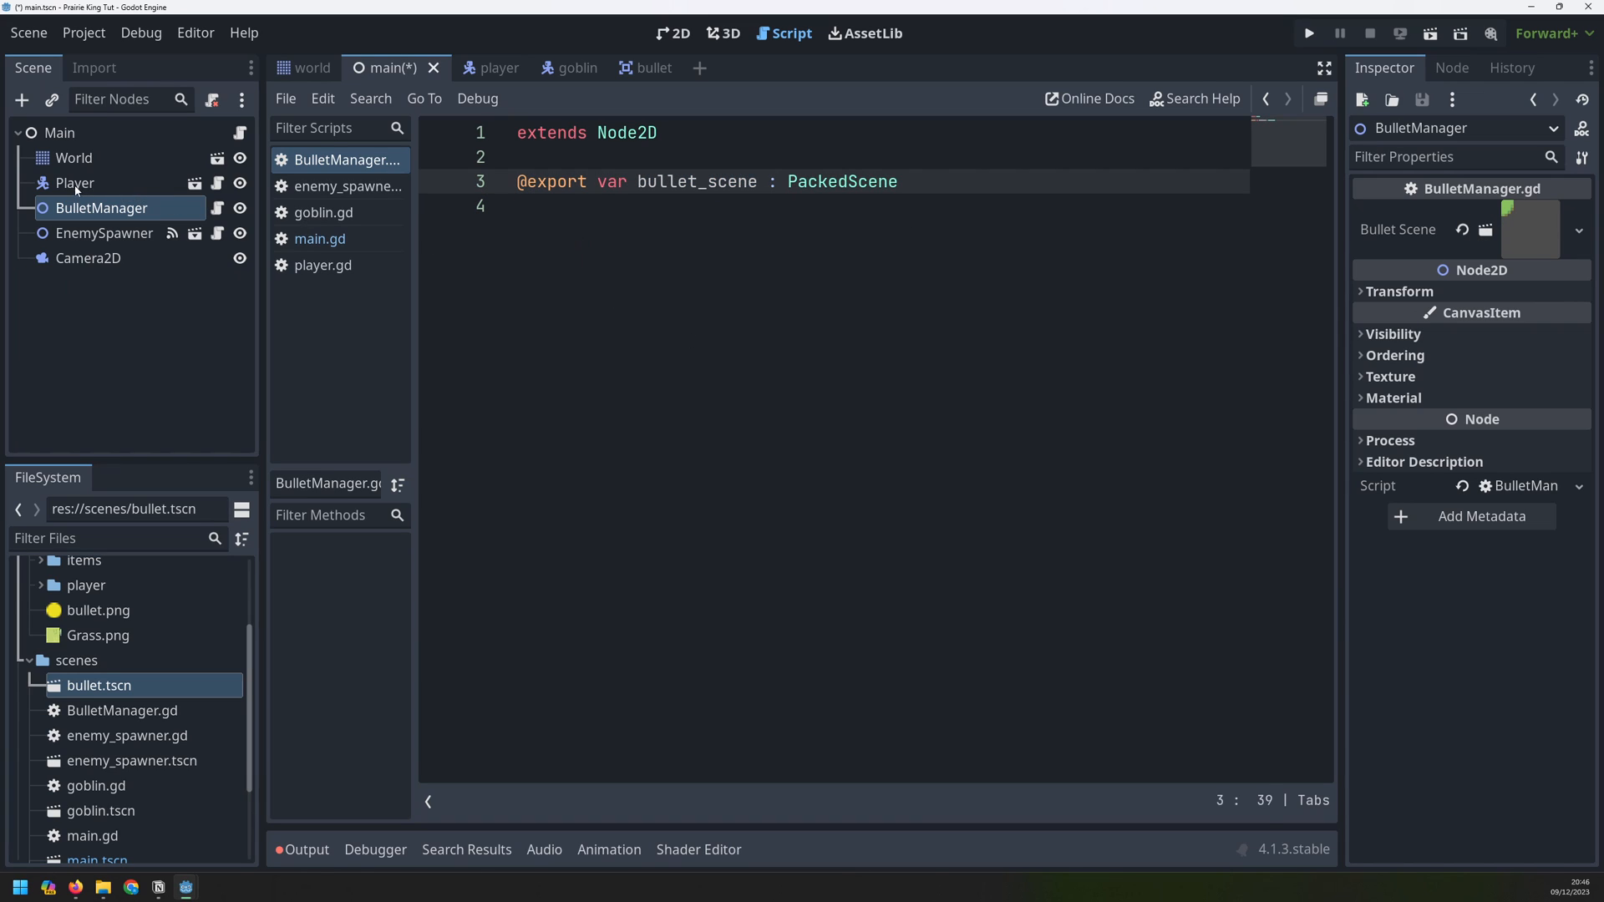
Connect the Player's shoot signal to BulletManager and clear the generated pass line
left_click(74, 182)
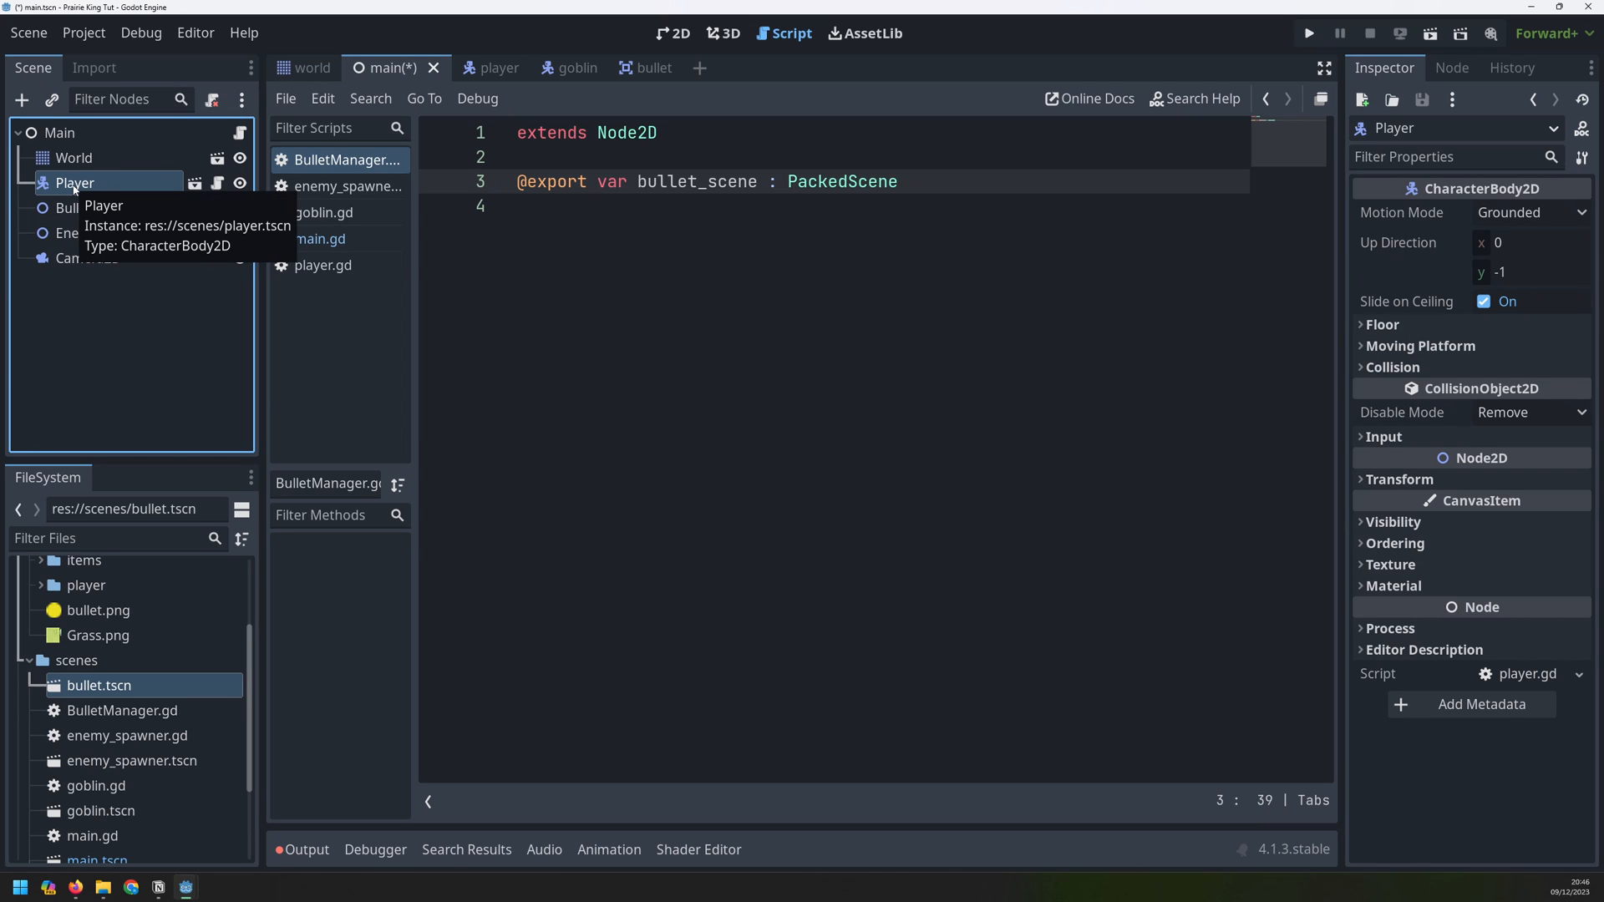
left_click(1451, 68)
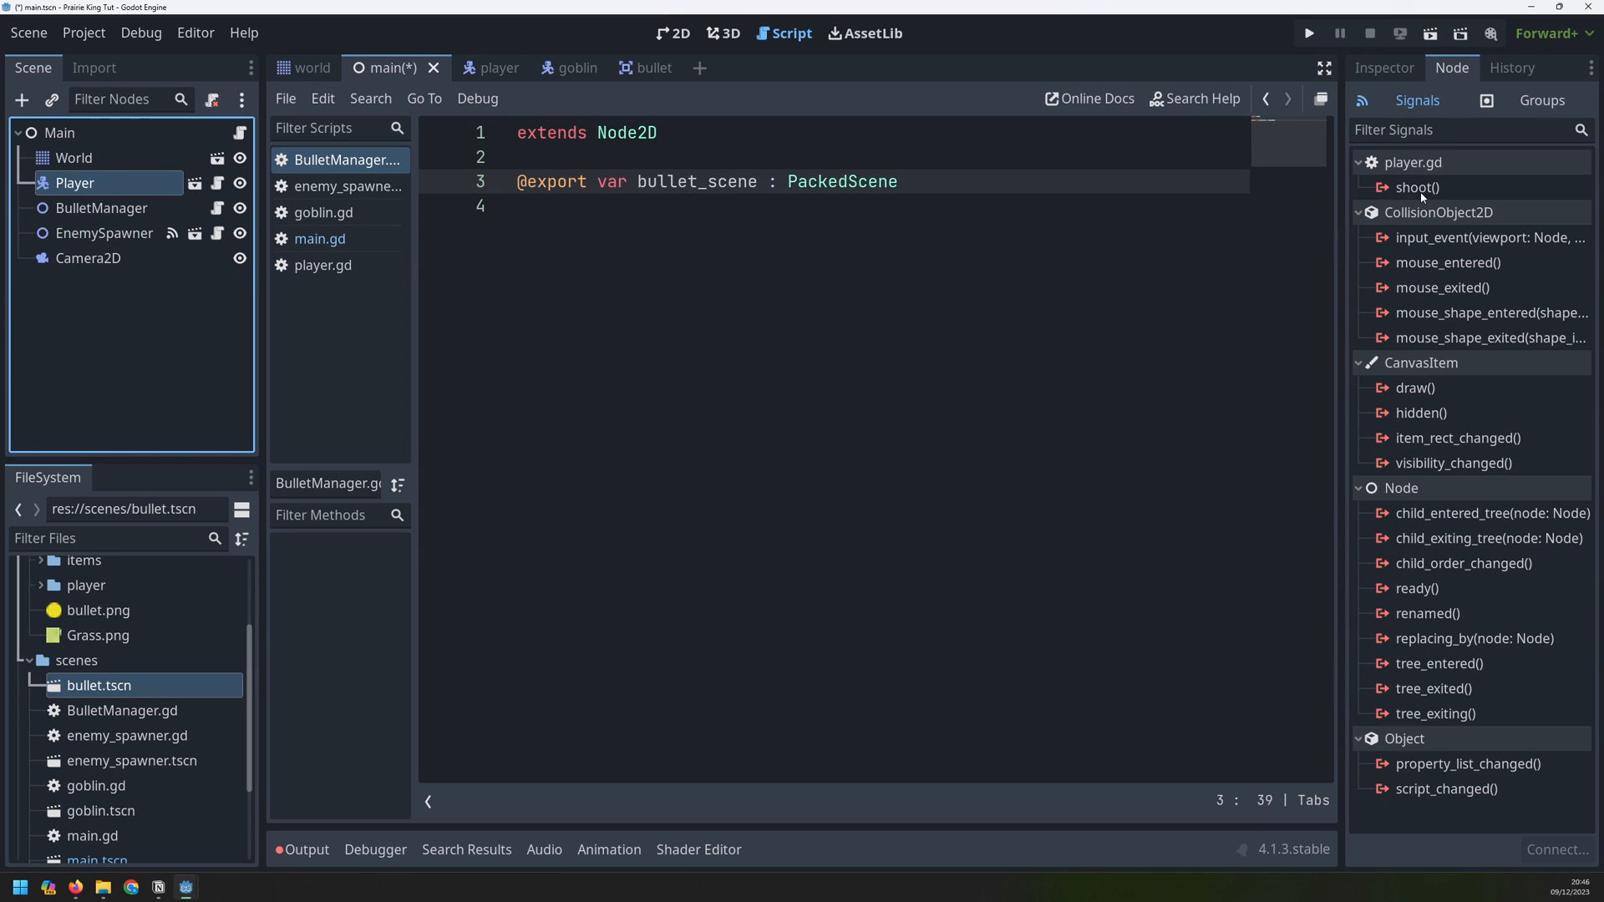
mouse_move(1432, 193)
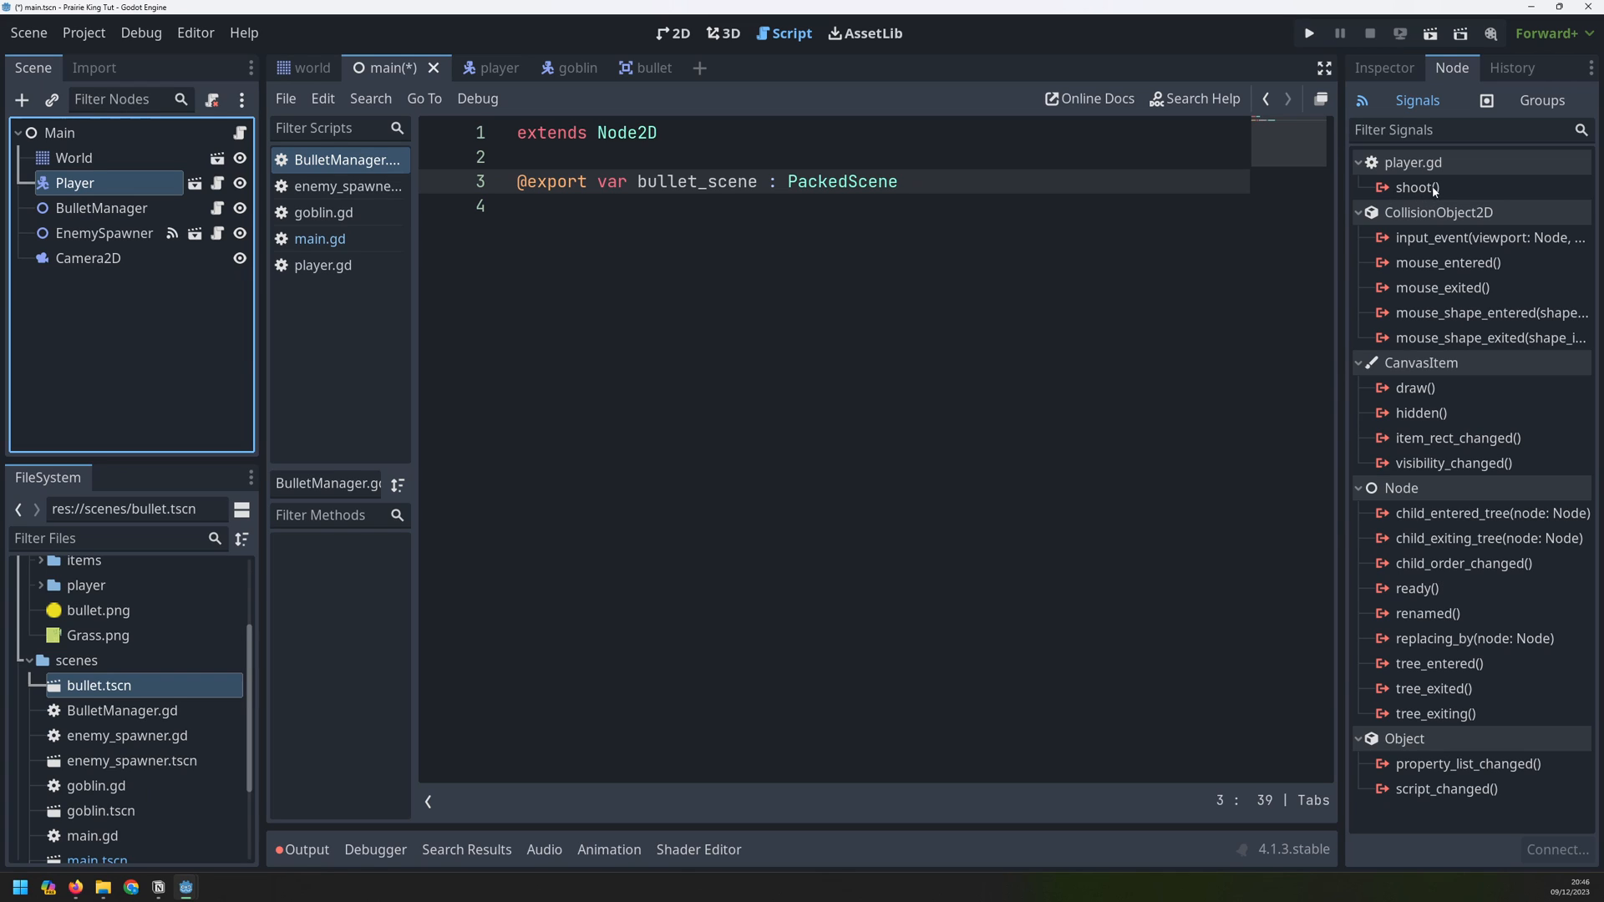
double_click(1417, 187)
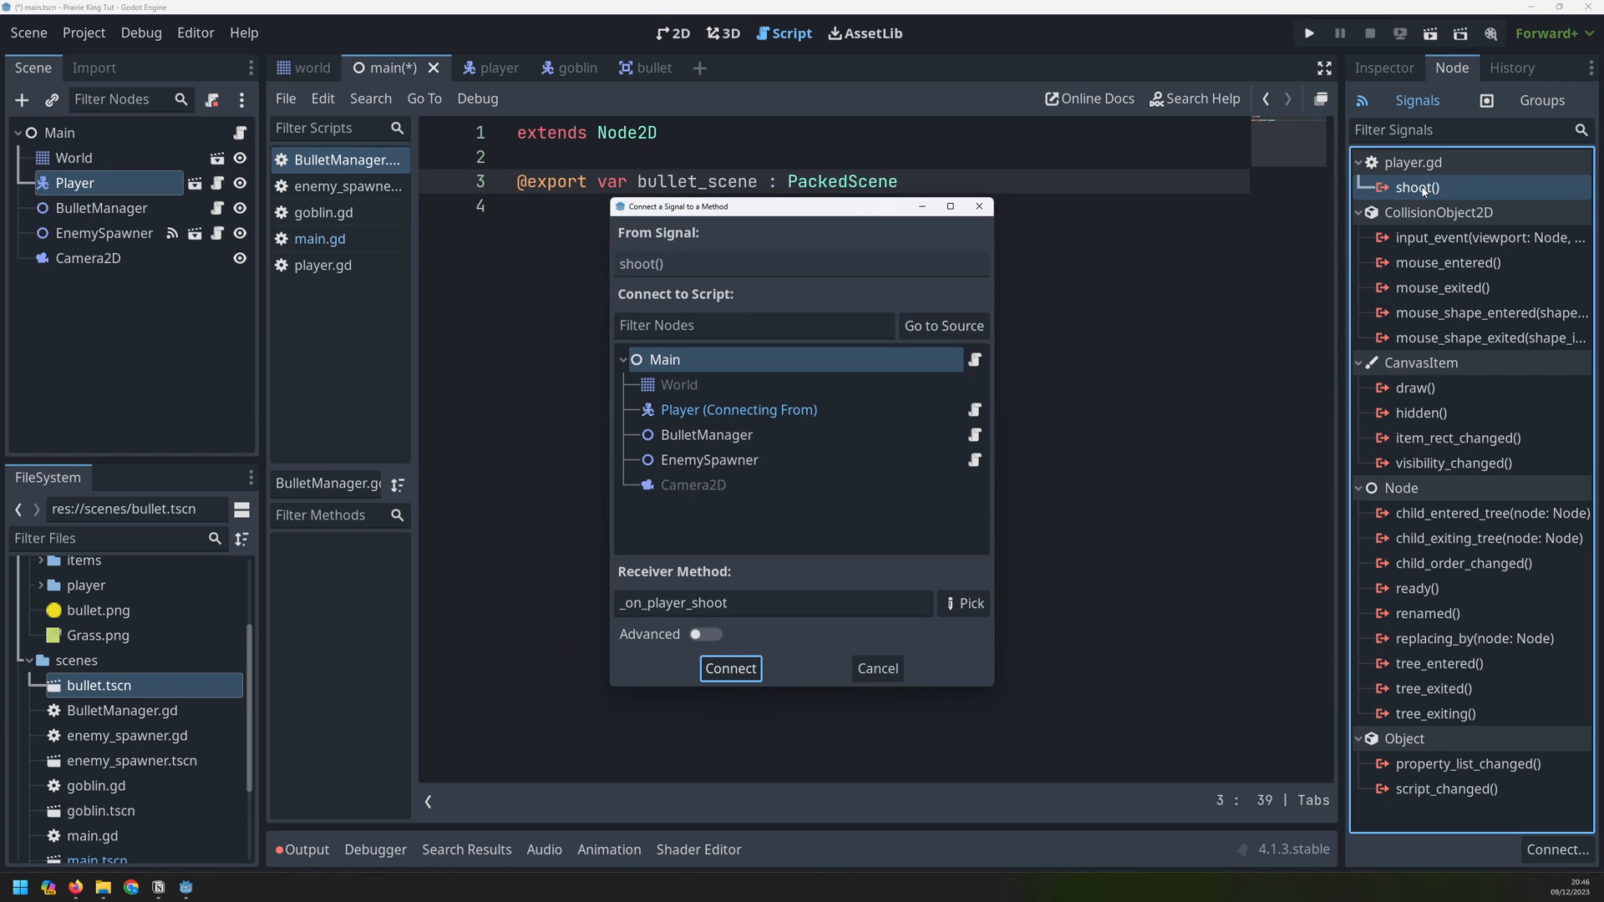
mouse_move(664, 359)
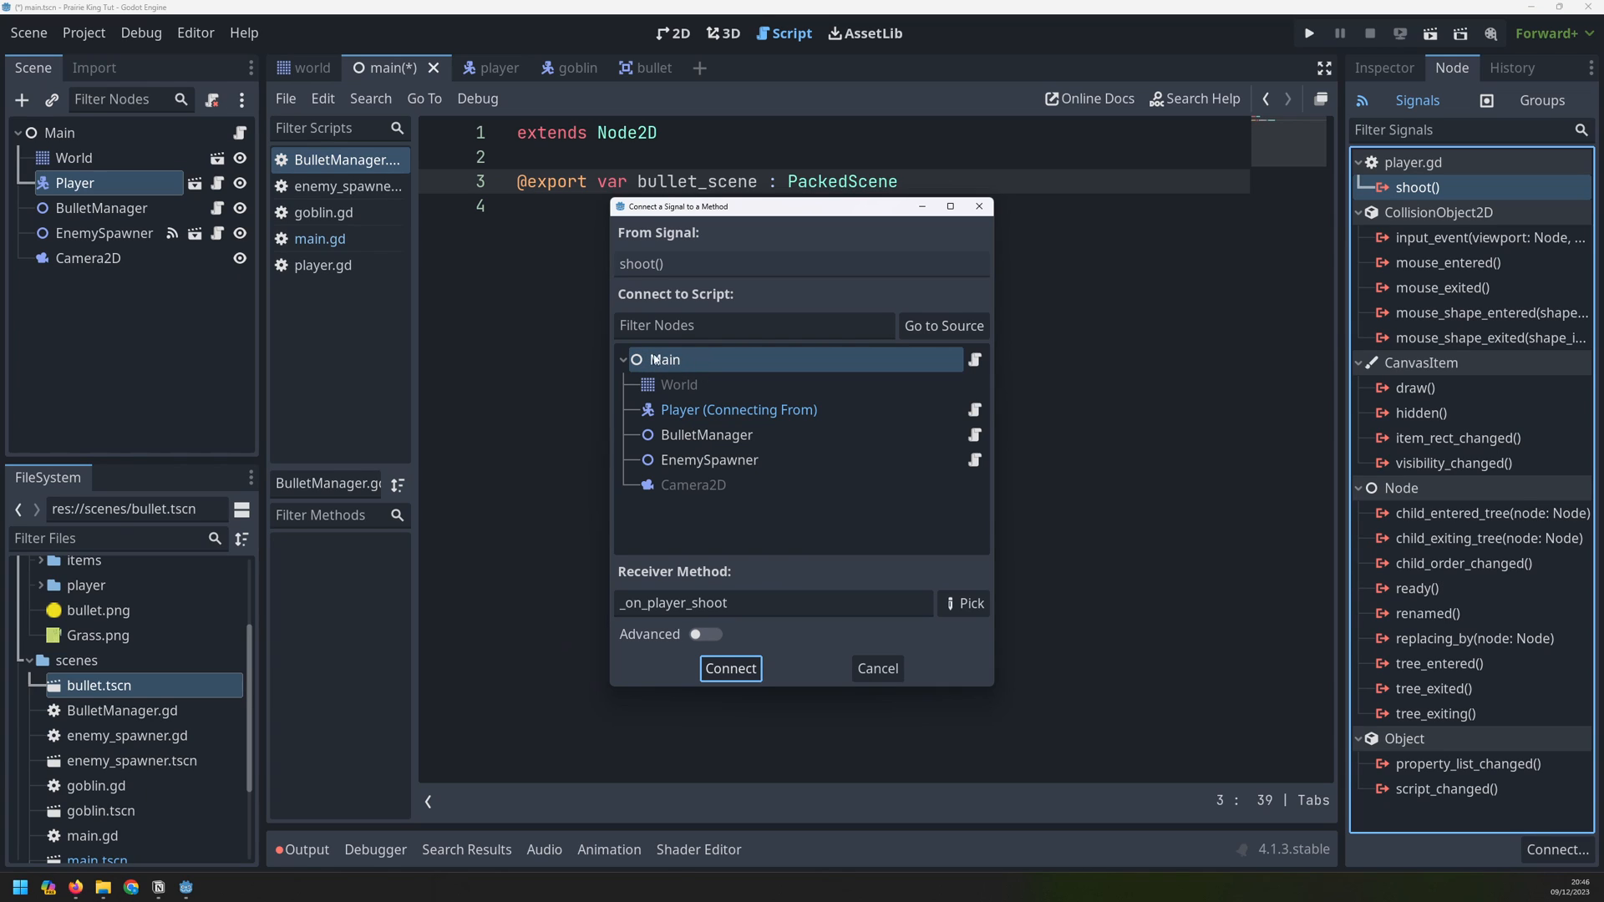
mouse_move(706, 450)
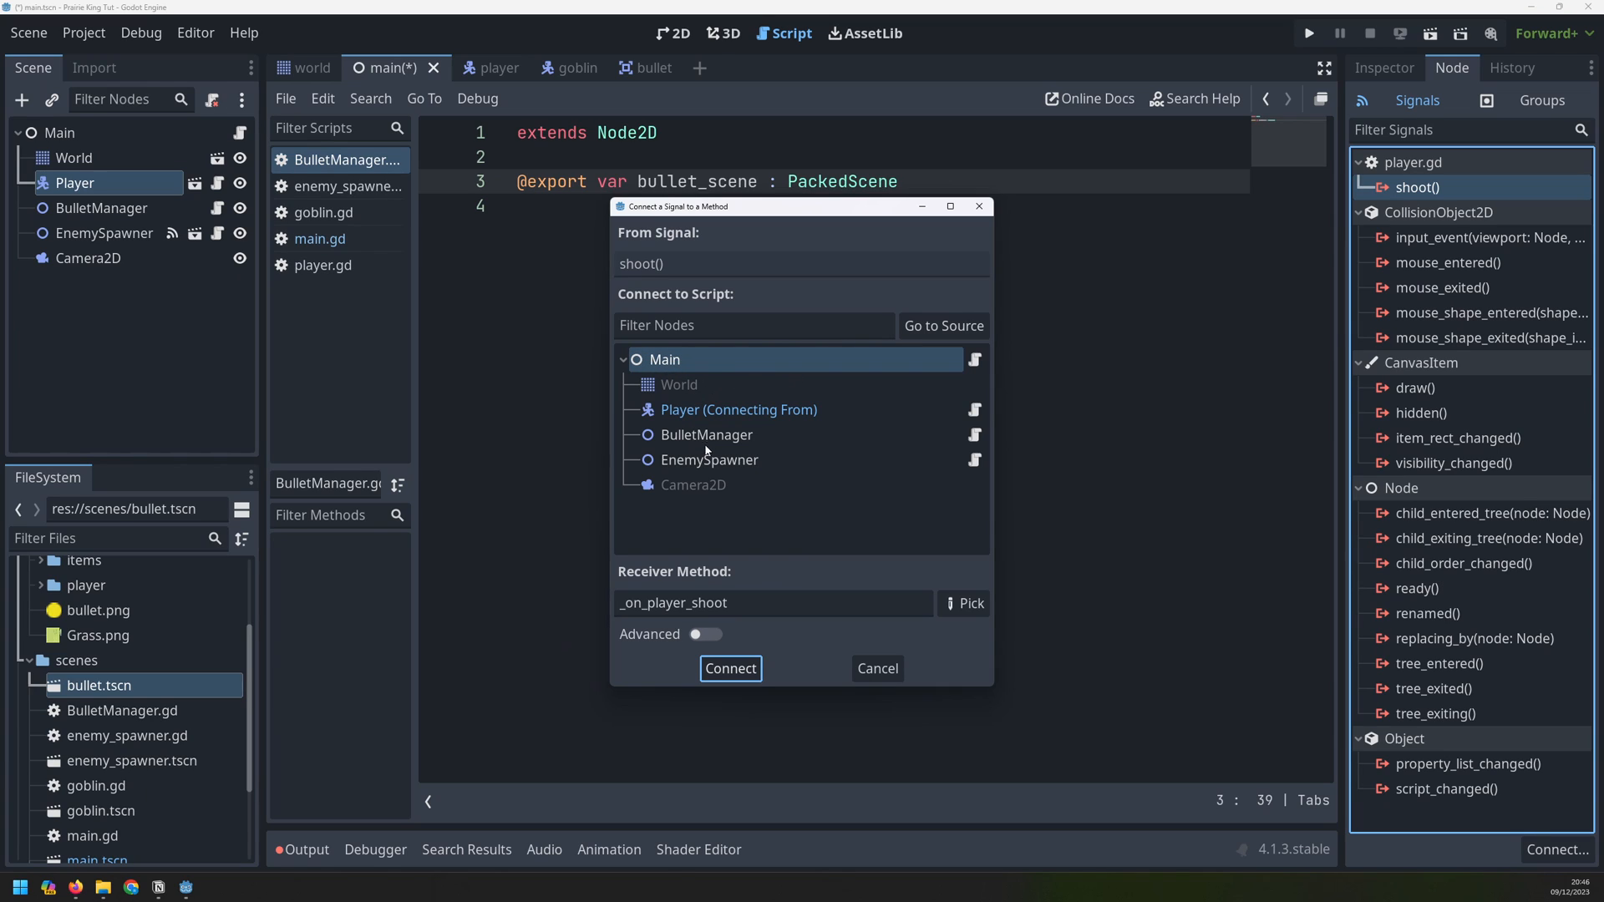
left_click(705, 435)
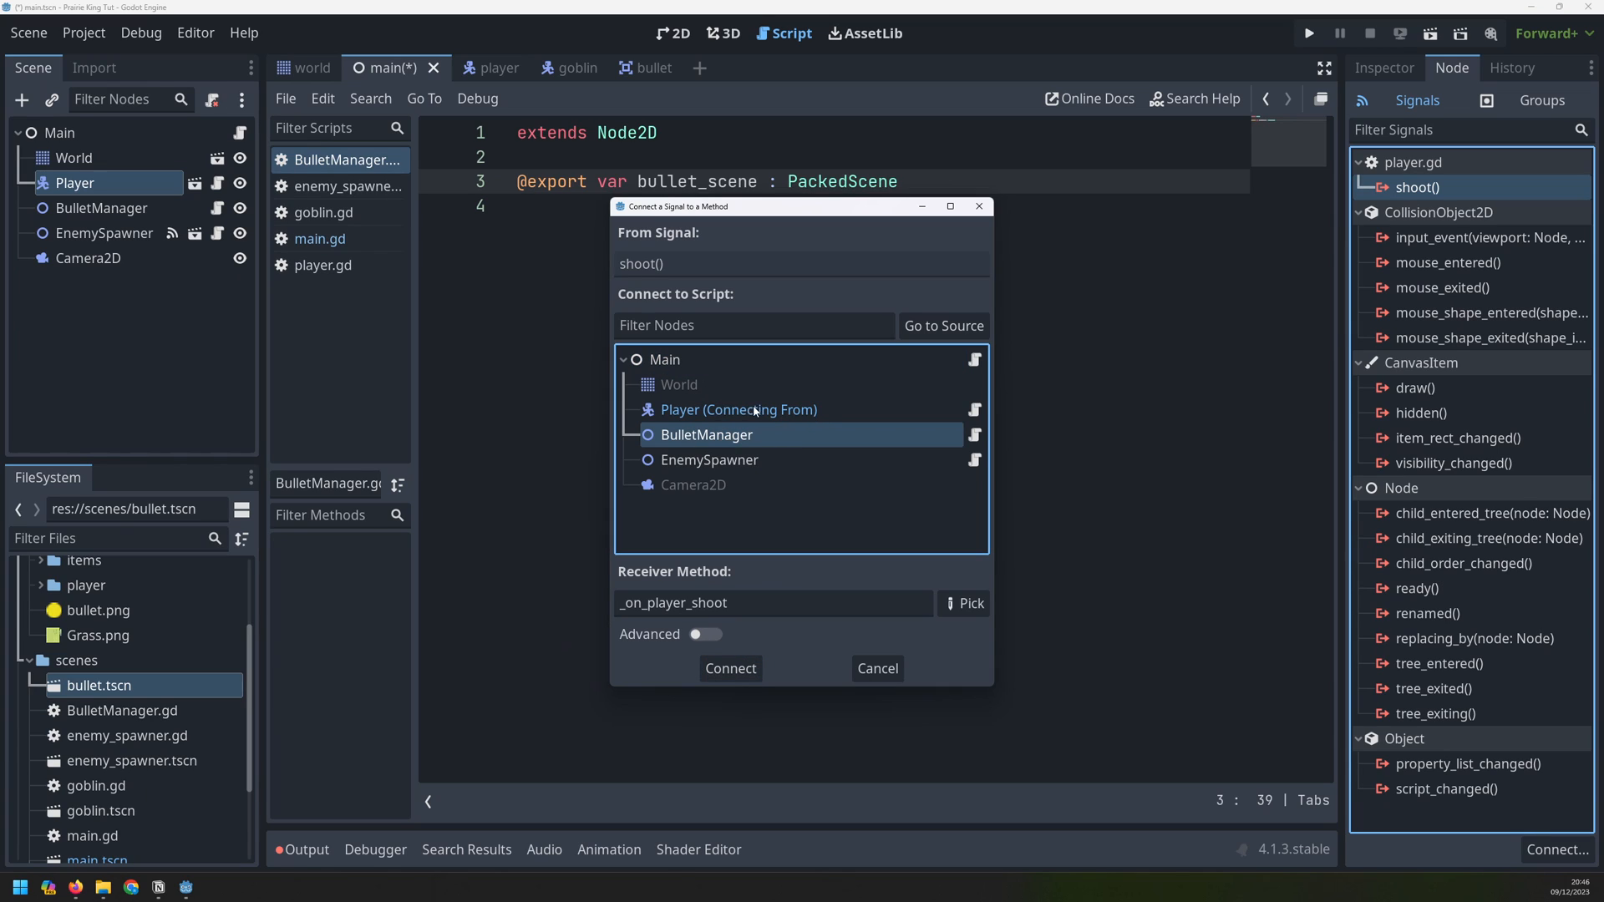
mouse_move(660, 442)
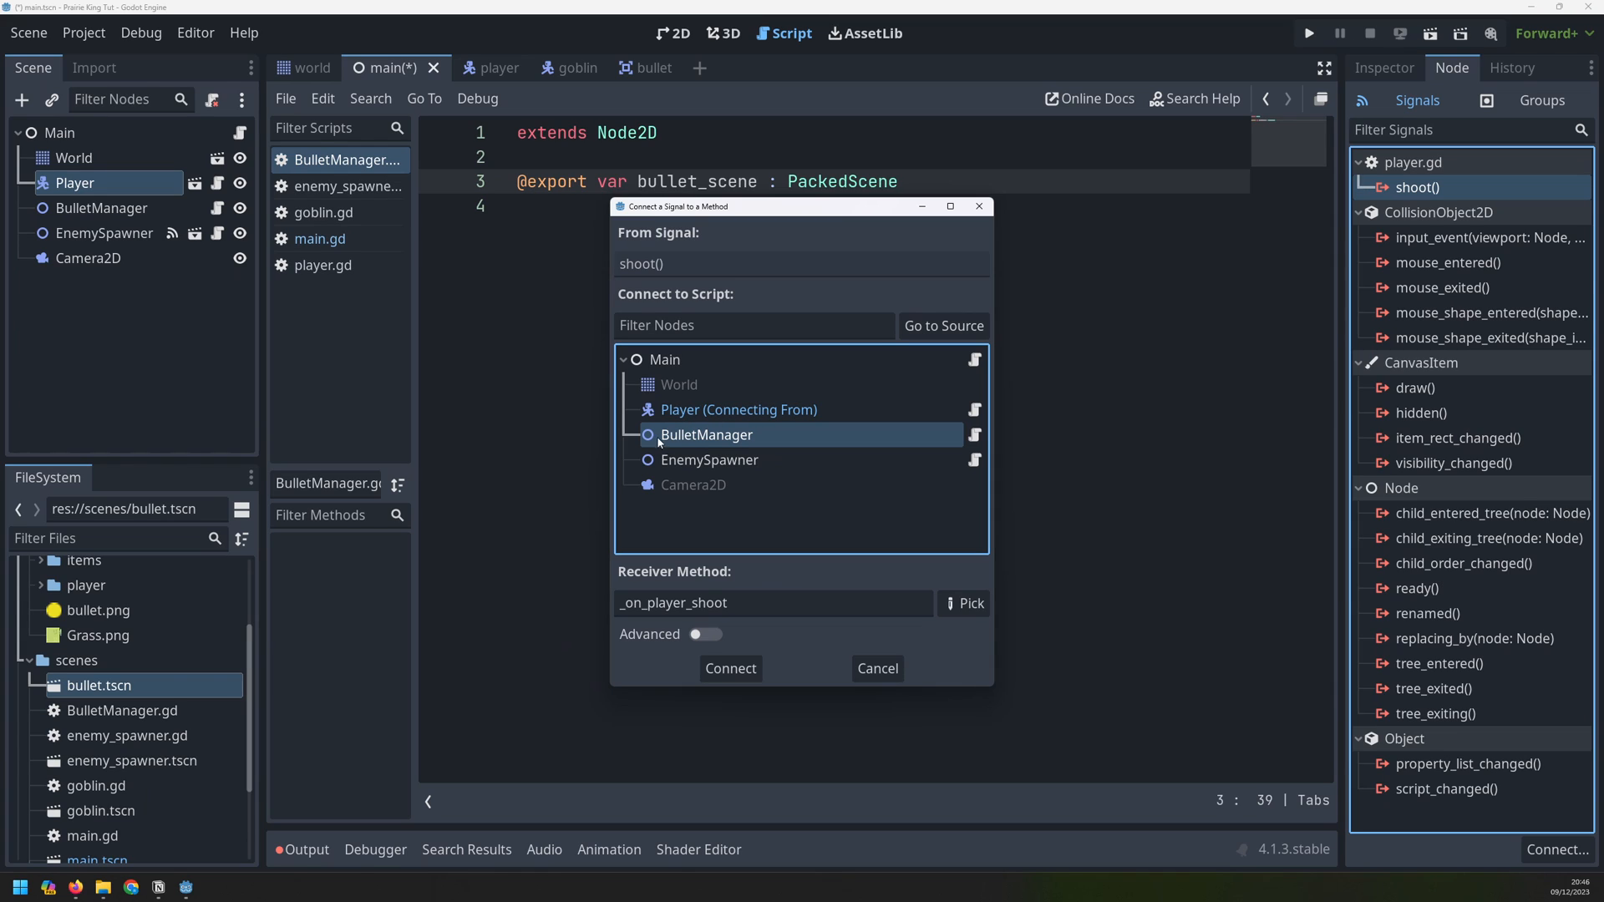
mouse_move(731, 668)
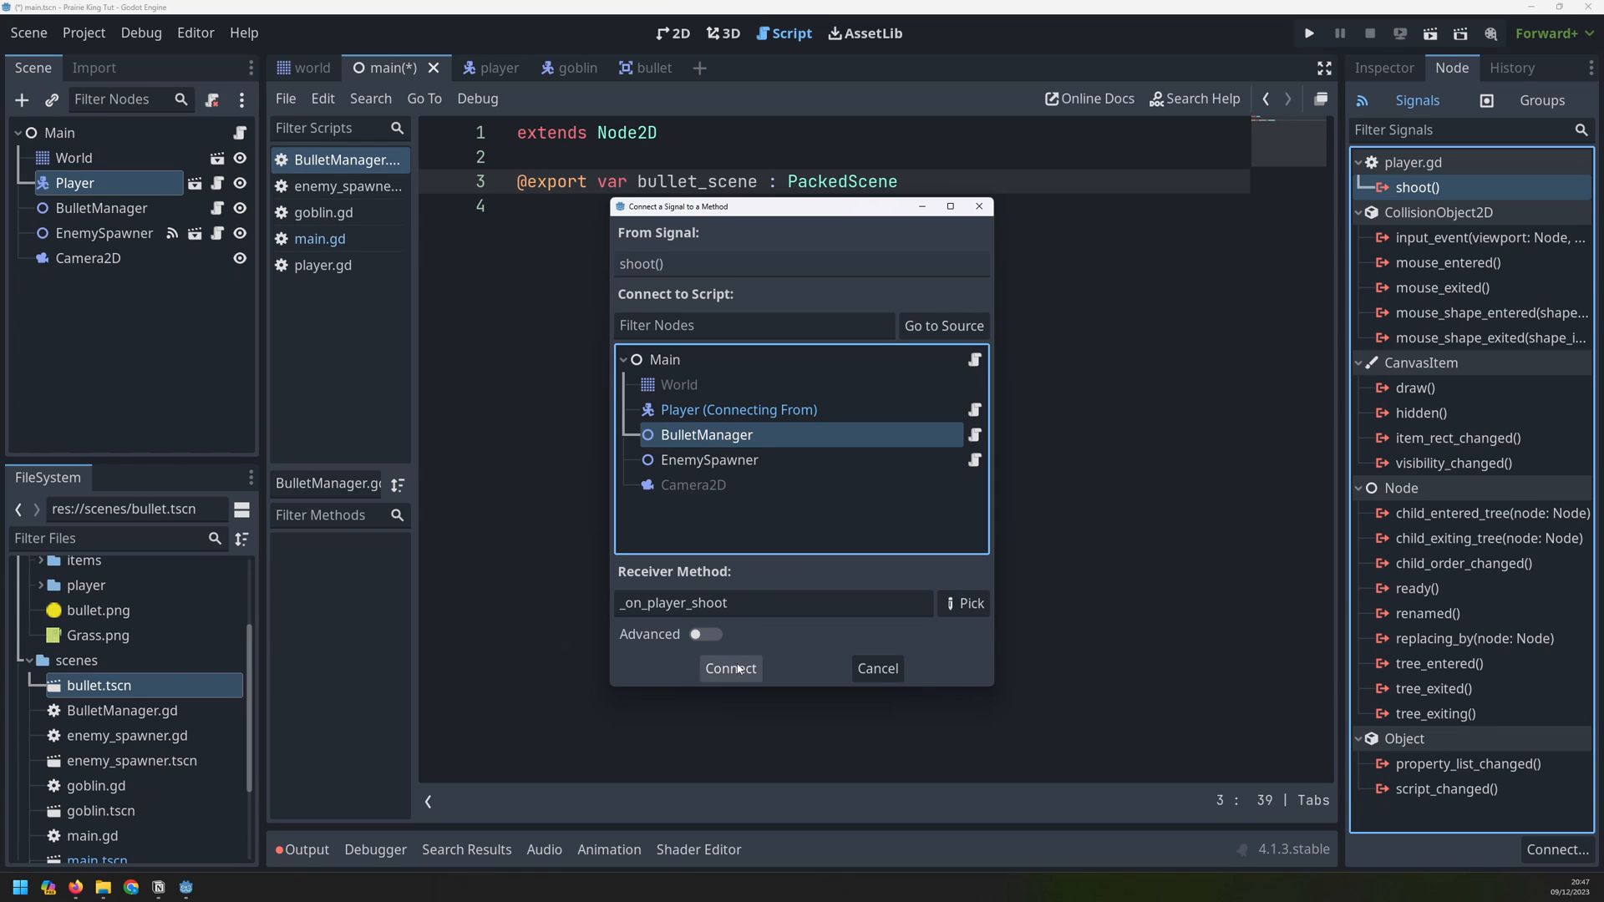
left_click(730, 668)
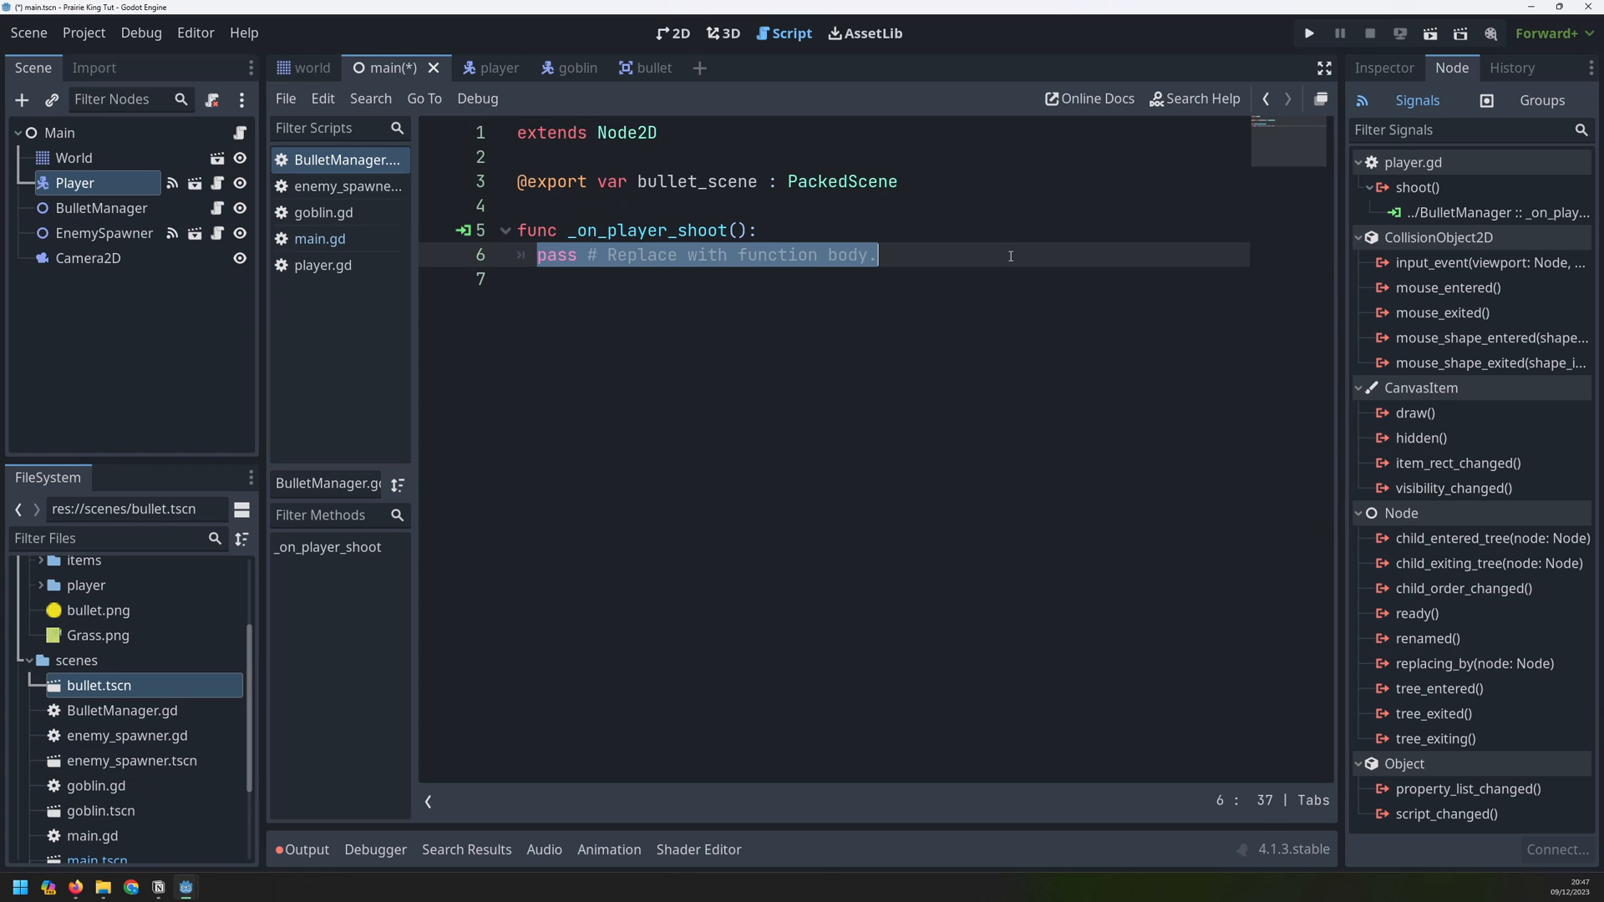
key("Delete")
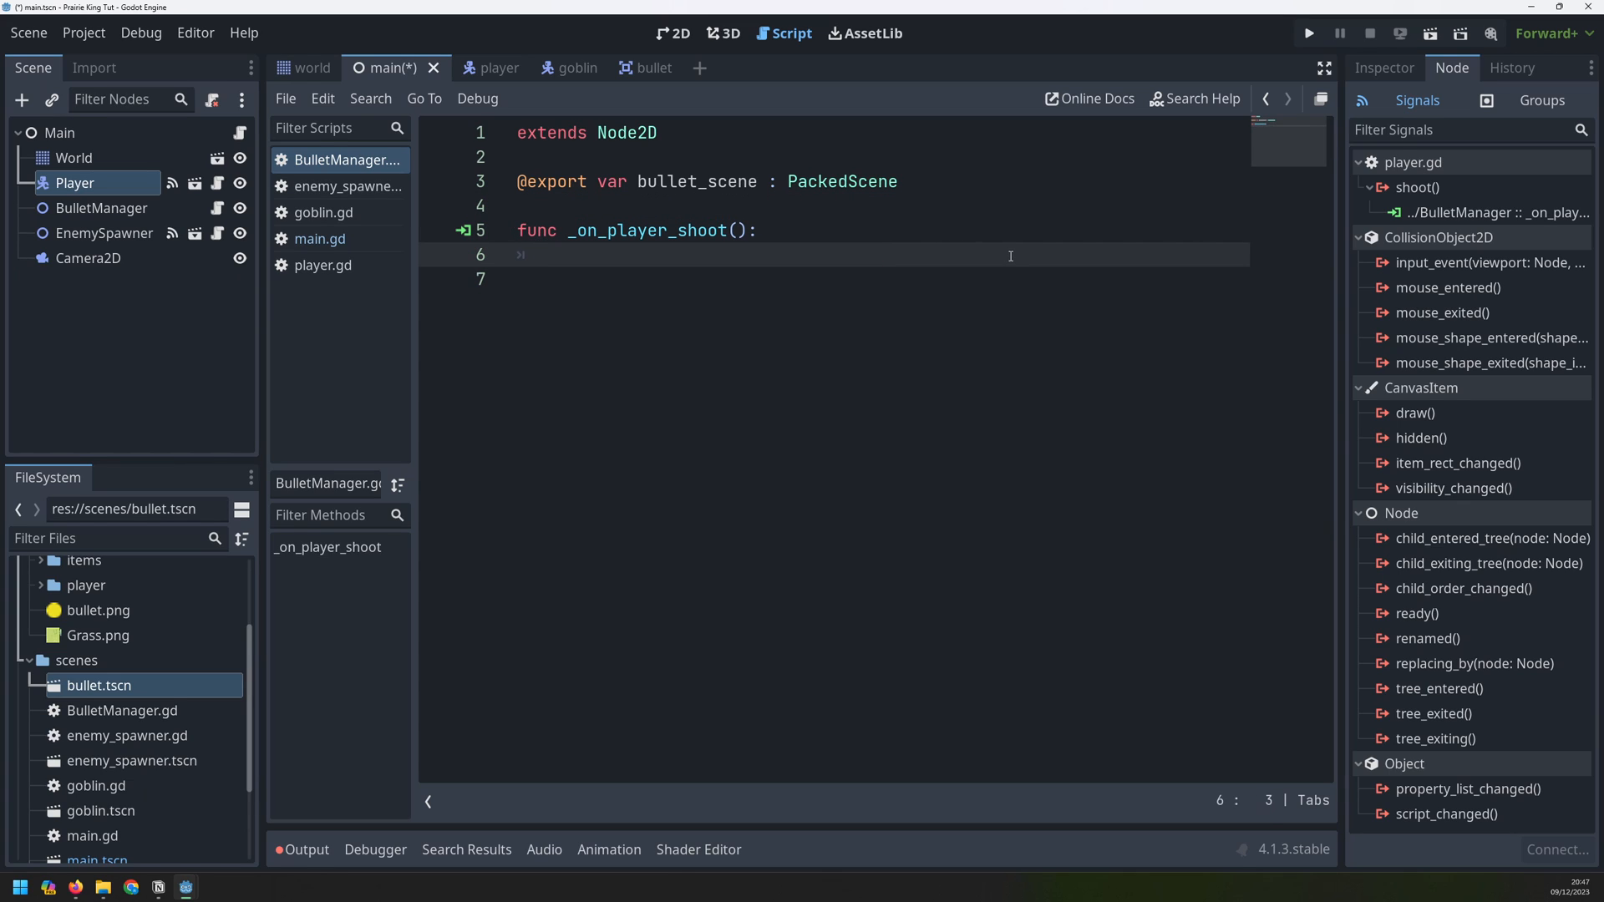
left_click(475, 68)
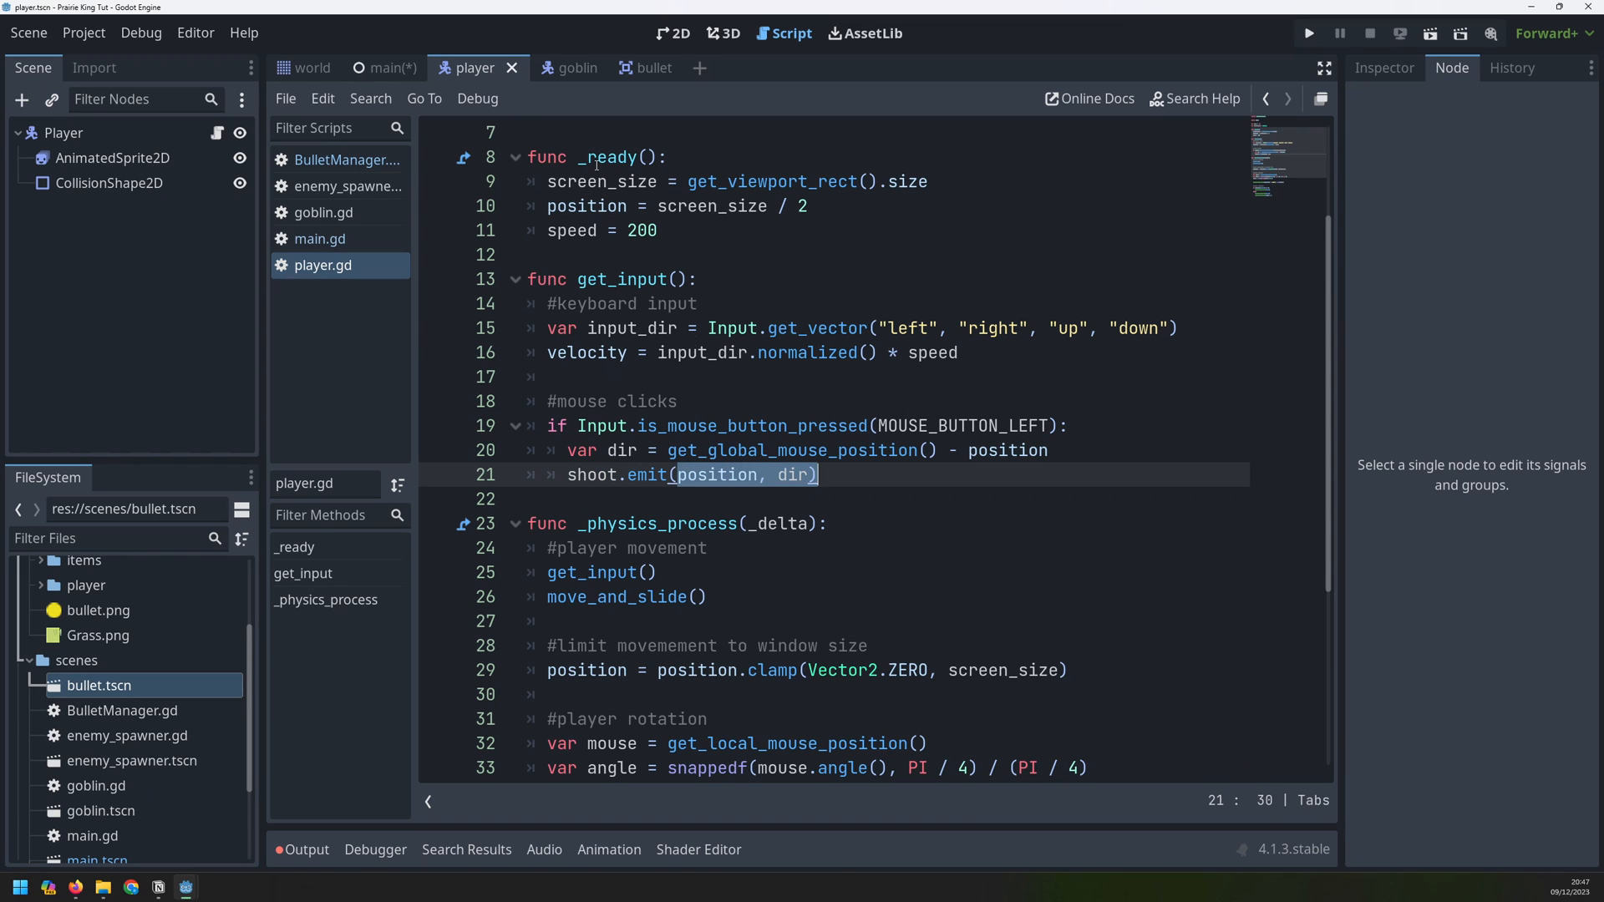
Give _on_player_shoot pos and dir parameters, instantiate bullet_scene and add_child(bullet)
left_click(386, 67)
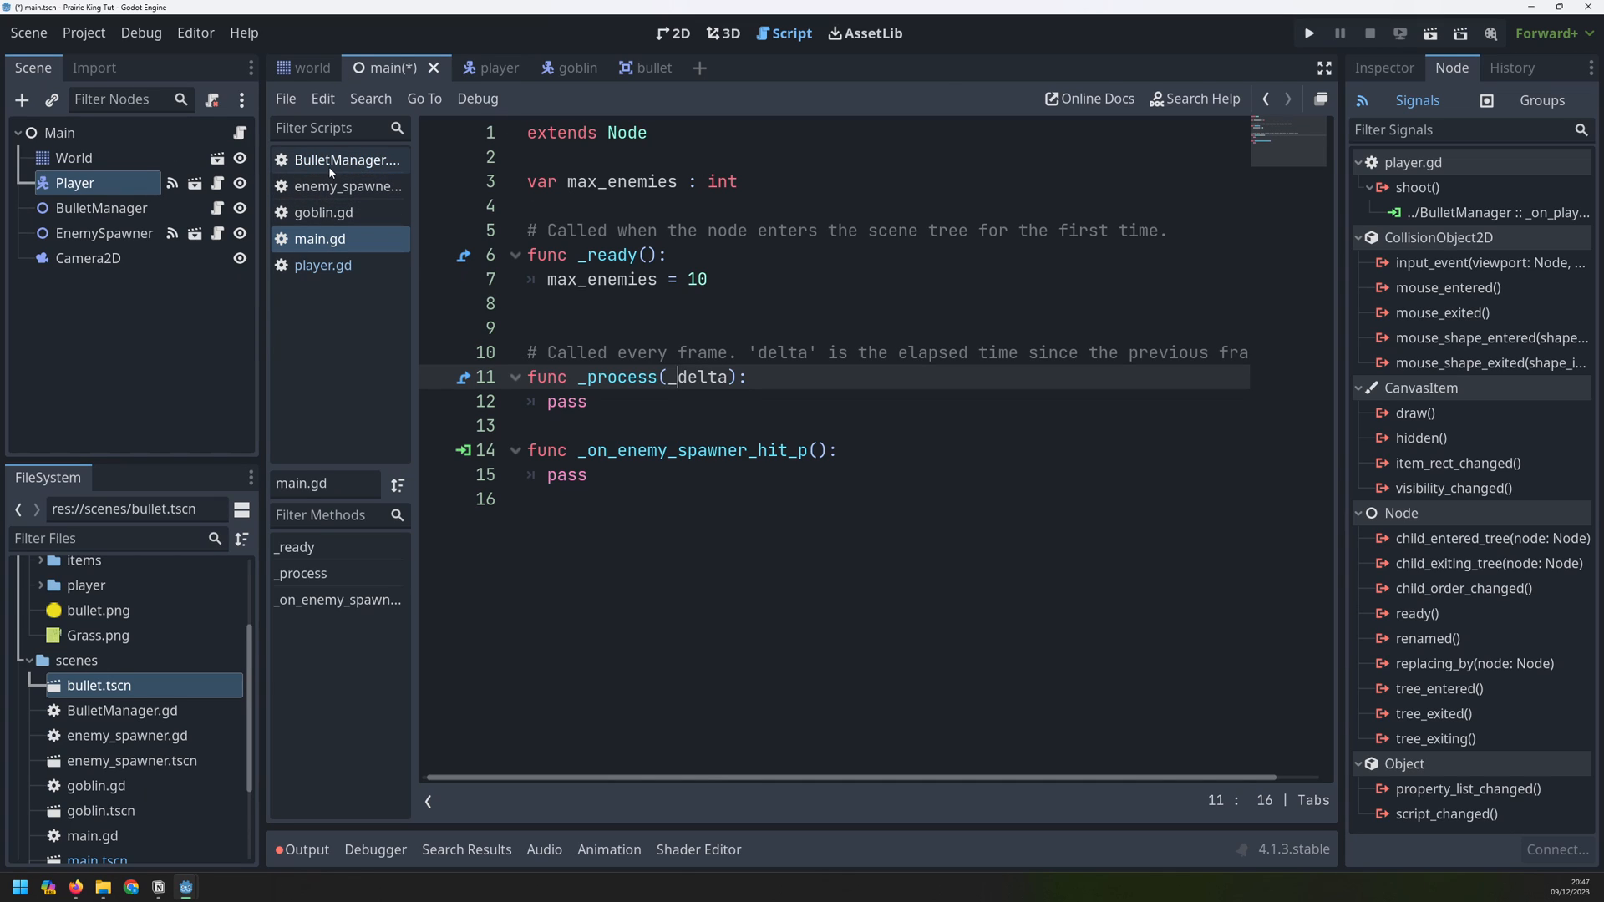
left_click(347, 160)
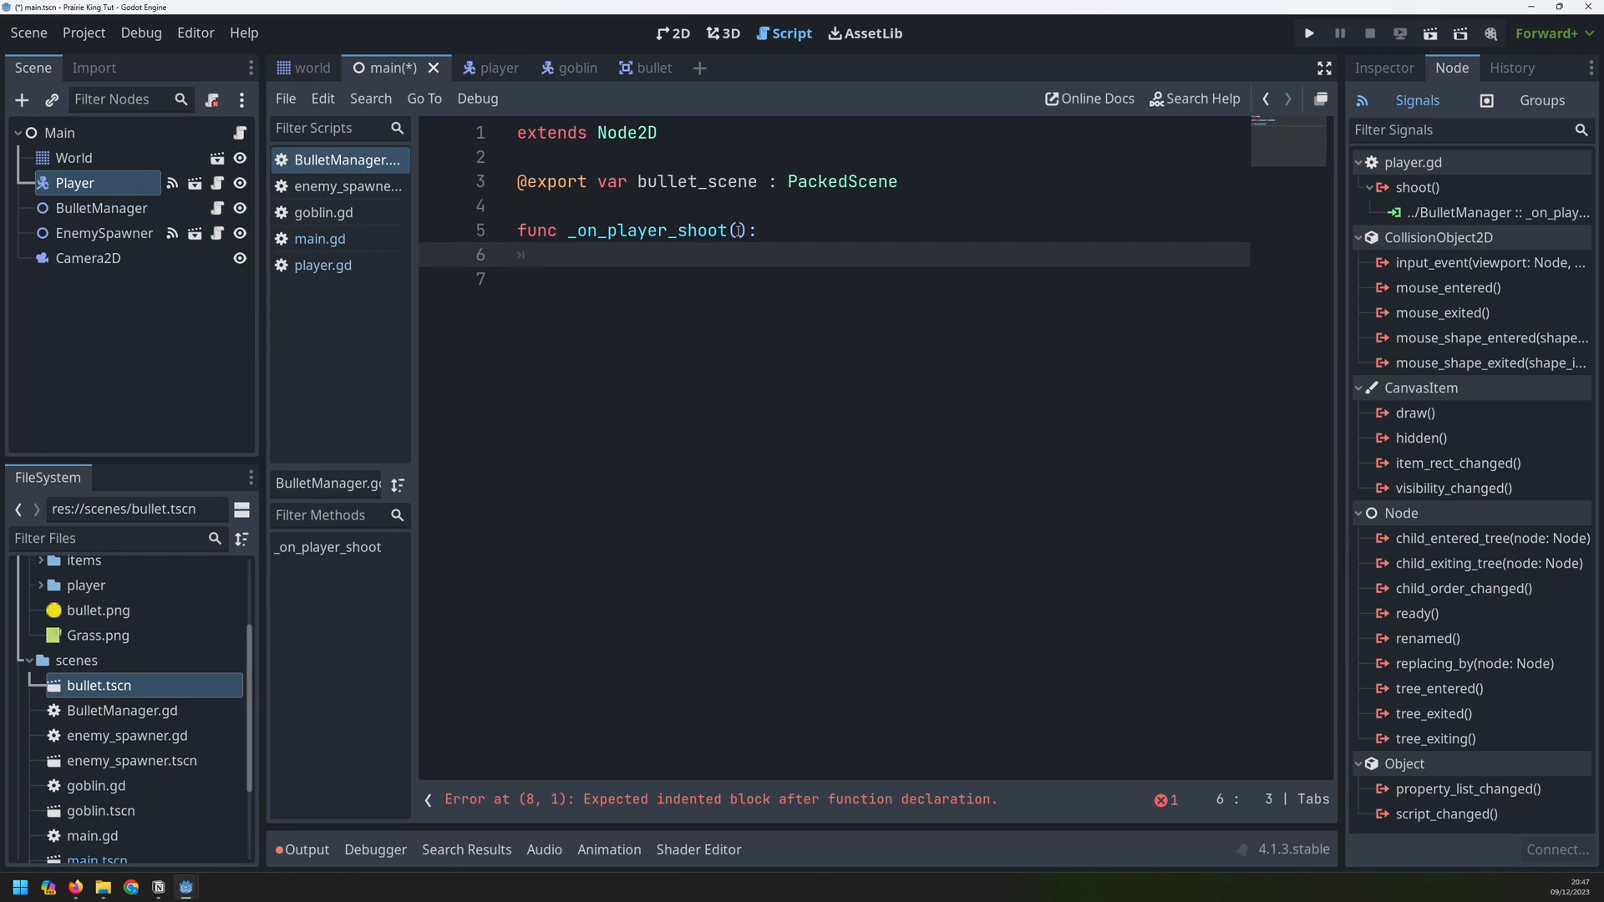
left_click(737, 231)
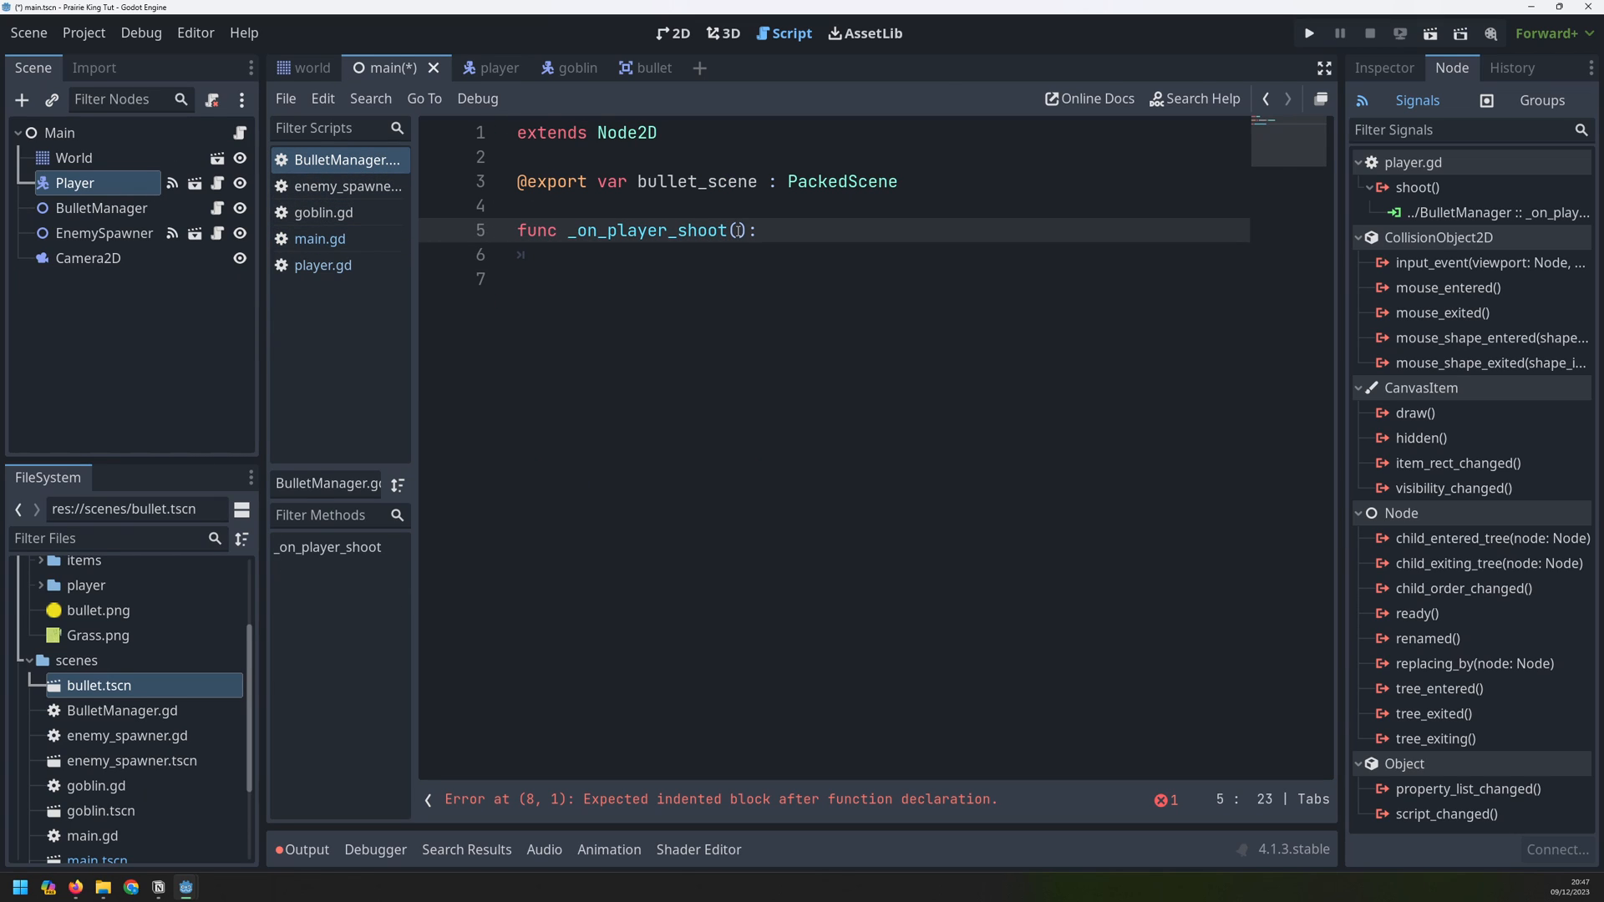
type("pos,")
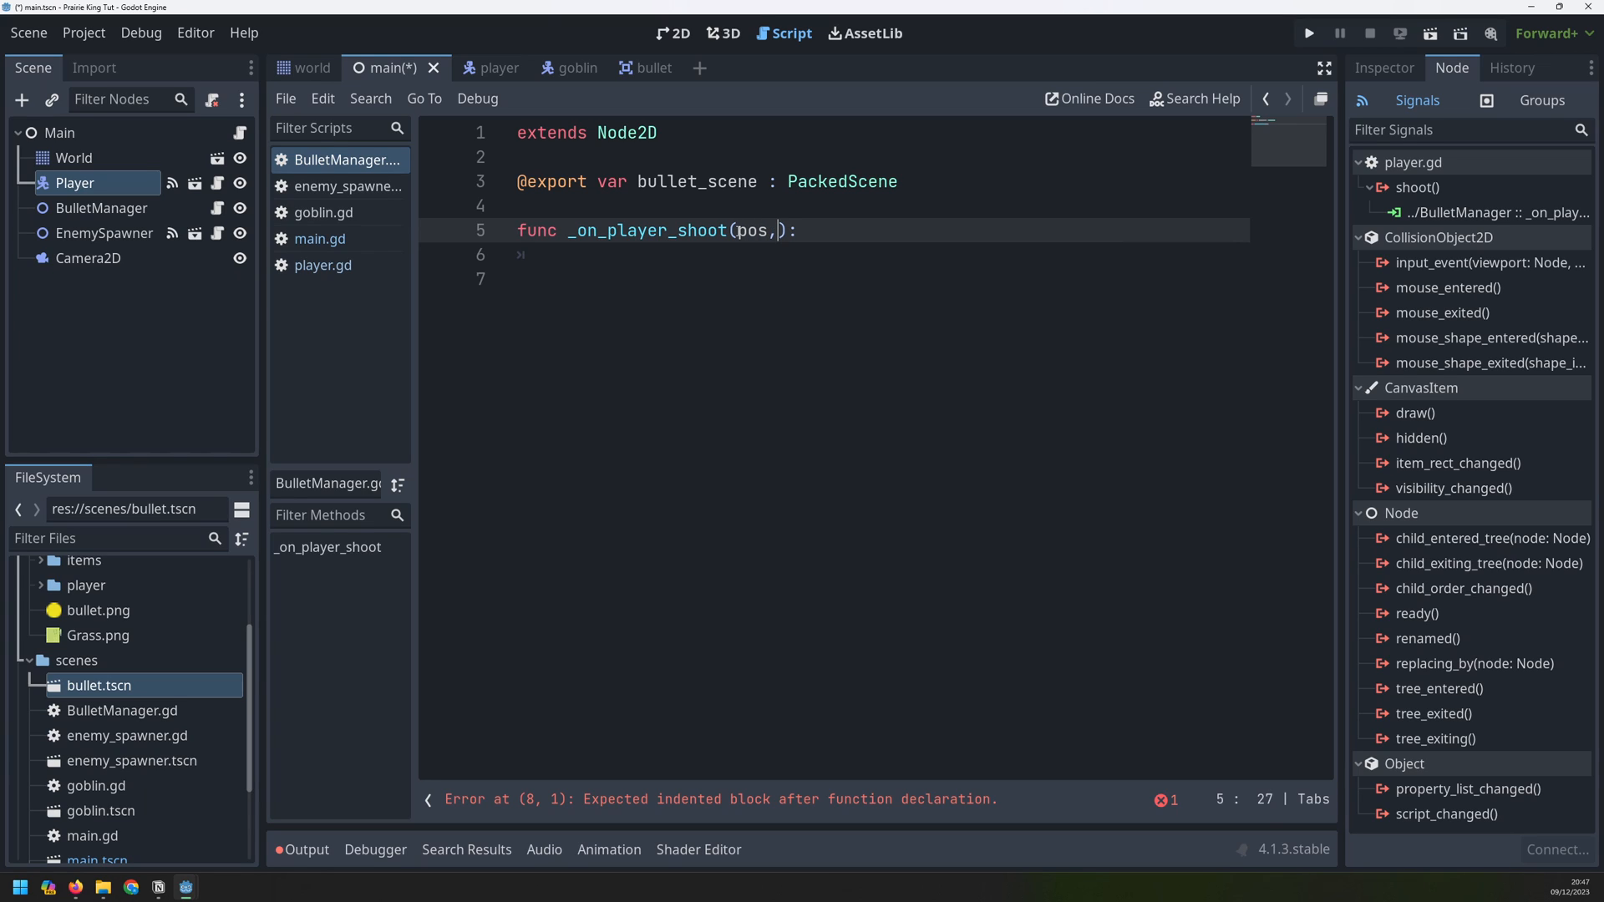
type("dir")
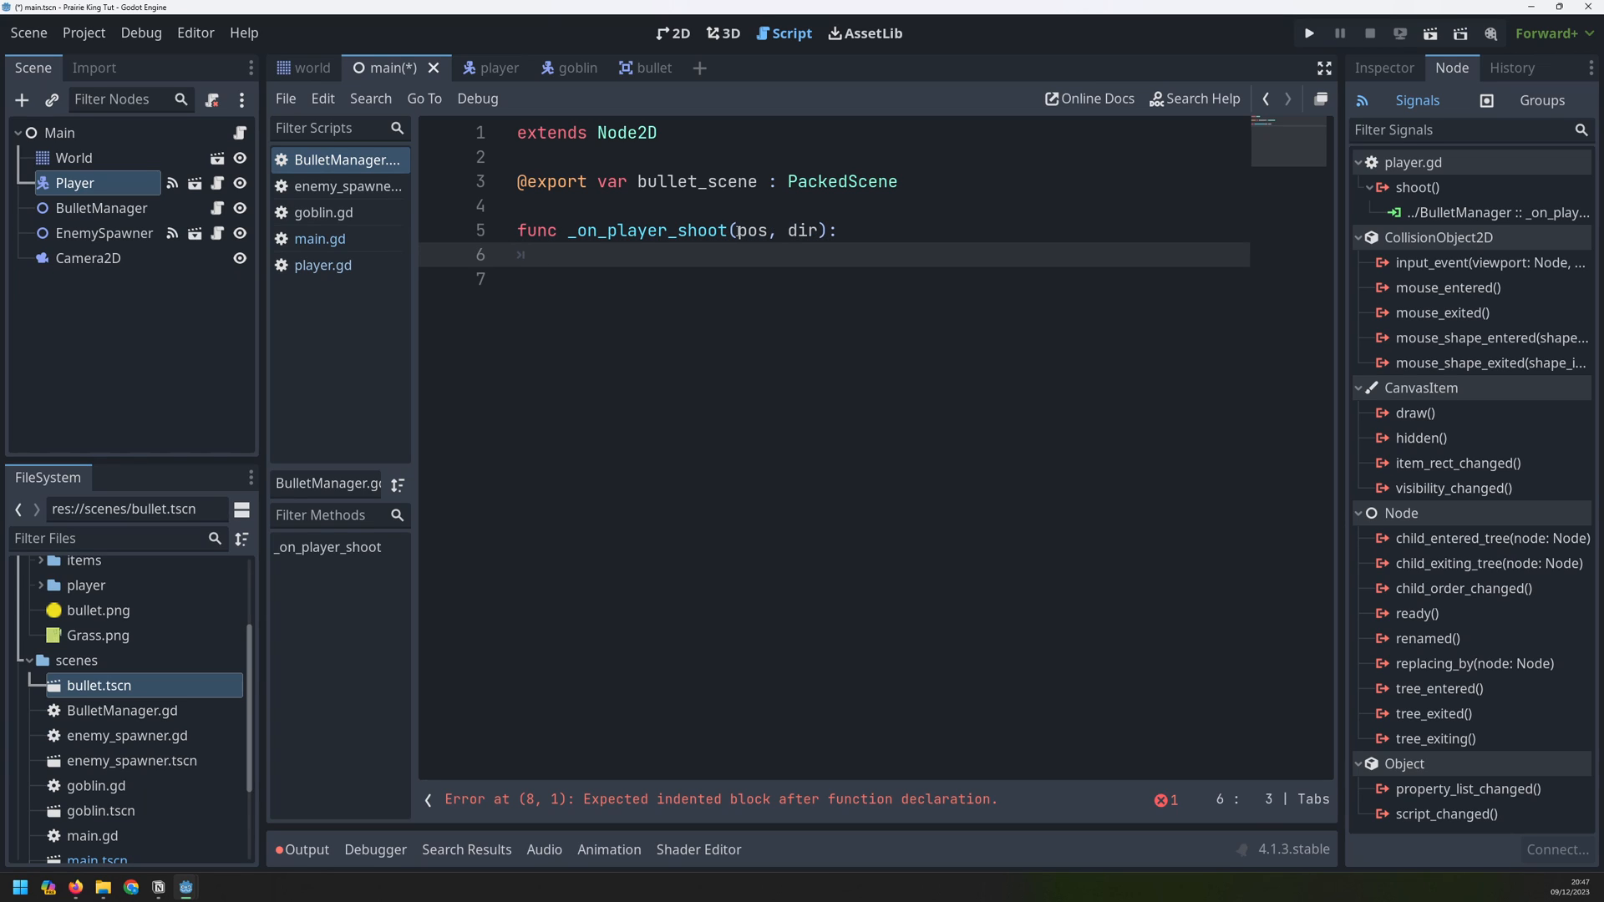
type("var bullet")
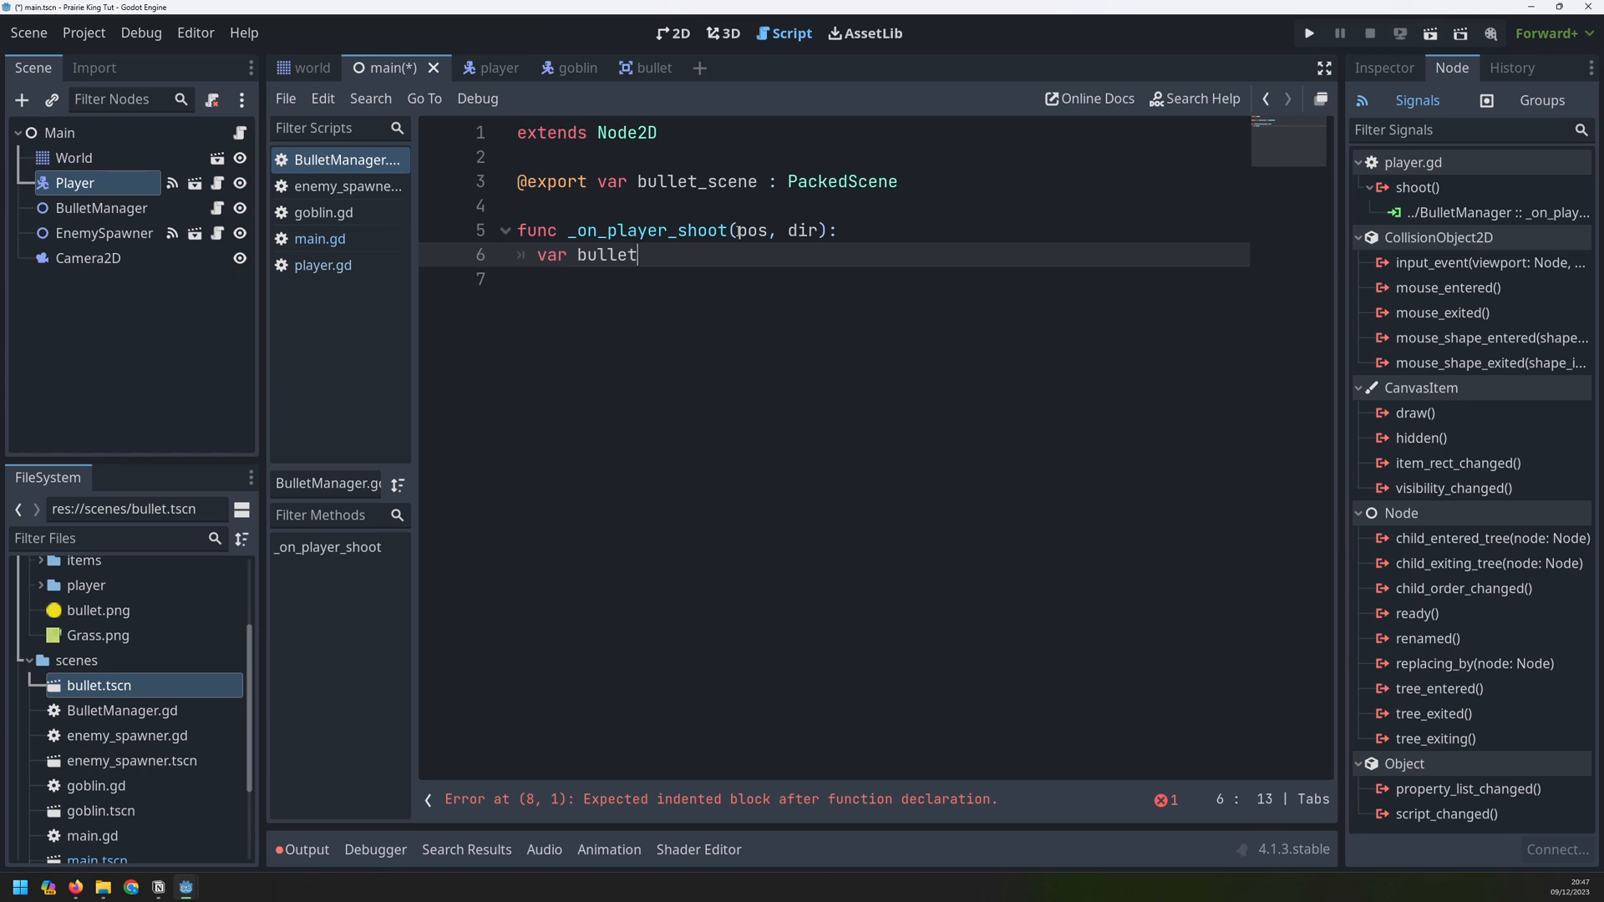
type("= bullet_scene")
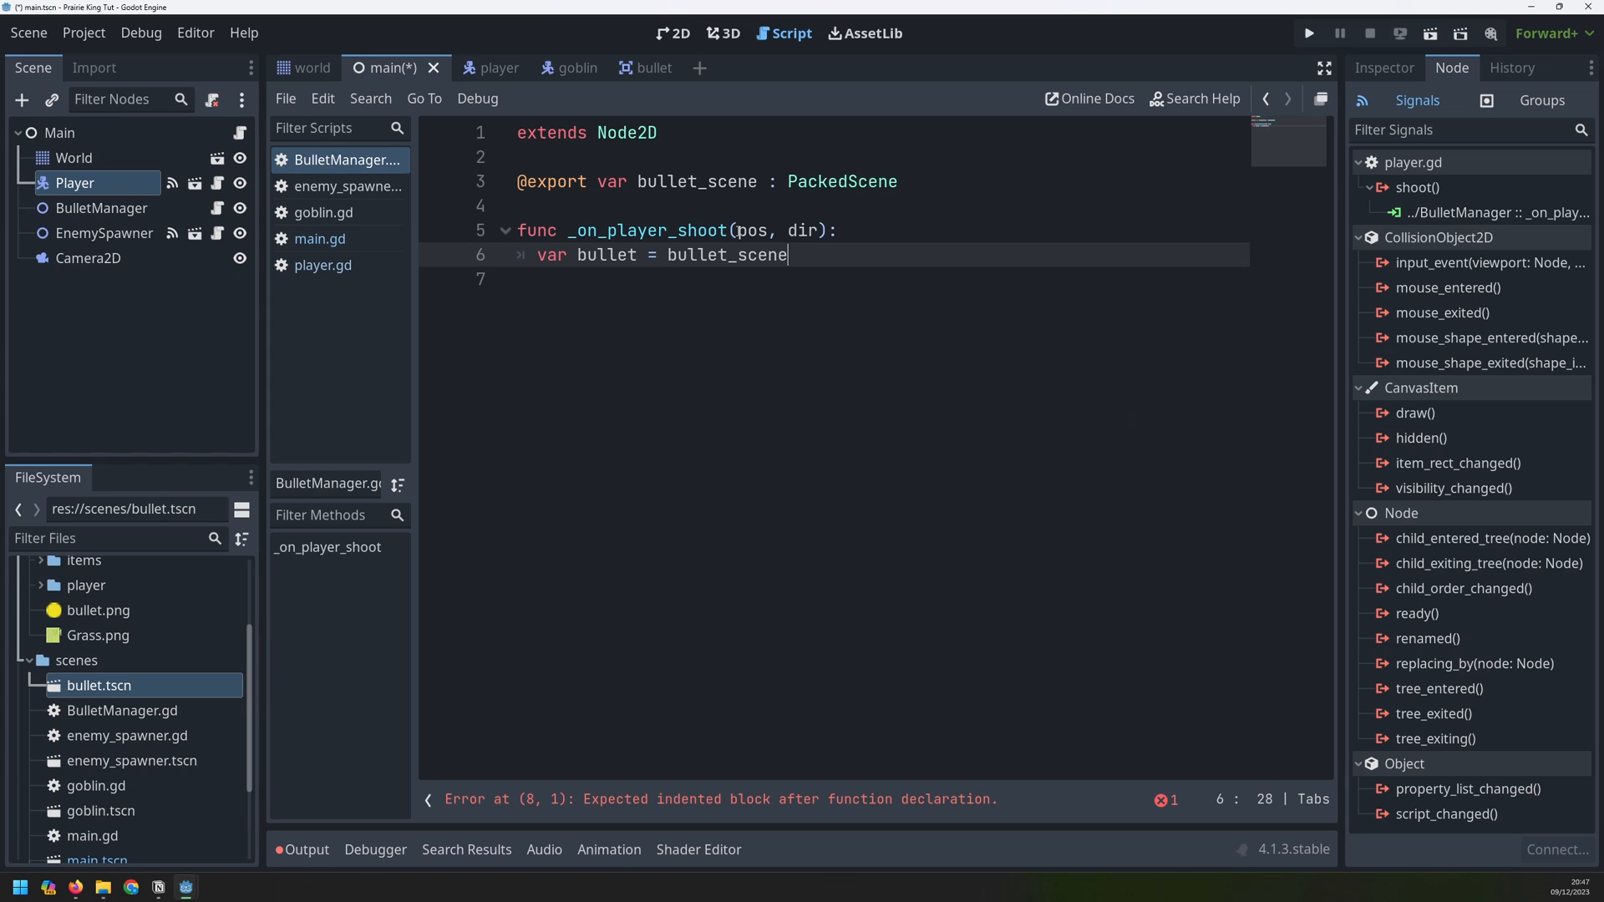
type(".instantiate()")
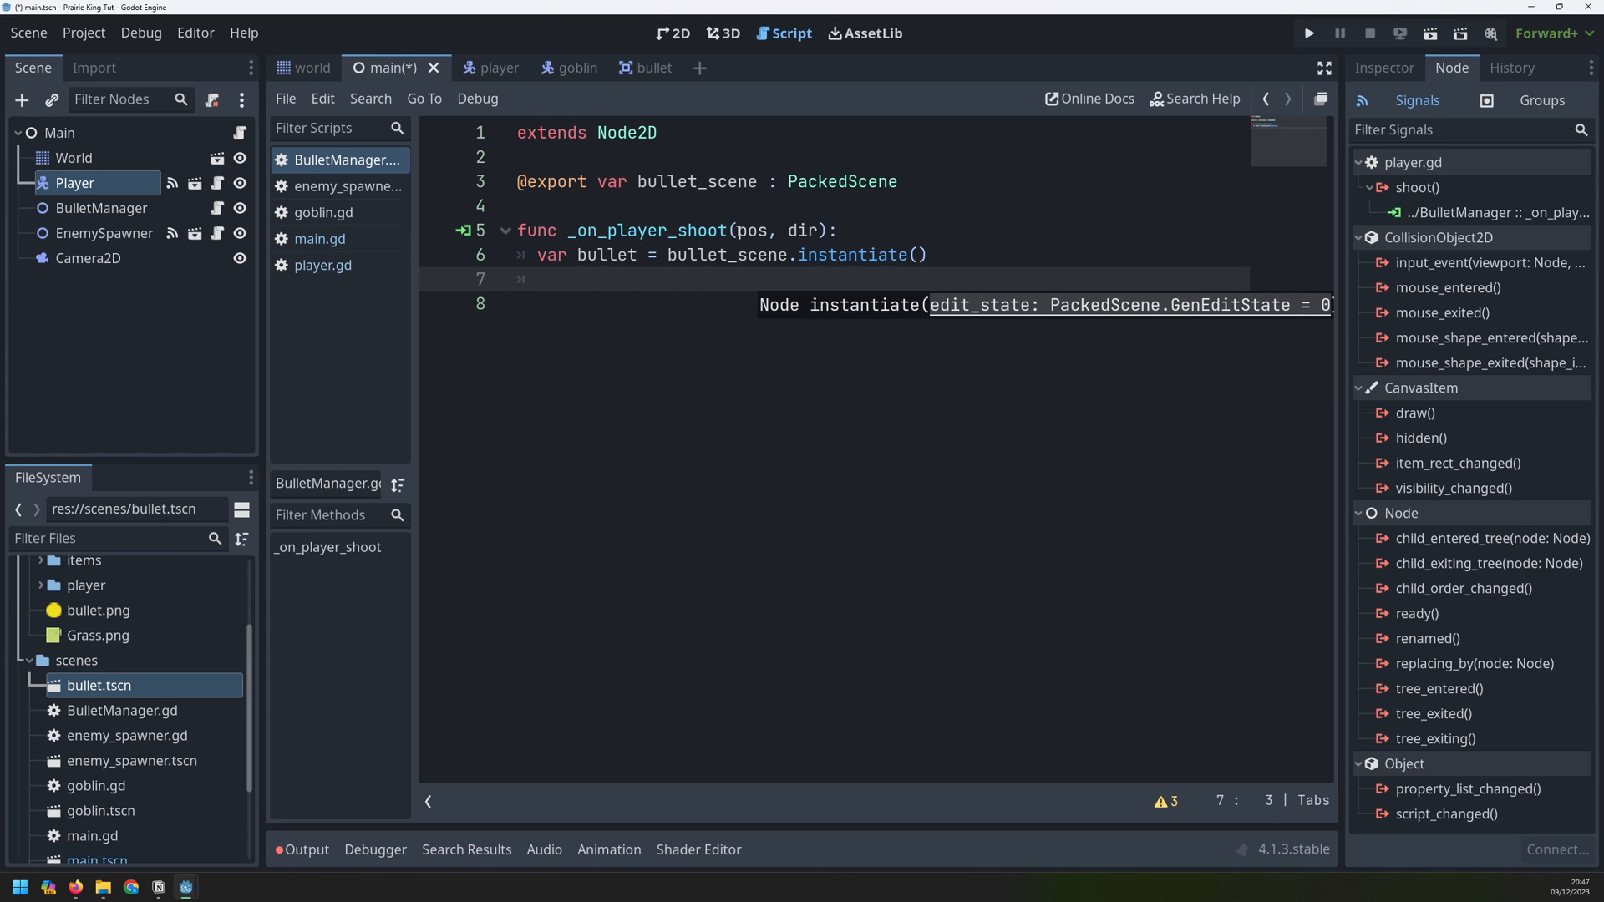
type("add_child(")
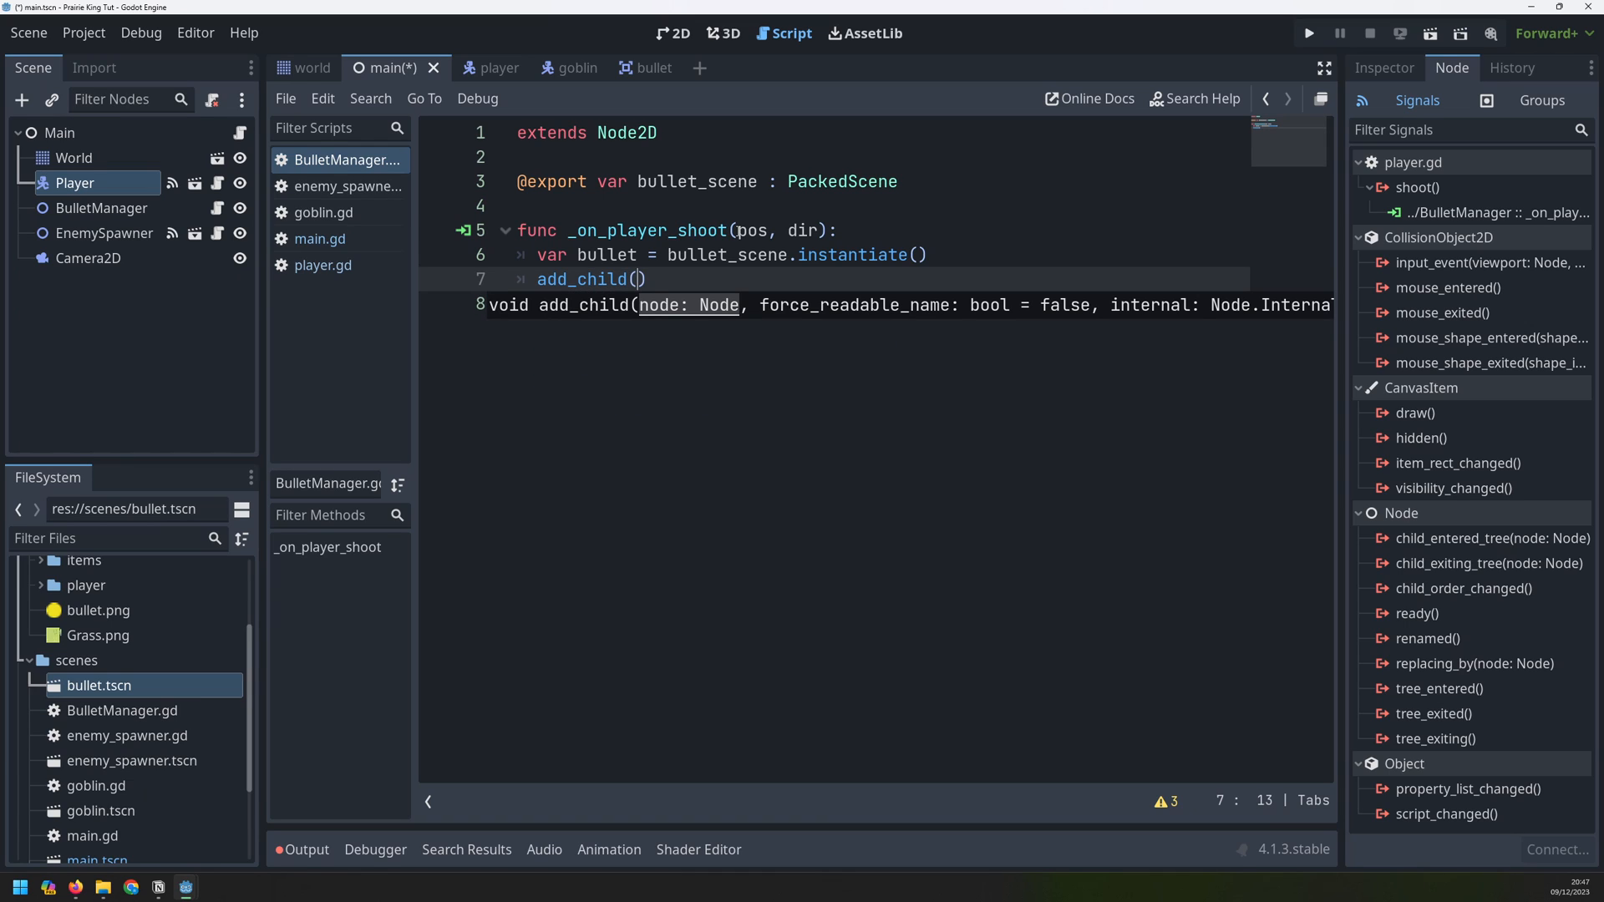
type("bullet")
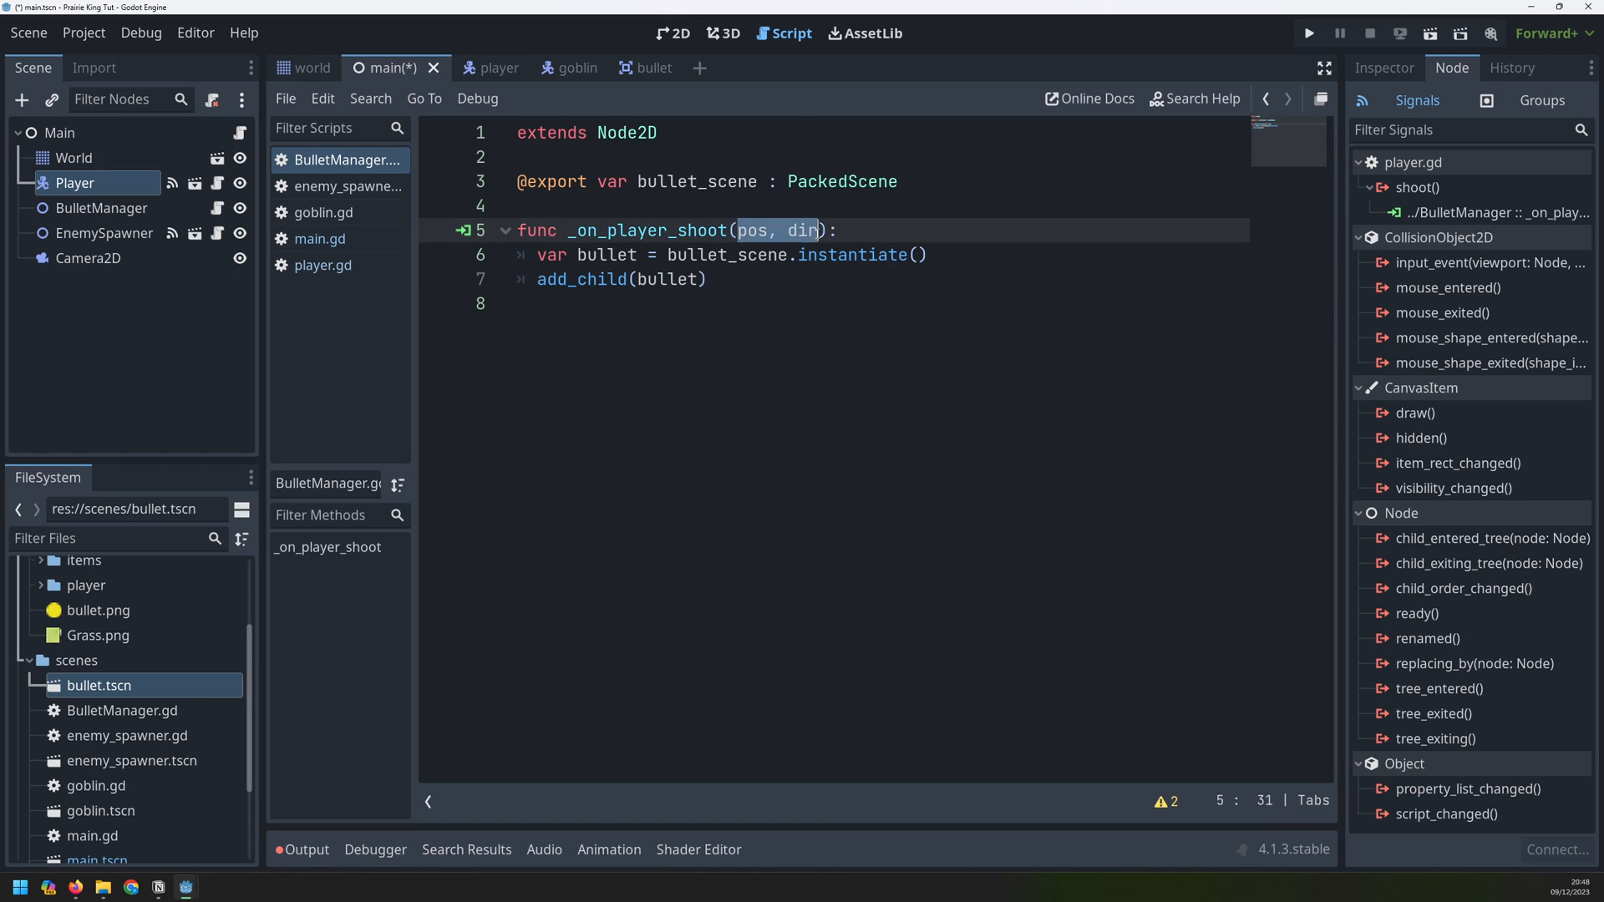
Set bullet.position to pos and direction to dir.normalized(), and add it to 'bullets'
left_click(744, 279)
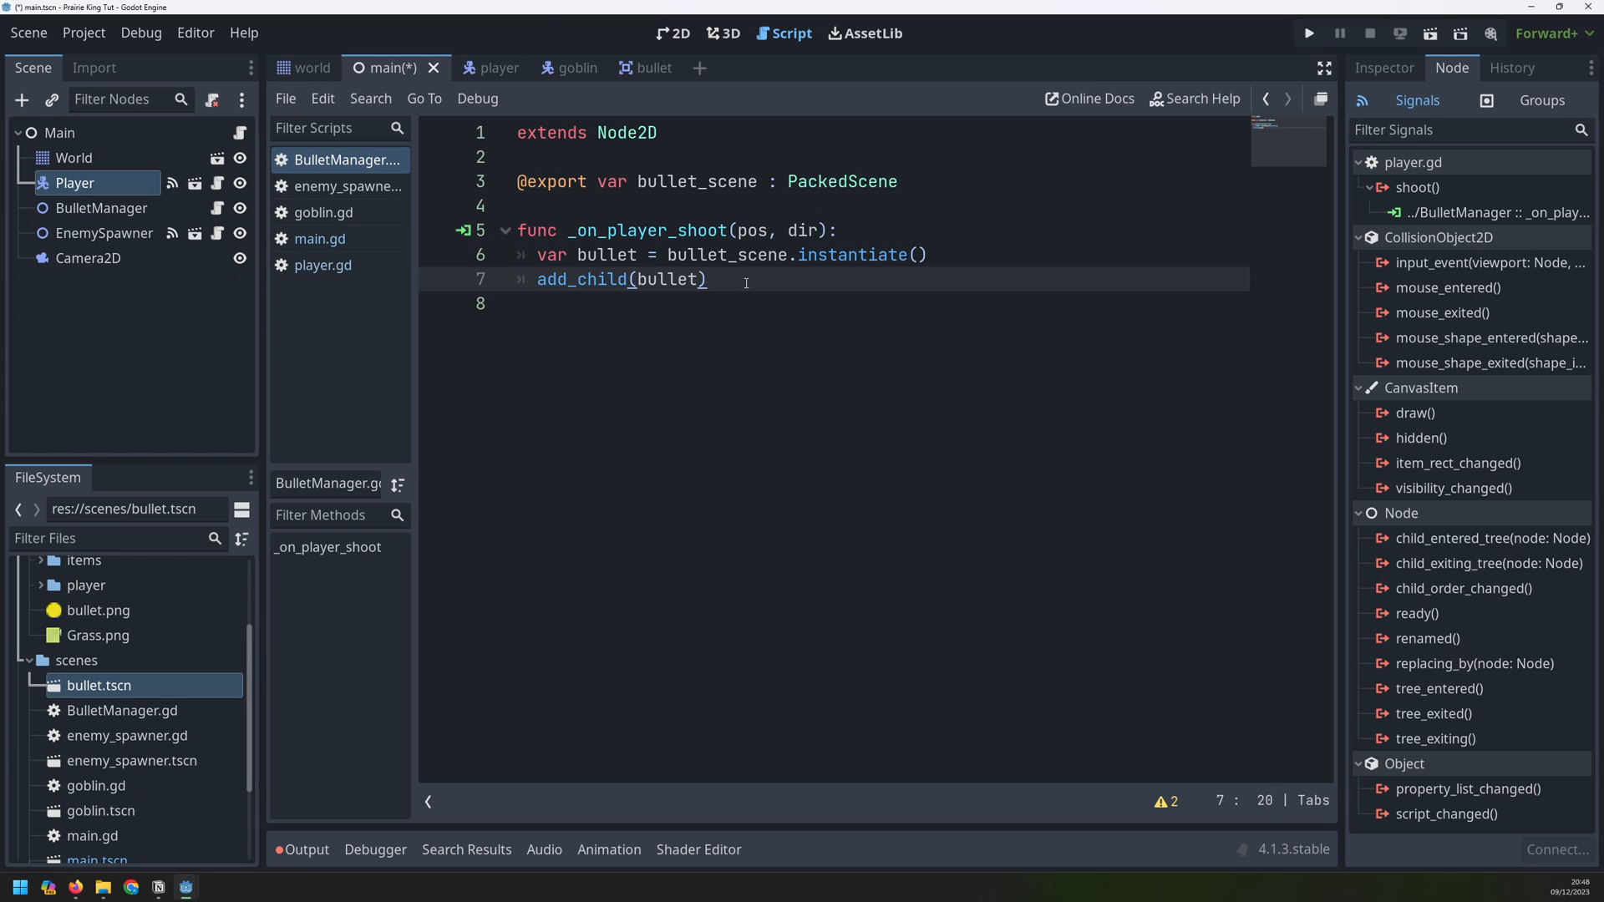
type("bullet.position = pos")
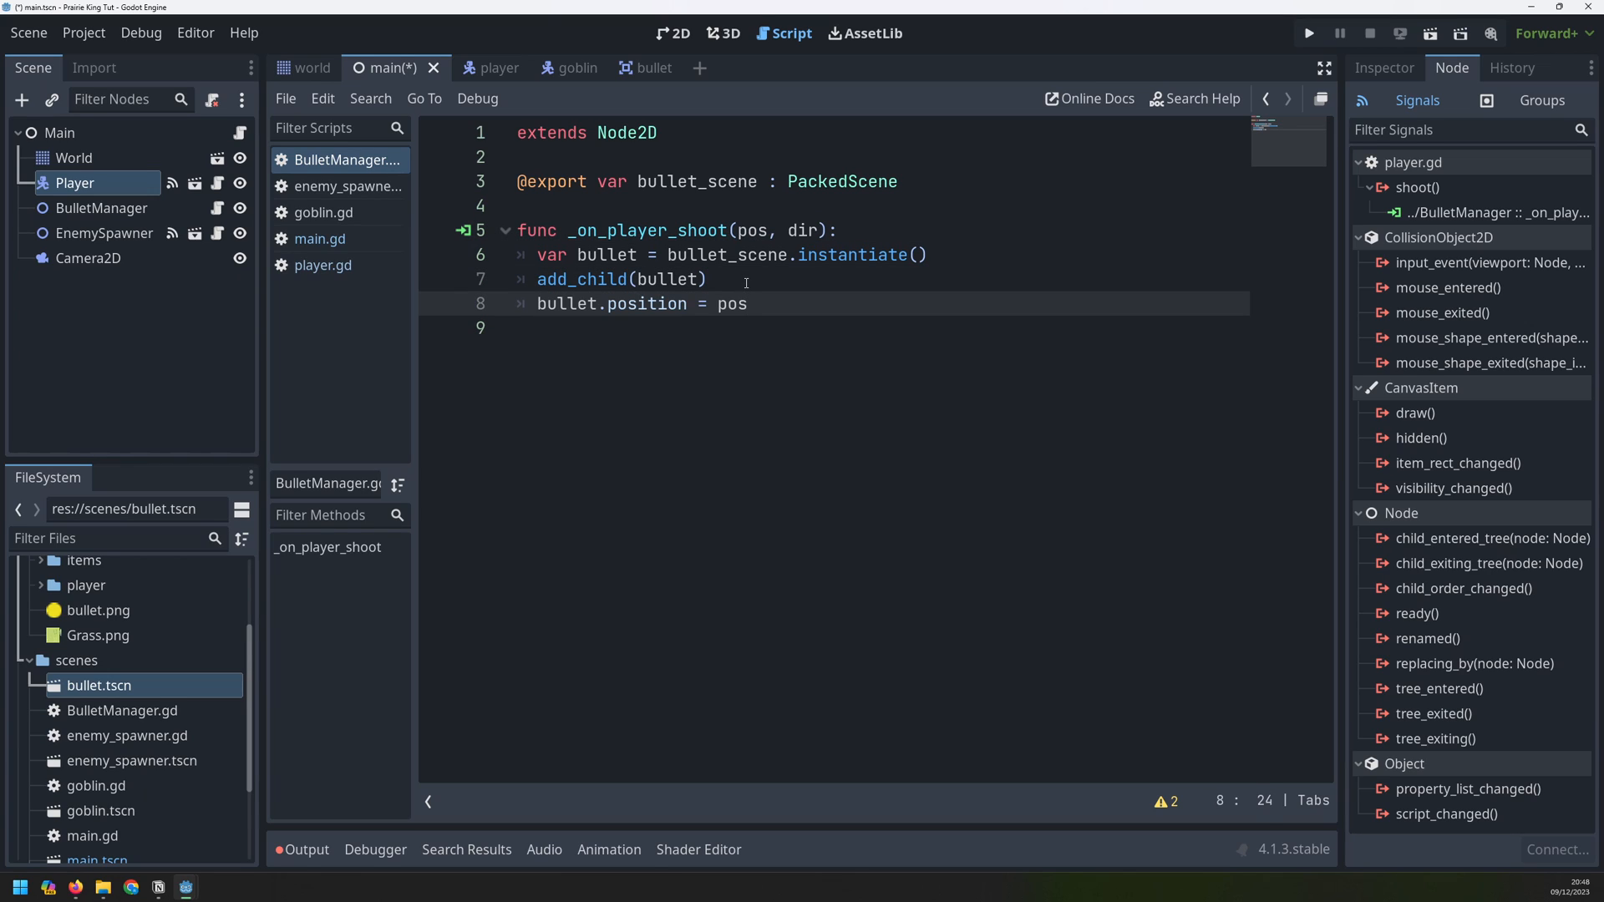
key("Return")
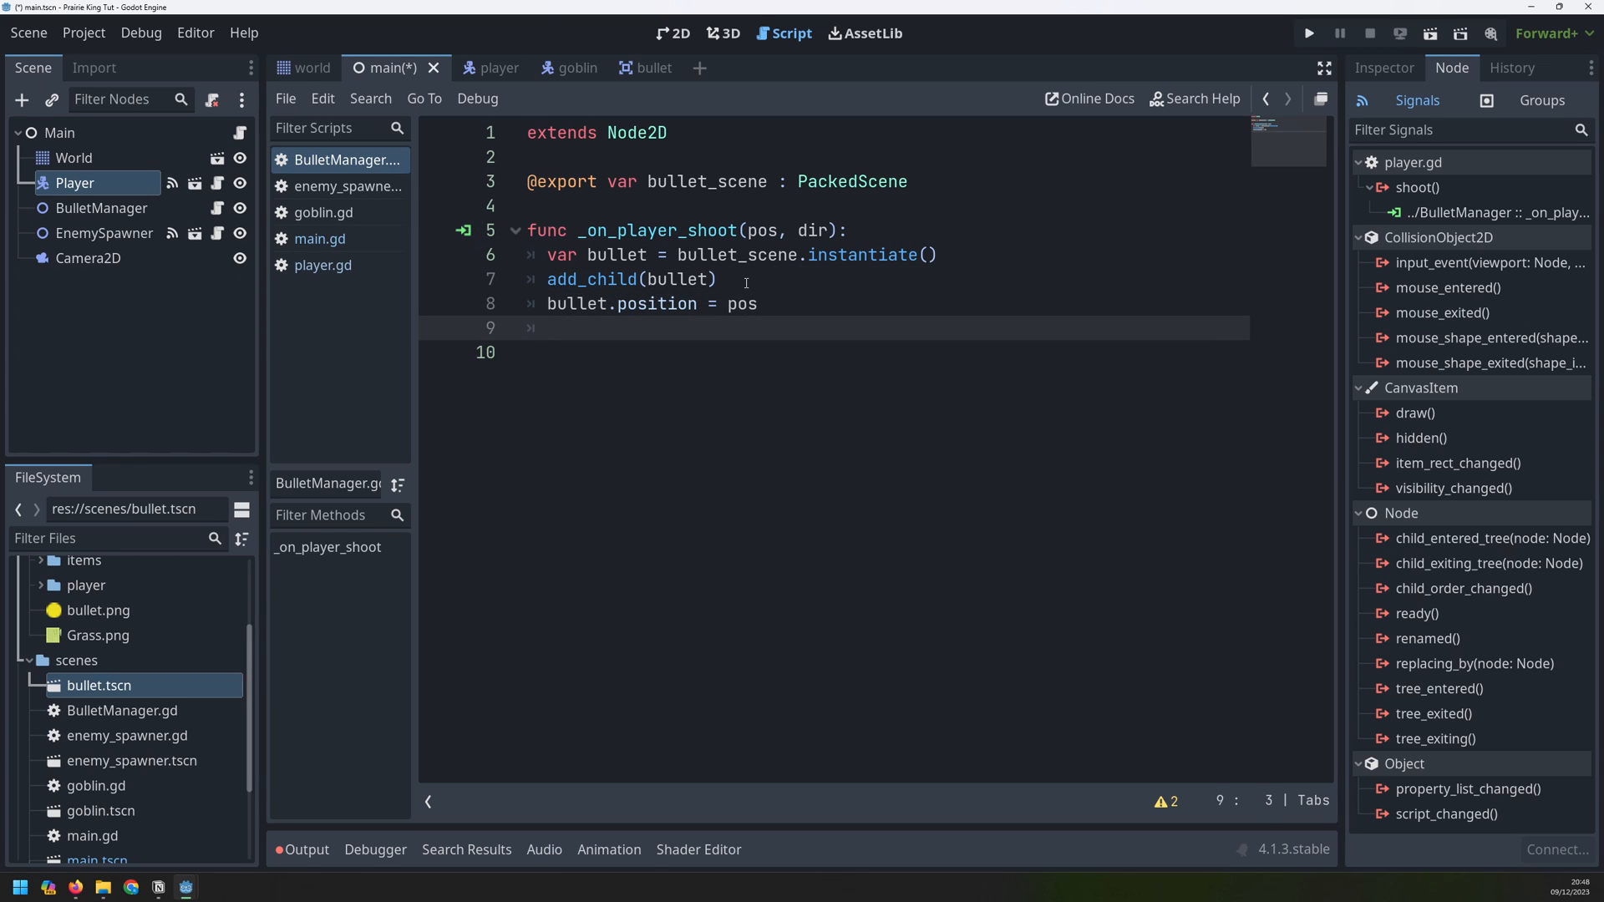
type("bullet.direction = dir.normalized()")
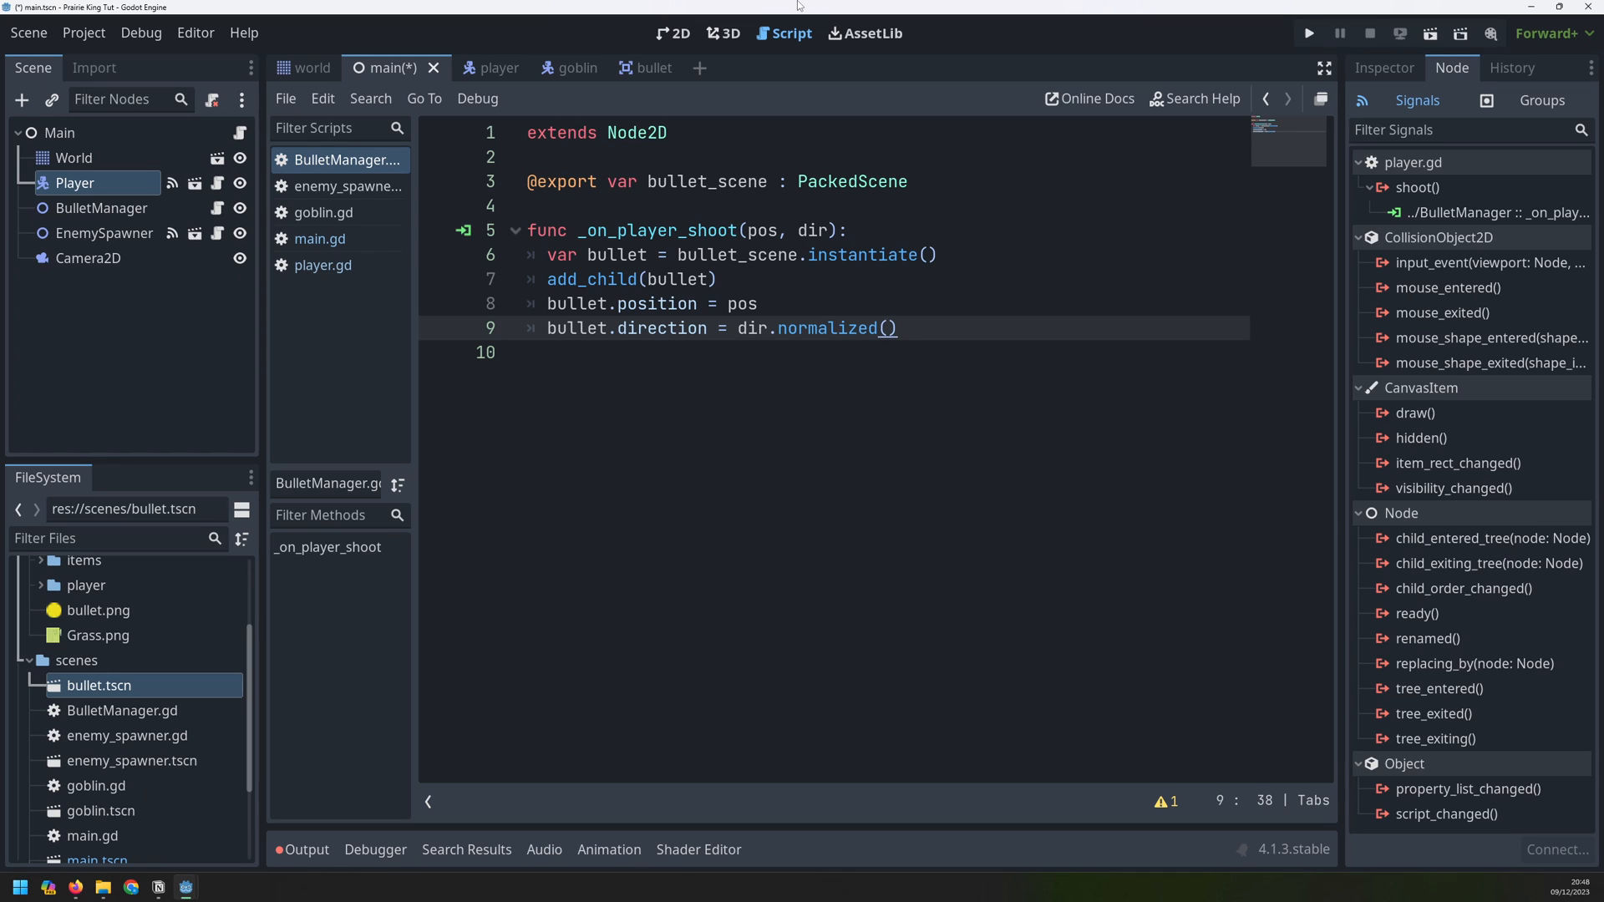
double_click(814, 230)
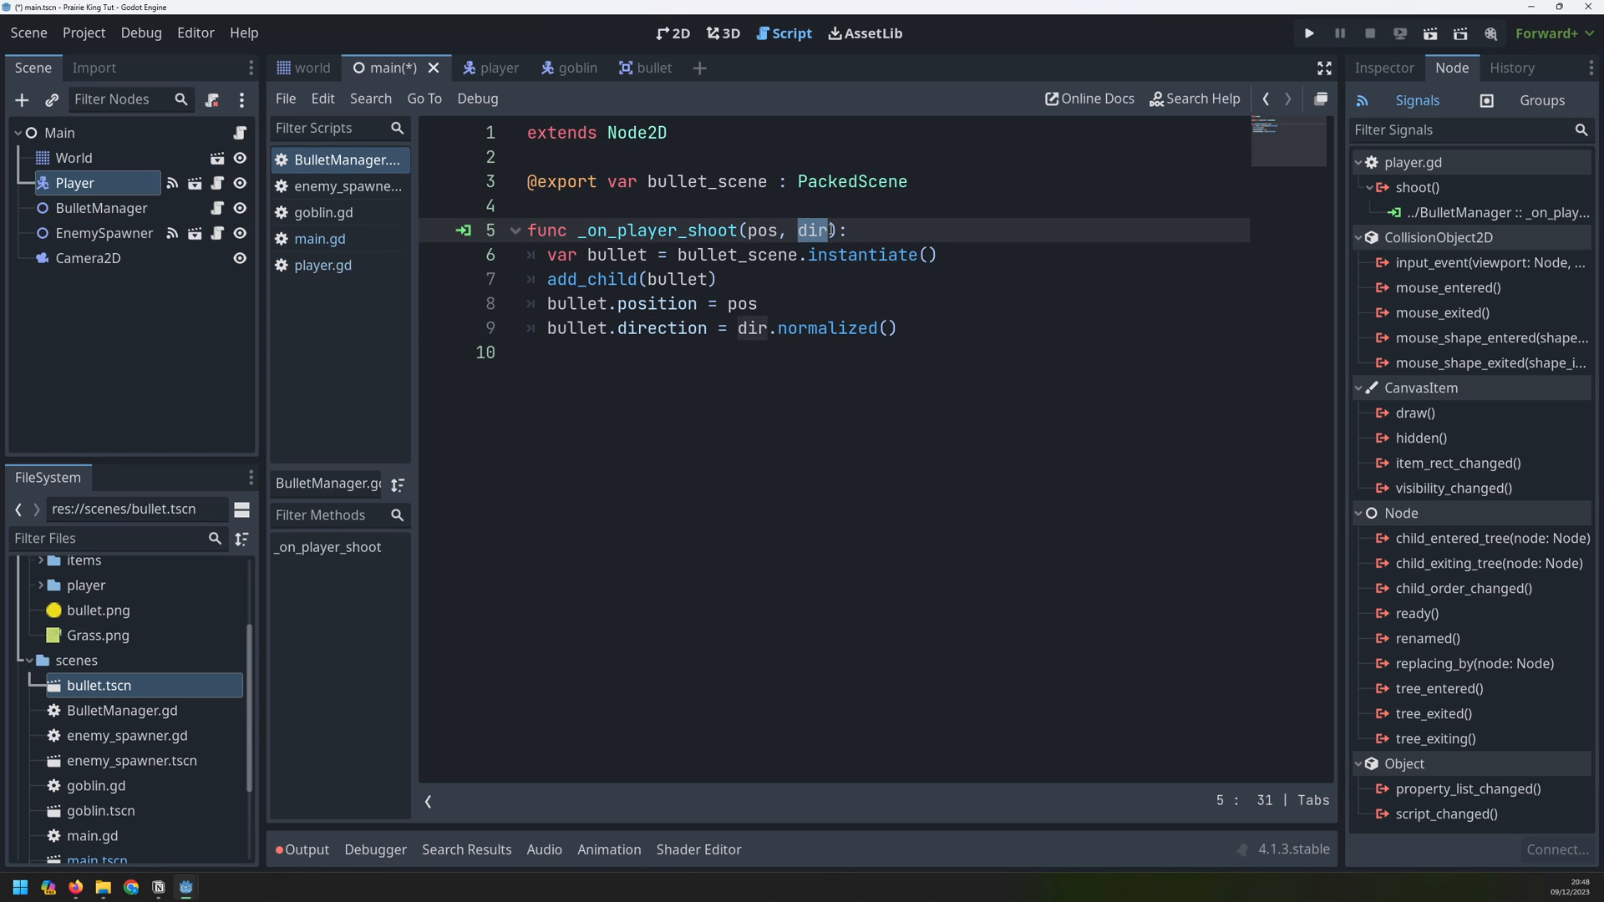
left_click(896, 328)
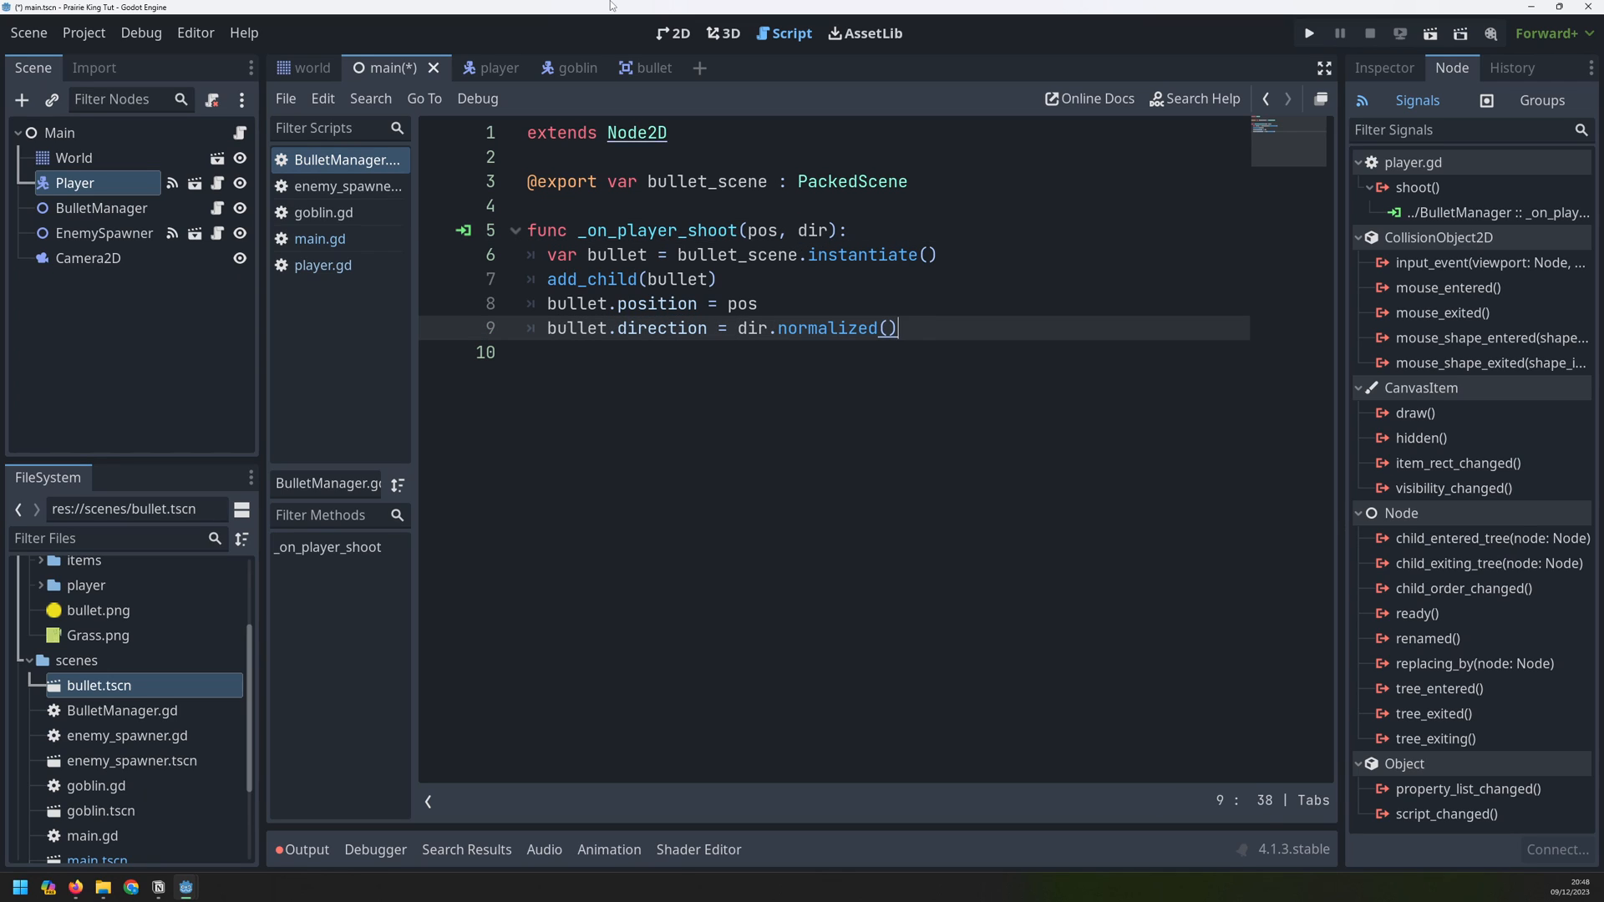
type("bullet.add_to_group(\"bullets\")")
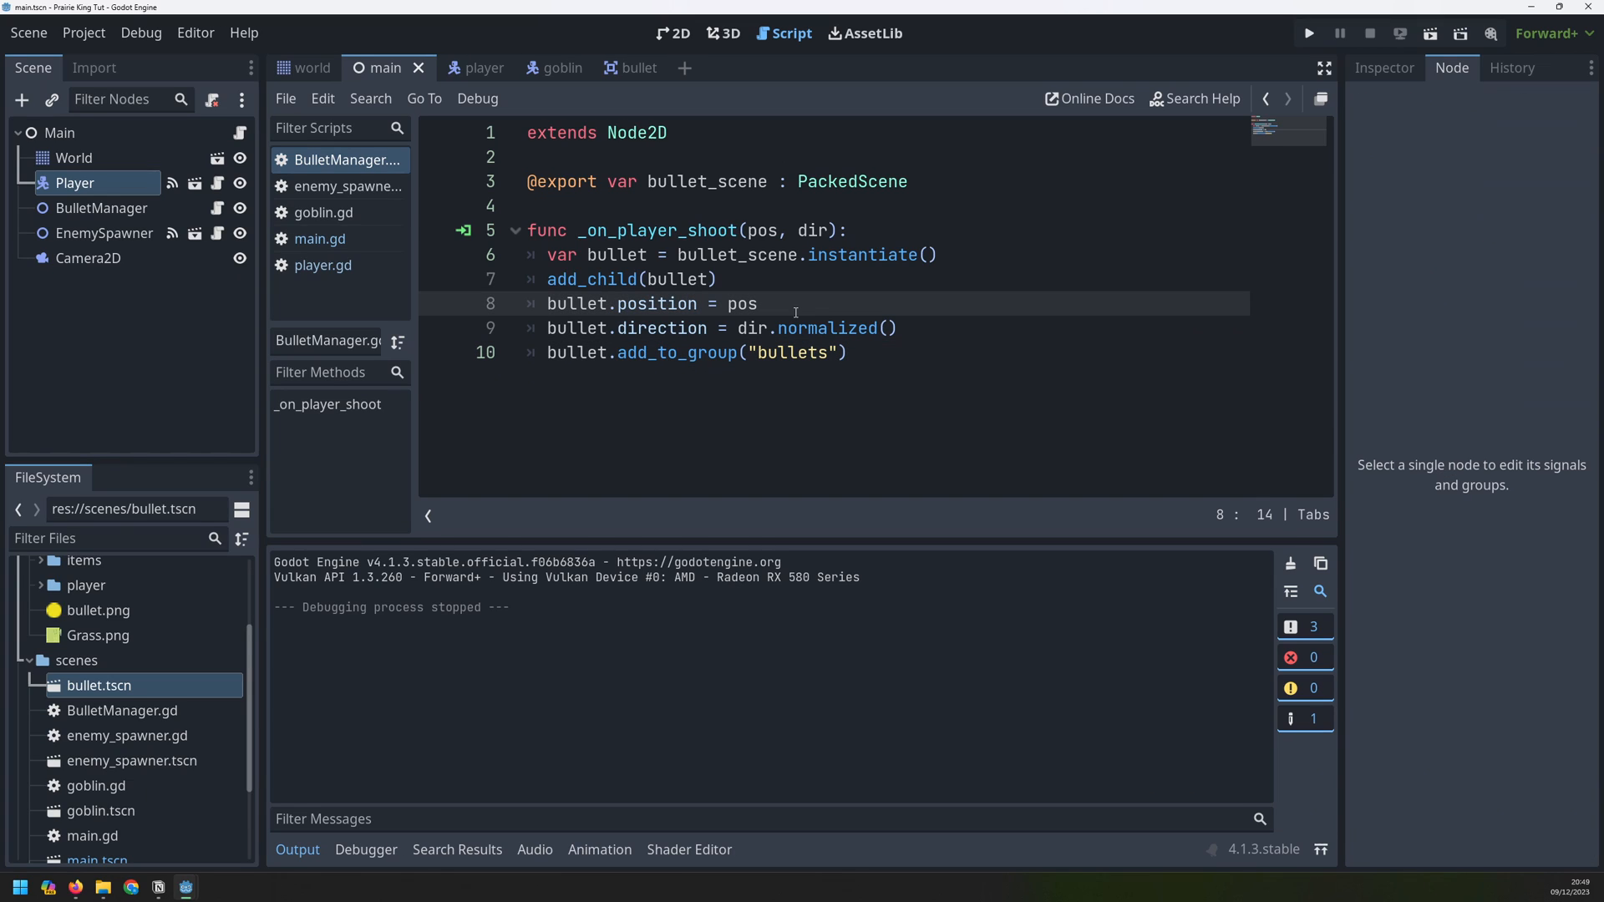
mouse_move(660, 307)
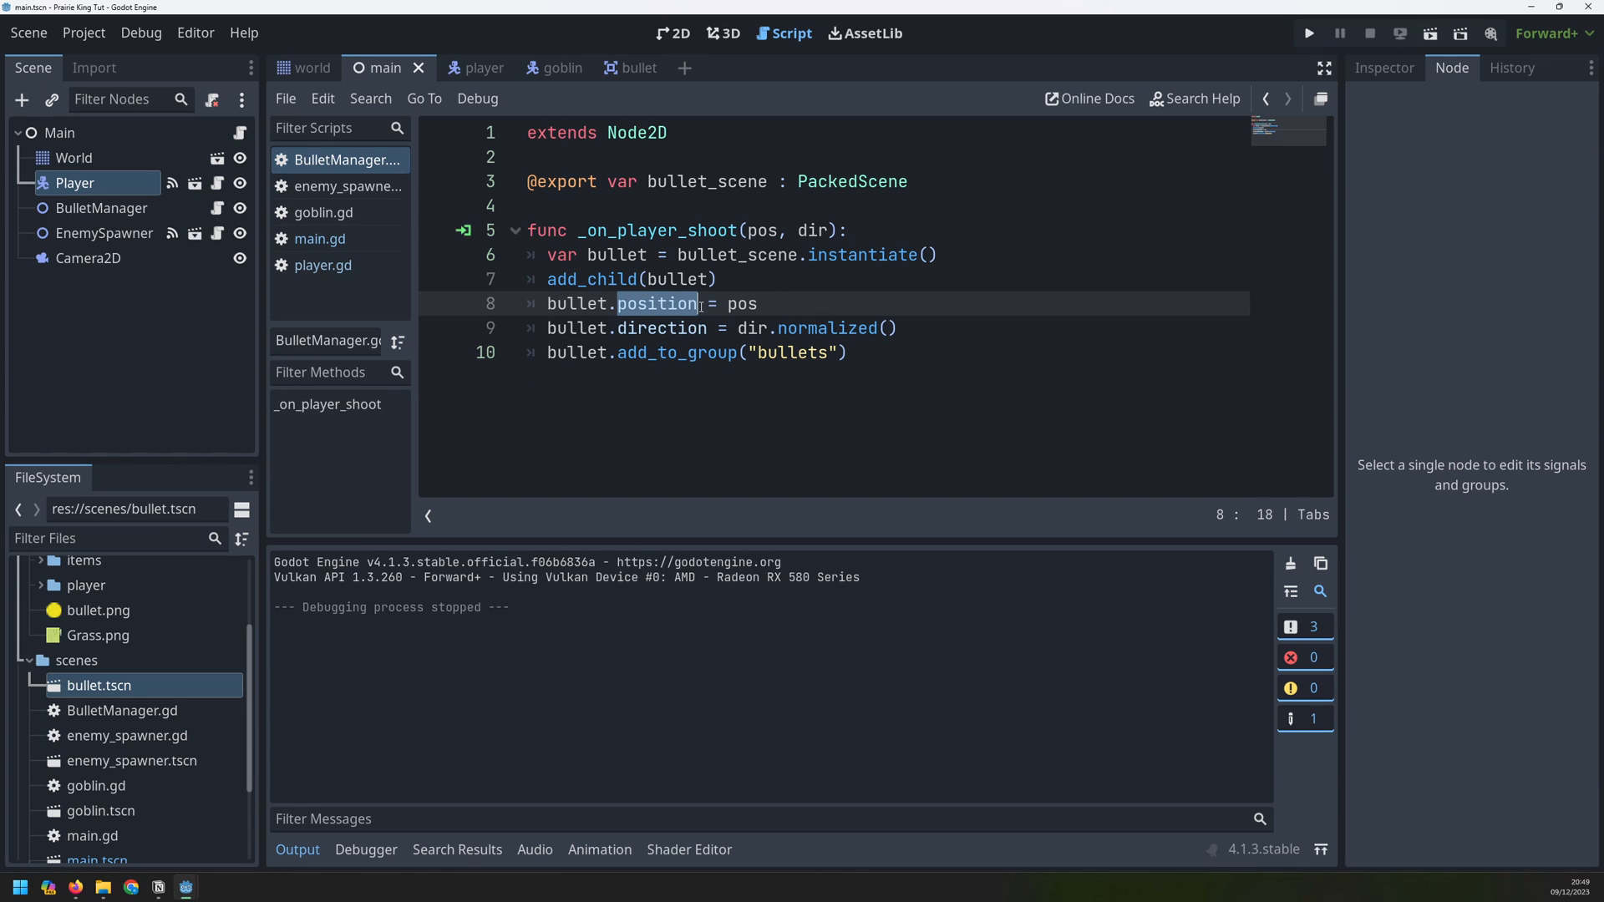
mouse_move(639, 68)
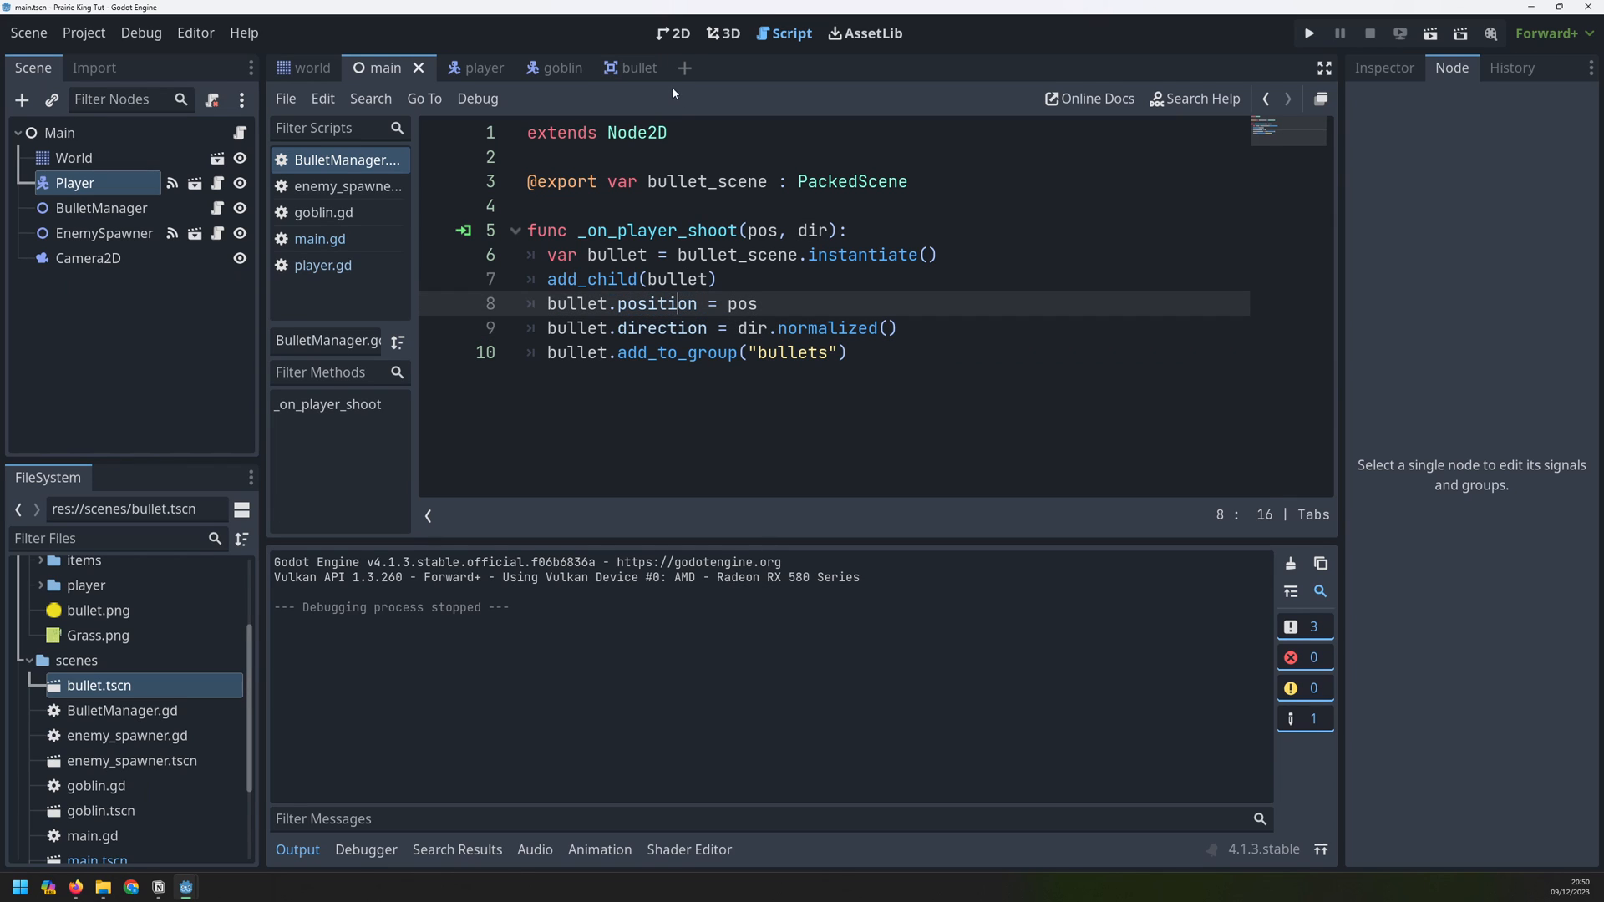
Attach bullet.gd to Bullet declaring 'var speed : int = 500' and 'var direction : Vector2'
left_click(618, 68)
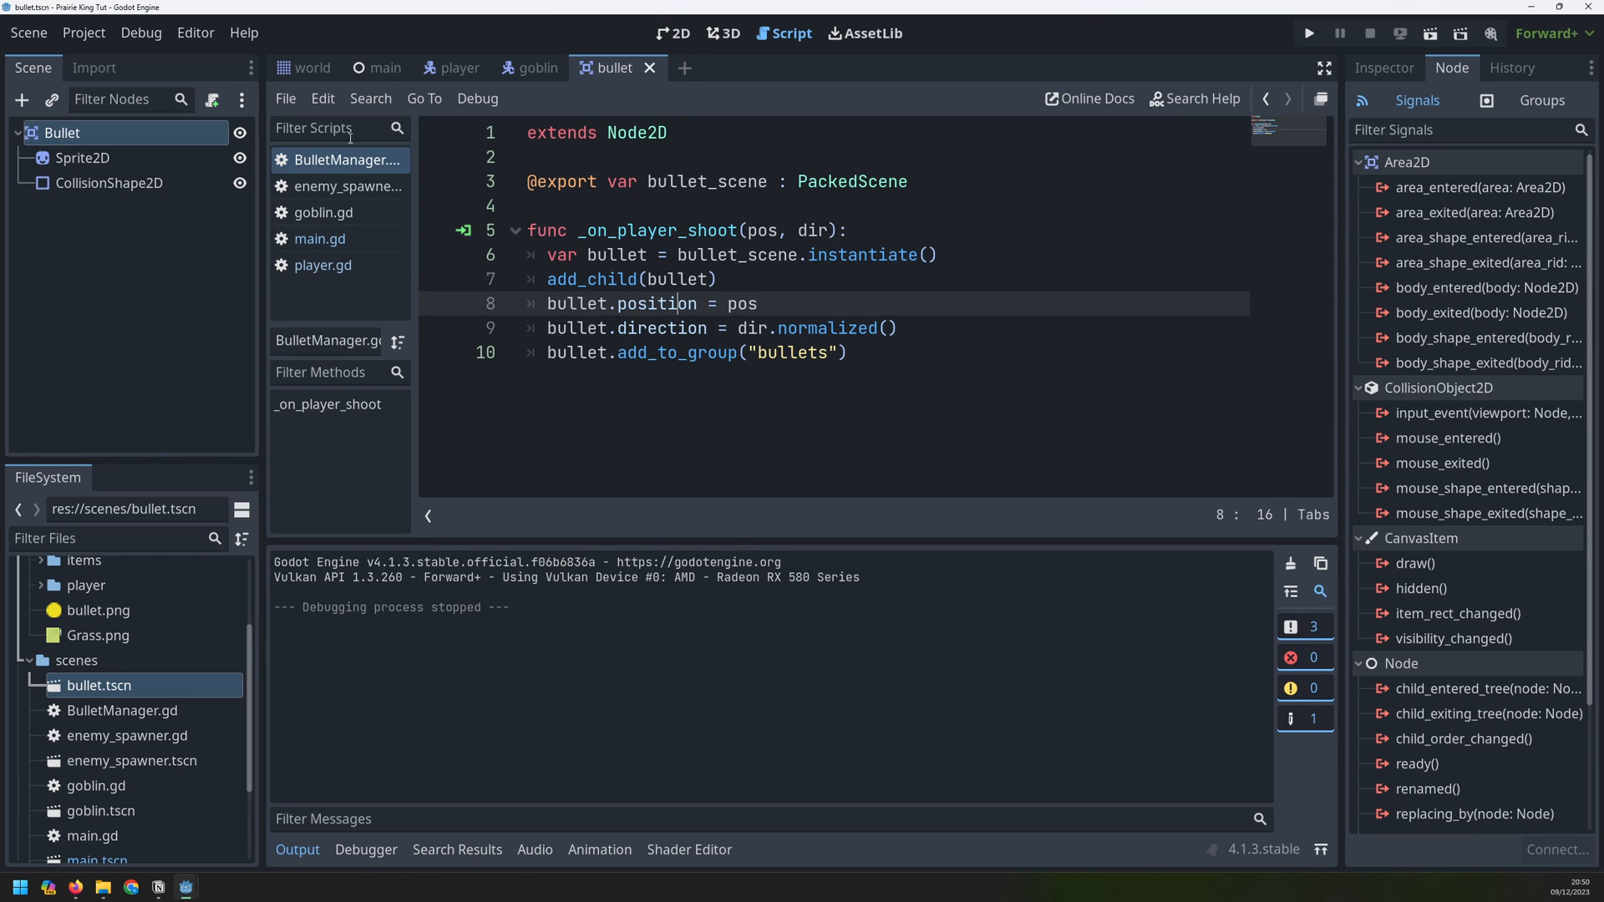
mouse_move(61, 133)
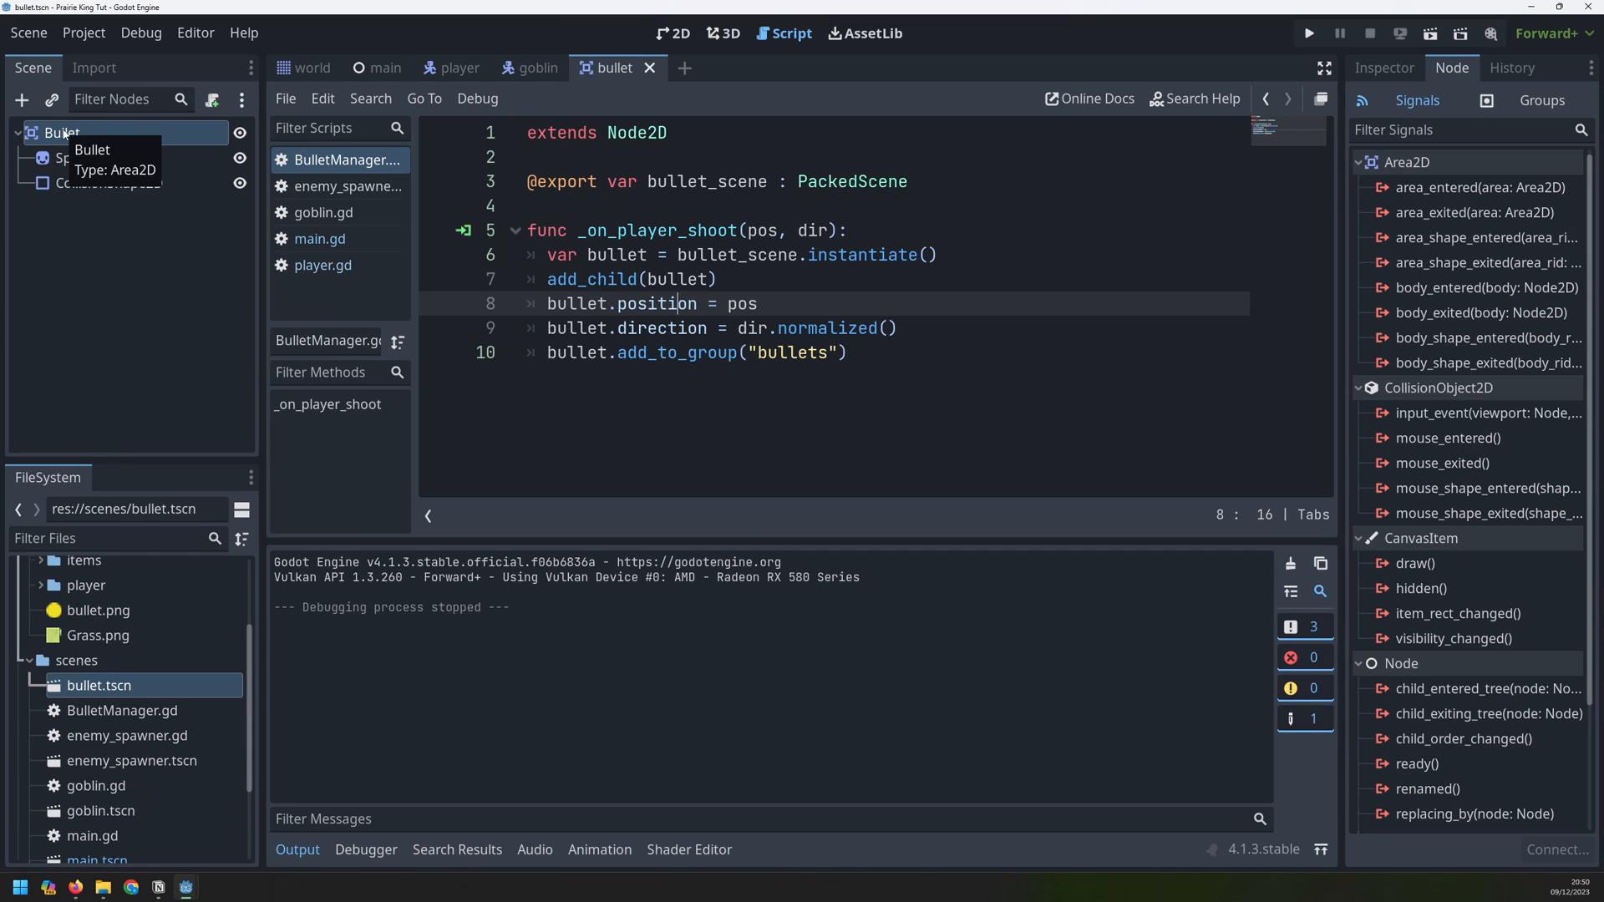
left_click(212, 100)
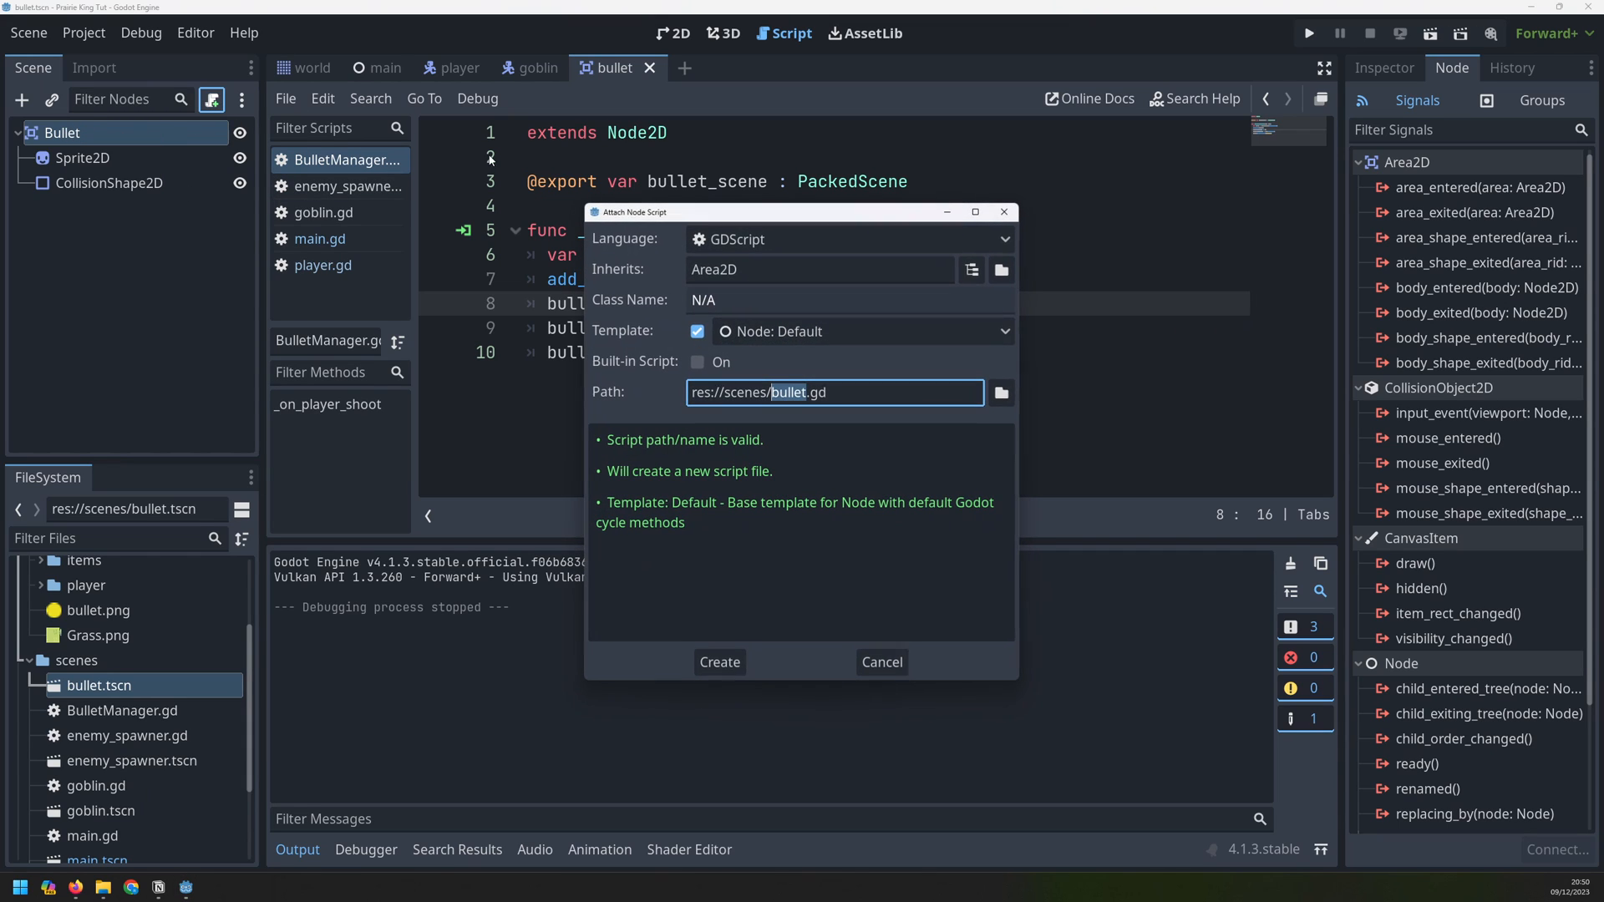
left_click(719, 662)
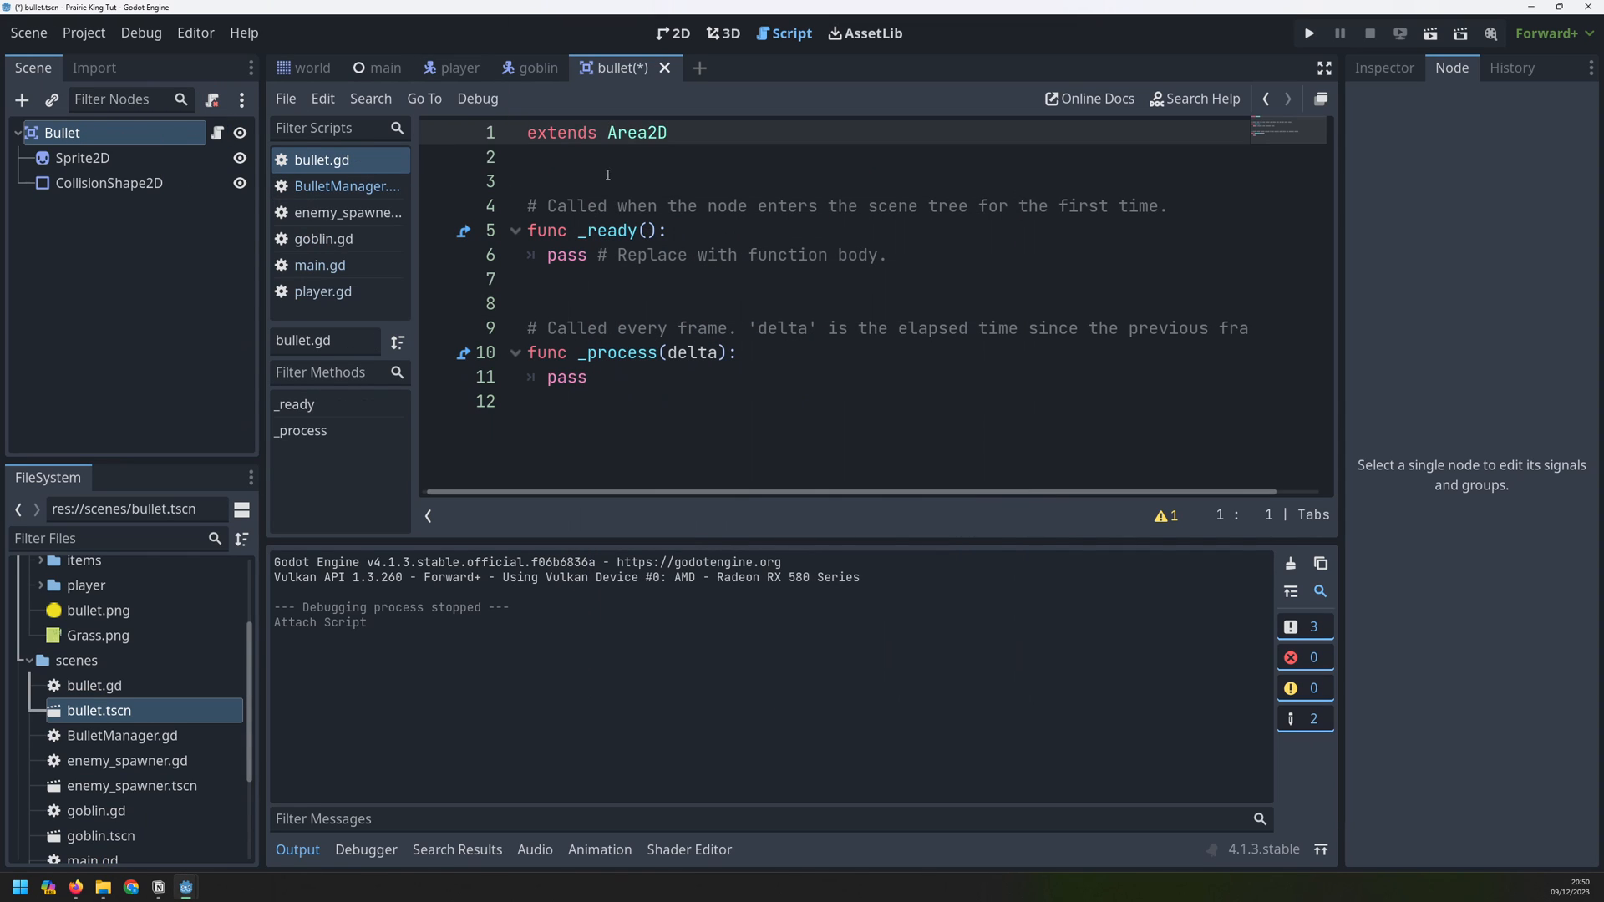
type("var direction : Vector2")
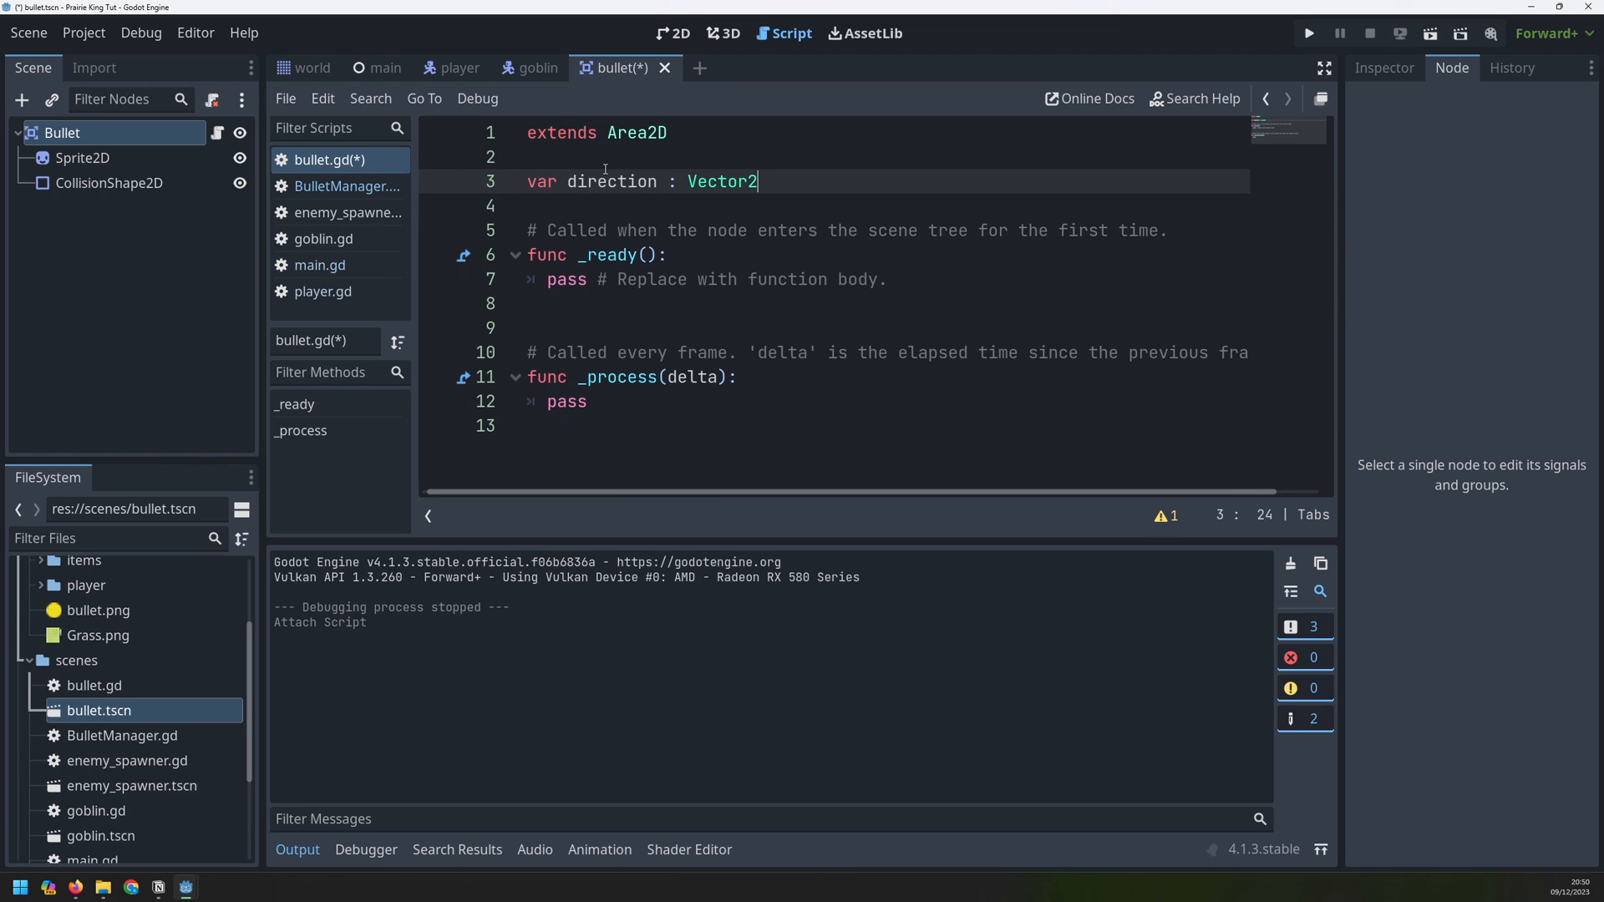
left_click(568, 156)
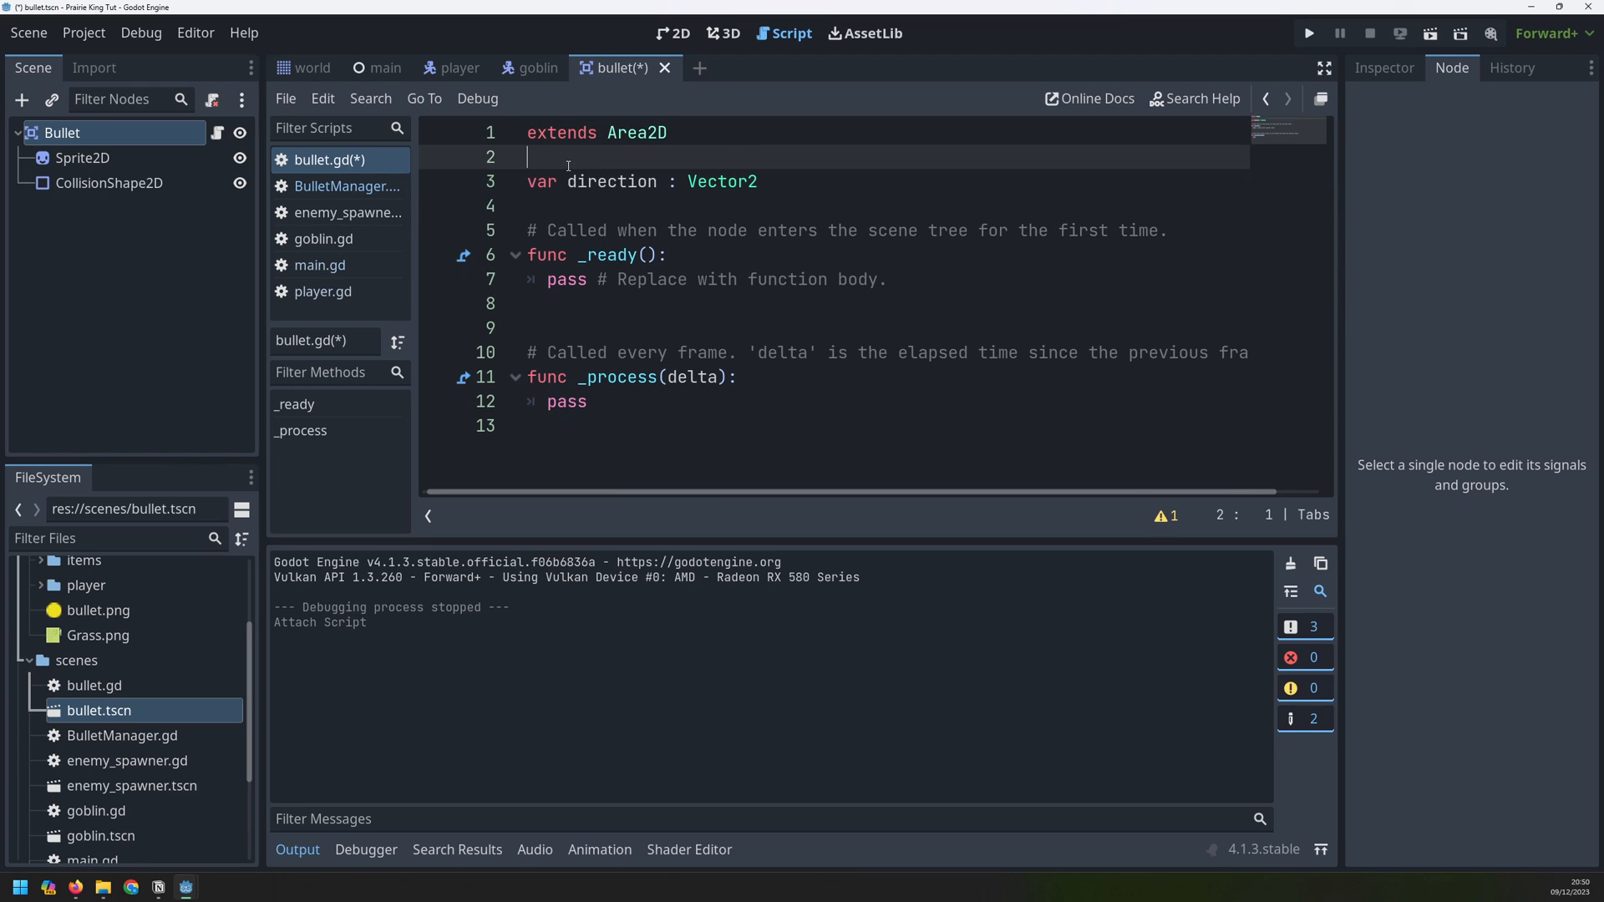
type("var speed : int = 500")
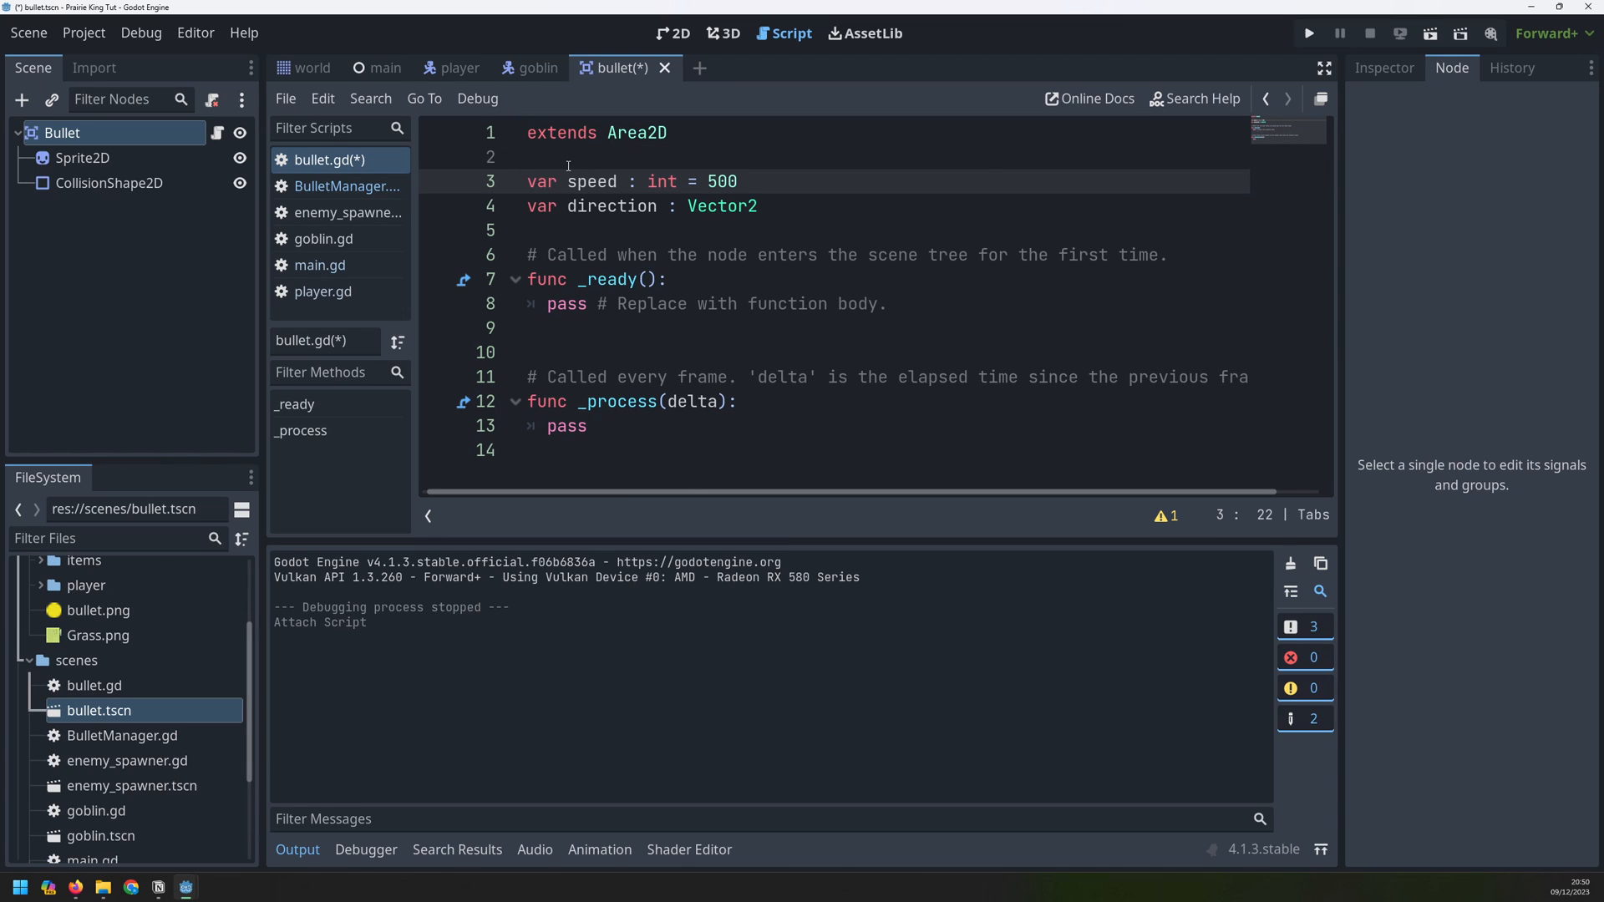
left_click(1307, 33)
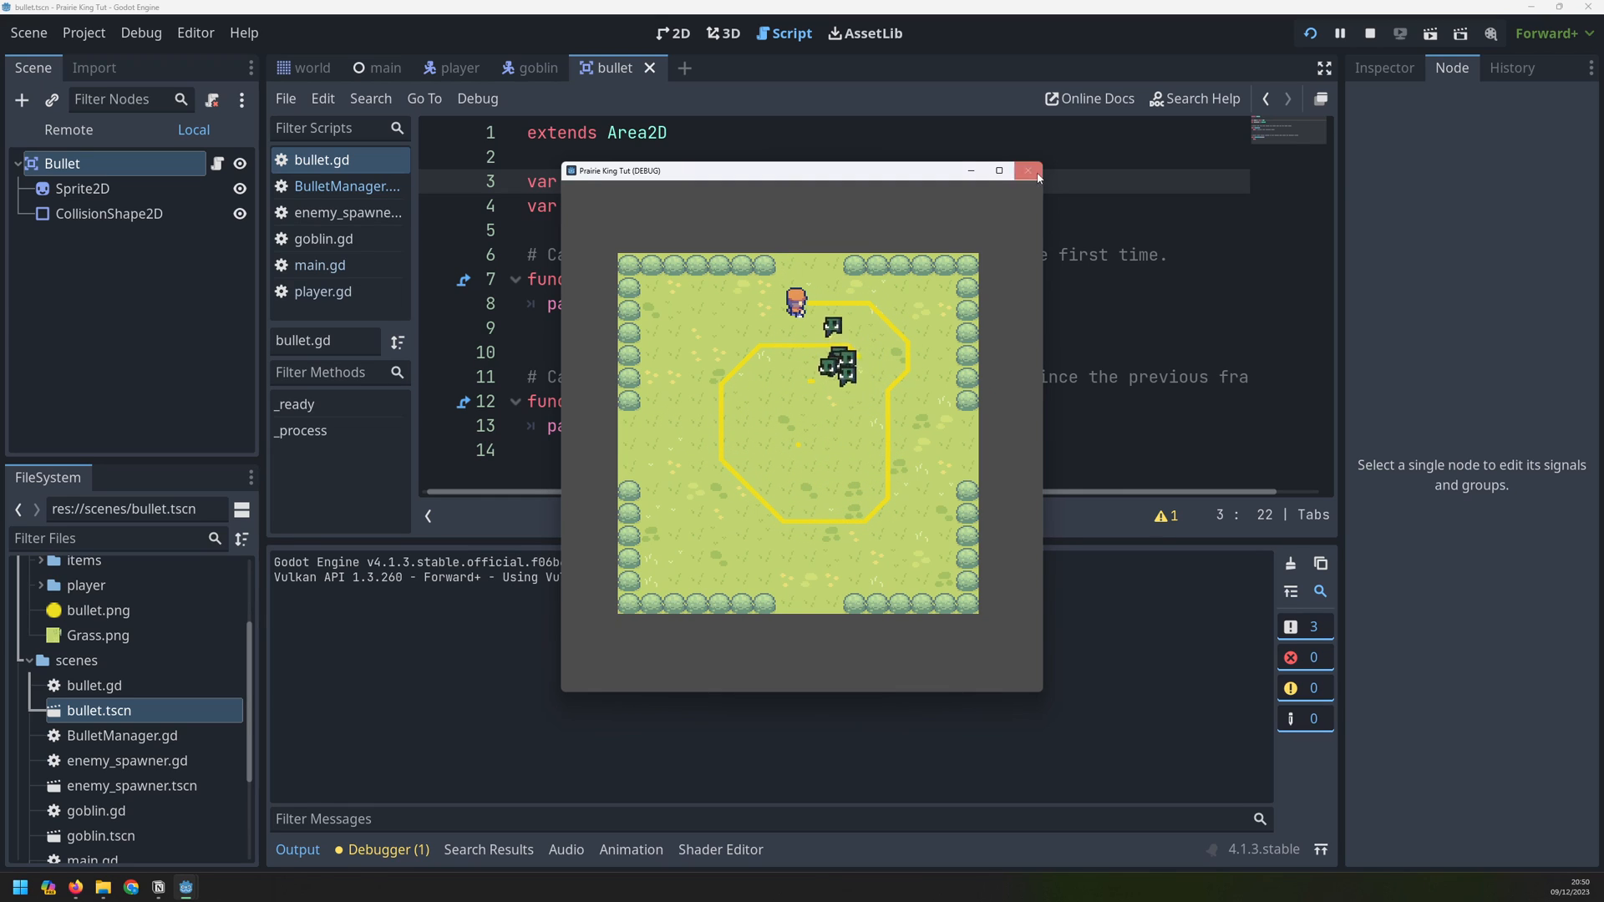
Close the running game window after the test run
left_click(1028, 170)
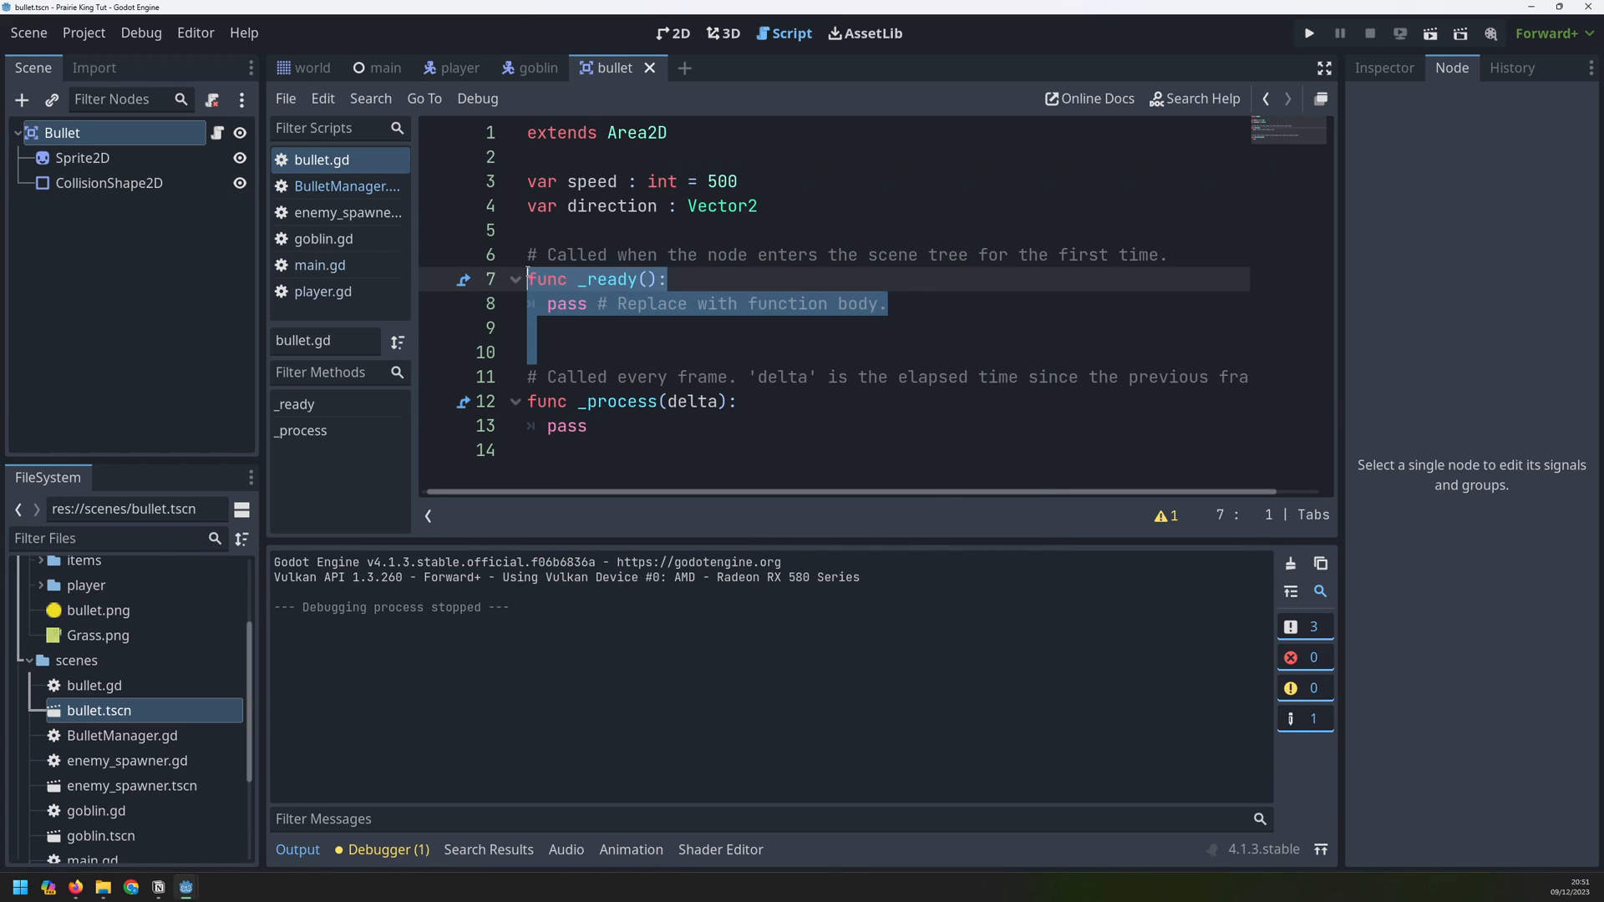
Delete _ready and make _process do 'position += speed * direction * delta'
key("Delete")
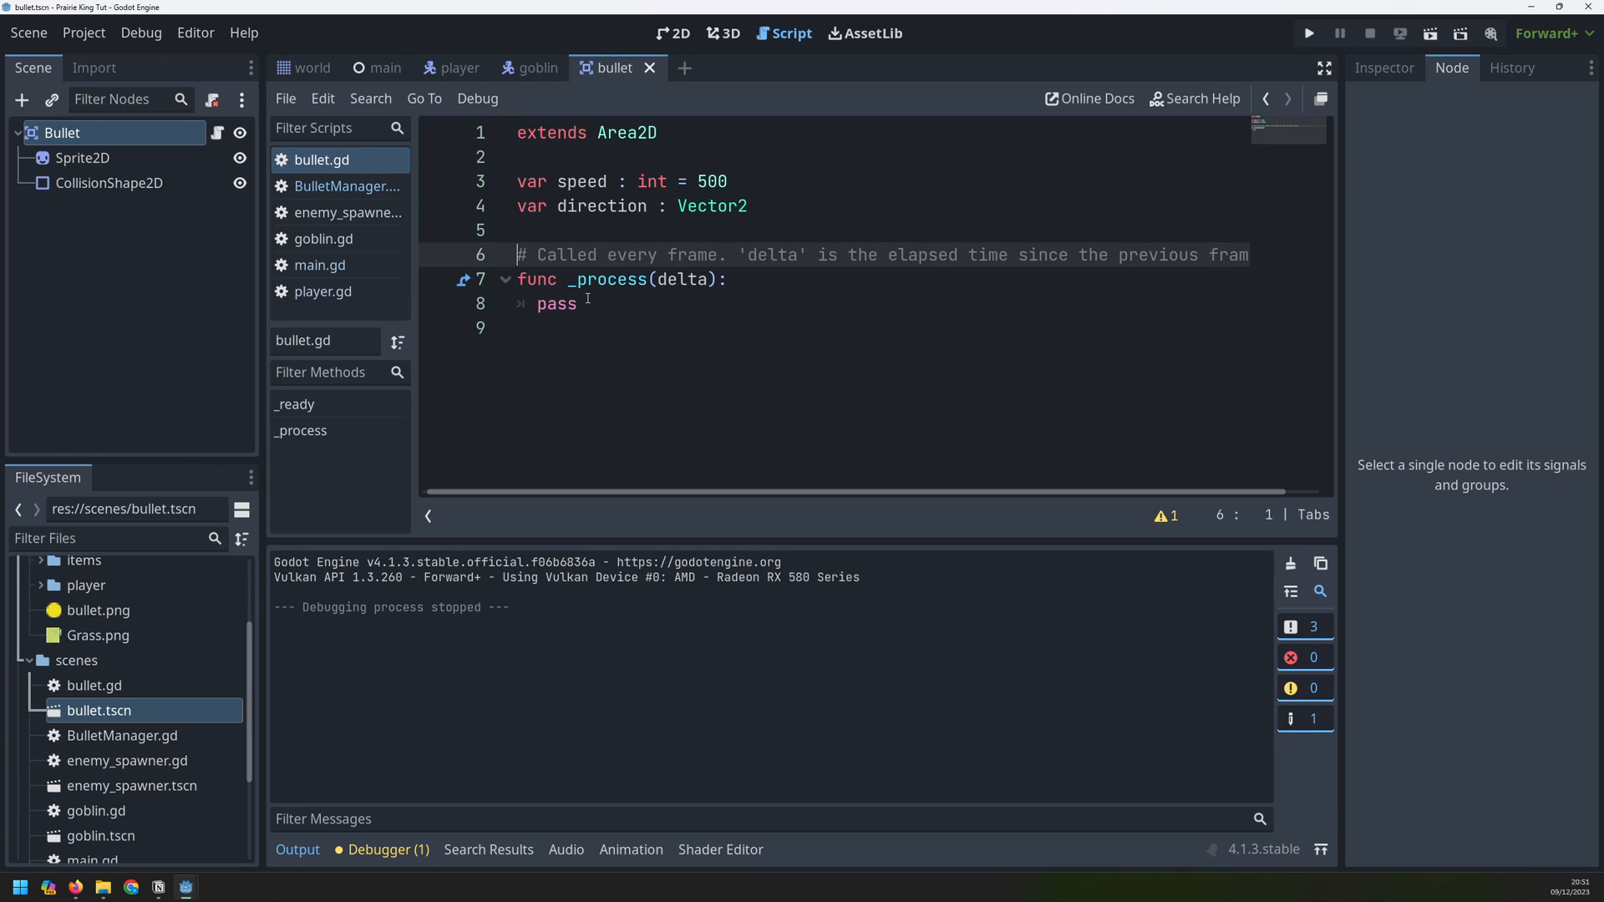
double_click(556, 304)
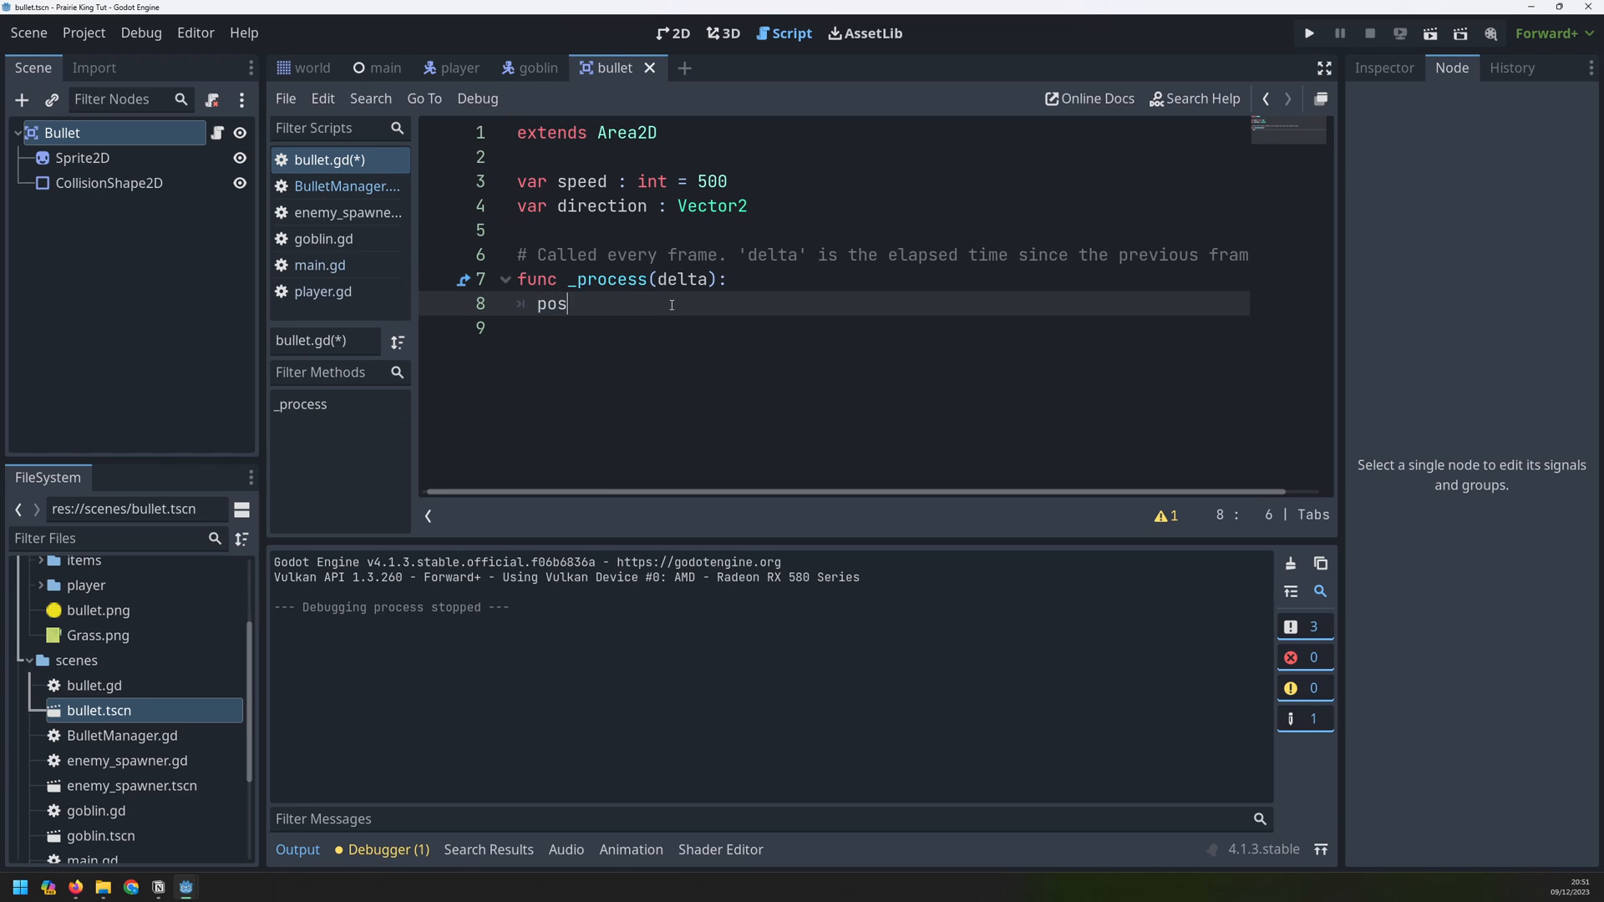
type("ition")
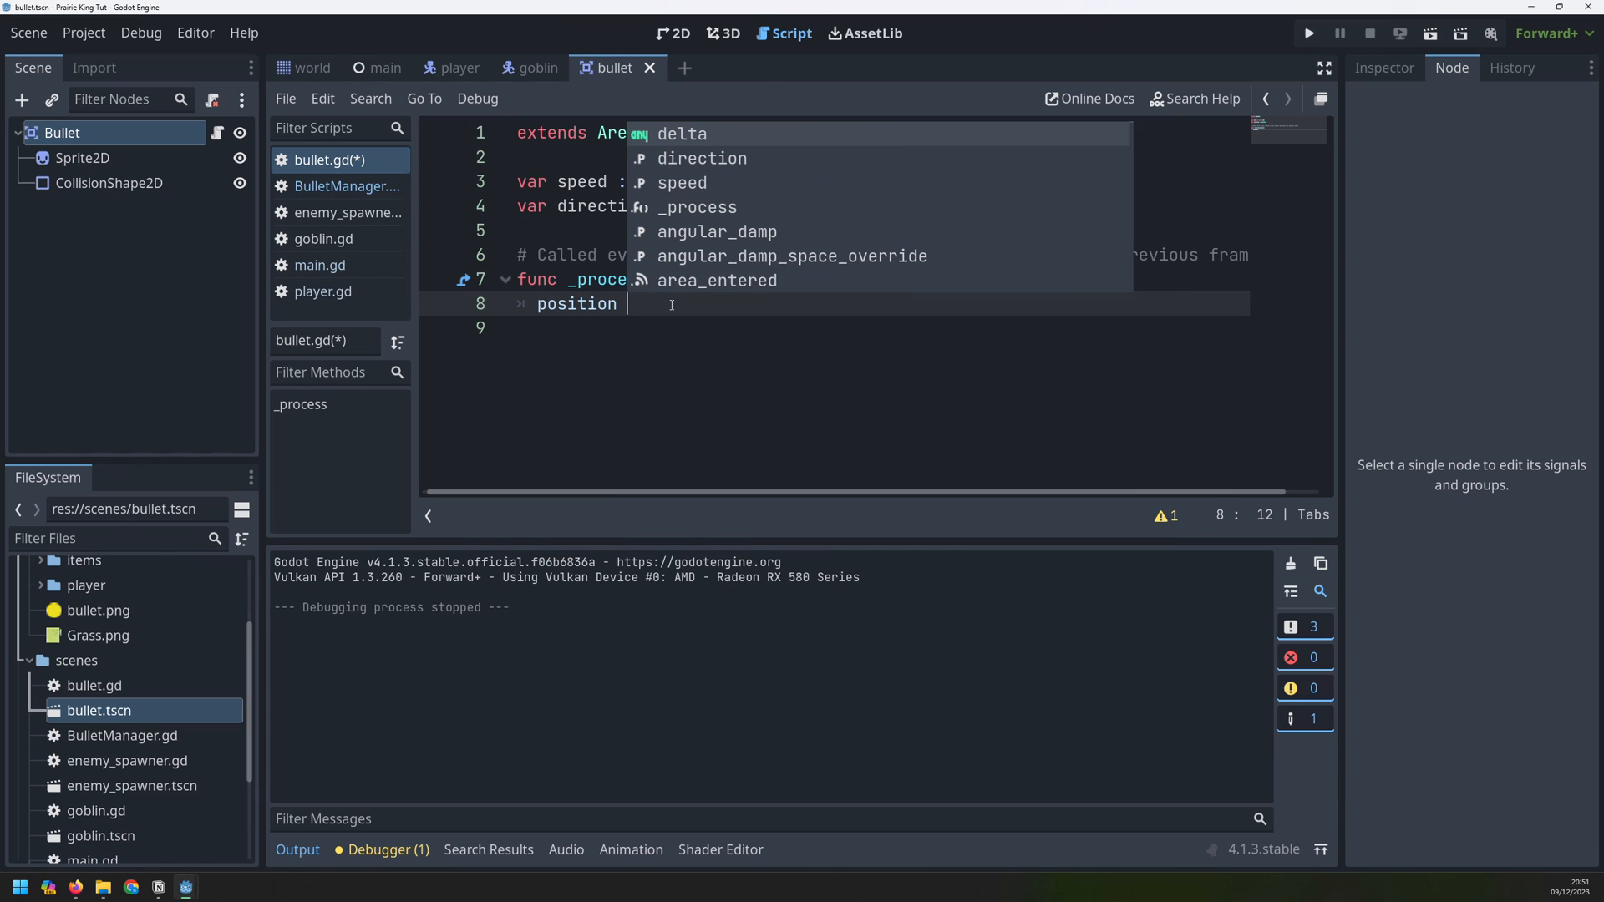
type("+= s")
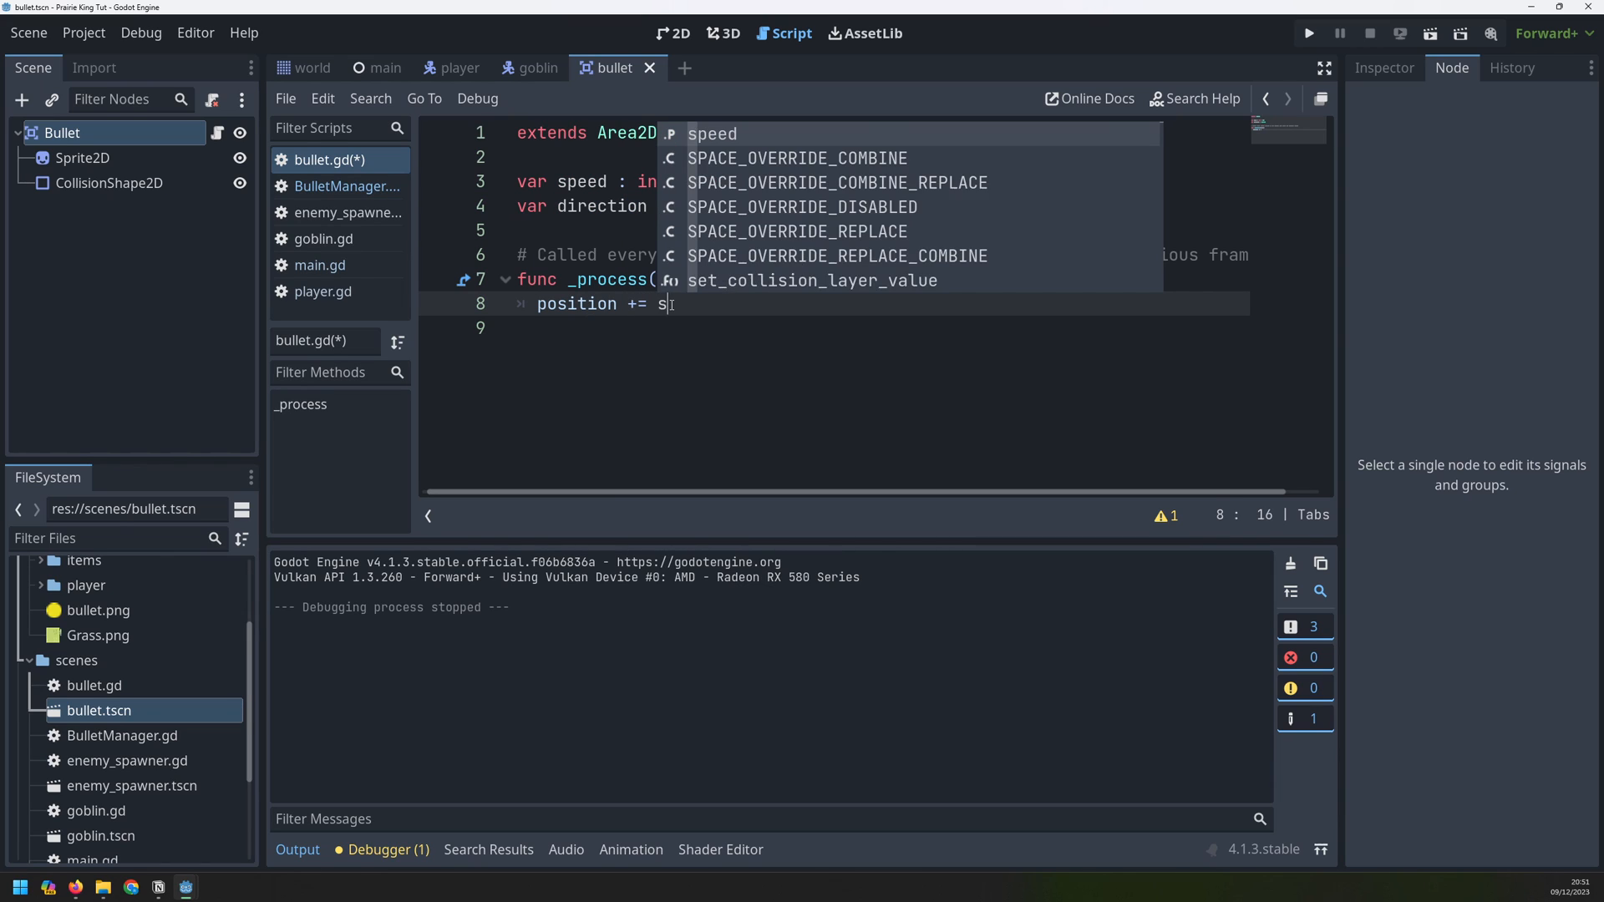
type("peed * direction *")
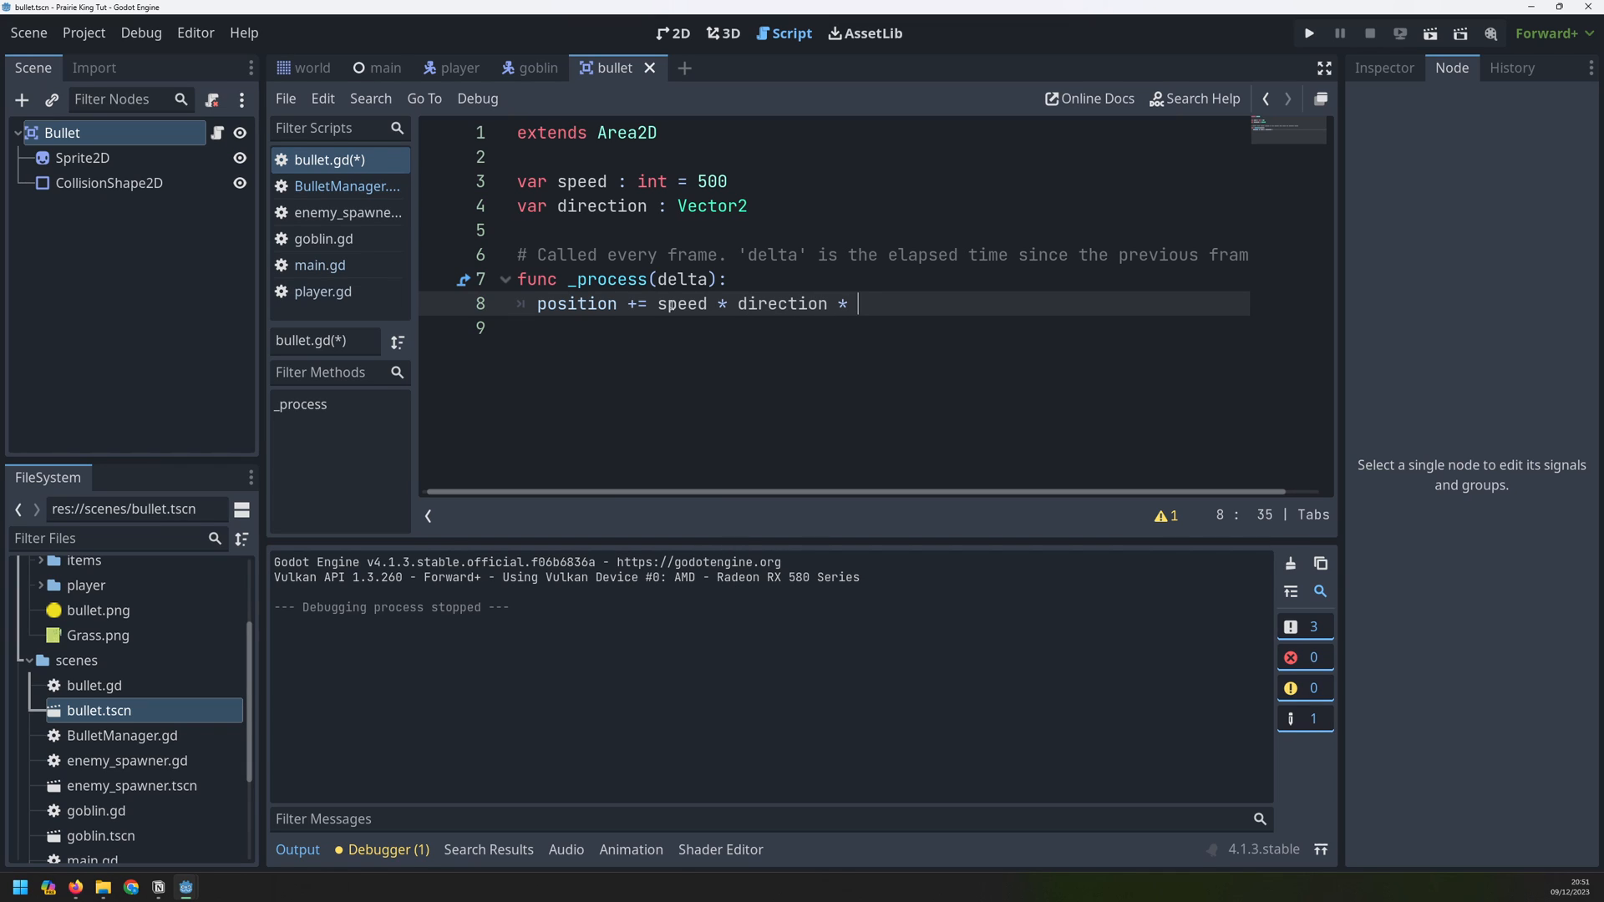
type("delta")
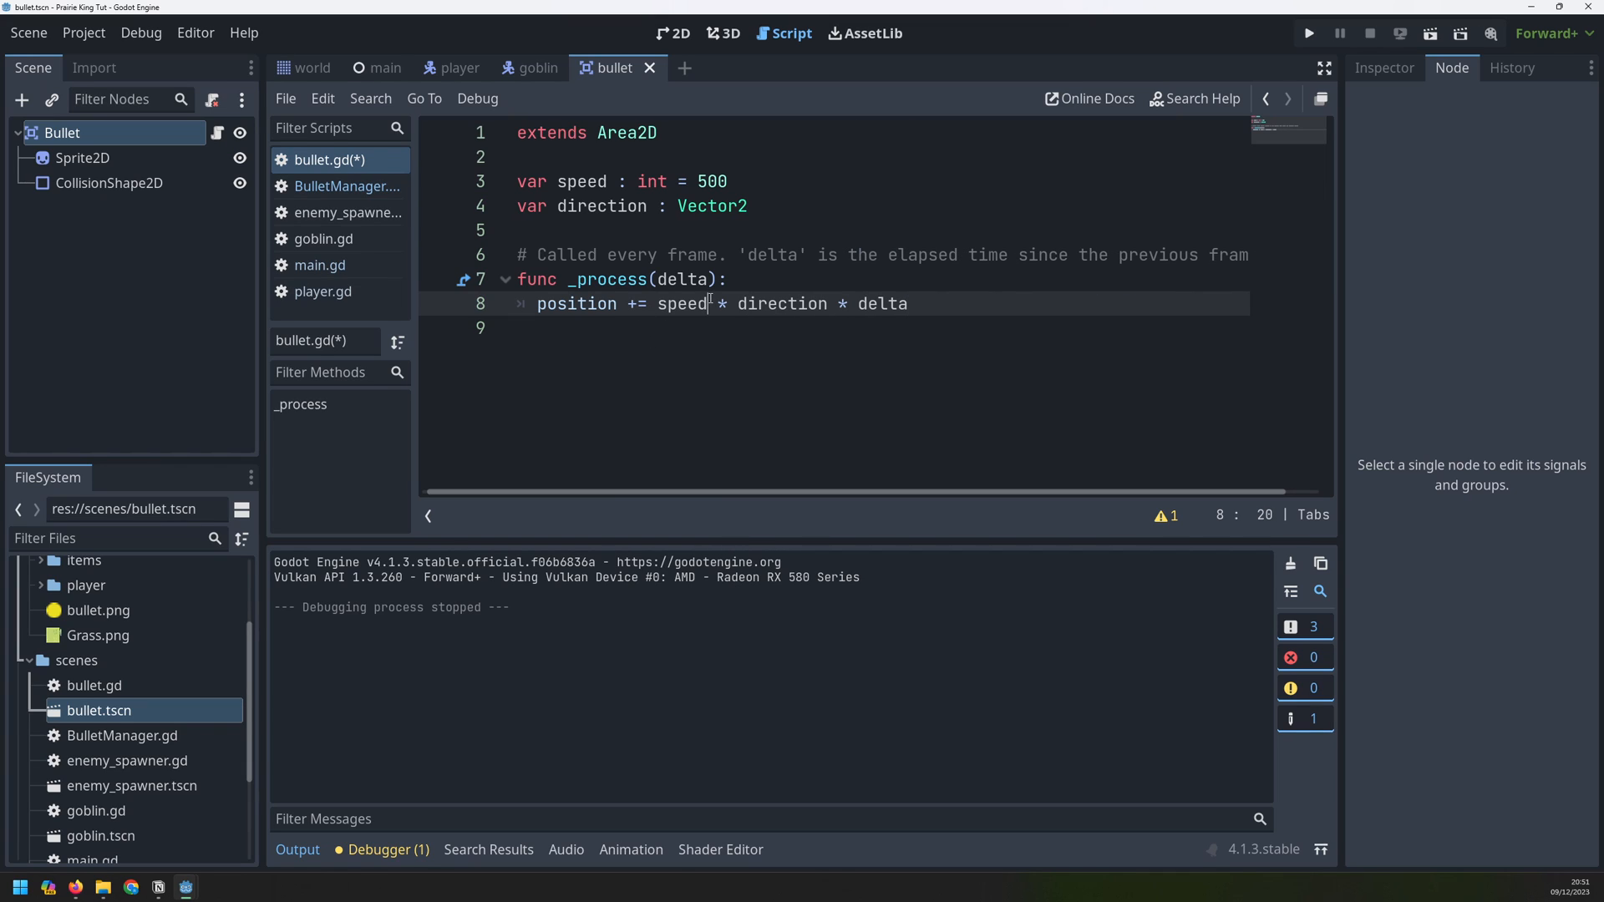
double_click(678, 279)
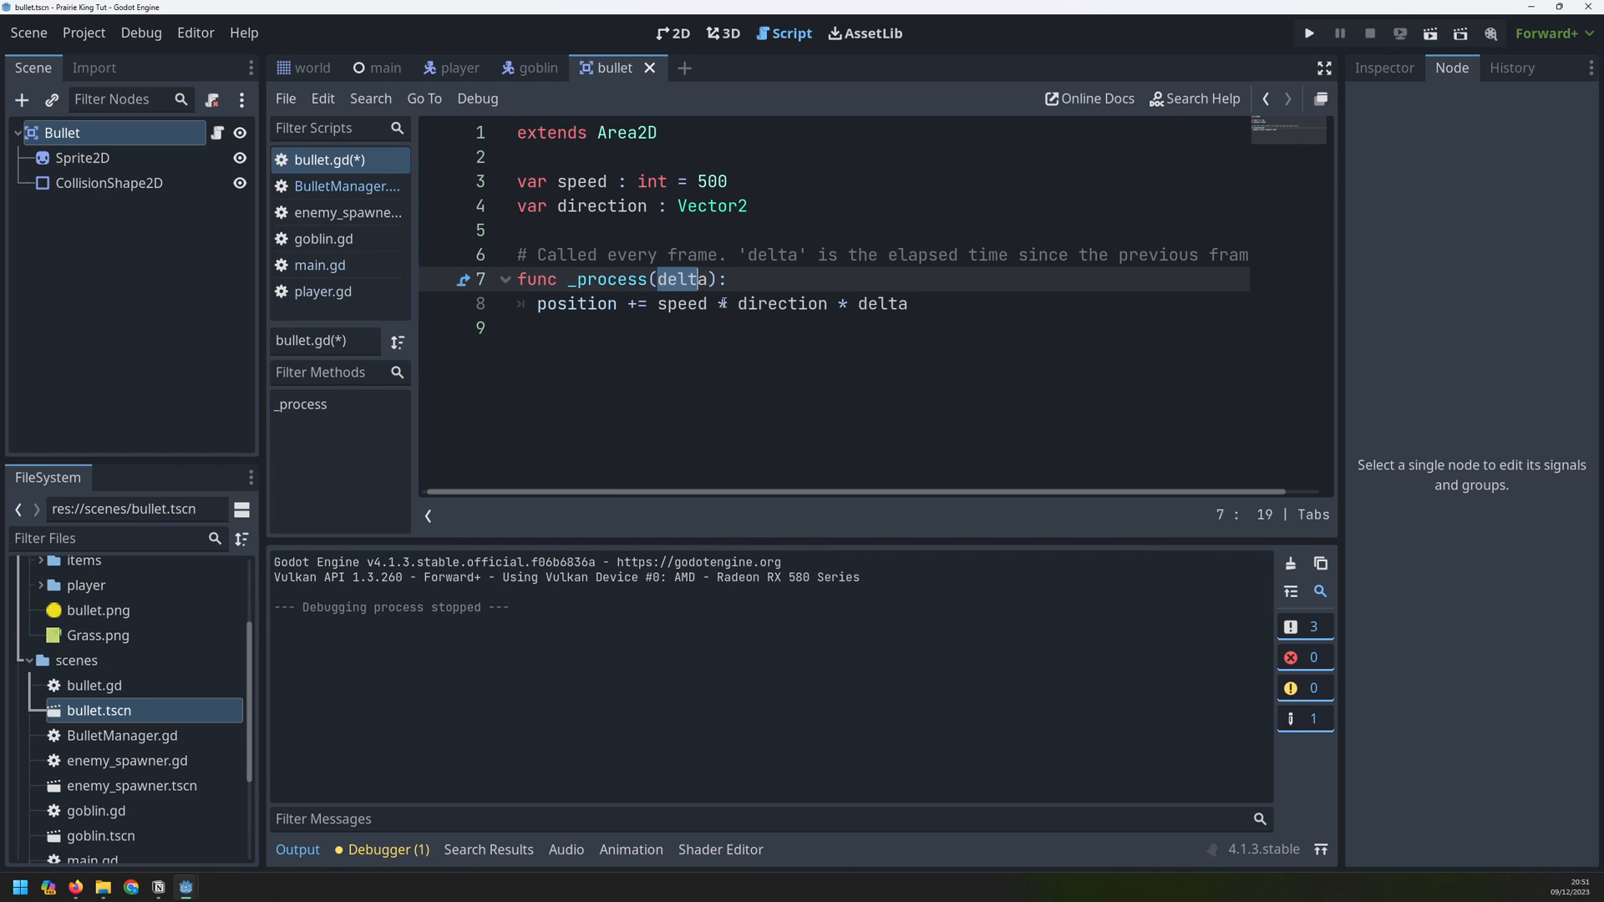
left_click(1308, 33)
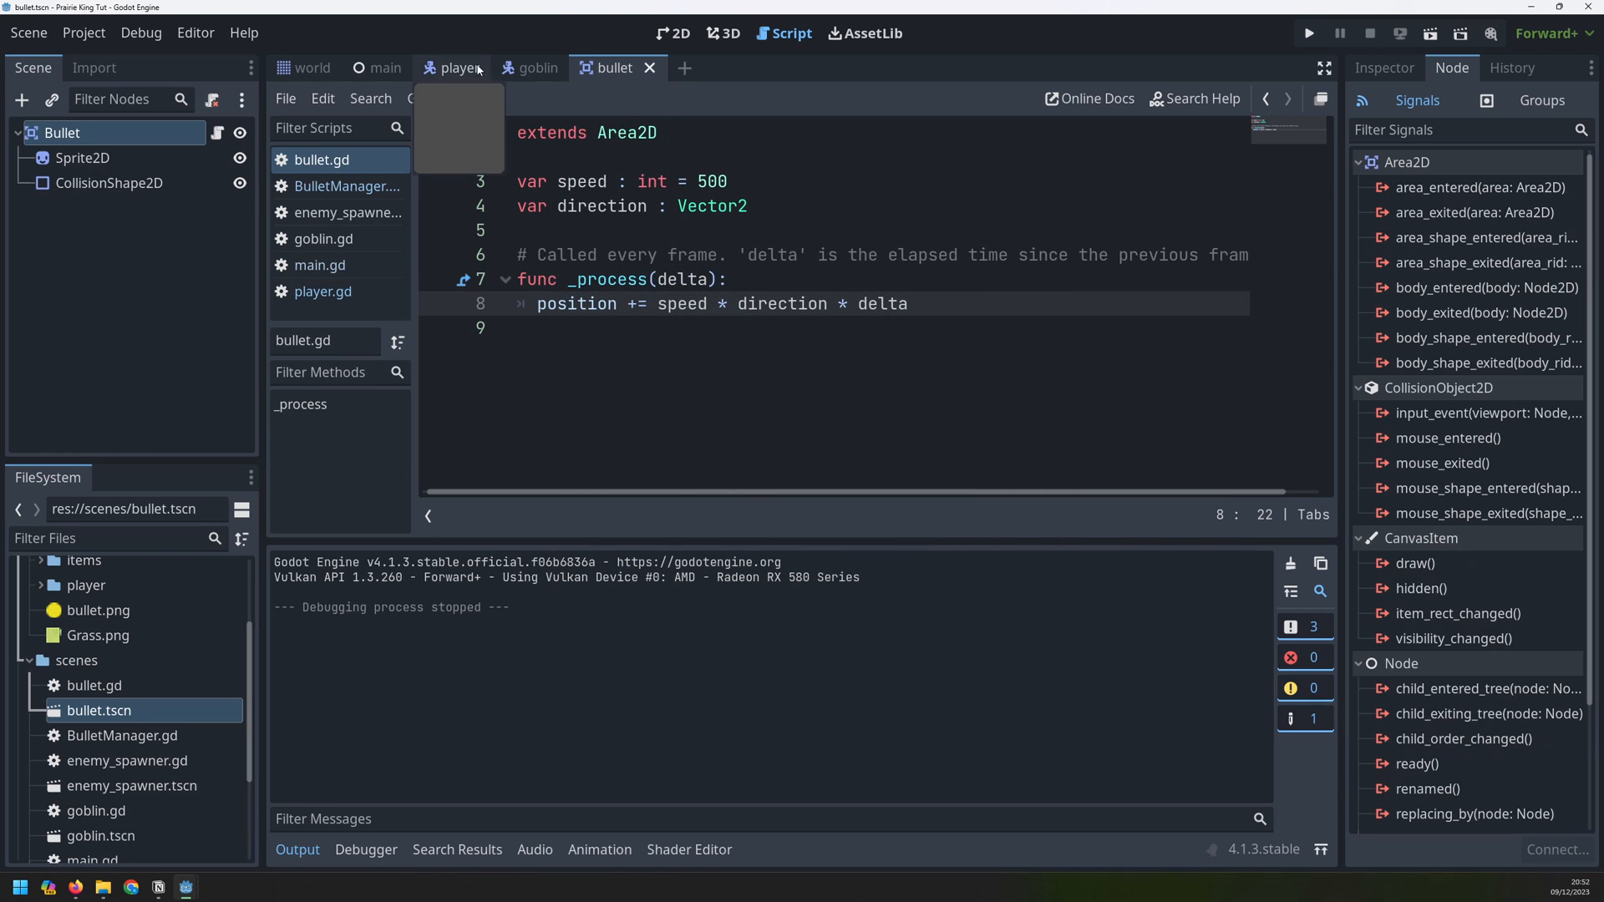
Declare 'var can_shoot : bool' in player.gd and set it true in _ready
left_click(454, 67)
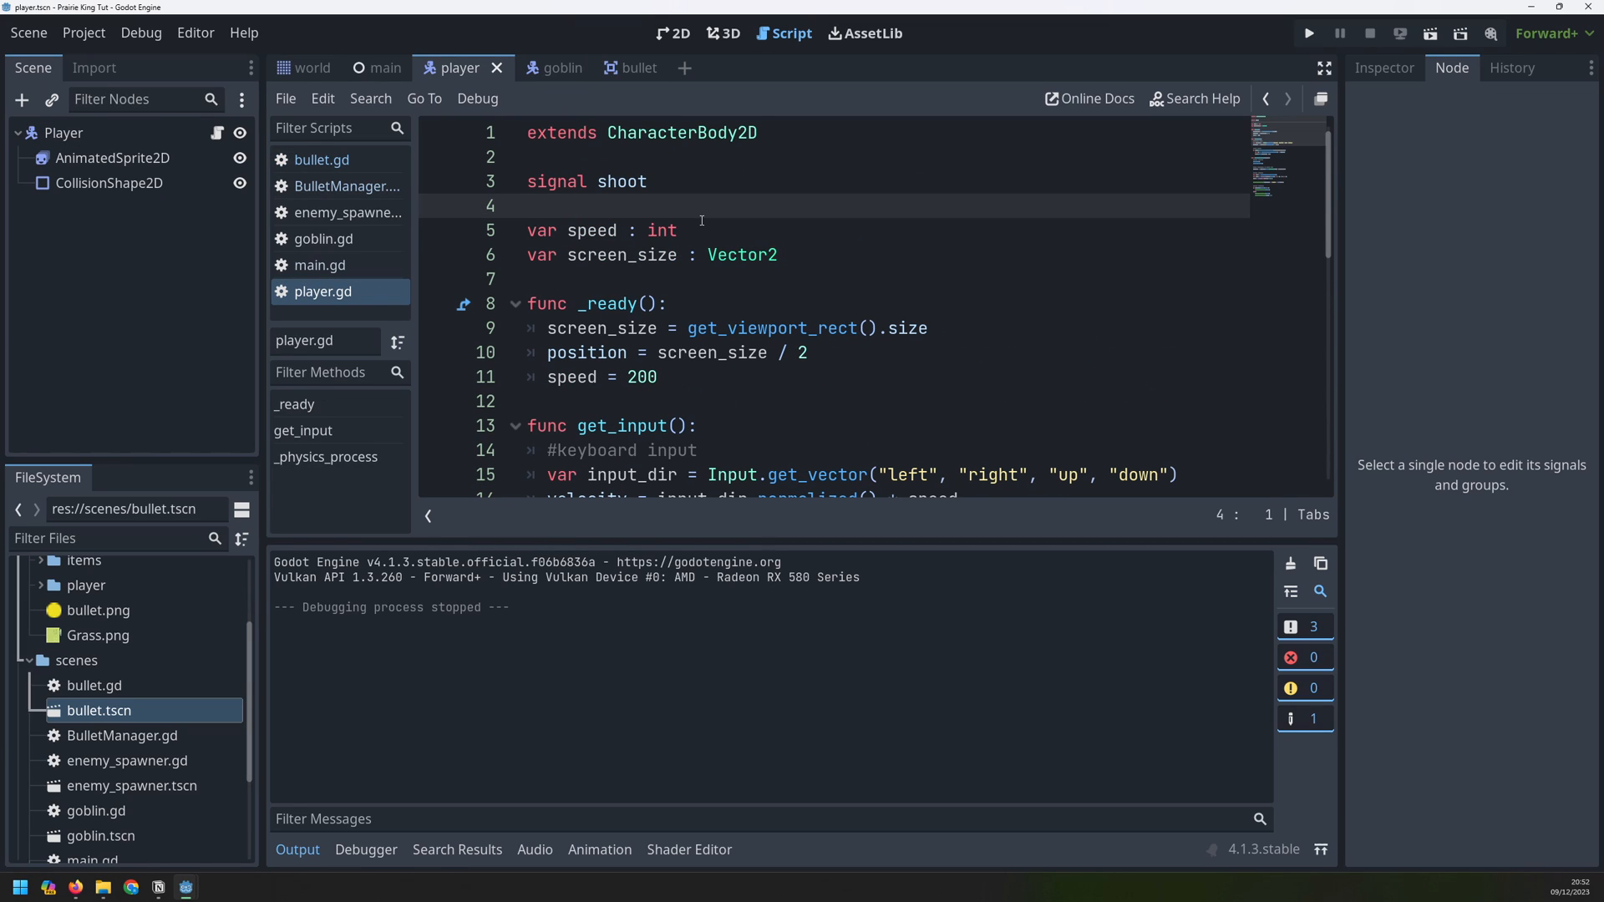
left_click(528, 279)
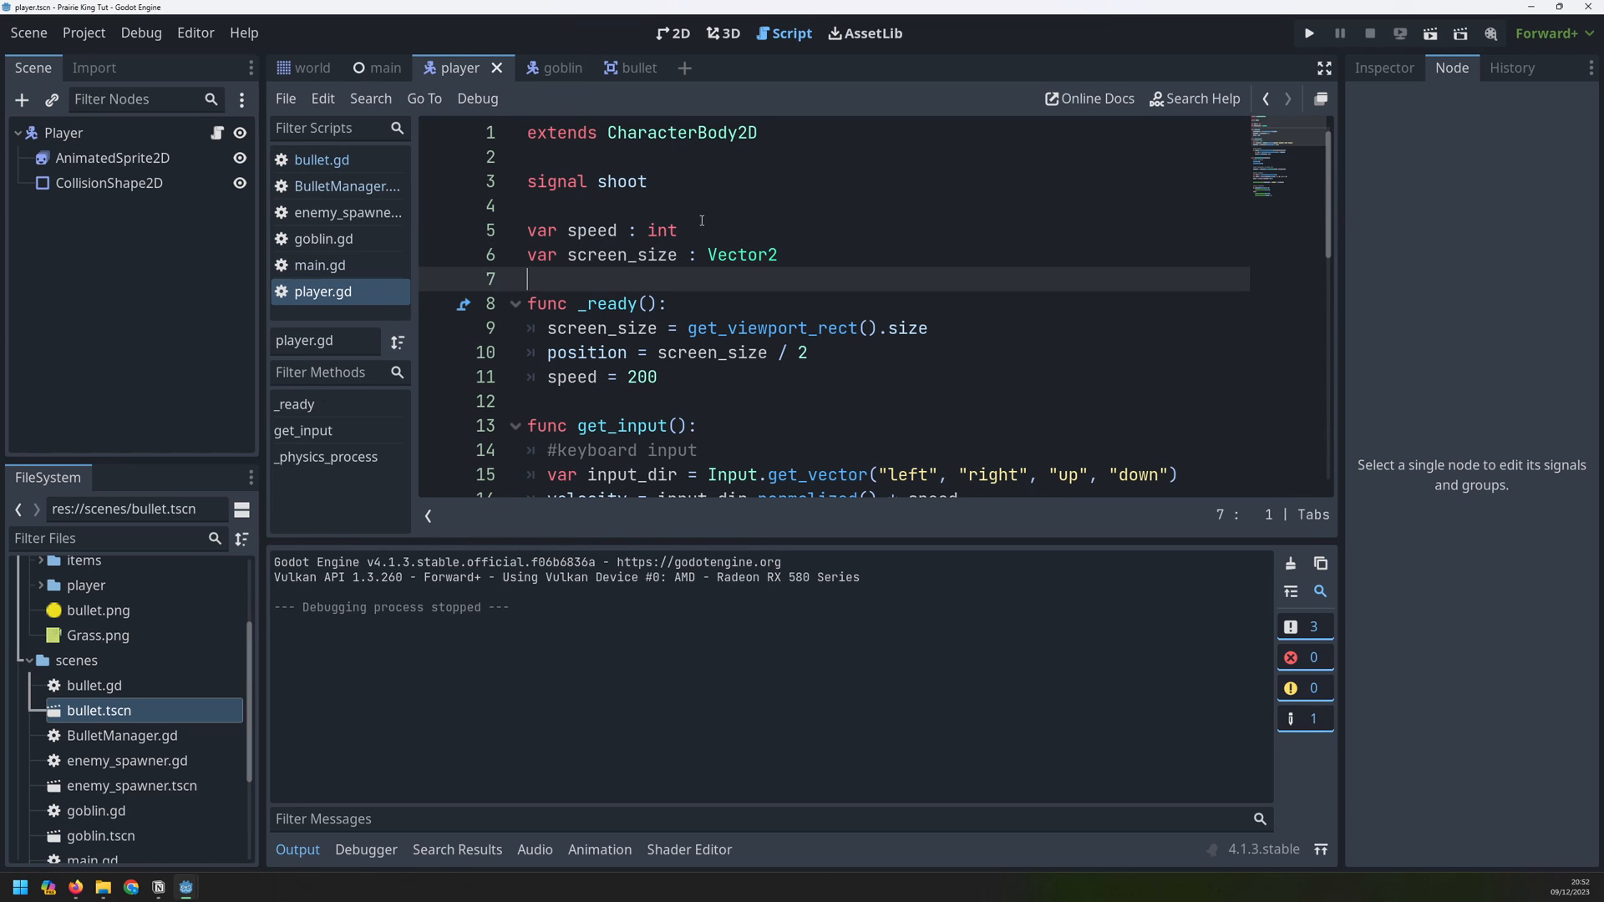
type("var can_shoot : bool")
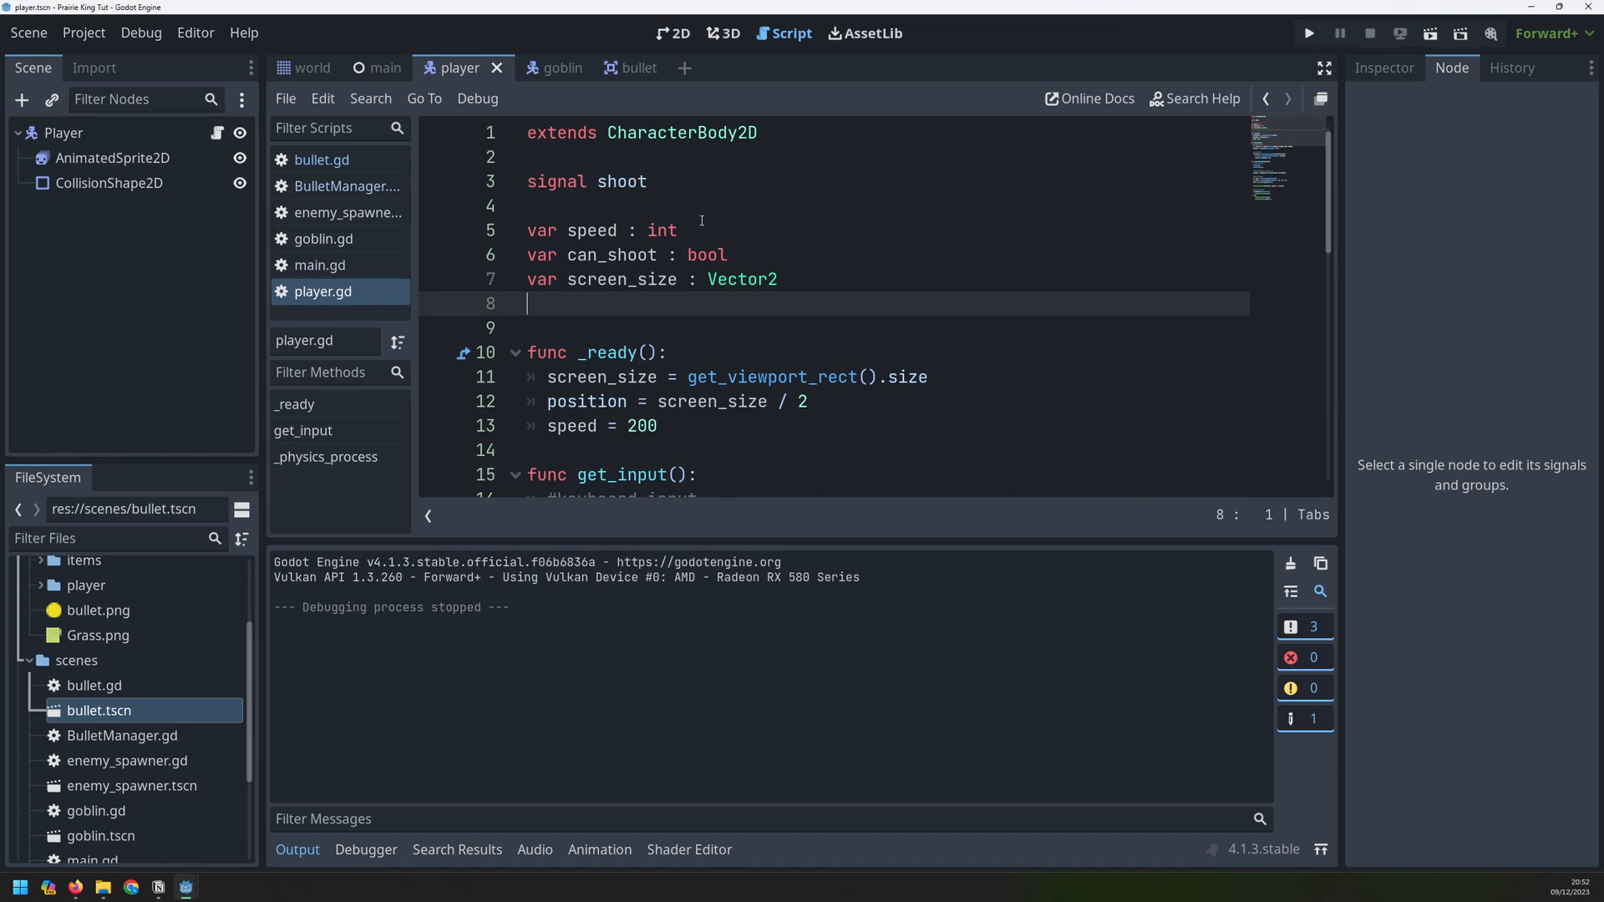
key("Backspace")
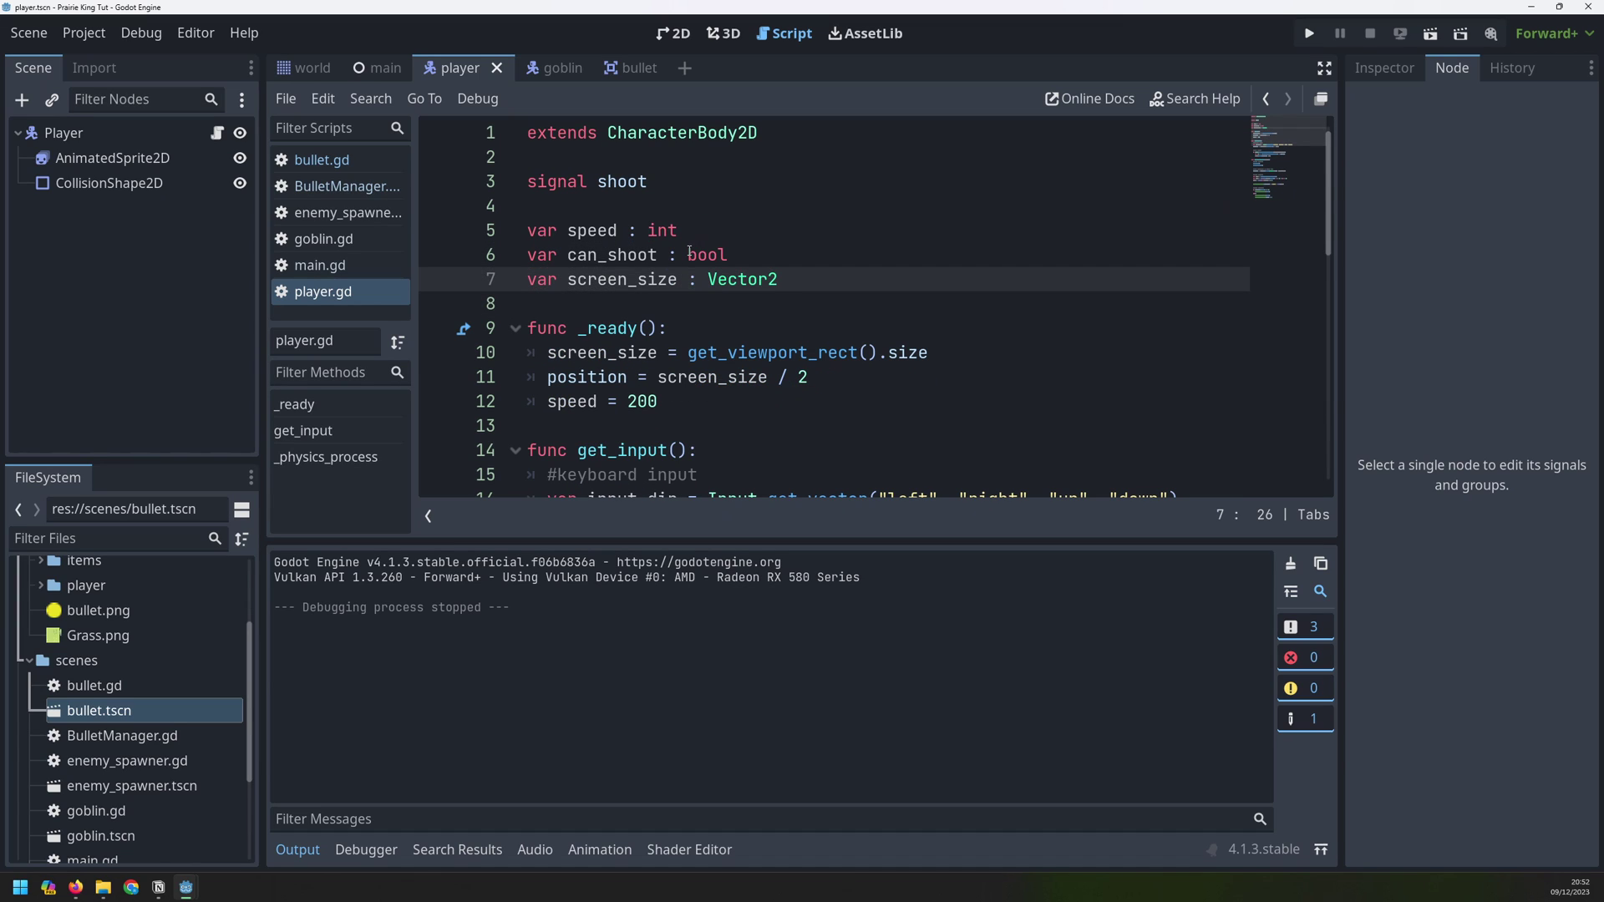
left_click(663, 401)
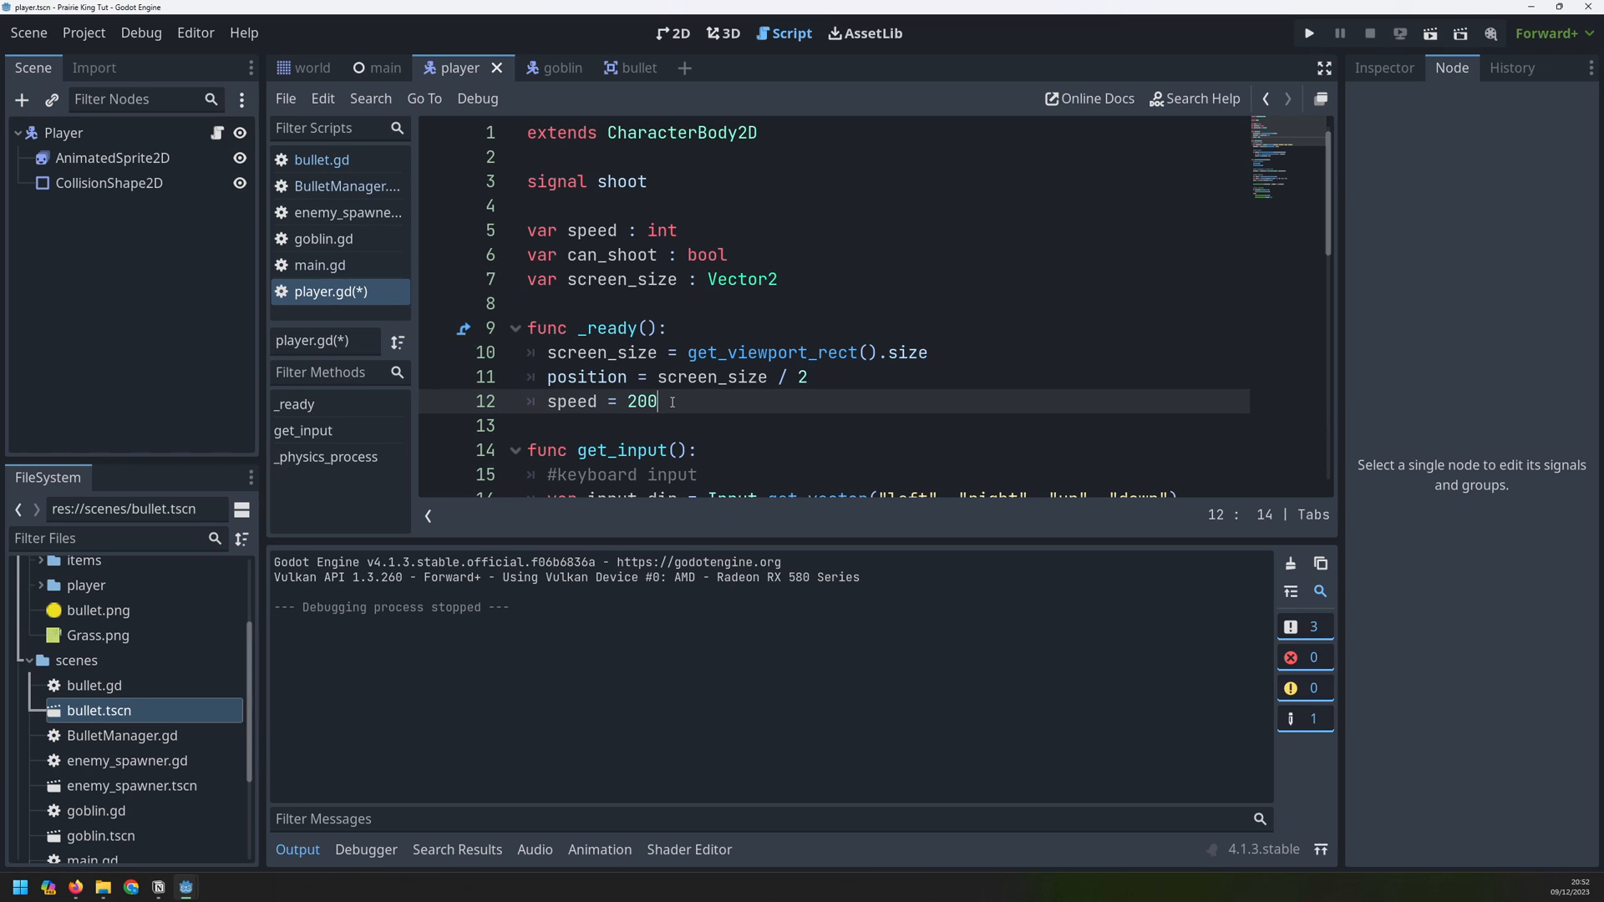
type("can_shoot = true")
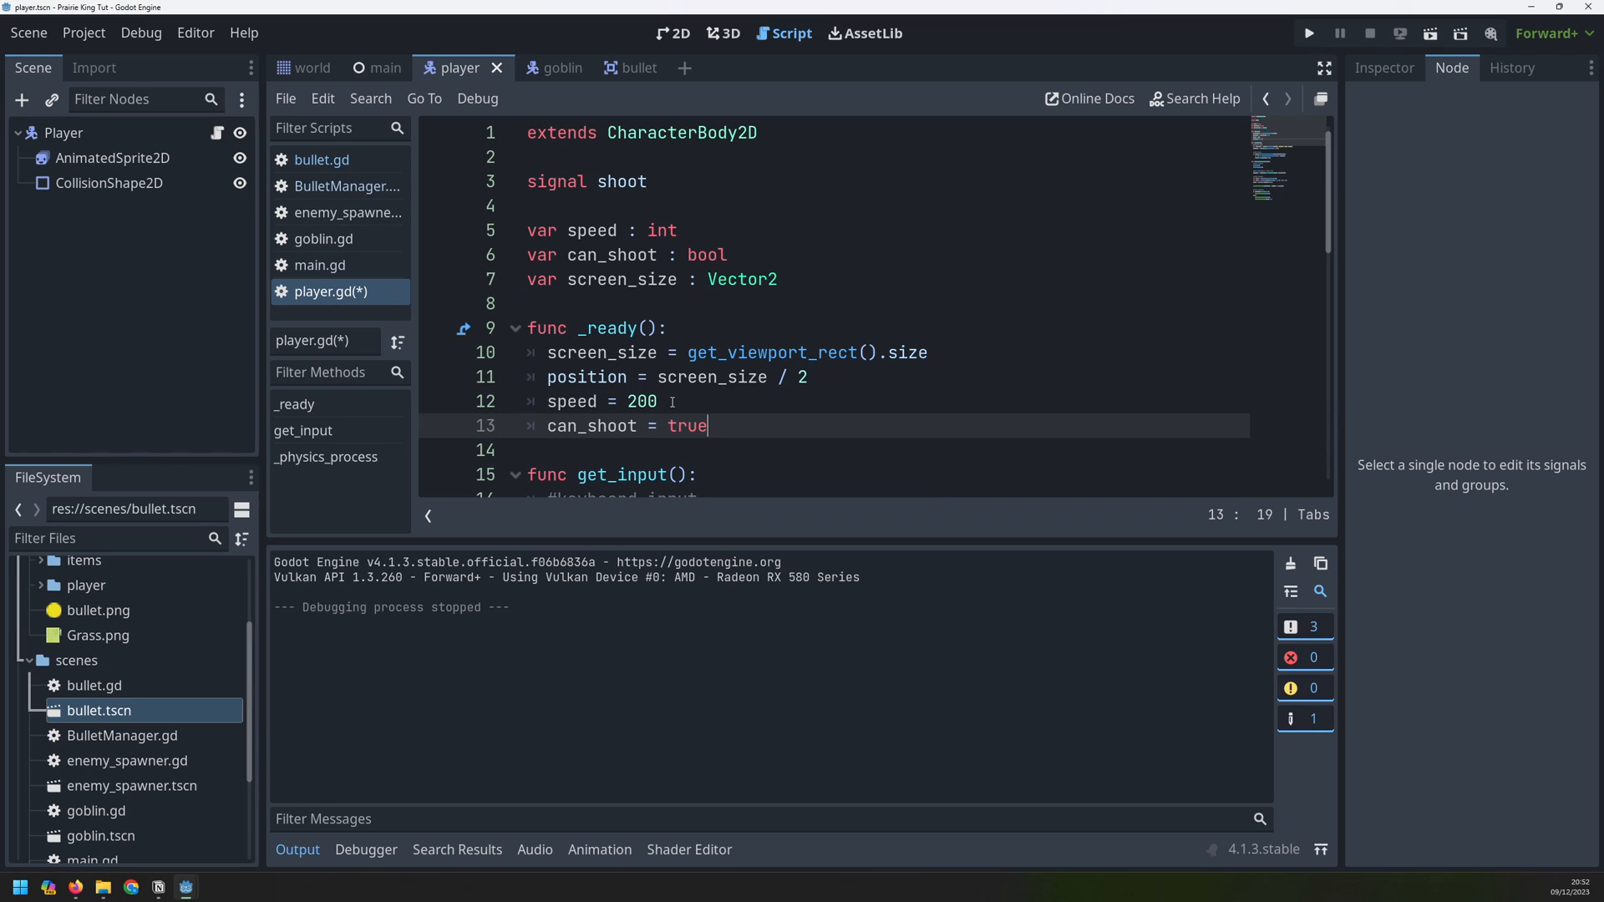
Require 'and can_shoot' to fire and set can_shoot = false after emitting shoot
scroll("down", 3)
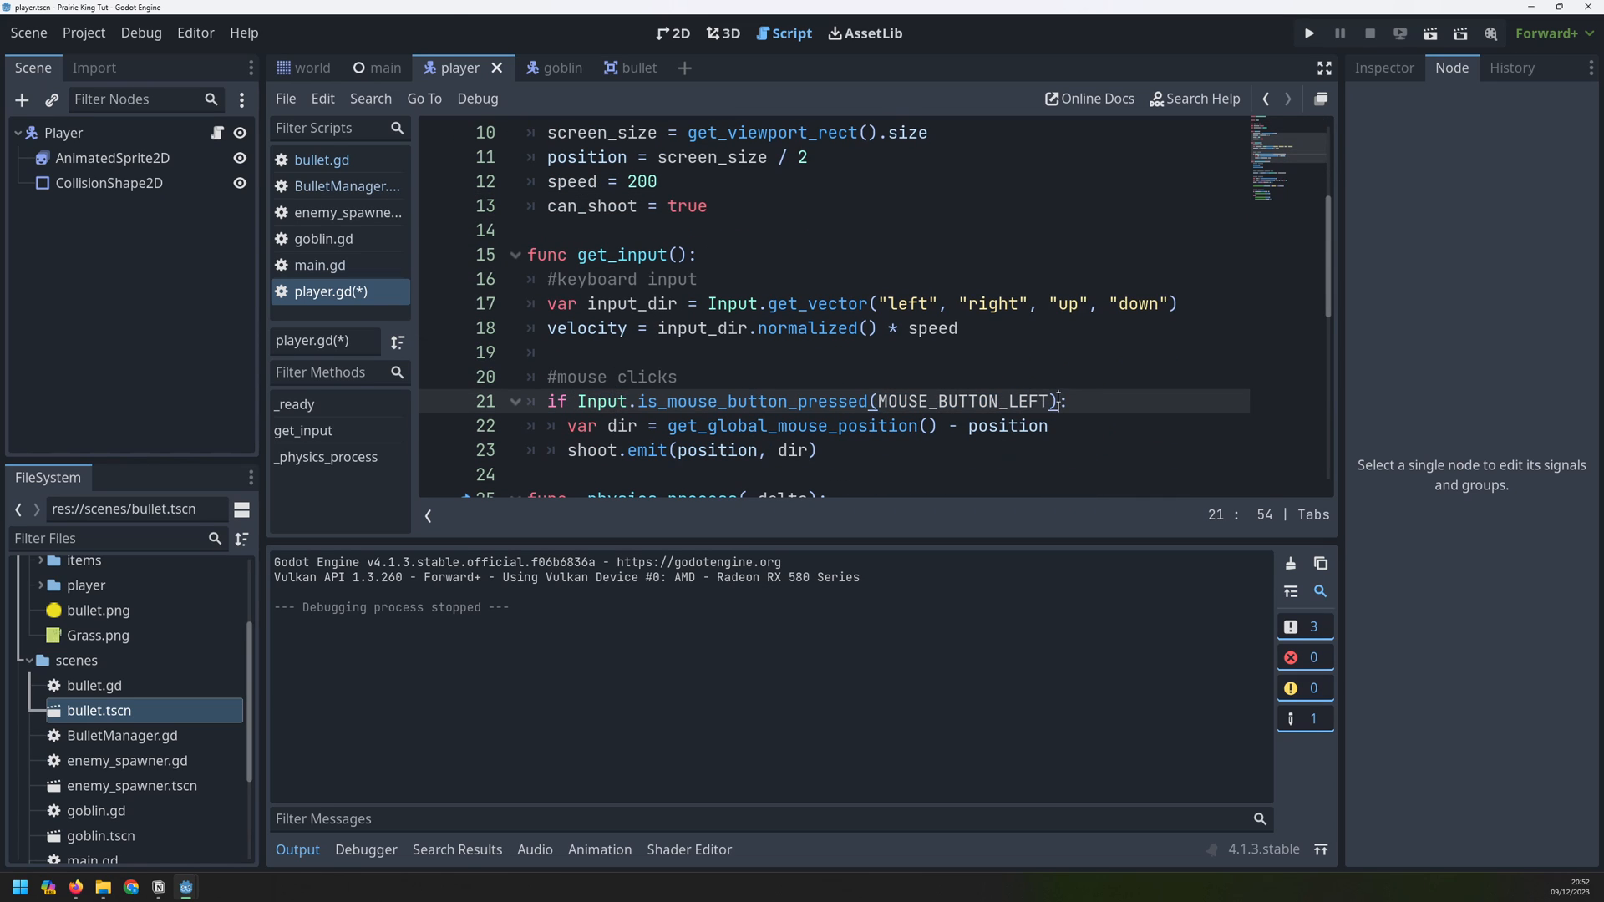
type("and can_shoot")
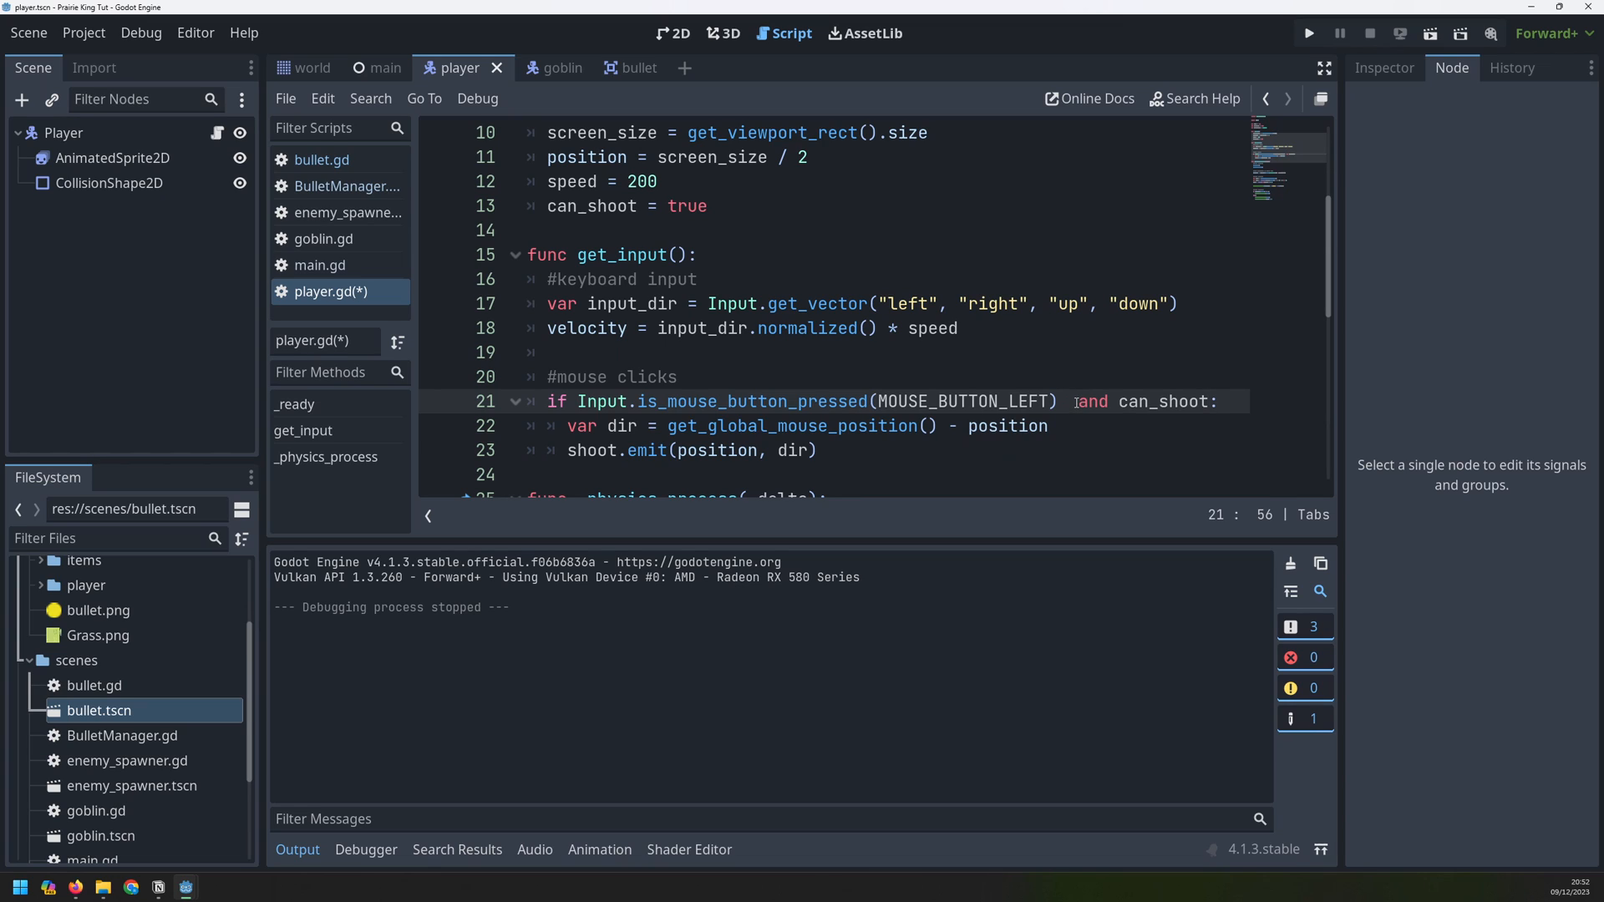
double_click(1146, 401)
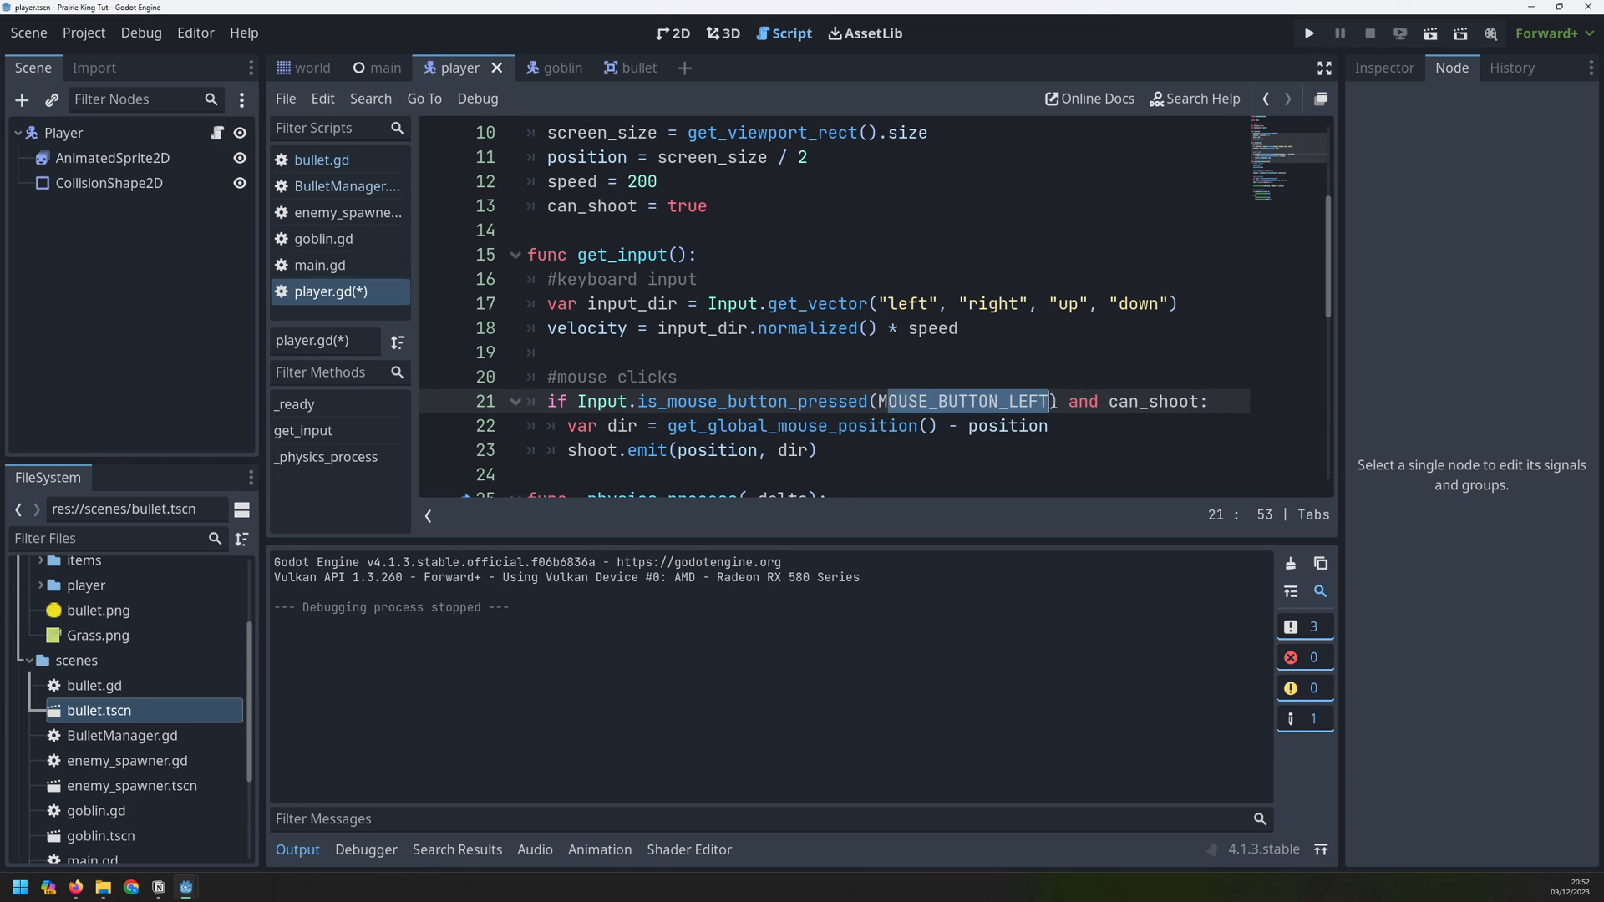
left_click(1181, 401)
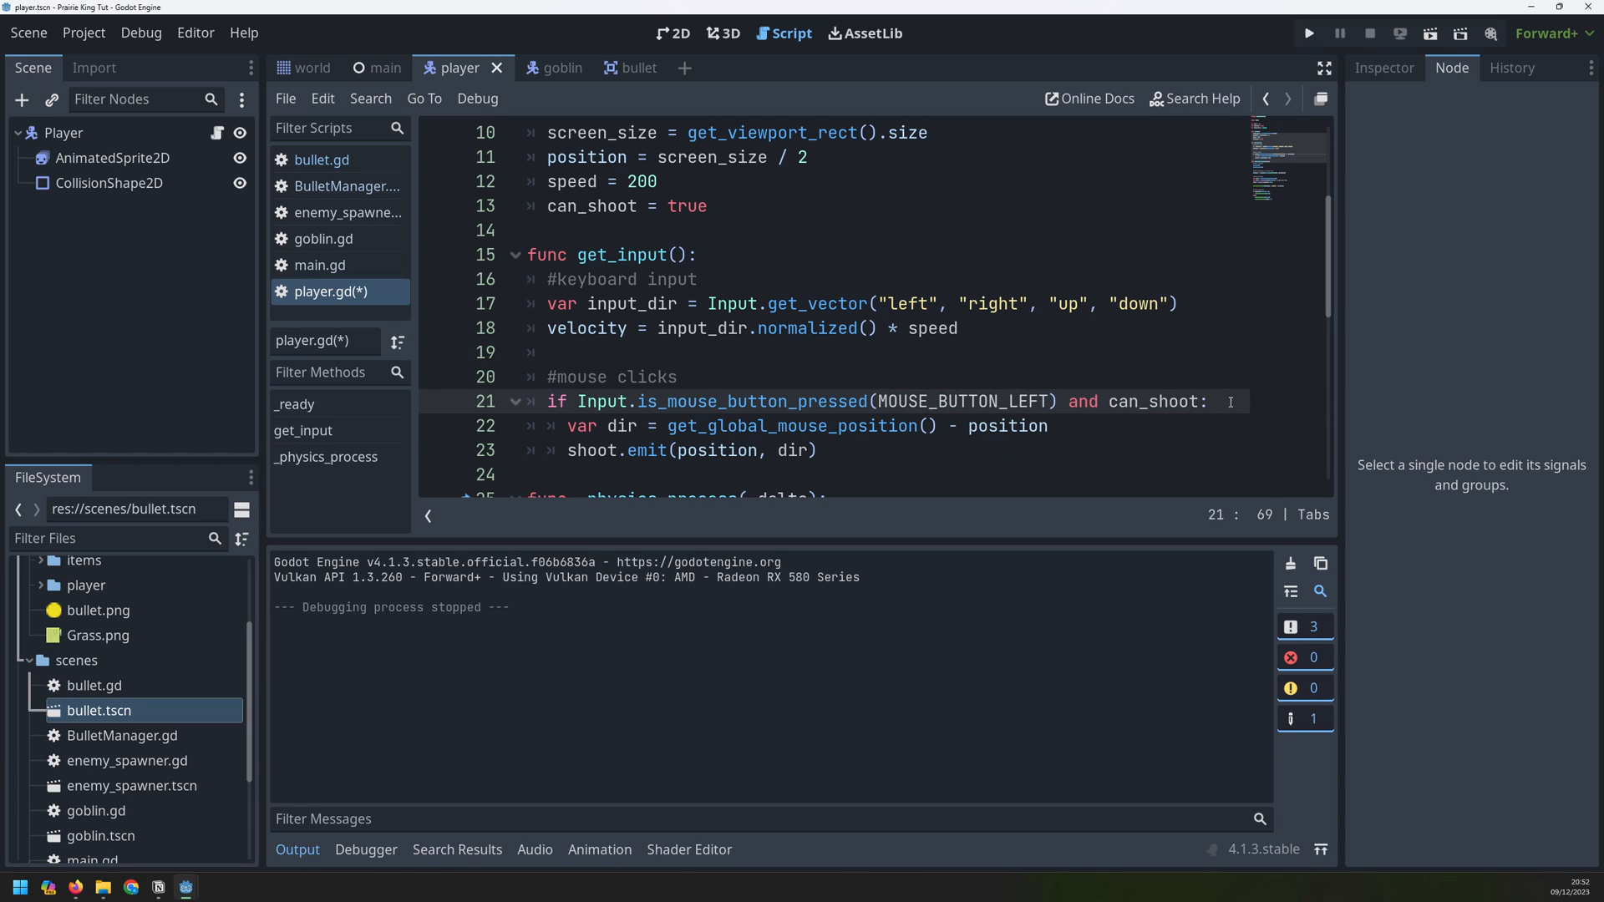
scroll("down", 3)
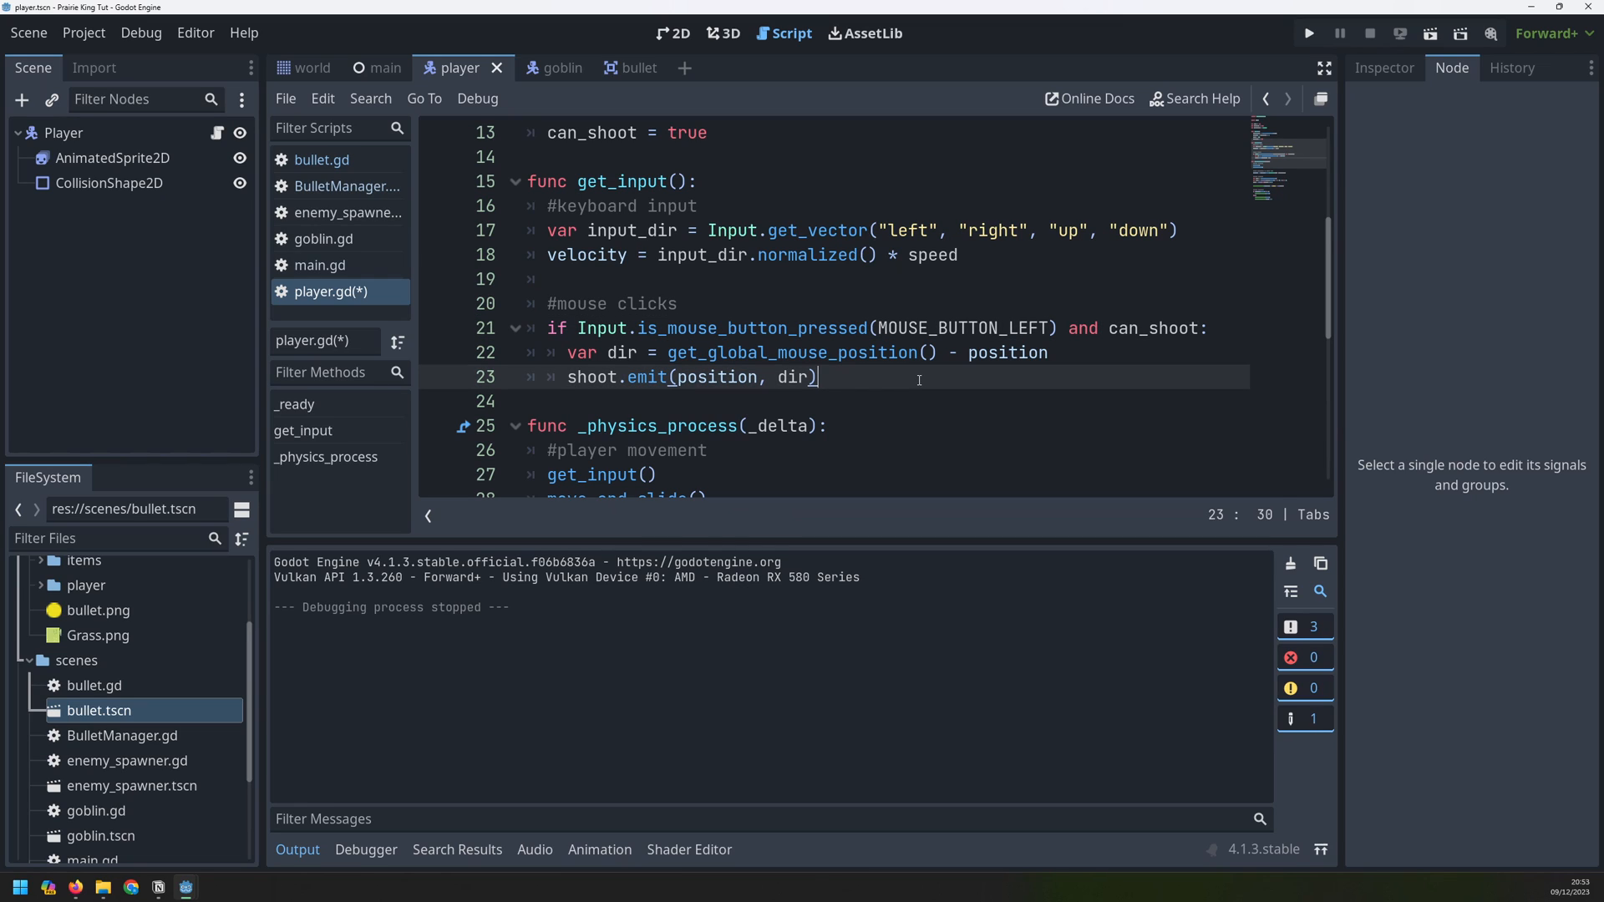
type("can_shoot = false")
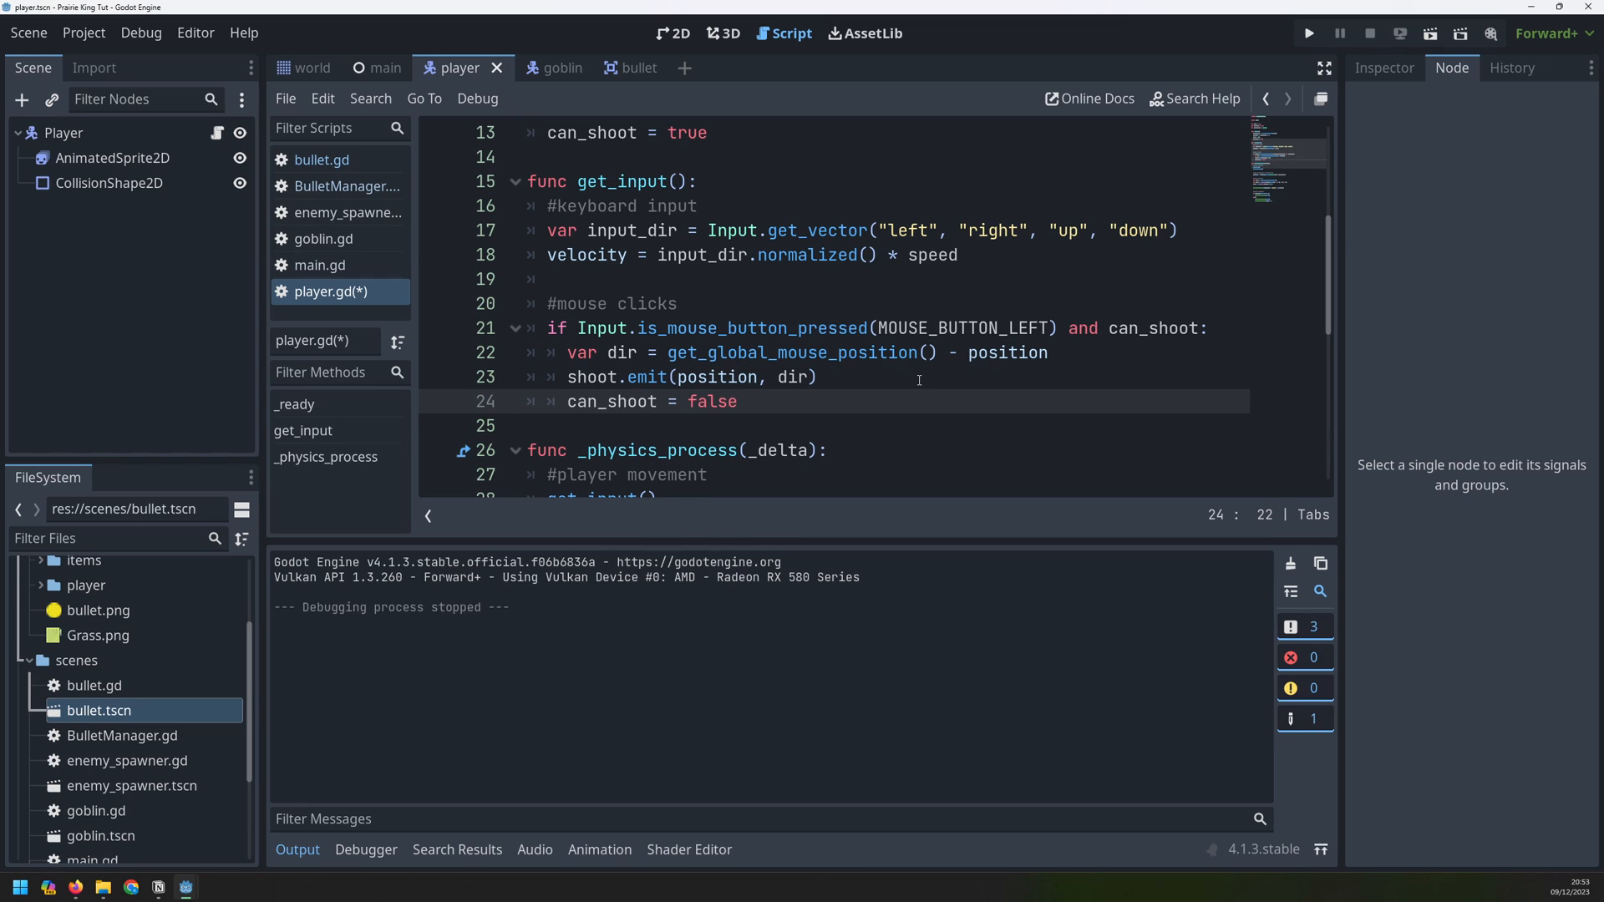
mouse_move(717, 291)
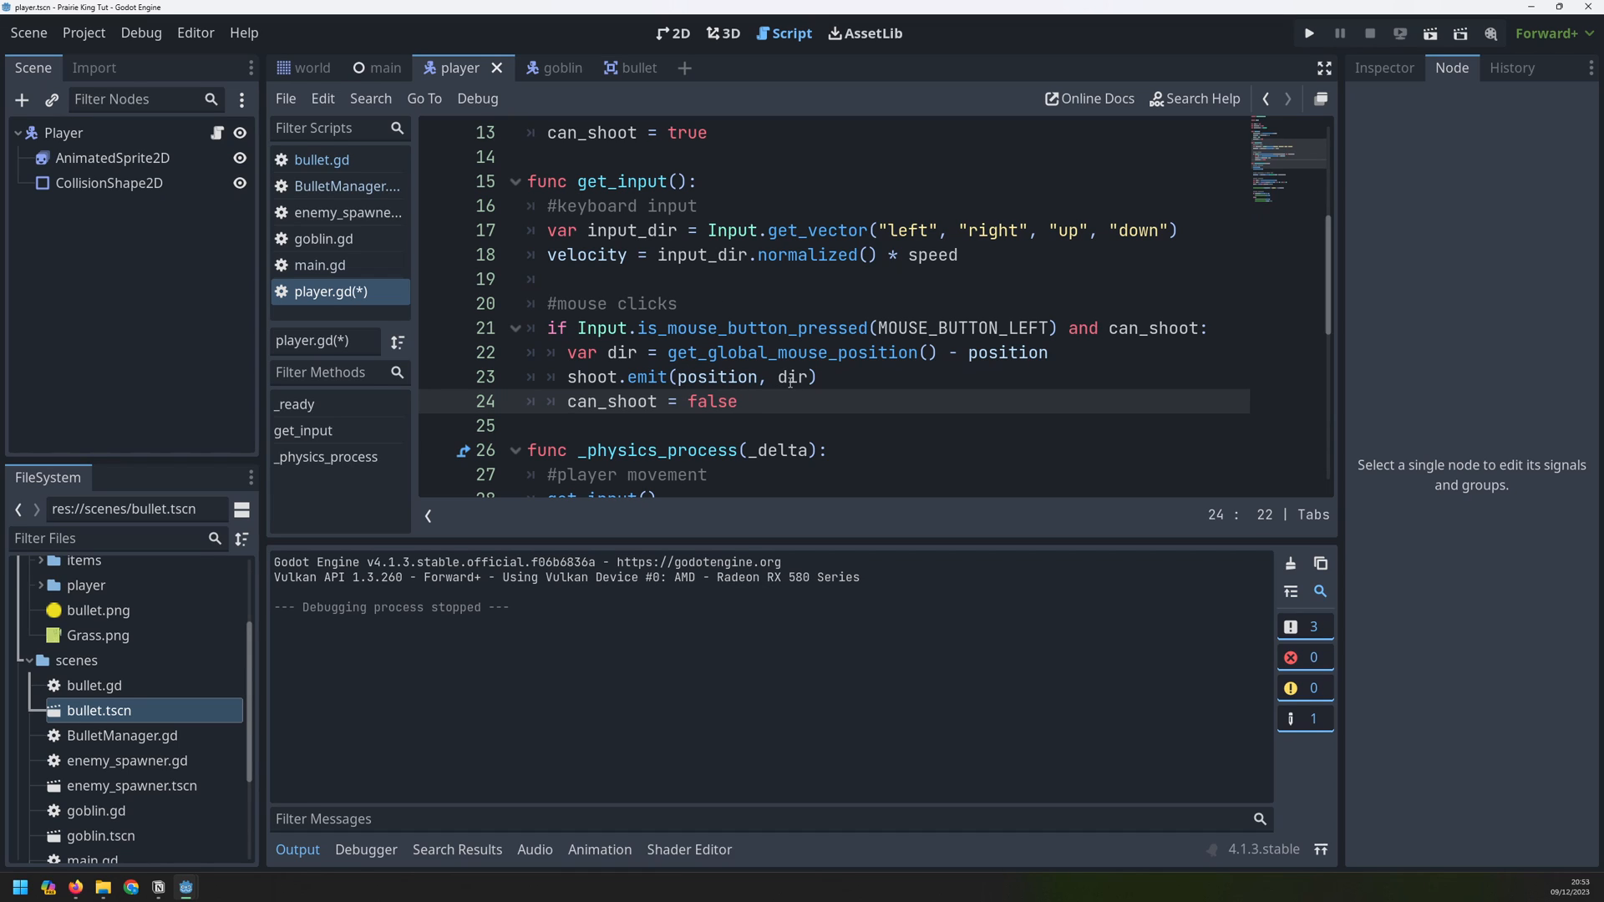
left_click(1308, 33)
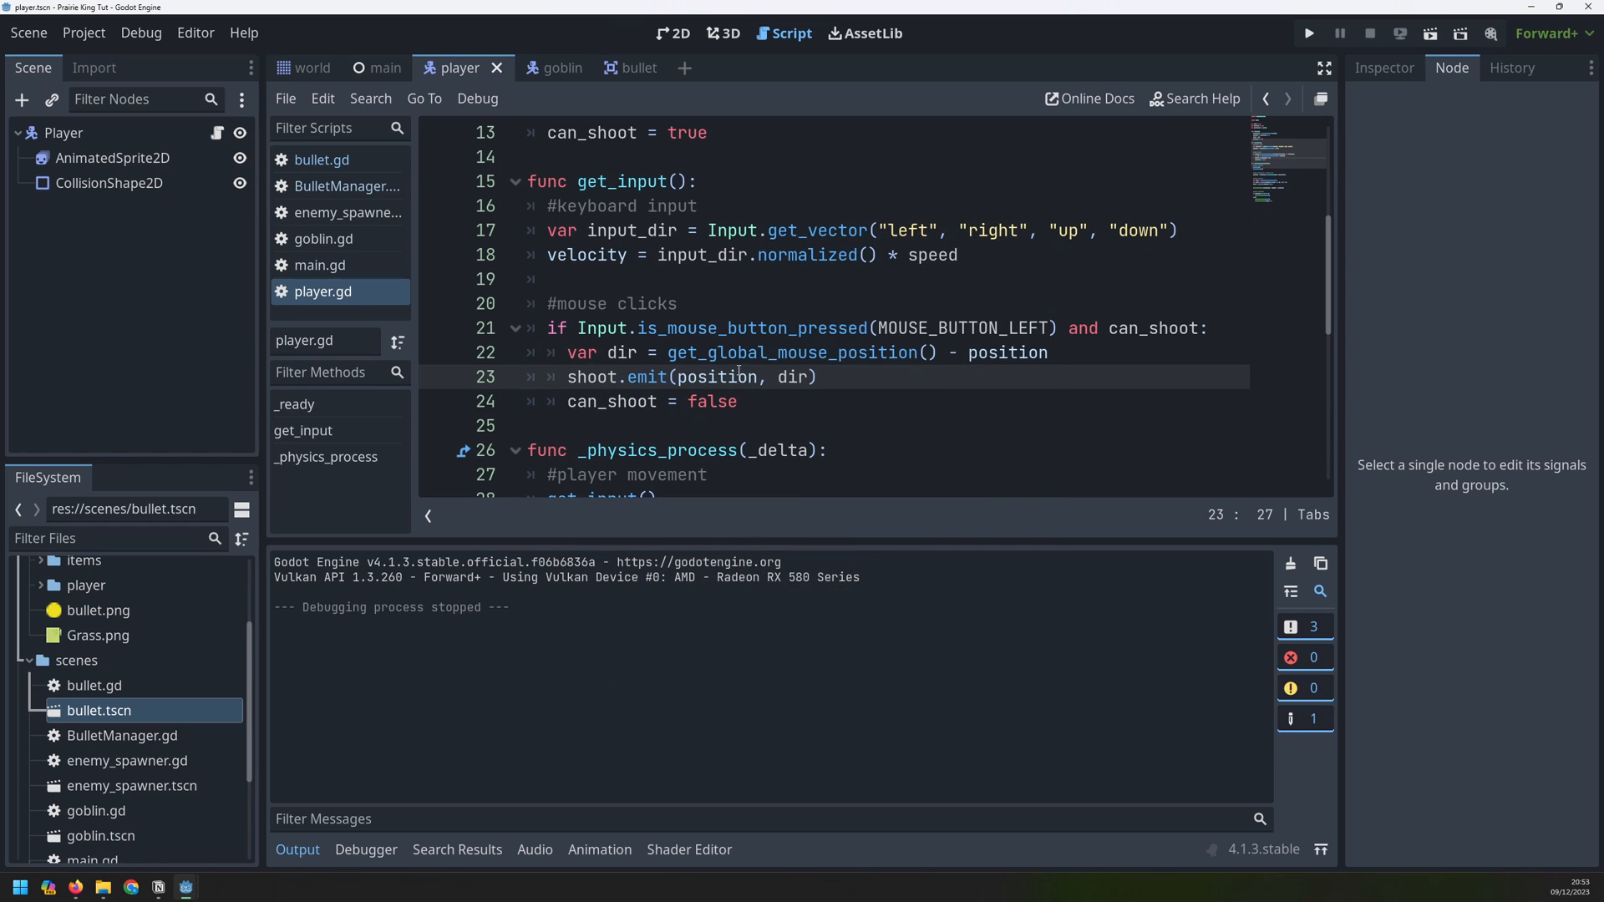
Add a Timer child named ShotTimer under the Player node
left_click(64, 133)
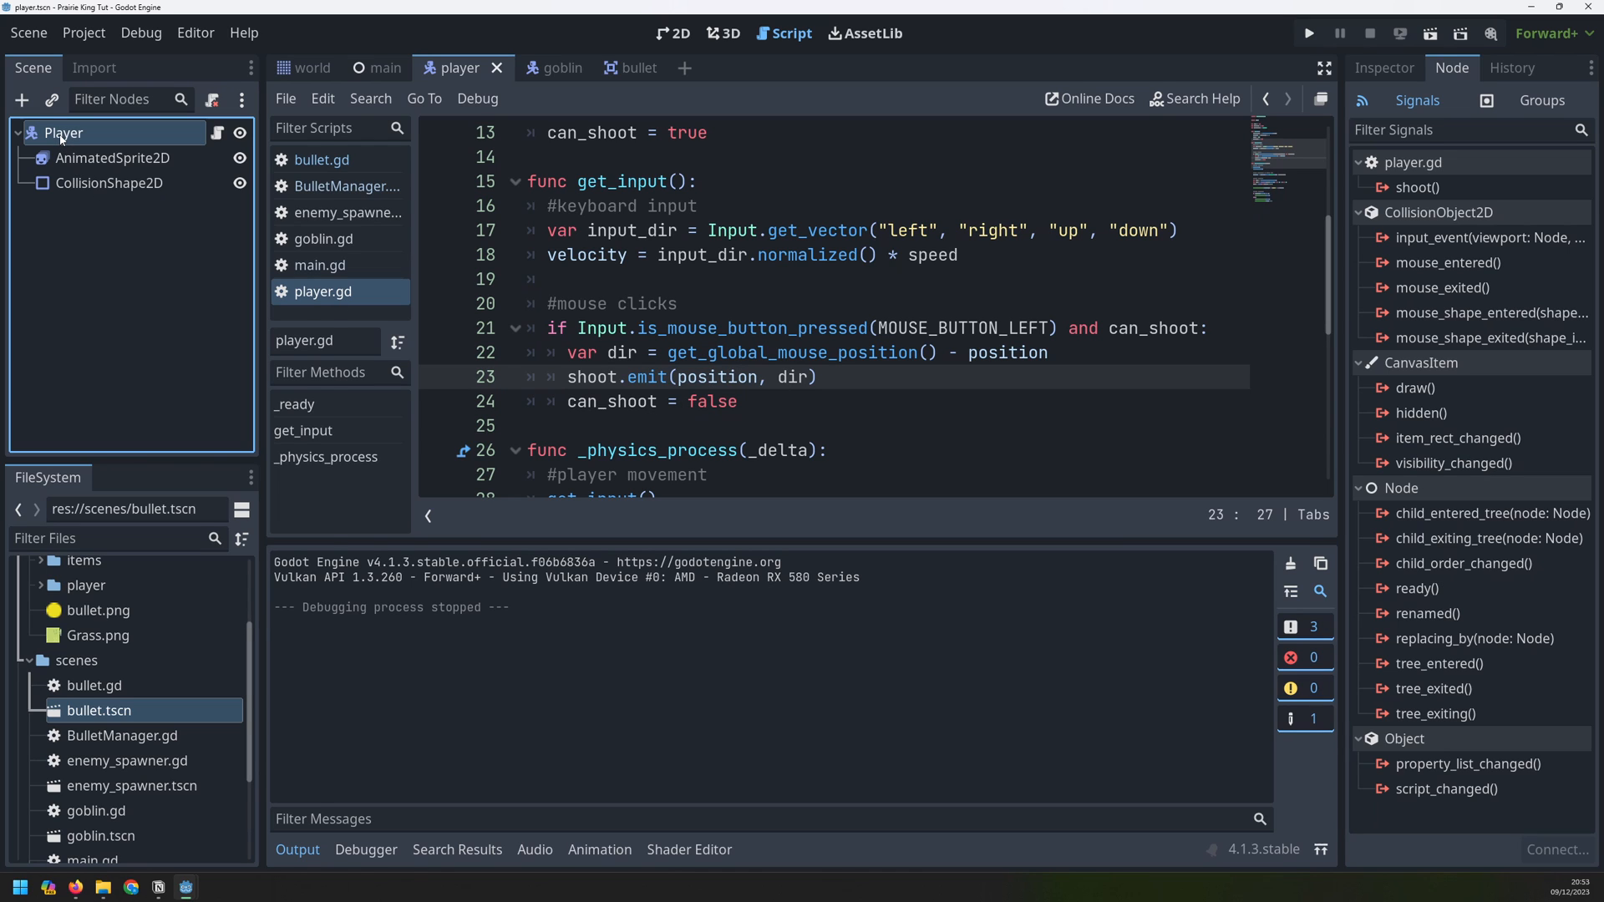
right_click(63, 133)
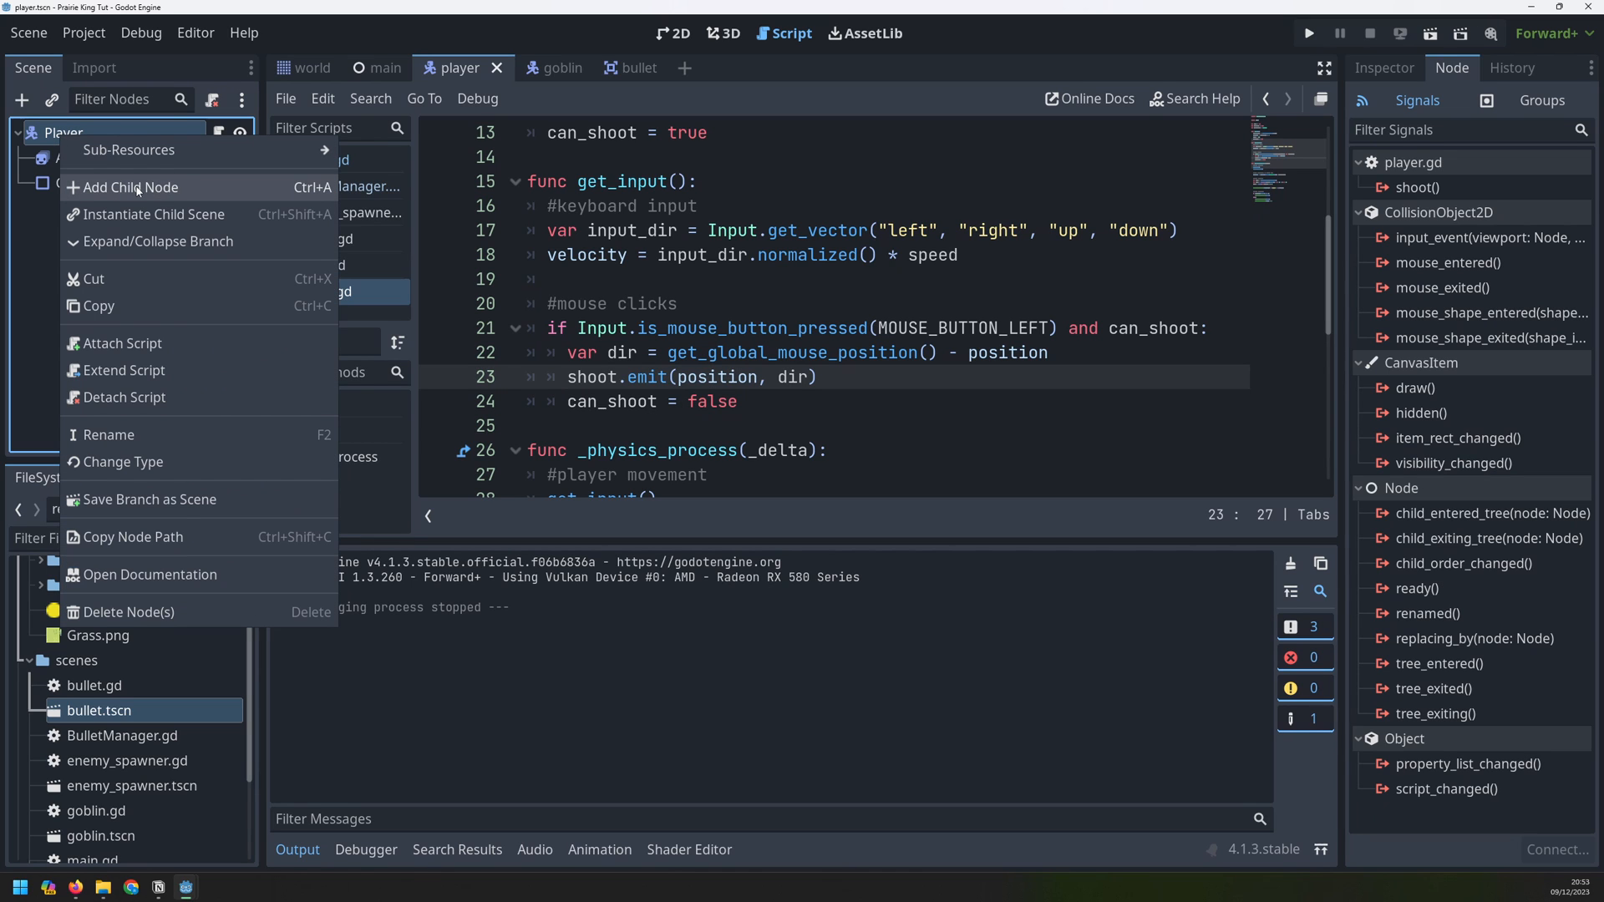
left_click(128, 187)
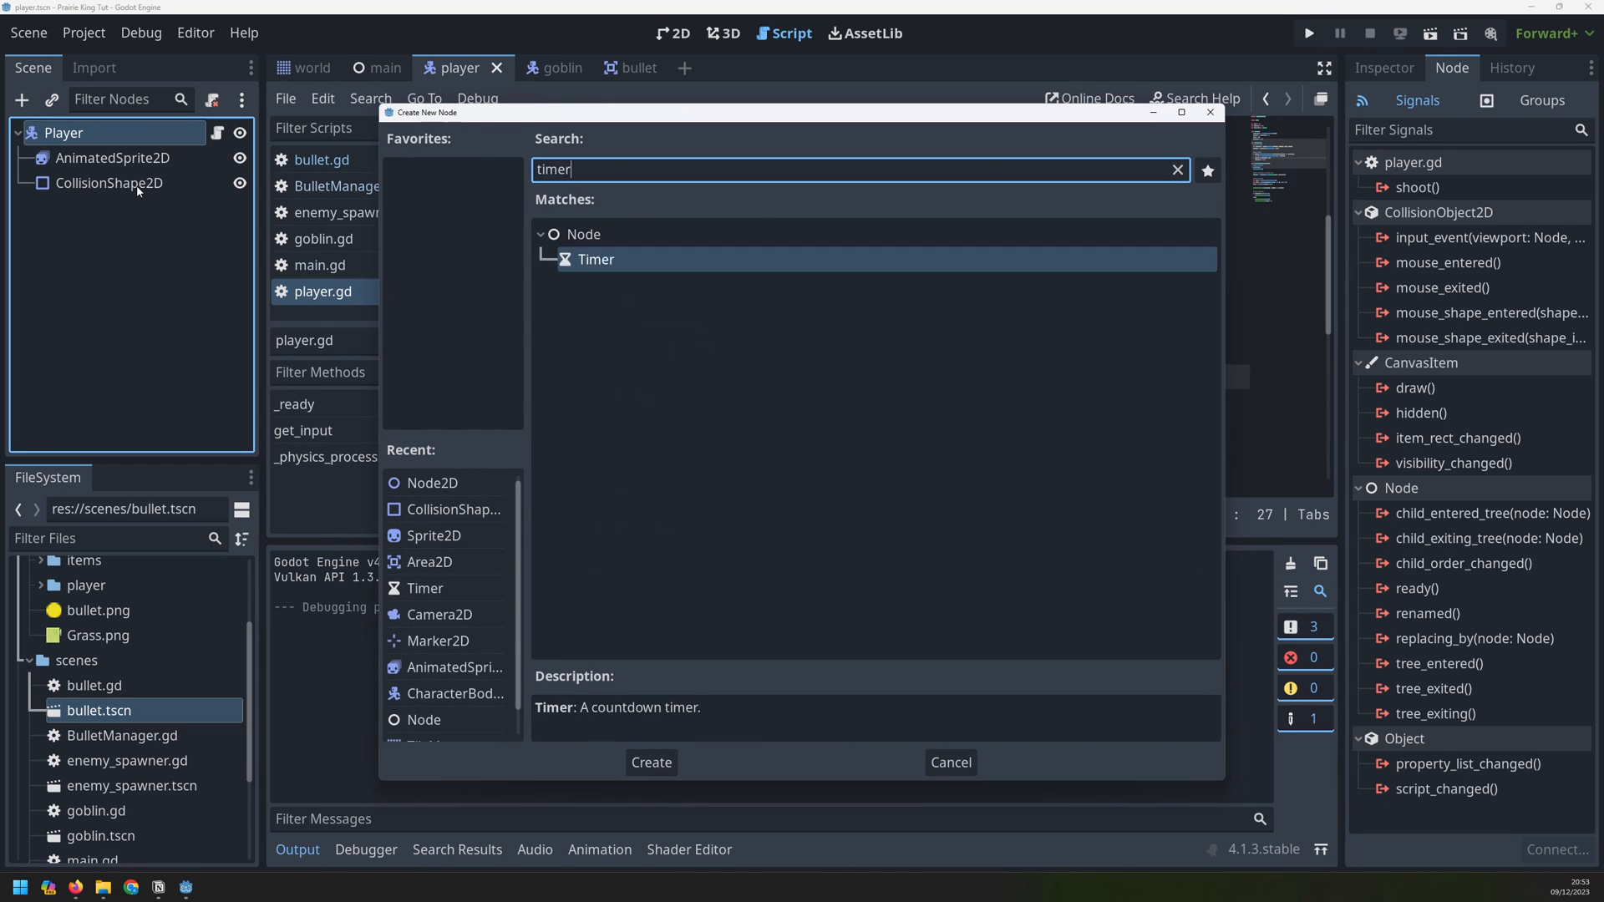
left_click(651, 762)
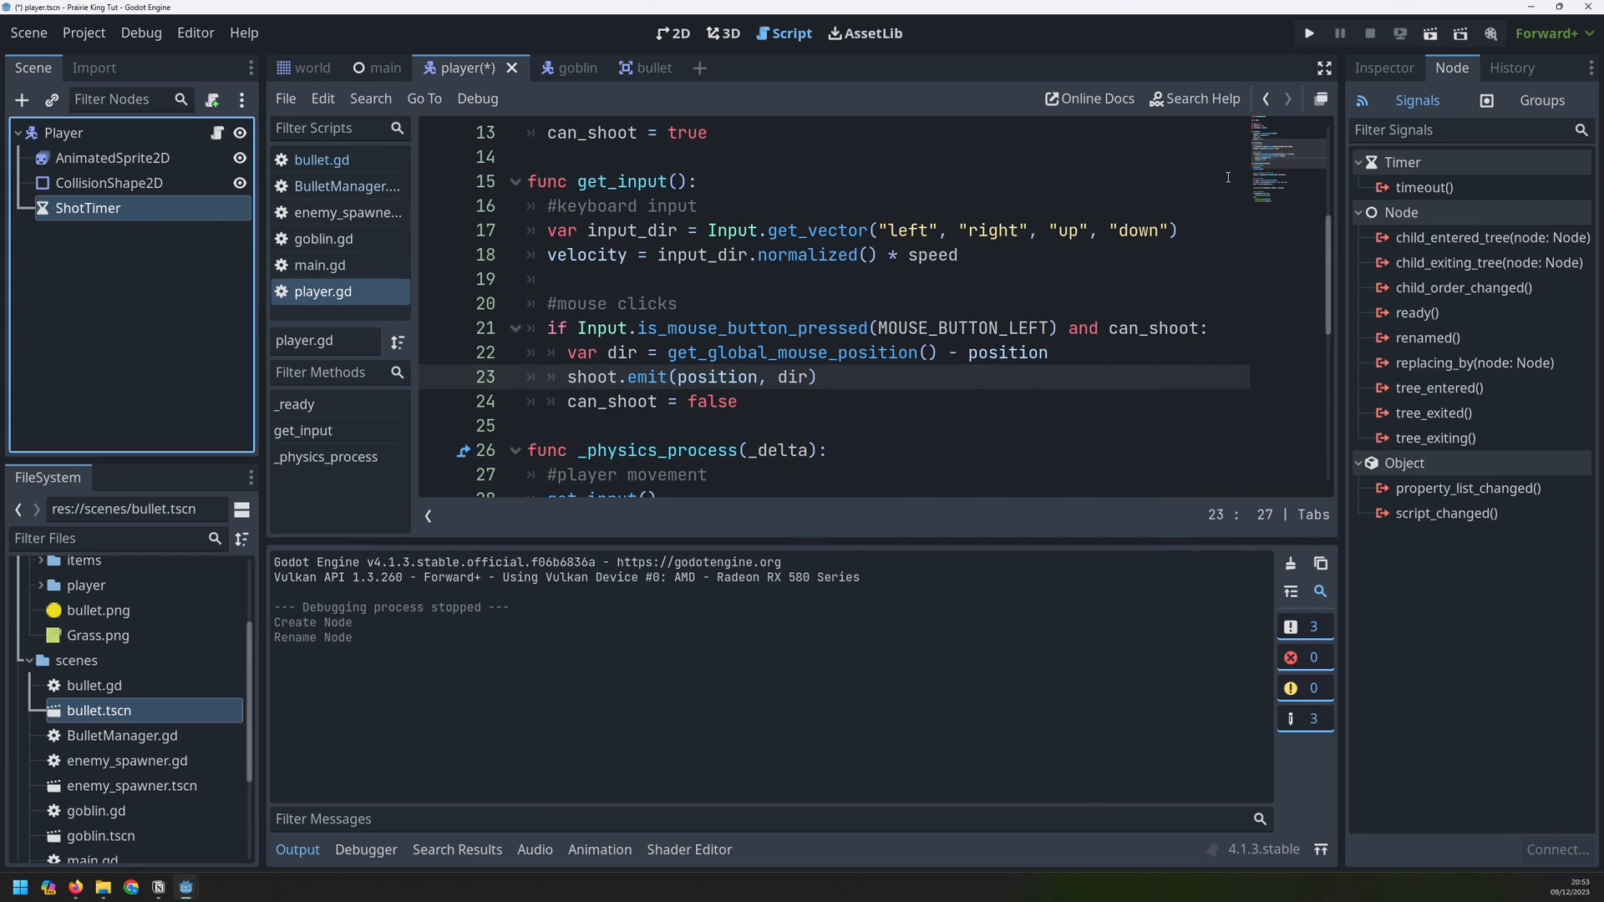
left_click(1383, 68)
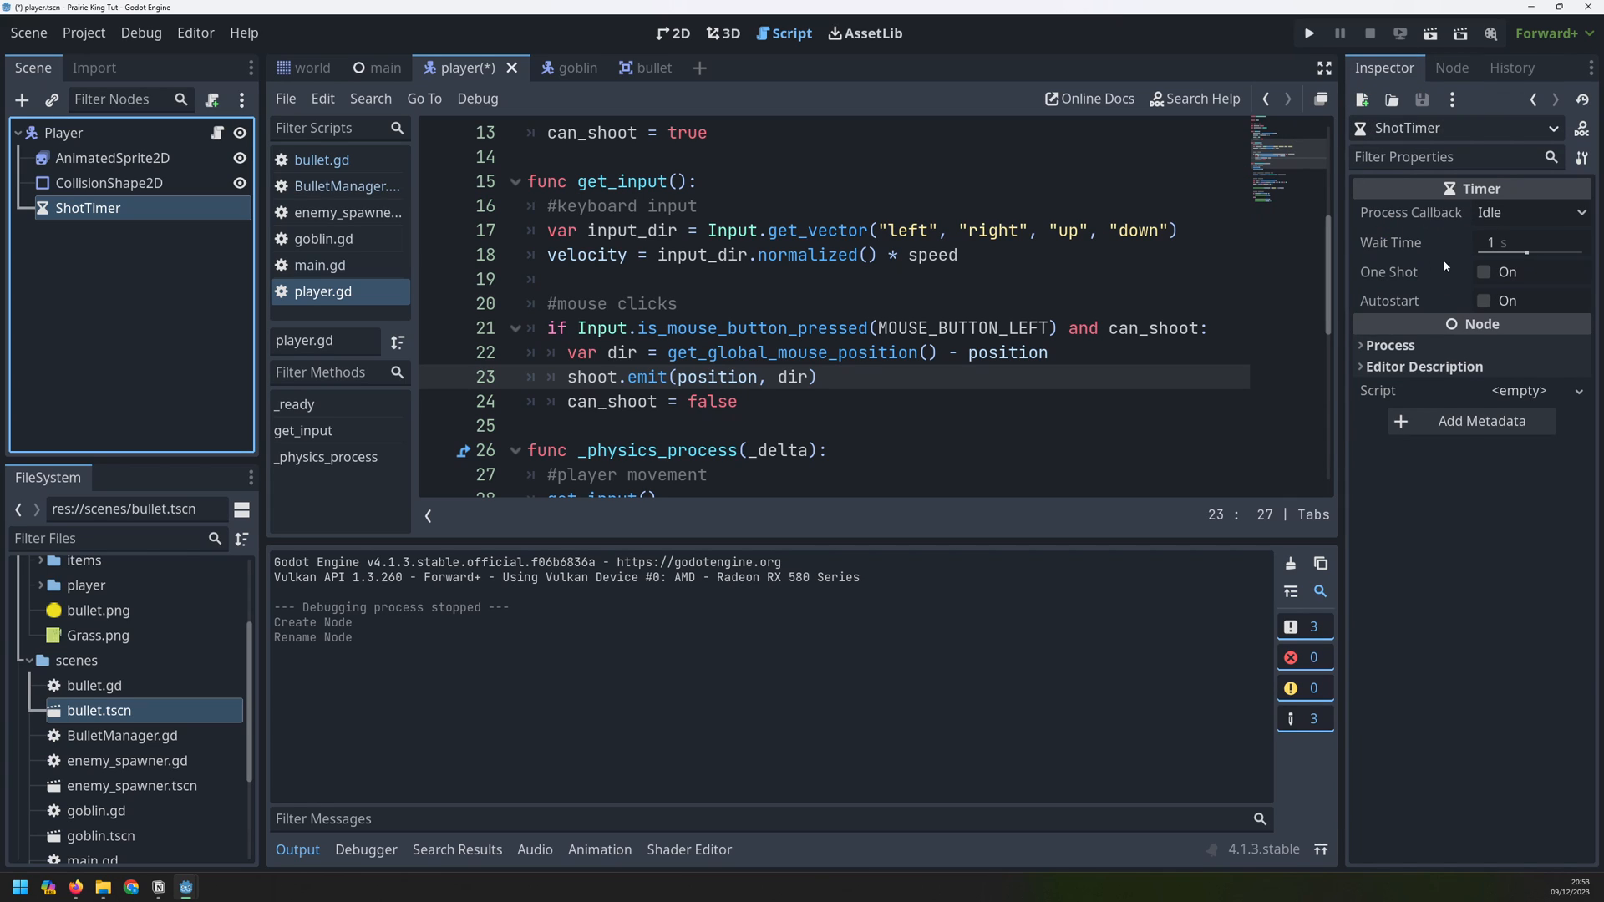
mouse_move(1474, 293)
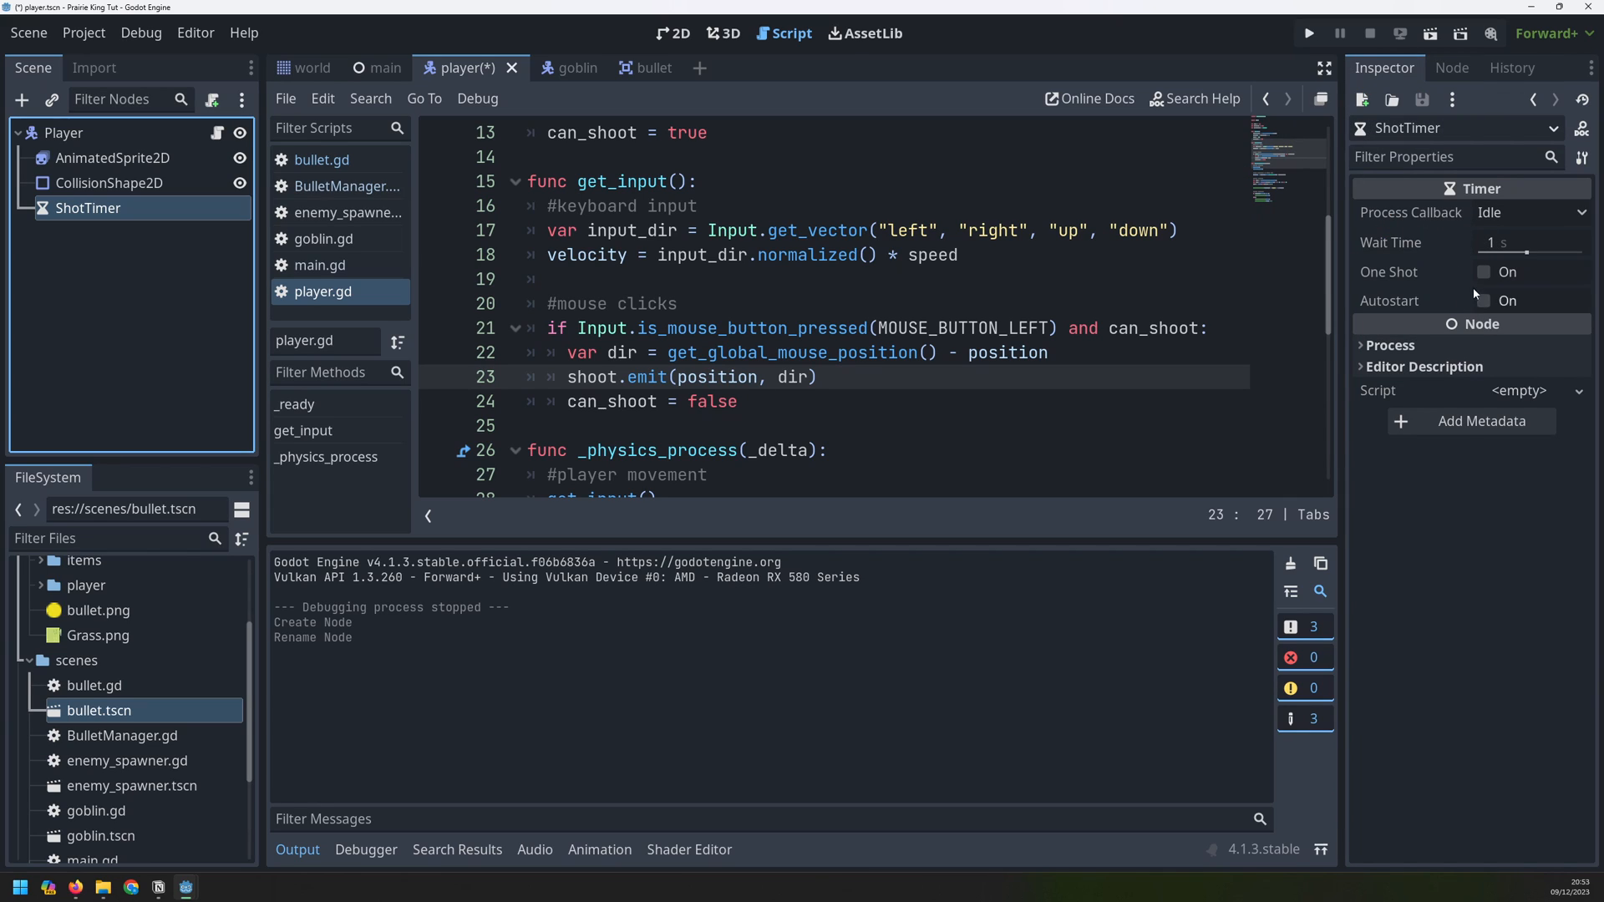
left_click(819, 377)
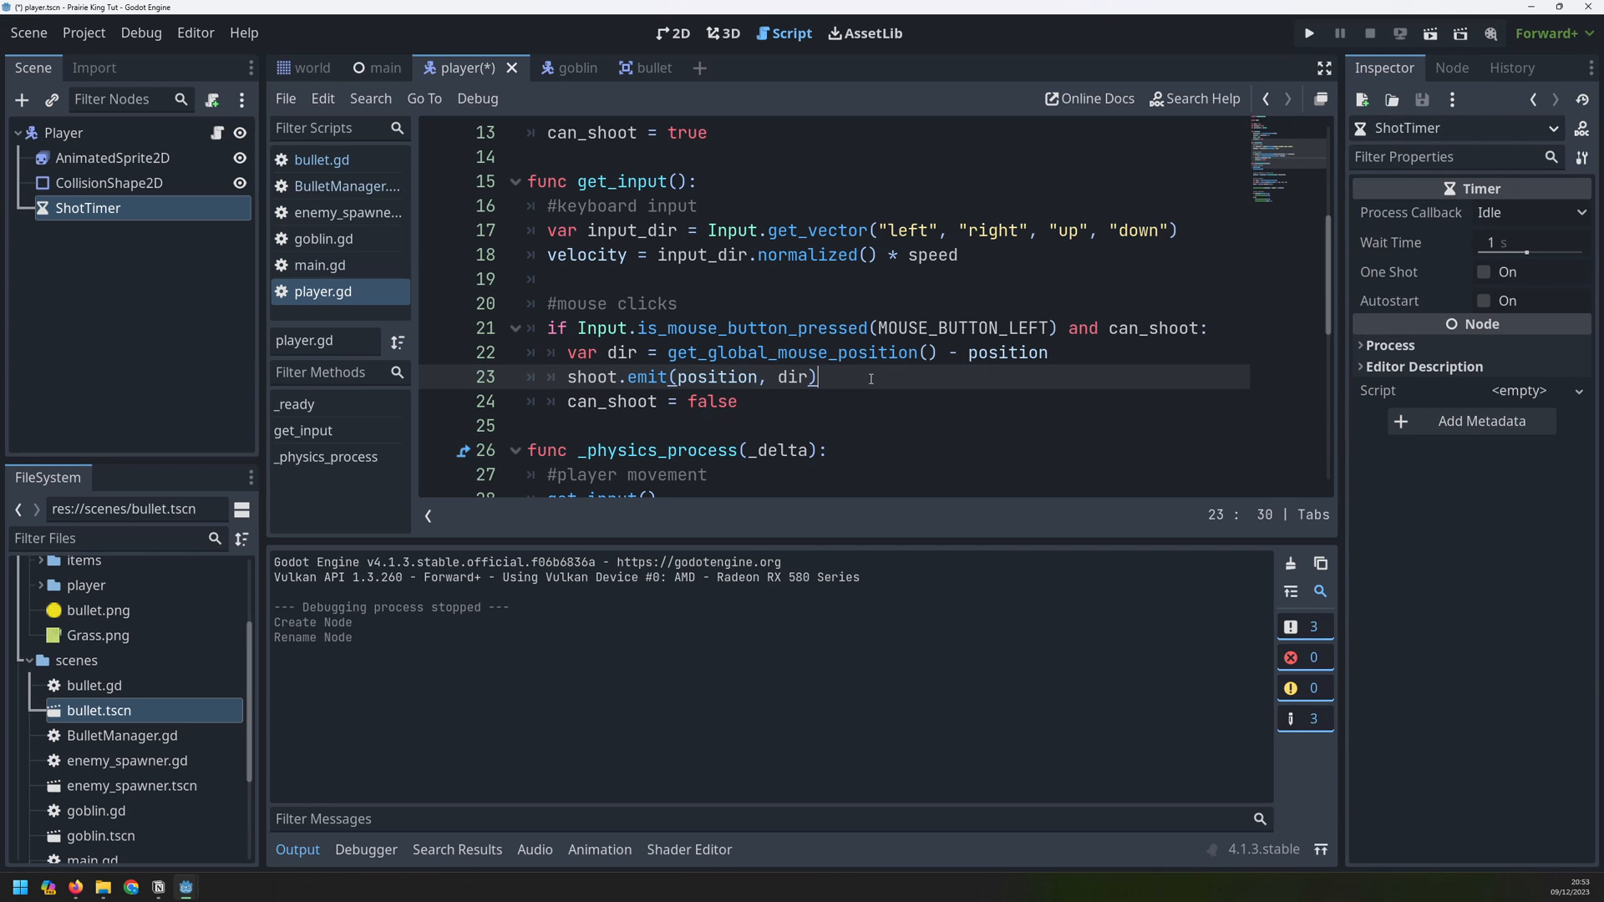
Start $ShotTimer after shooting and reset can_shoot = true in its timeout handler
left_click(734, 401)
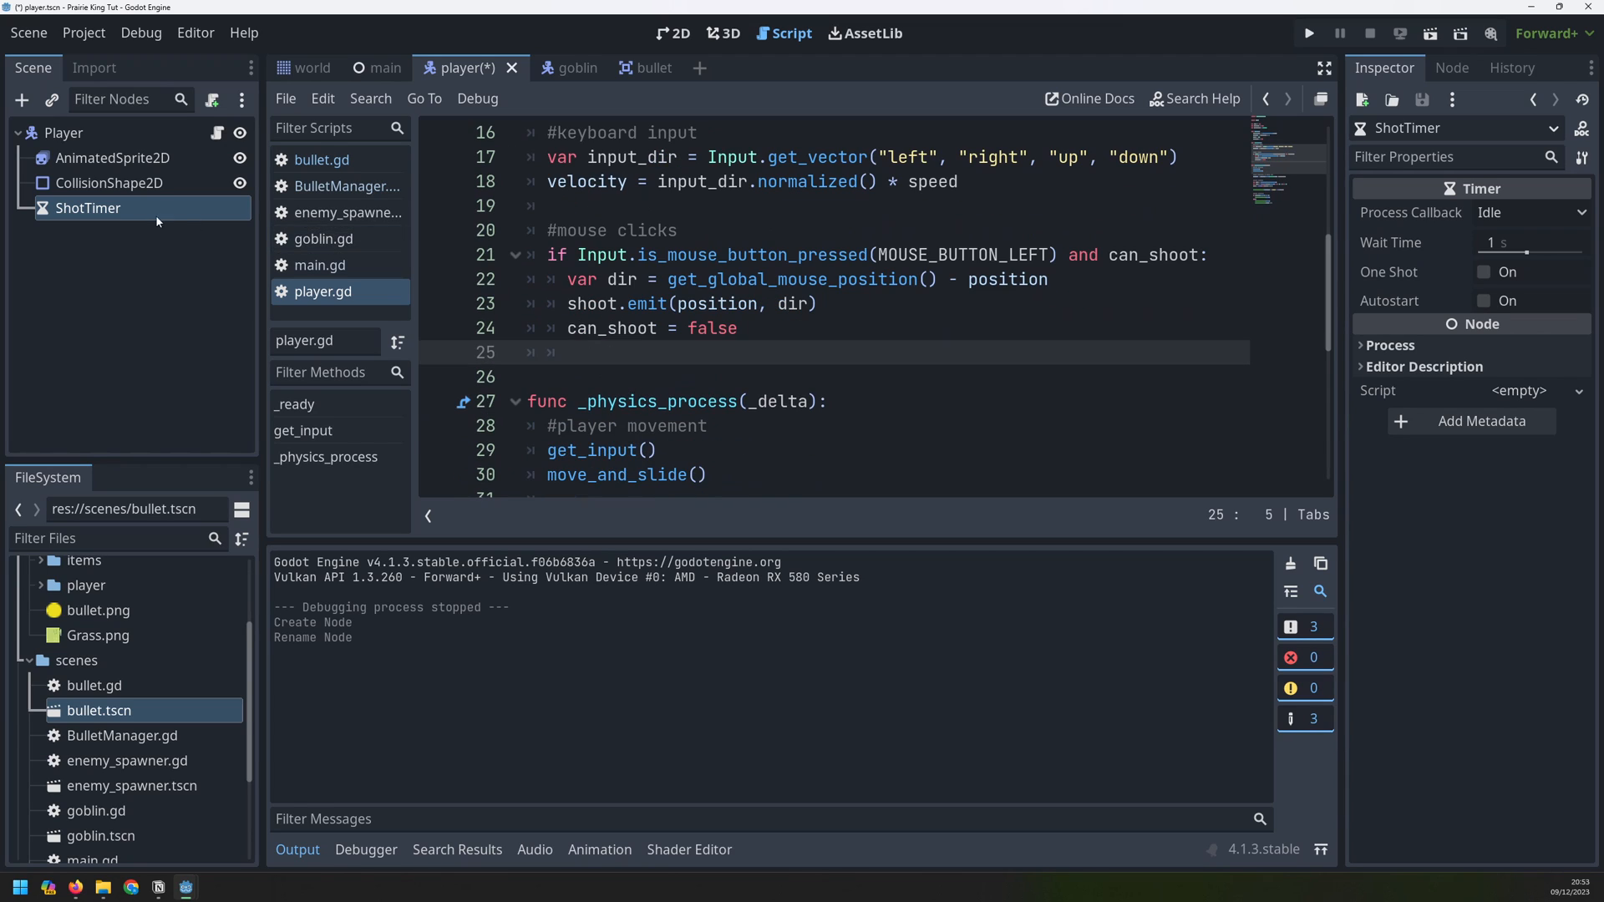
type("$ShotTimer")
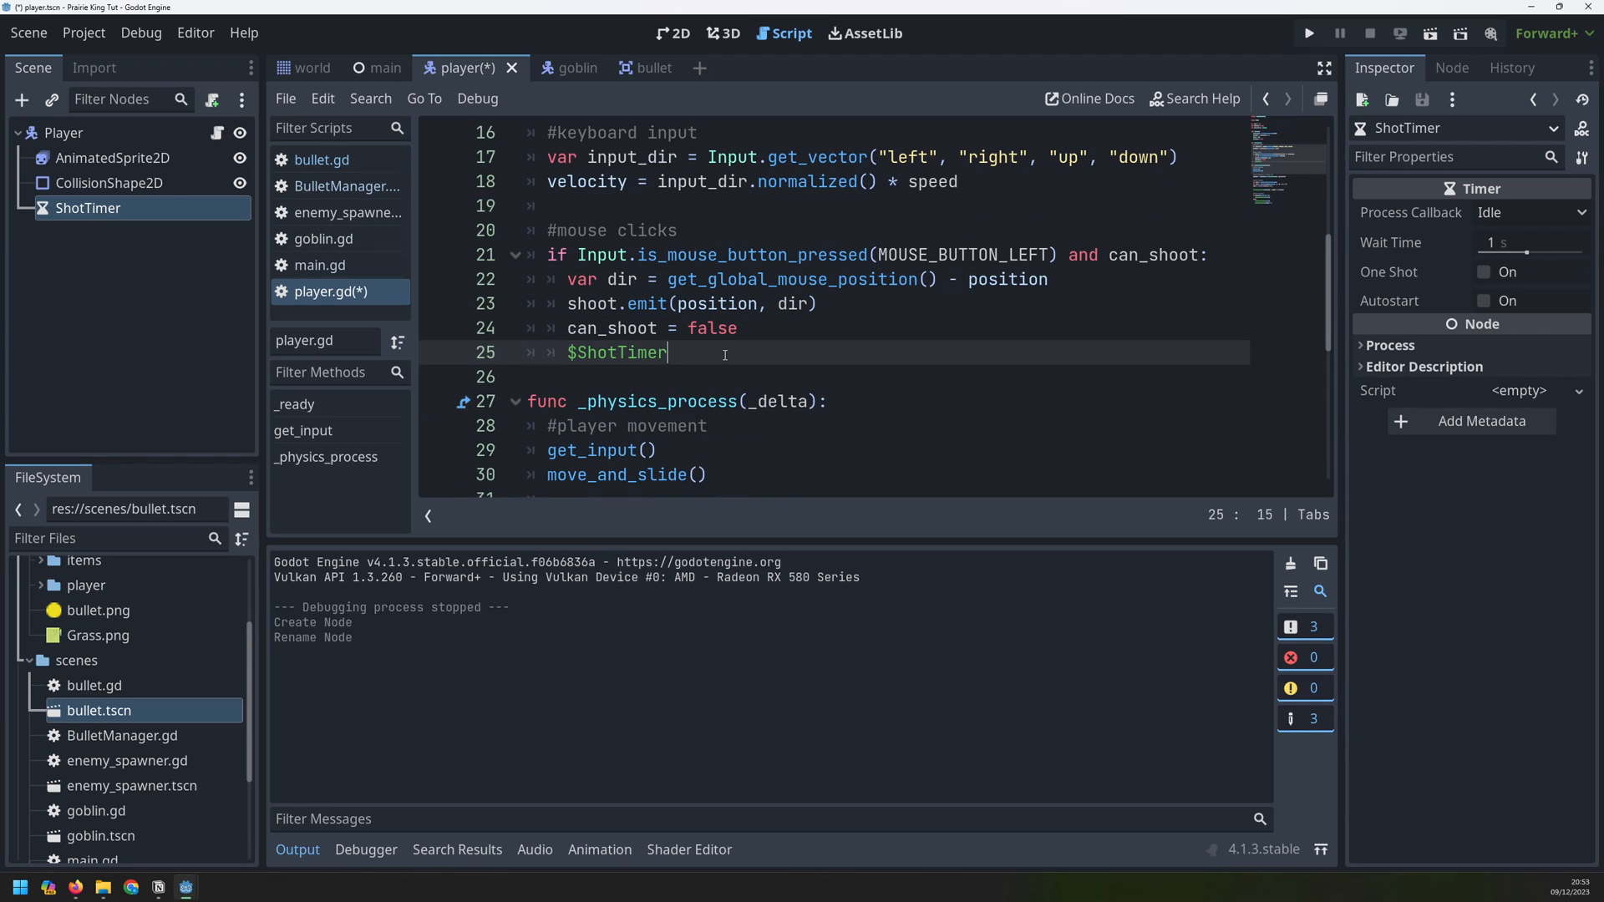
type(".start")
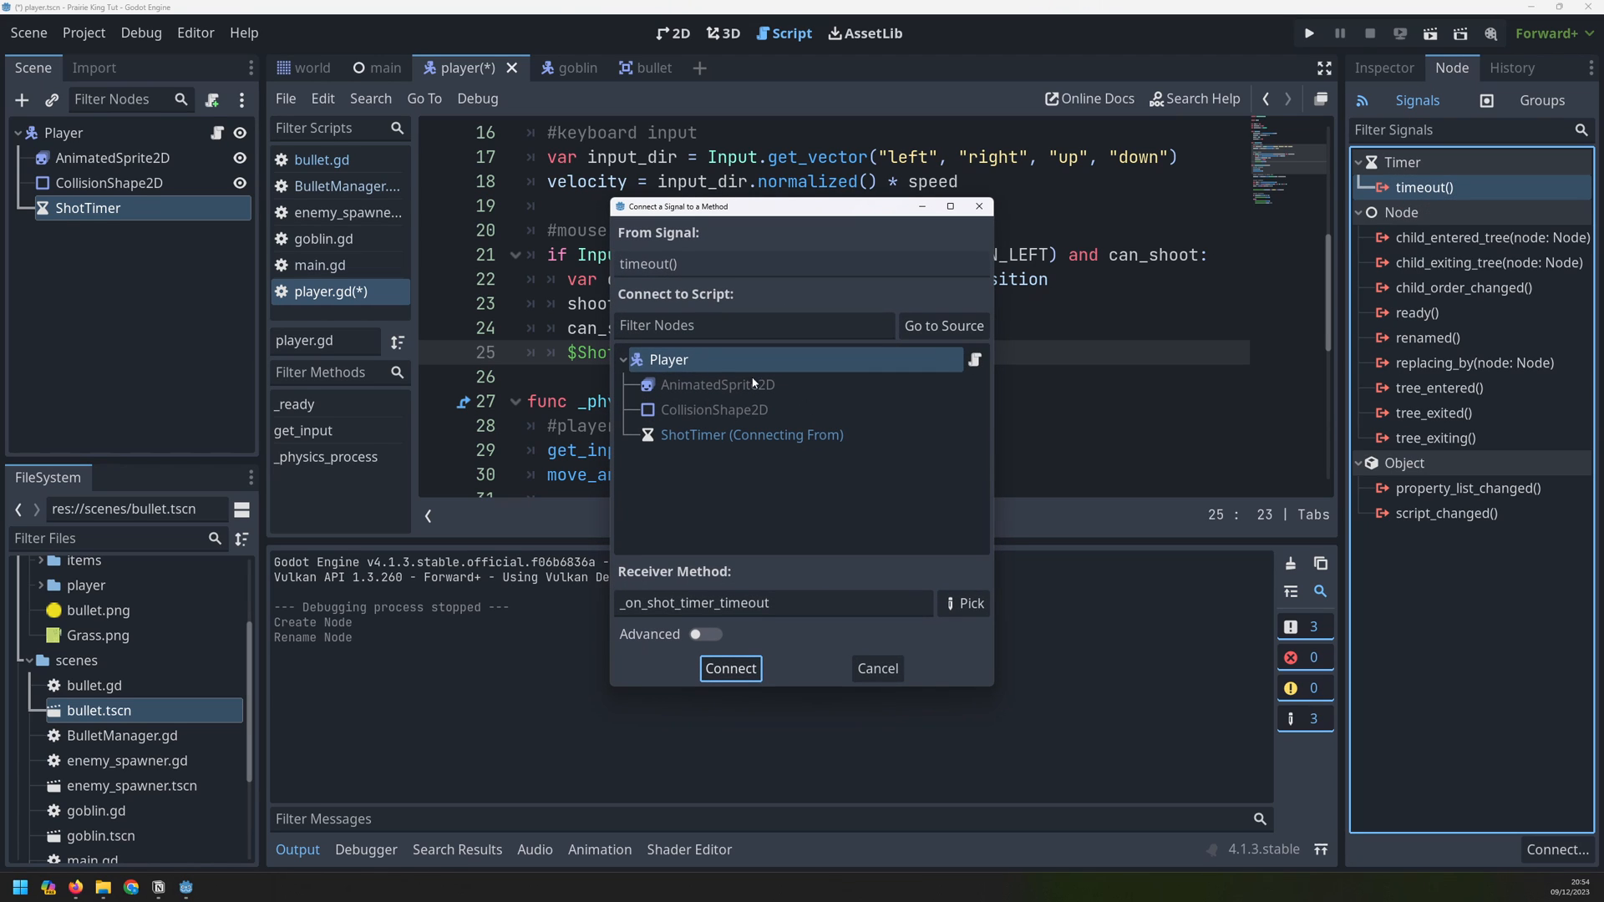
left_click(730, 668)
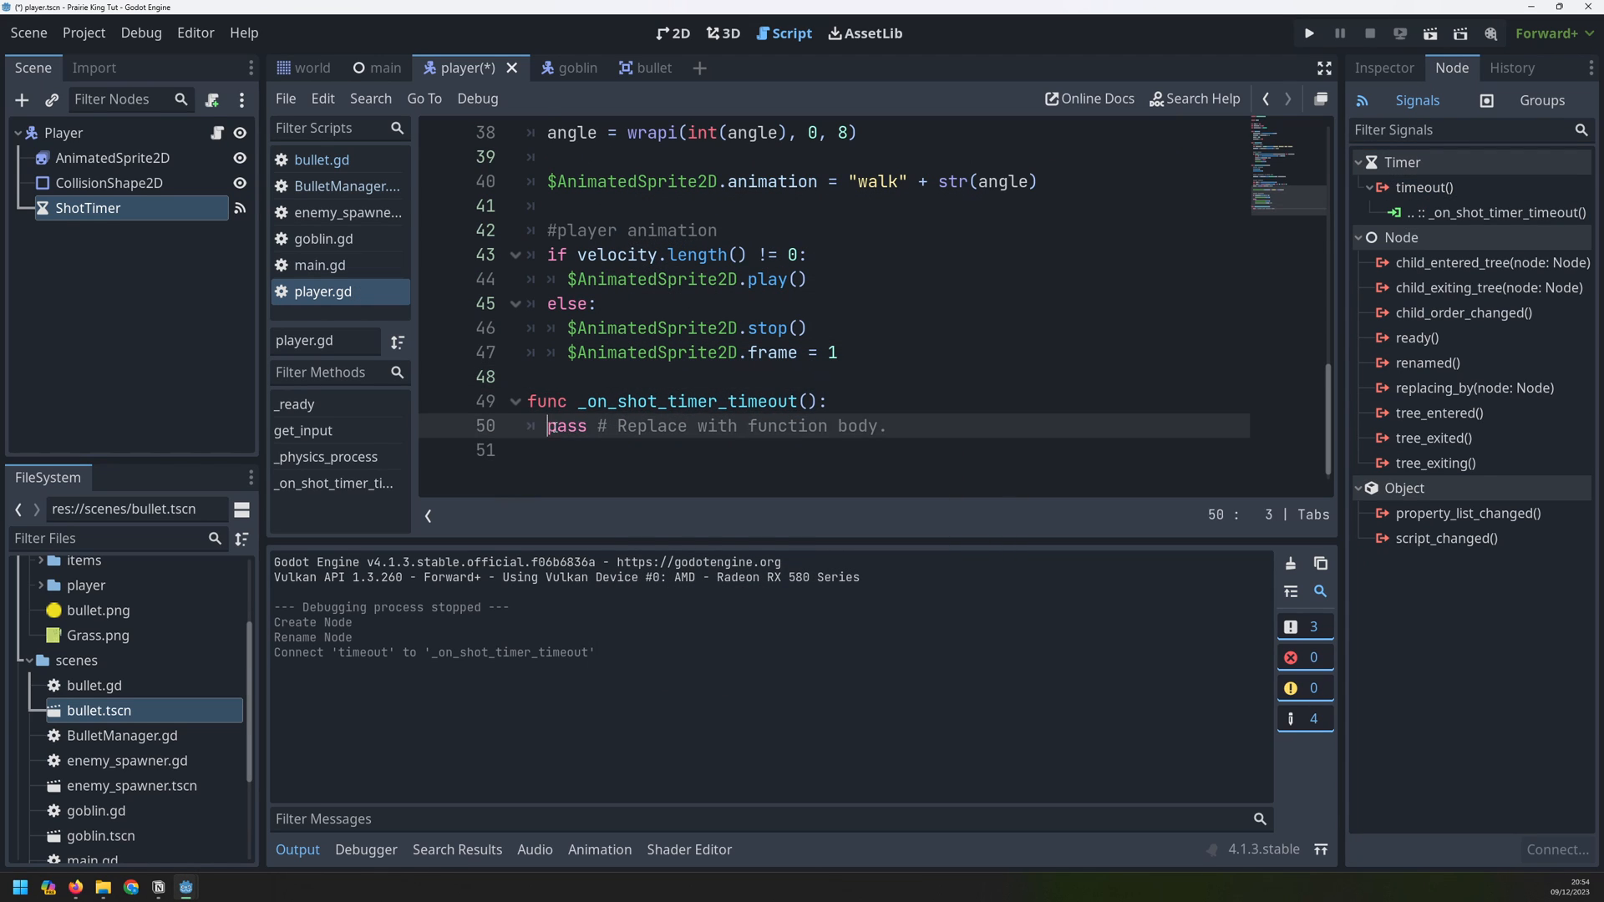
type("can_shoot")
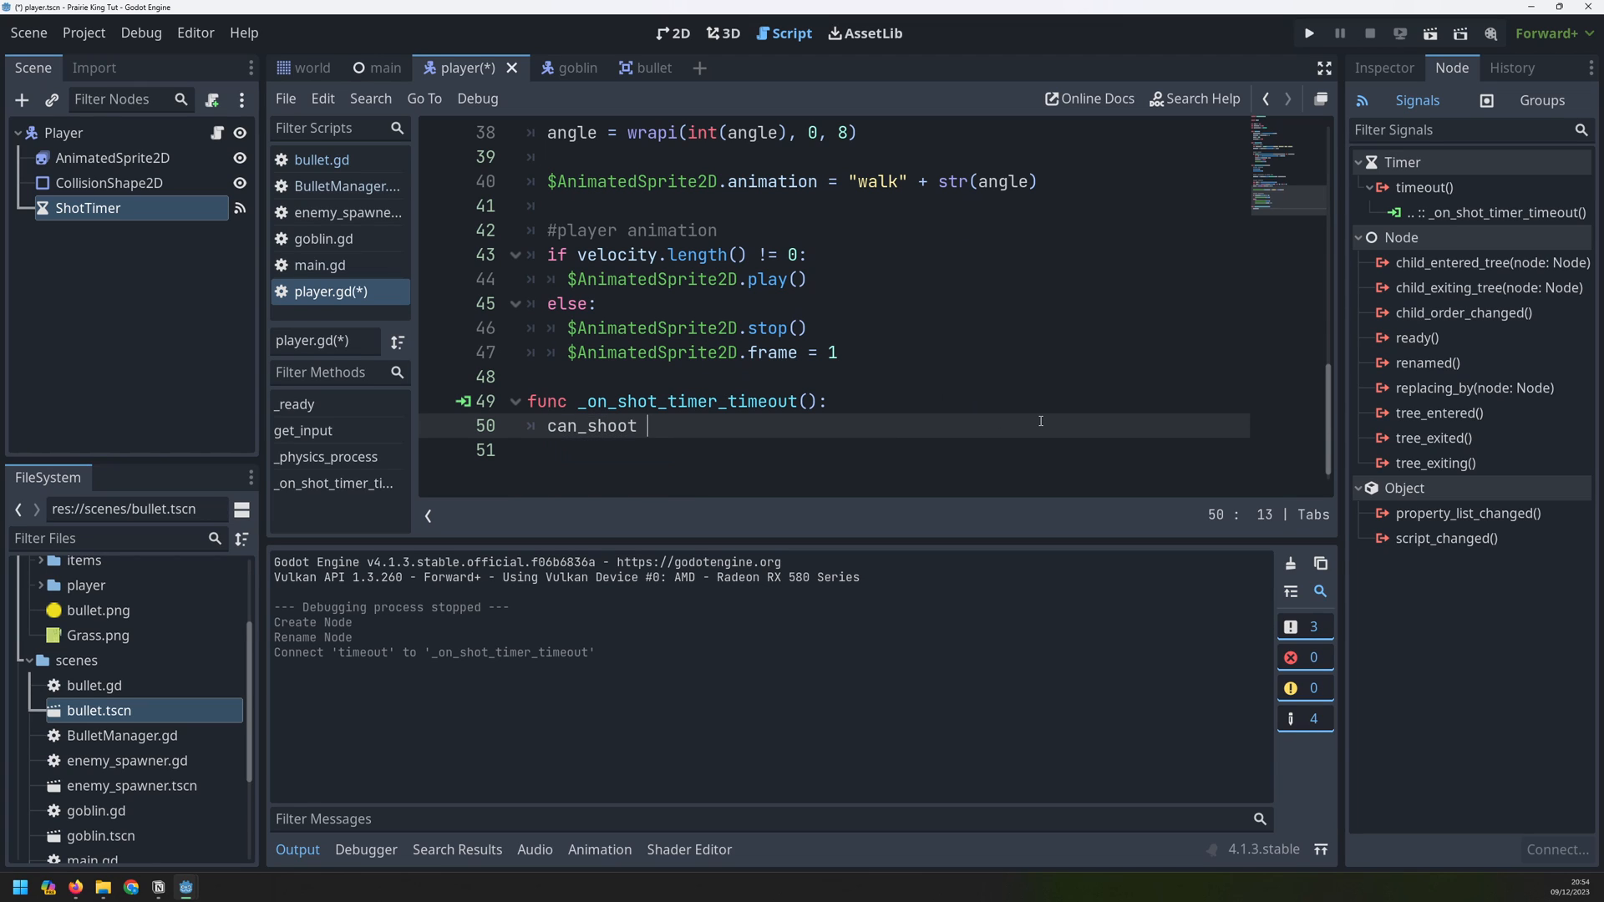
type("= true")
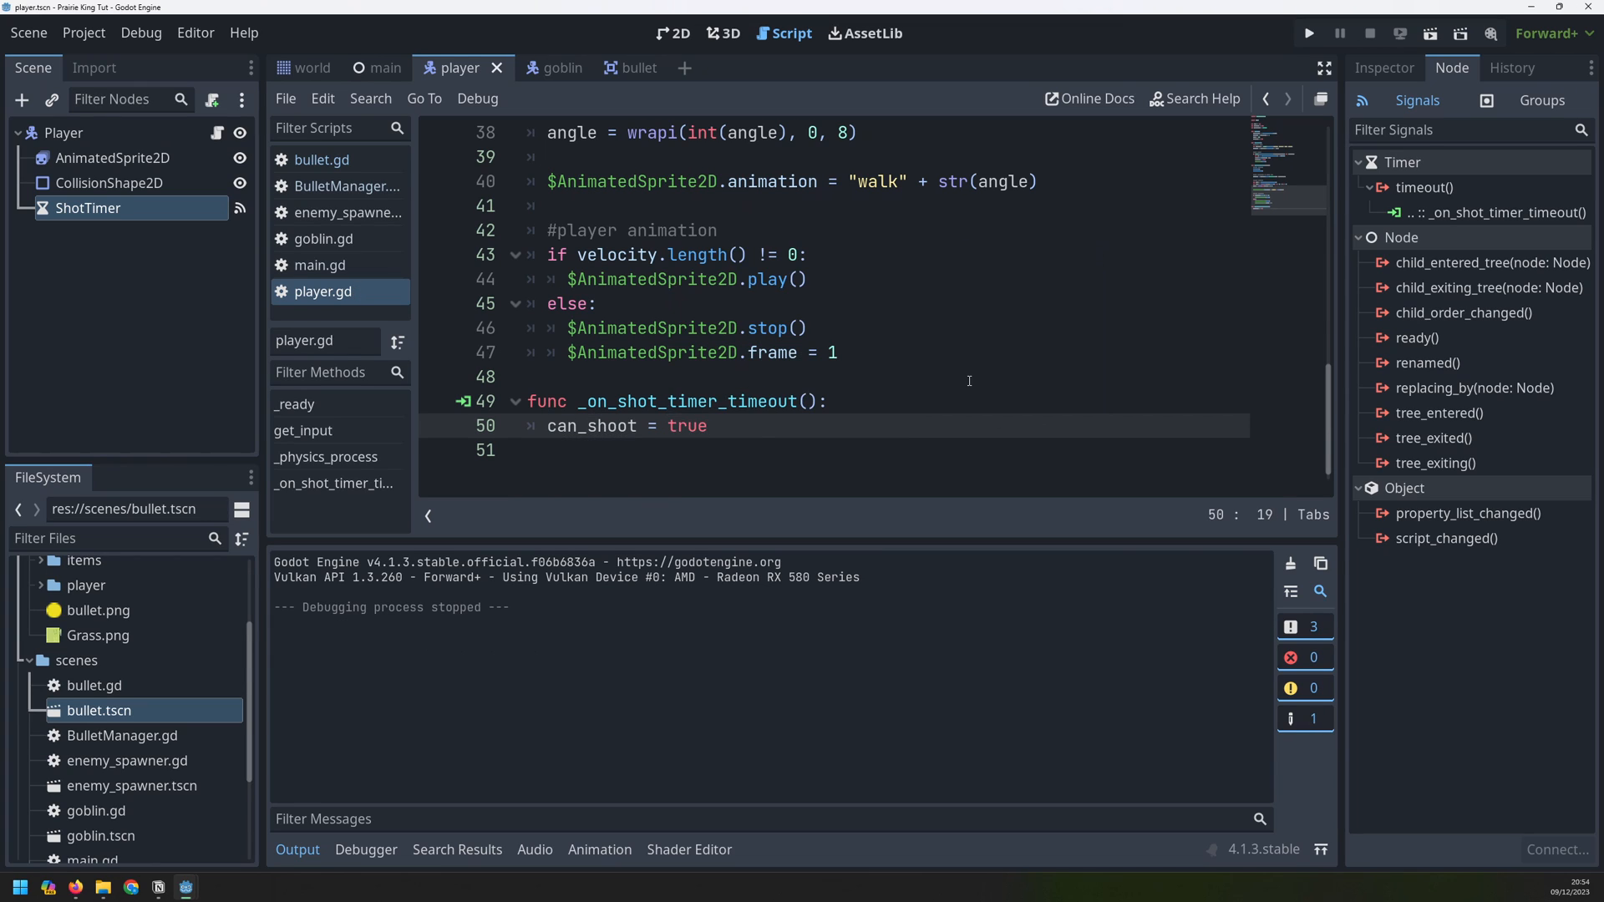
left_click(1307, 32)
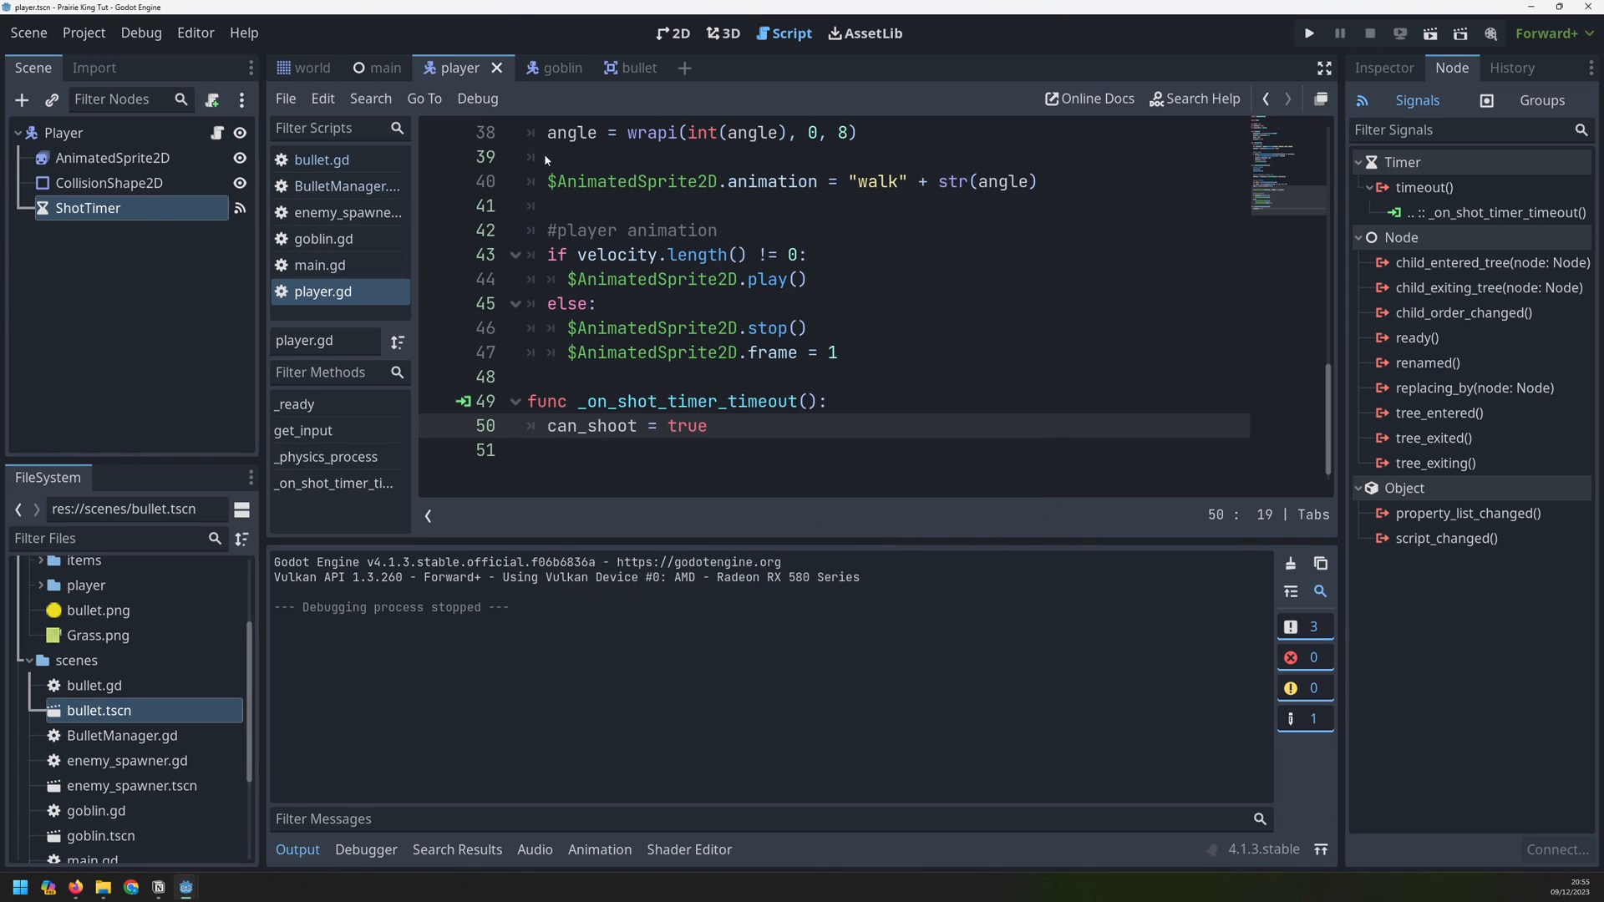
left_click(1307, 33)
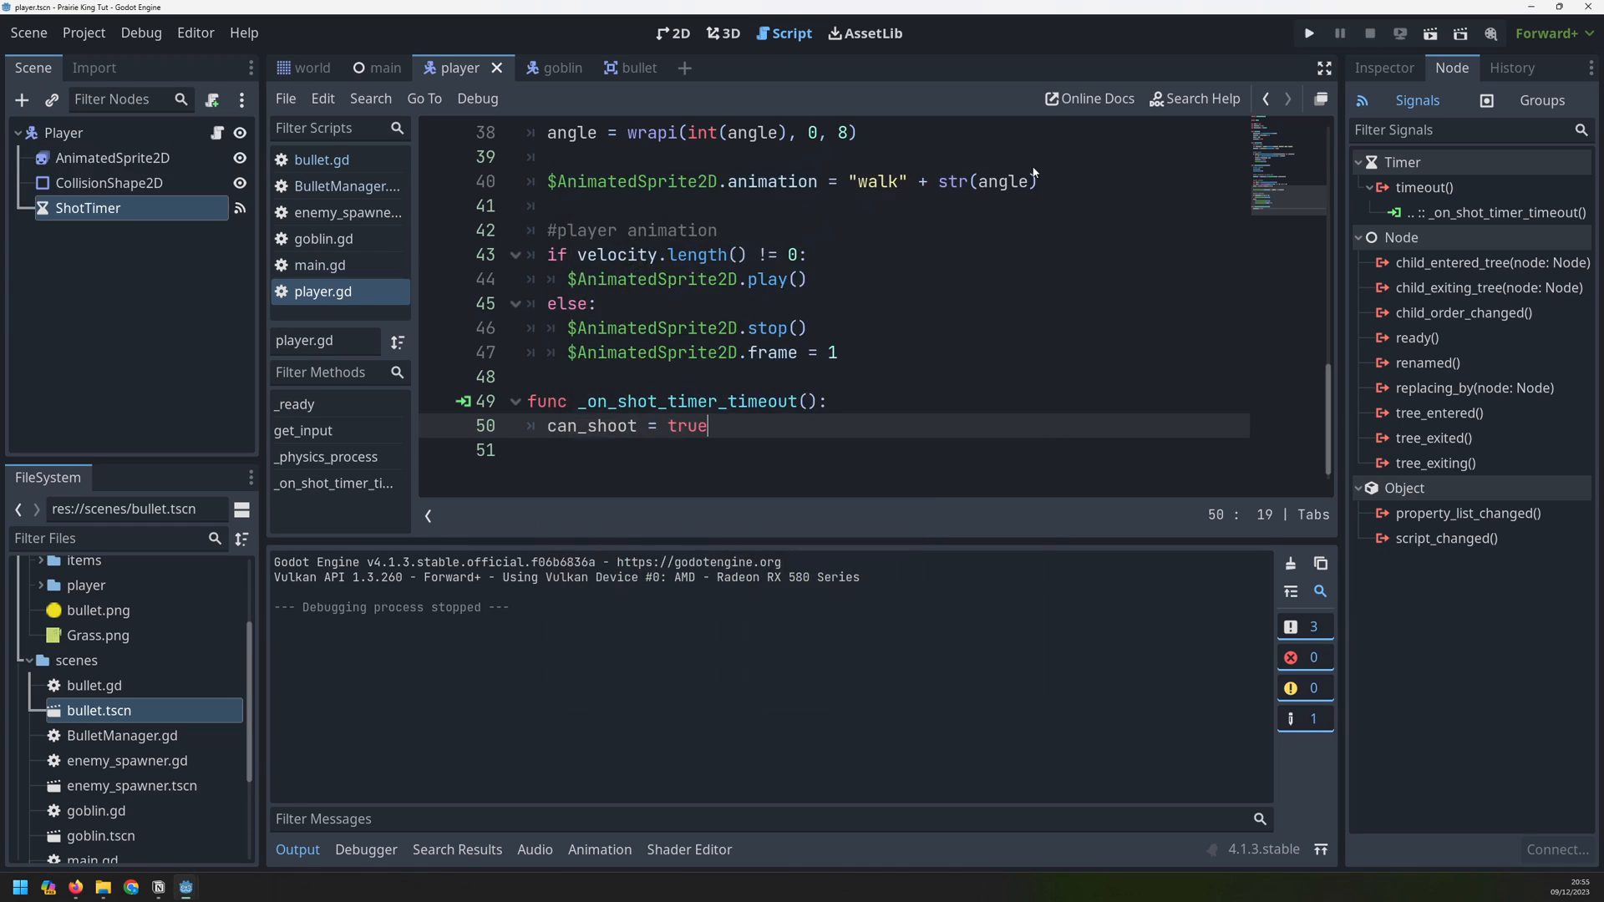
Enable Autostart on the bullet's Timer
left_click(611, 68)
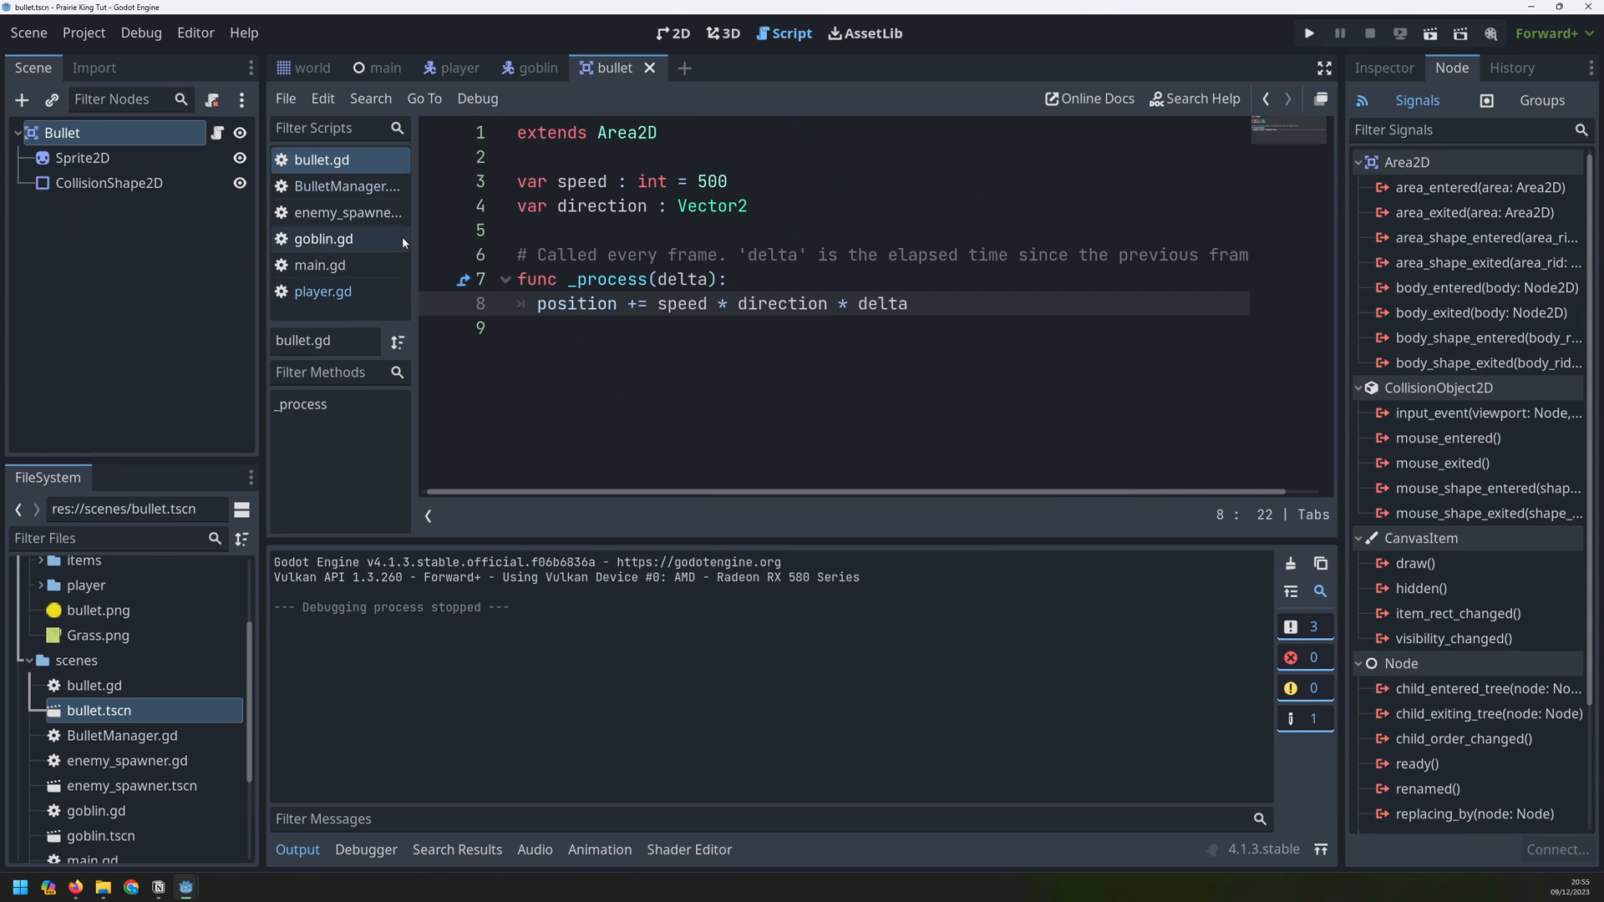
right_click(61, 133)
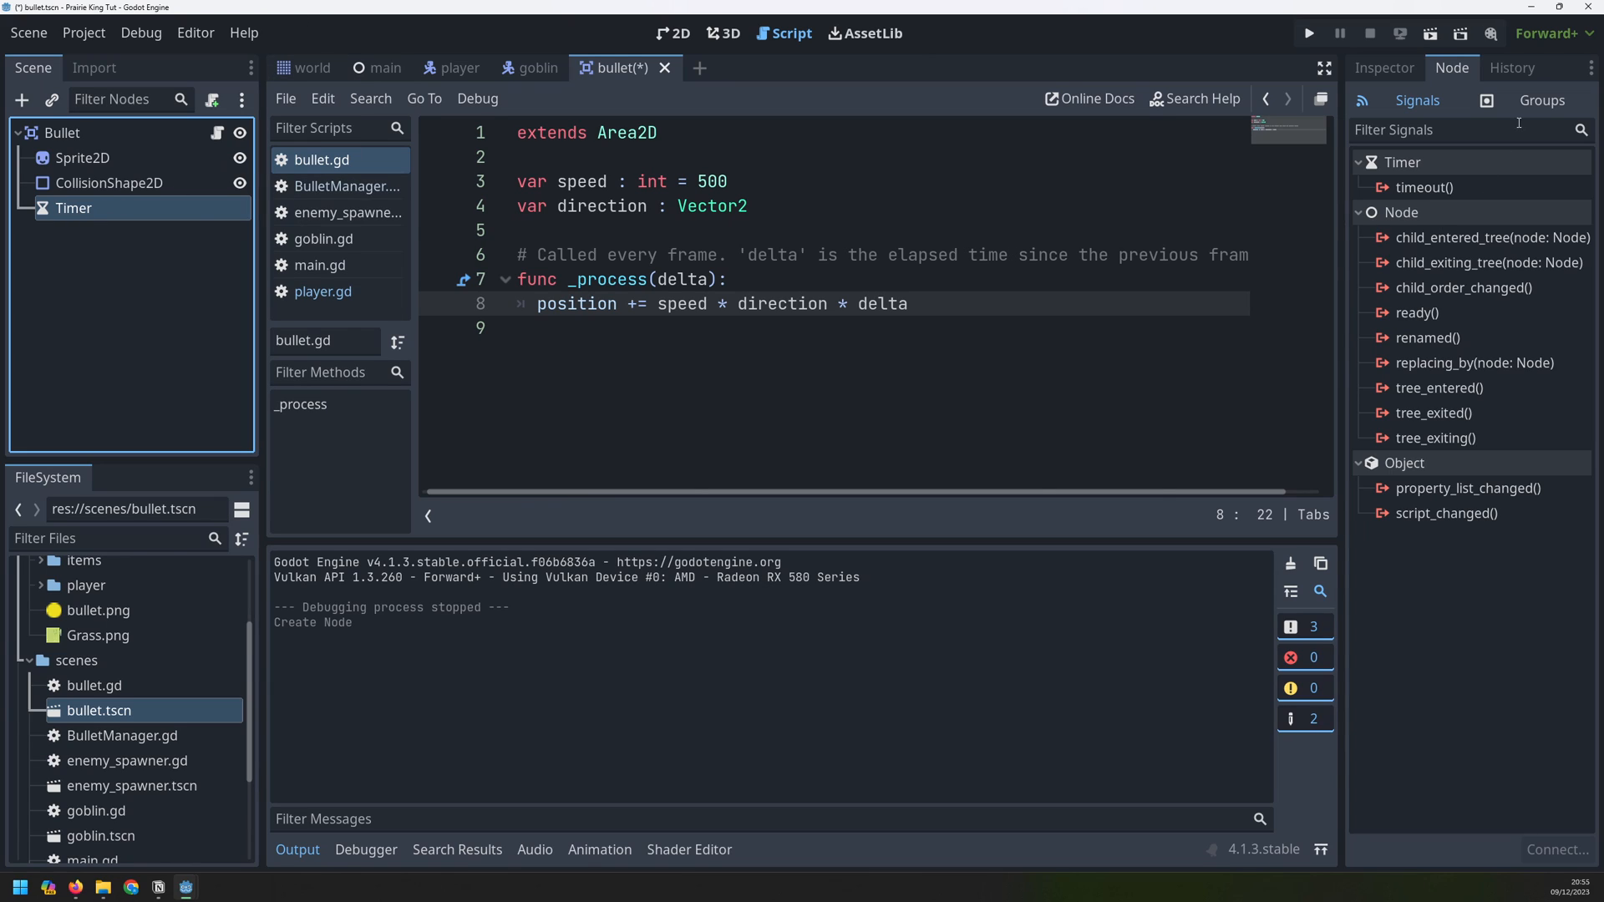
left_click(1383, 68)
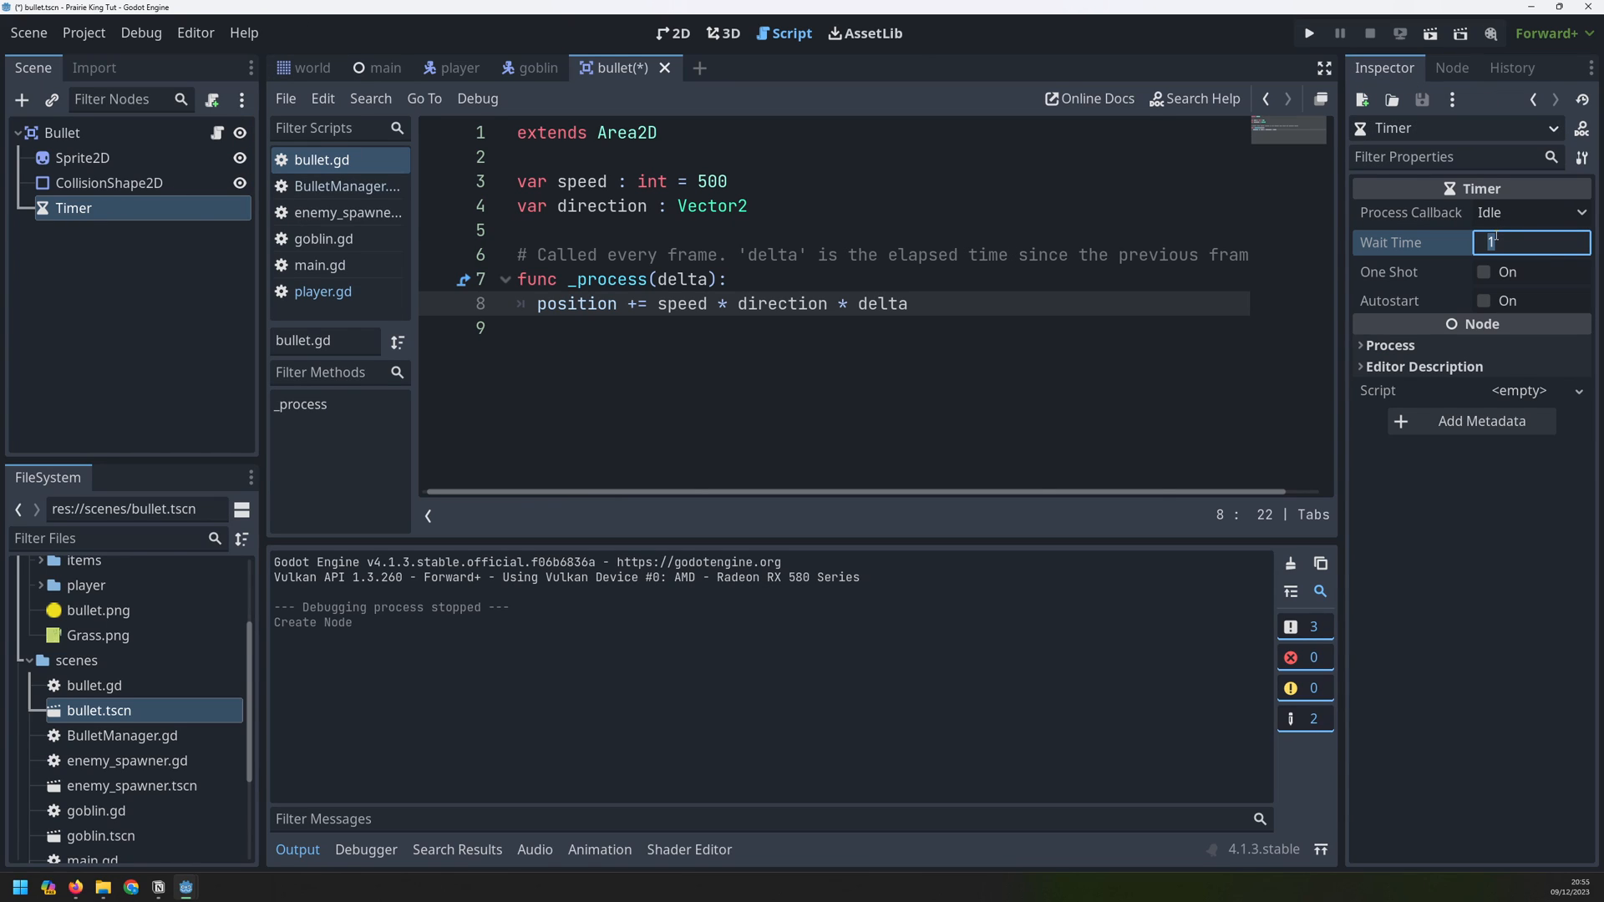
left_click(1485, 300)
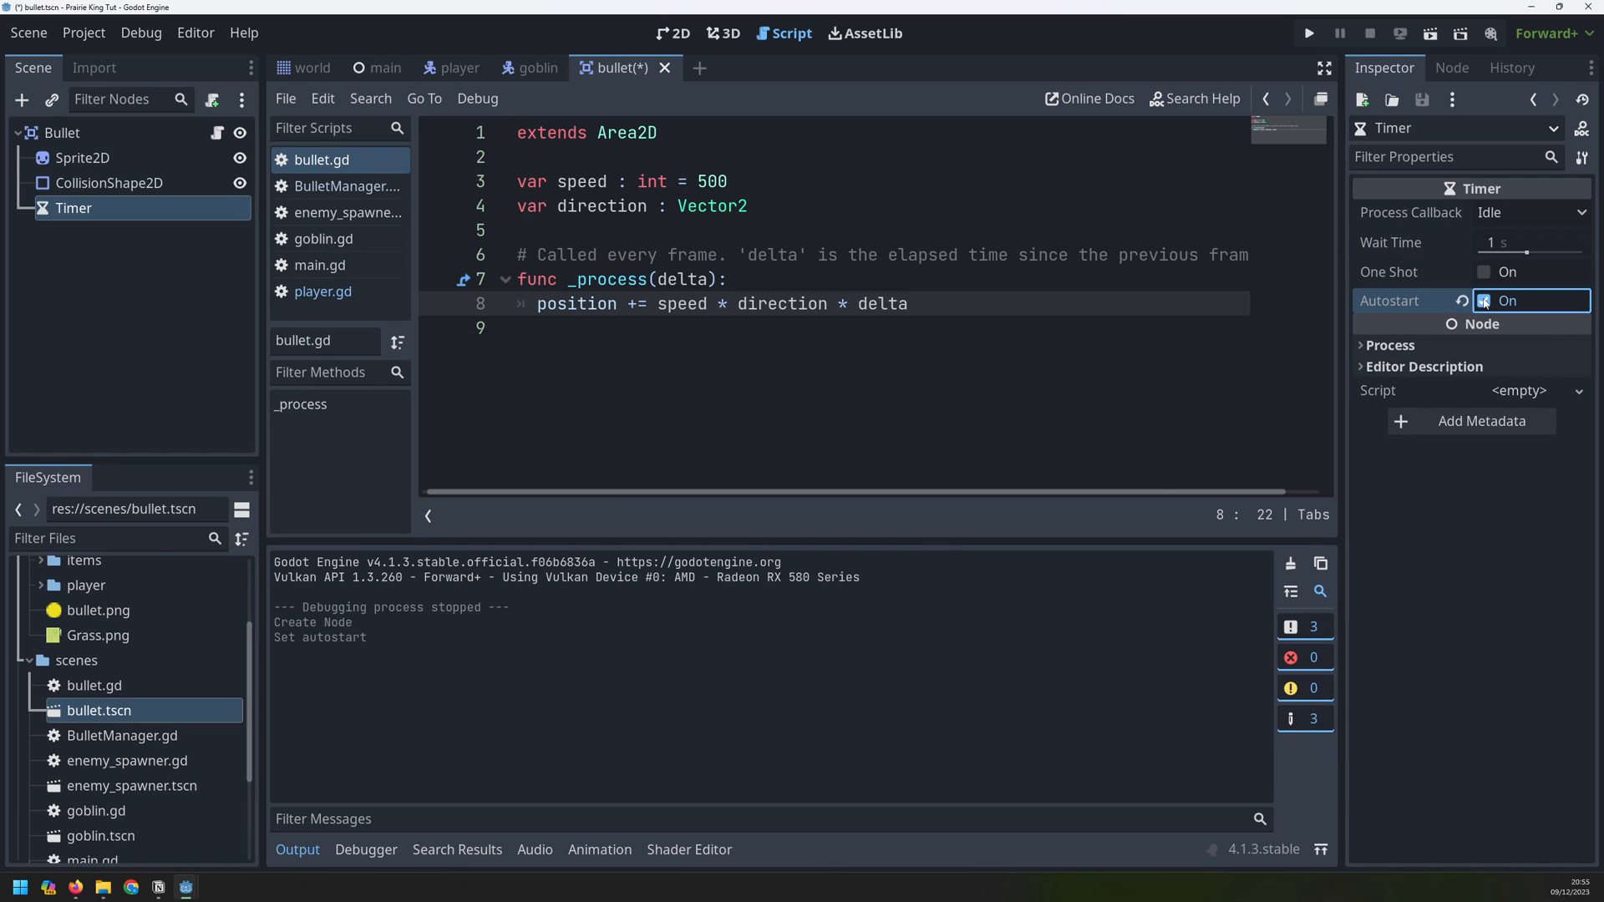
Connect the Timer's timeout to _on_timer_timeout calling queue_free(), and save
left_click(1452, 68)
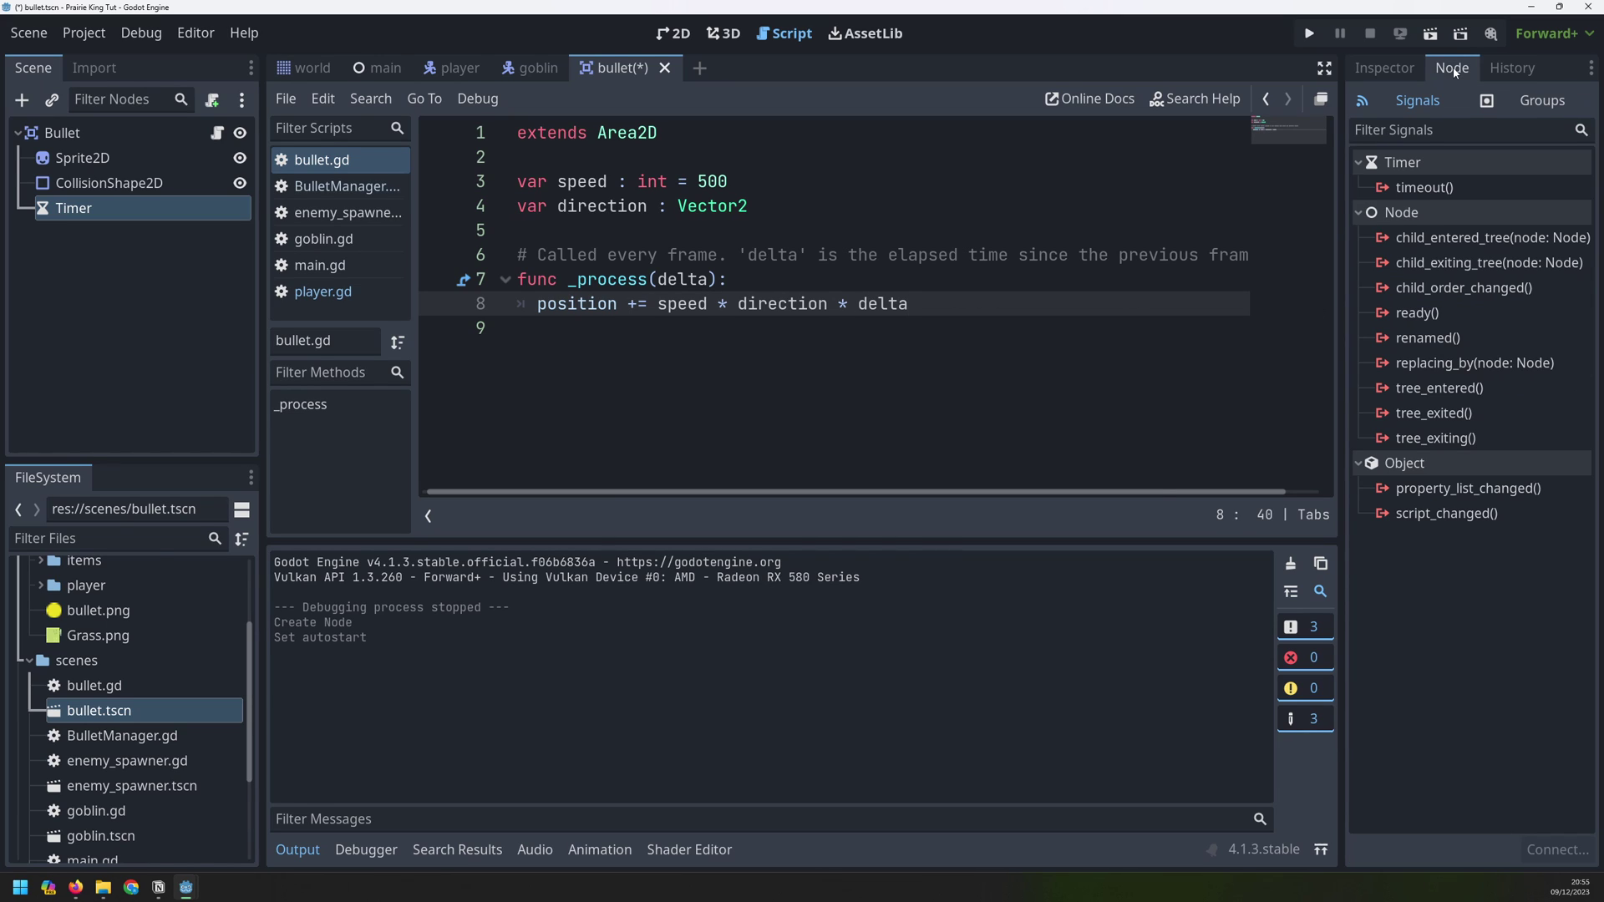
double_click(1422, 187)
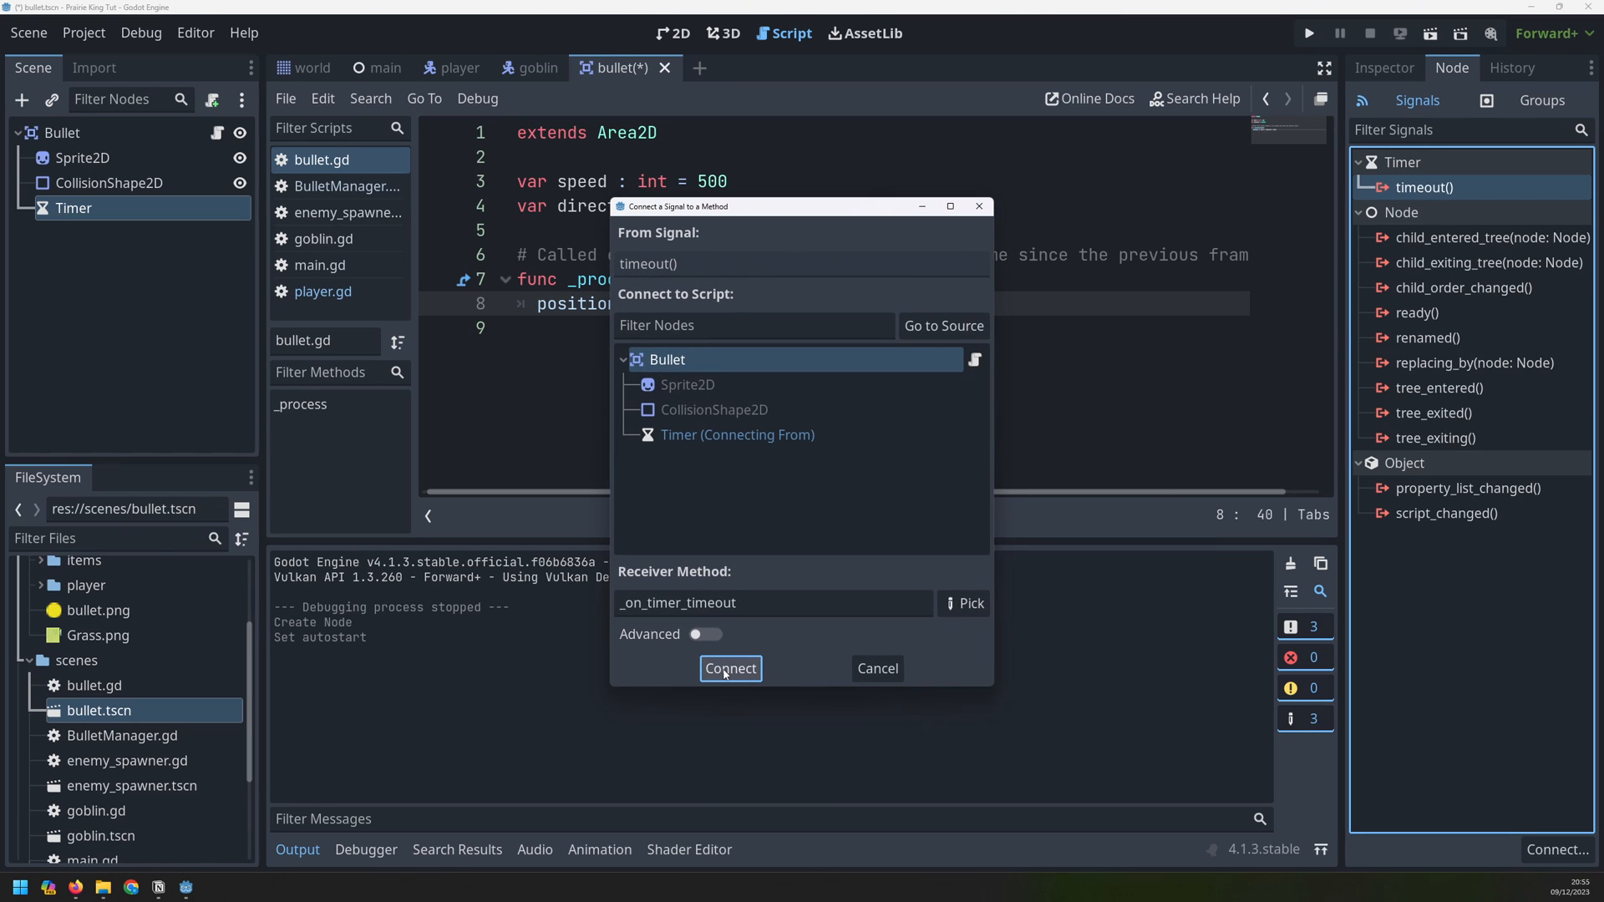
left_click(730, 669)
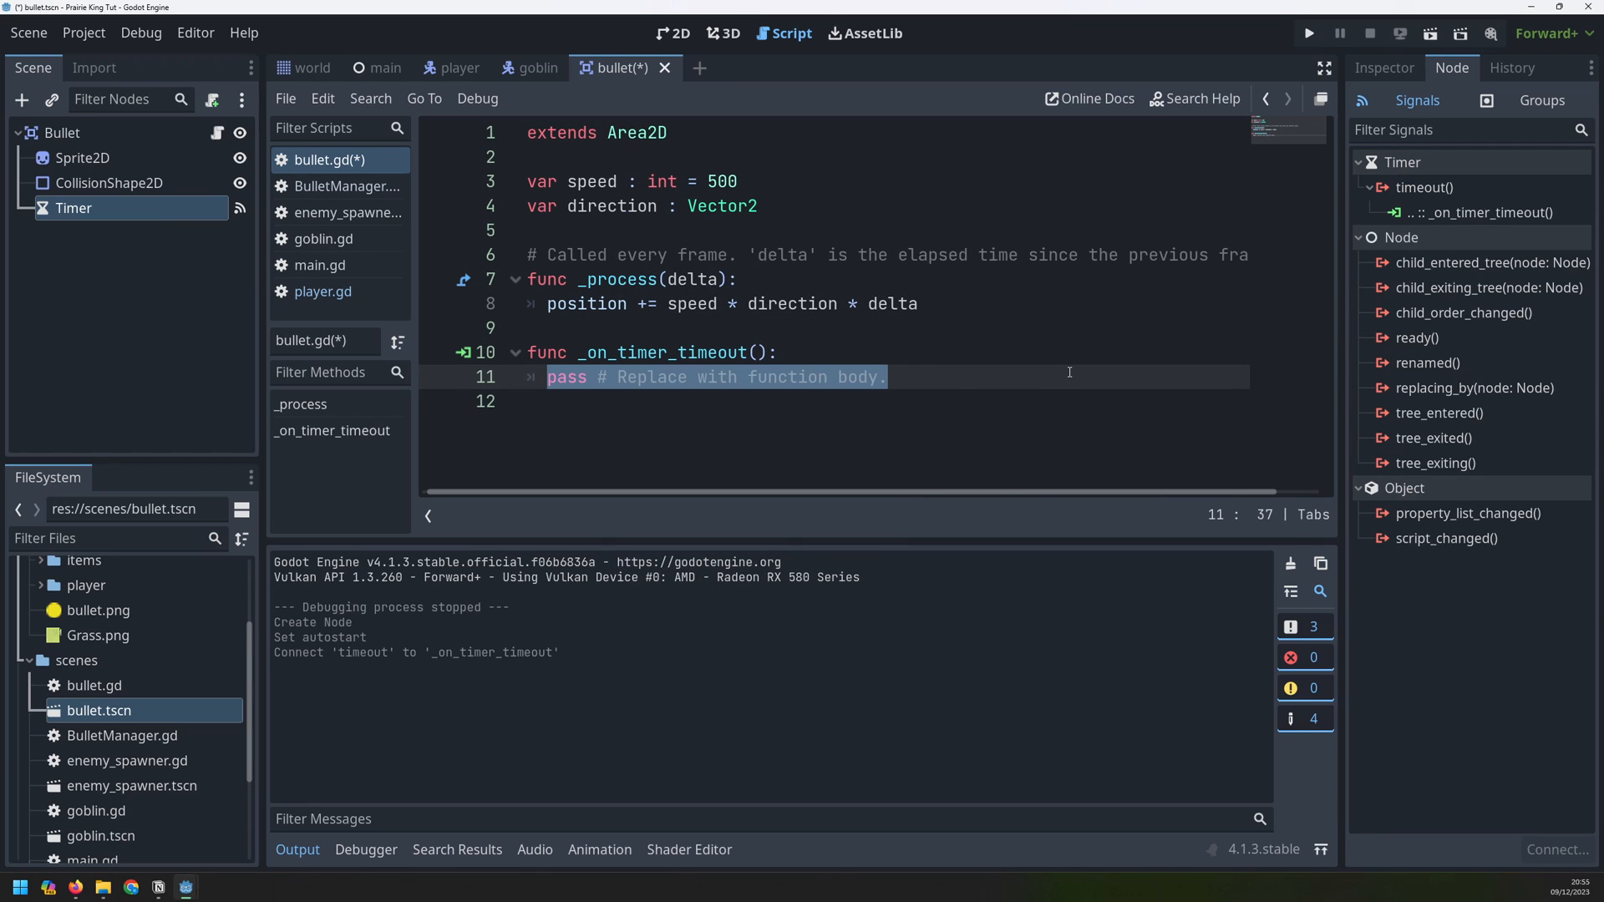
type("queue_free(")
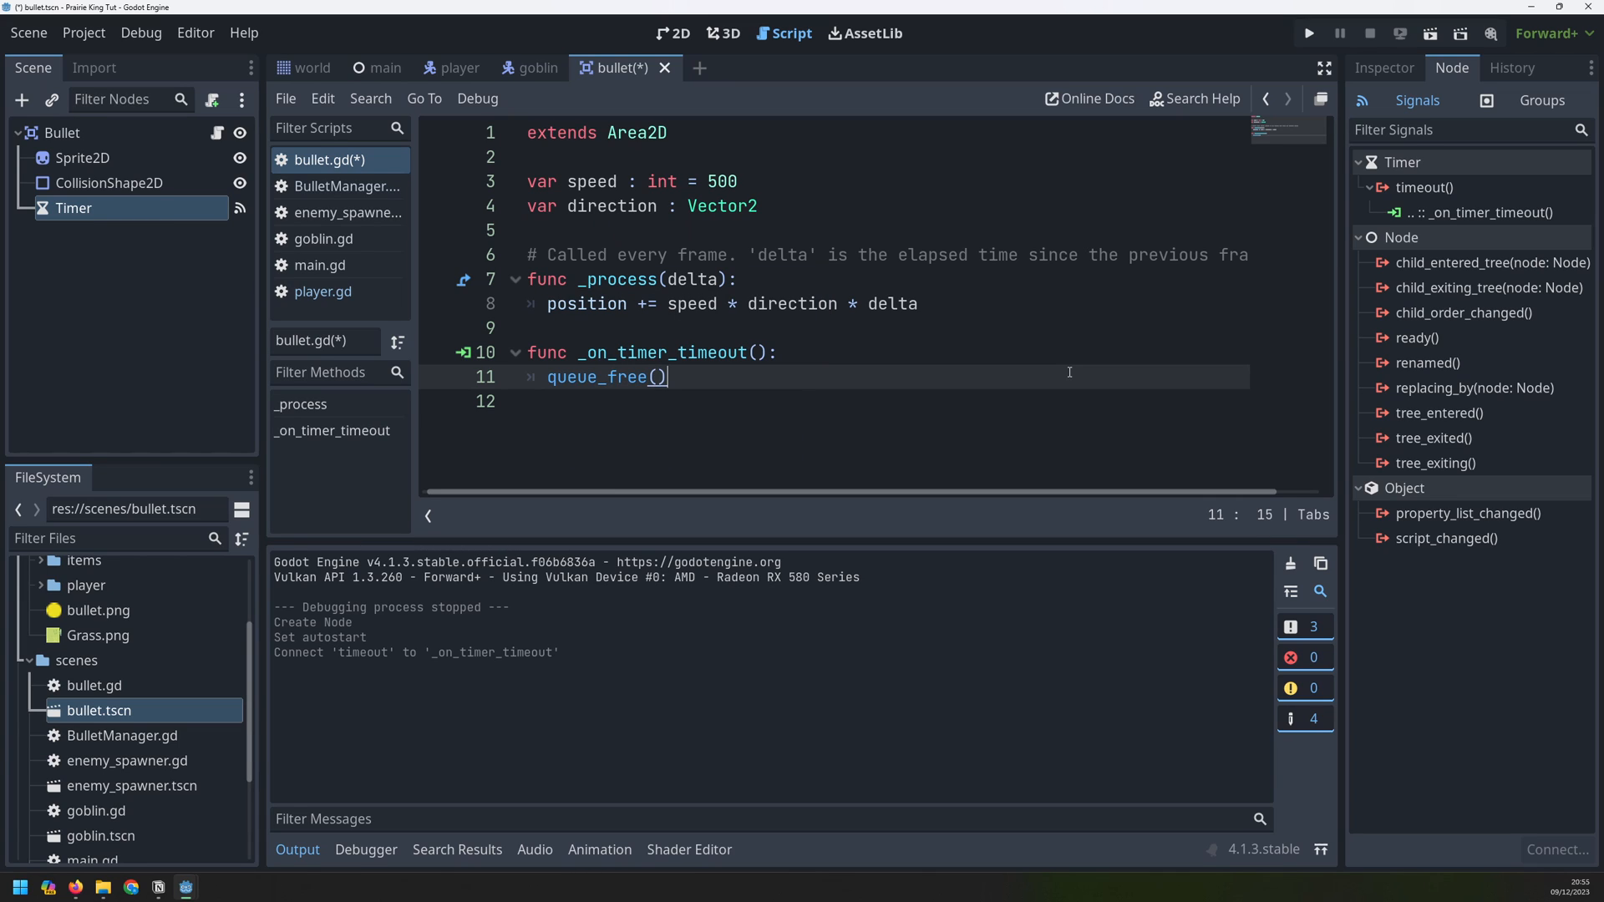
key("ctrl+s")
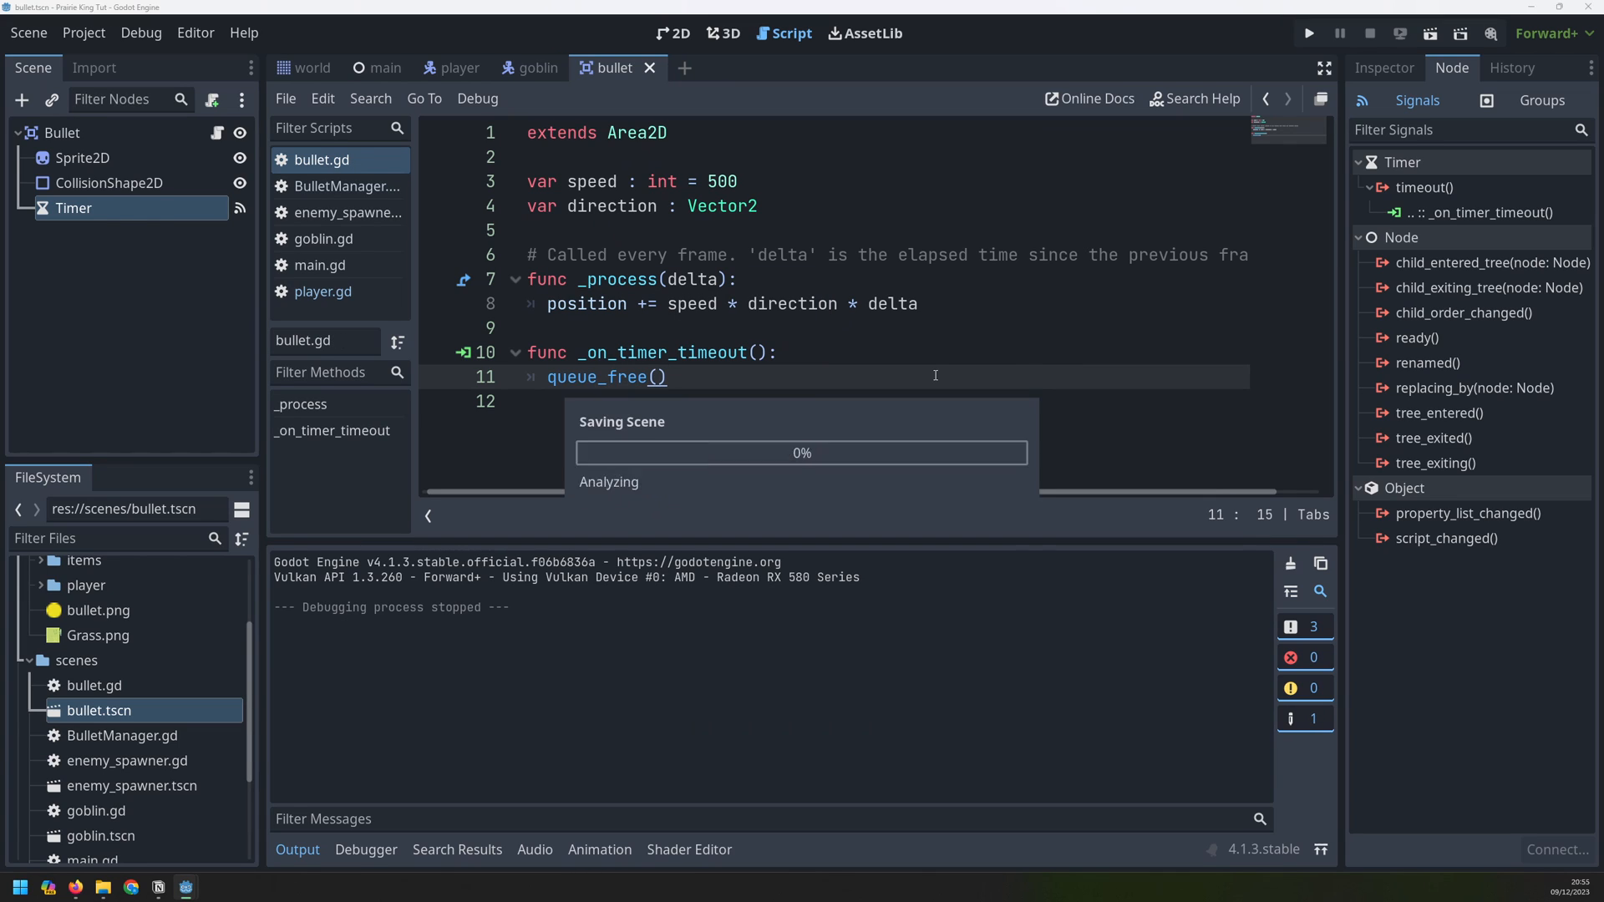
left_click(1309, 34)
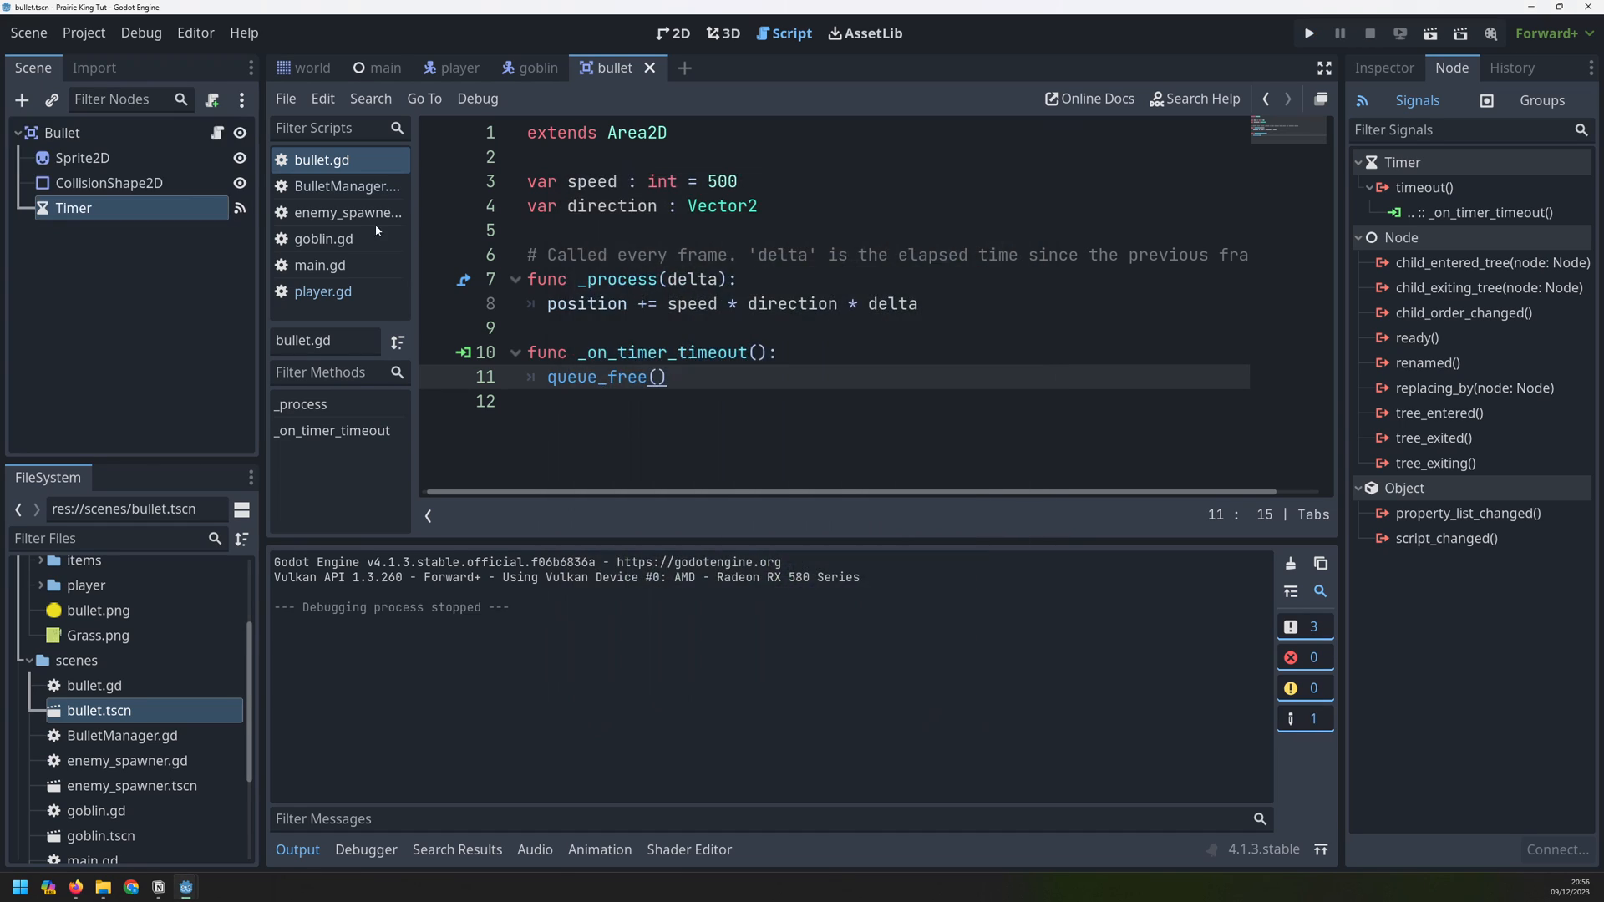
Set the Timer's Wait Time to 5 seconds
left_click(1383, 67)
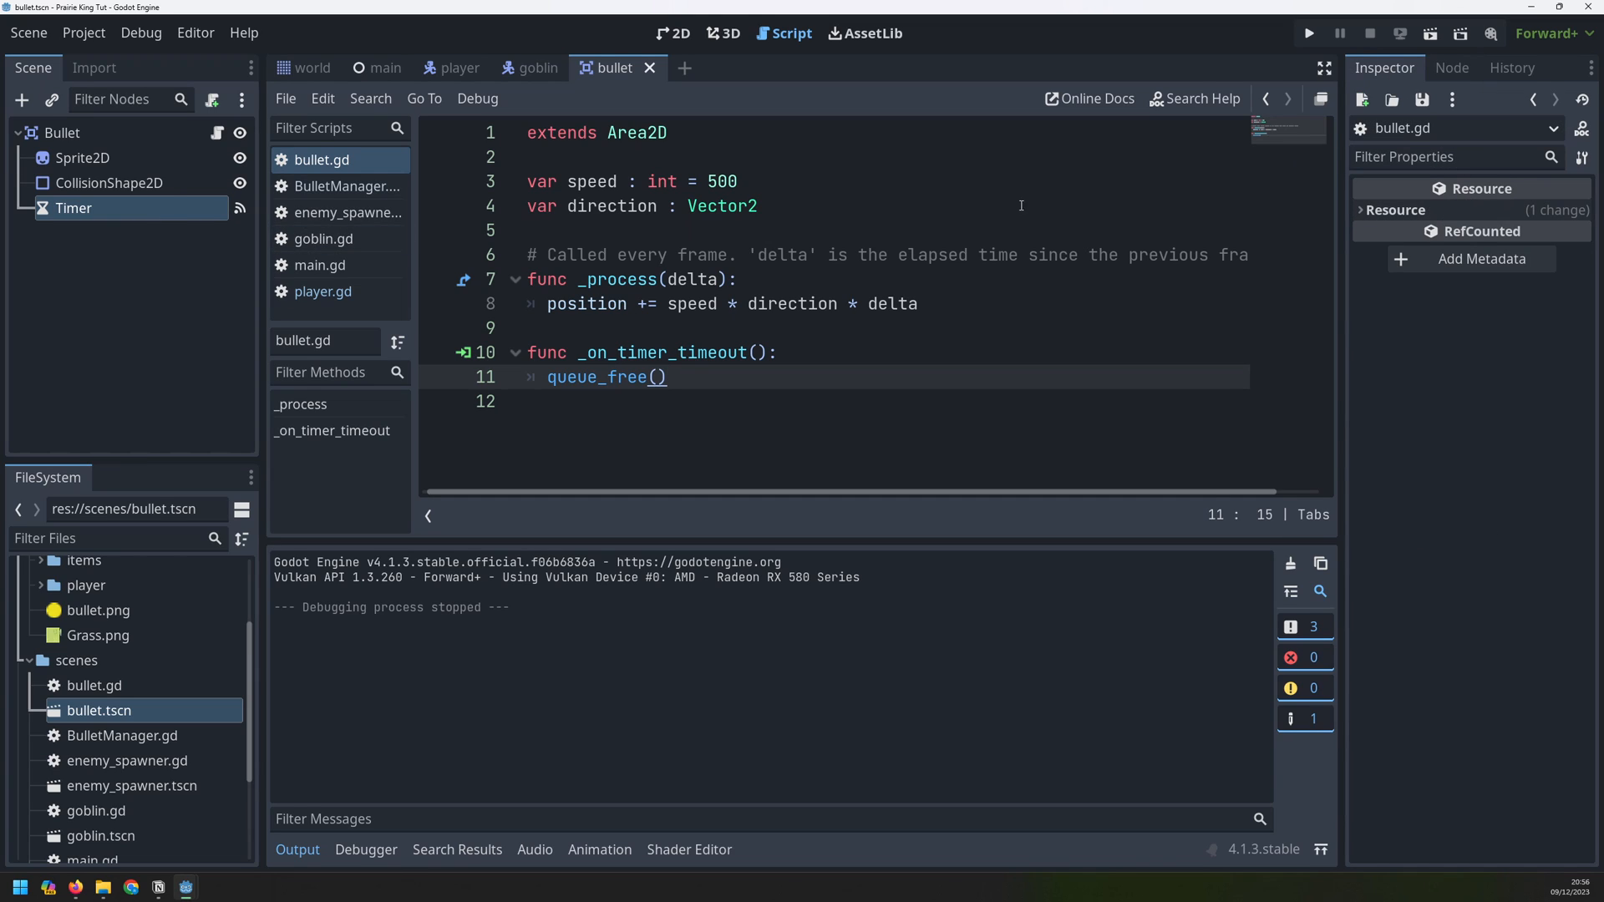
left_click(73, 208)
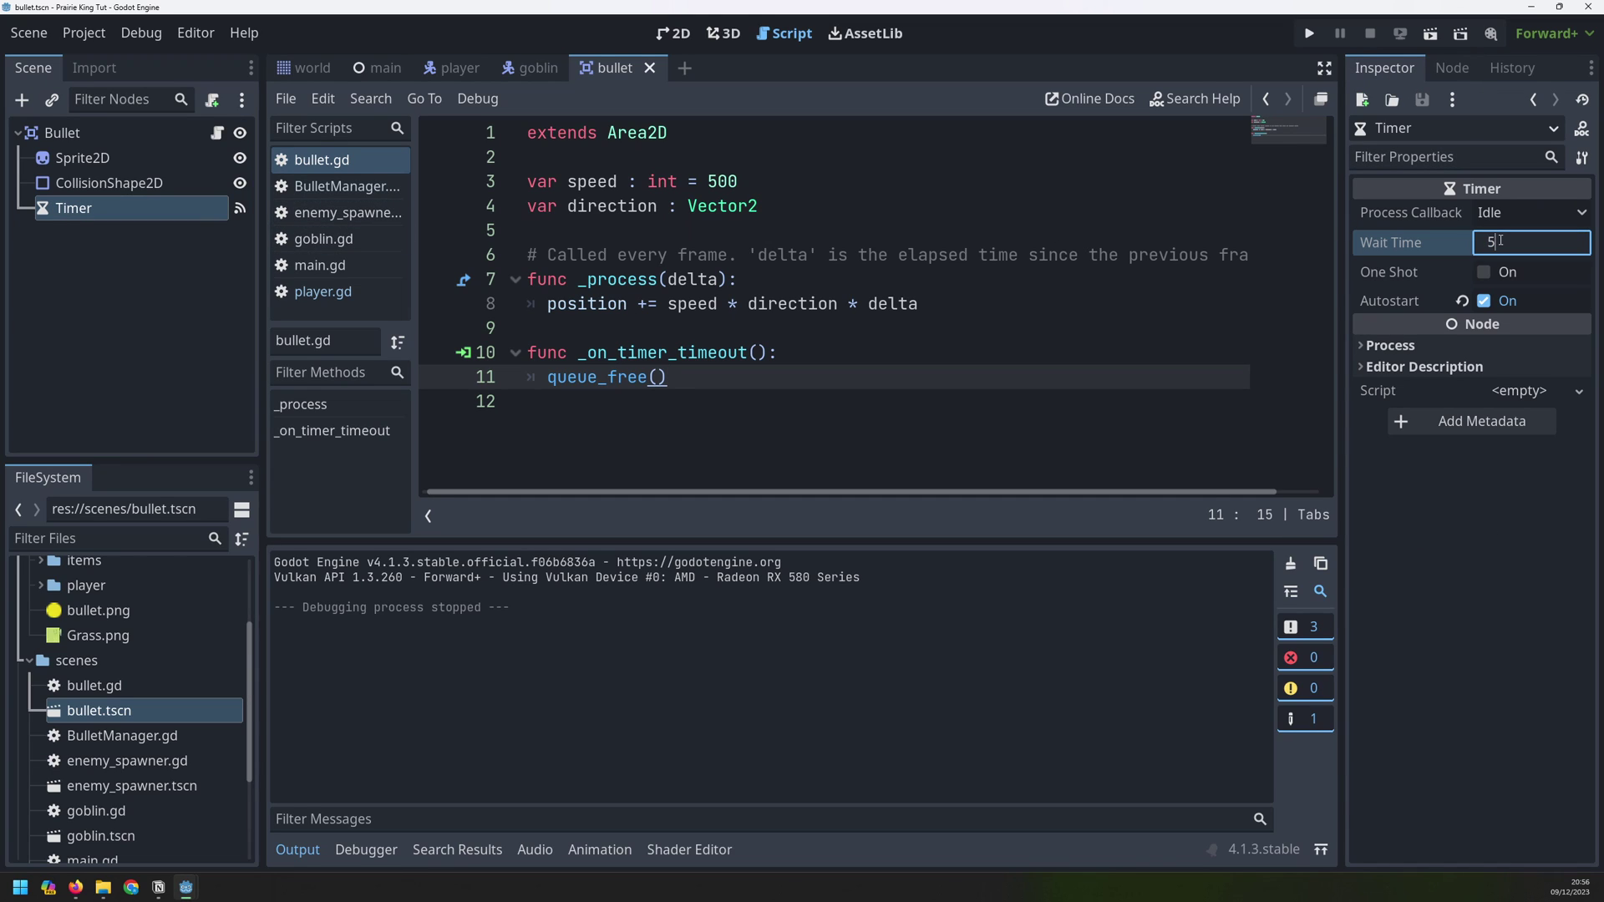
key("Return")
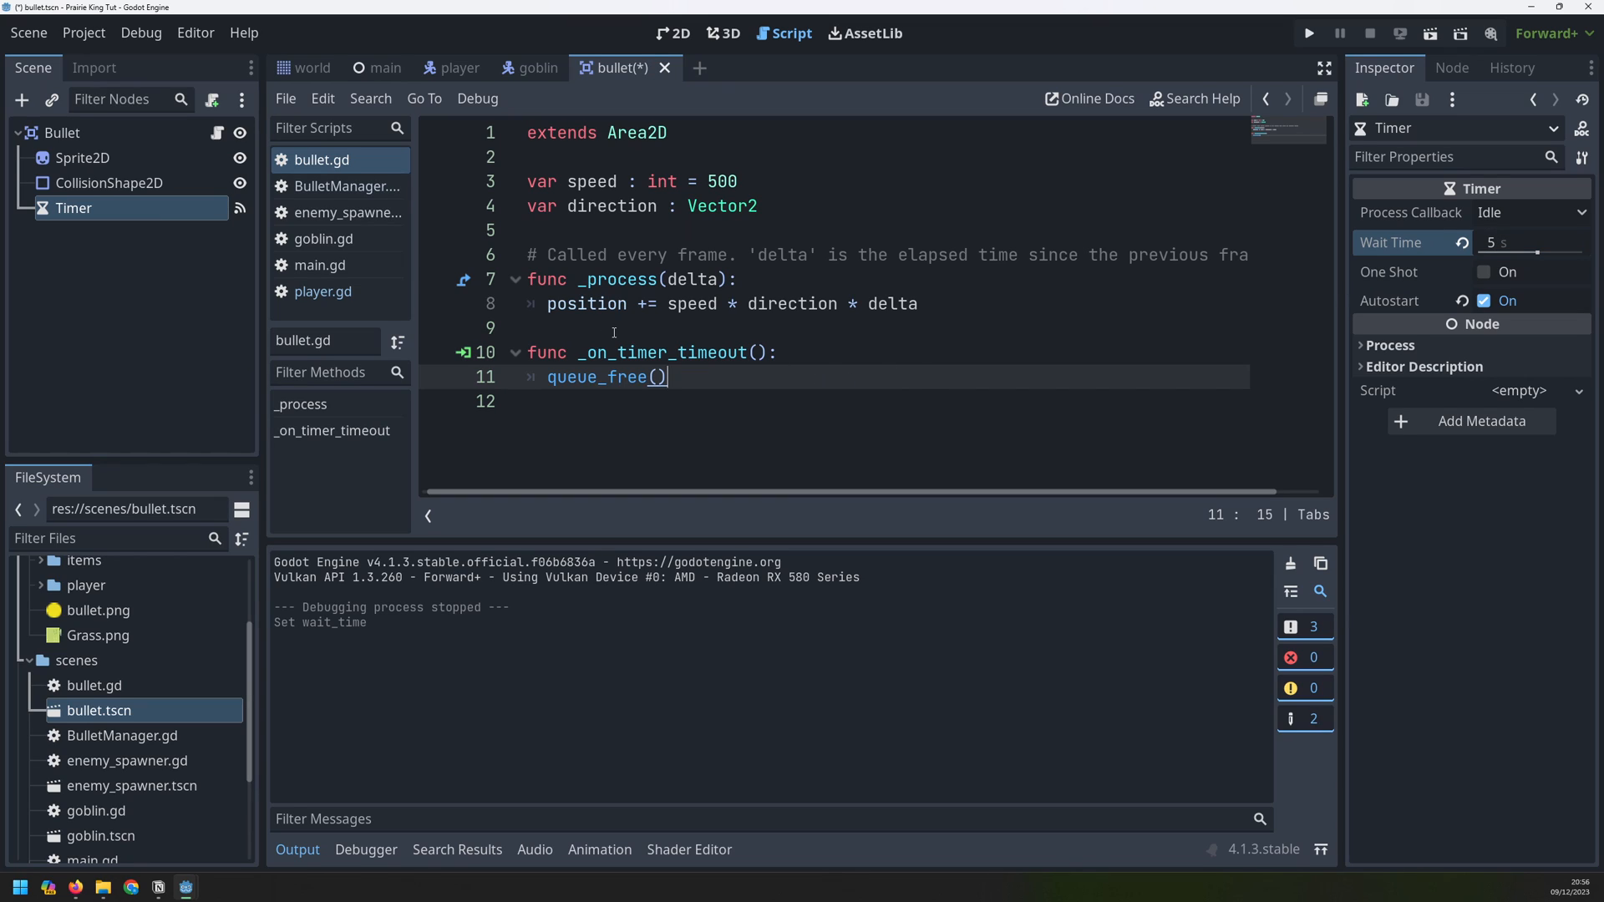
Connect Bullet's body_entered to a handler printing body.name, then test-run and stop
left_click(61, 132)
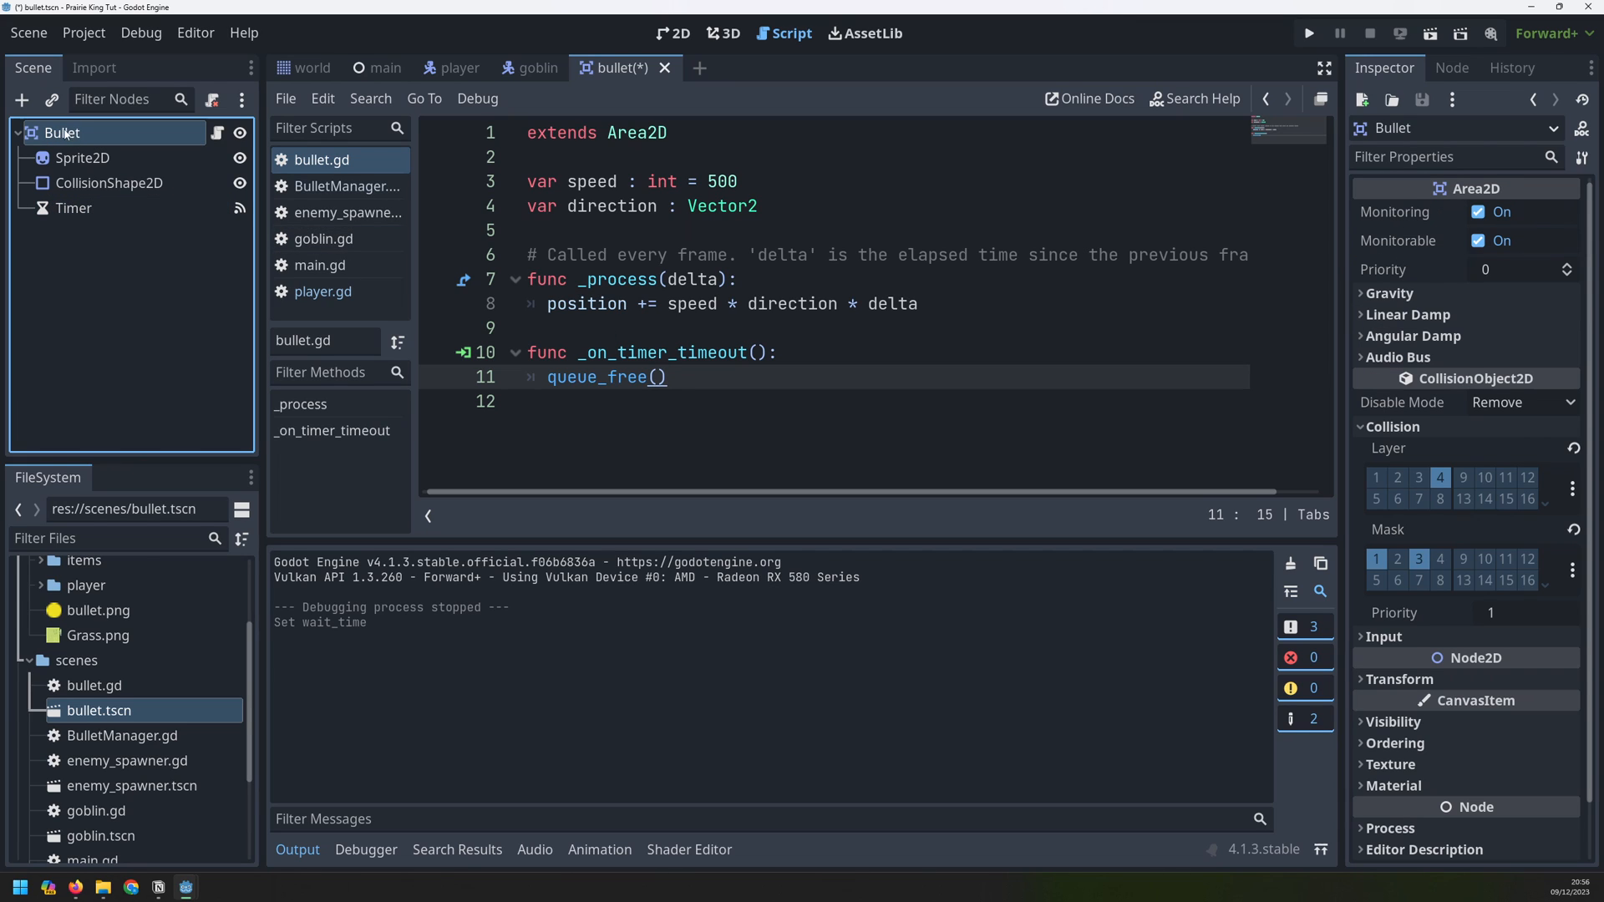
left_click(1450, 68)
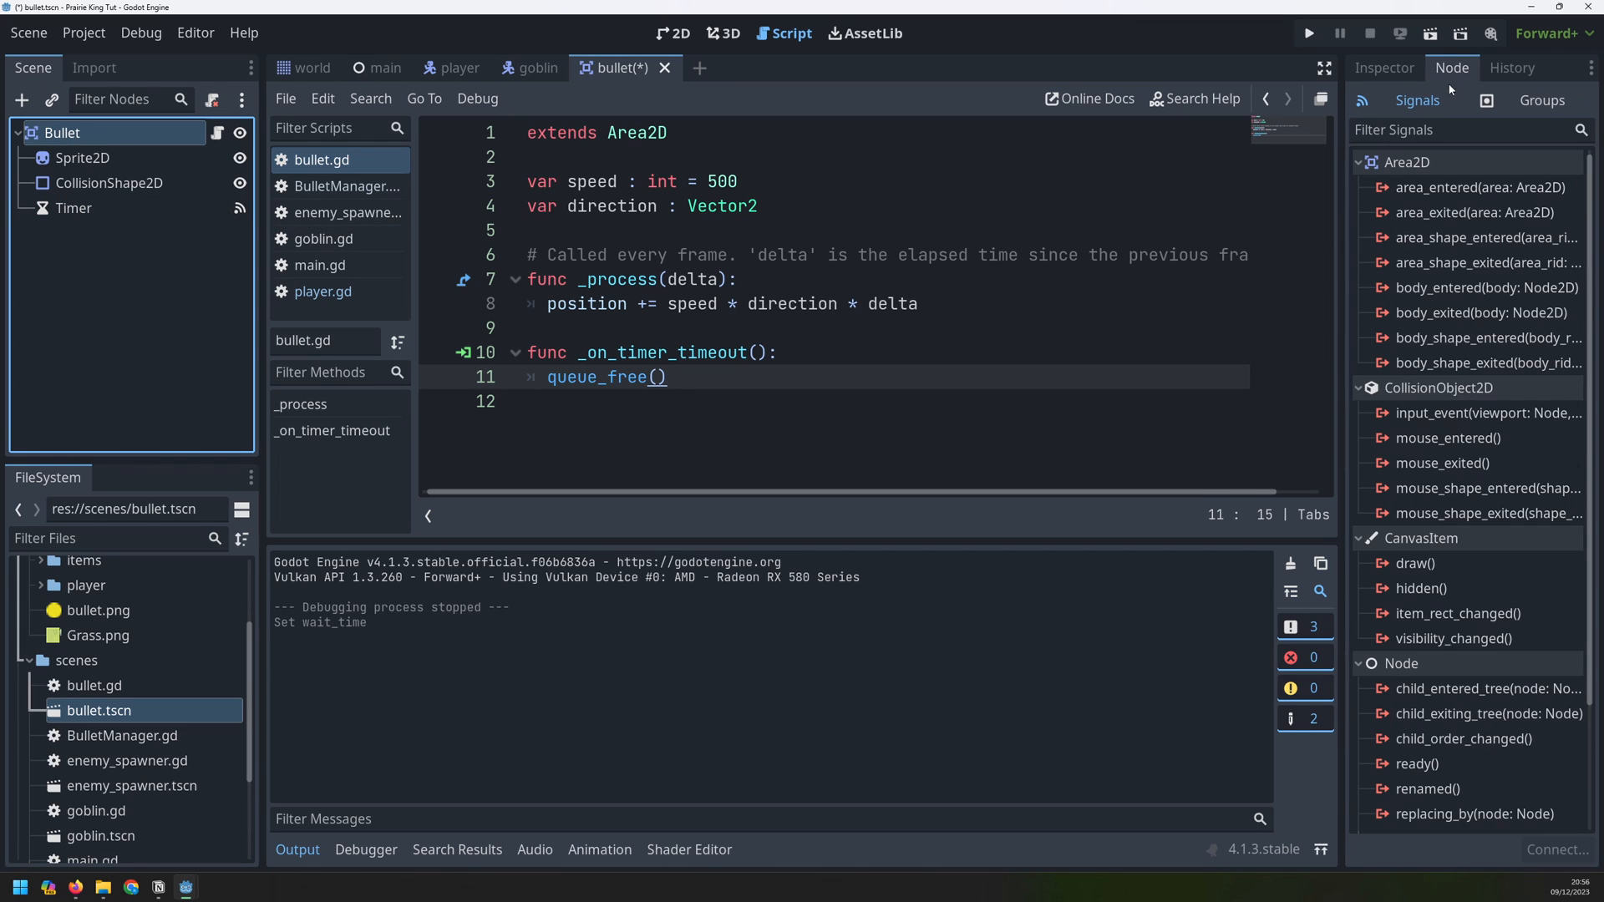
double_click(1486, 288)
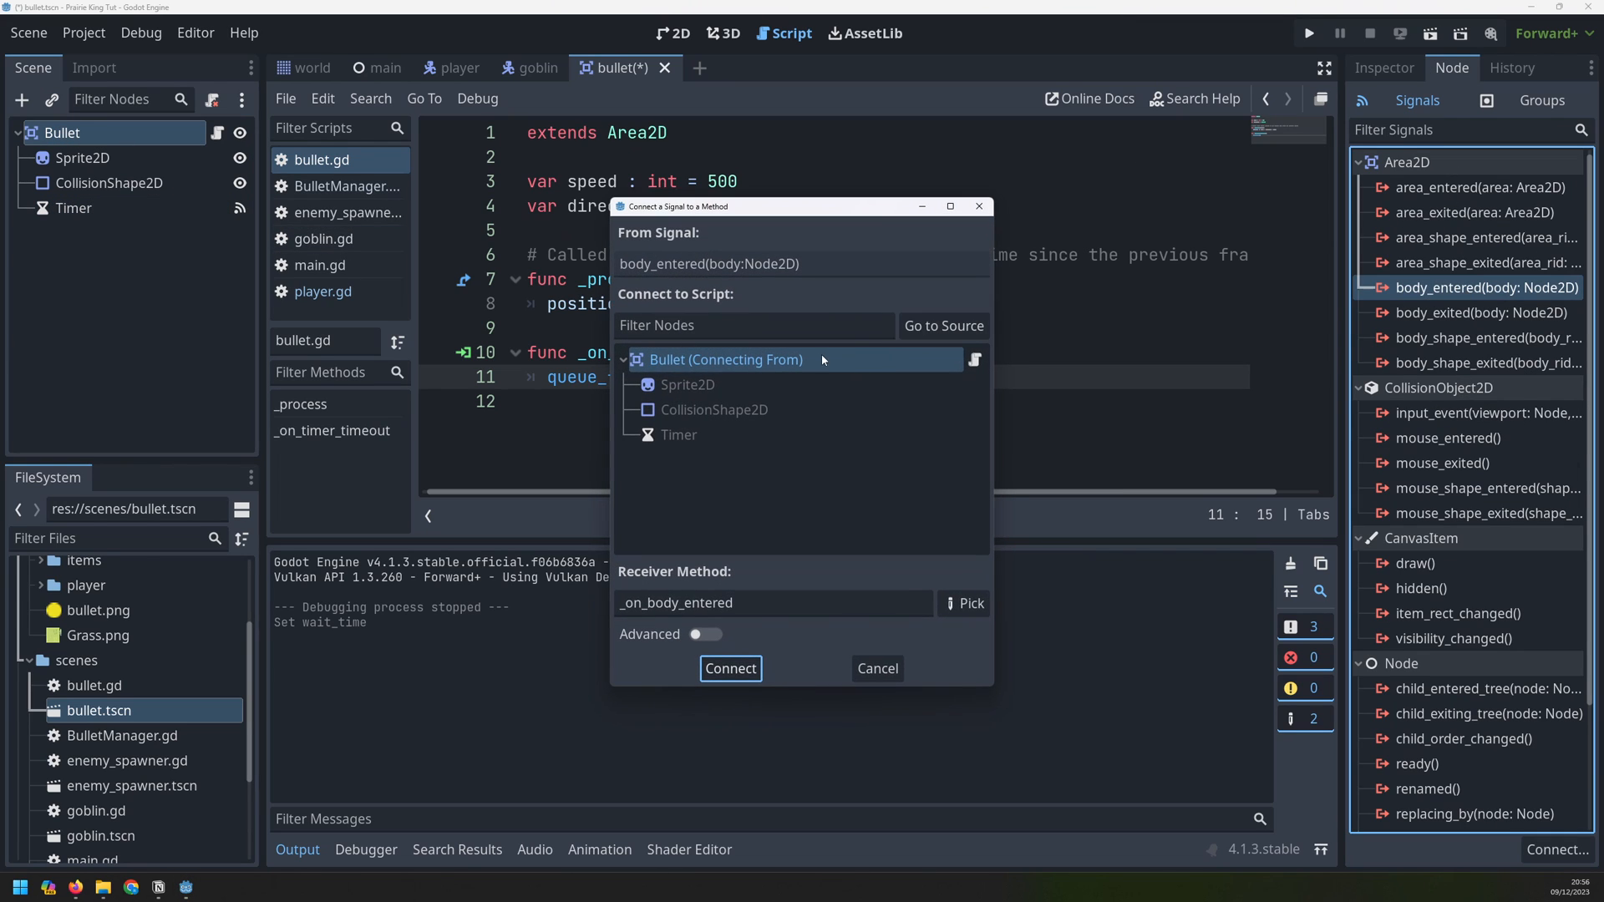
left_click(730, 668)
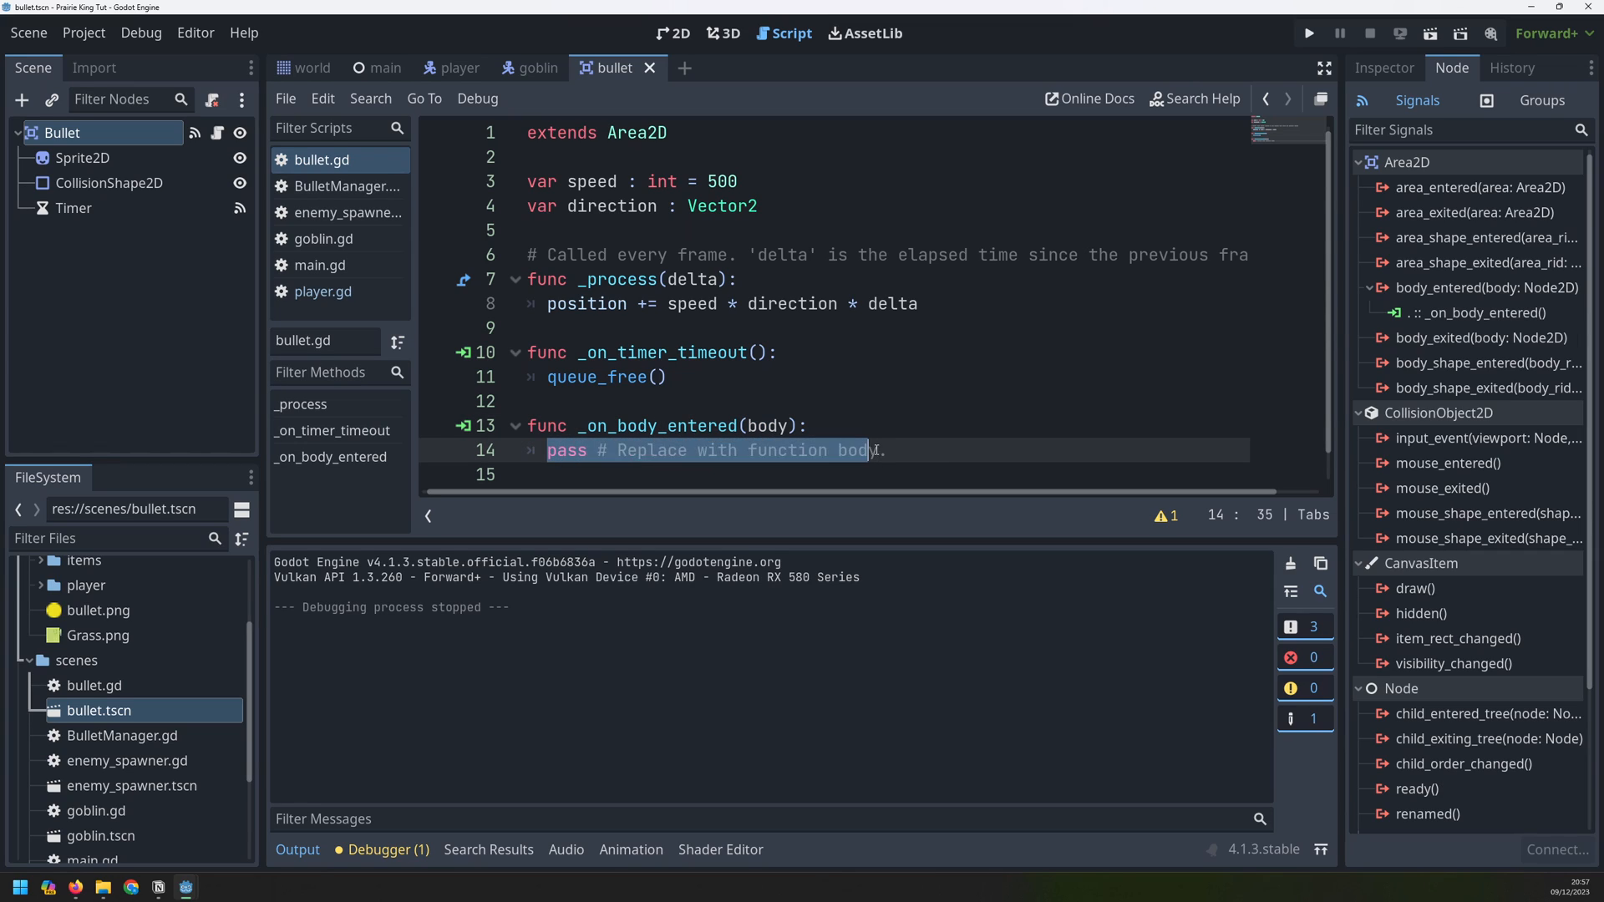
type("print")
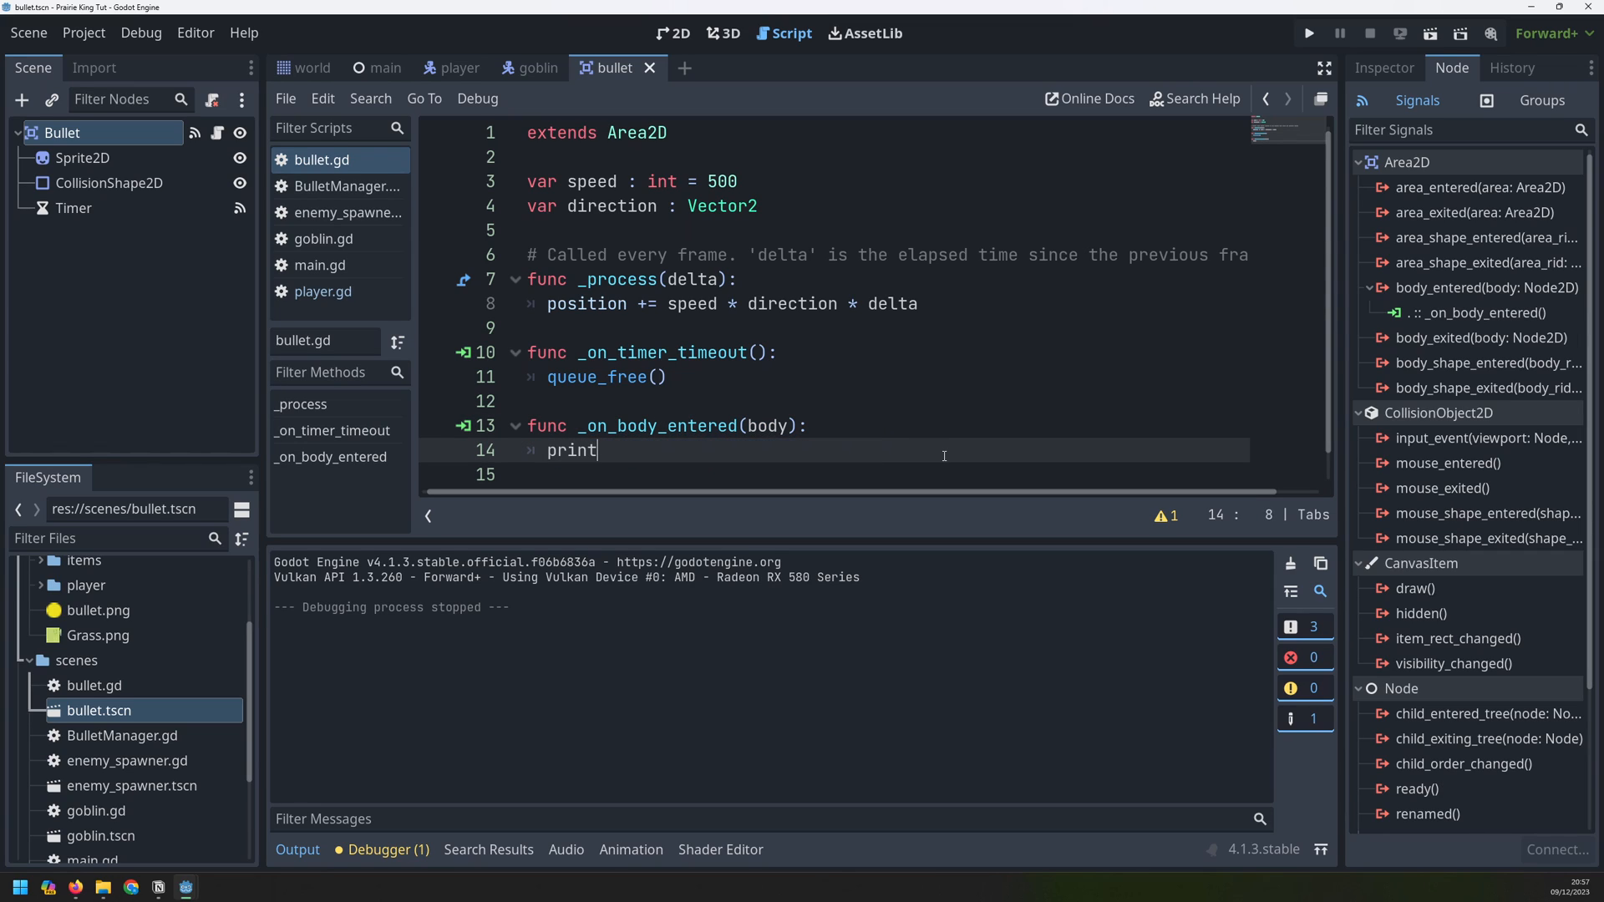
type("(body")
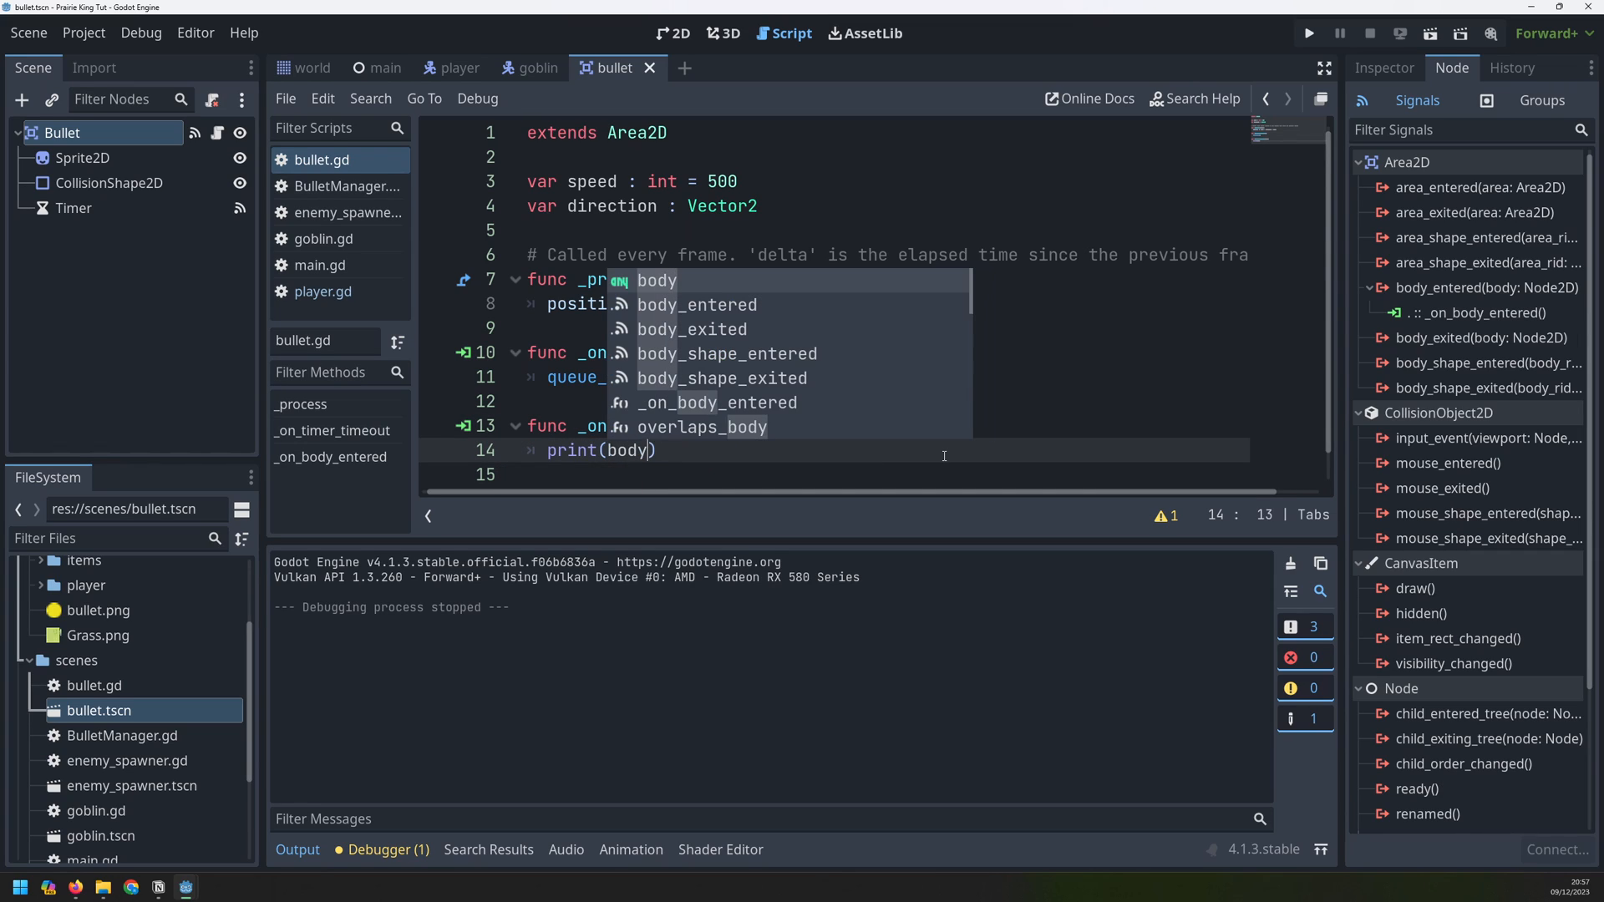
type(".name")
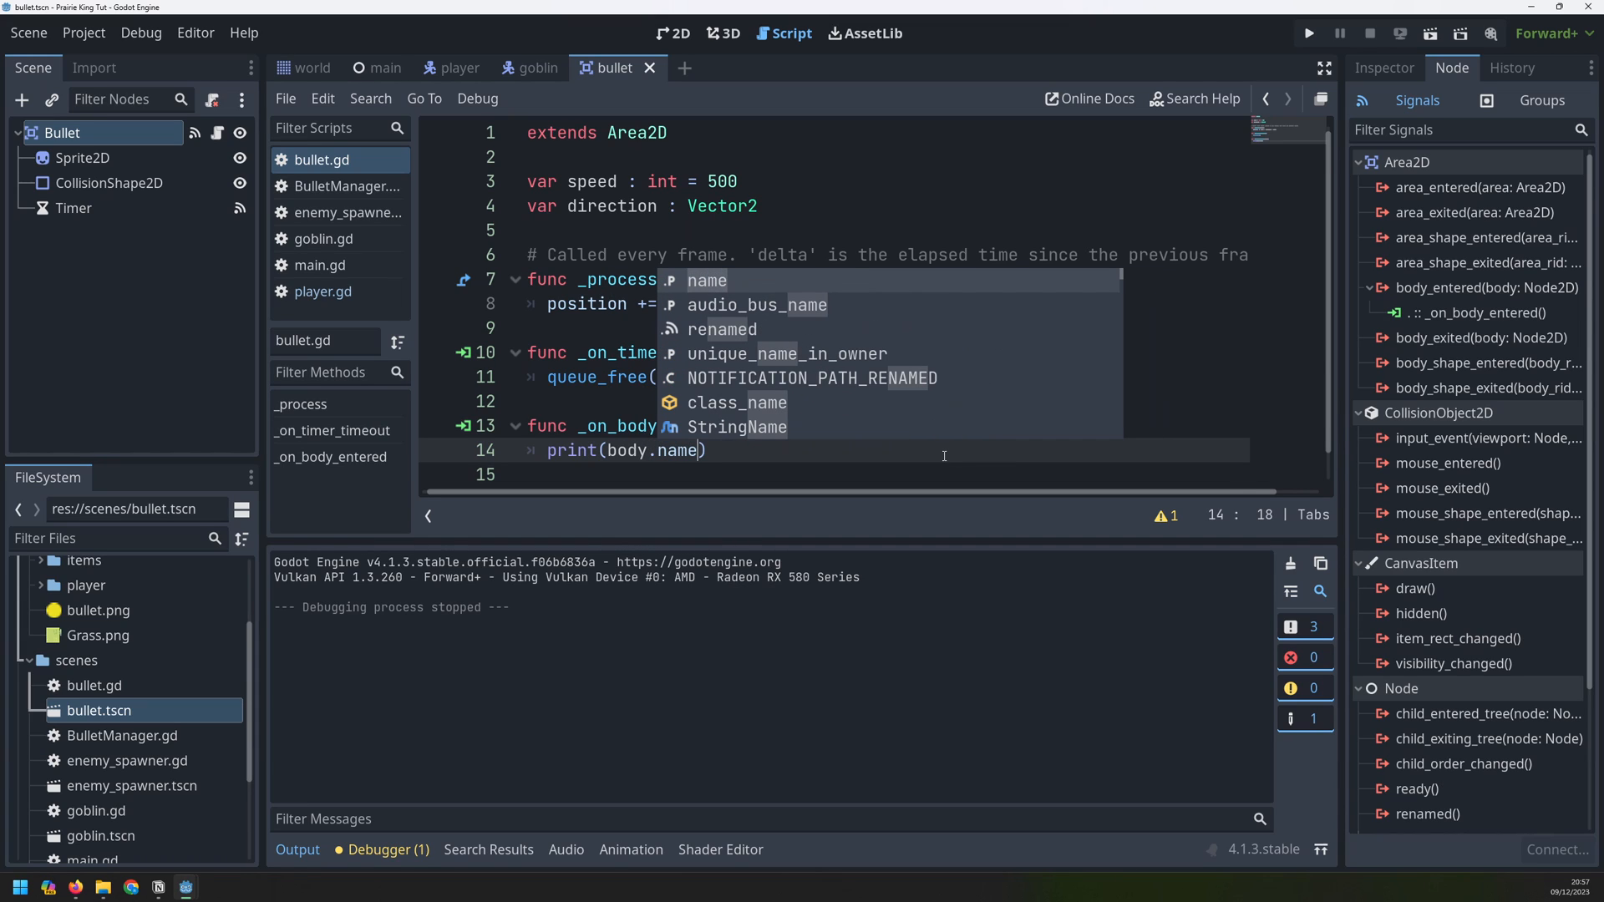
left_click(1308, 33)
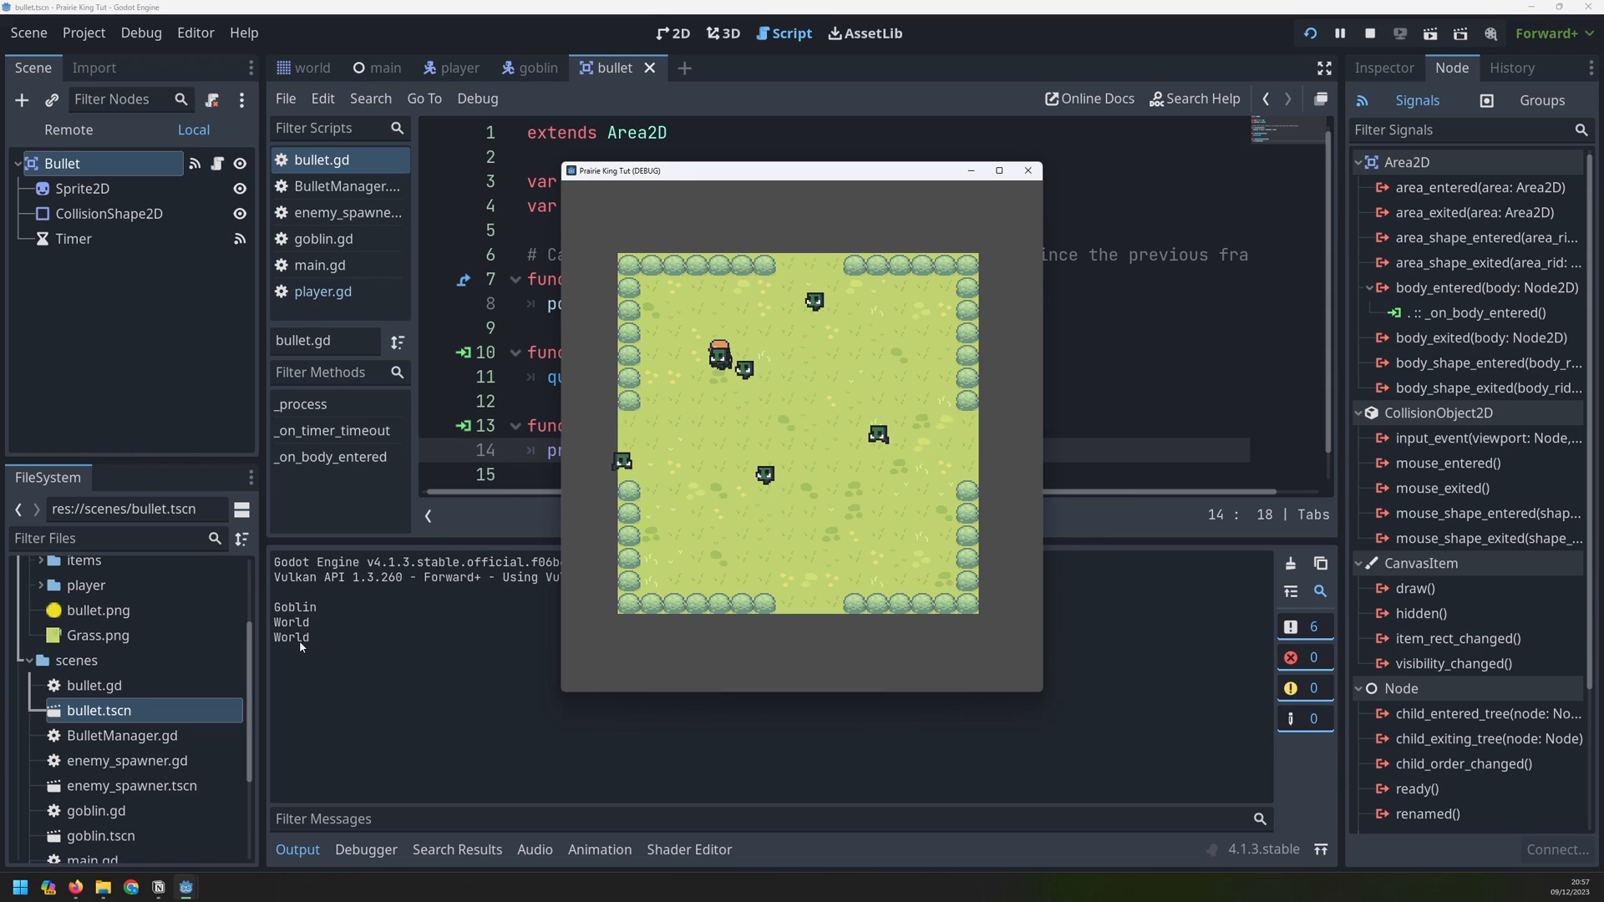
left_click(1370, 33)
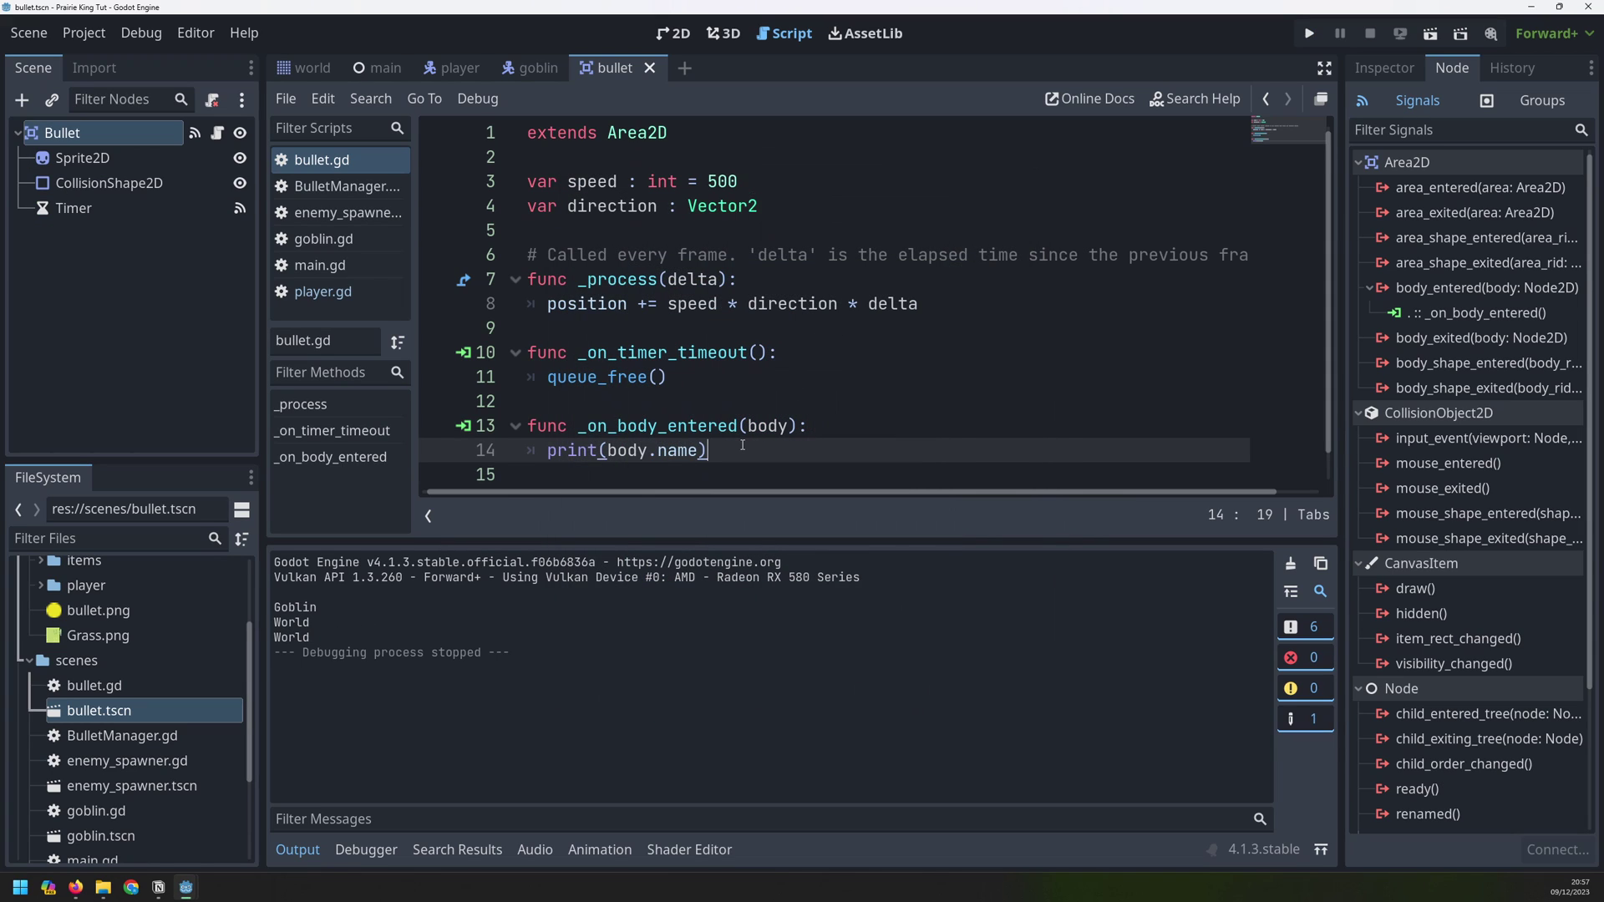
Replace the print with 'if body.name == "World": queue_free()' and test-run the game
type("i")
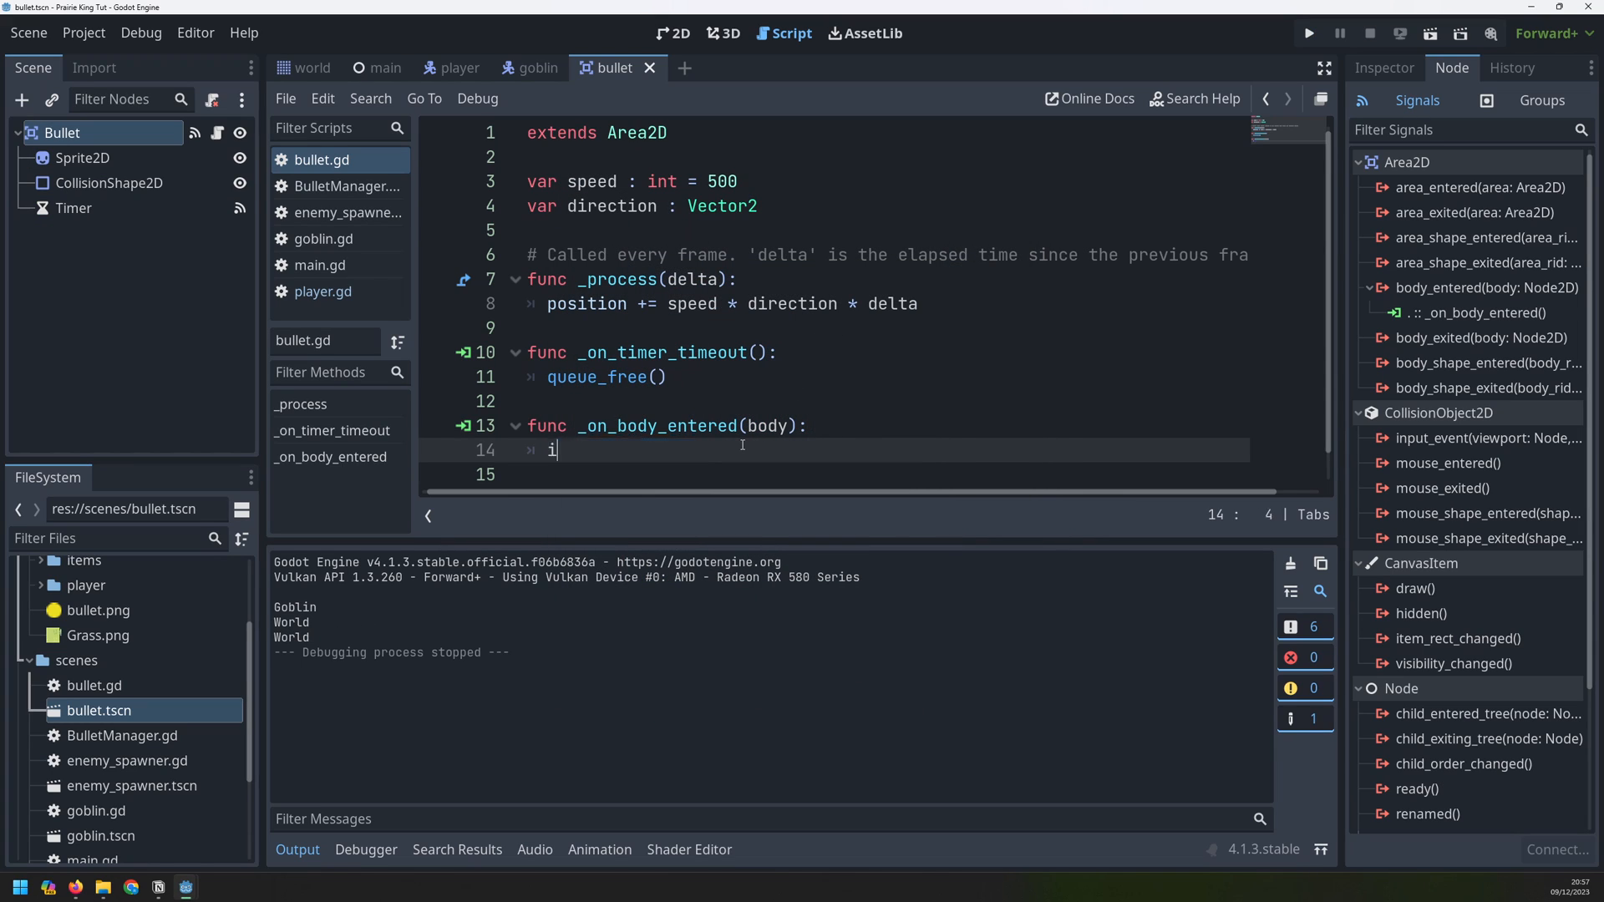
type("f body.name")
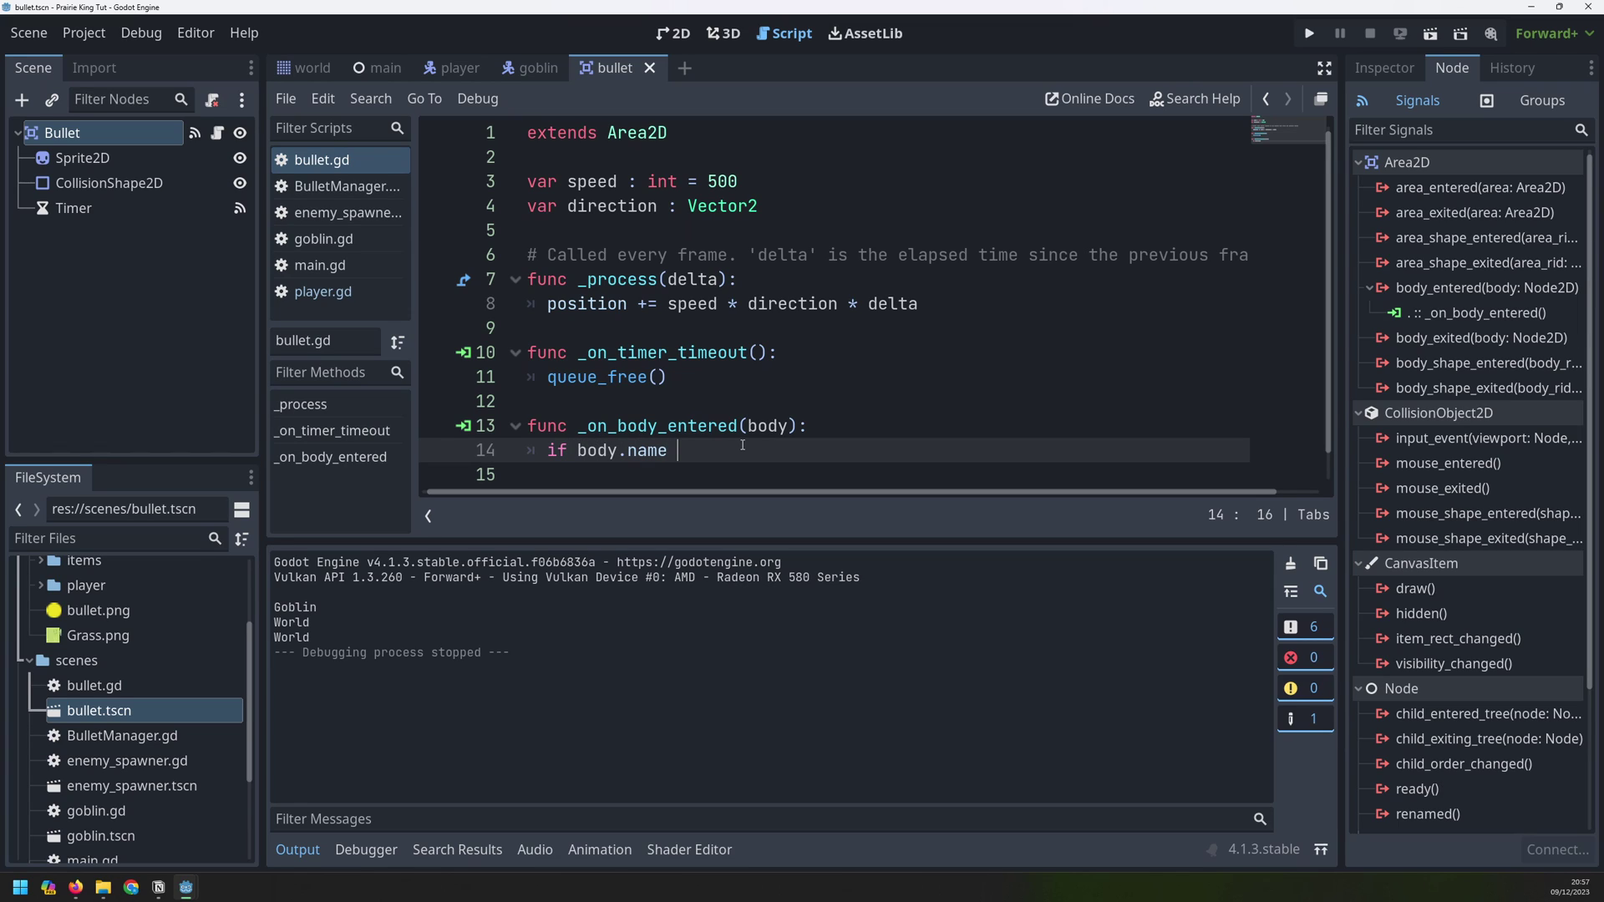
type("== \"World\":")
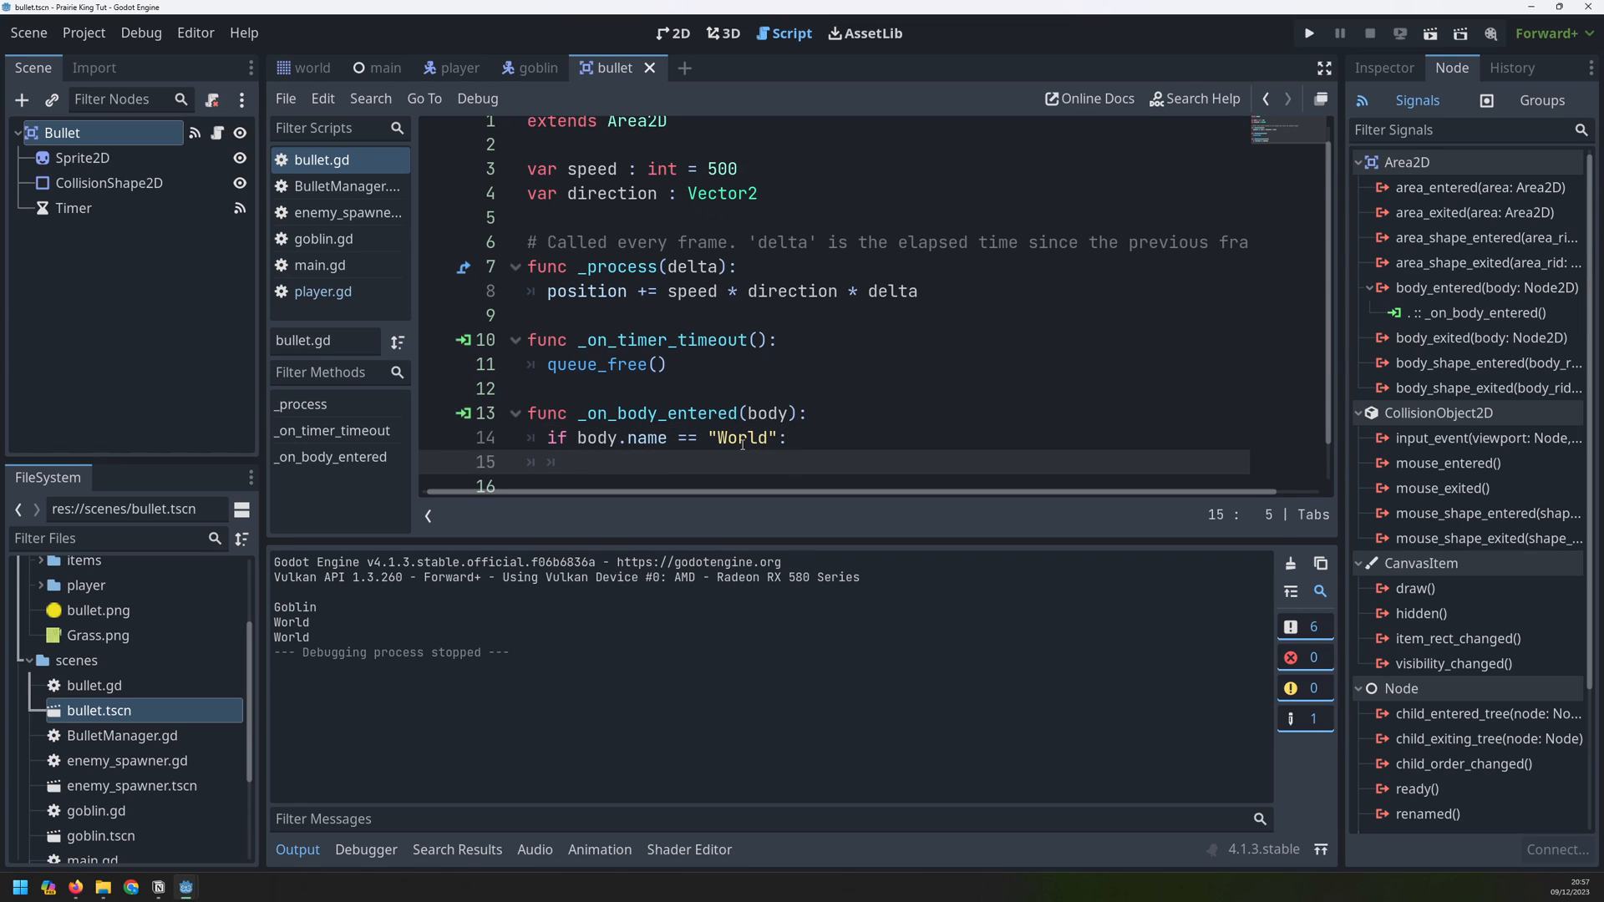
type("queue_free")
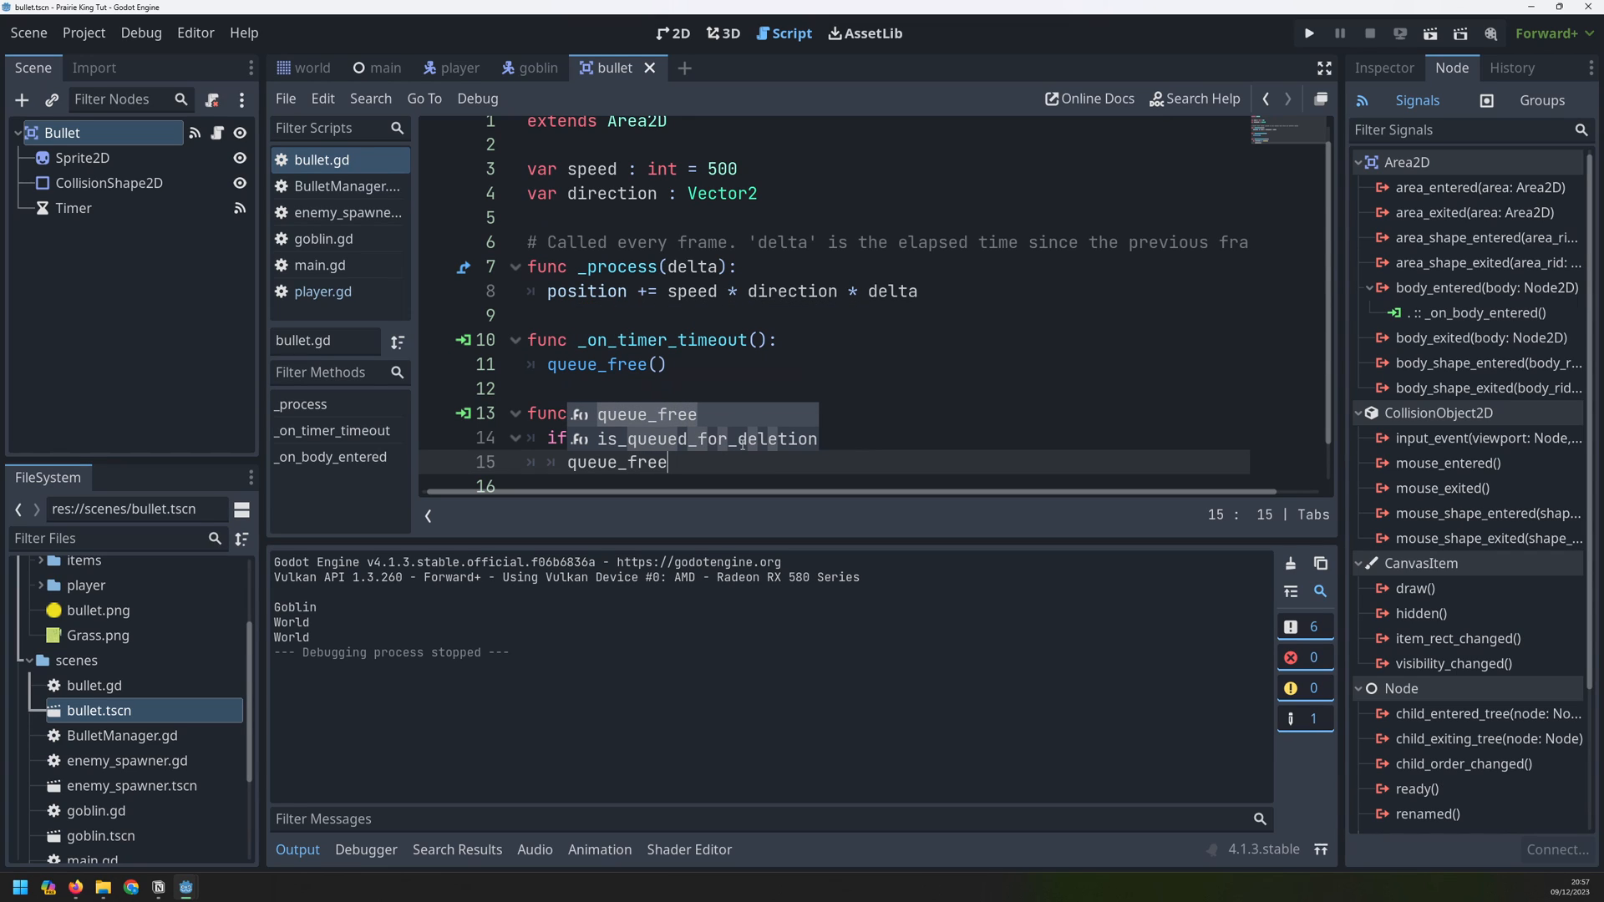
left_click(1308, 34)
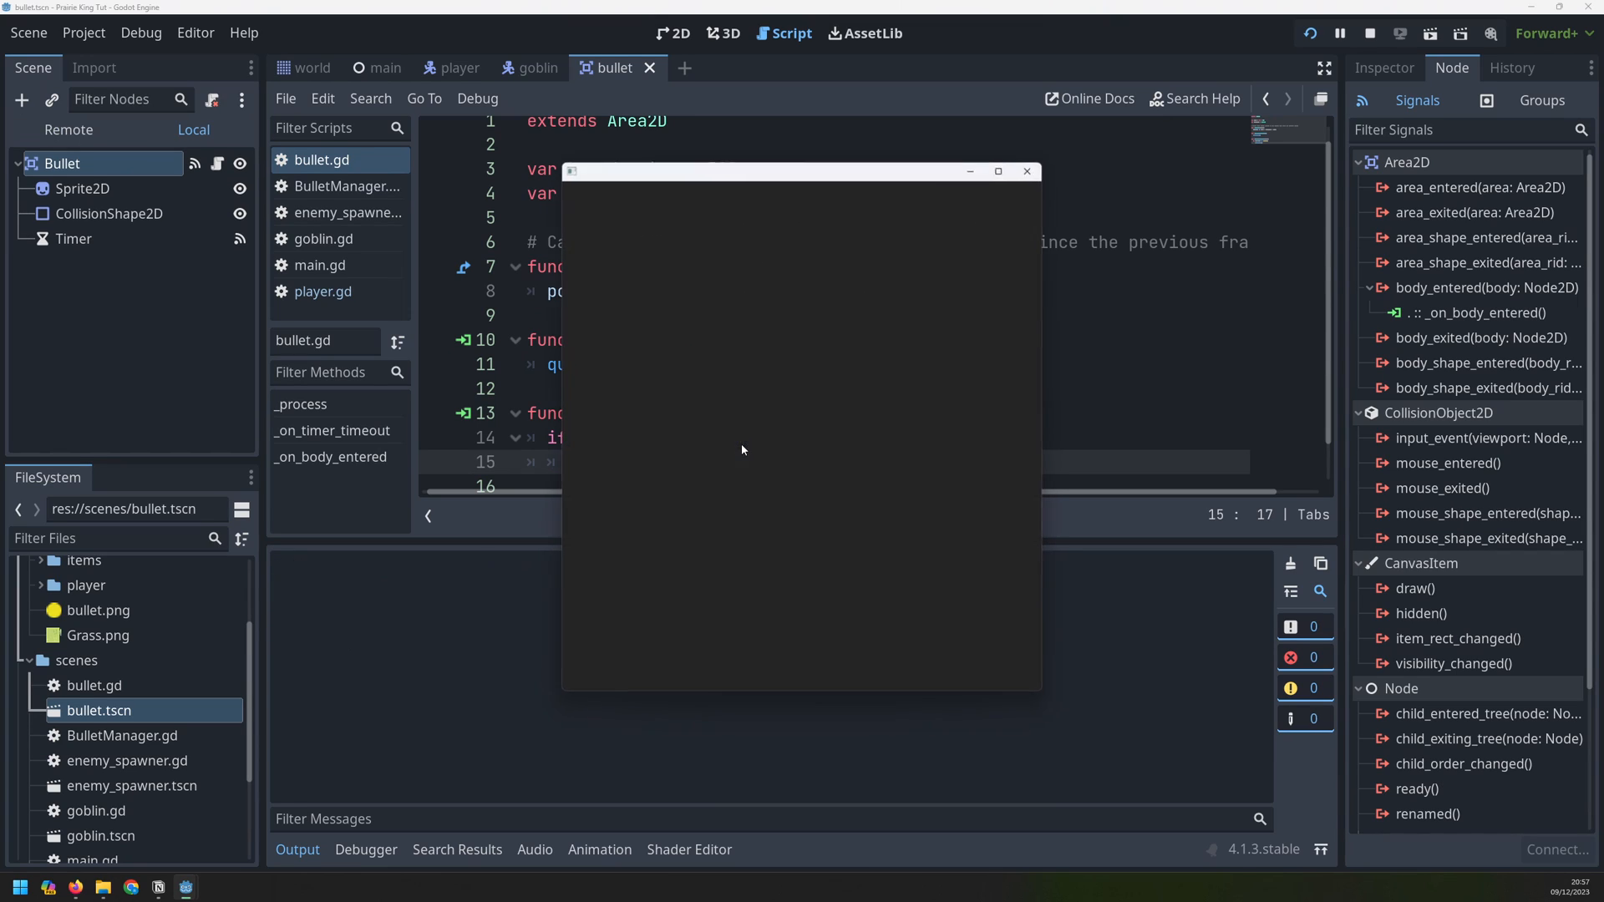
left_click(1339, 33)
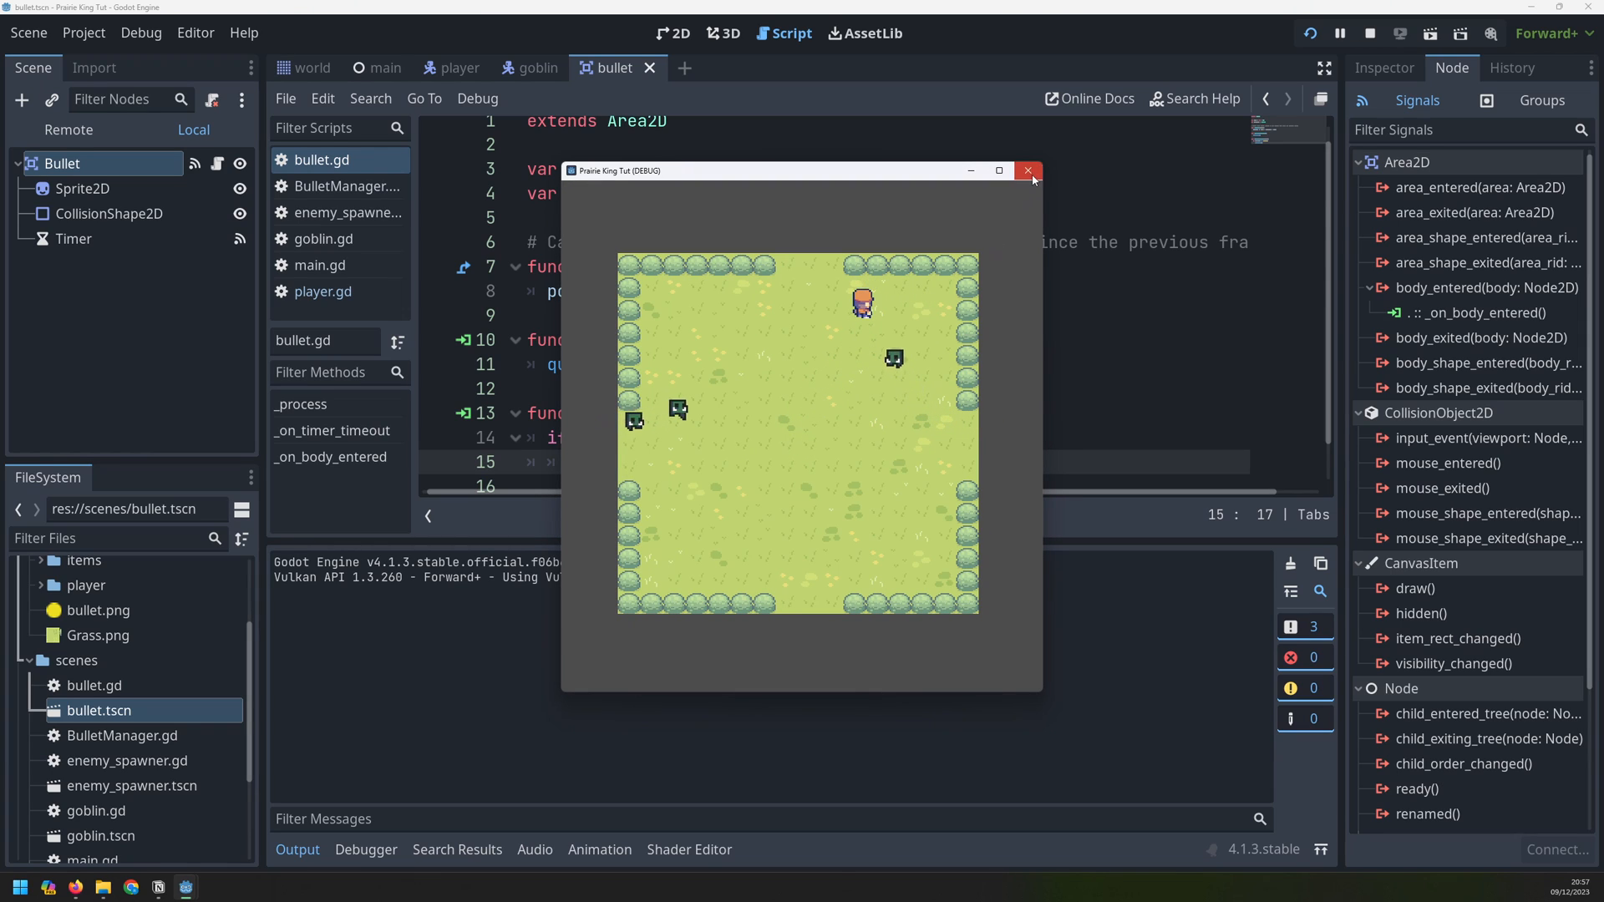
left_click(1029, 171)
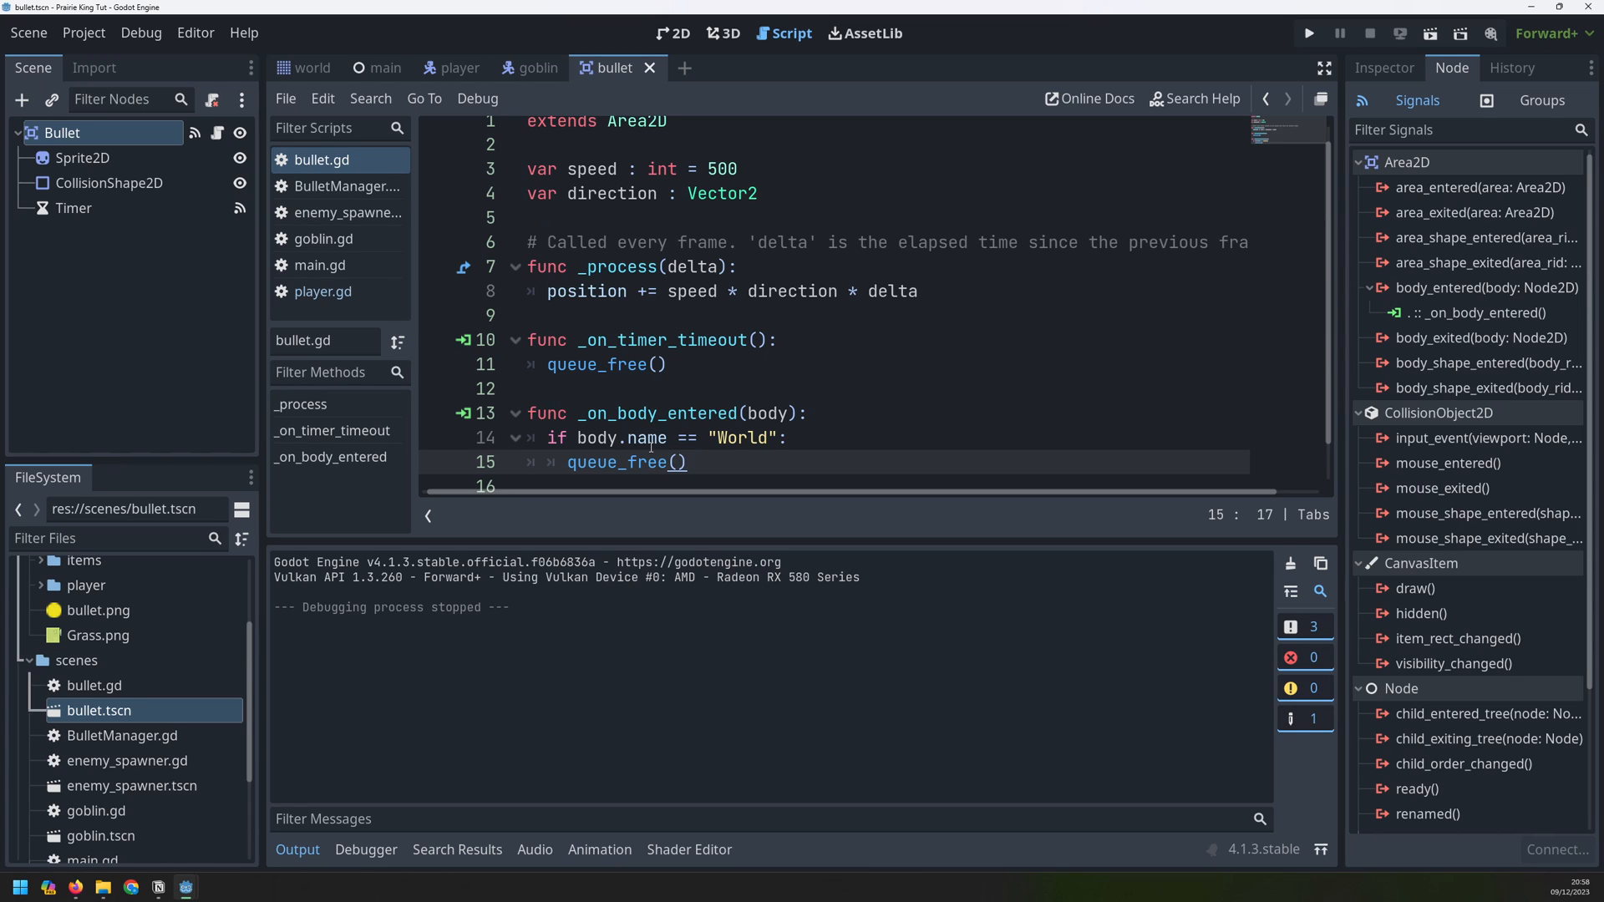
left_click(537, 68)
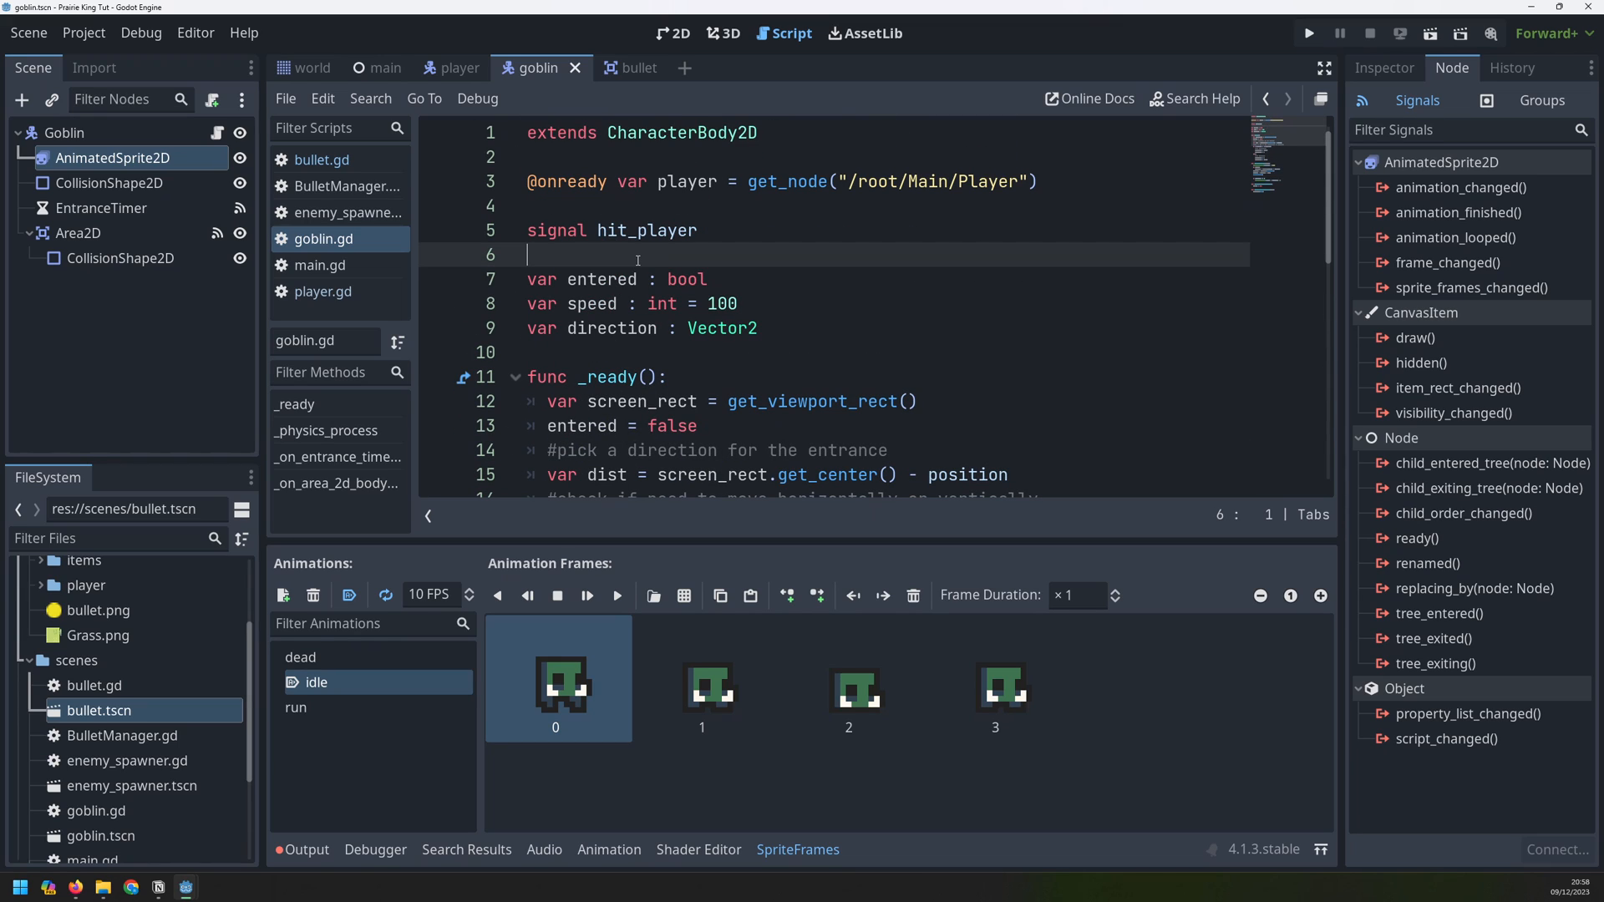
key("Return")
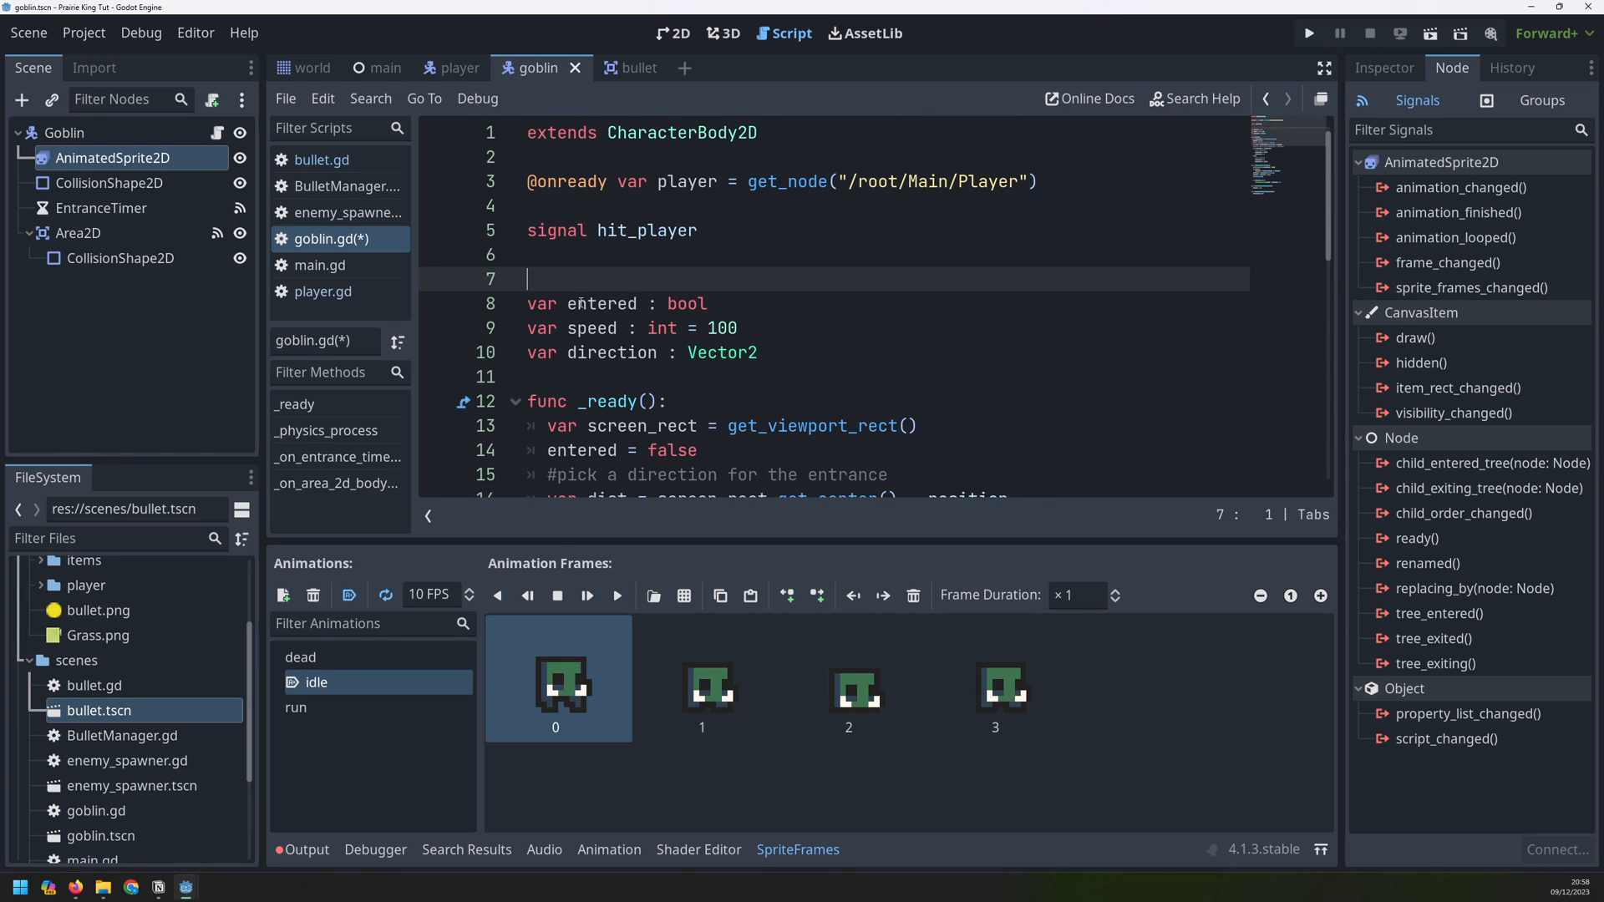
type("var alive : bool")
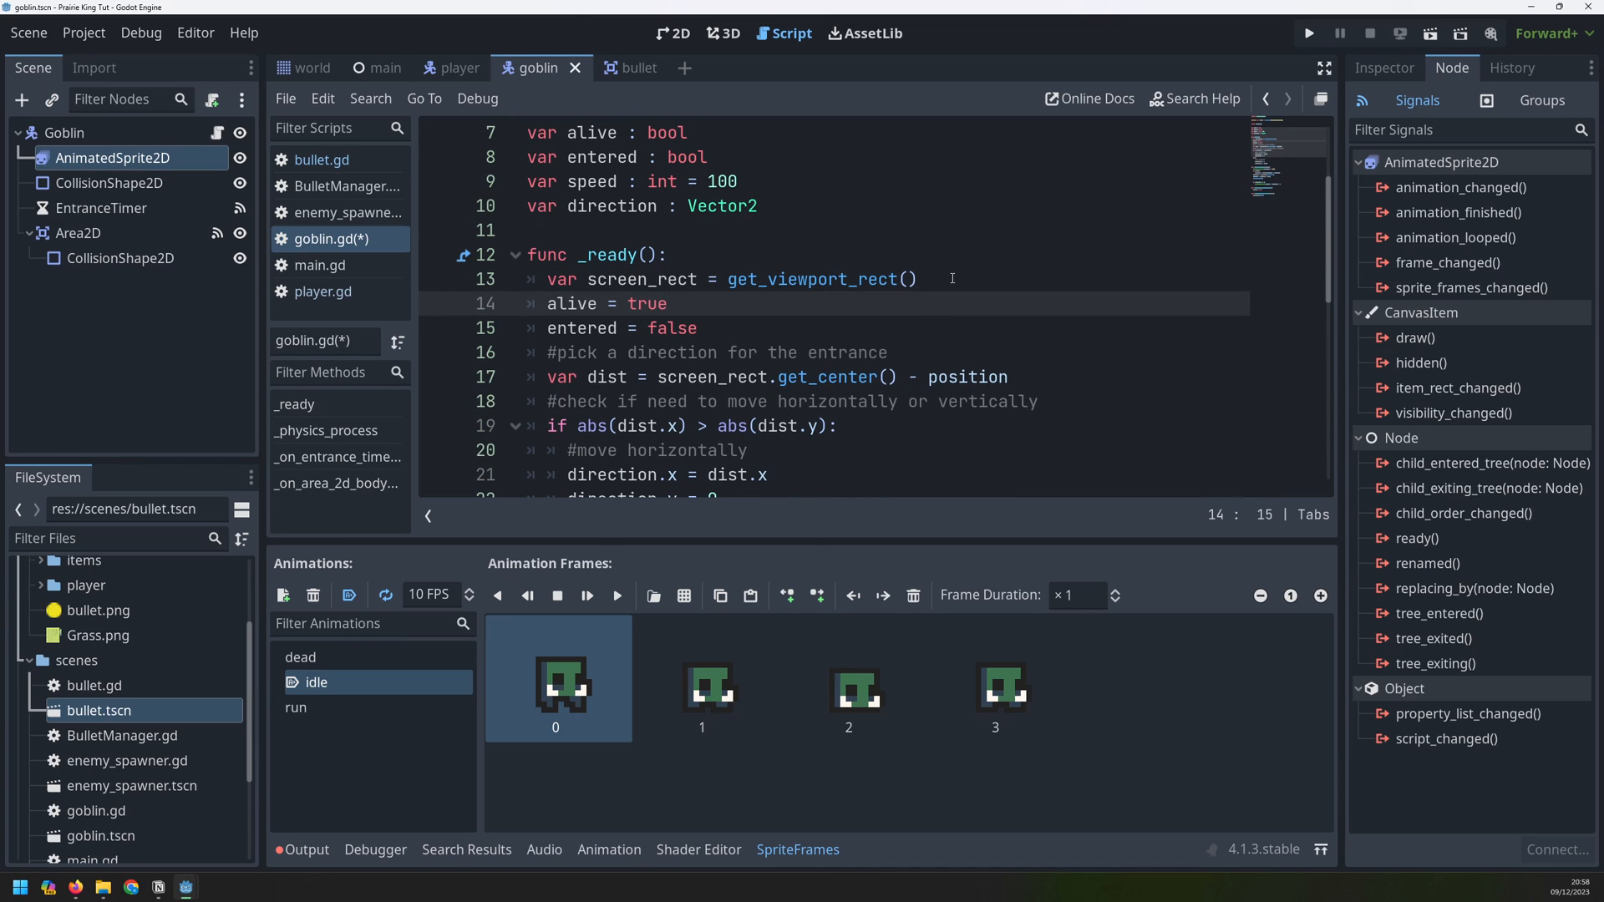
left_click(667, 302)
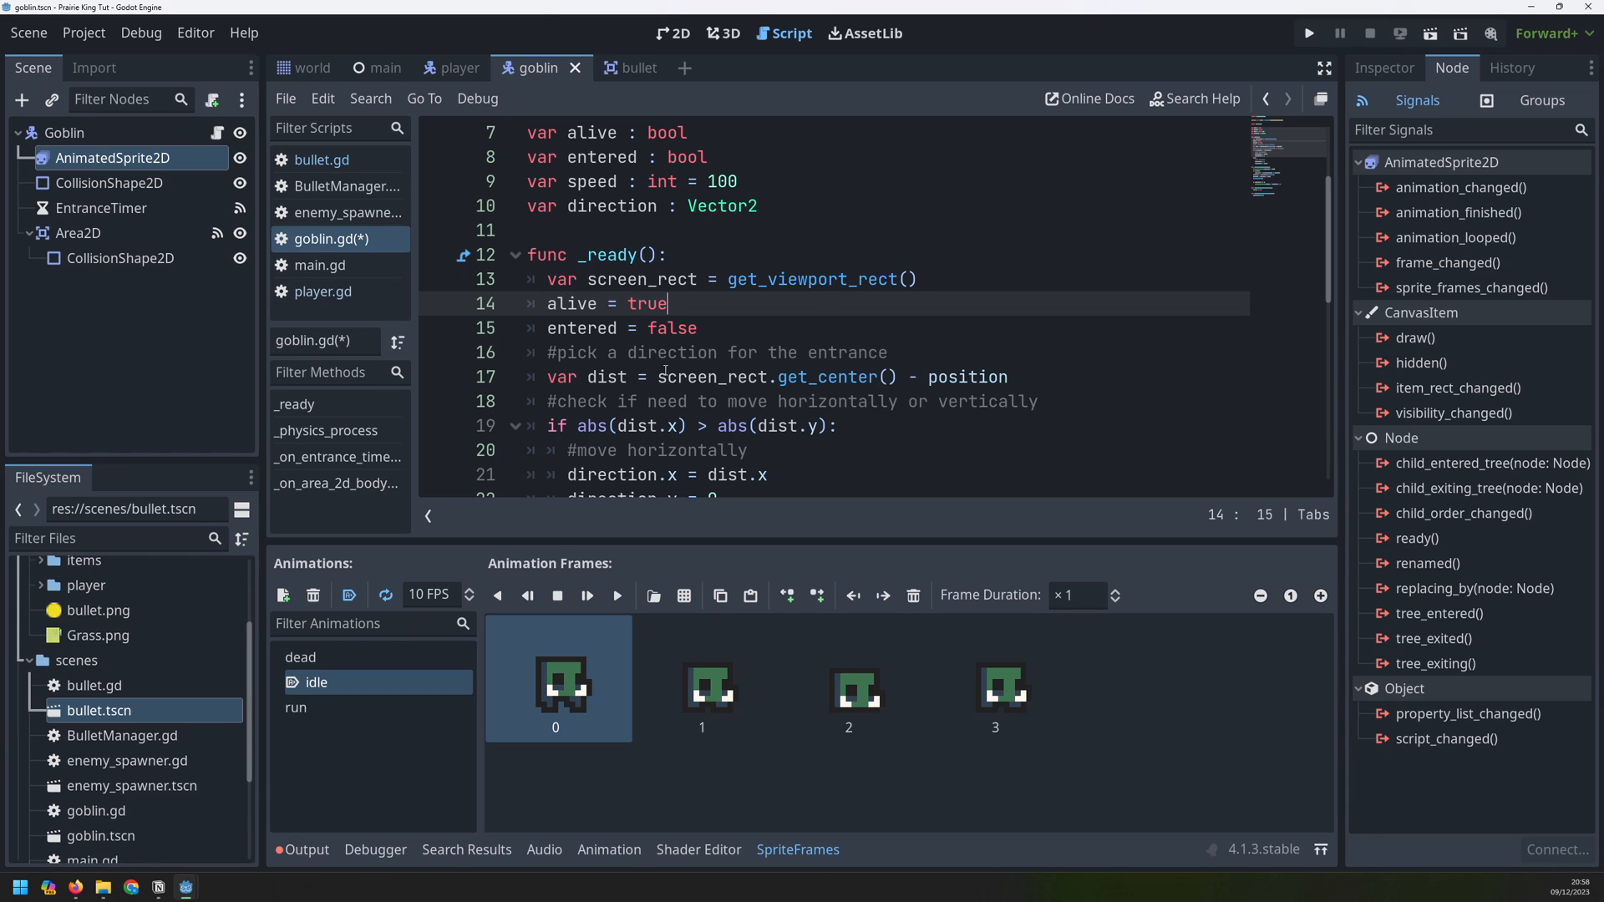
scroll("down", 3)
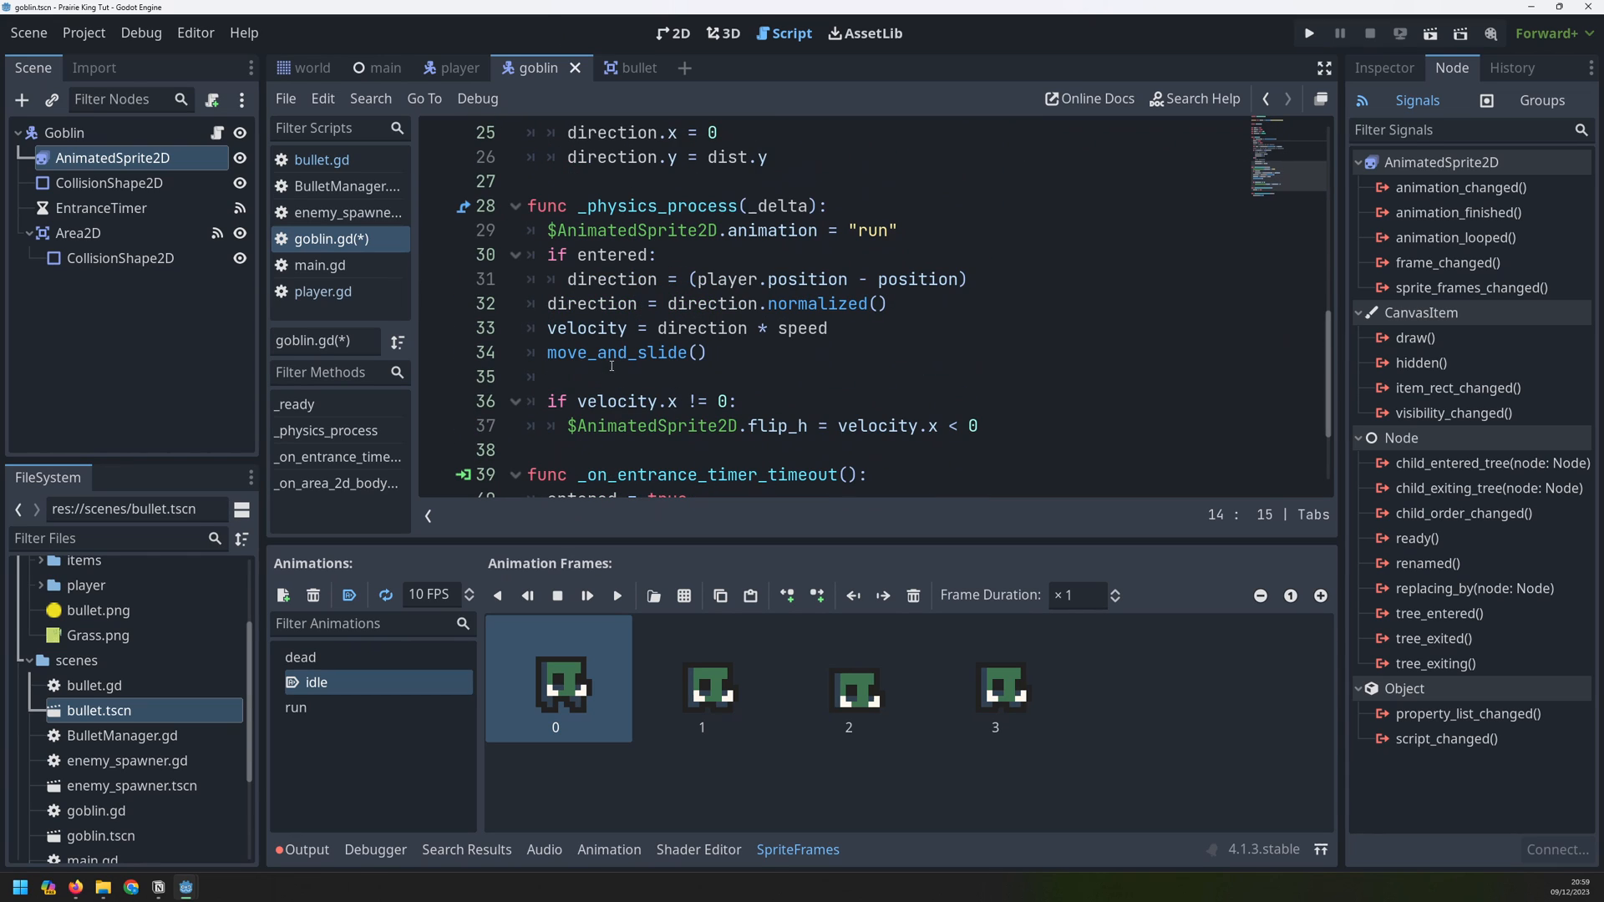
left_click(827, 205)
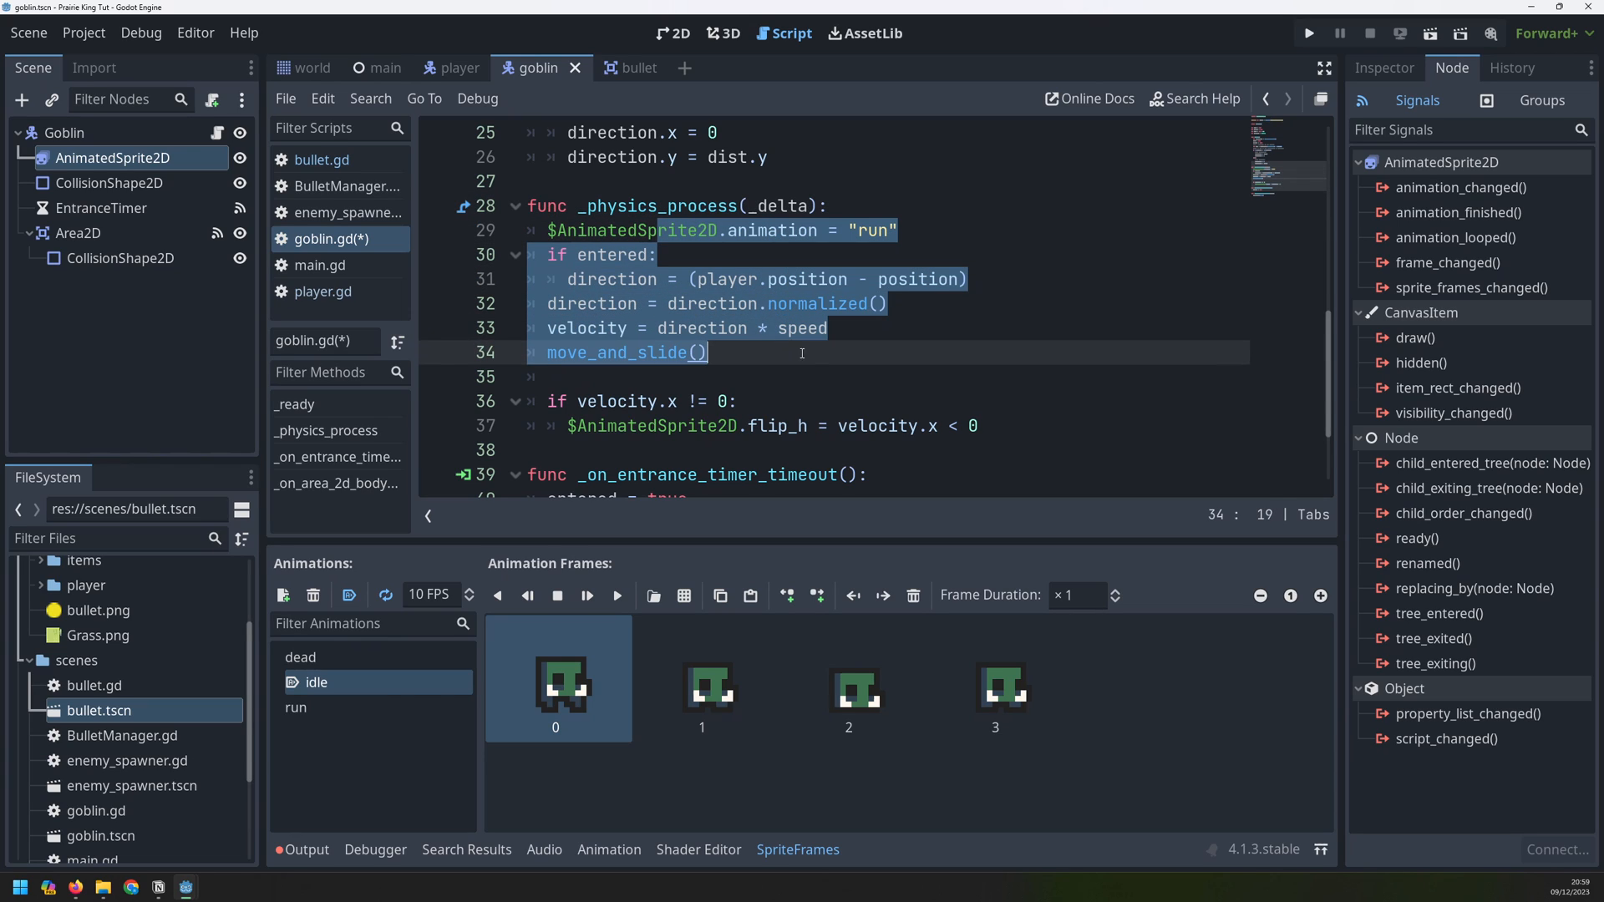
left_click(853, 215)
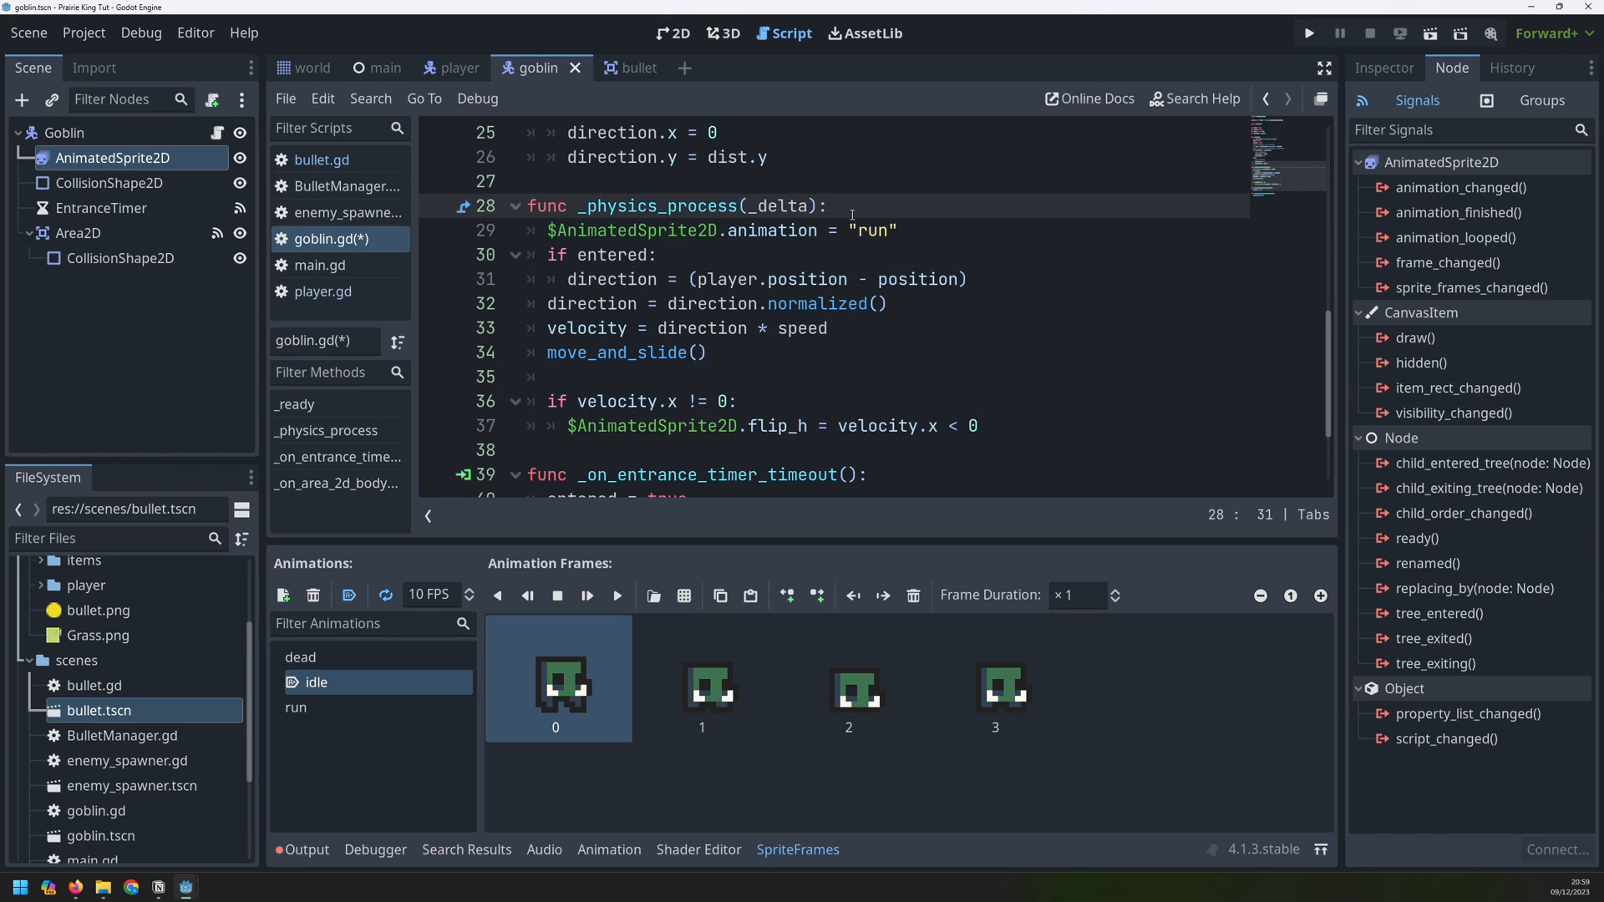
Wrap the goblin's _physics_process movement in 'if alive:' with an 'else: pass' branch
type("if al")
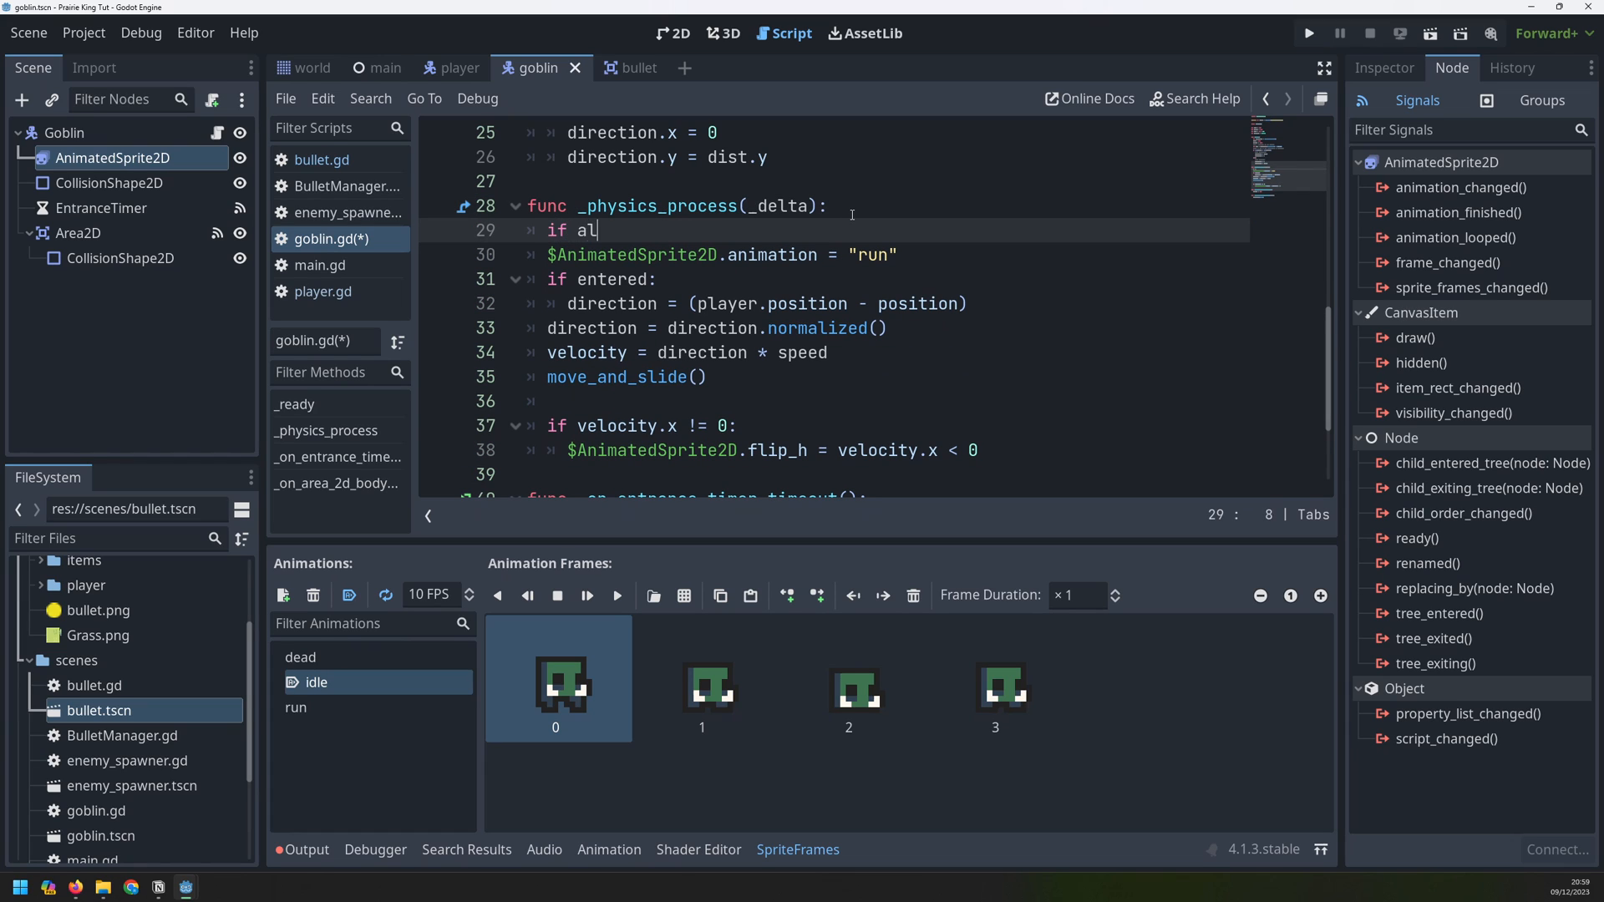
scroll("down", 3)
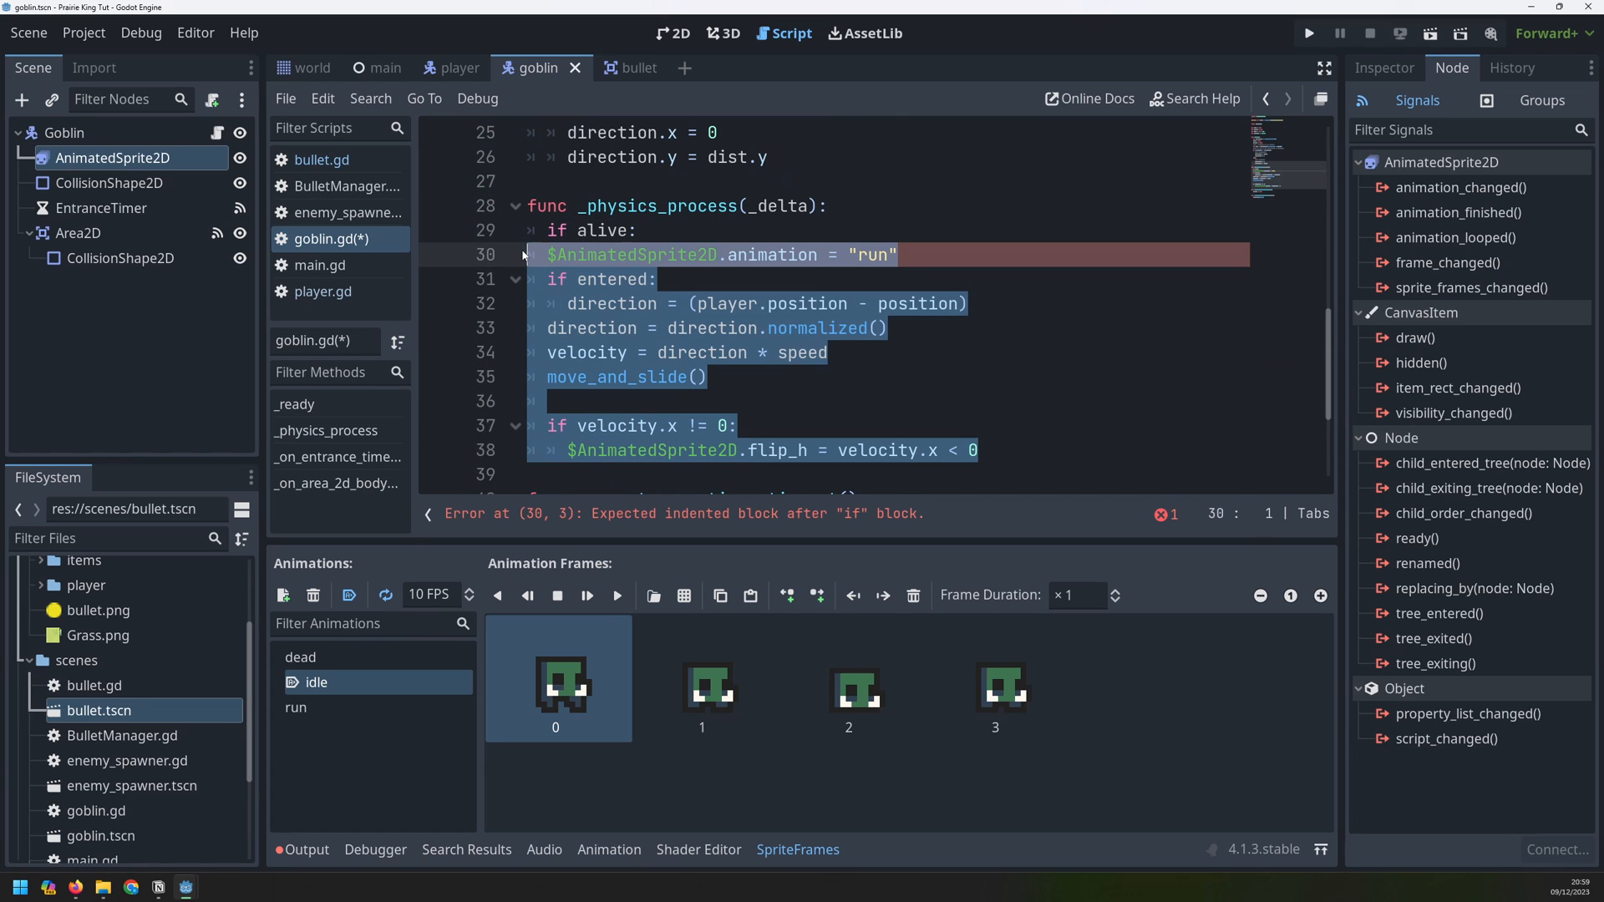
left_click(1033, 451)
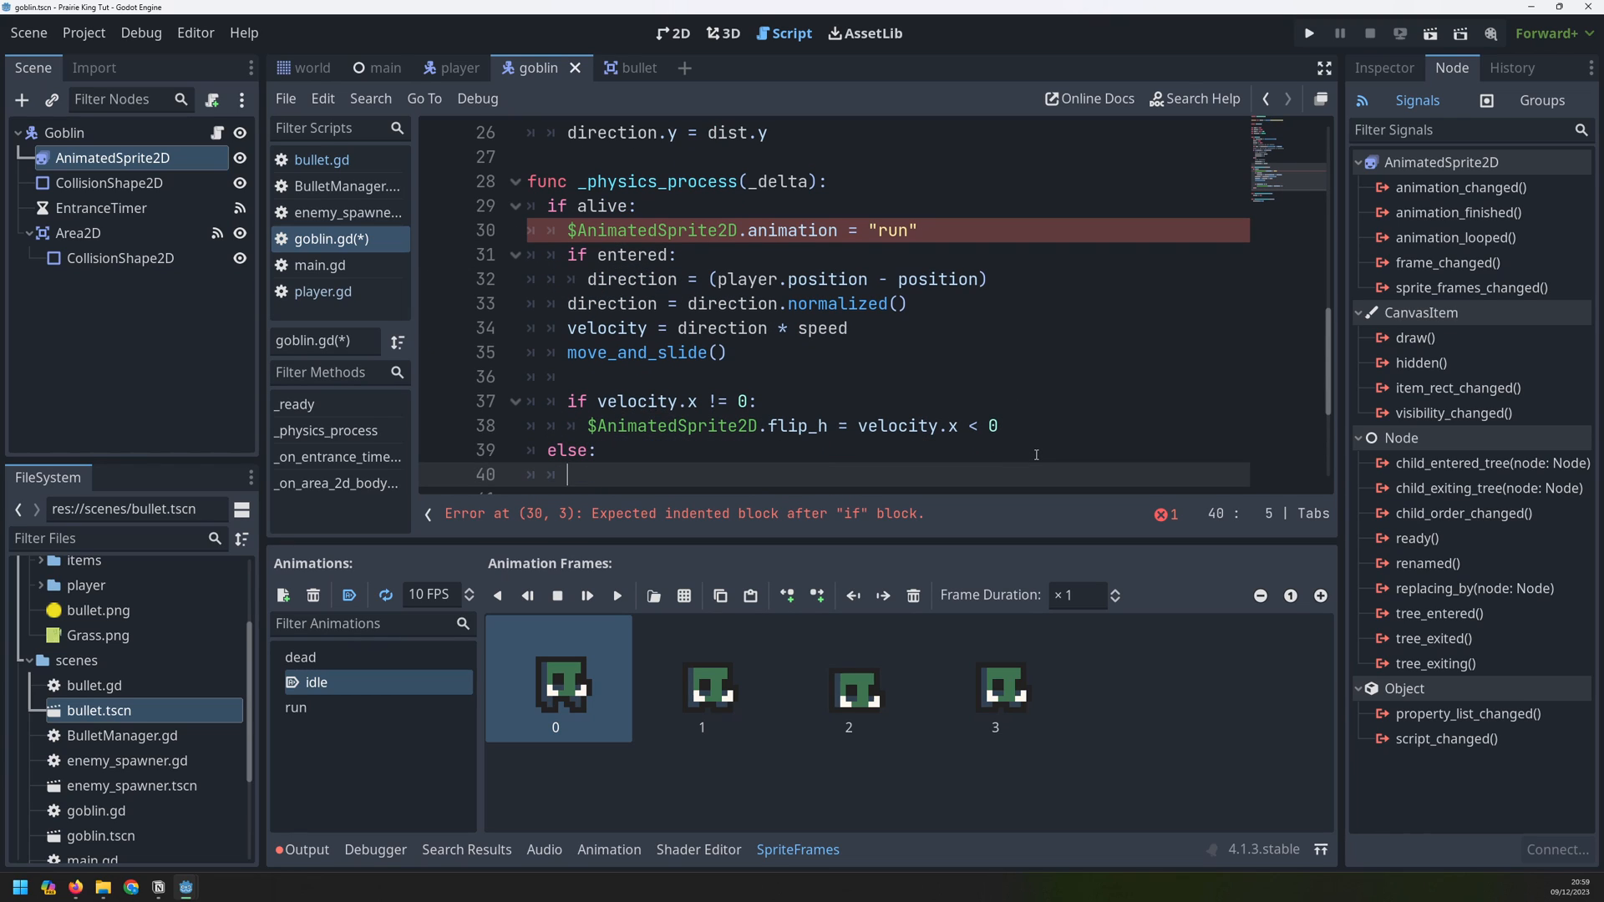
type("pass")
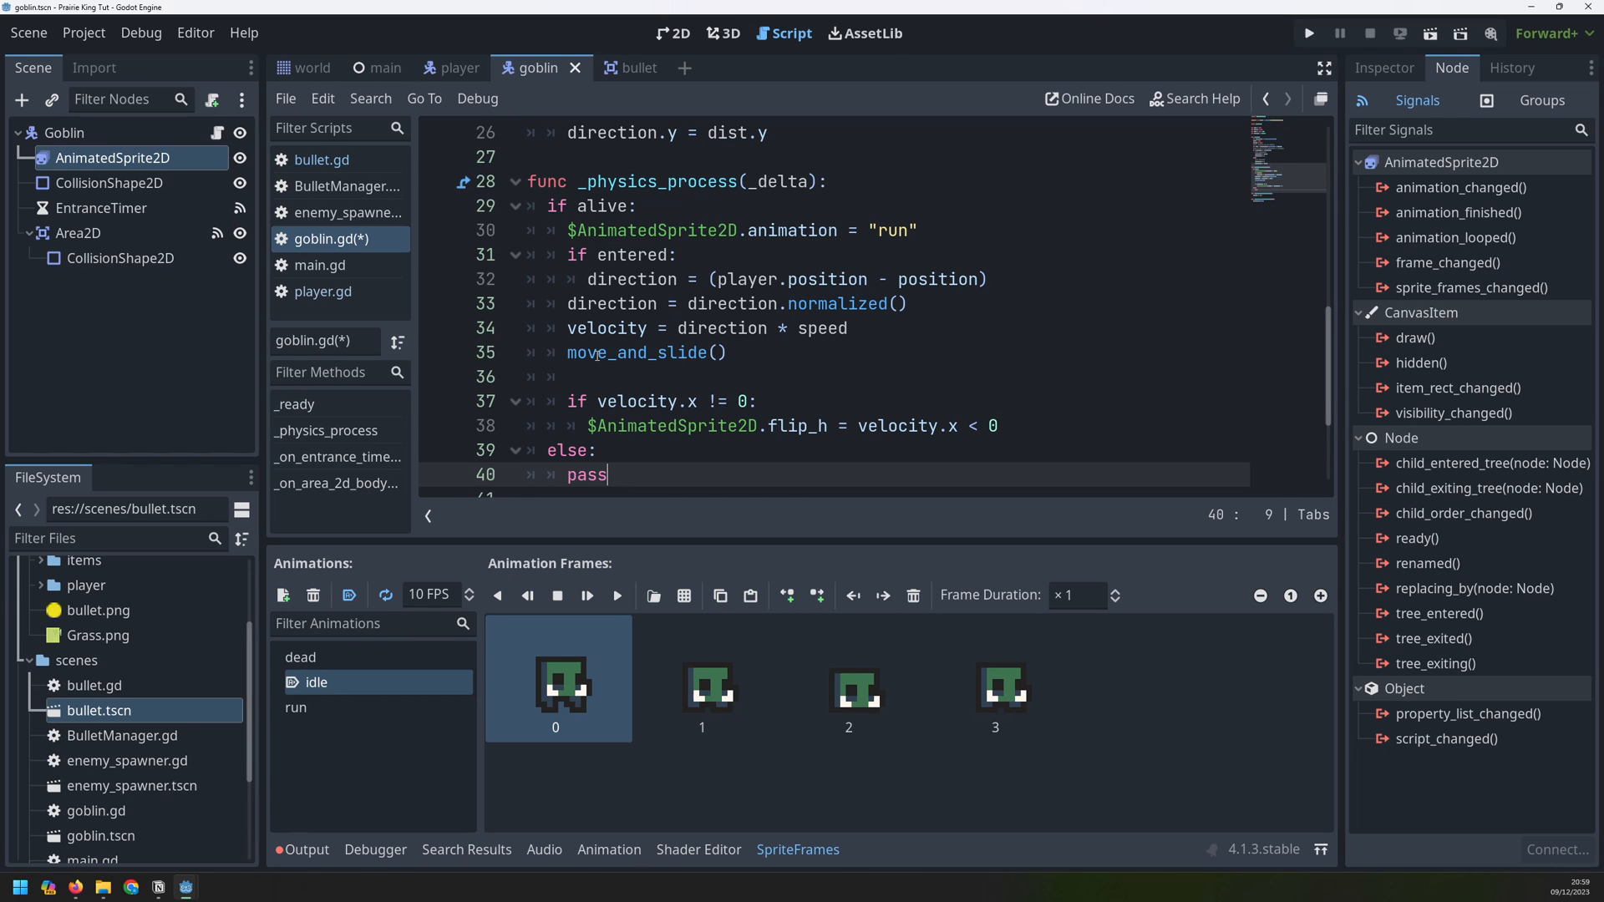
Add a die() function that calls $AnimatedSprite2D.stop()
scroll("down", 3)
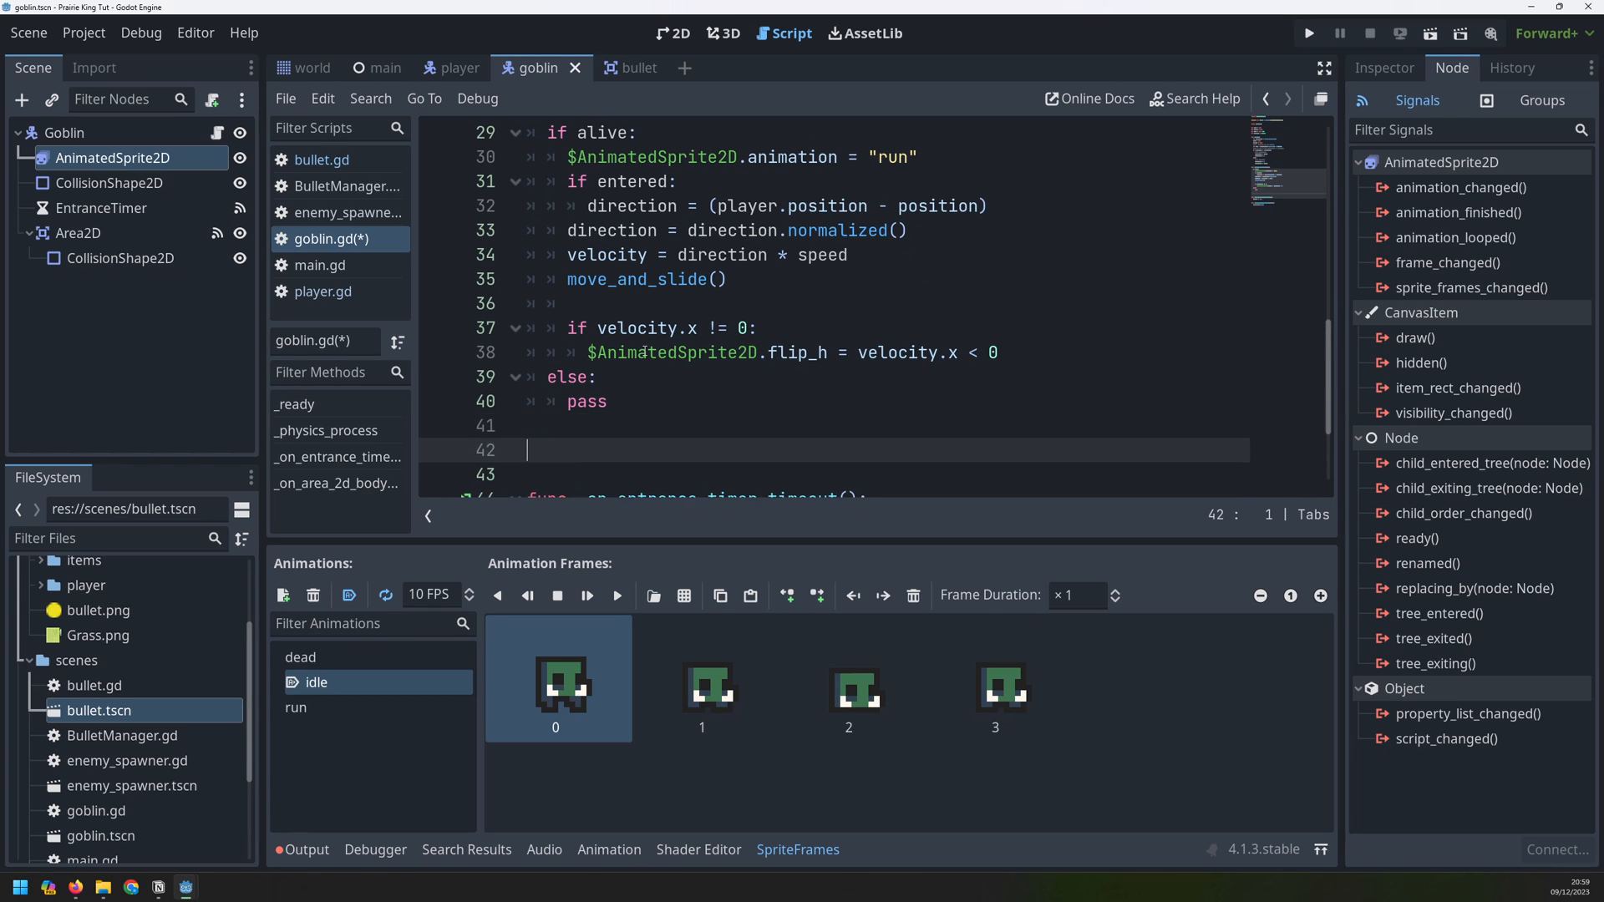
type("func die():")
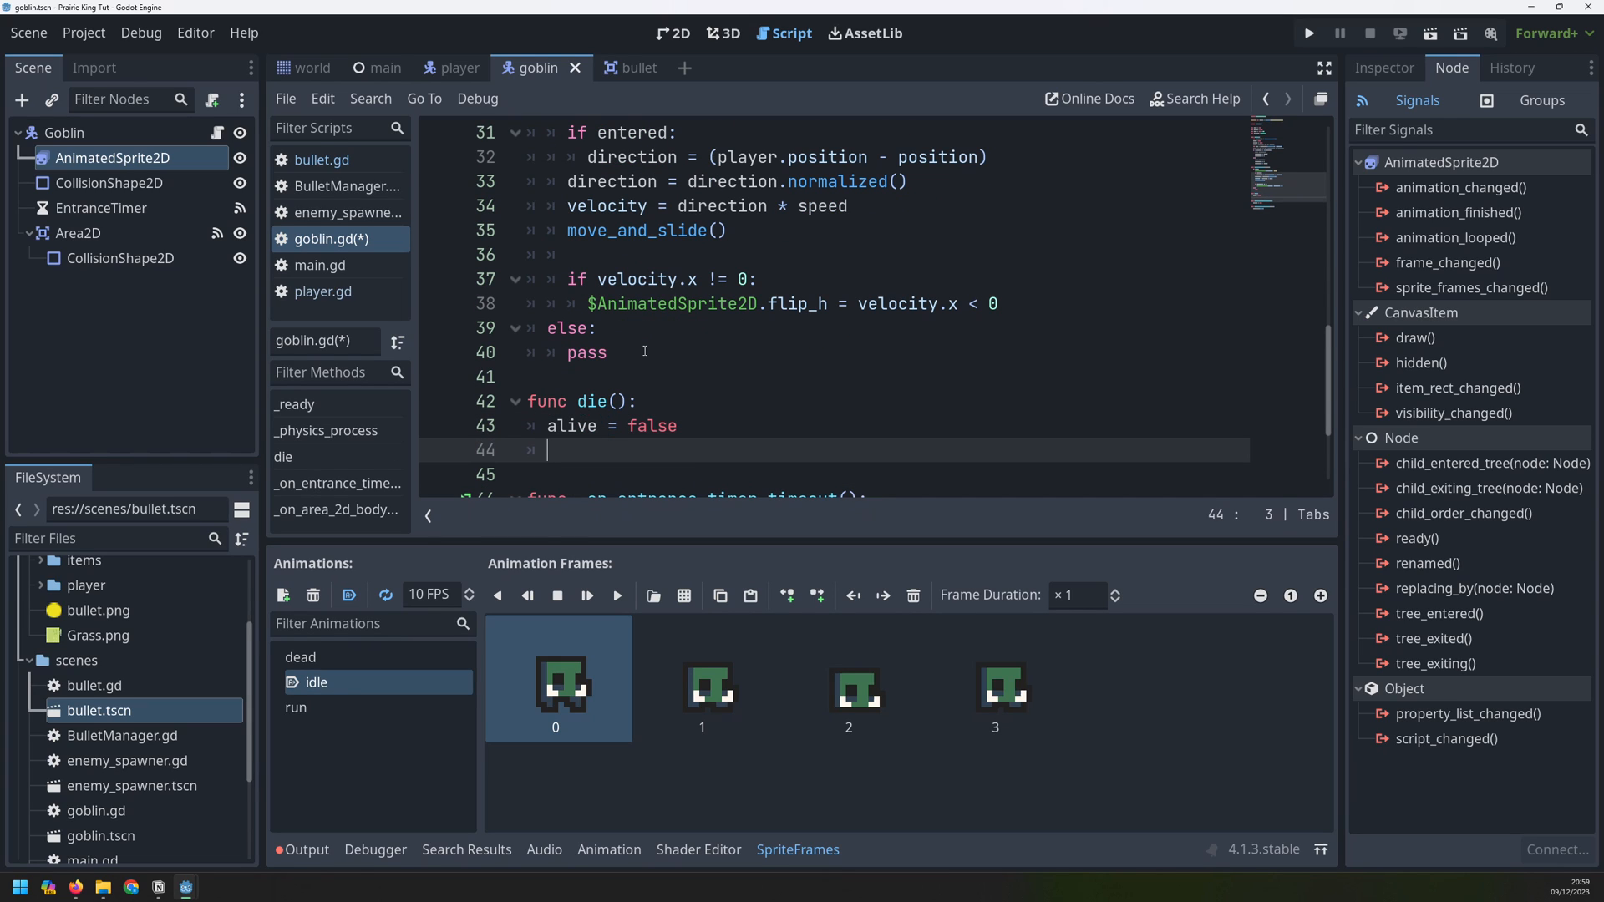
mouse_move(160, 192)
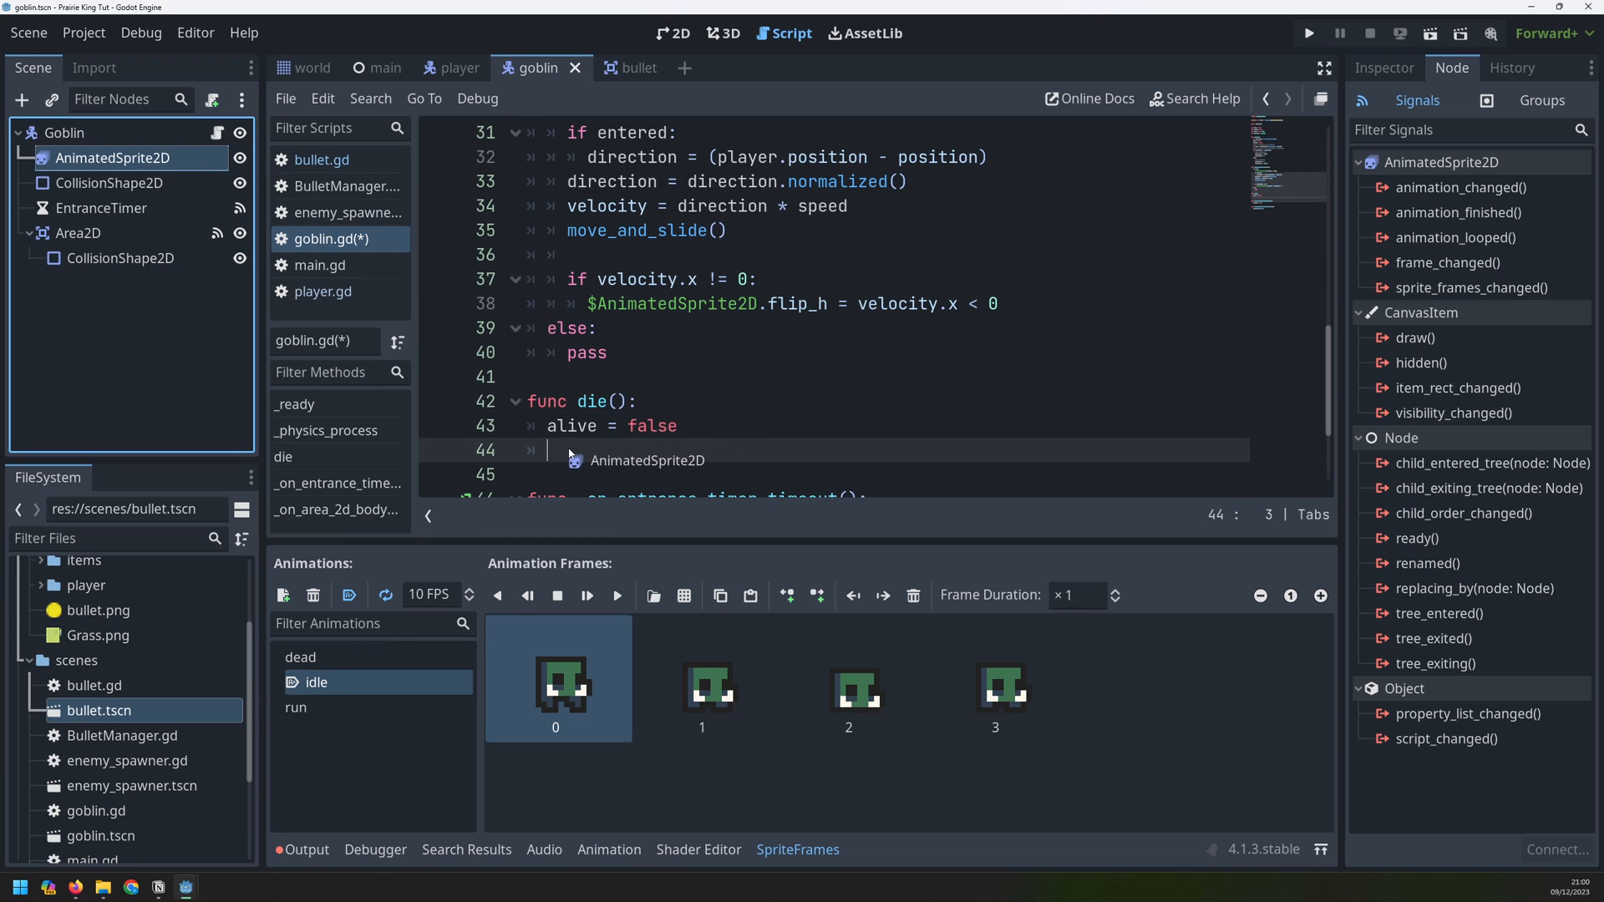
type("$AnimatedSprite2D.st")
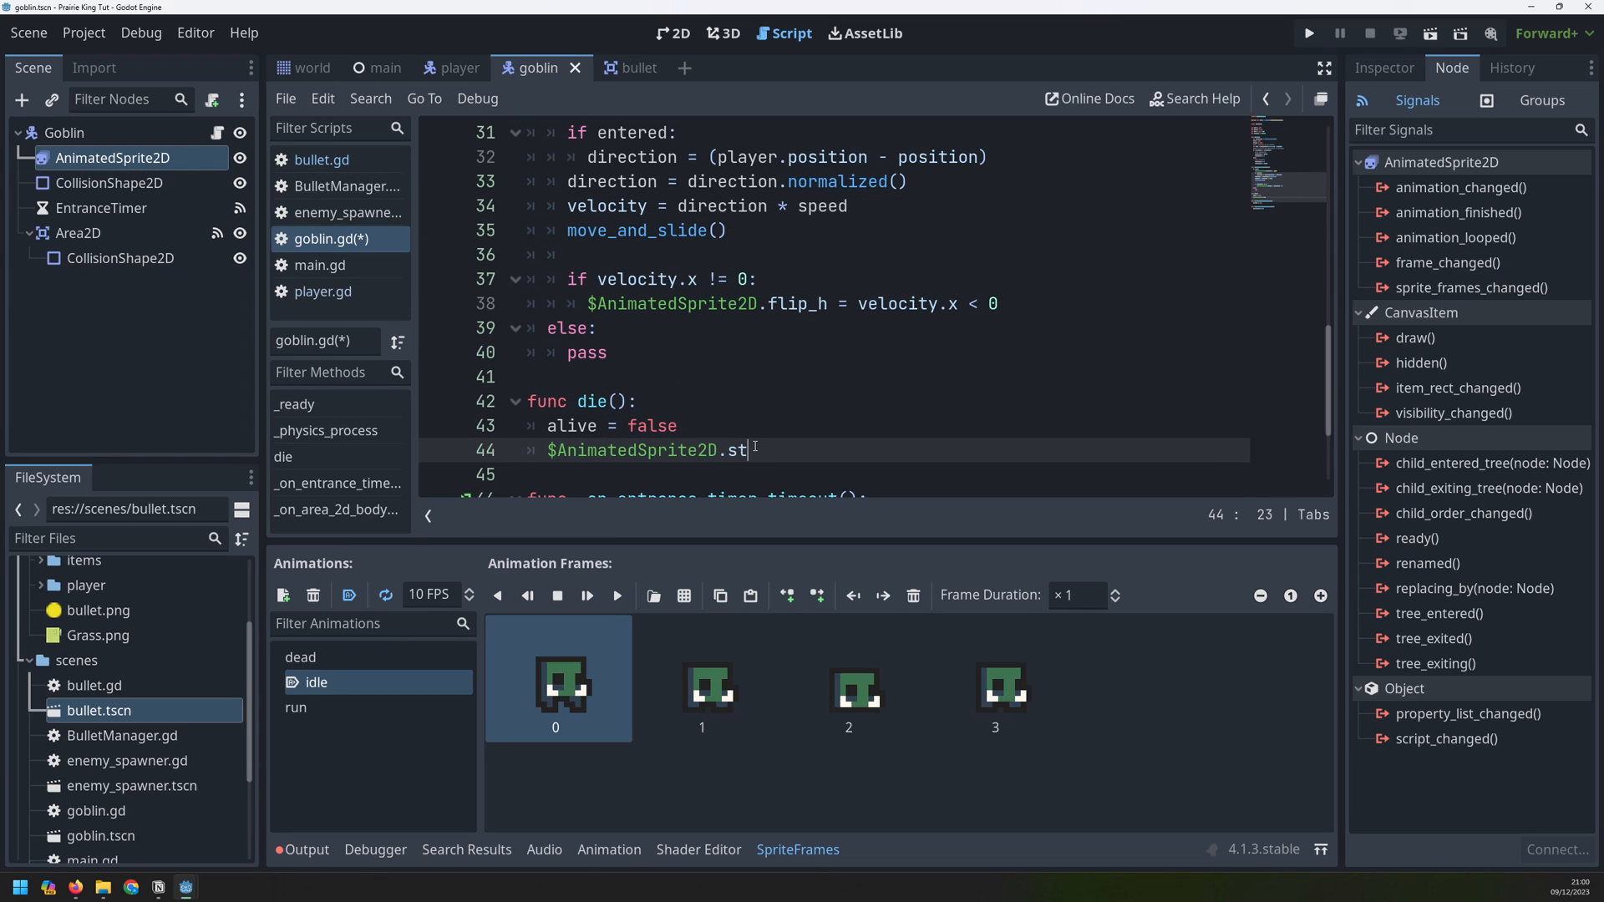
type("op()")
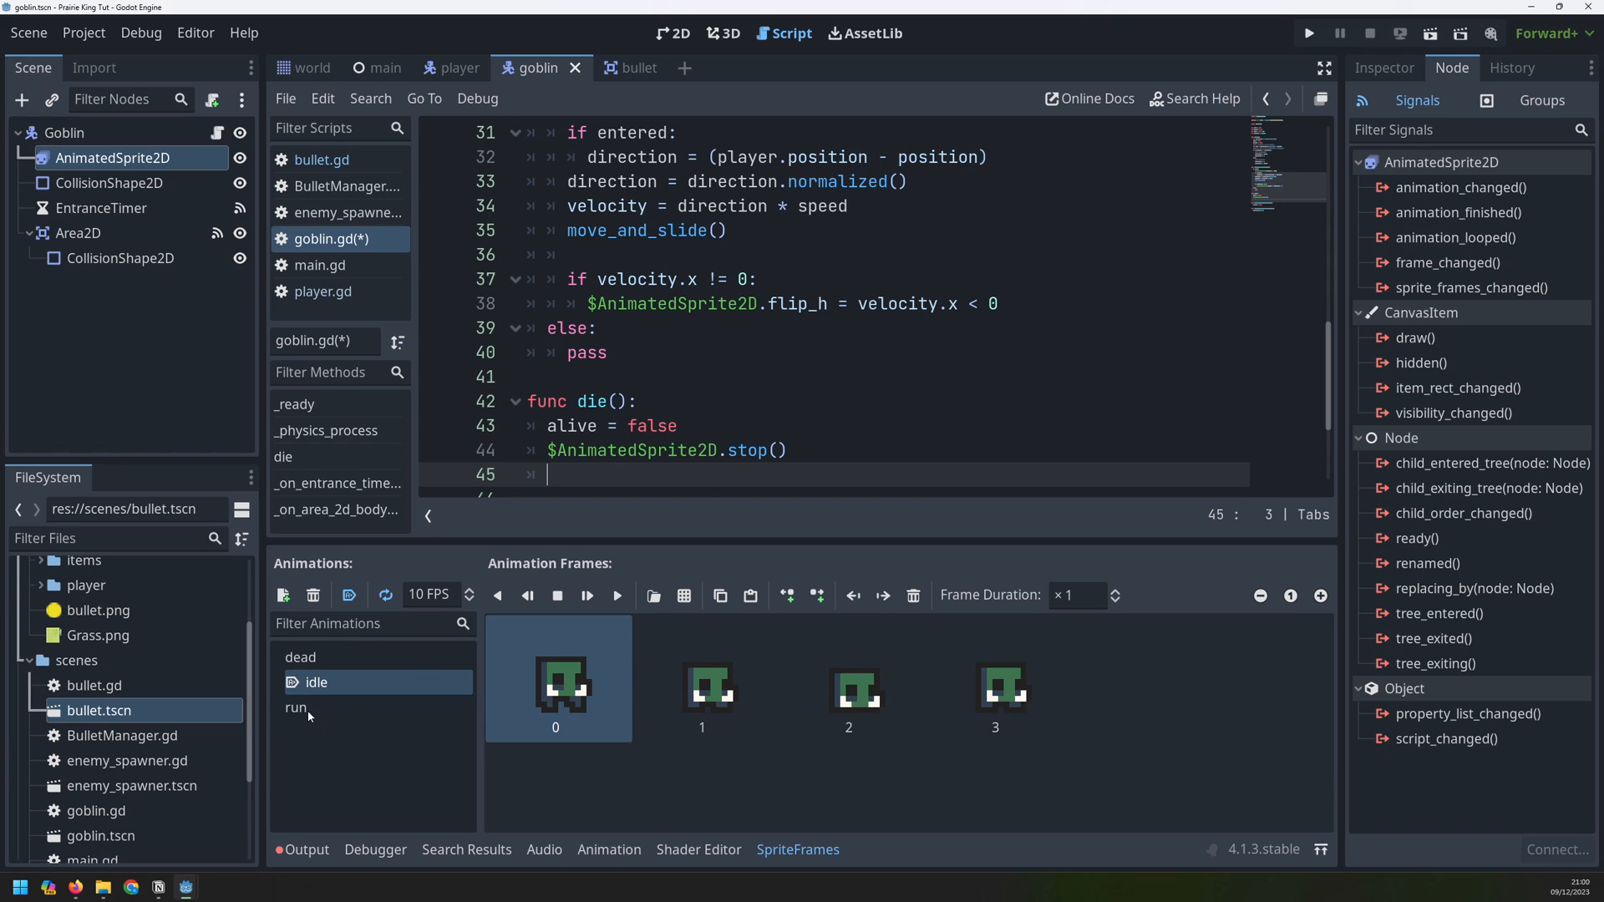
After checking the run and dead frames, set the sprite's animation to "dead" in die()
left_click(296, 707)
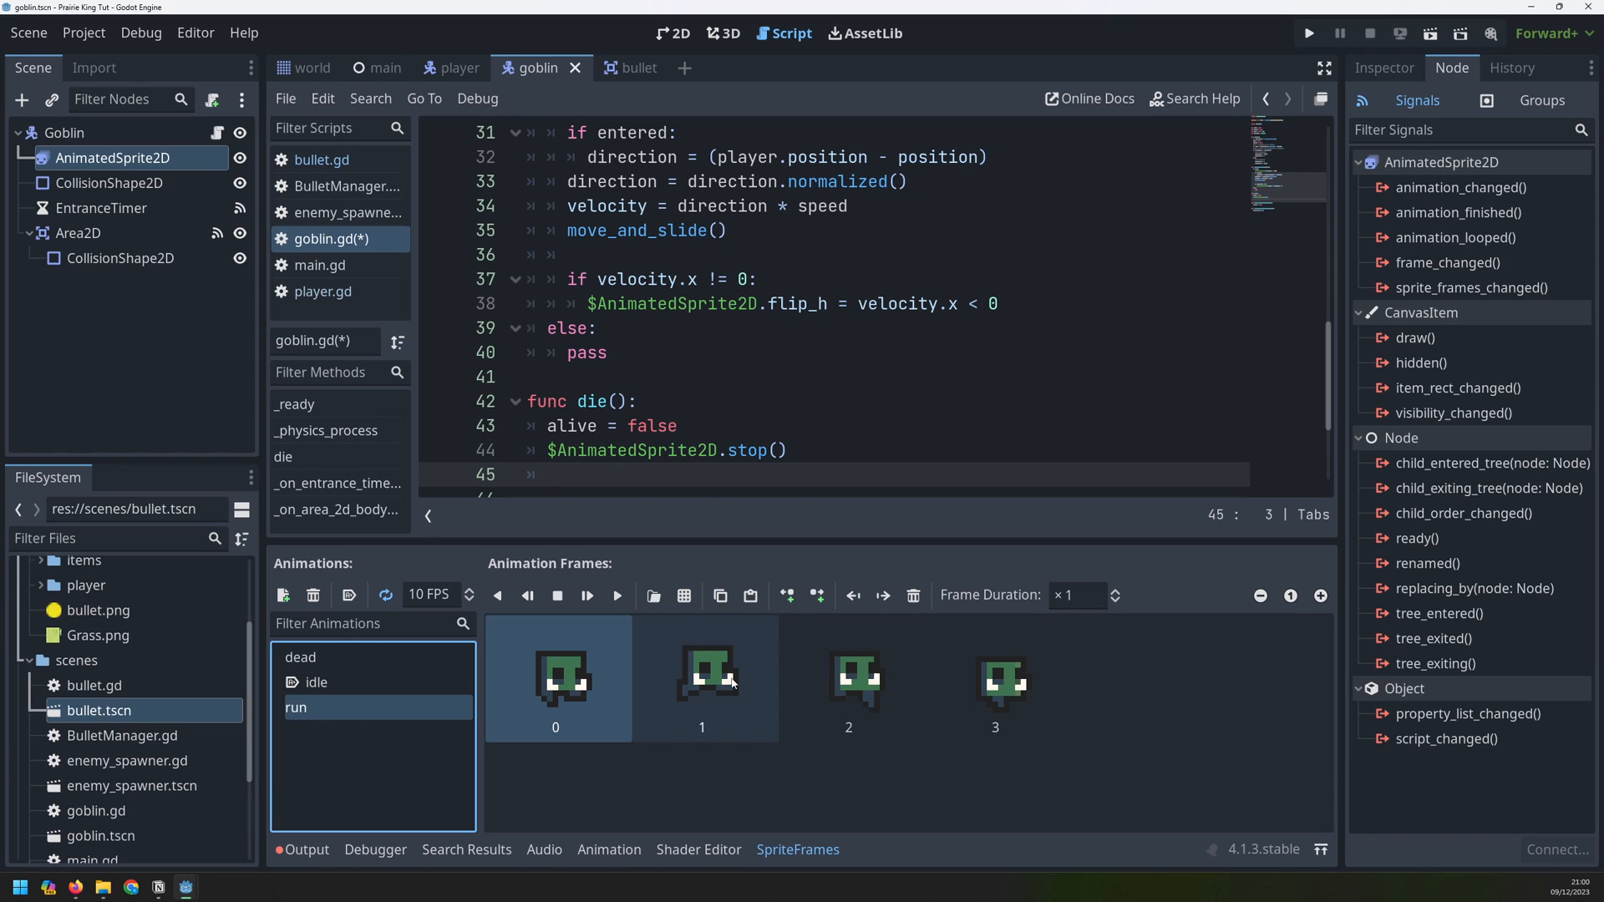
left_click(301, 656)
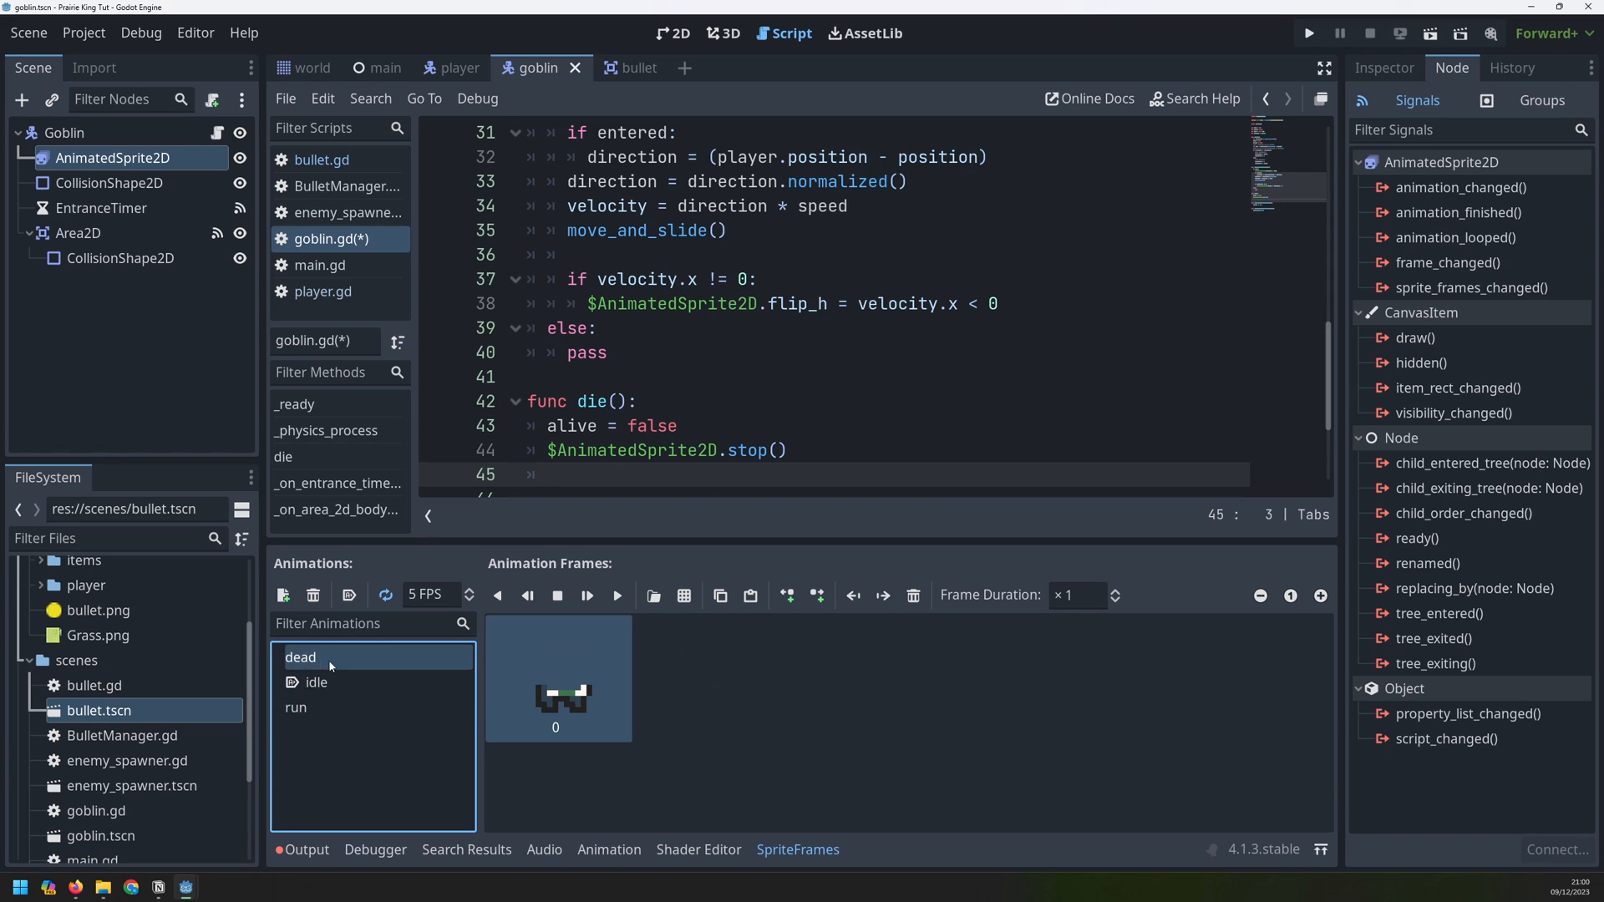
scroll("down", 3)
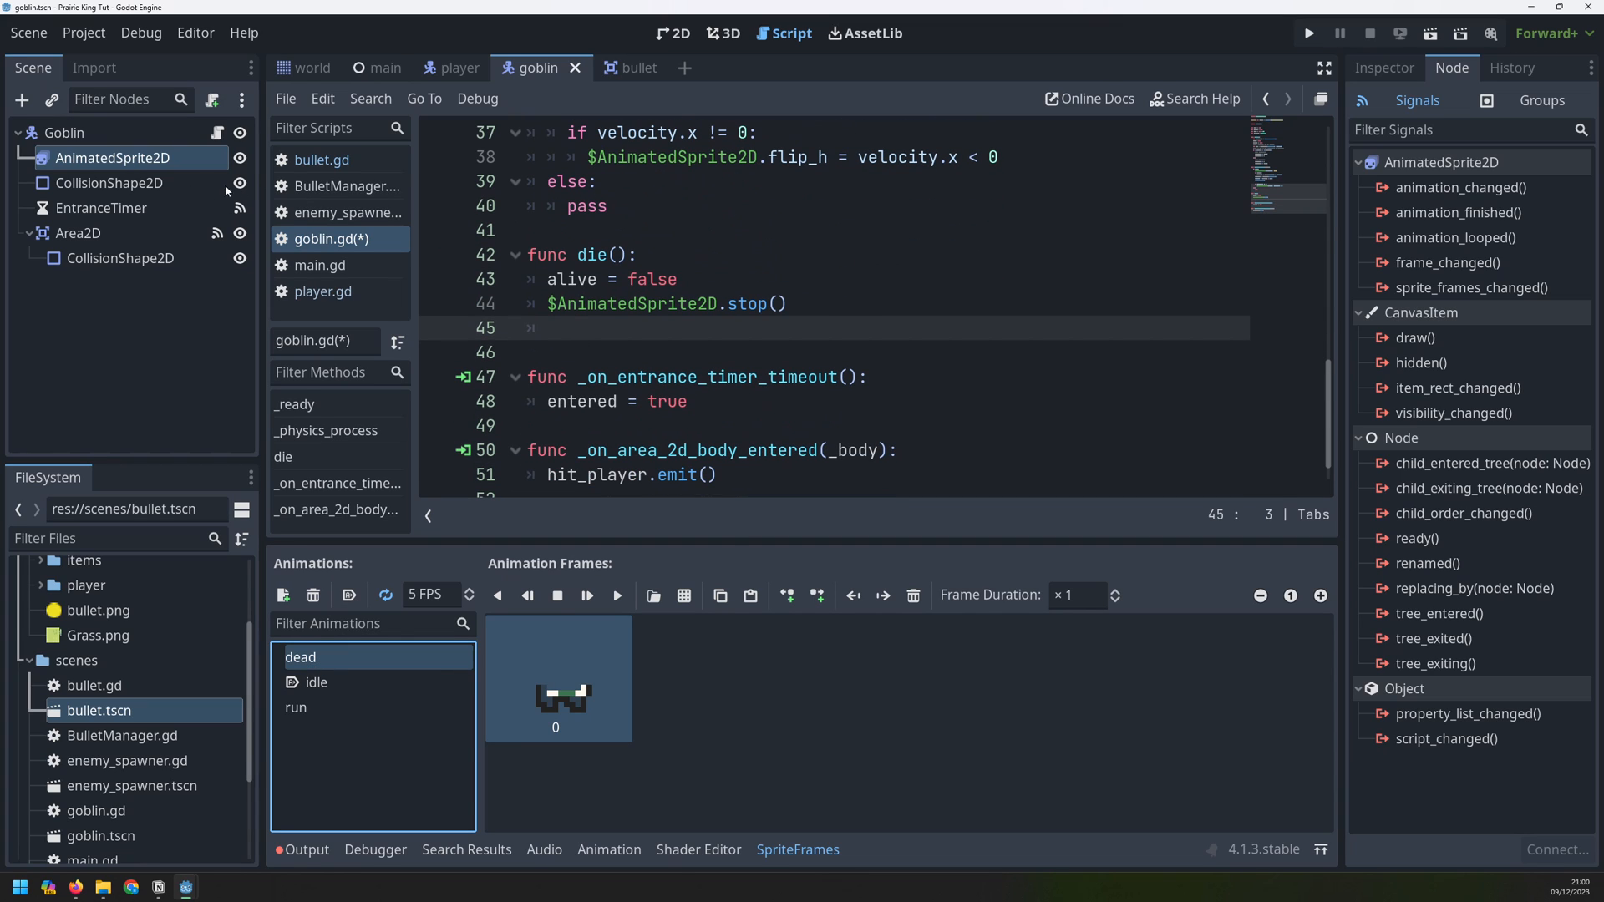
left_click(607, 304)
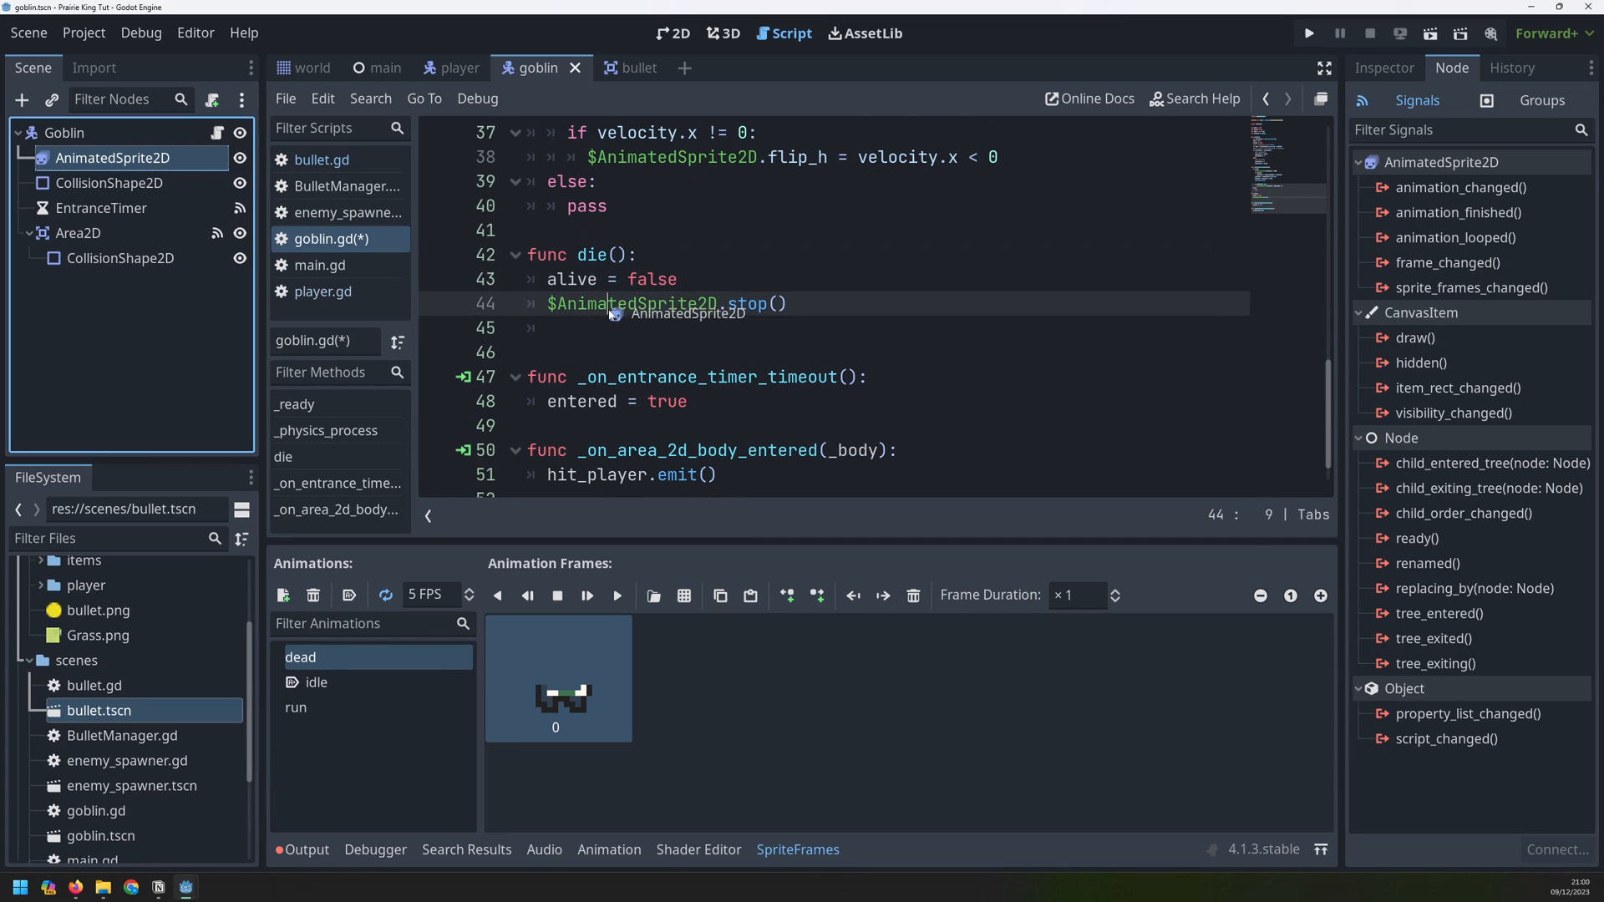
type("$AnimatedSprite2D")
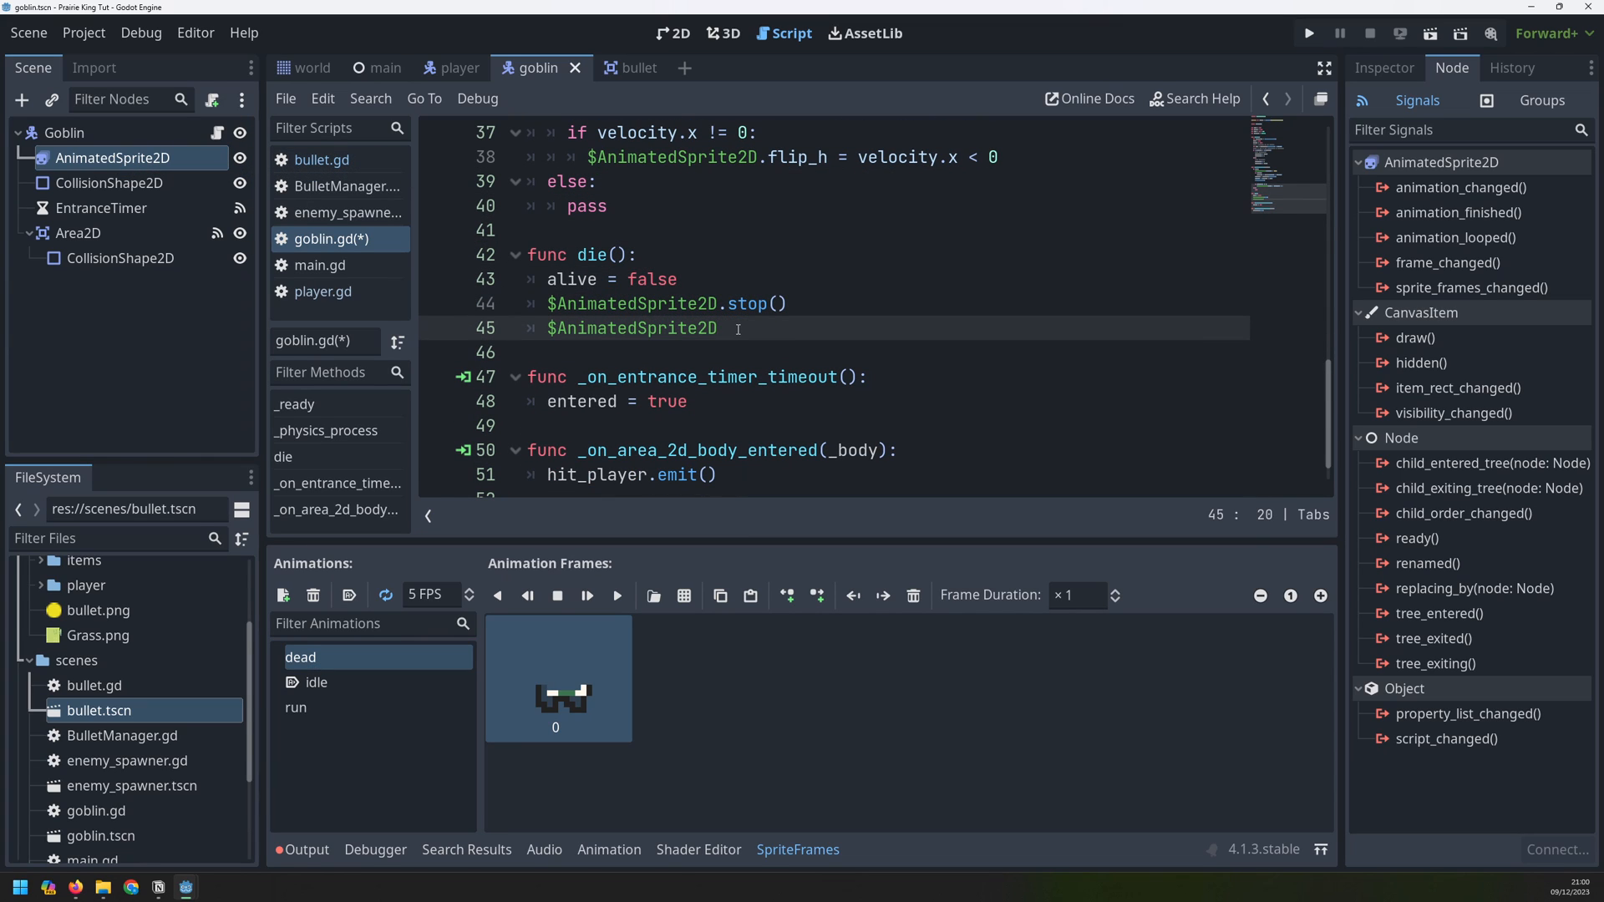
type(".animtion =")
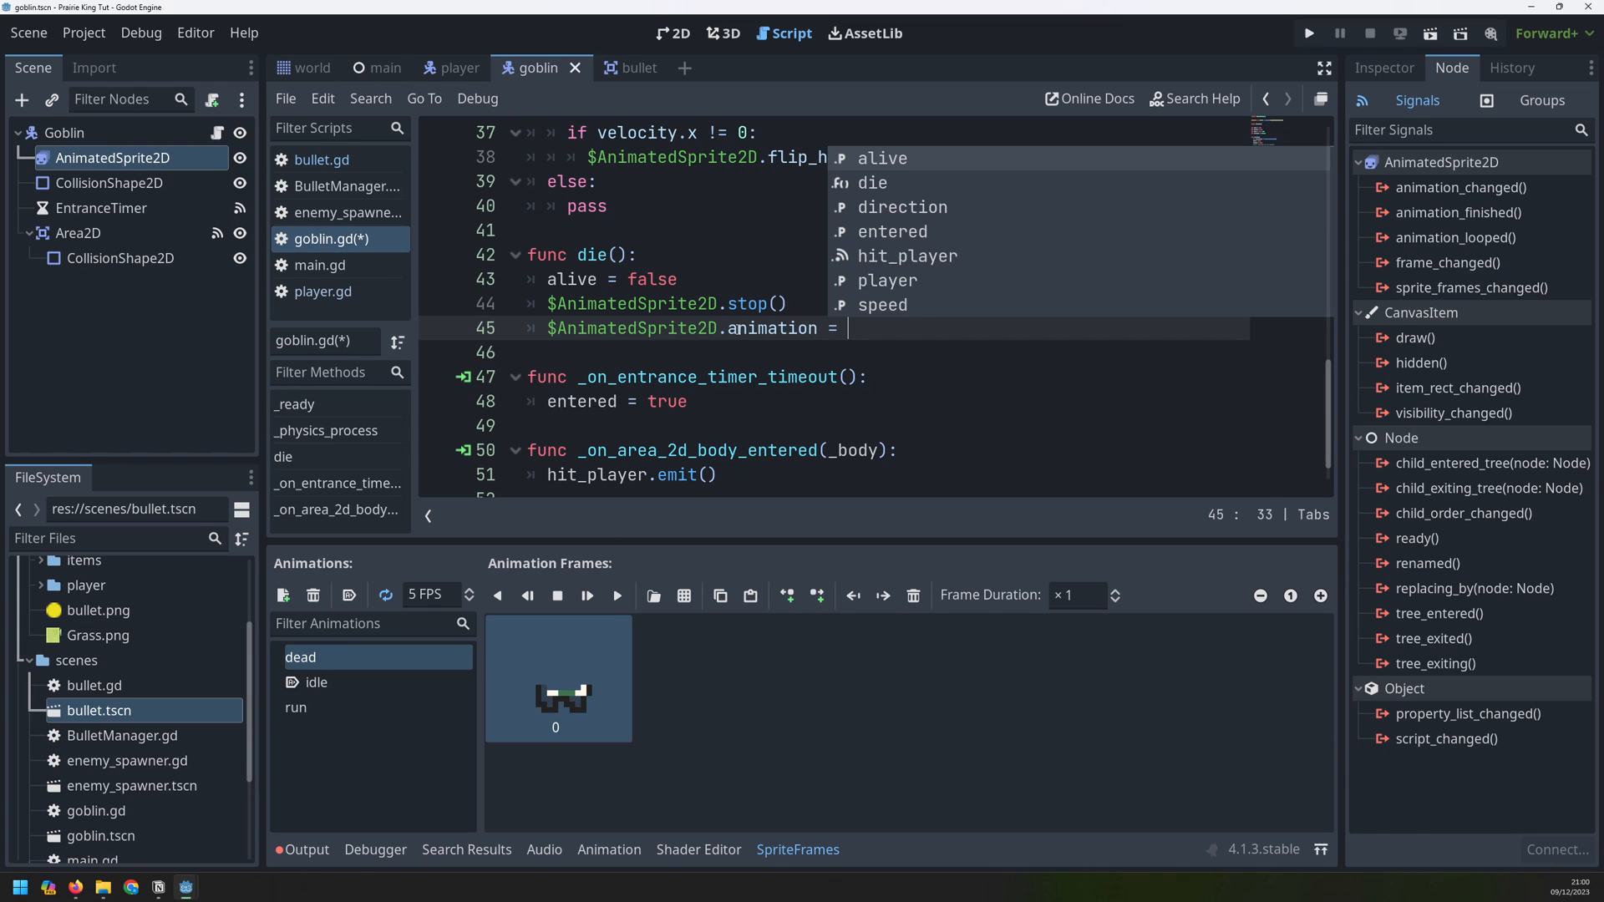
type("\"dead\"")
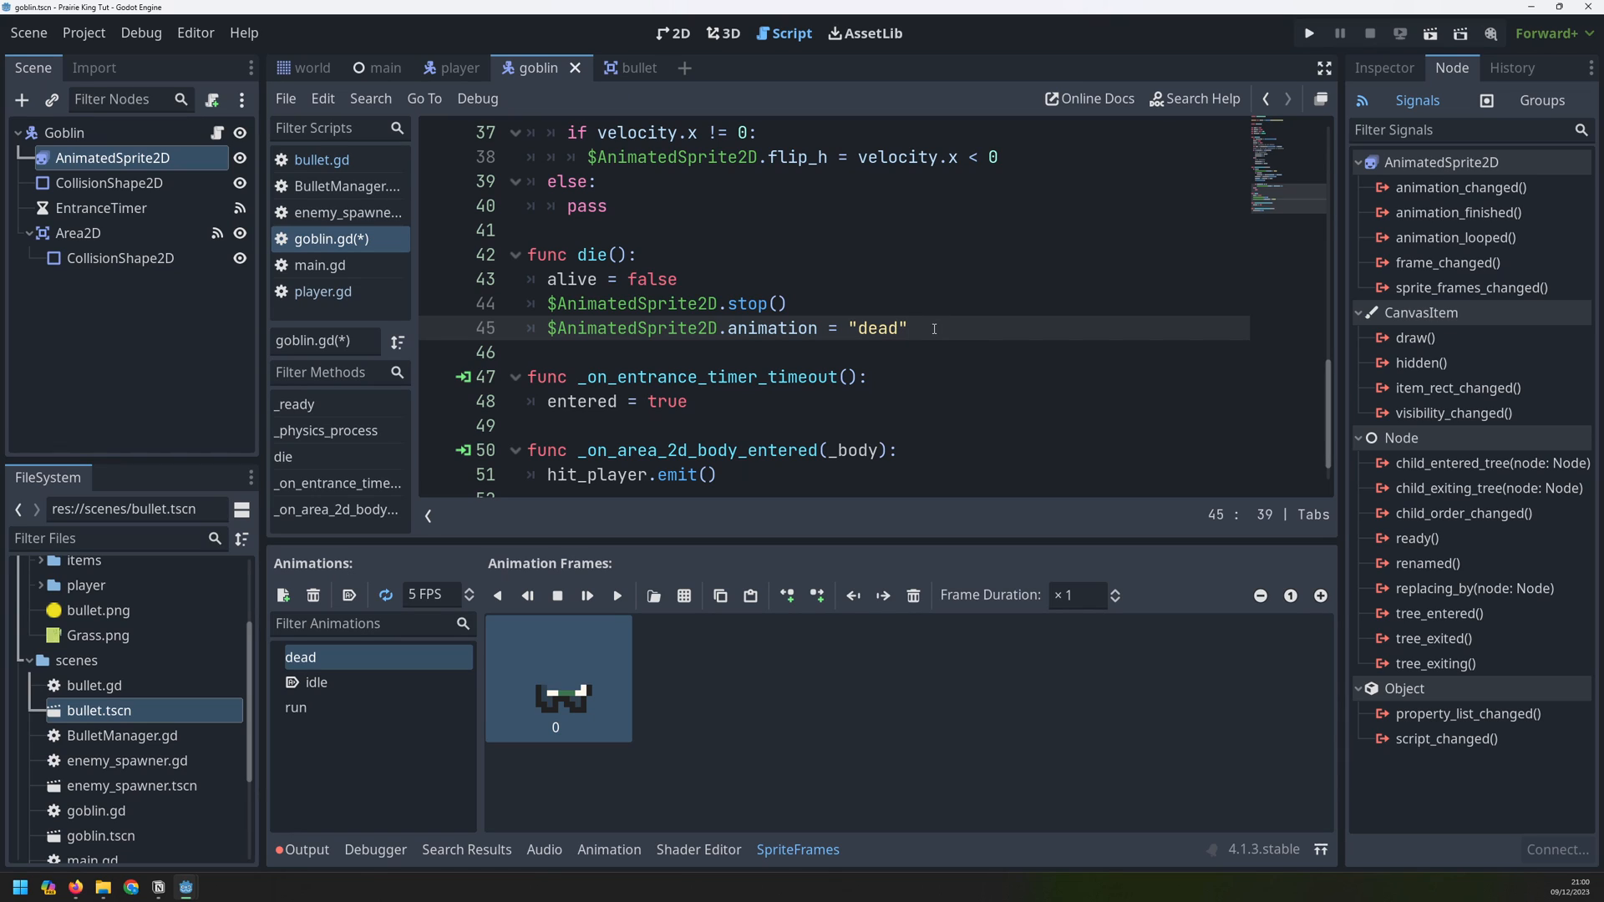
mouse_move(82, 188)
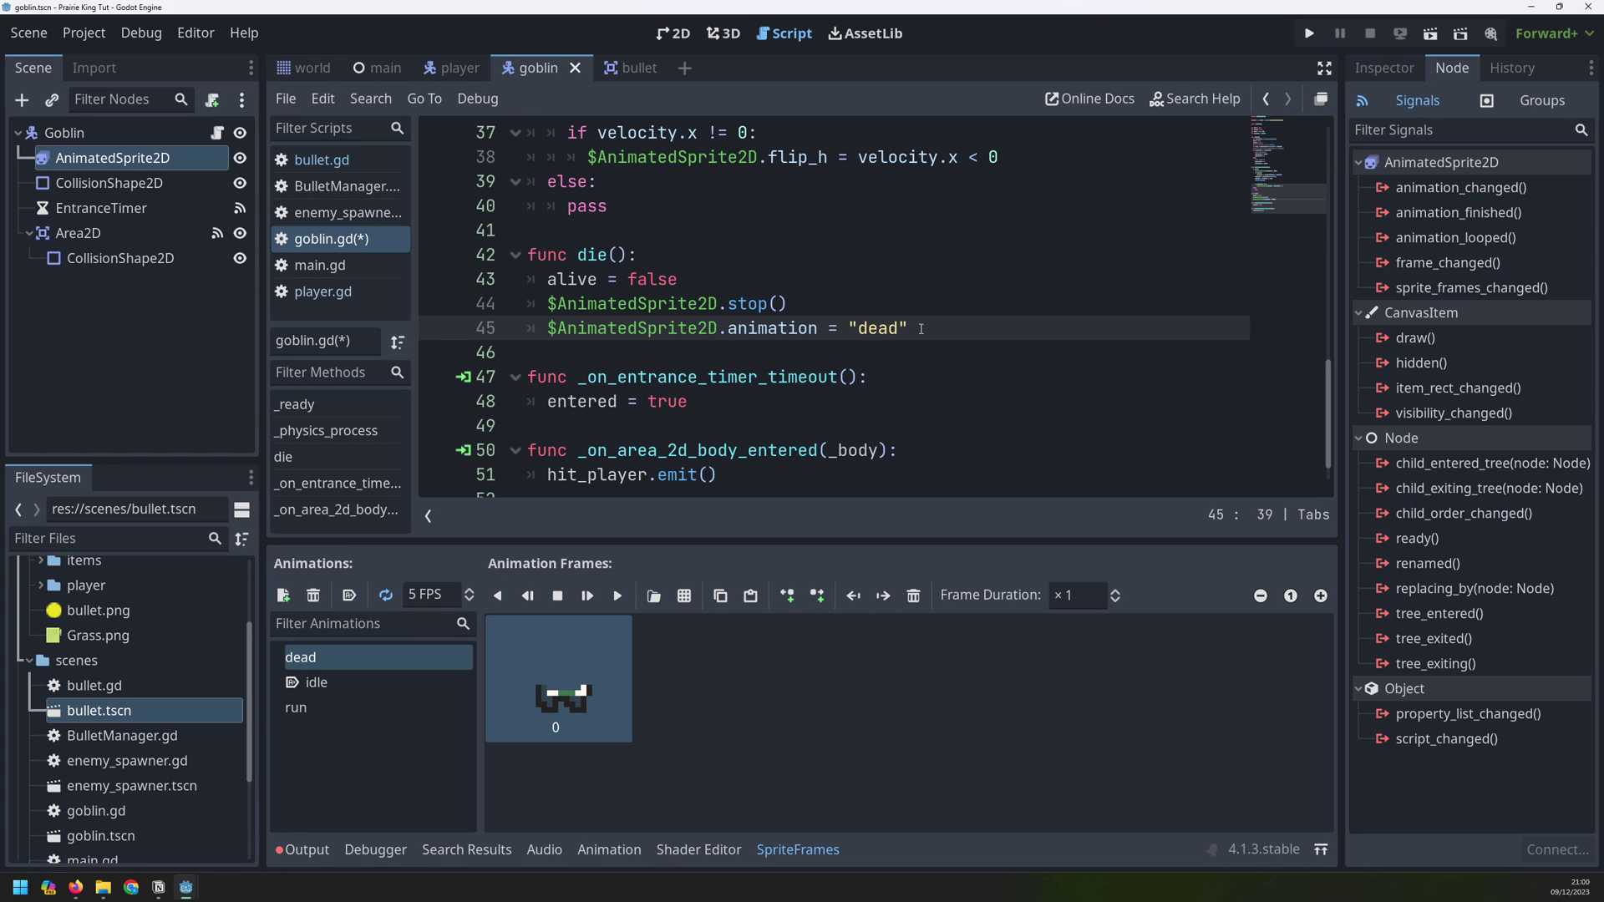
In die(), add $Area2D/CollisionShape2D.set_deferred("disabled", true) using the dragged node path
left_click(78, 232)
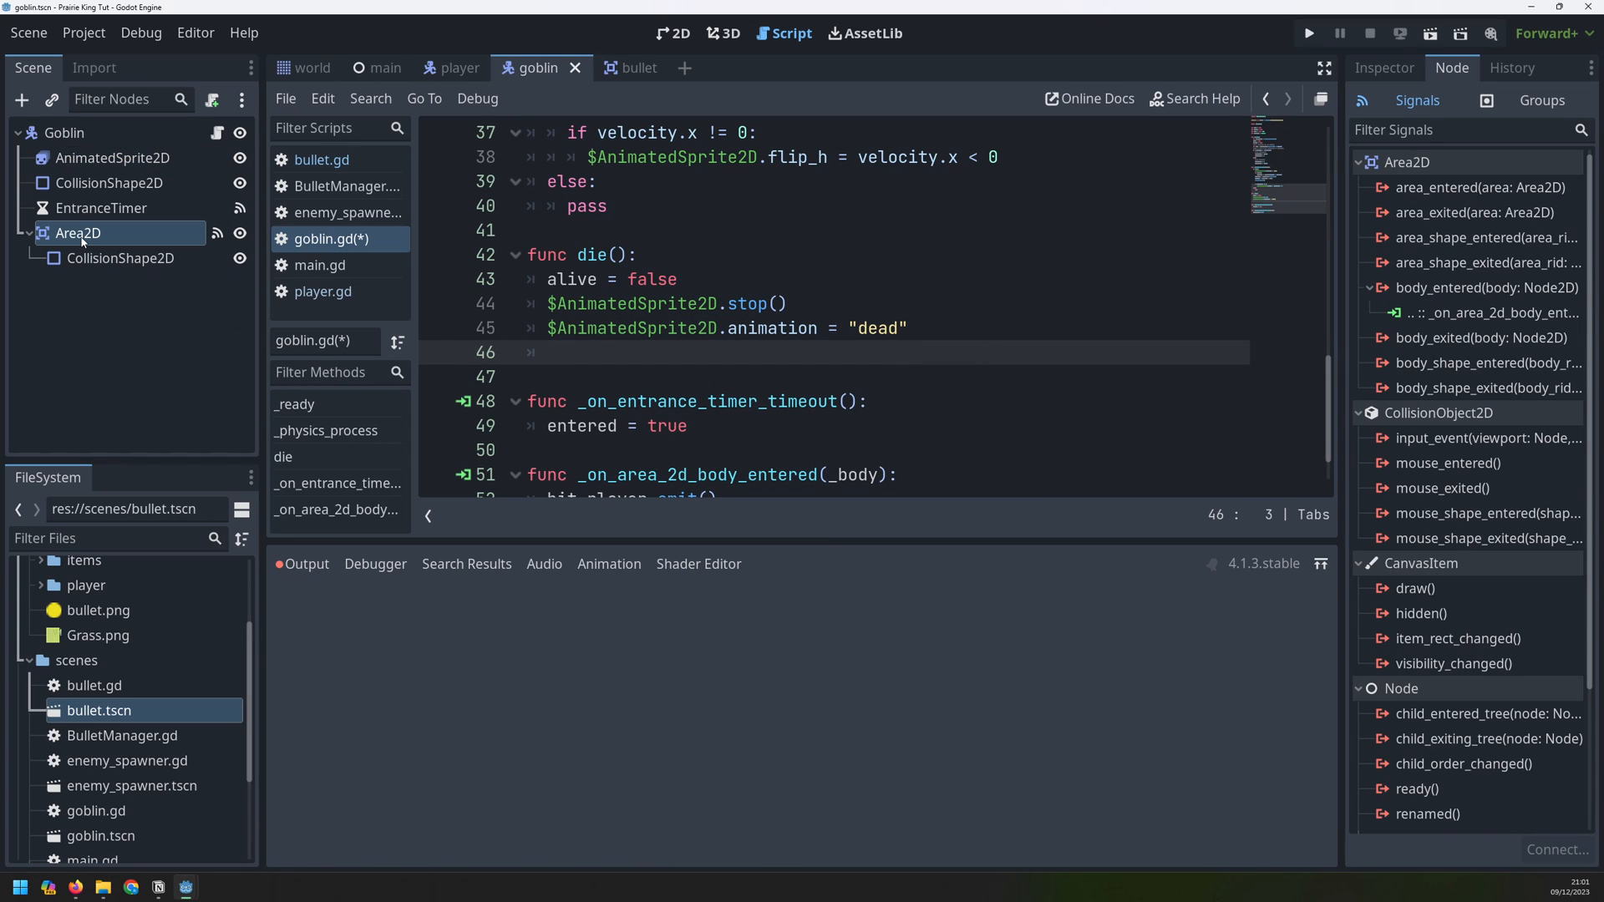
mouse_move(92, 269)
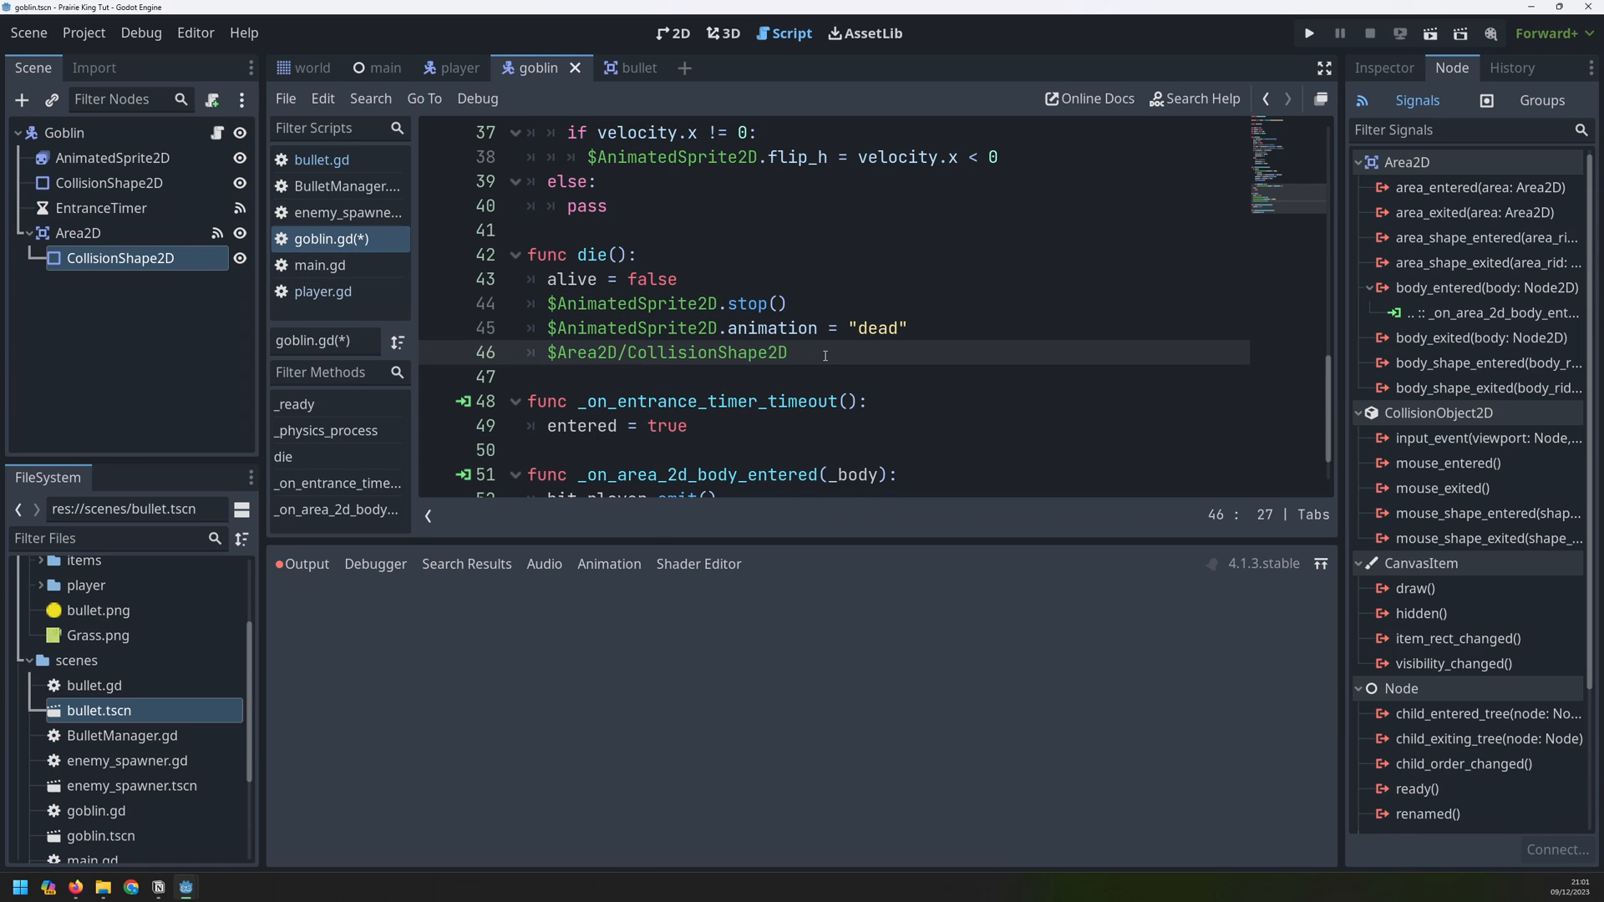
left_click(788, 352)
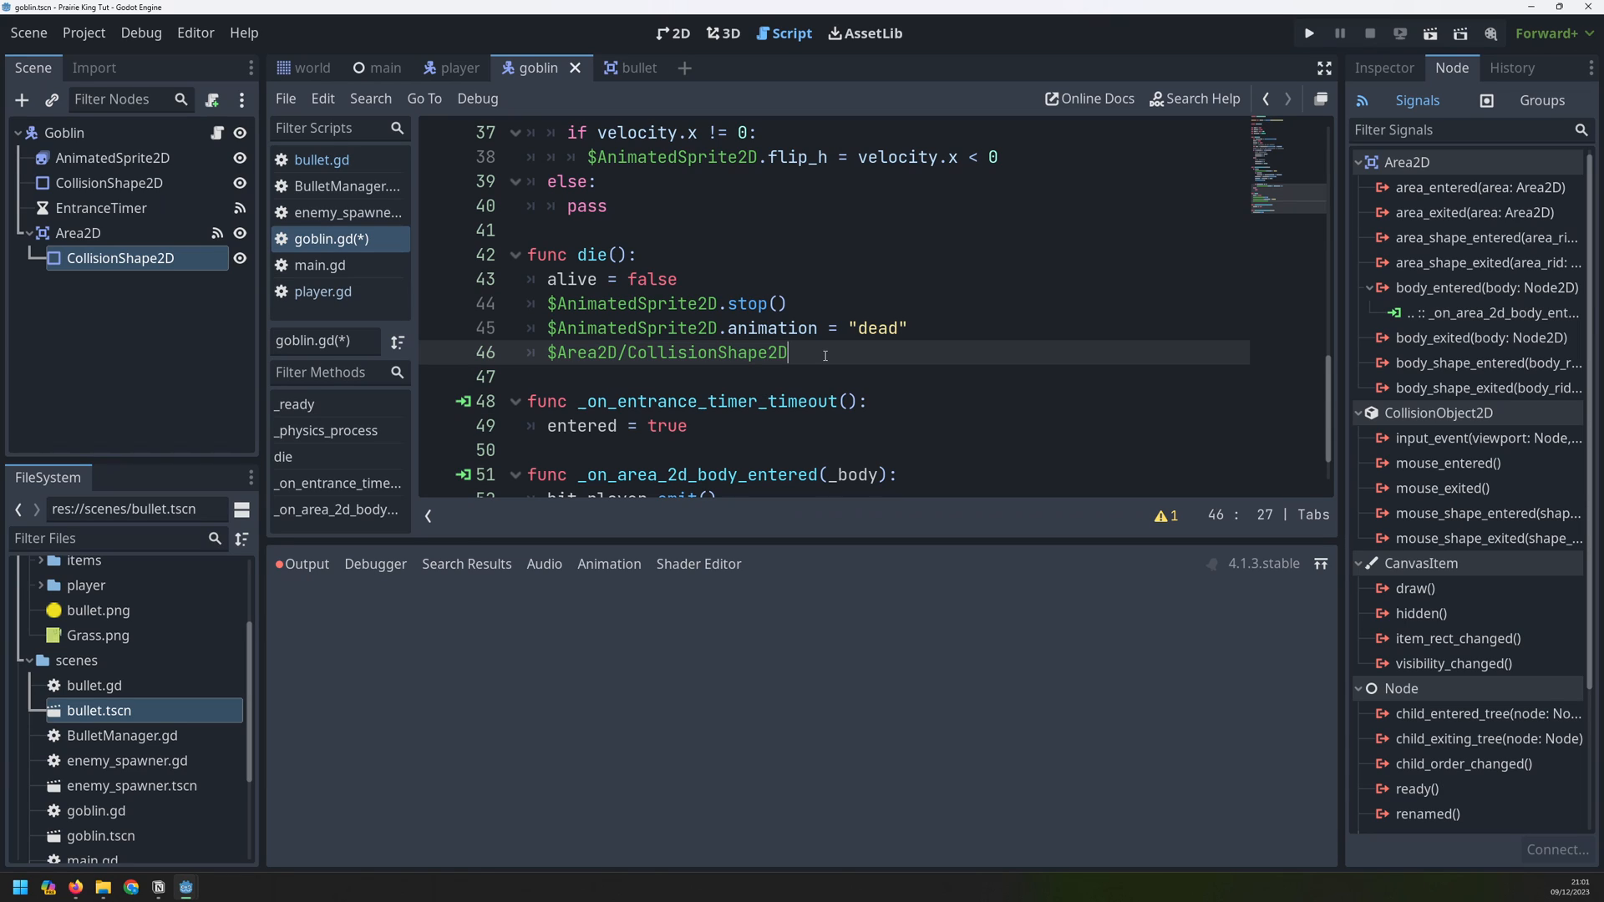
type(".")
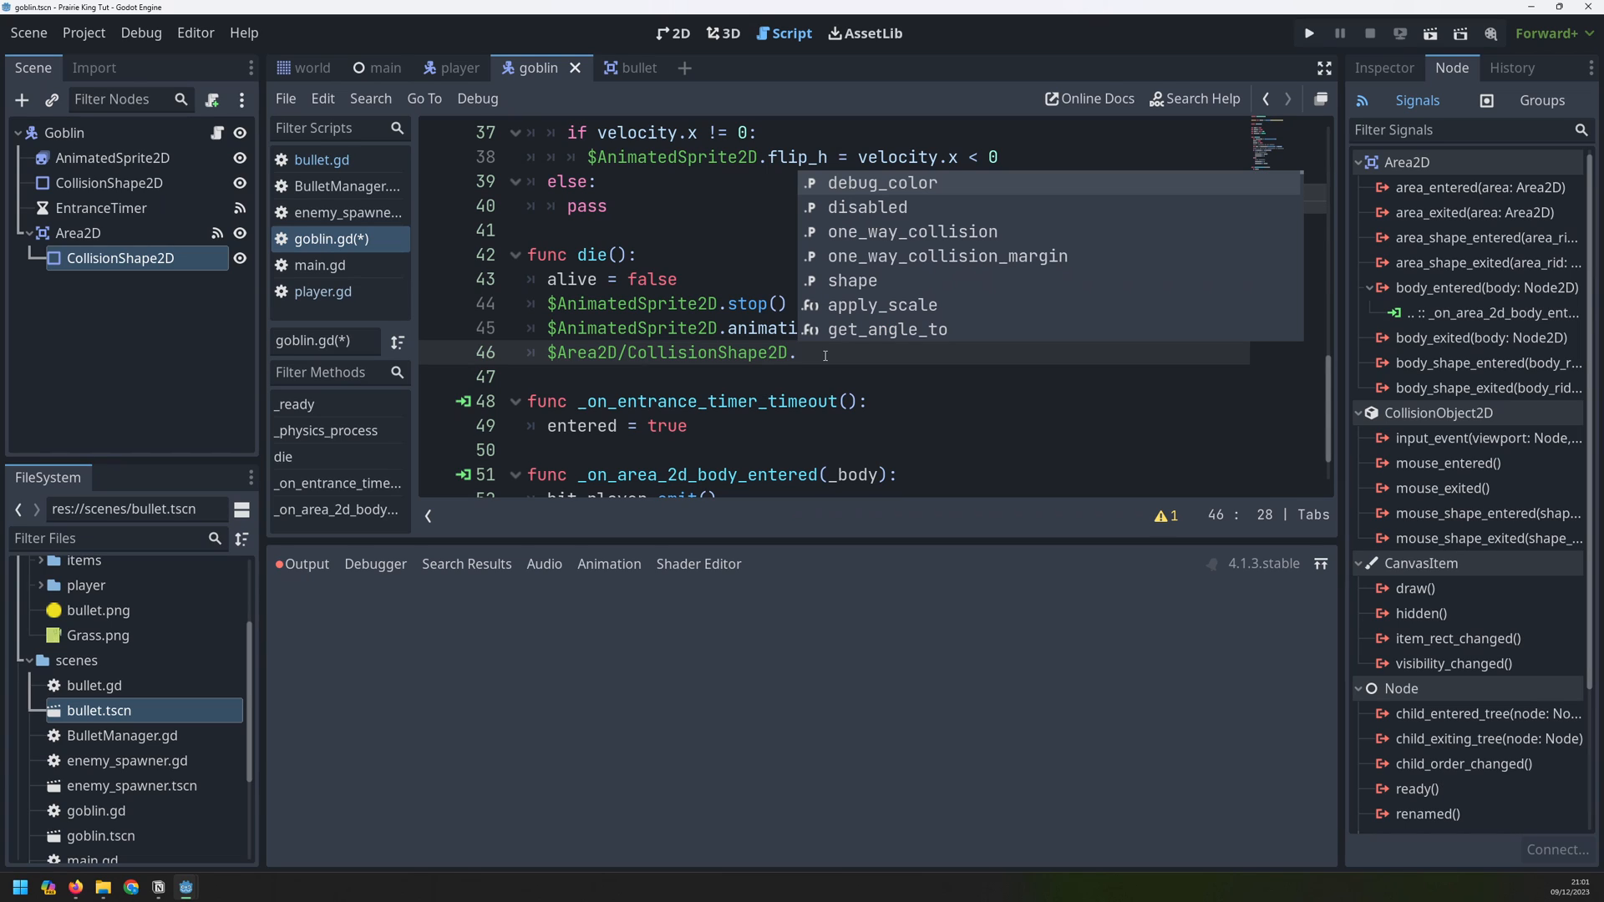
type("set_deferr")
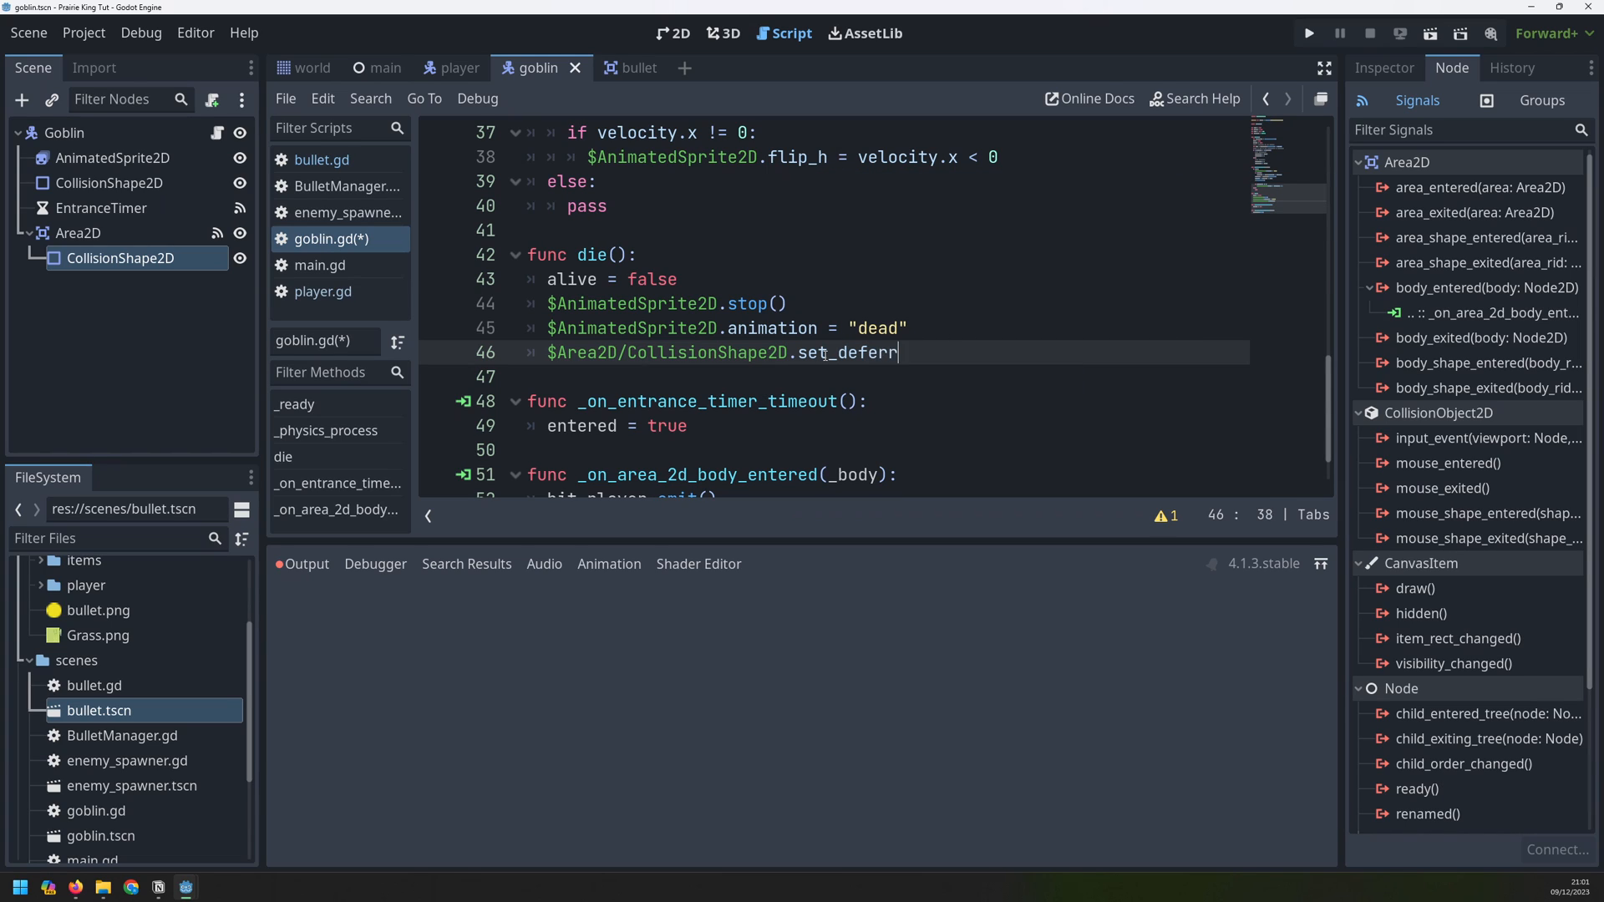
type("(\"")
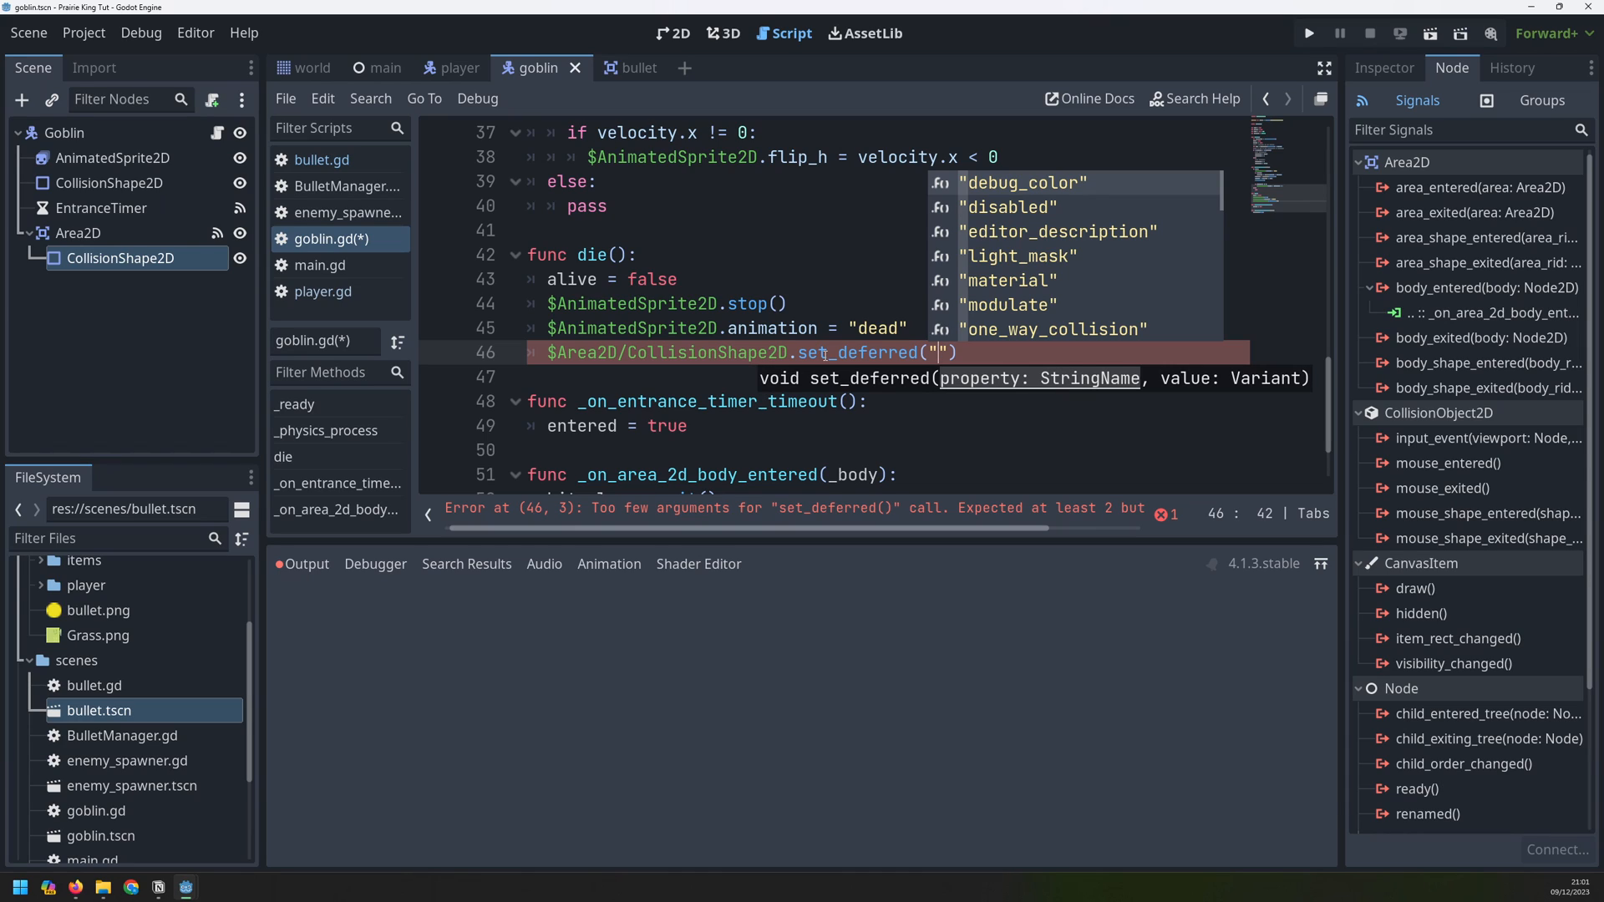
type("di")
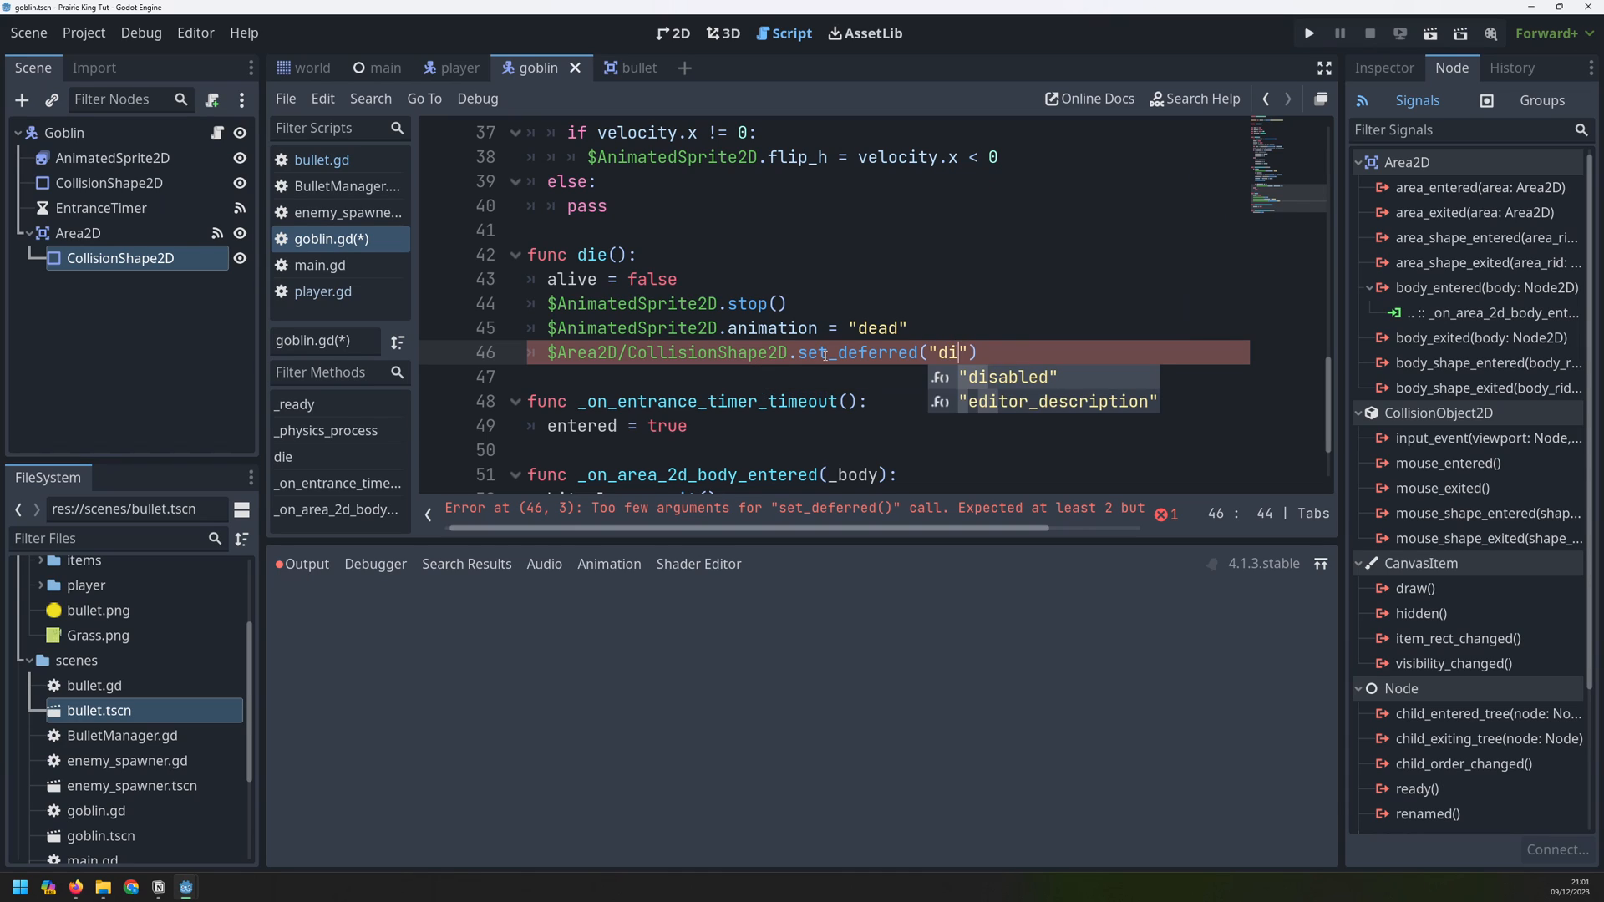
left_click(1006, 377)
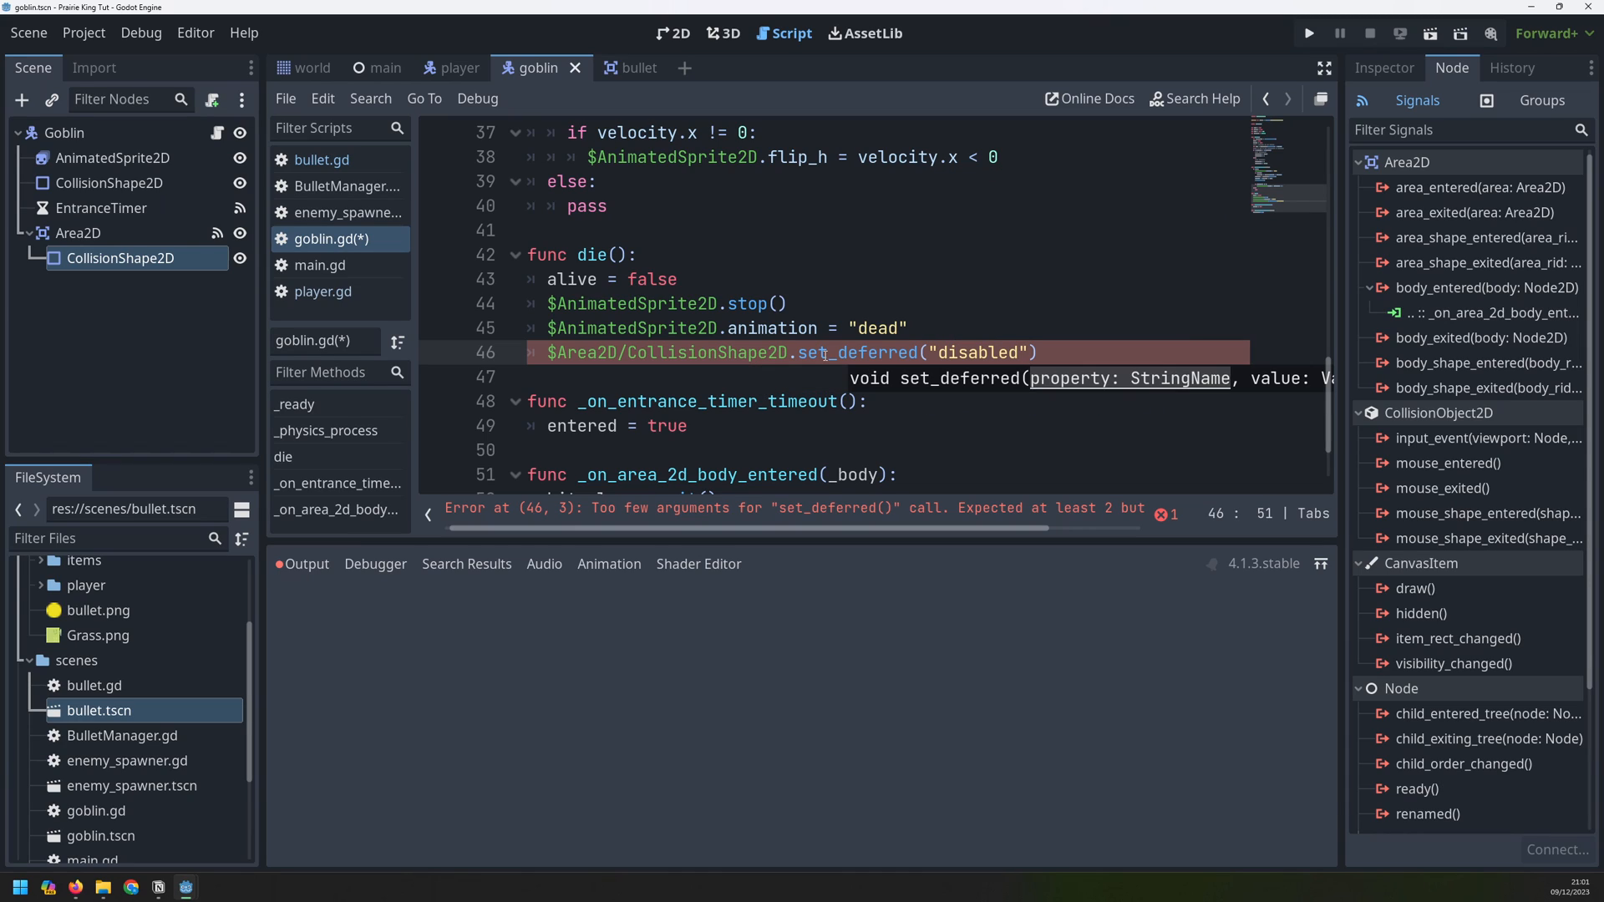
type(", true")
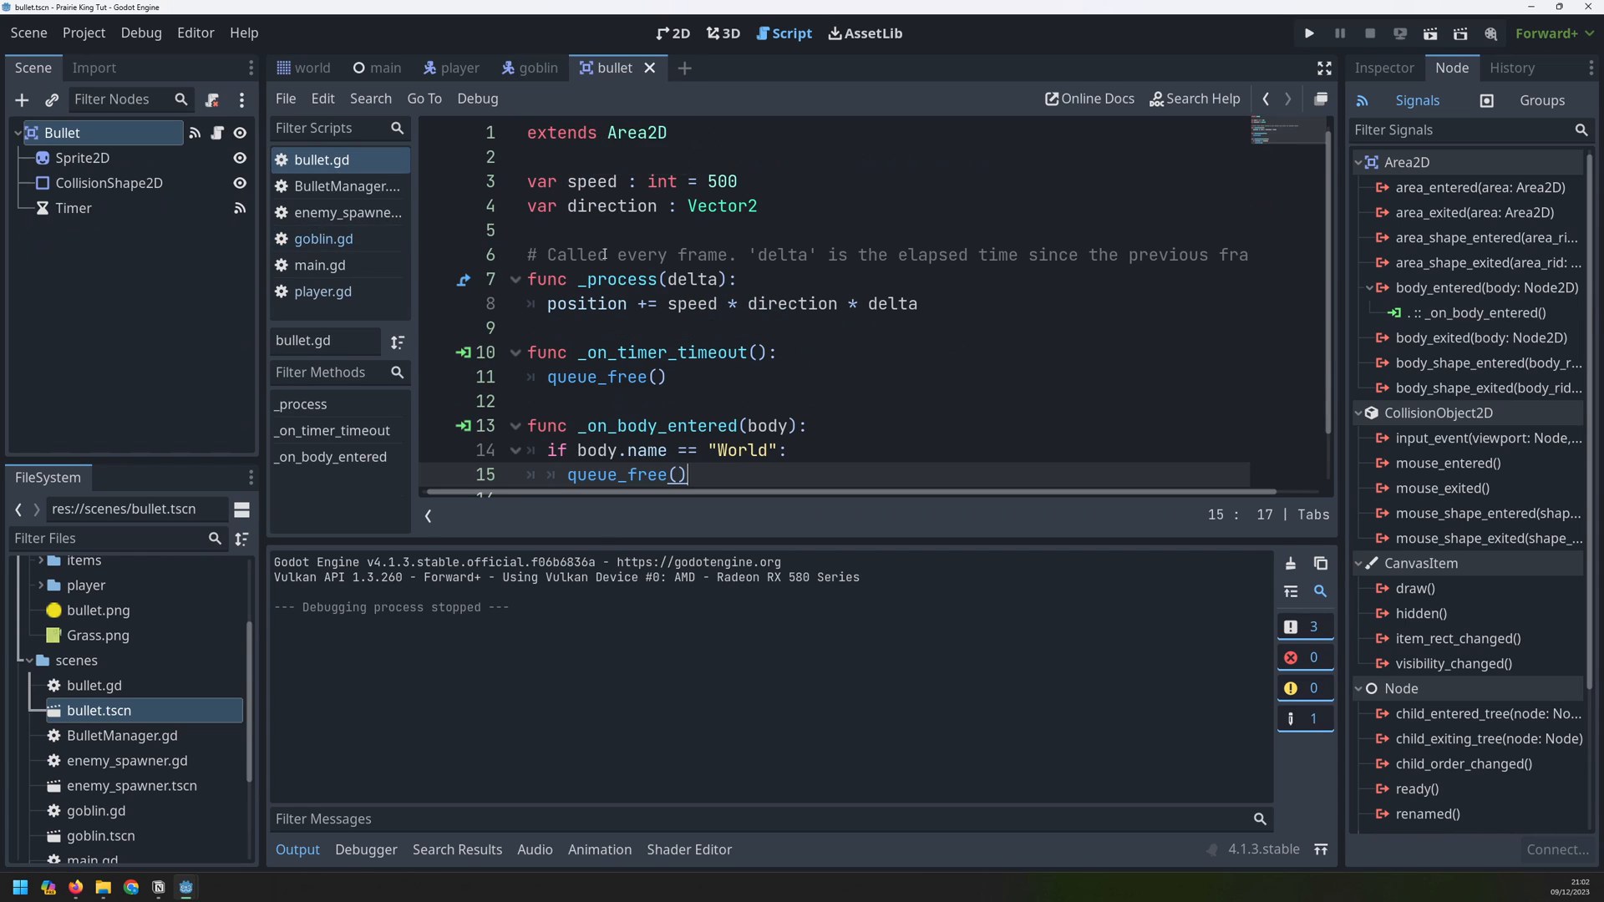
Add an else branch after the World check in bullet.gd's _on_body_entered
scroll("down", 3)
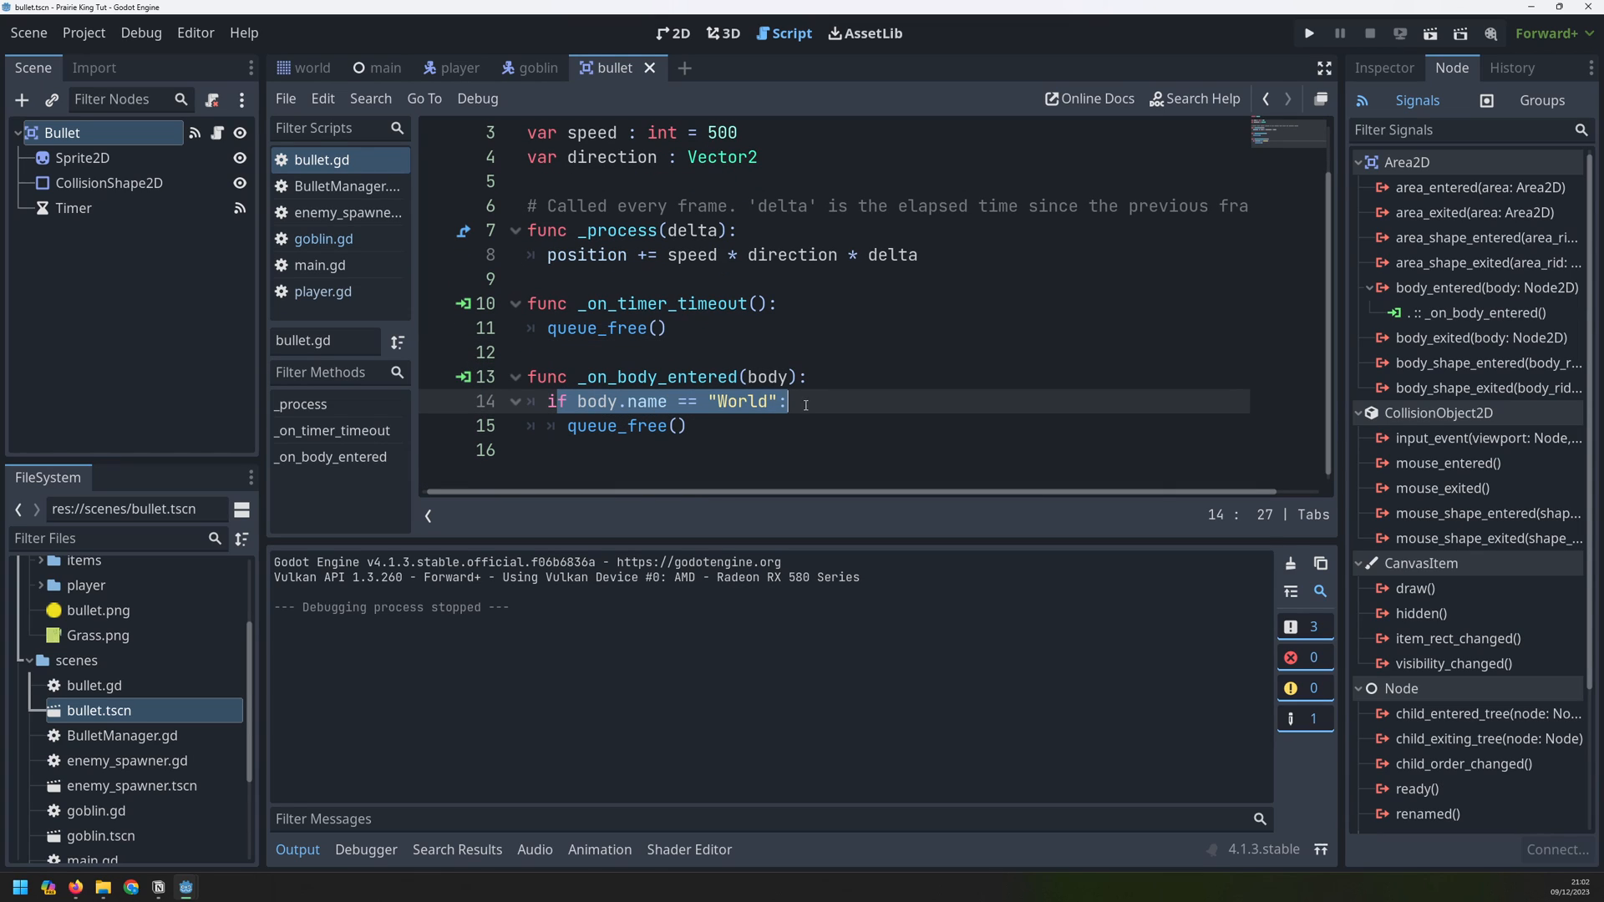
left_click(732, 425)
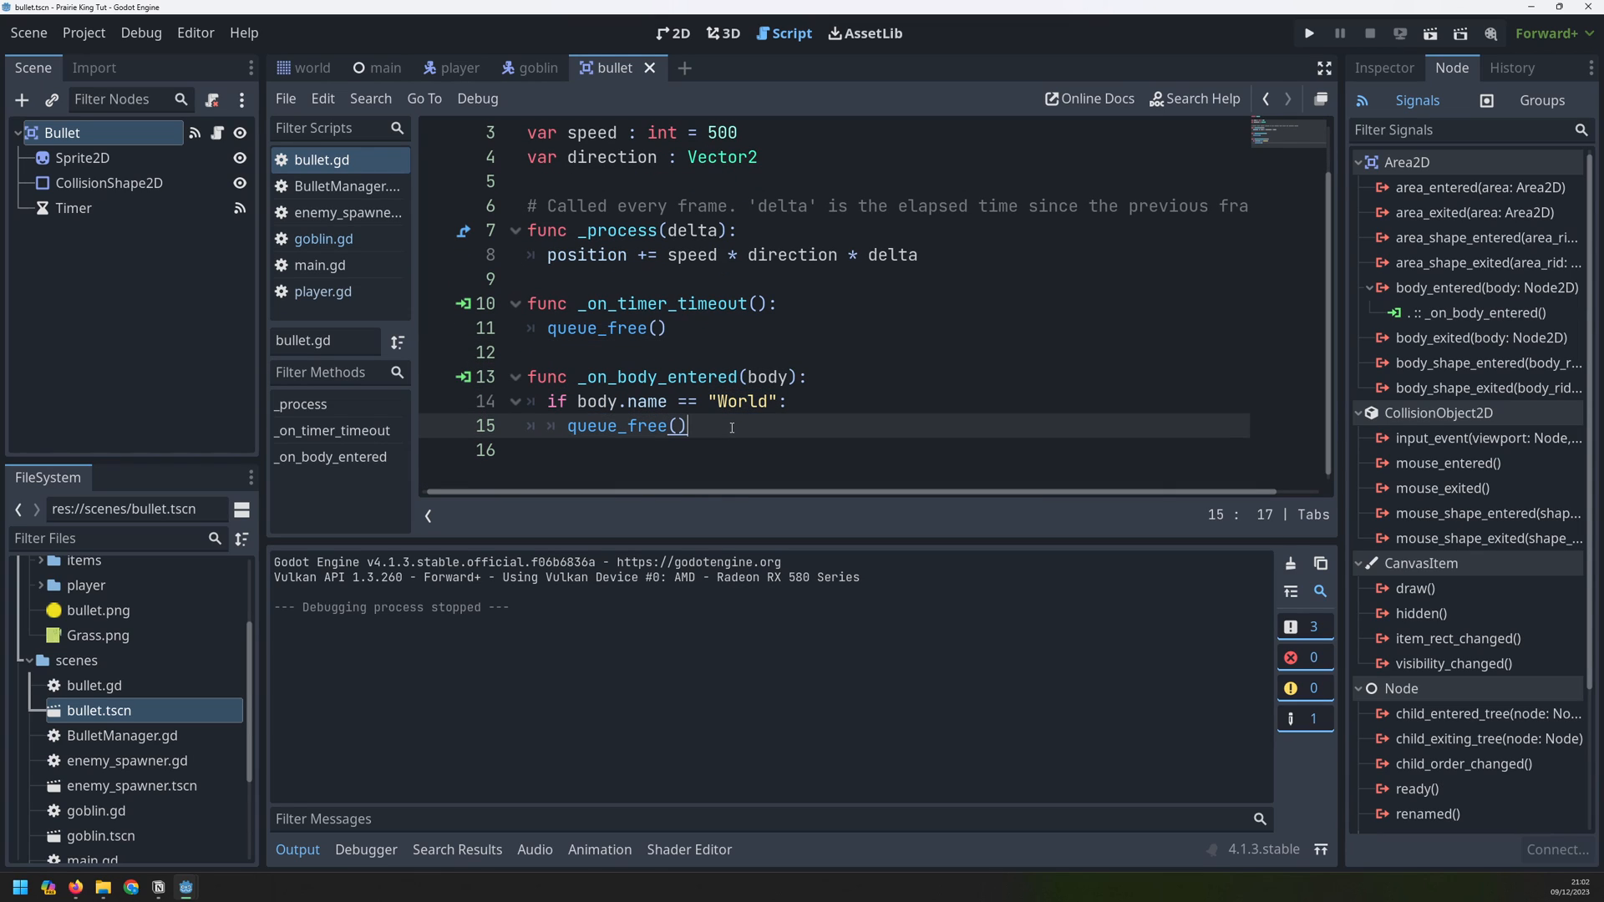
mouse_move(1057, 398)
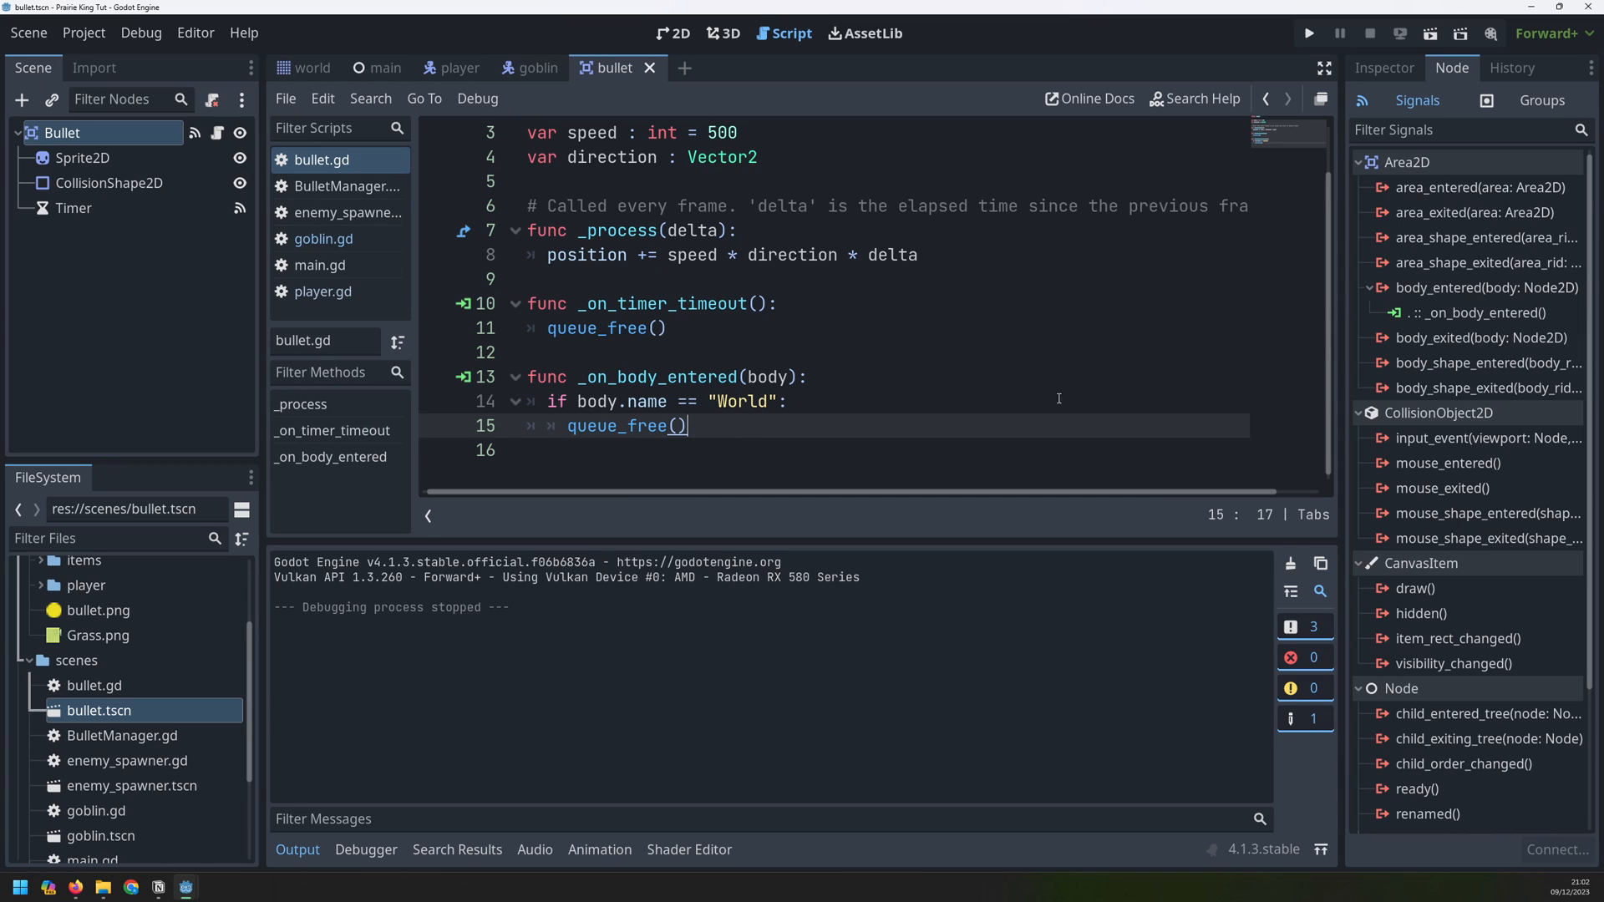
left_click(1383, 67)
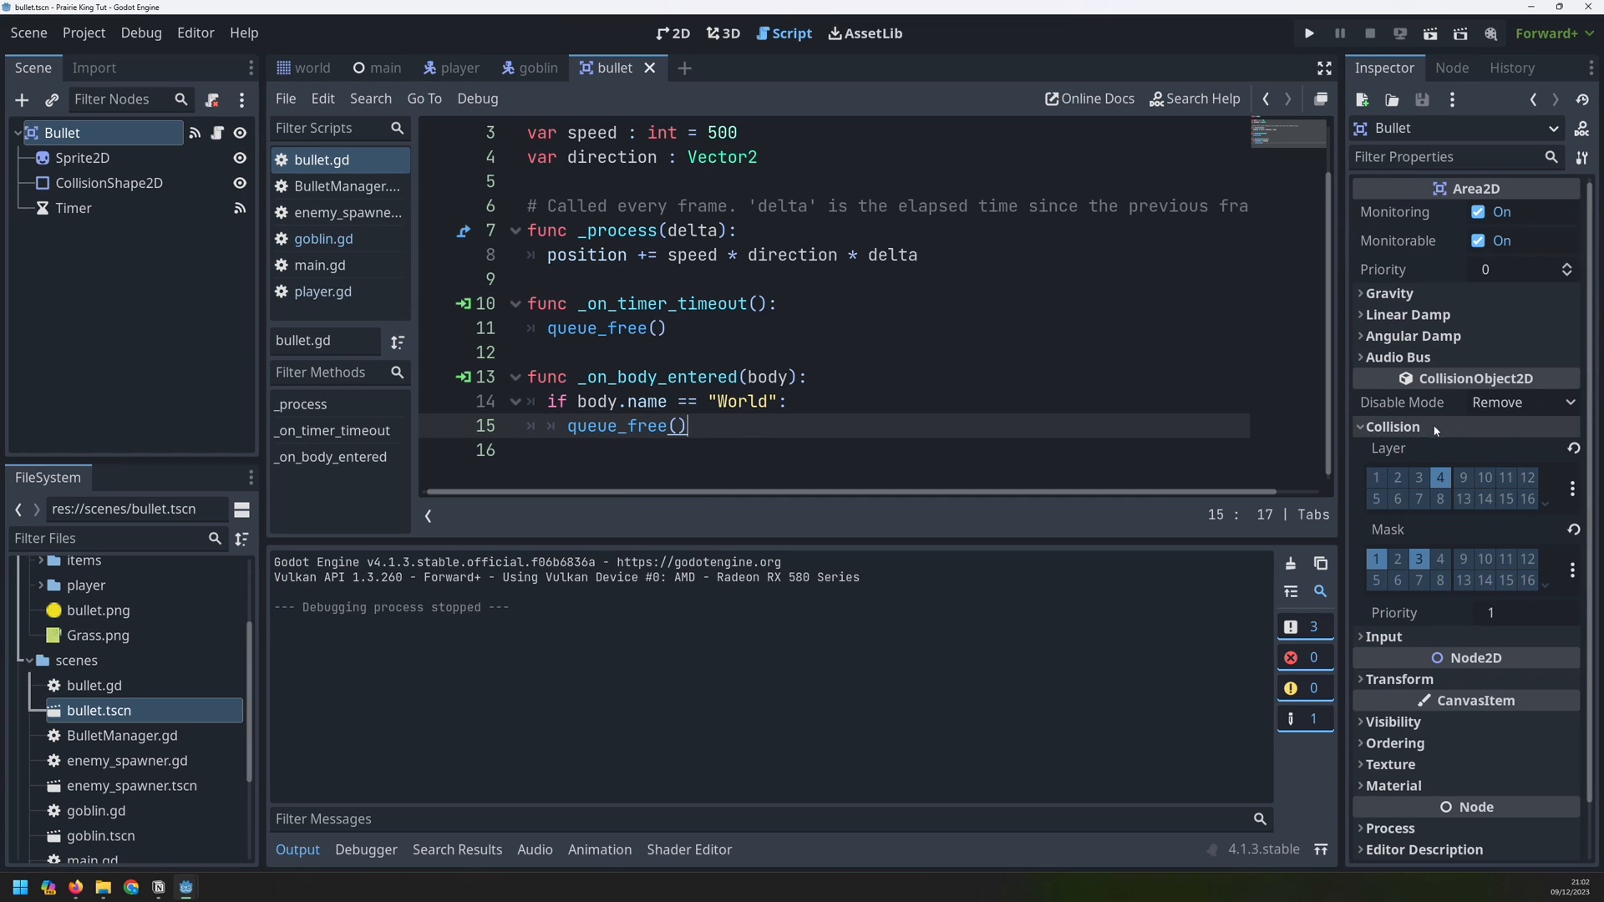
mouse_move(1377, 559)
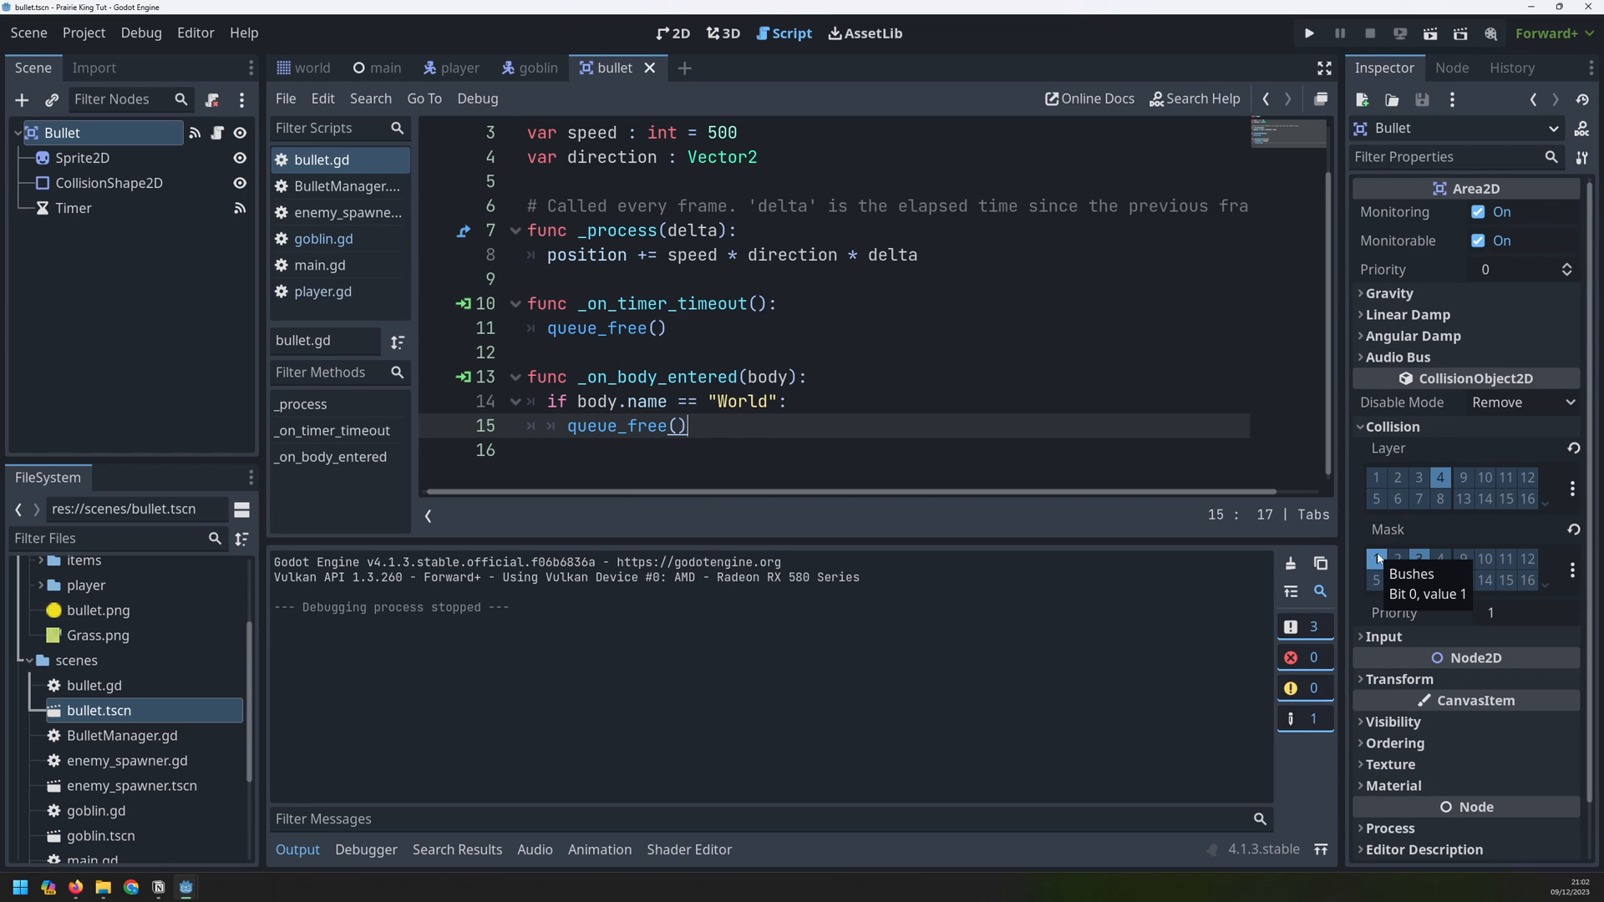
mouse_move(1420, 559)
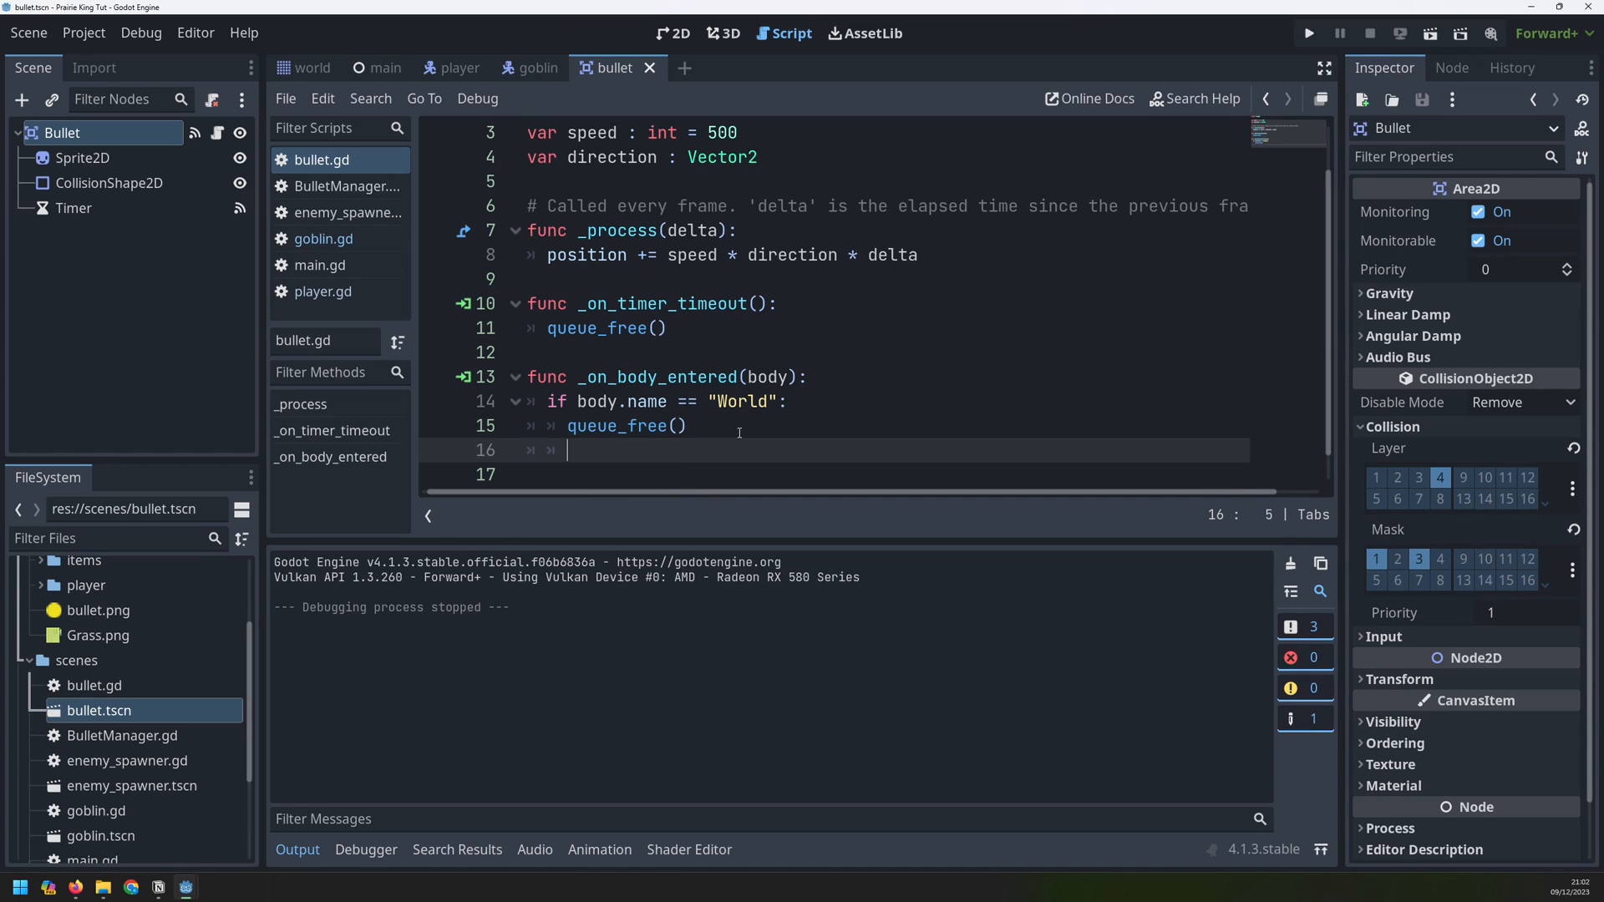
type("else")
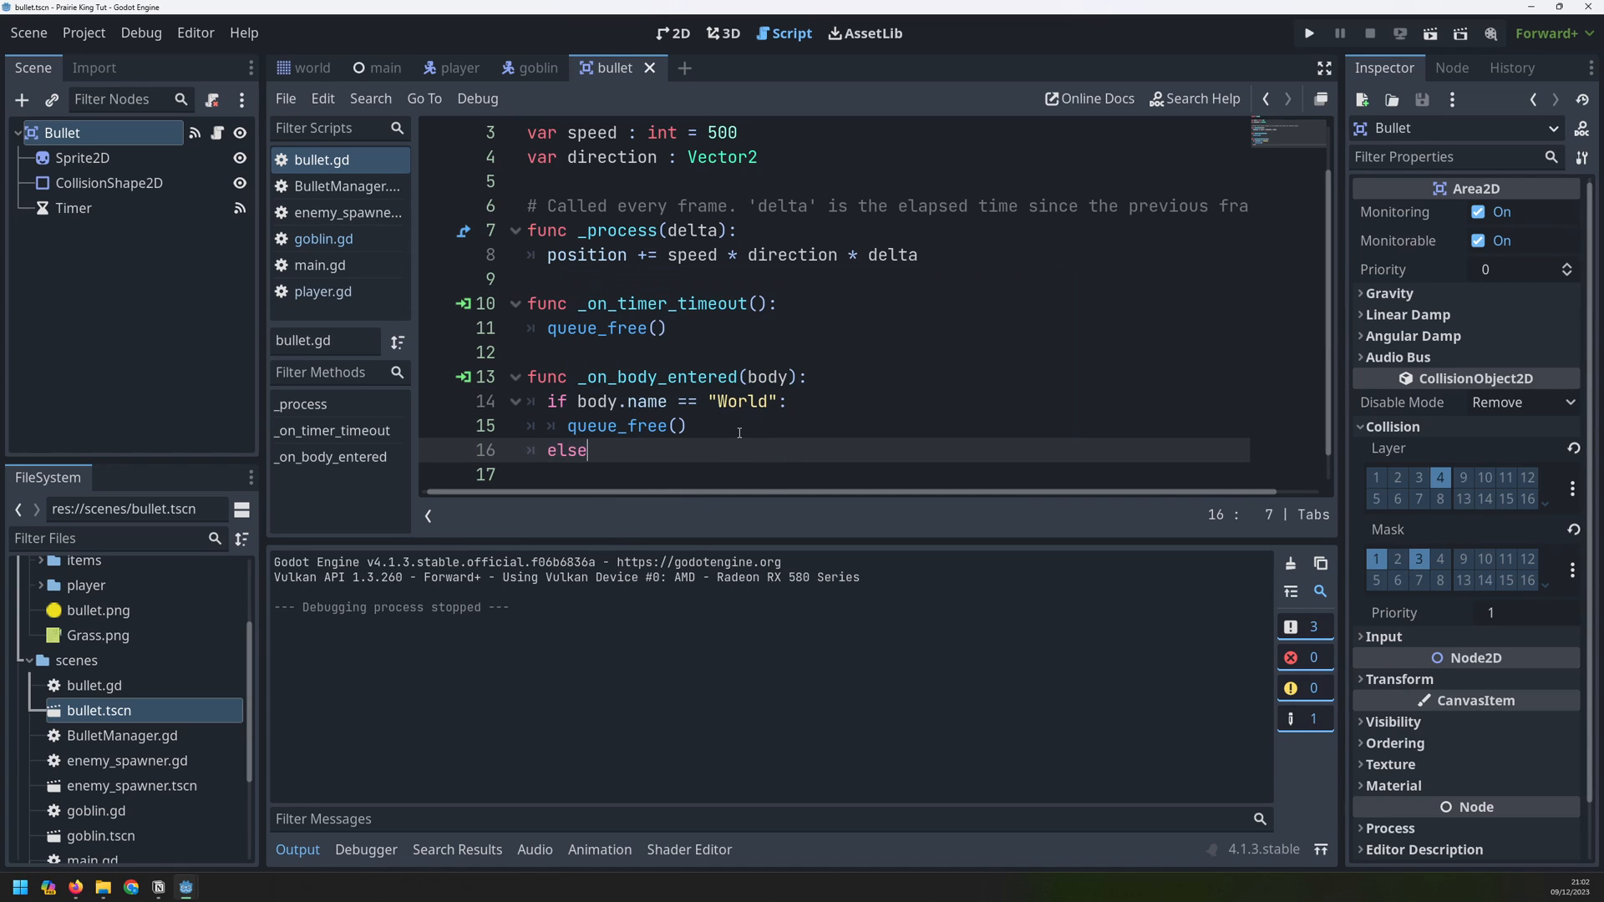
key("enter")
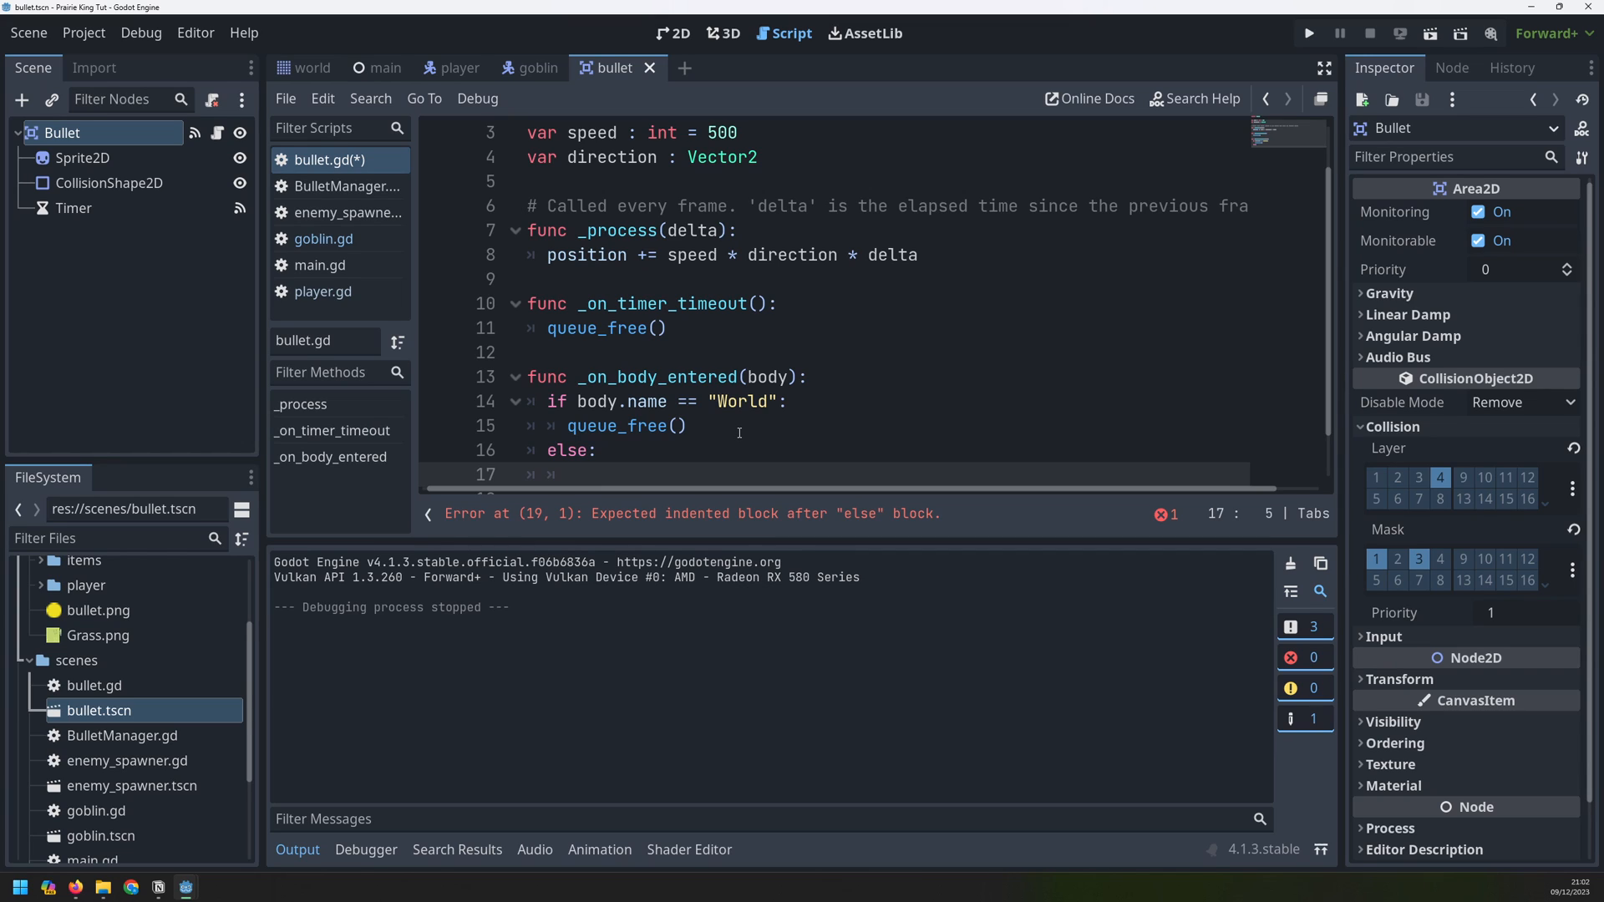
Under else, if body.alive, call body.die() and queue_free(), then test-run the game
type("if o")
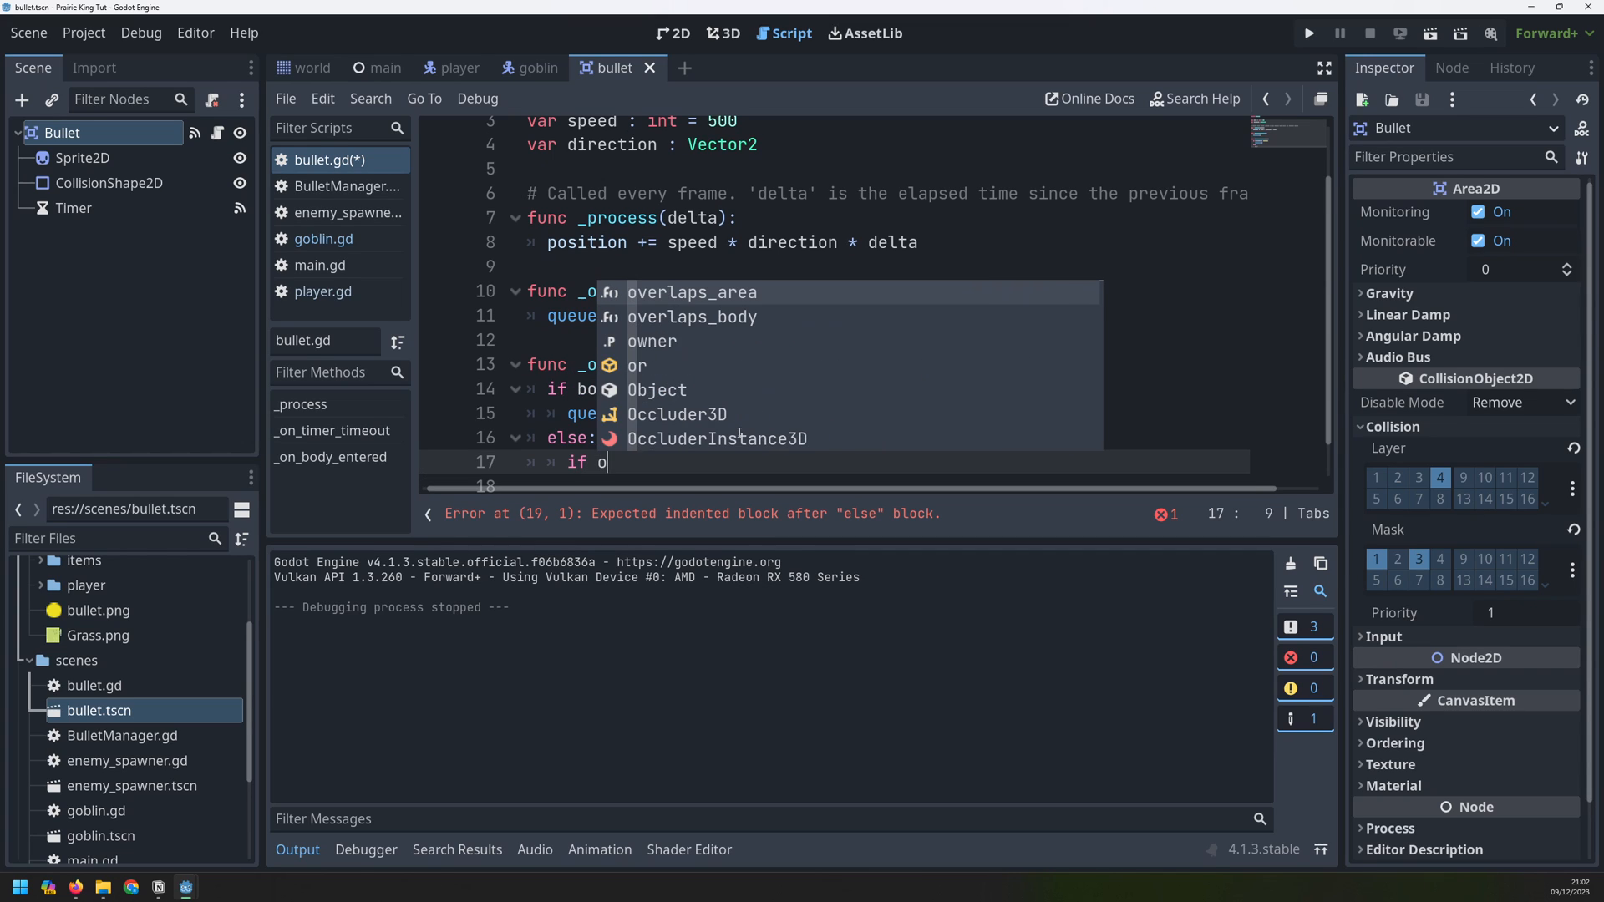
type("body.alive:")
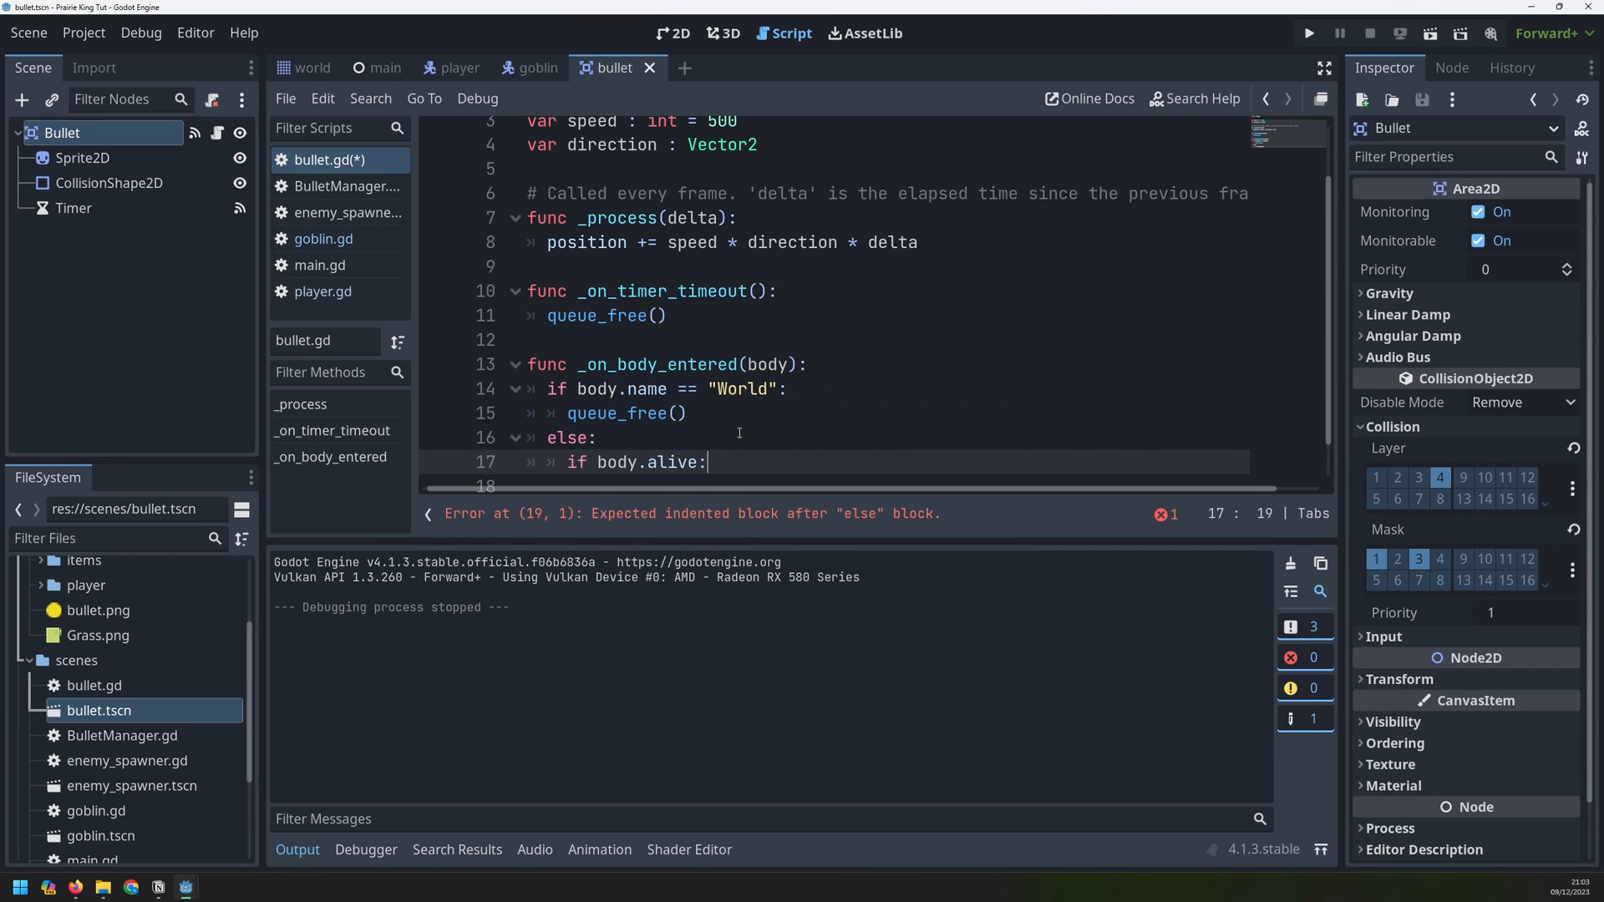
type("body.")
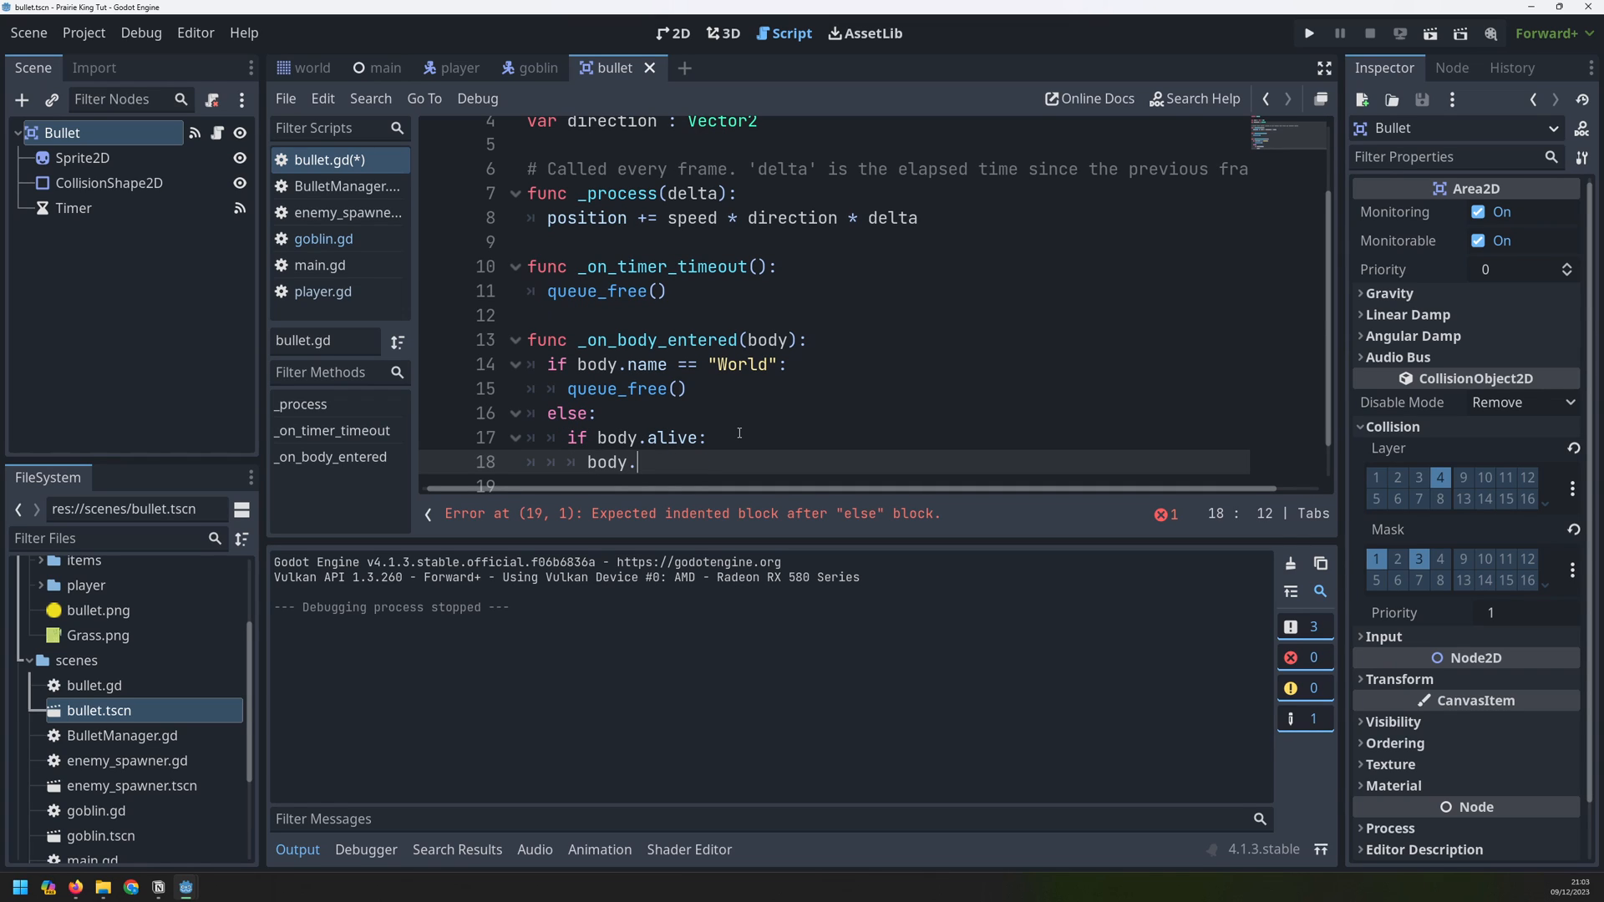
type("die()")
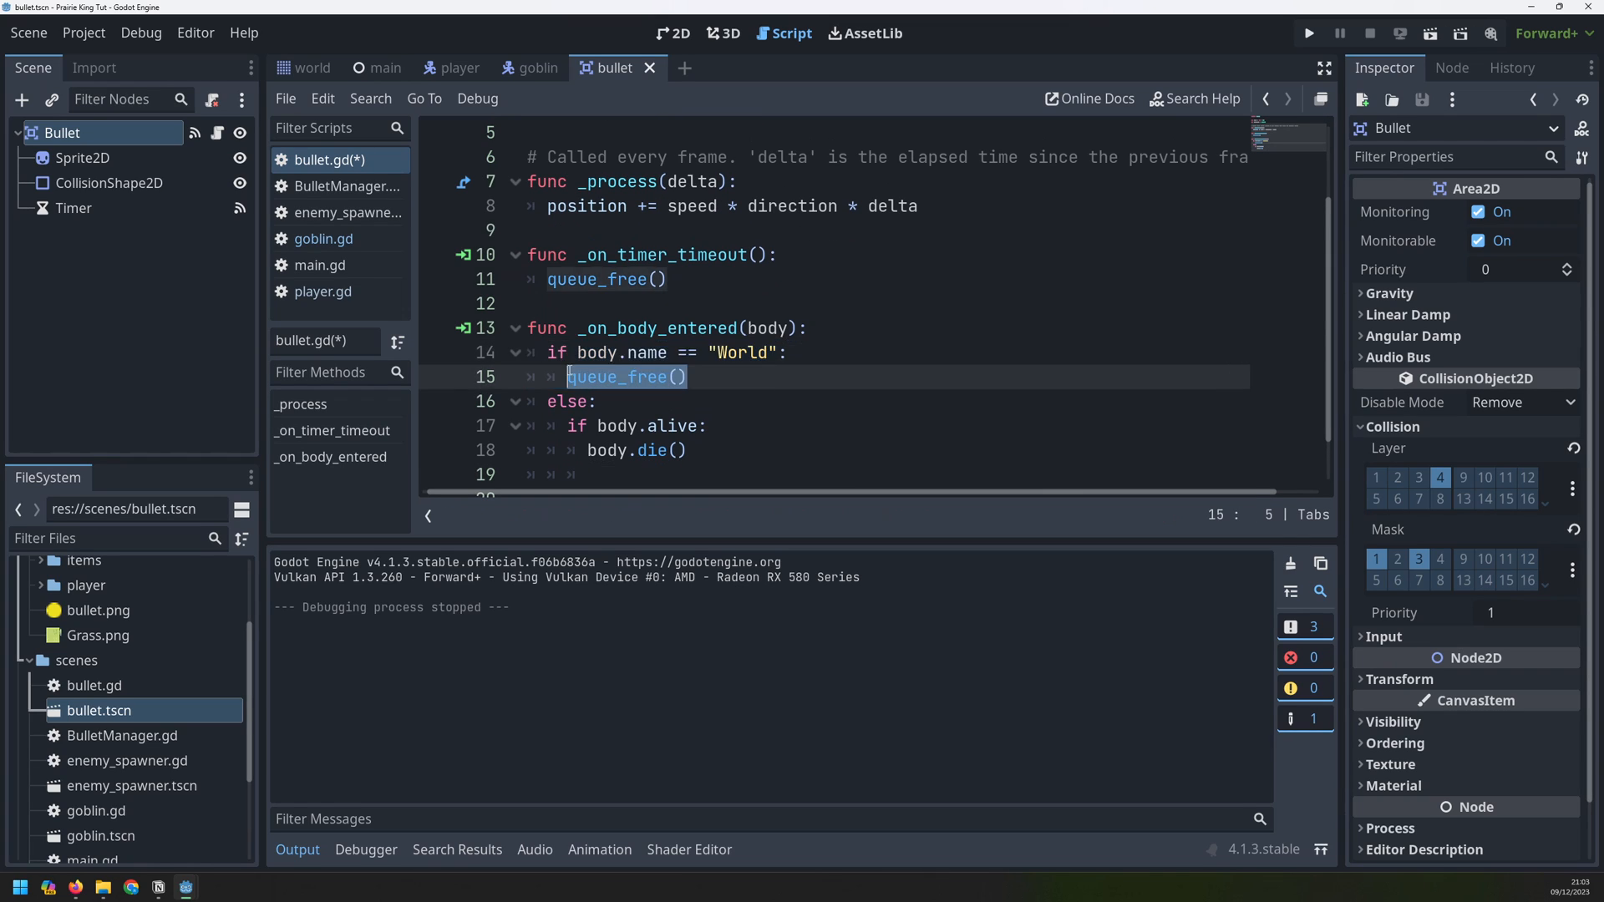
type("queue_free()")
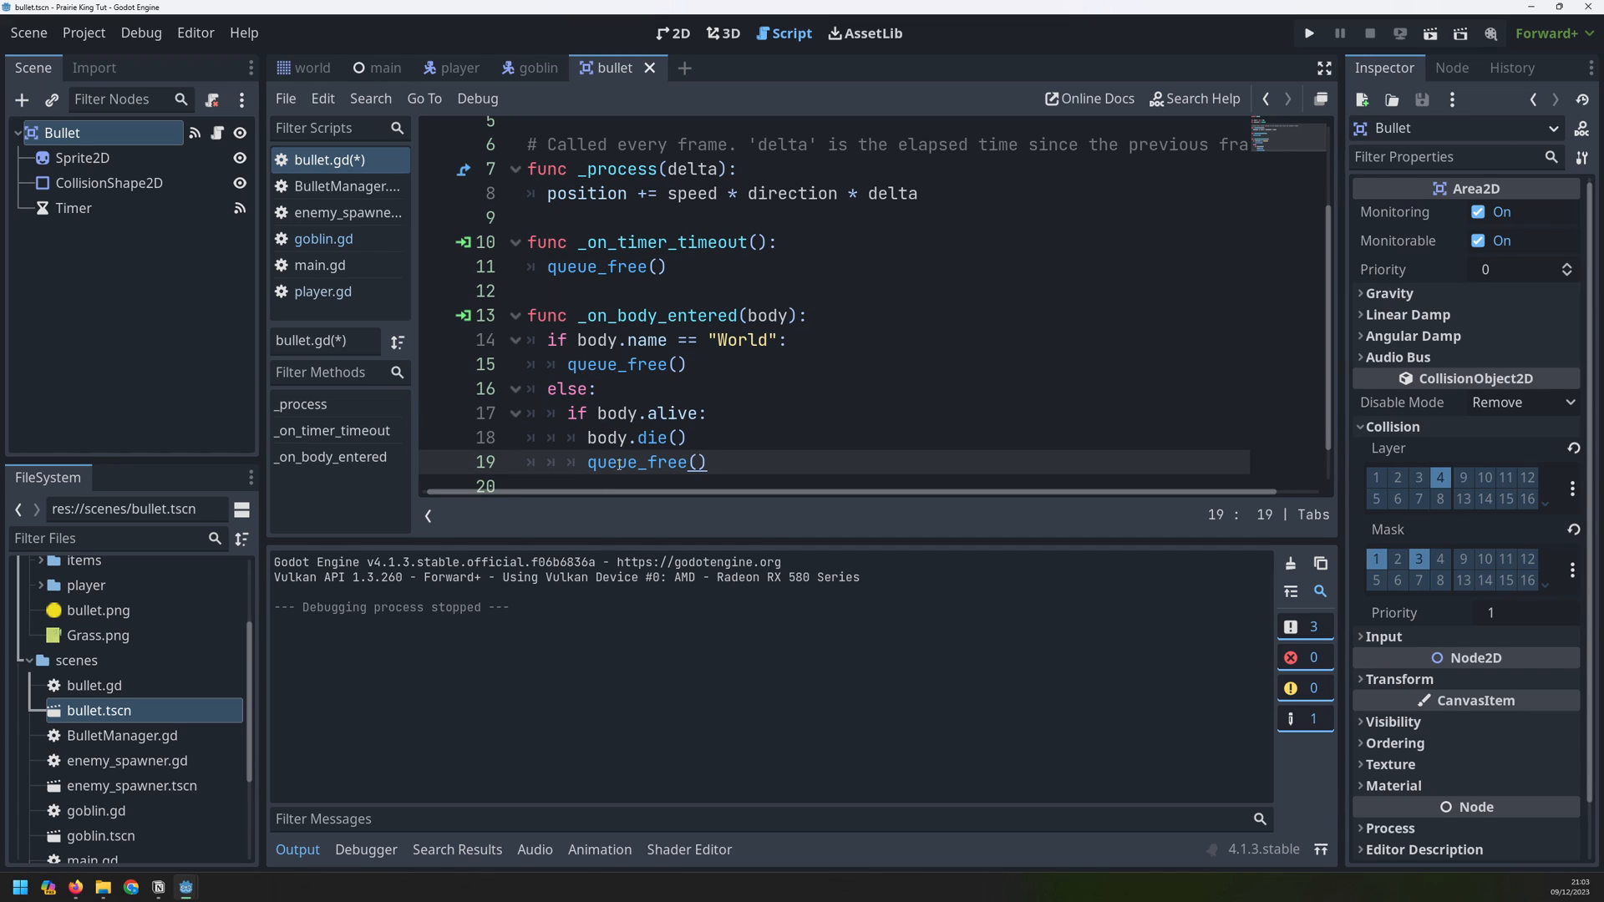
left_click(1309, 33)
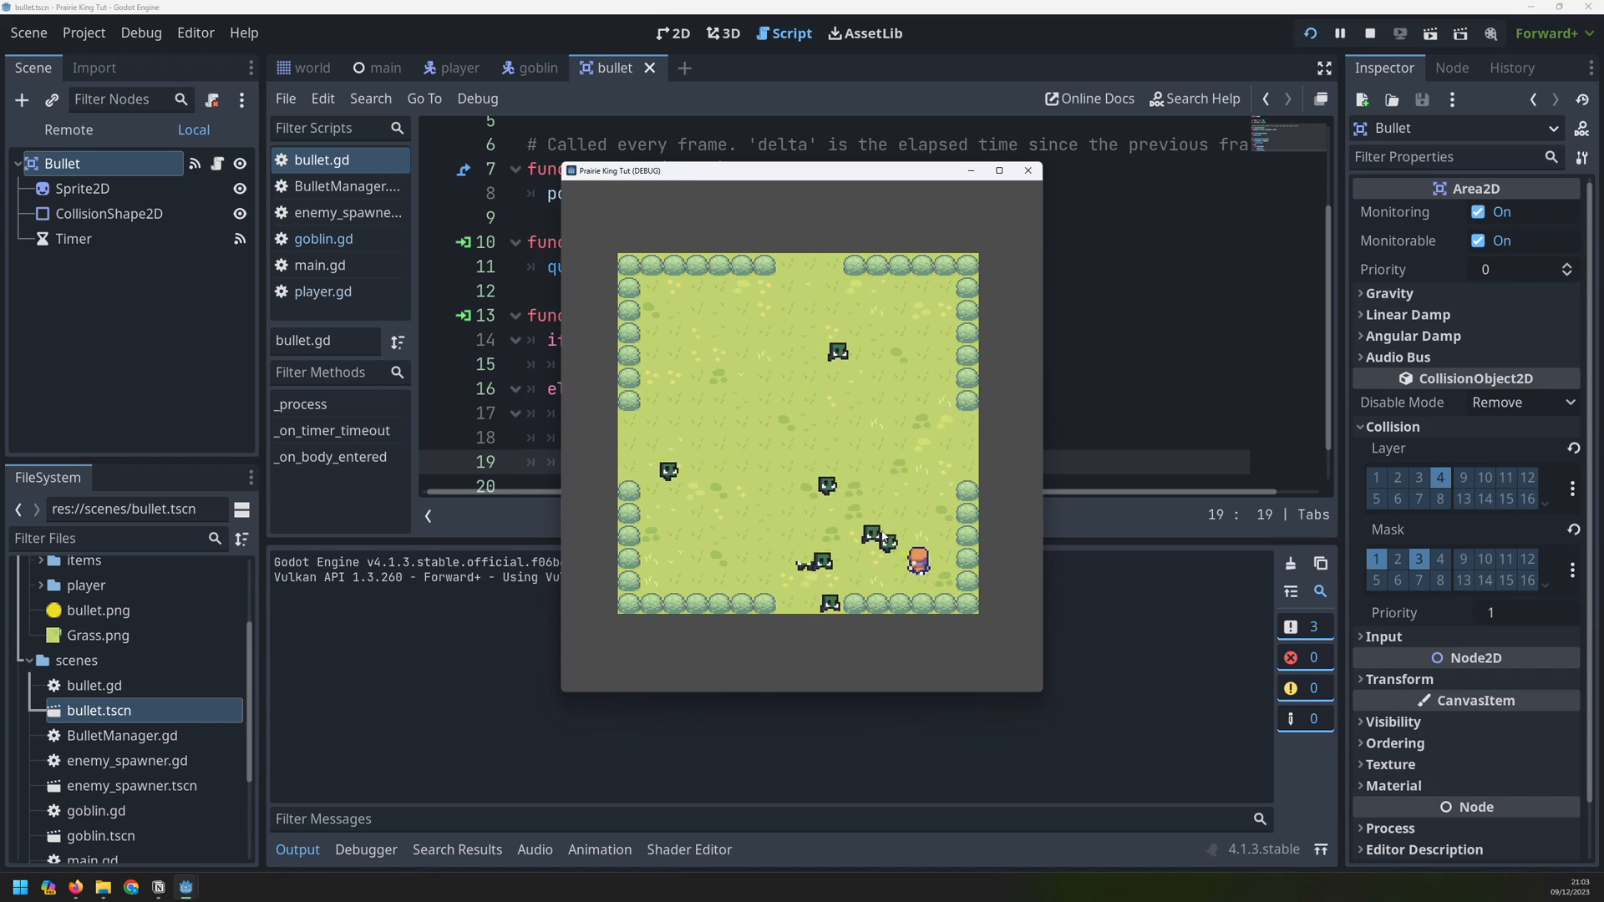
Close the test run, review die() in the goblin script, then run and close again
left_click(1370, 33)
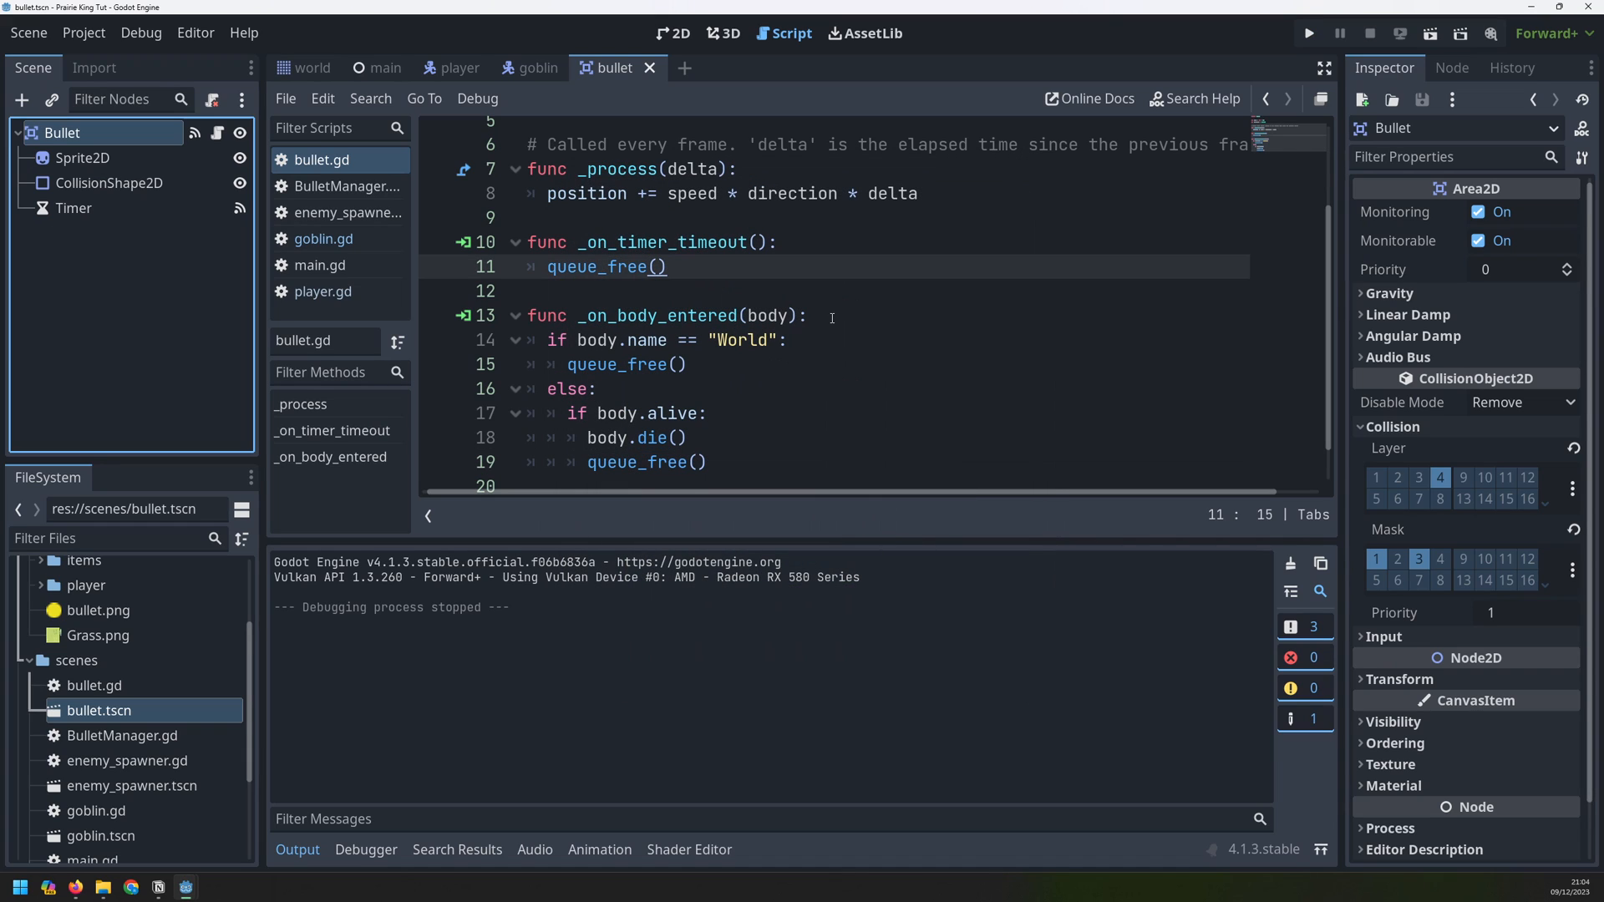
mouse_move(680, 255)
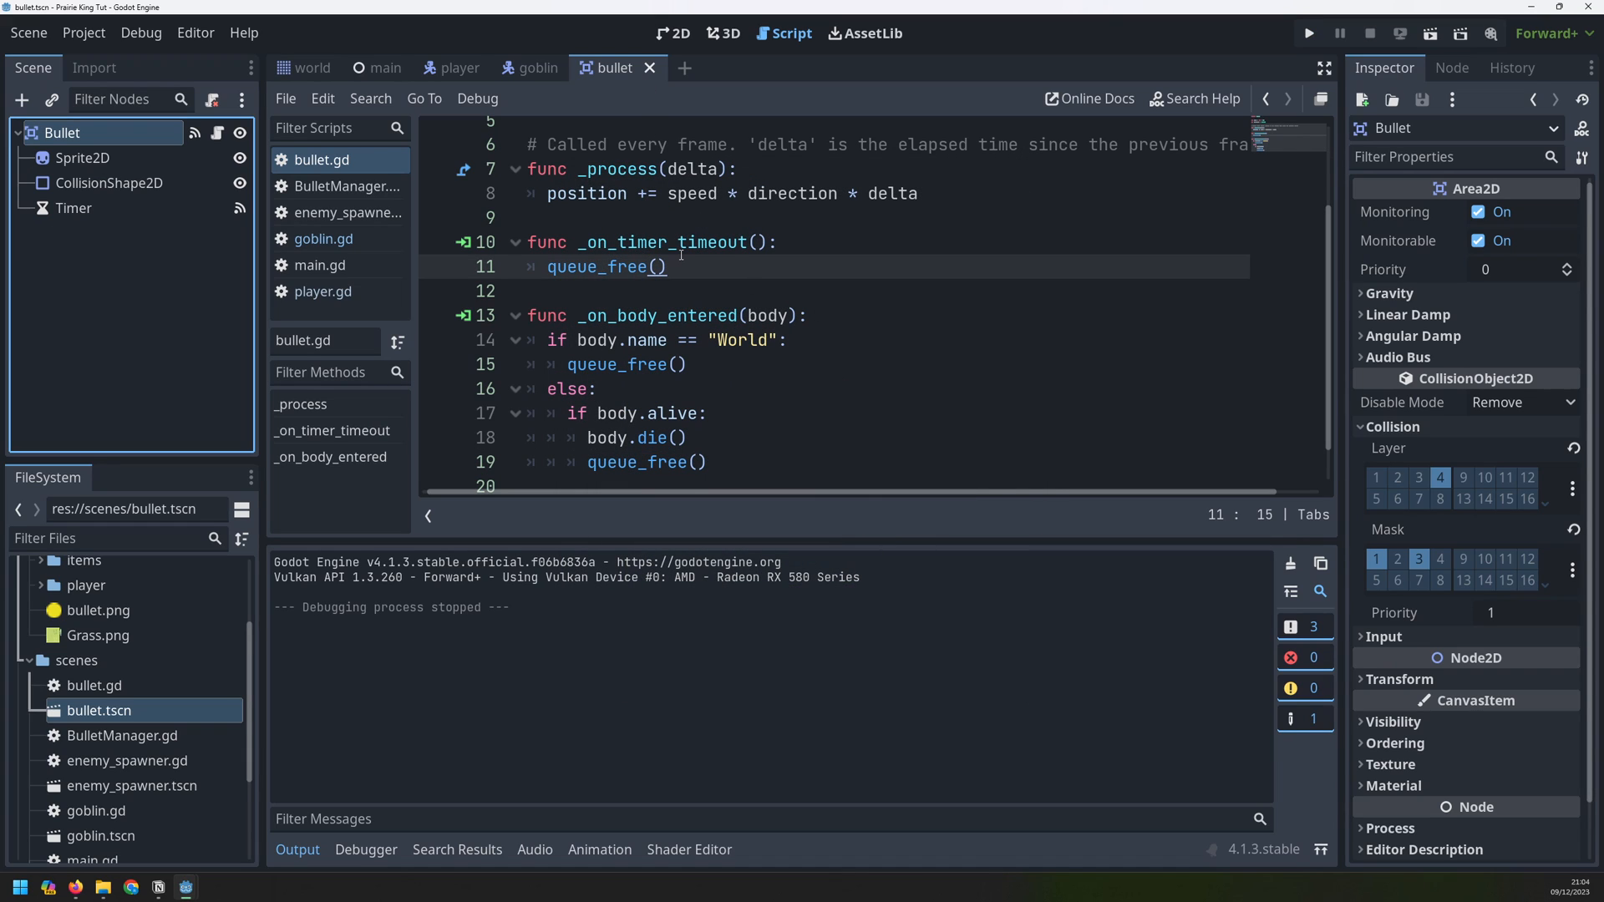
left_click(675, 242)
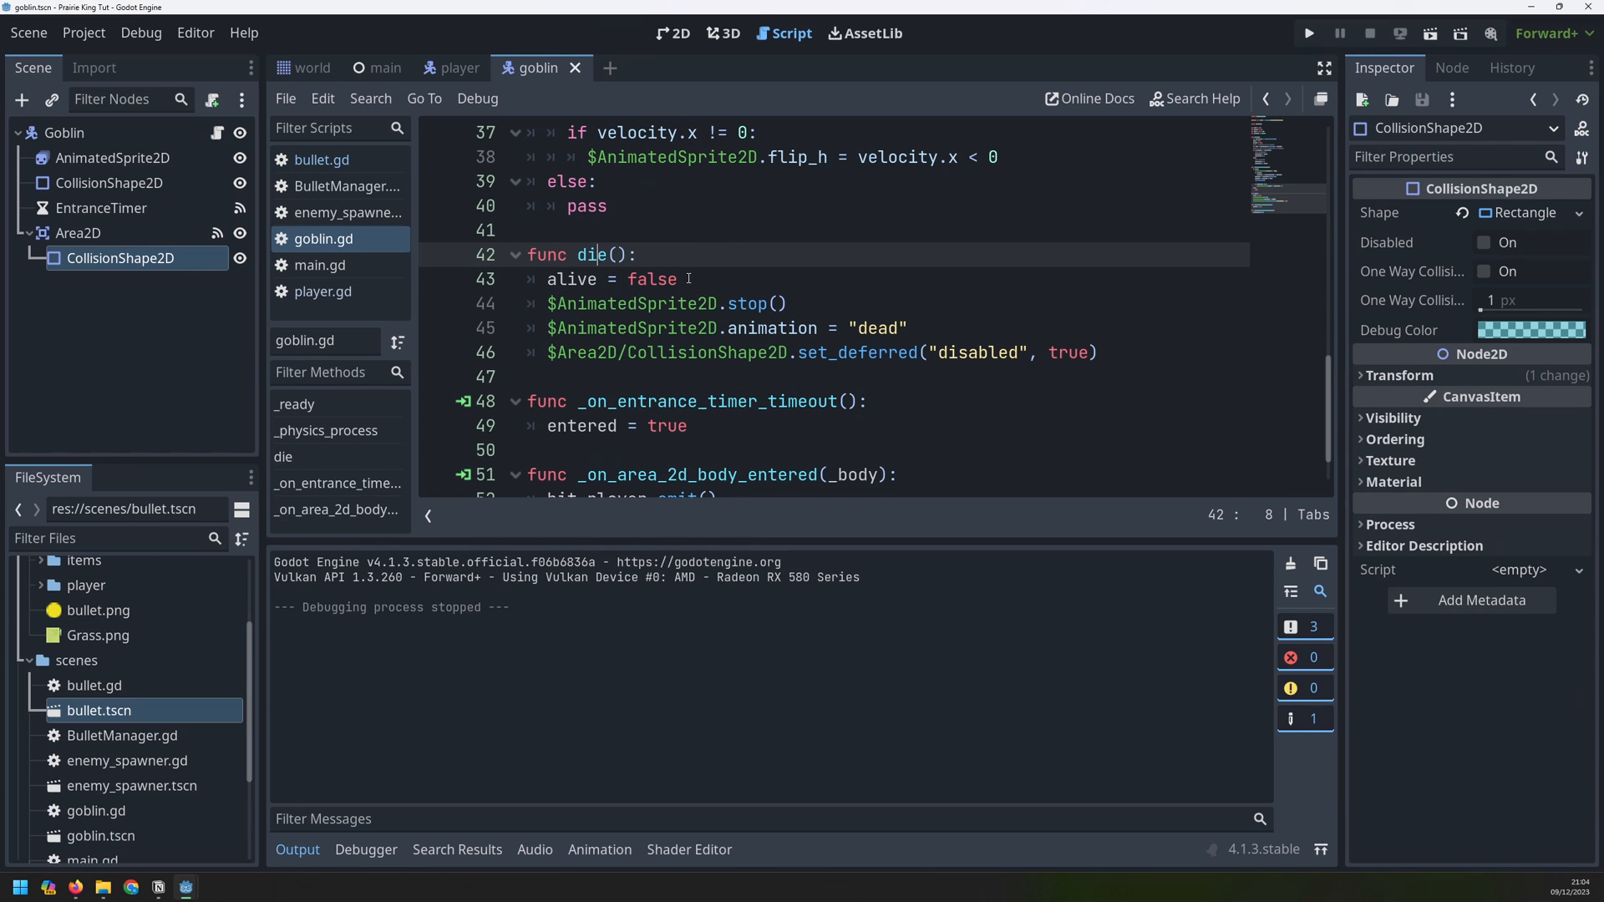
left_click(1308, 34)
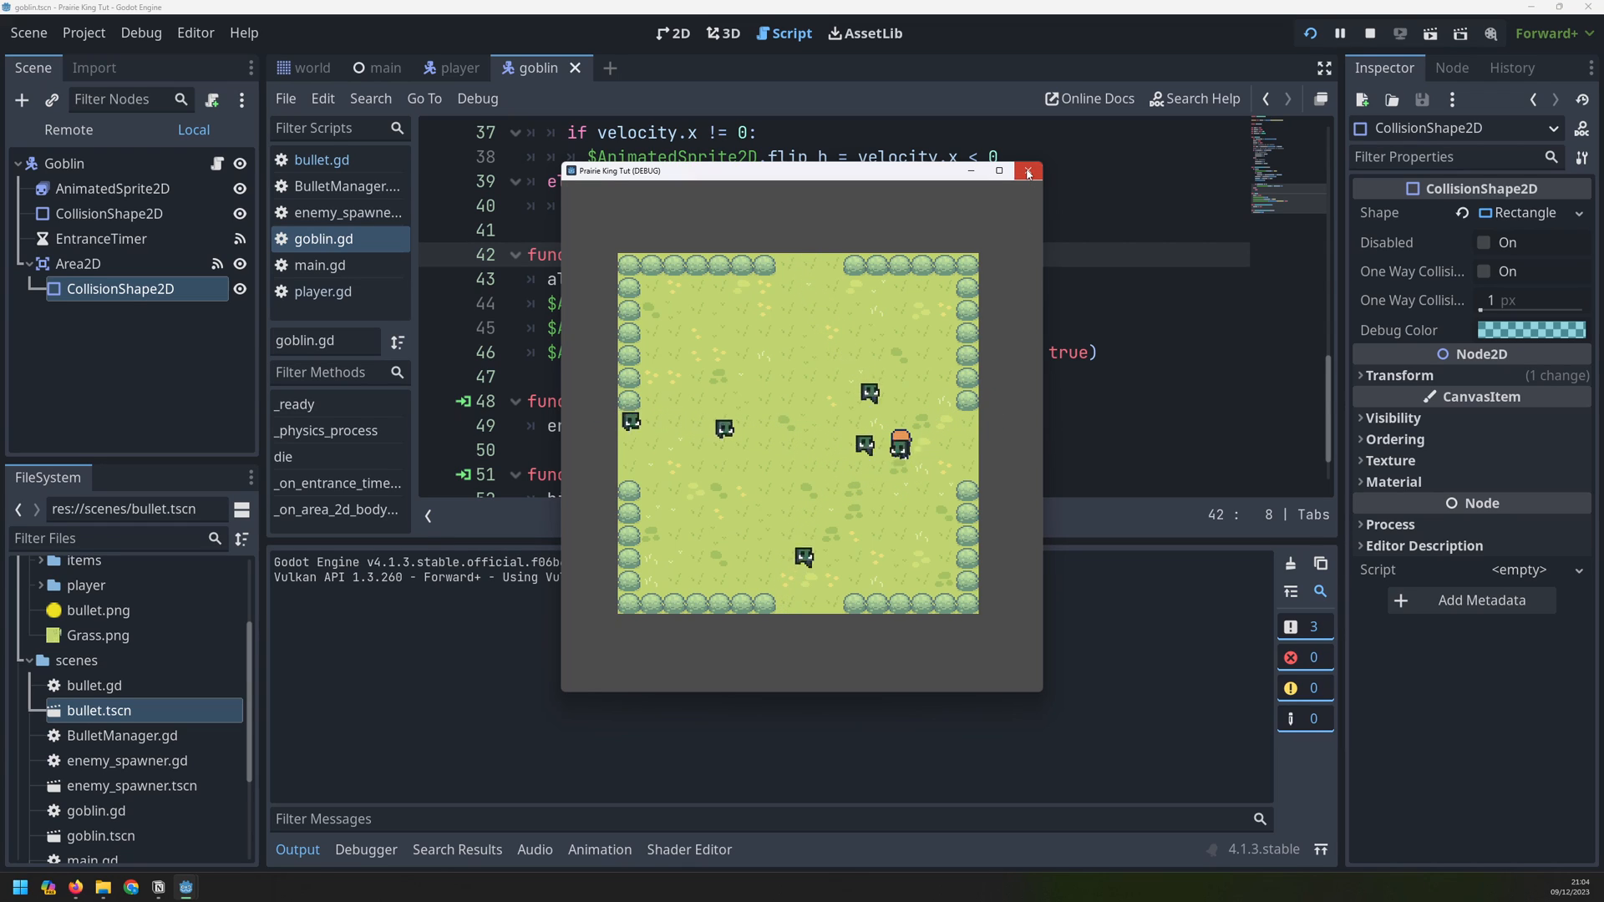
left_click(1029, 171)
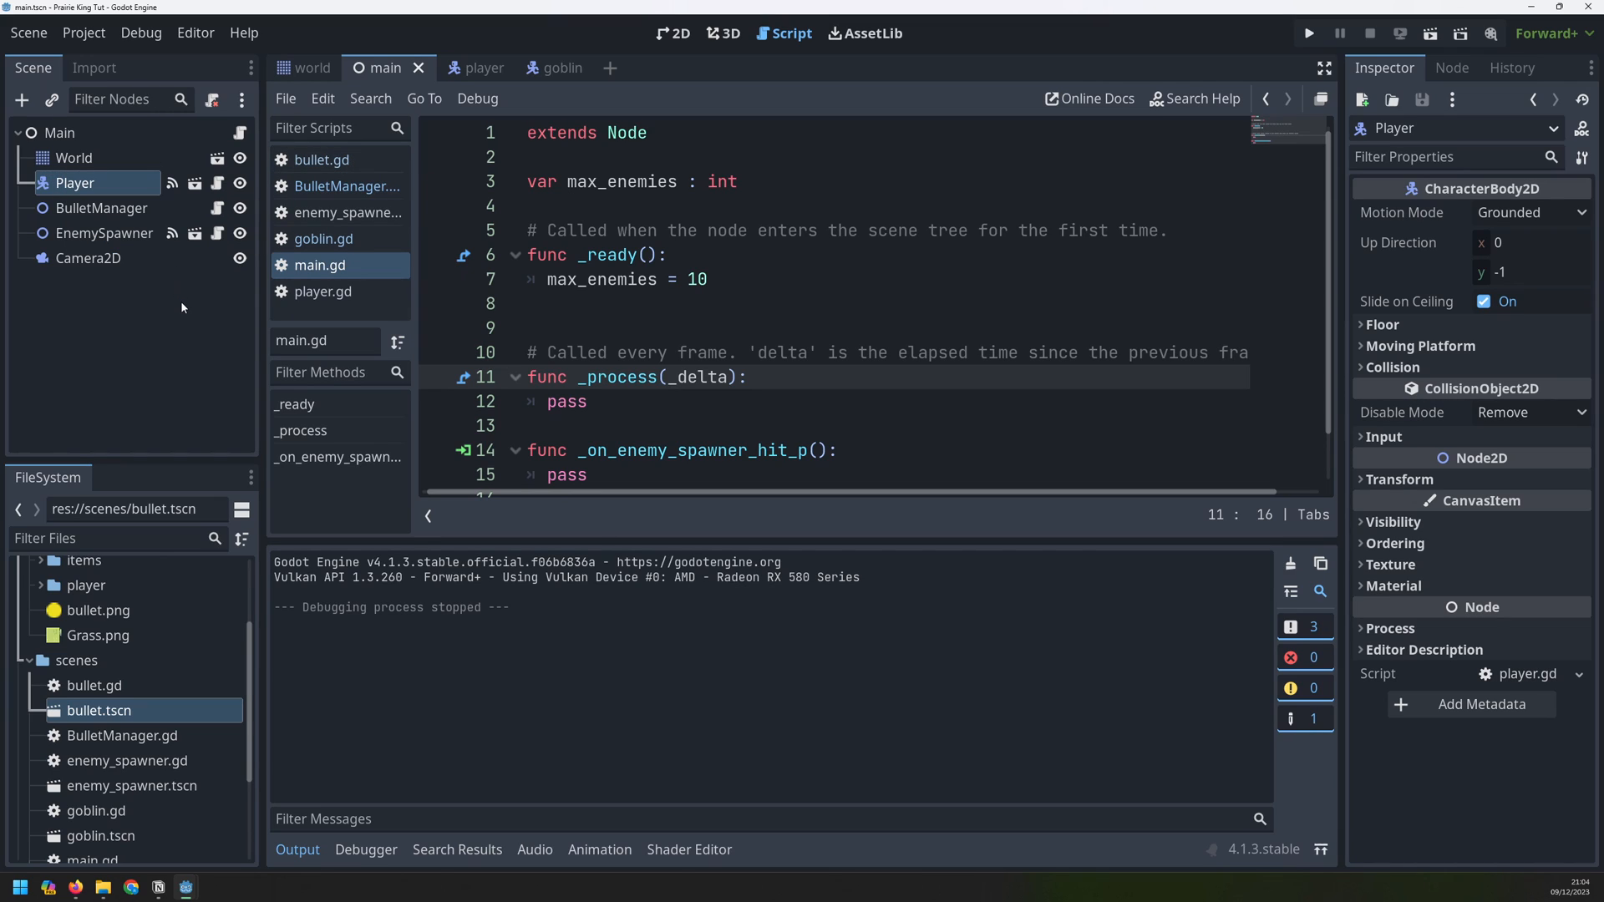
mouse_move(102, 197)
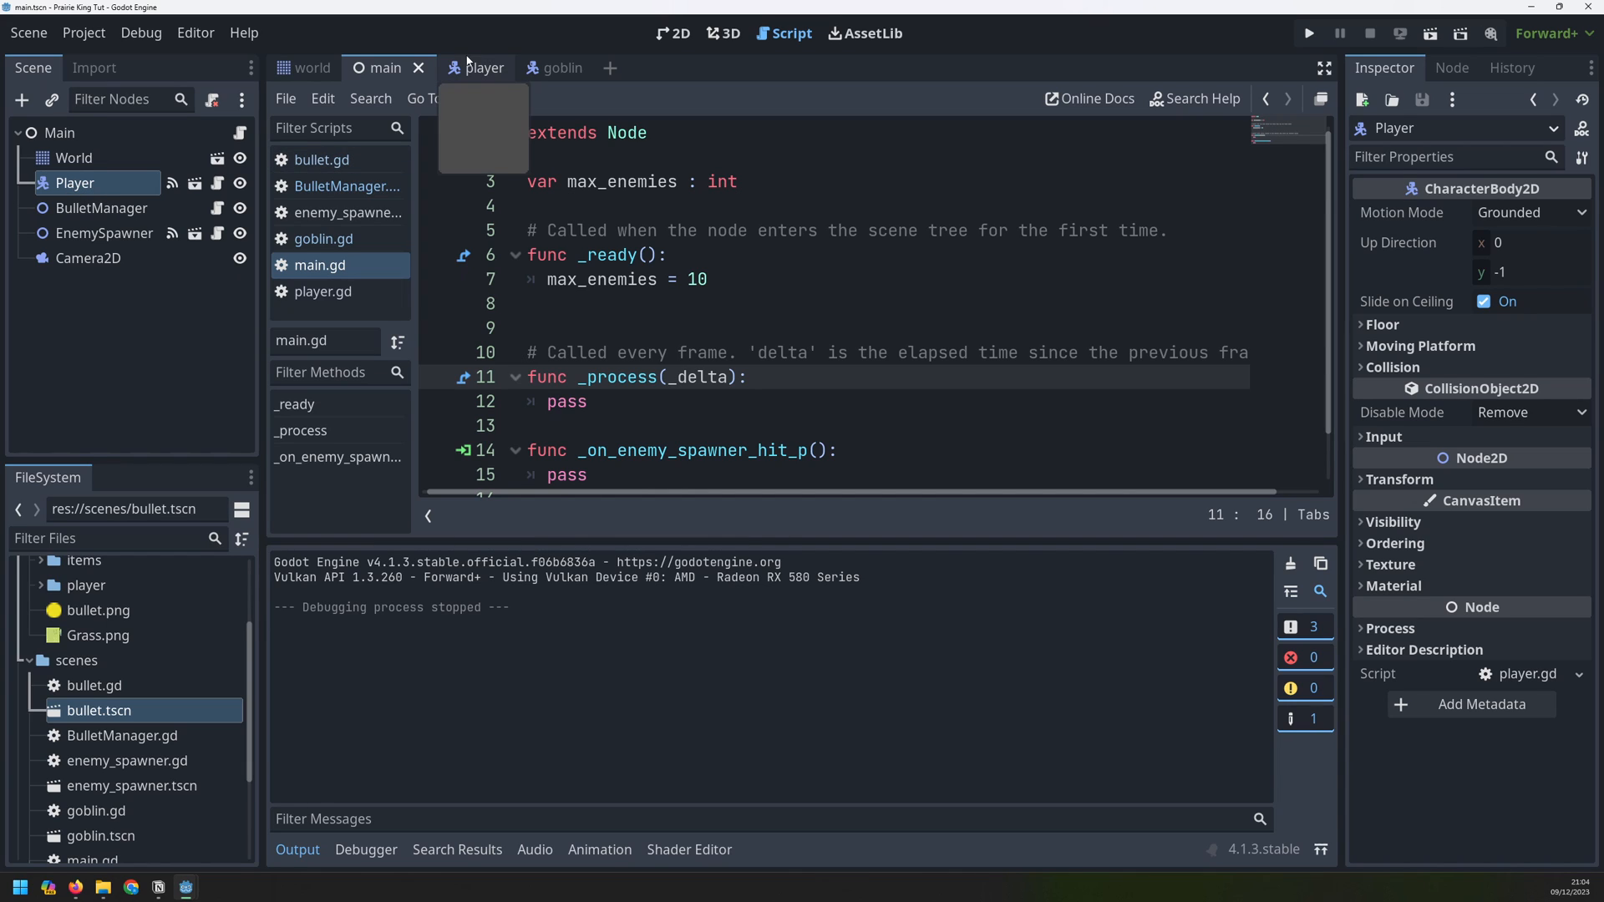
Set the Player scene's Ordering Z Index to 1, then run and close the game
left_click(483, 67)
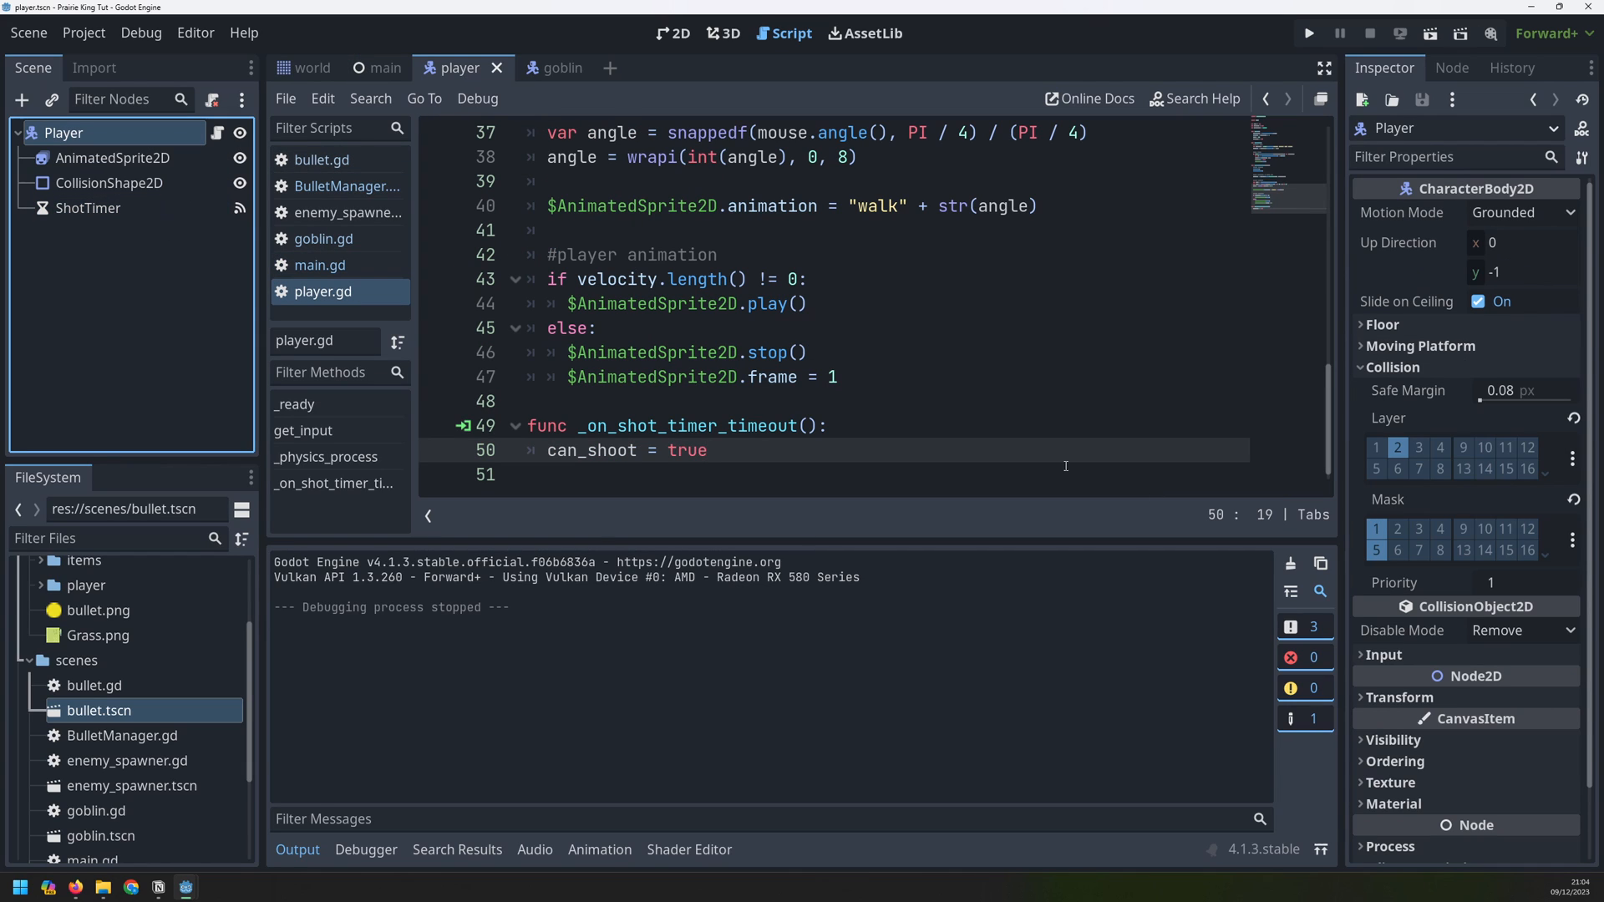
left_click(1394, 761)
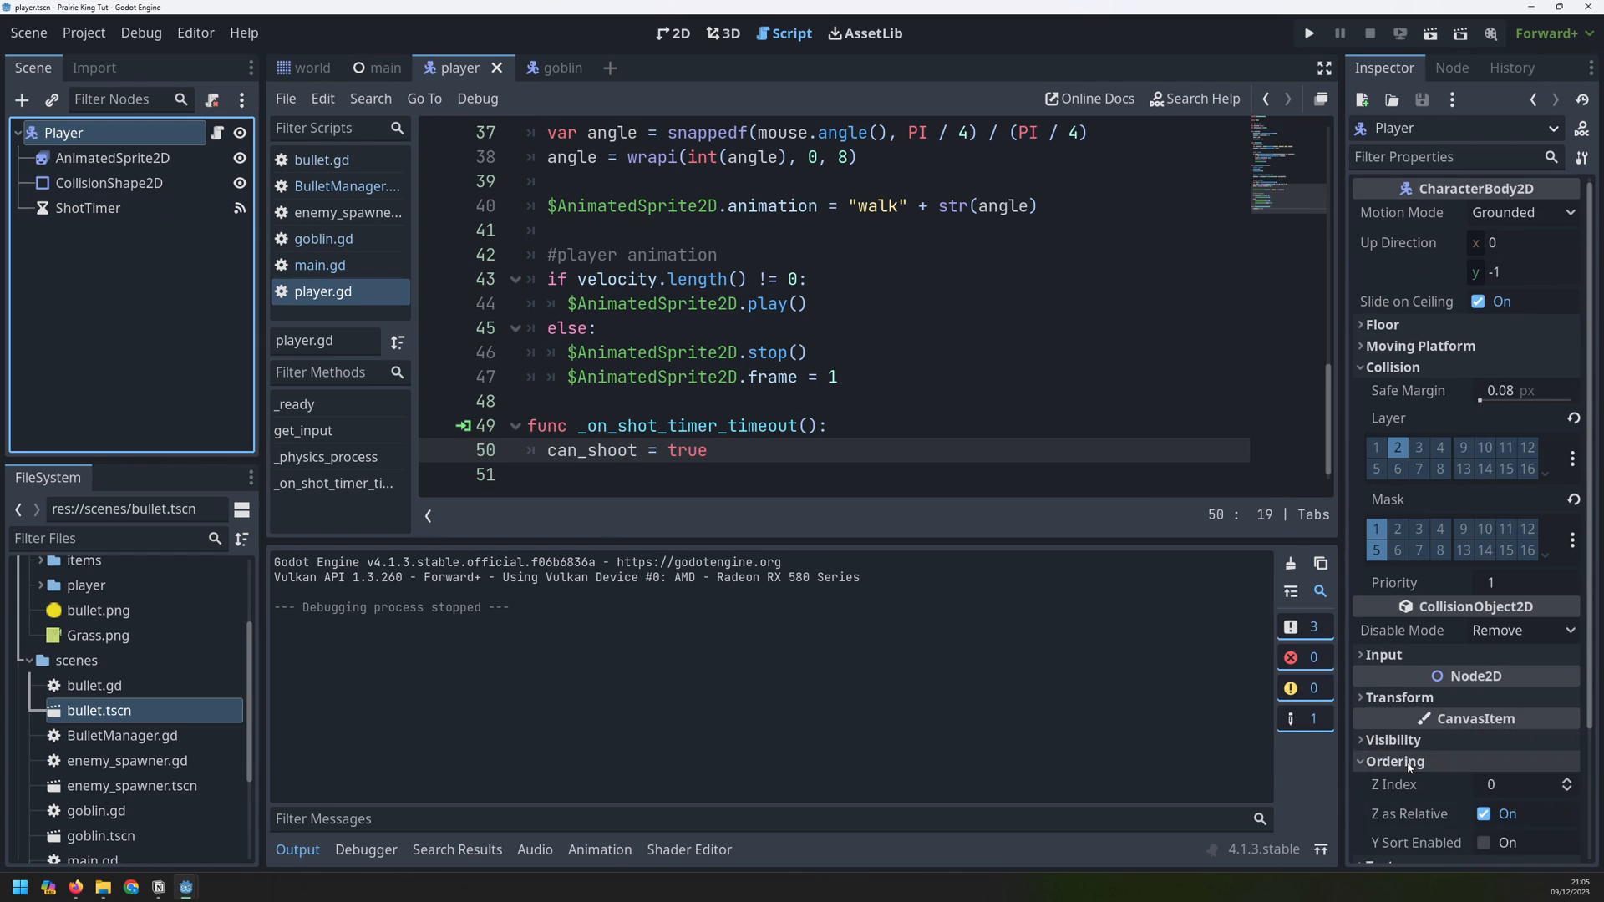
mouse_move(1394, 761)
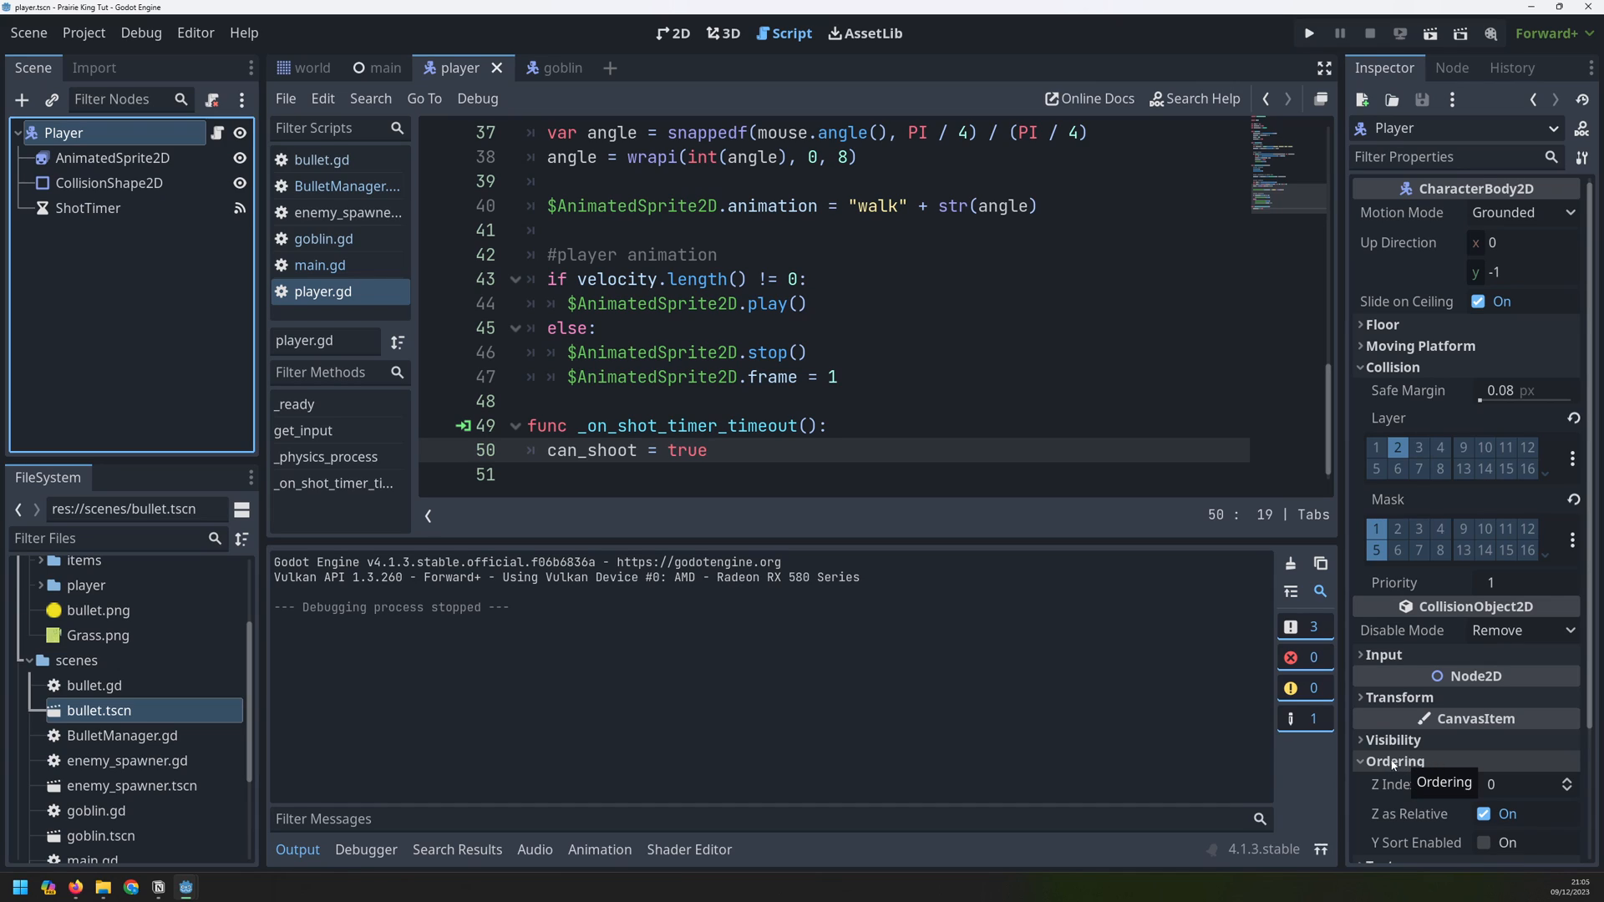
left_click(1523, 784)
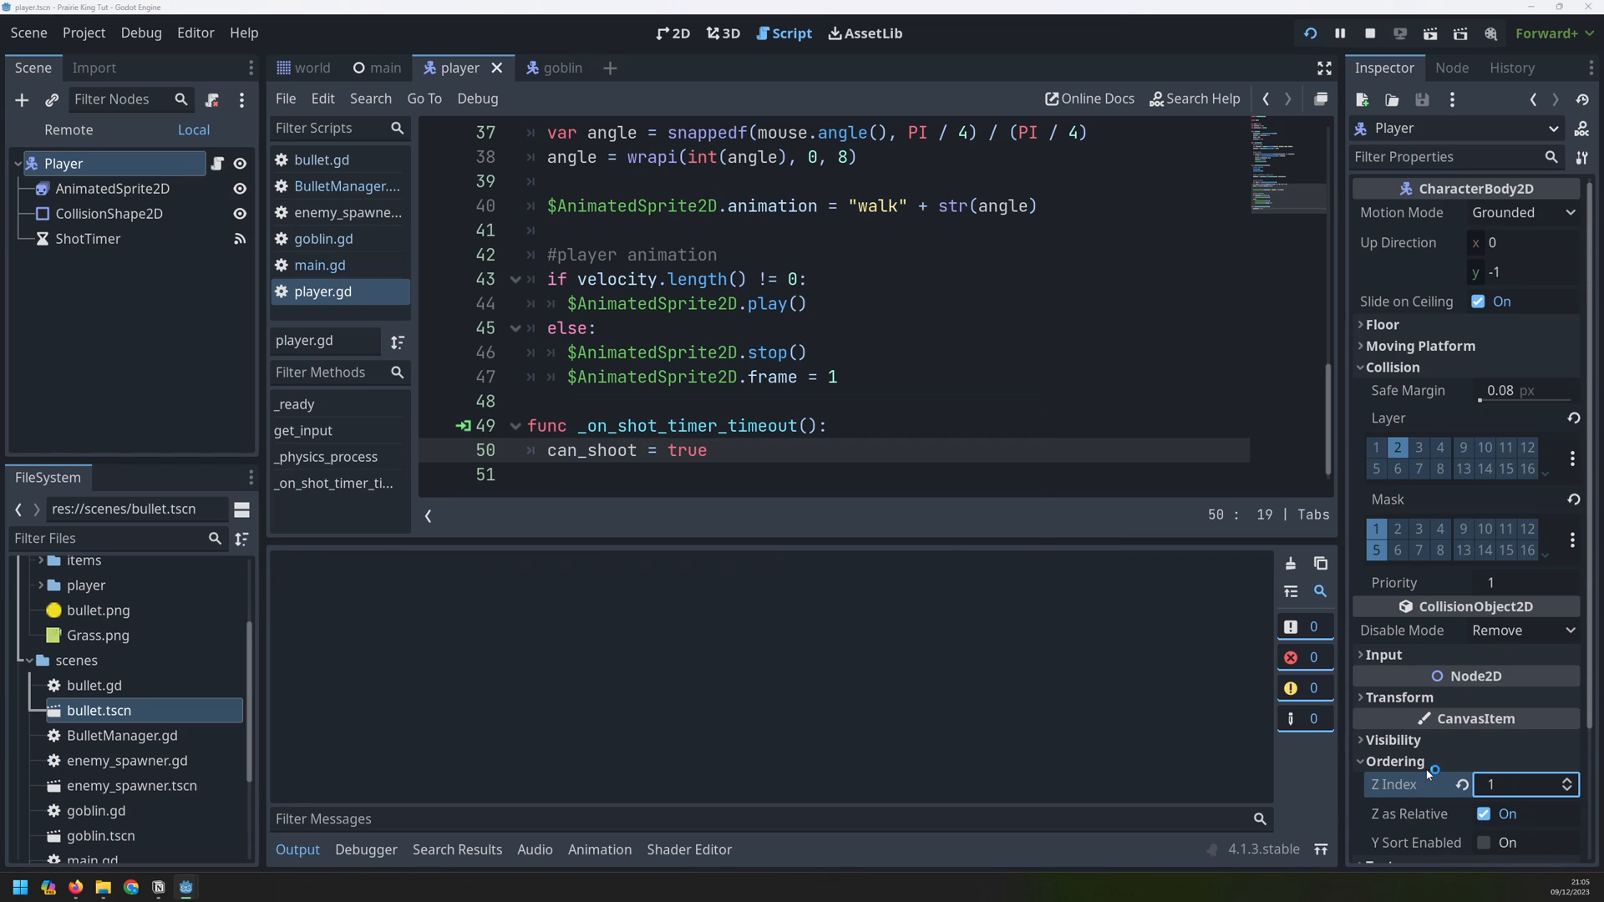
left_click(1425, 33)
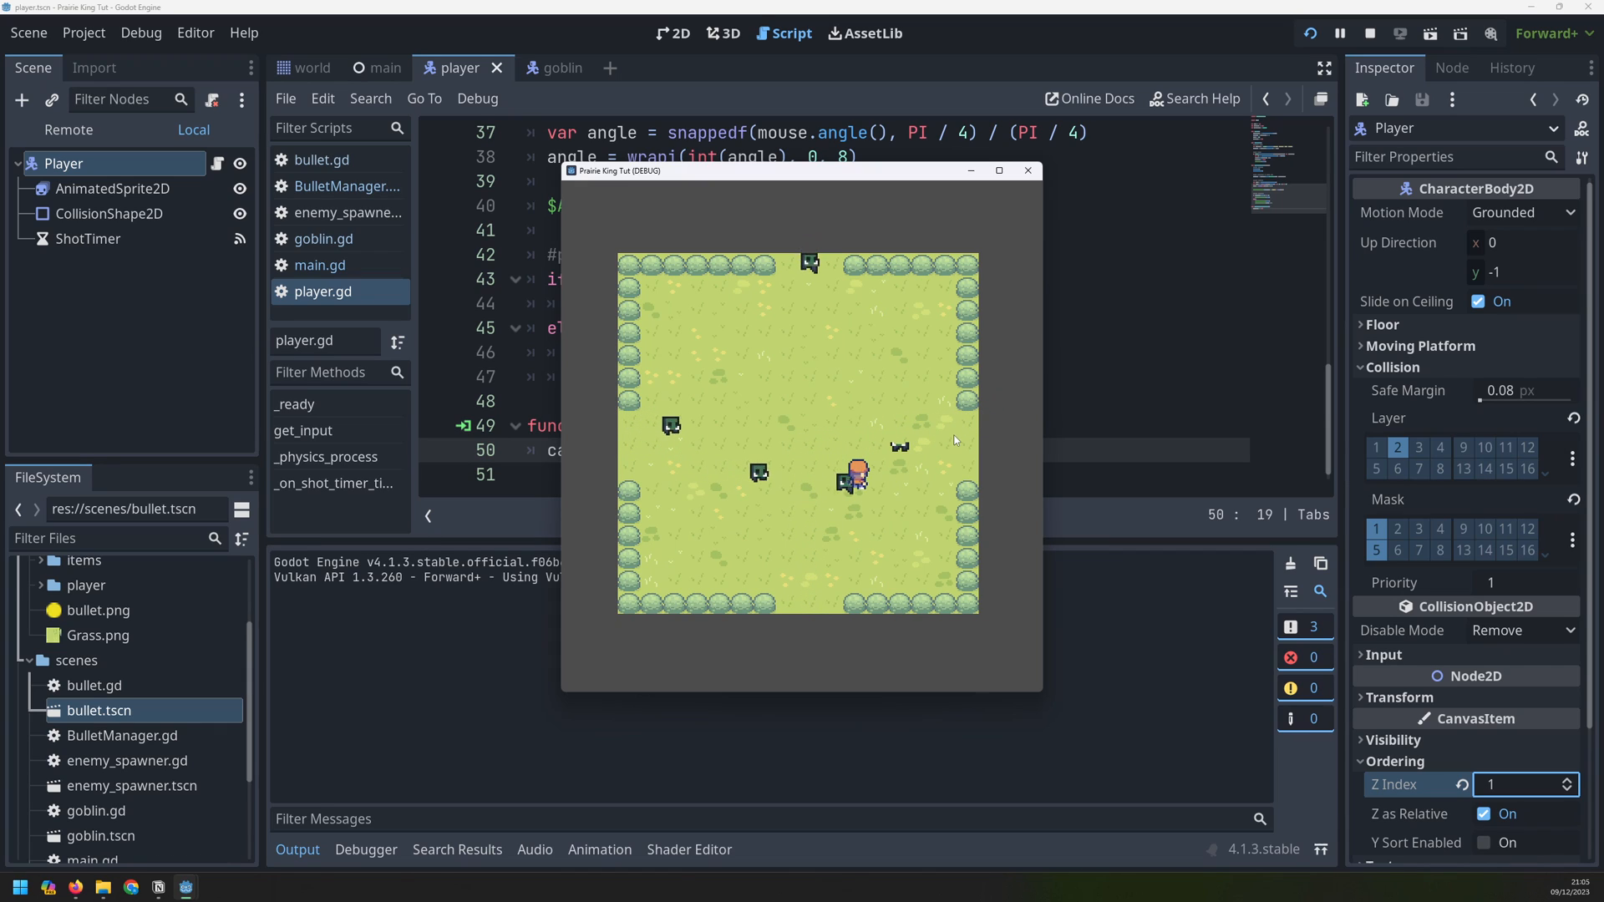
mouse_move(1030, 170)
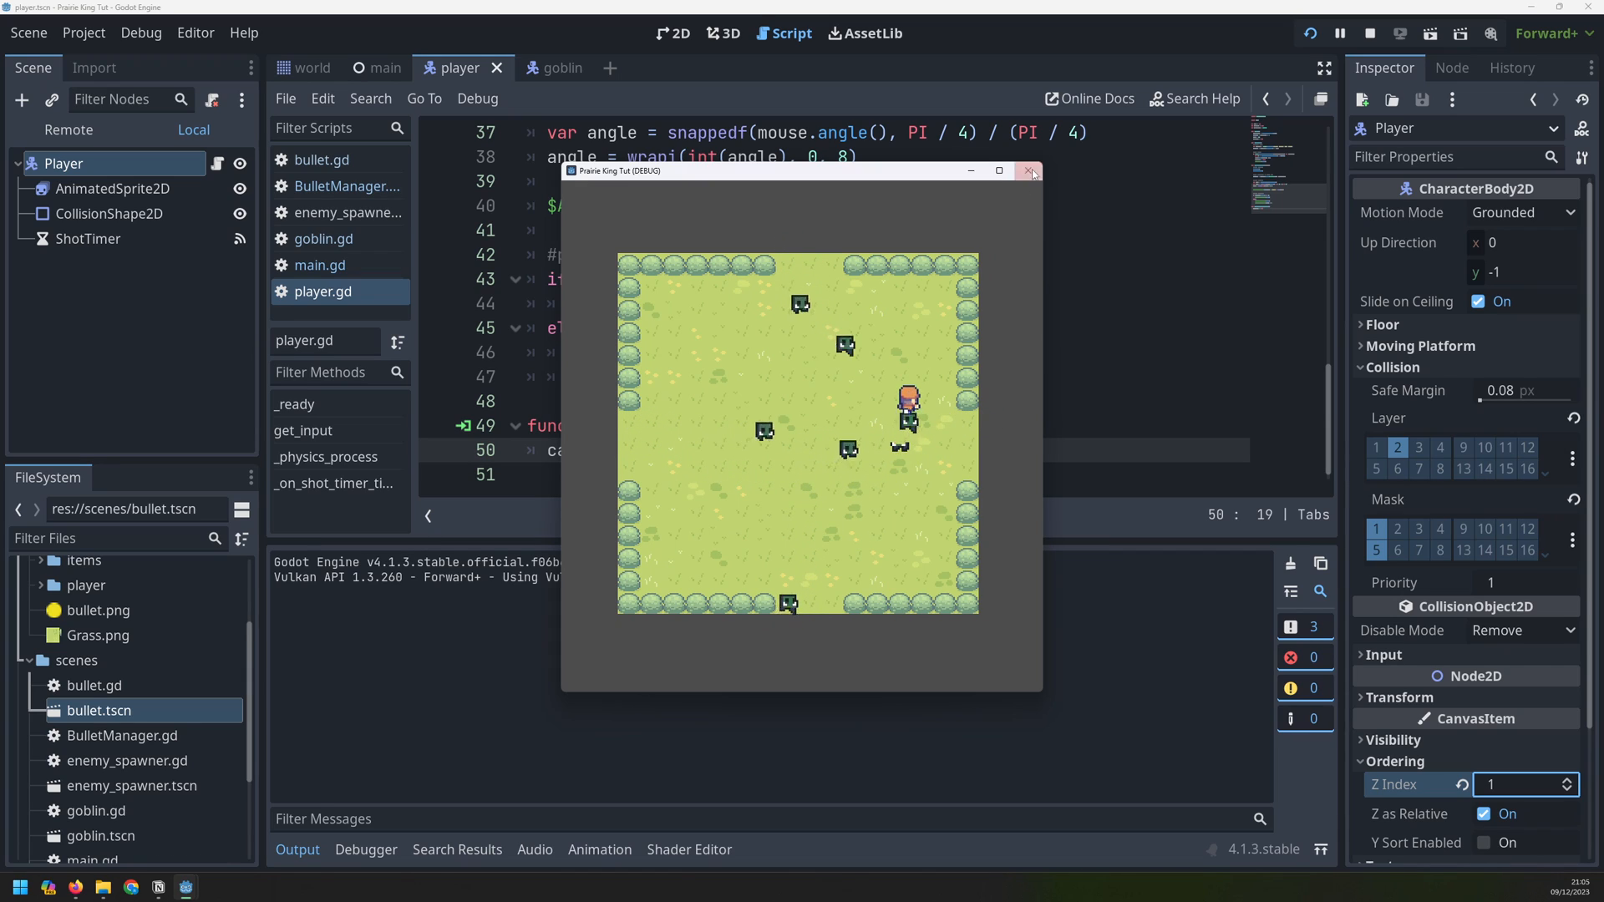
left_click(1028, 171)
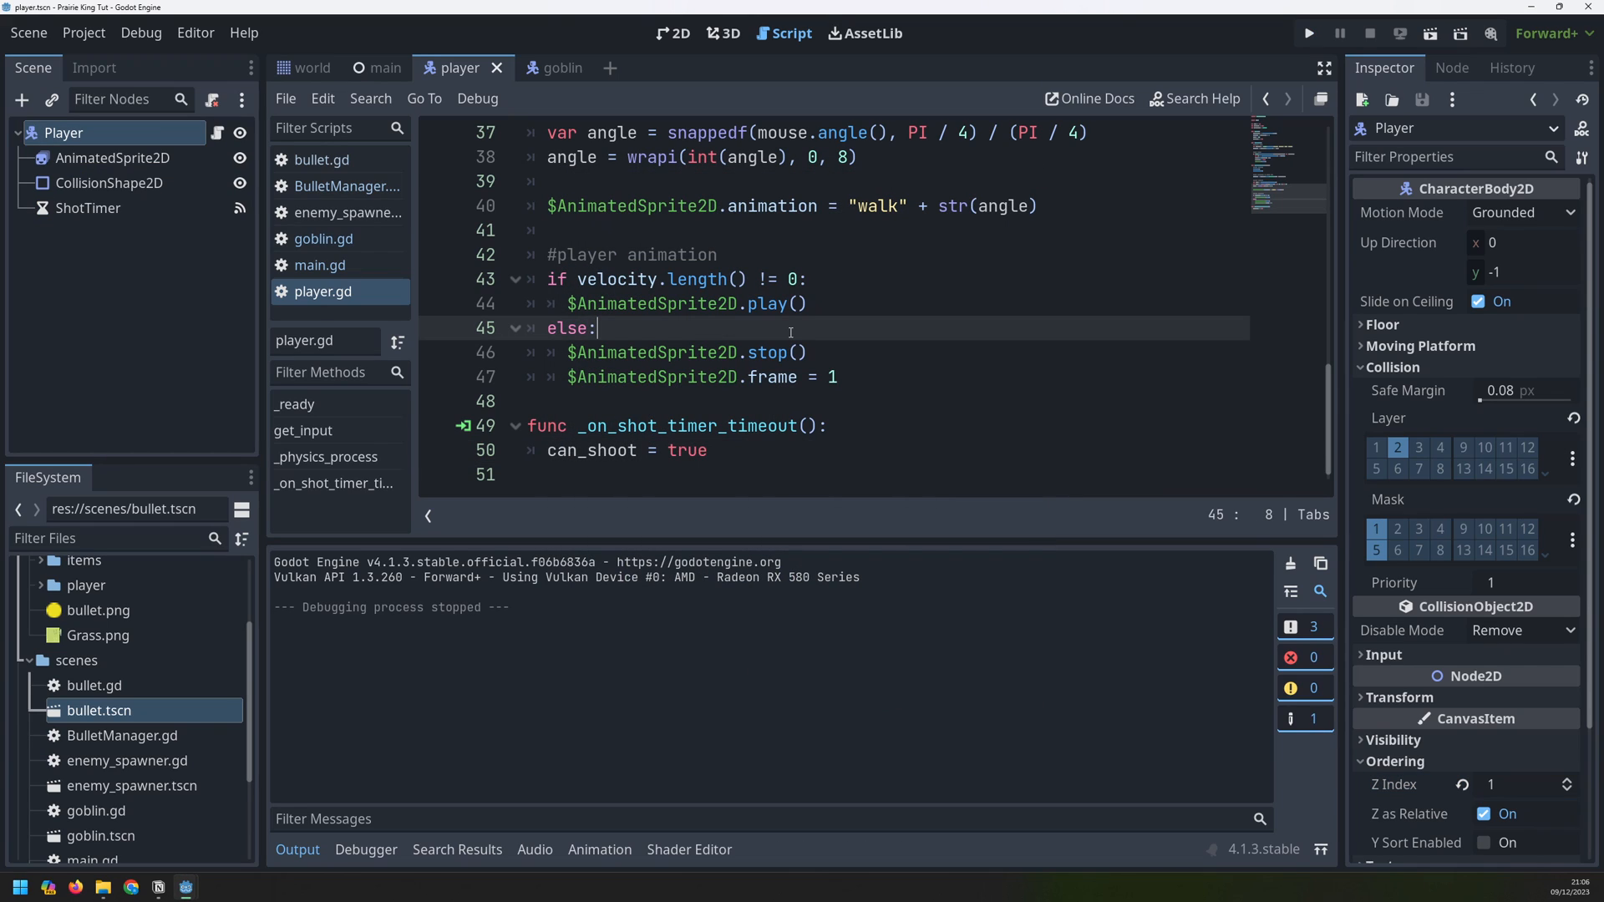